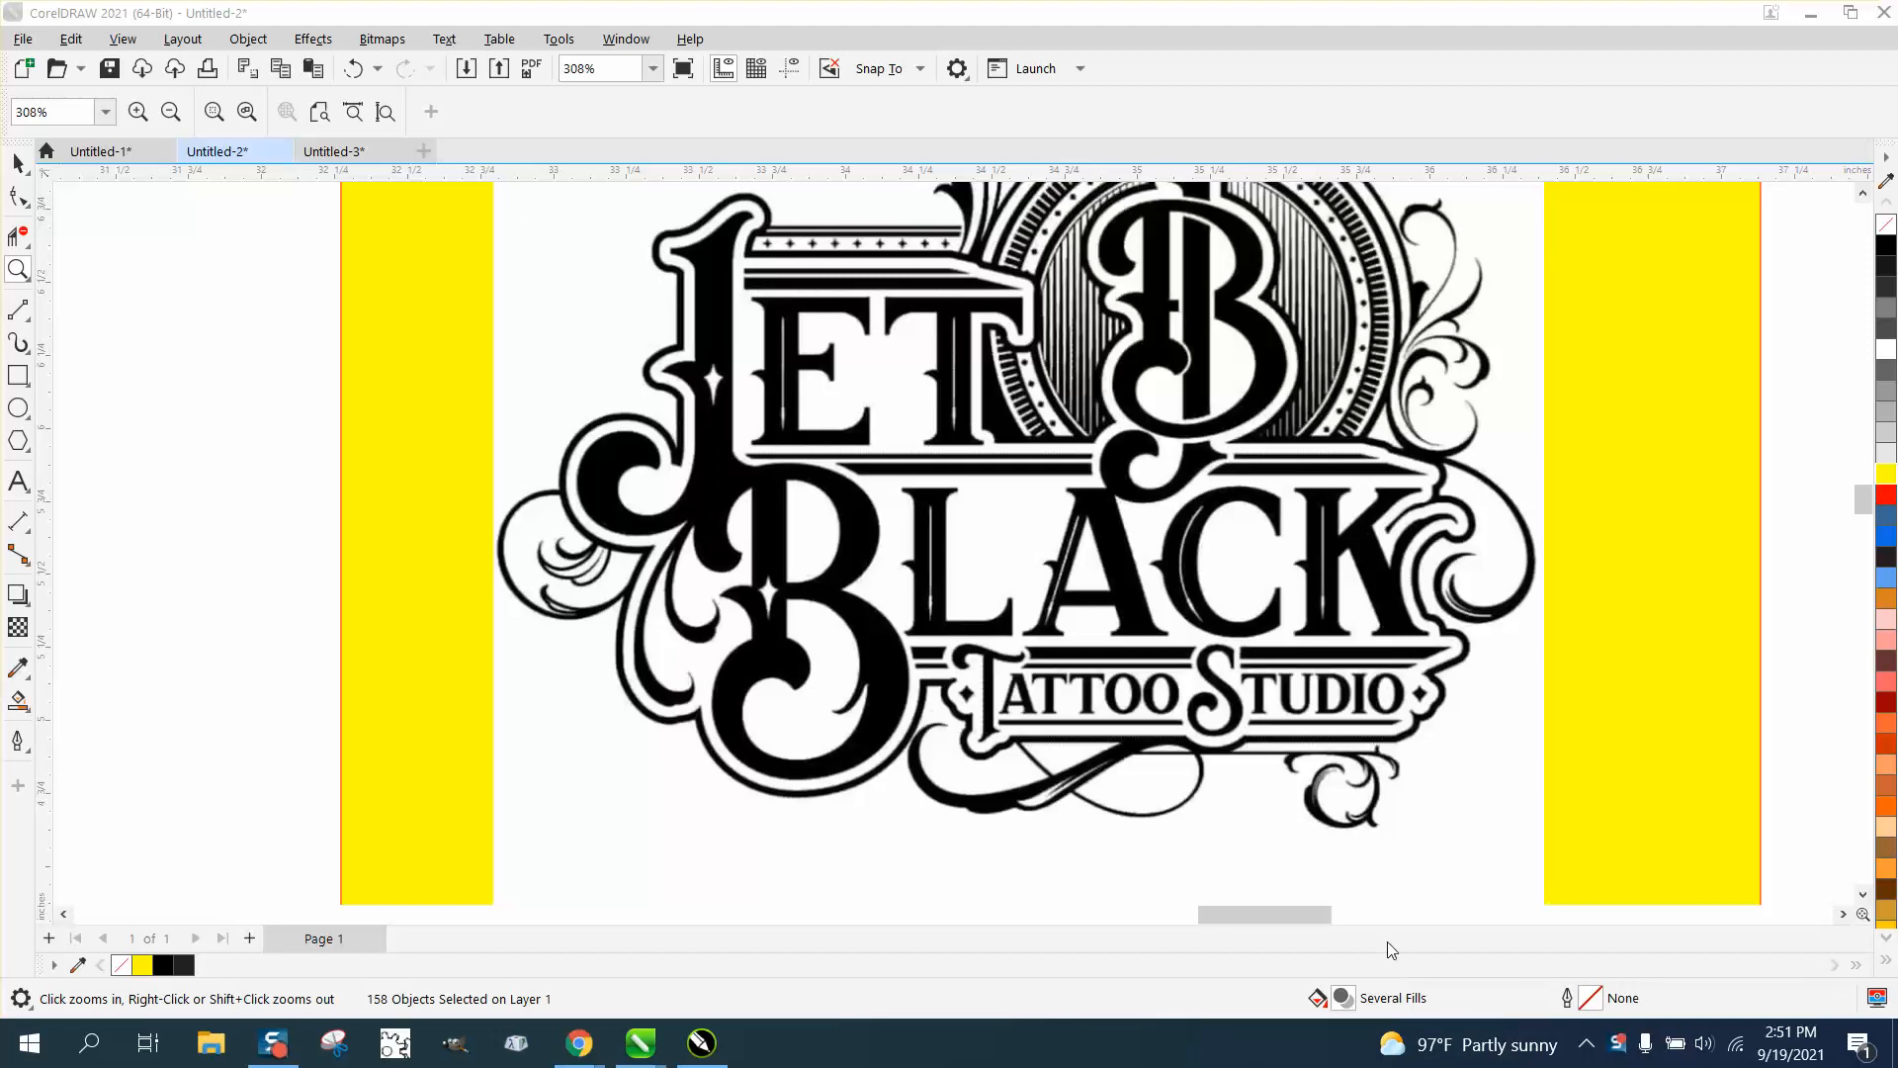
mouse_move(1021, 696)
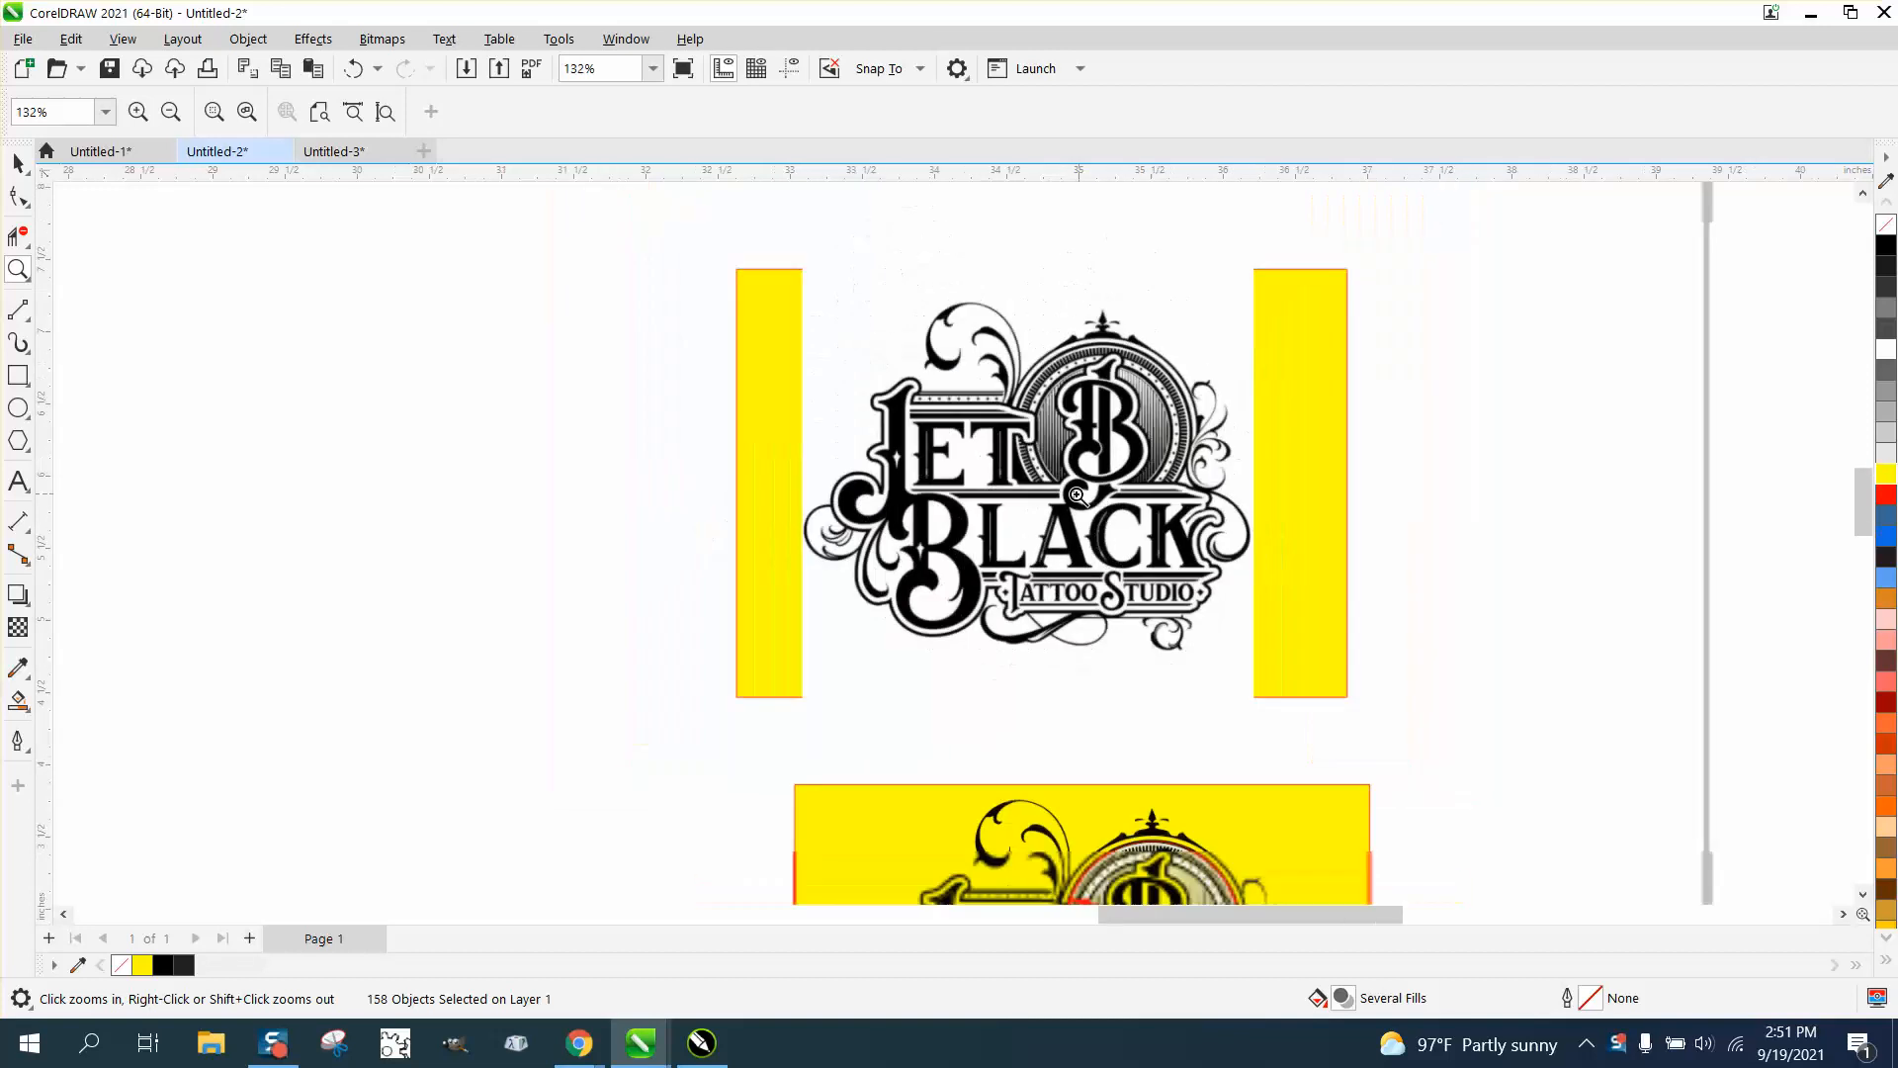
Zoom out to all logo copies, then marquee-zoom closely into the B emblem
left_click(1078, 496)
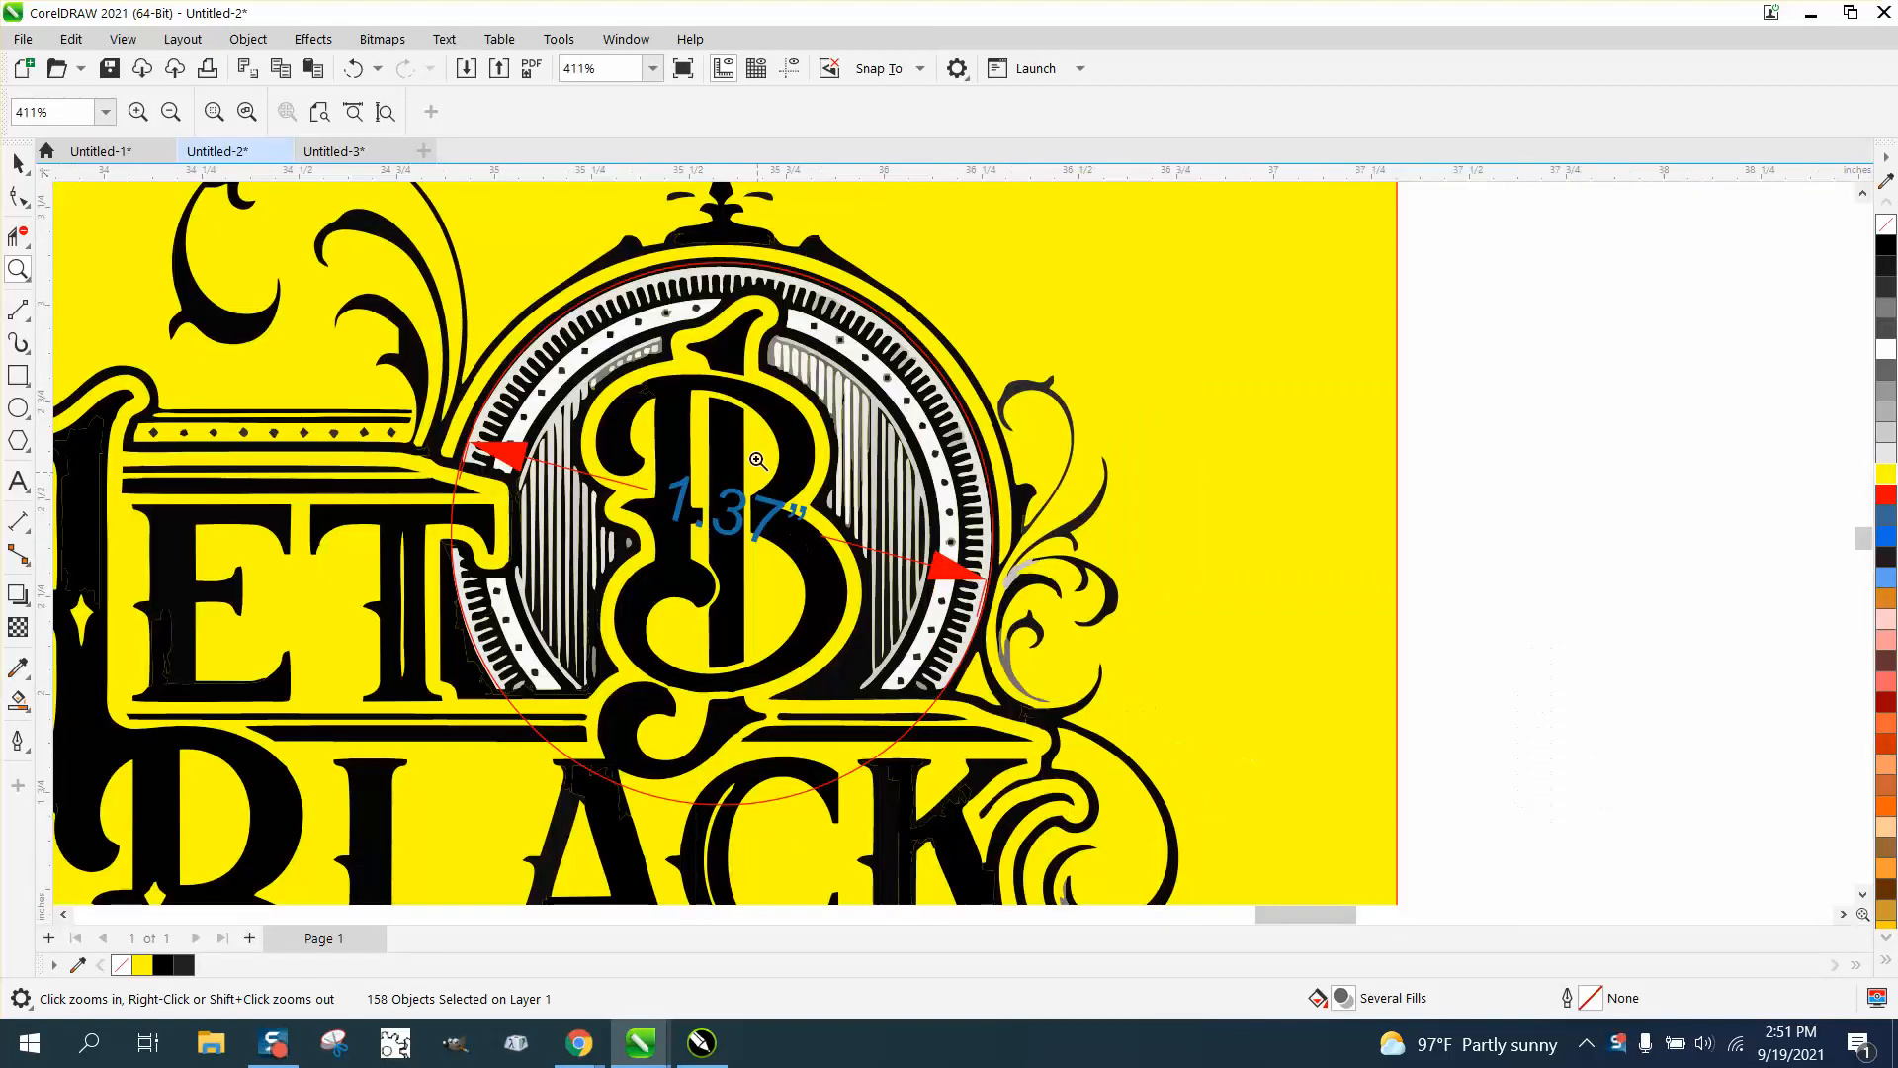
left_click(759, 460)
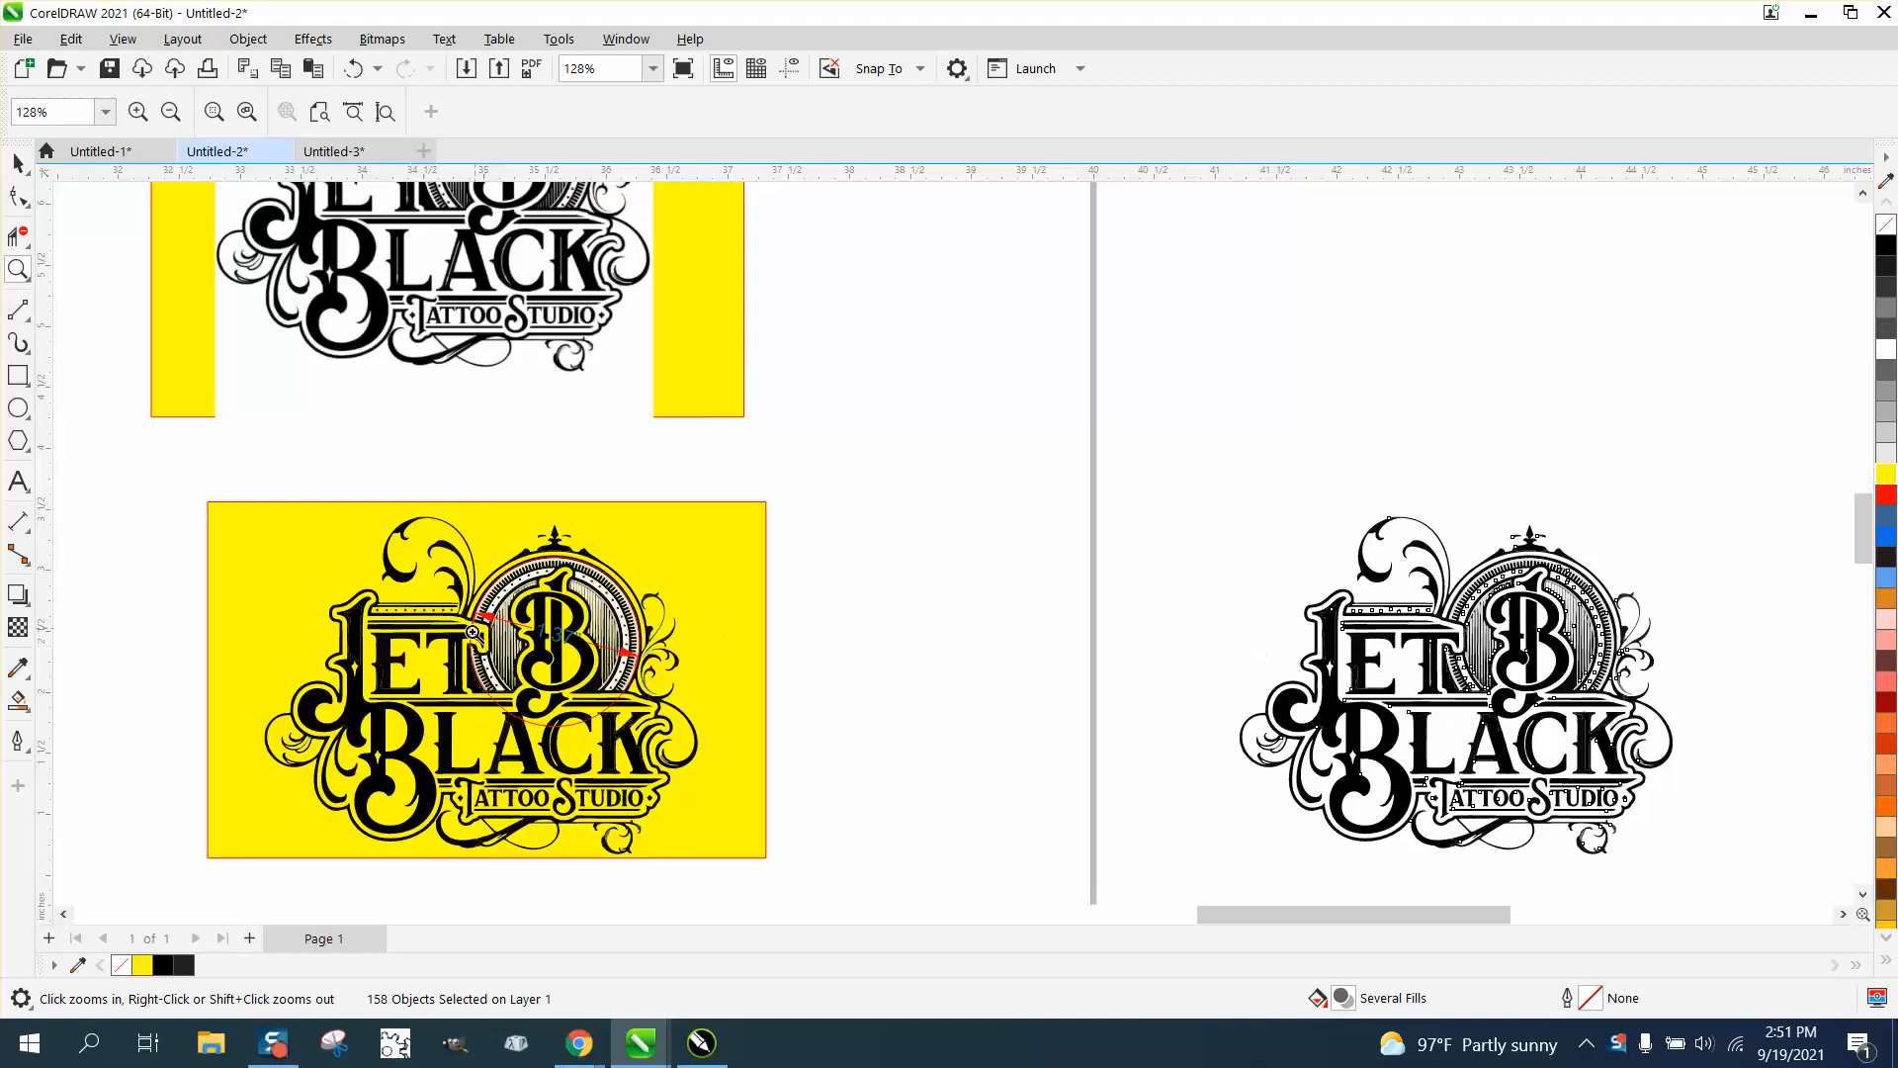
mouse_move(6, 345)
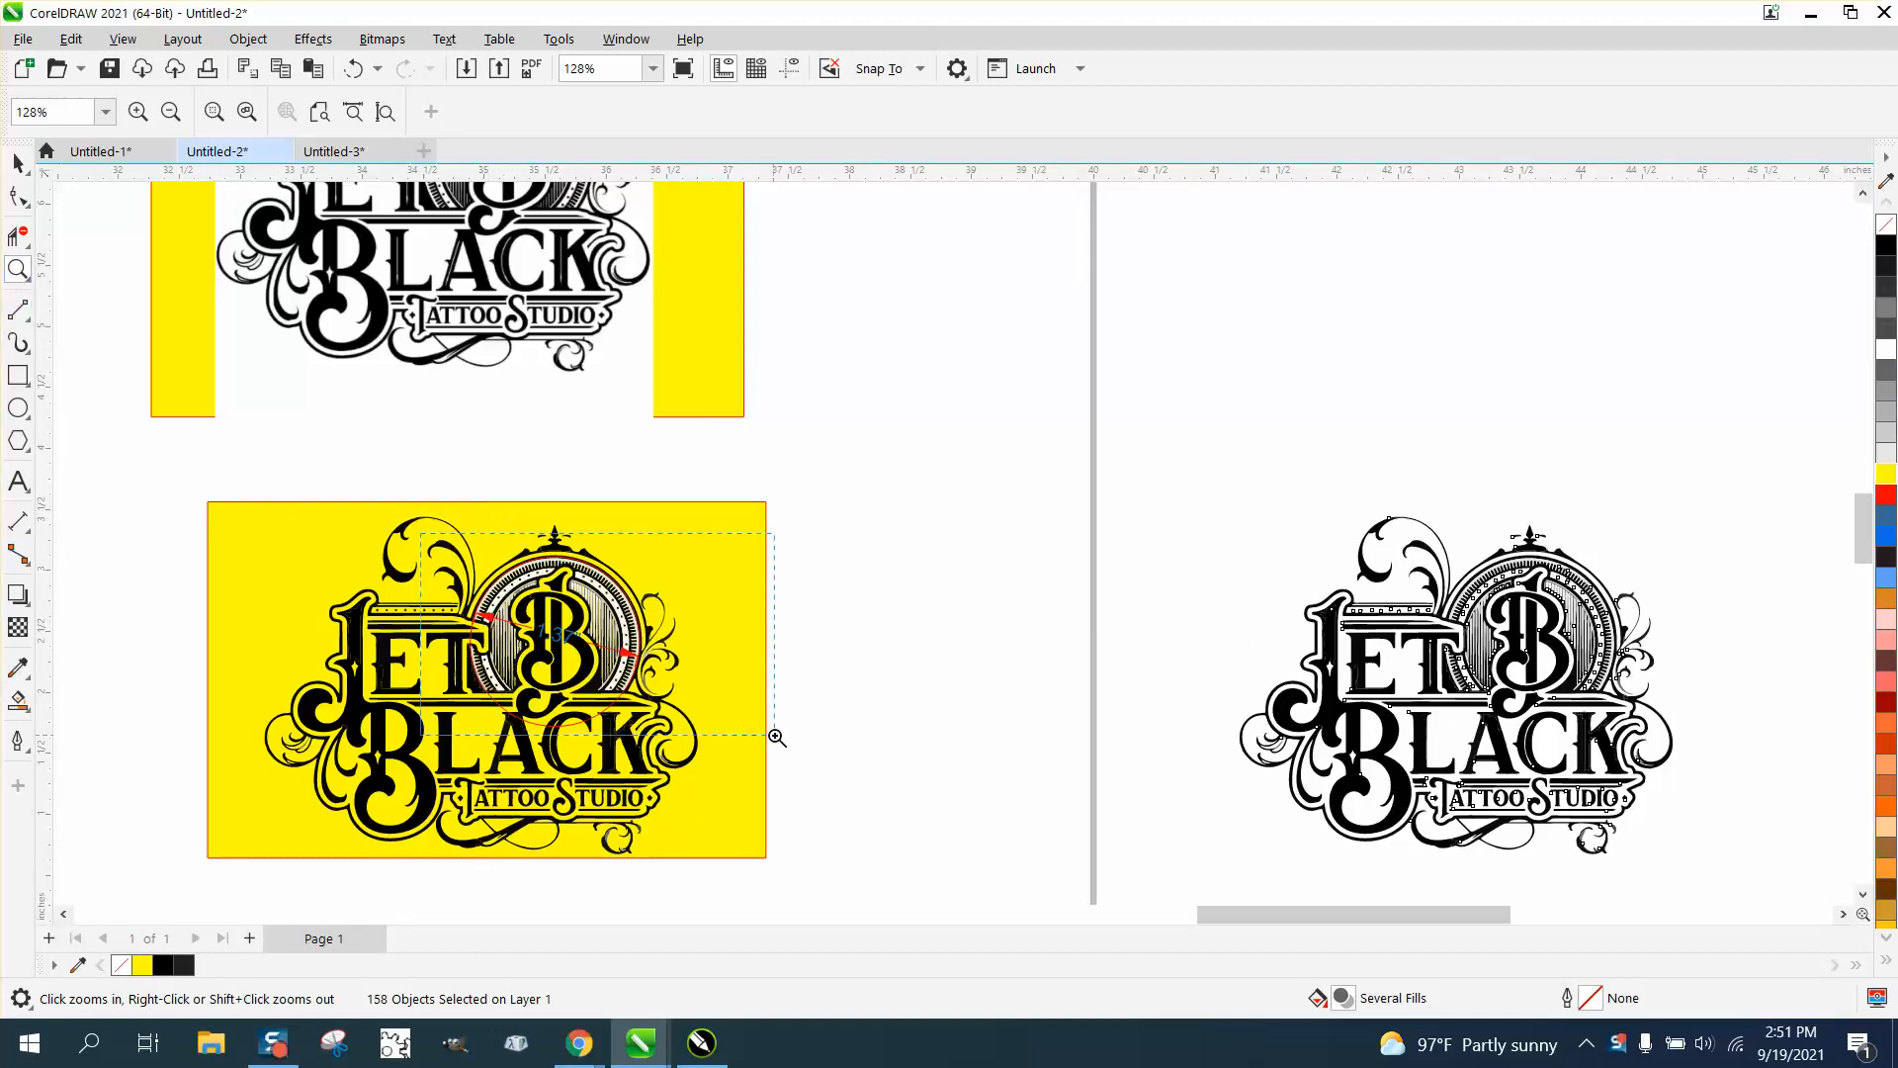
left_click(775, 736)
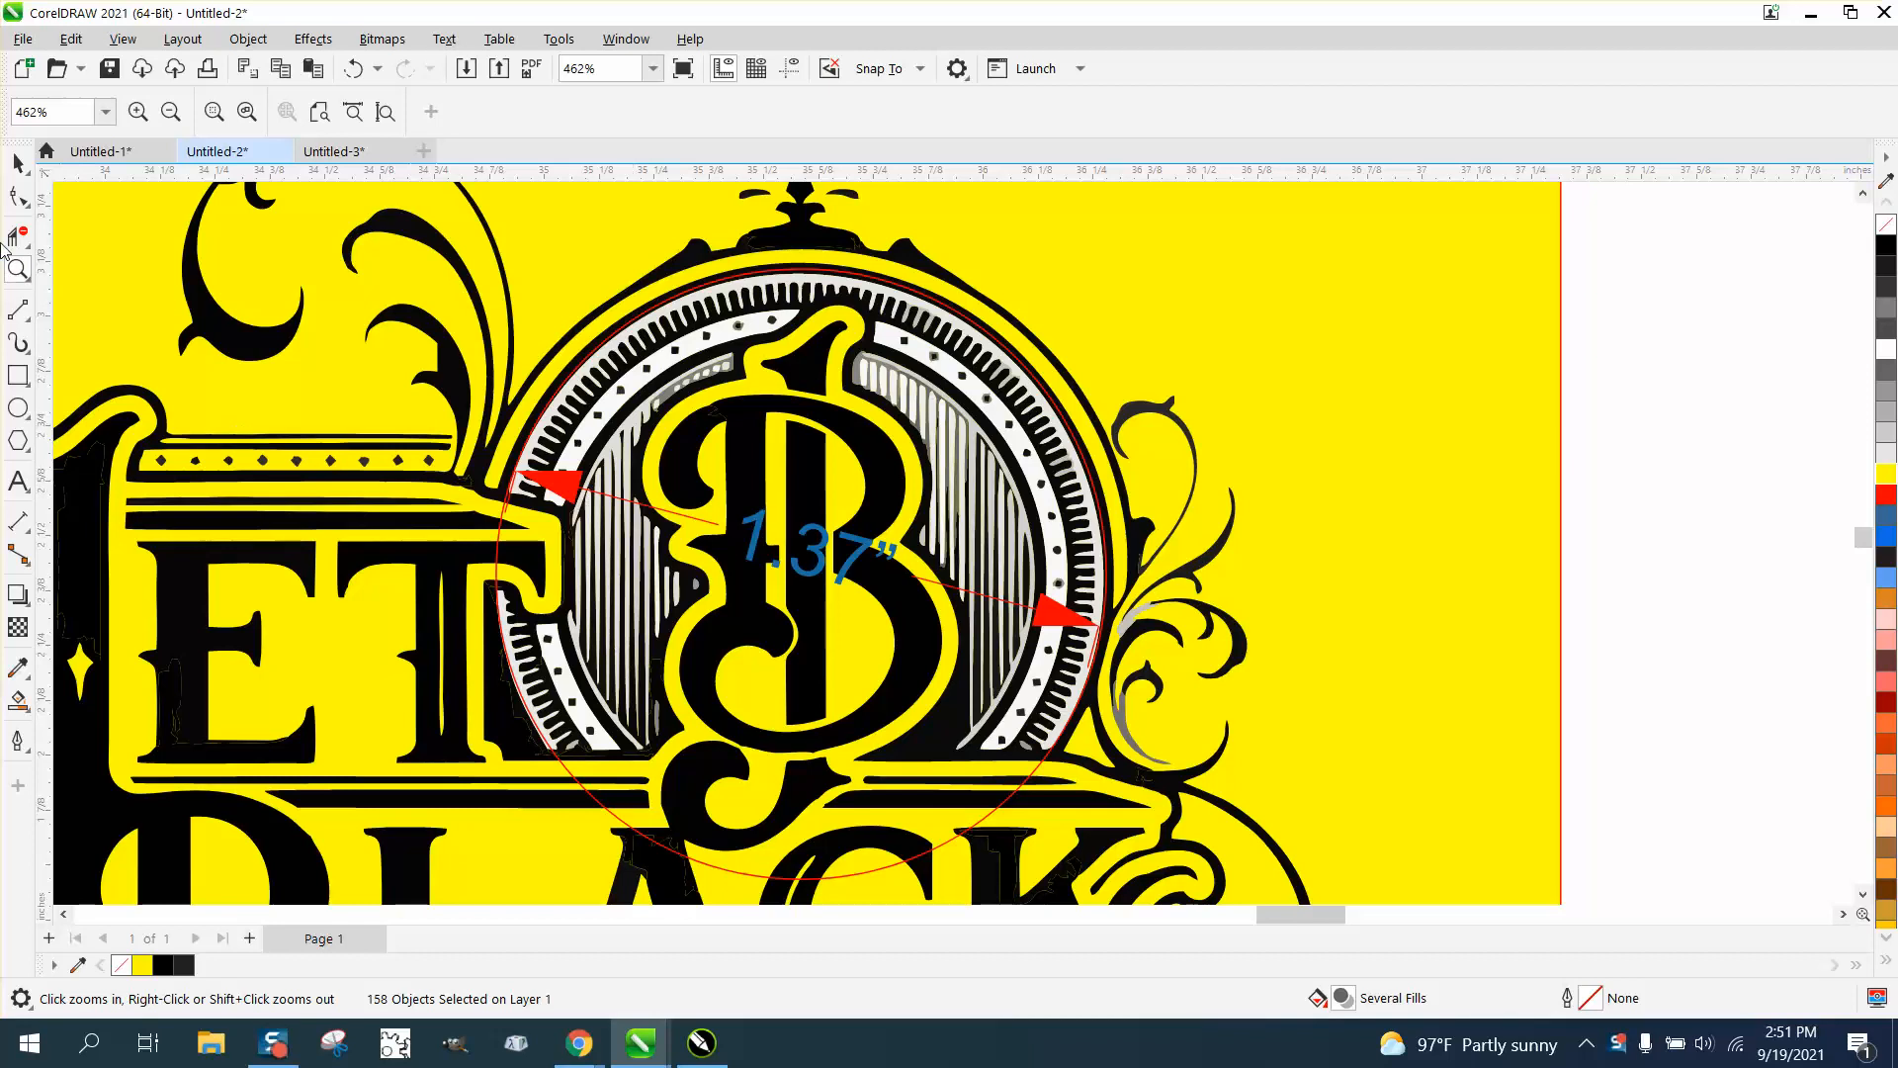
Scale the red emblem circle inward to about 1.2 in, leaving a concentric copy, and adjust its scale percentage
left_click(18, 164)
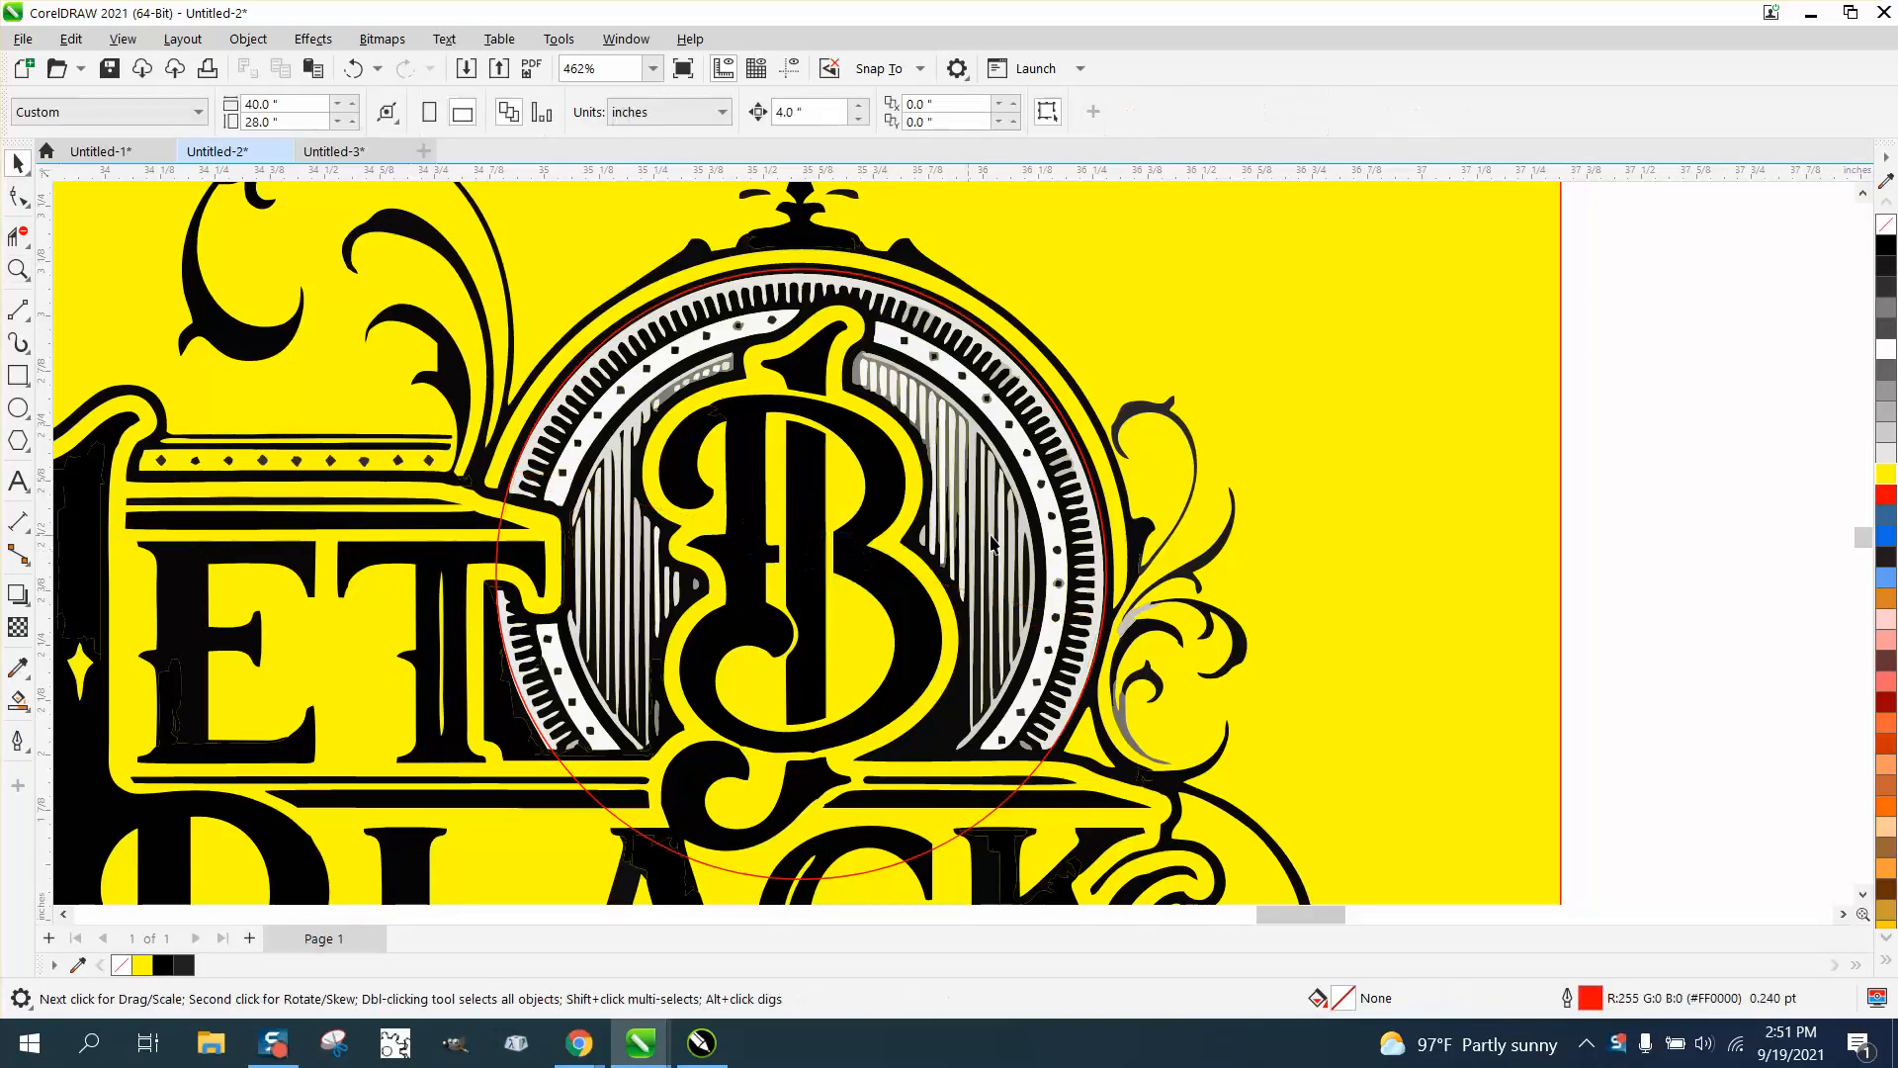
mouse_move(1099, 516)
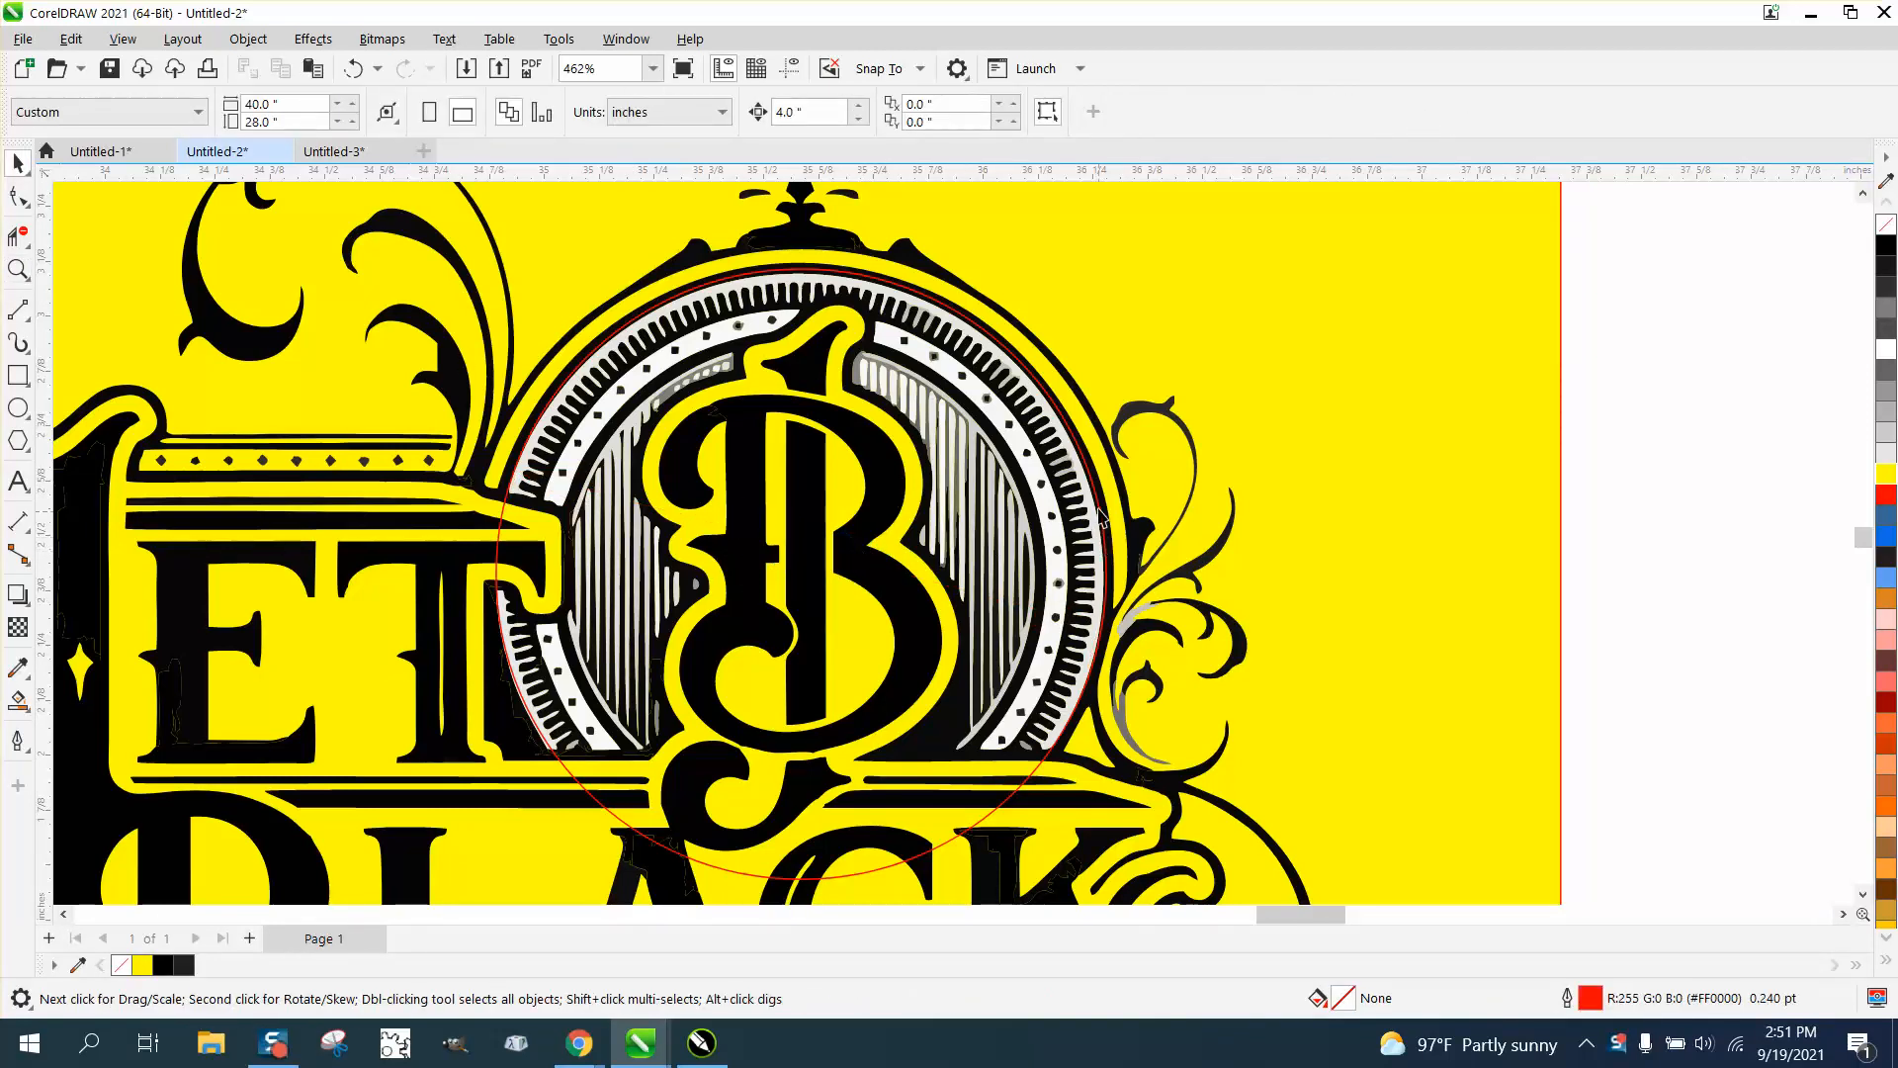
left_click(1078, 526)
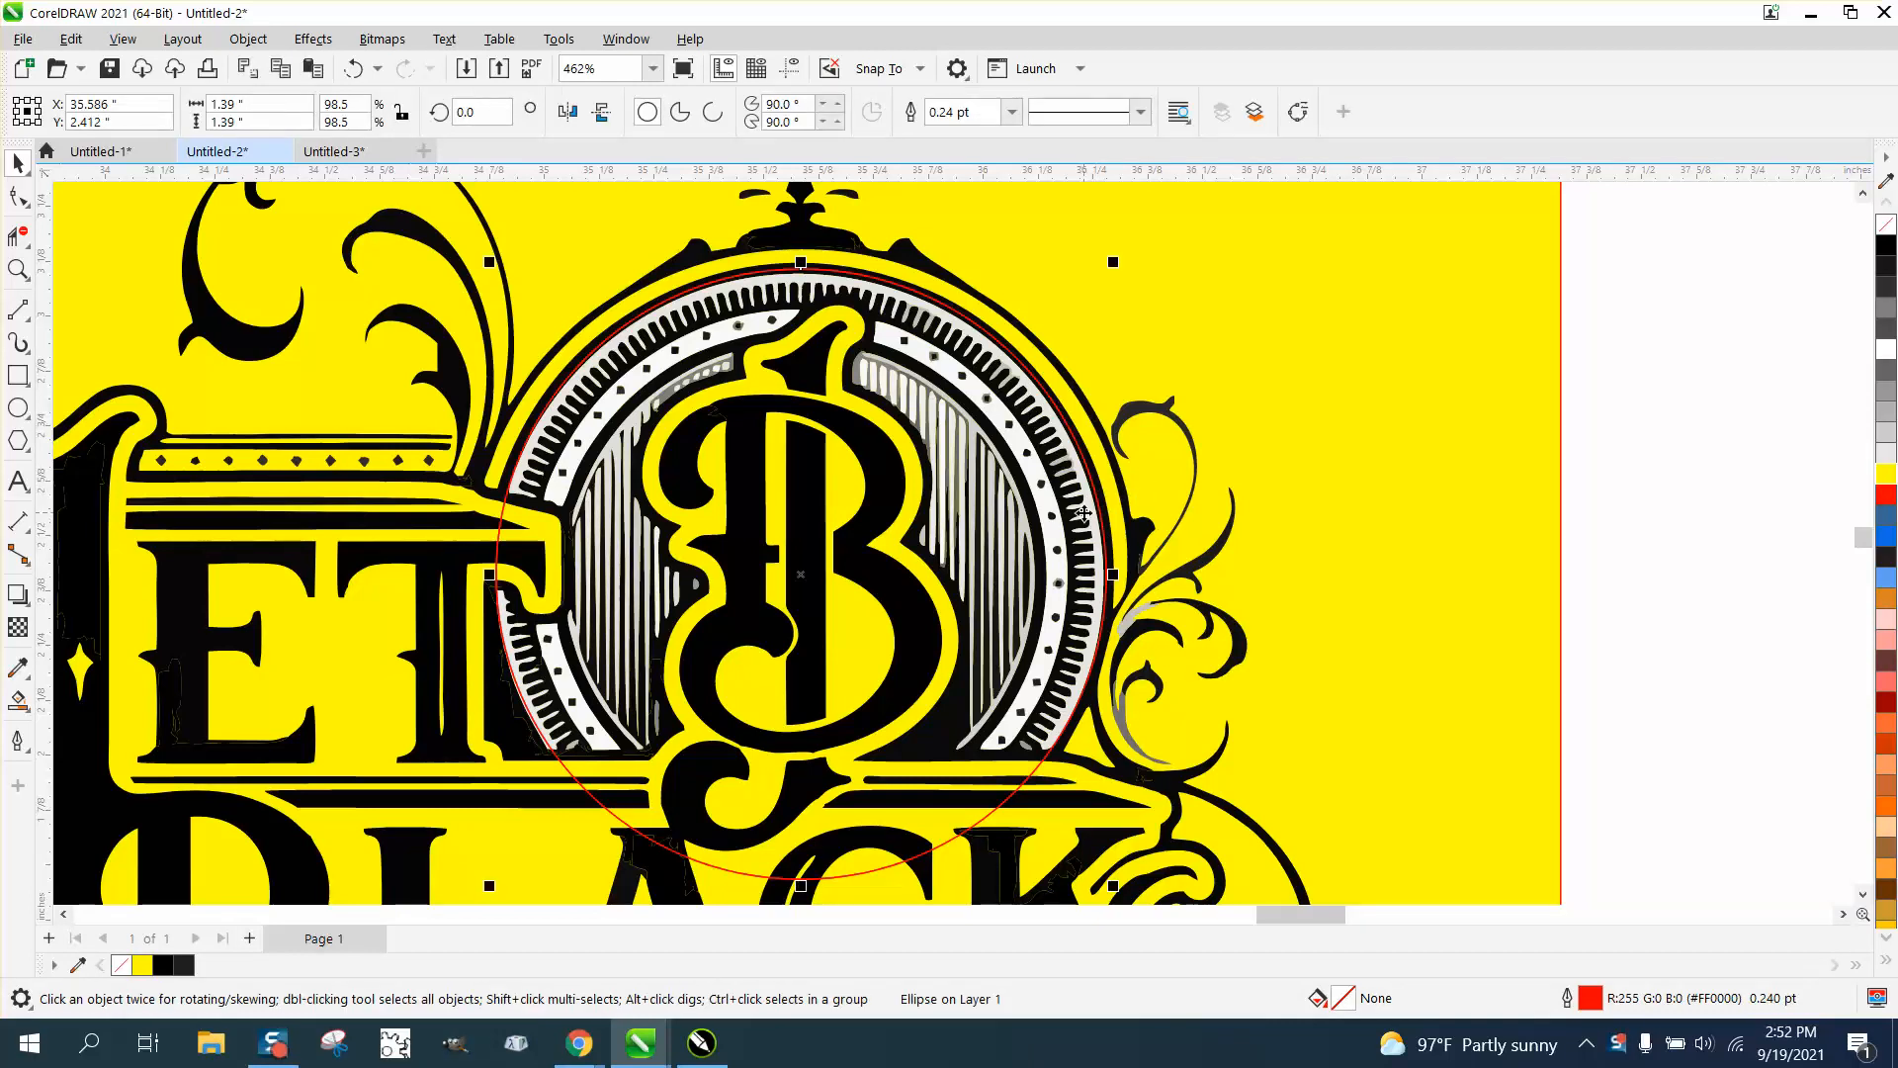
mouse_move(1110, 263)
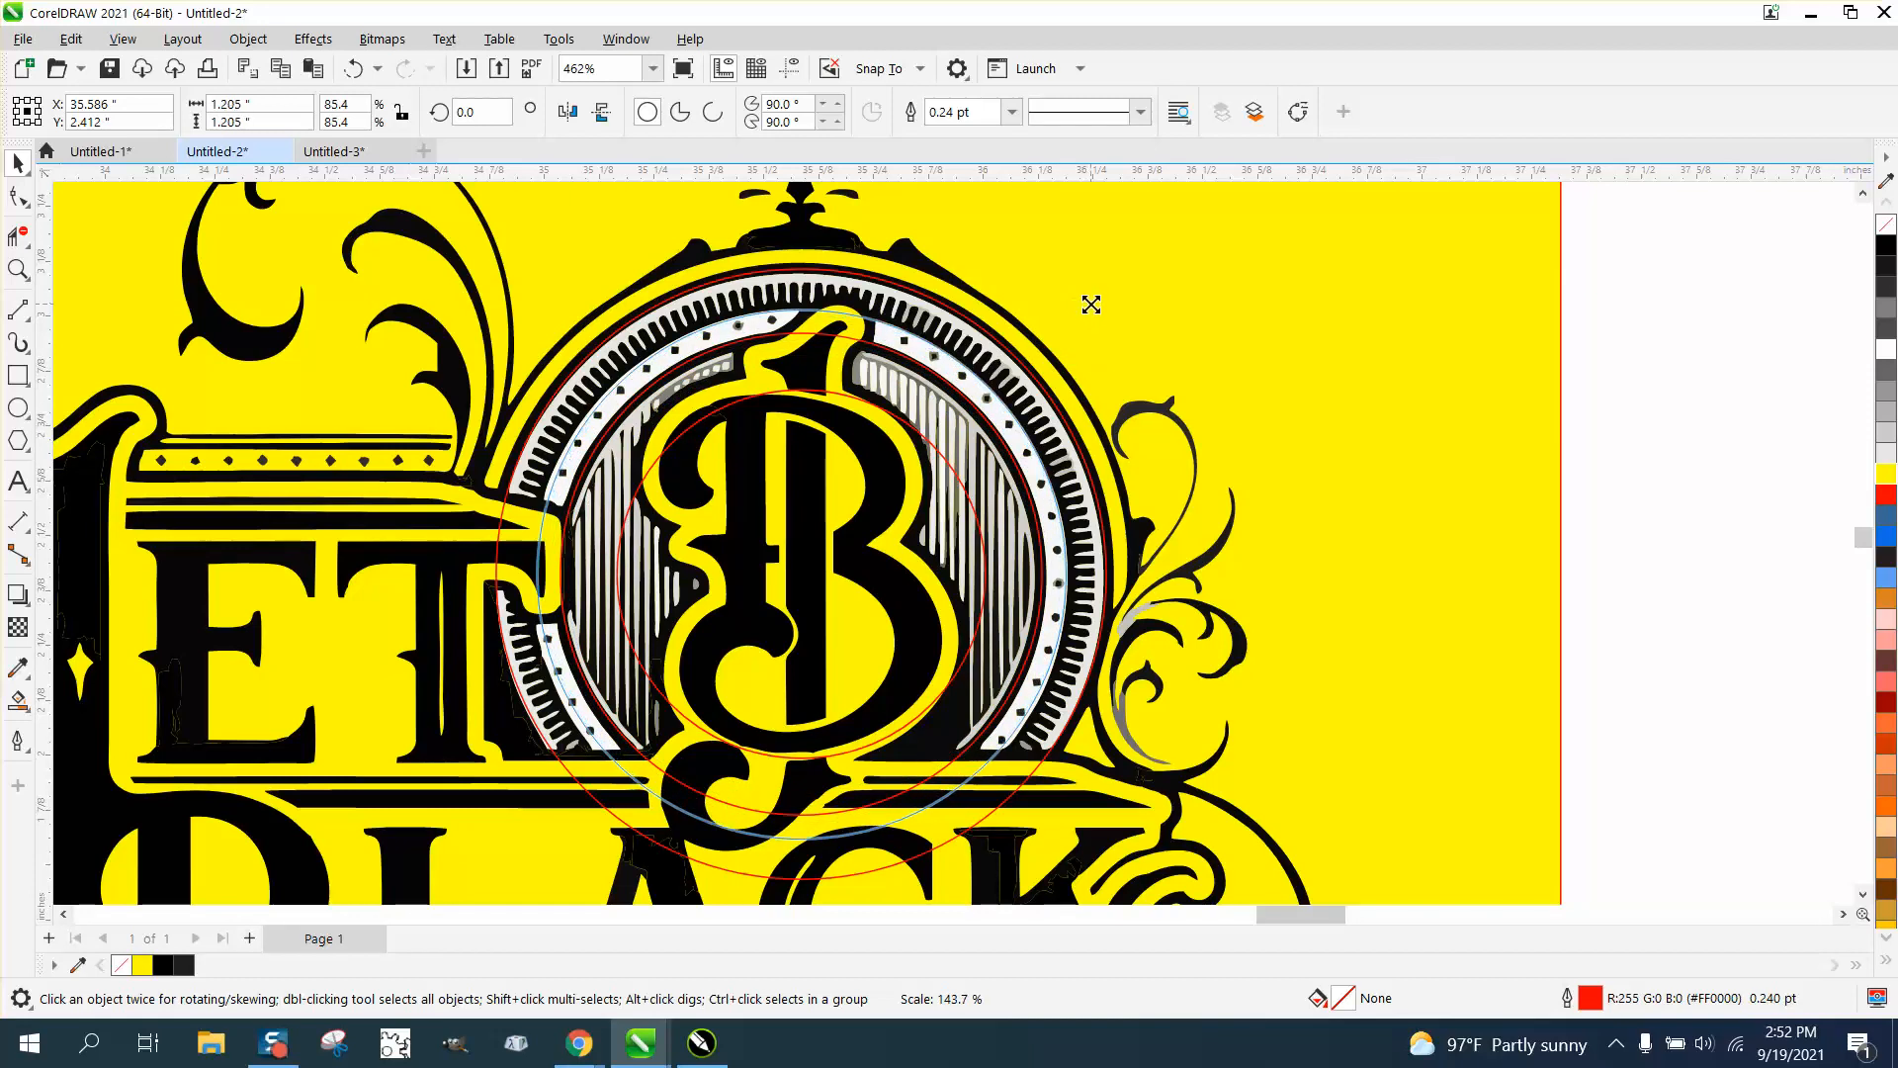
left_click(799, 575)
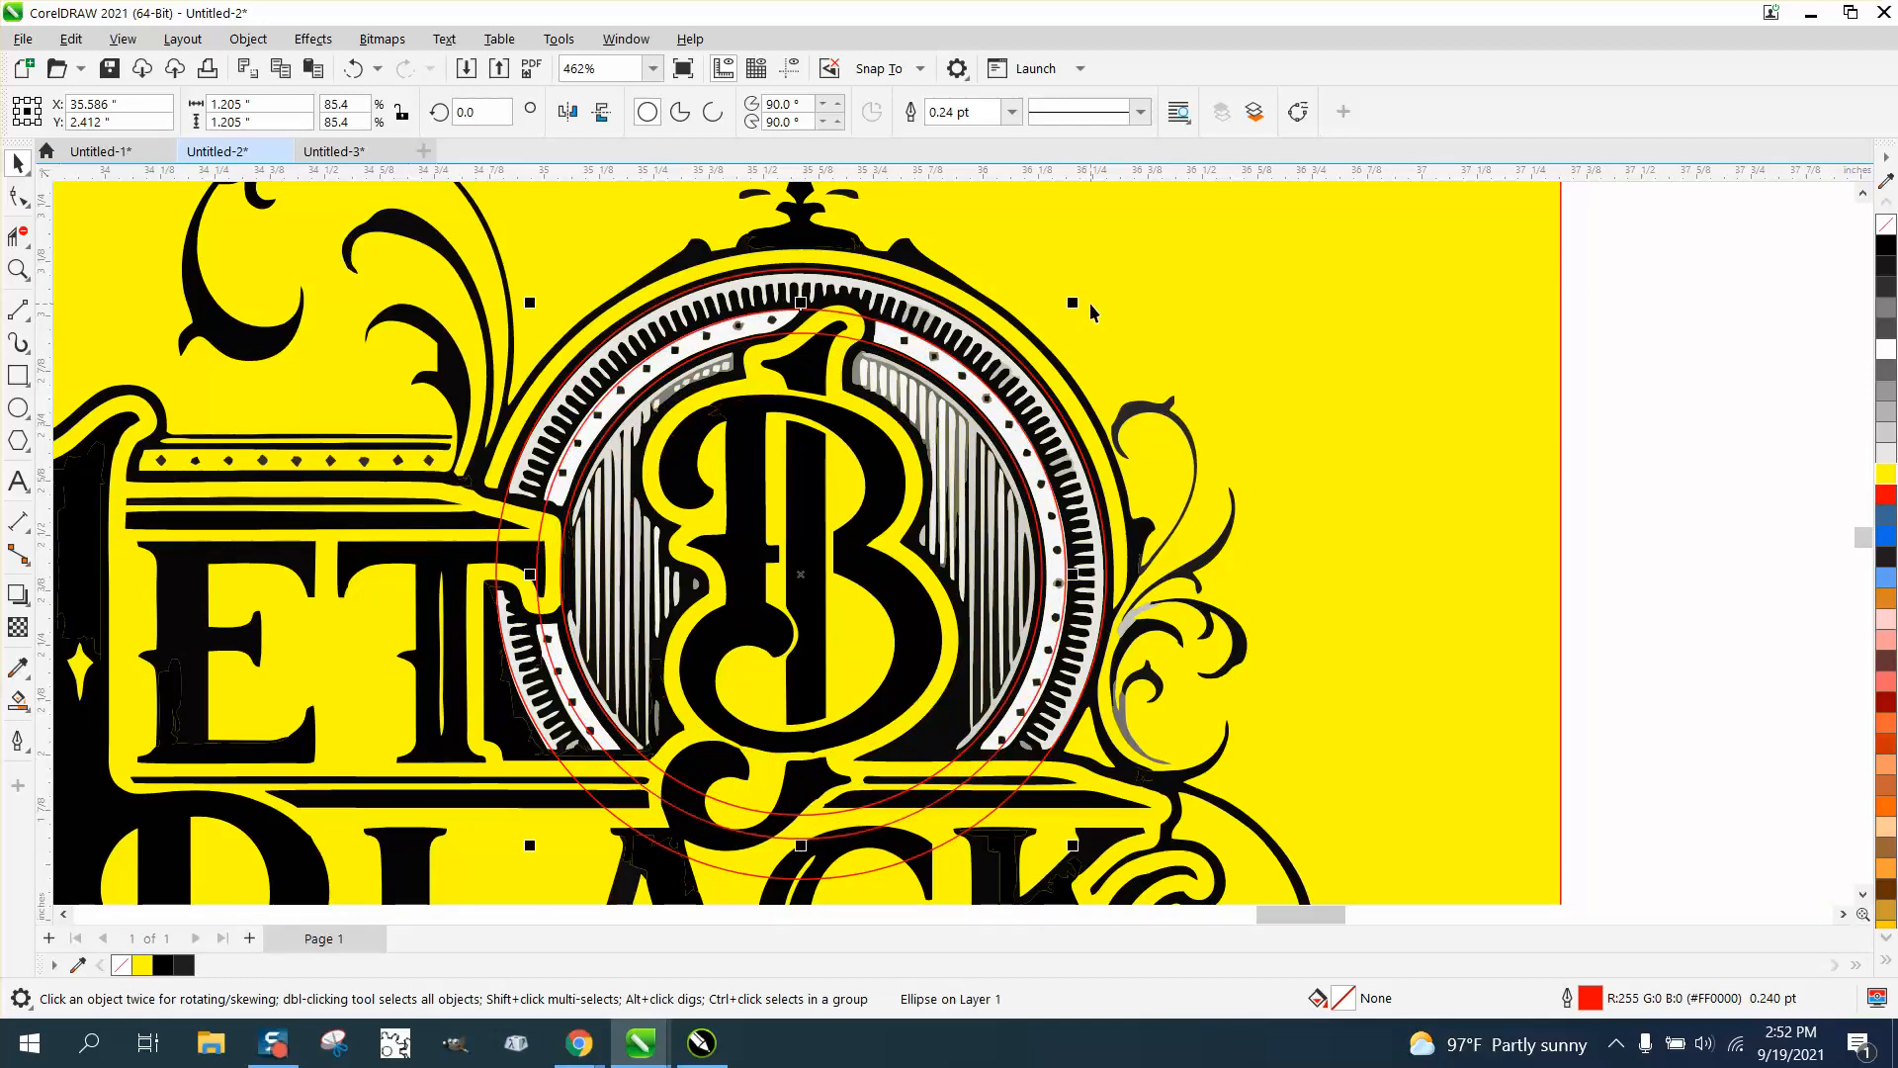
mouse_move(808, 576)
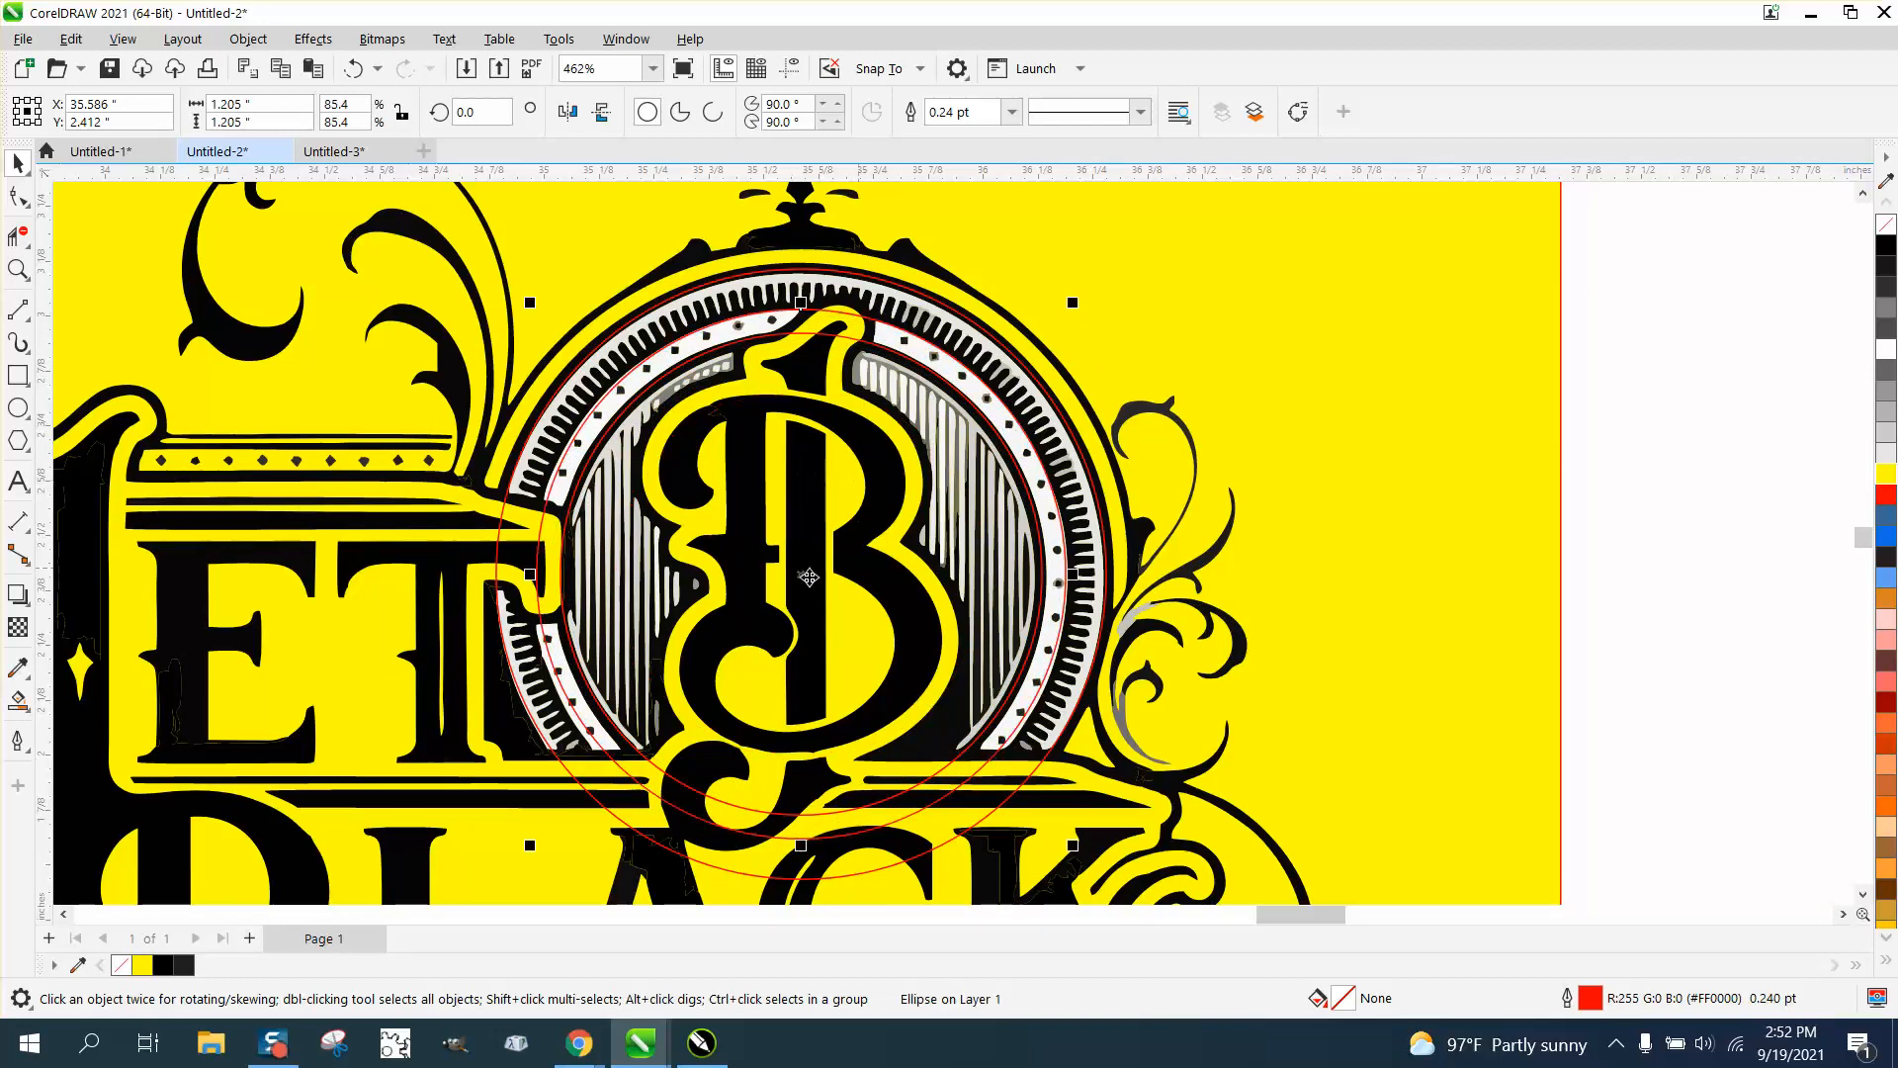
mouse_move(580, 723)
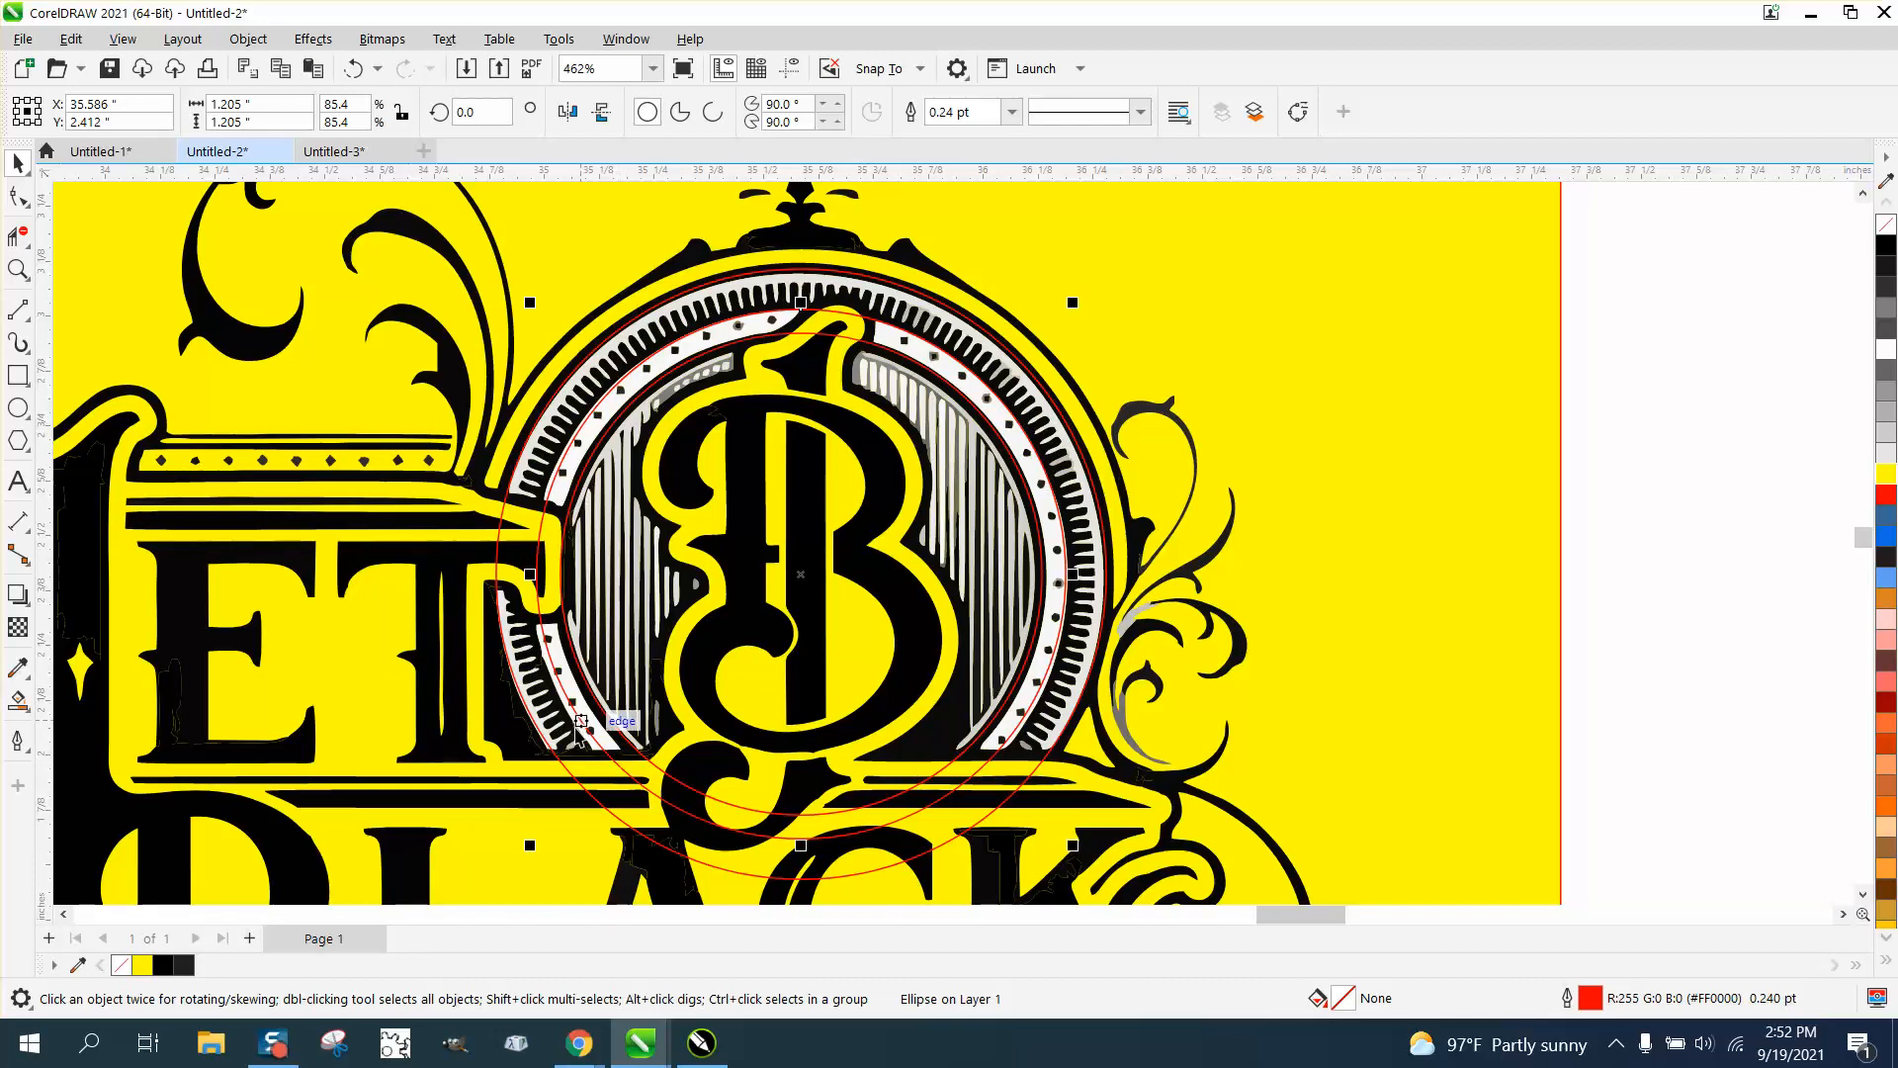
mouse_move(1681, 411)
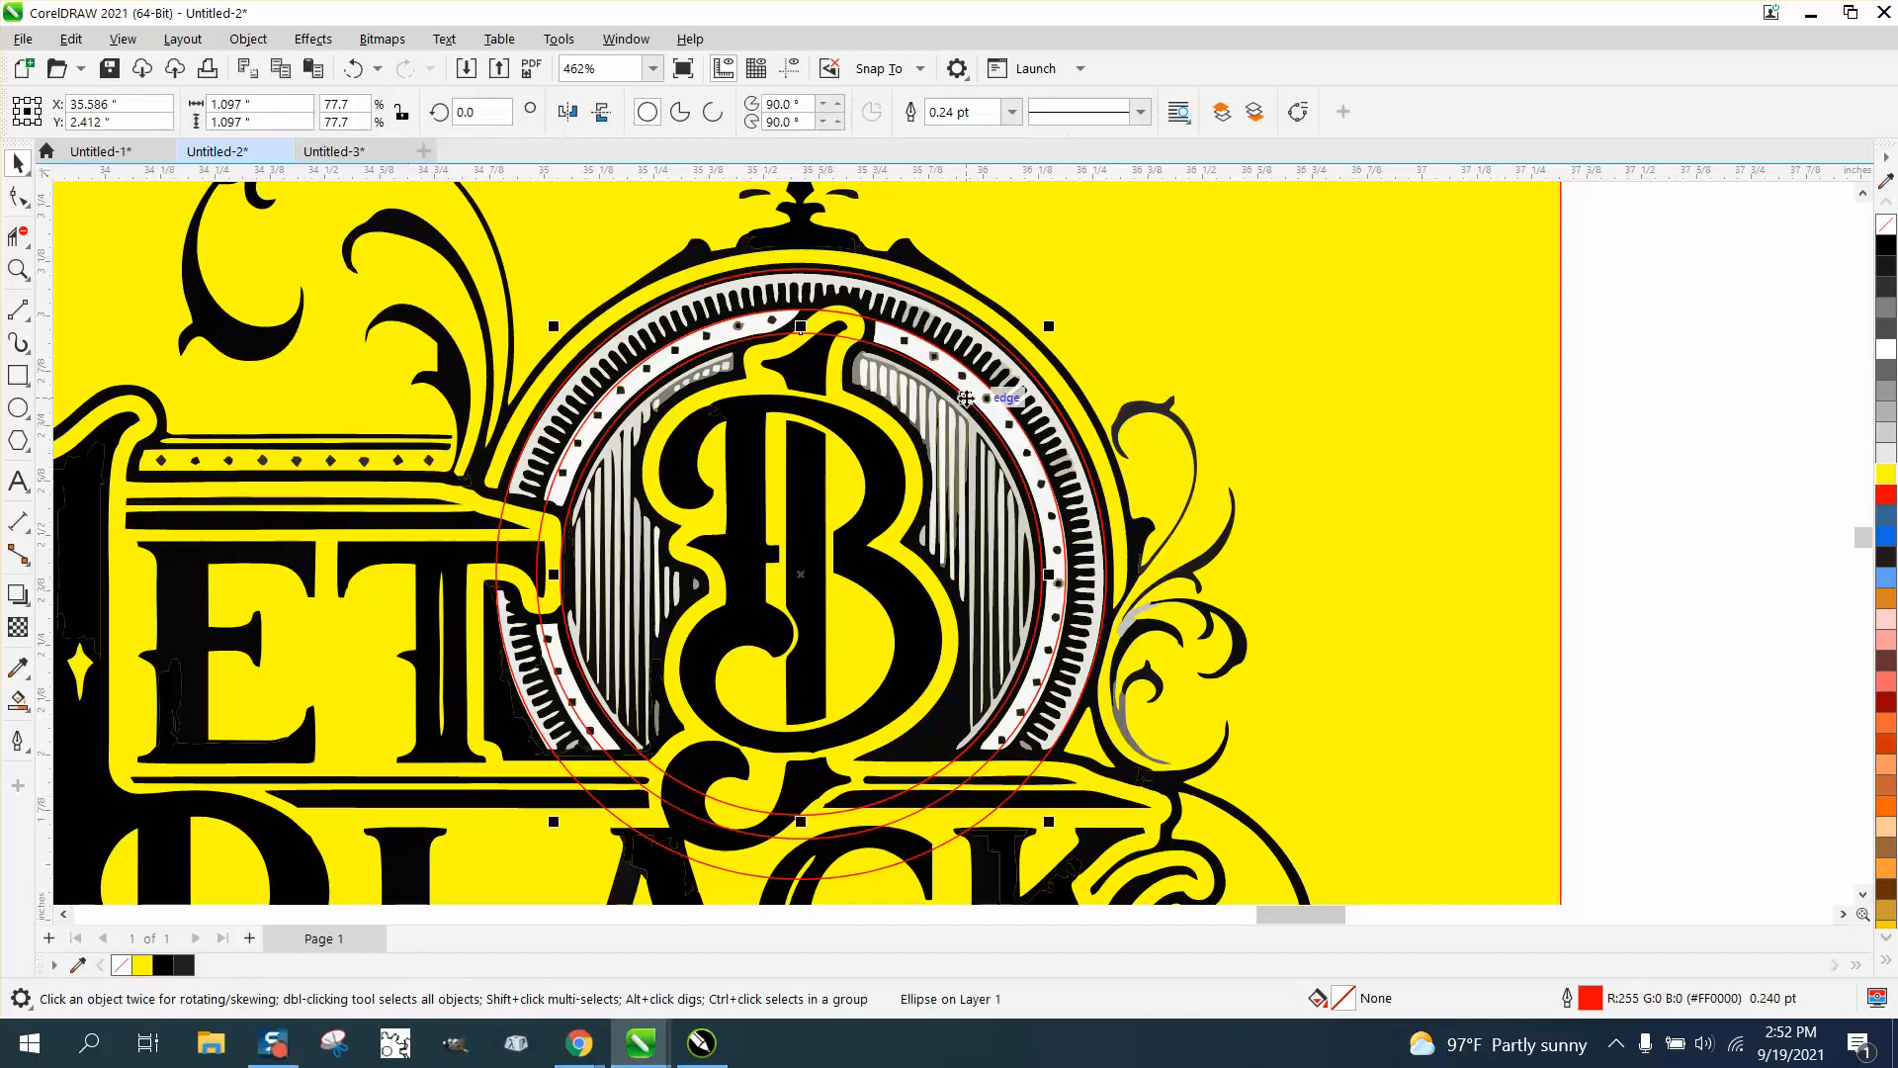
mouse_move(983, 394)
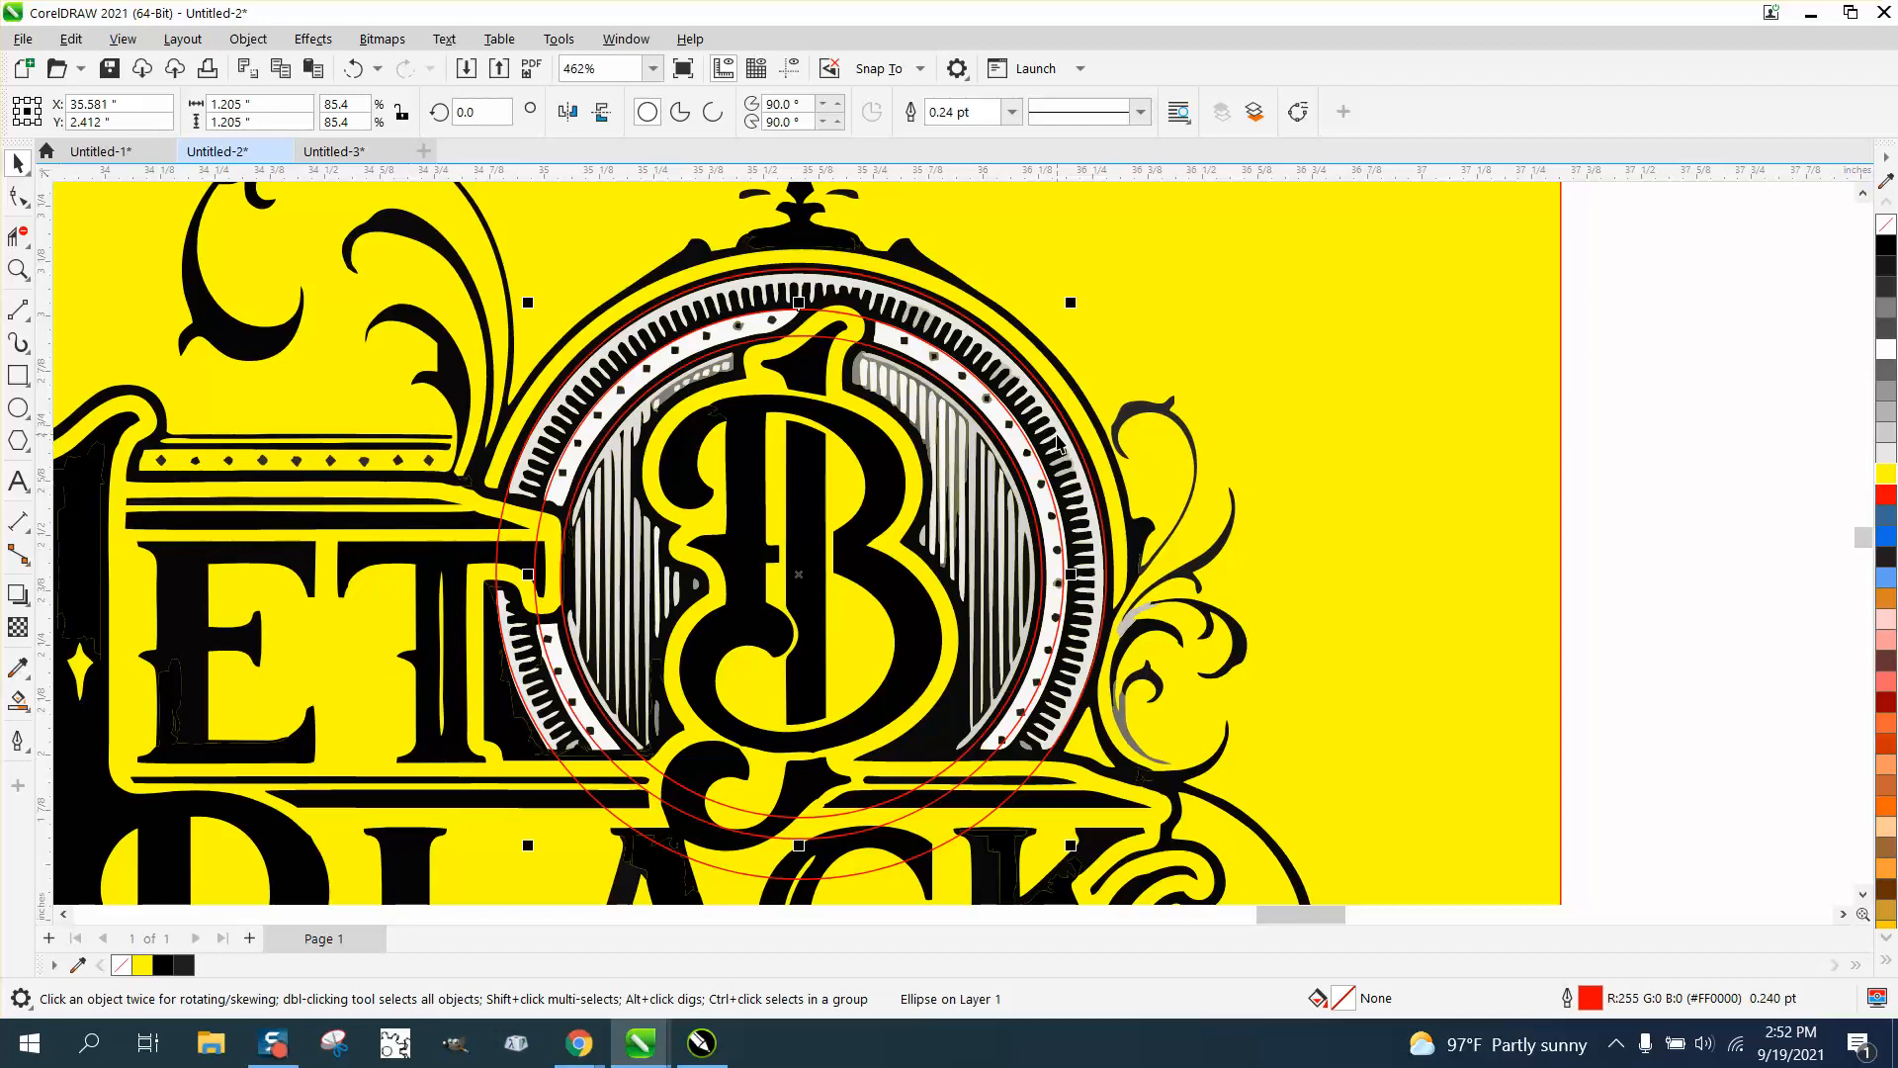
mouse_move(1069, 300)
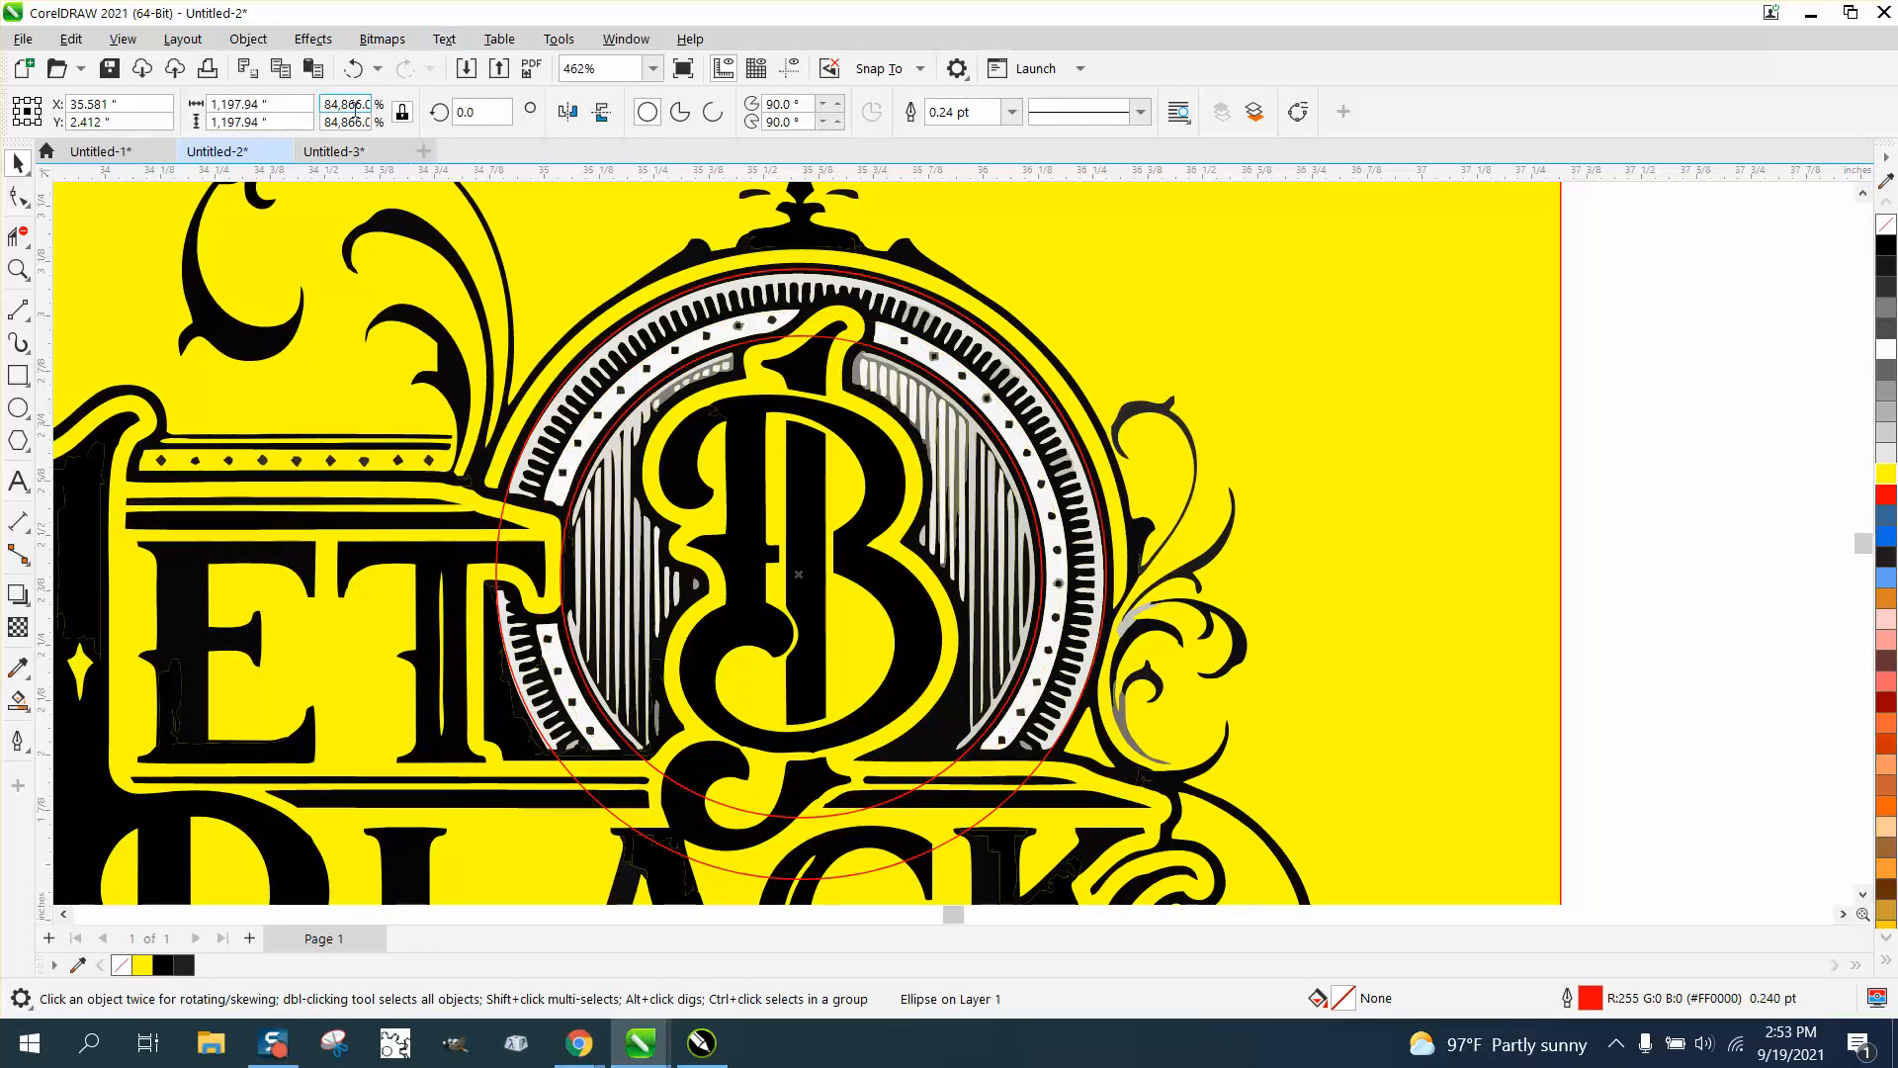
mouse_move(352, 105)
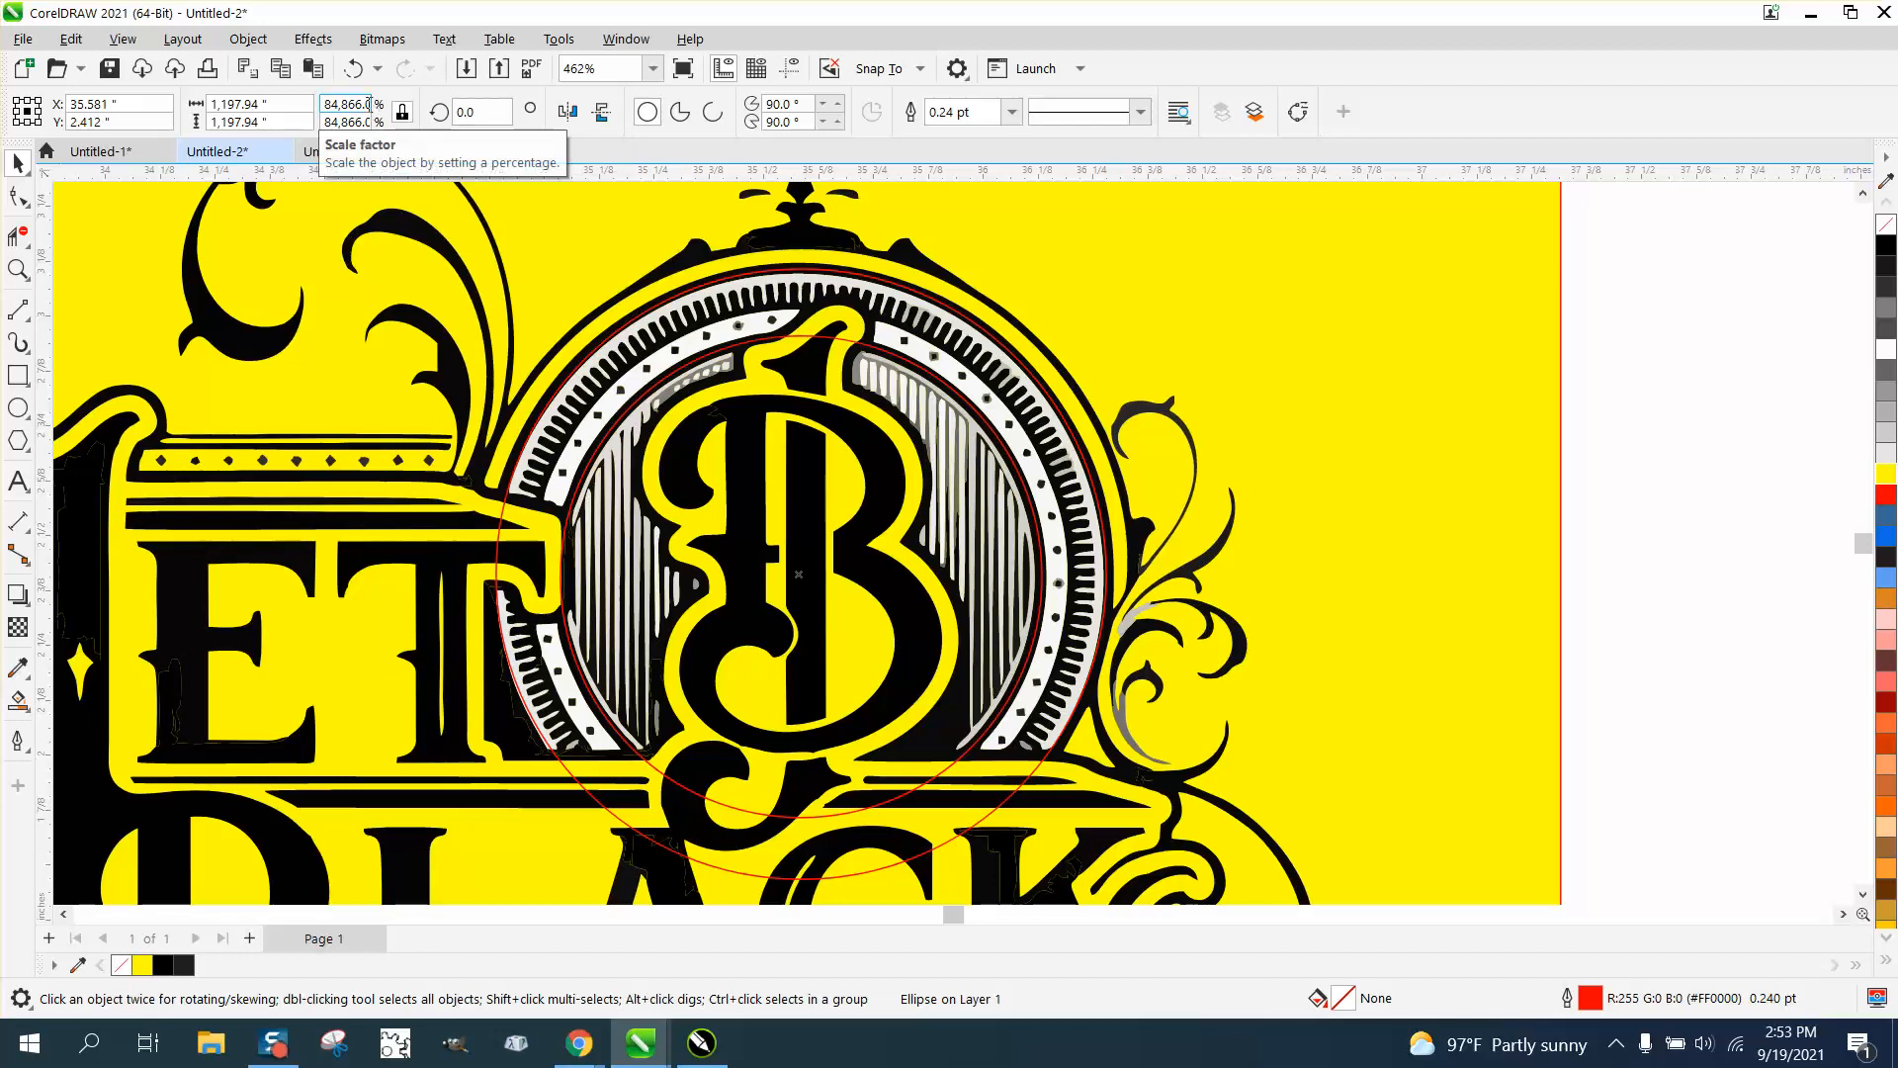
left_click(348, 103)
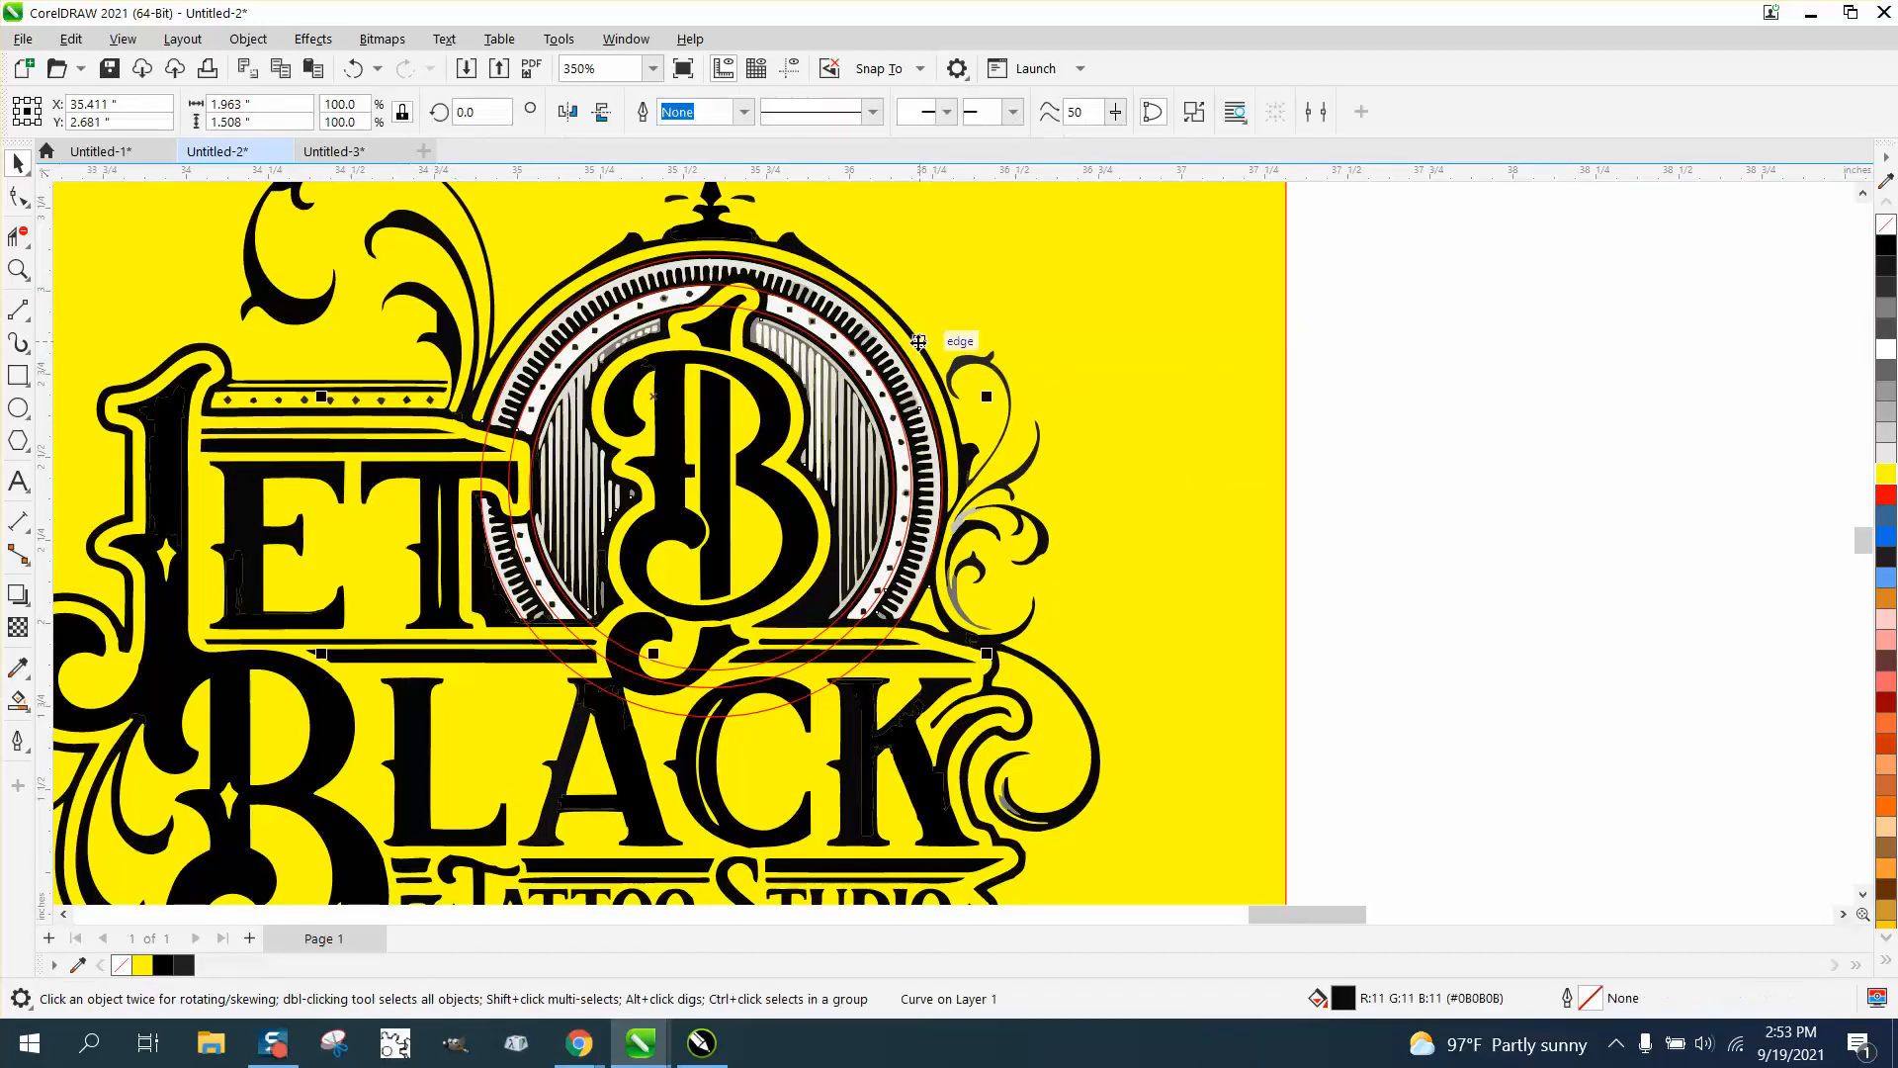
mouse_move(1125, 358)
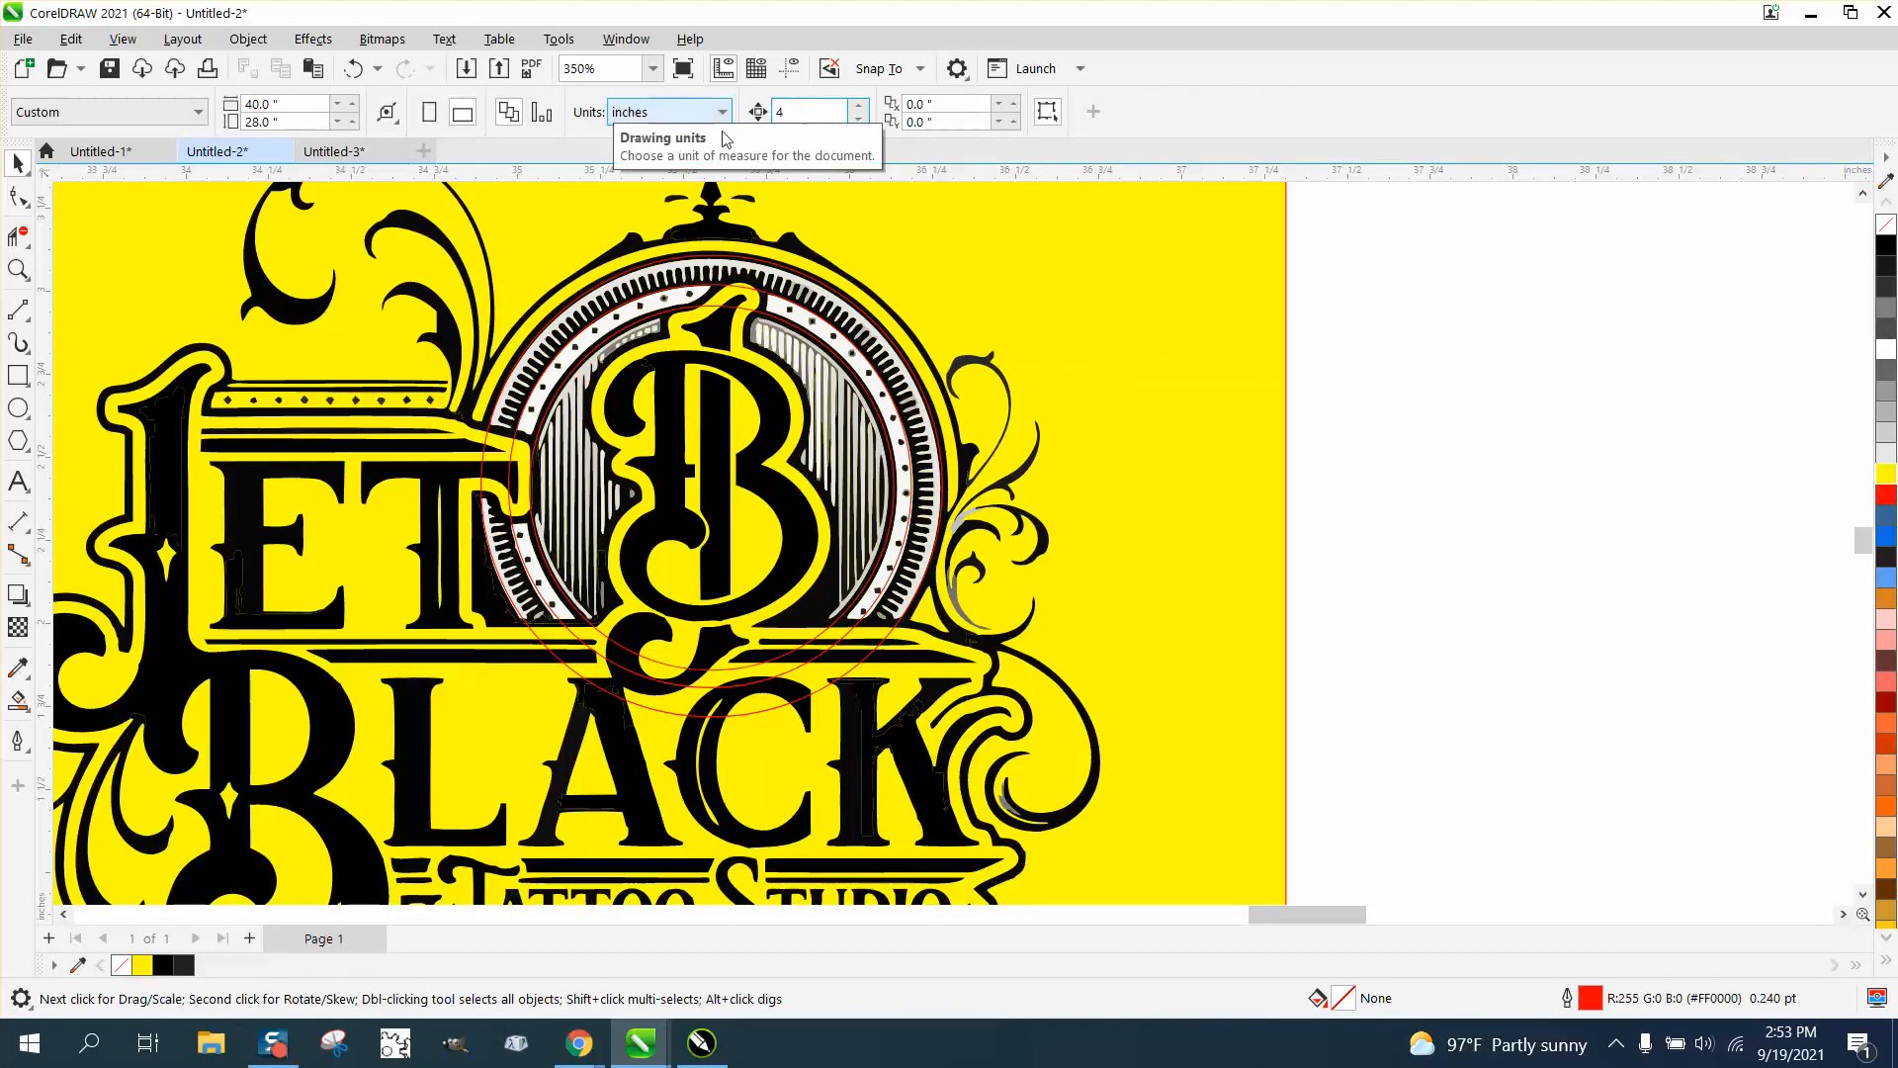
Drag the two concentric red circles off the logo to the blank area at its right
left_click(1072, 697)
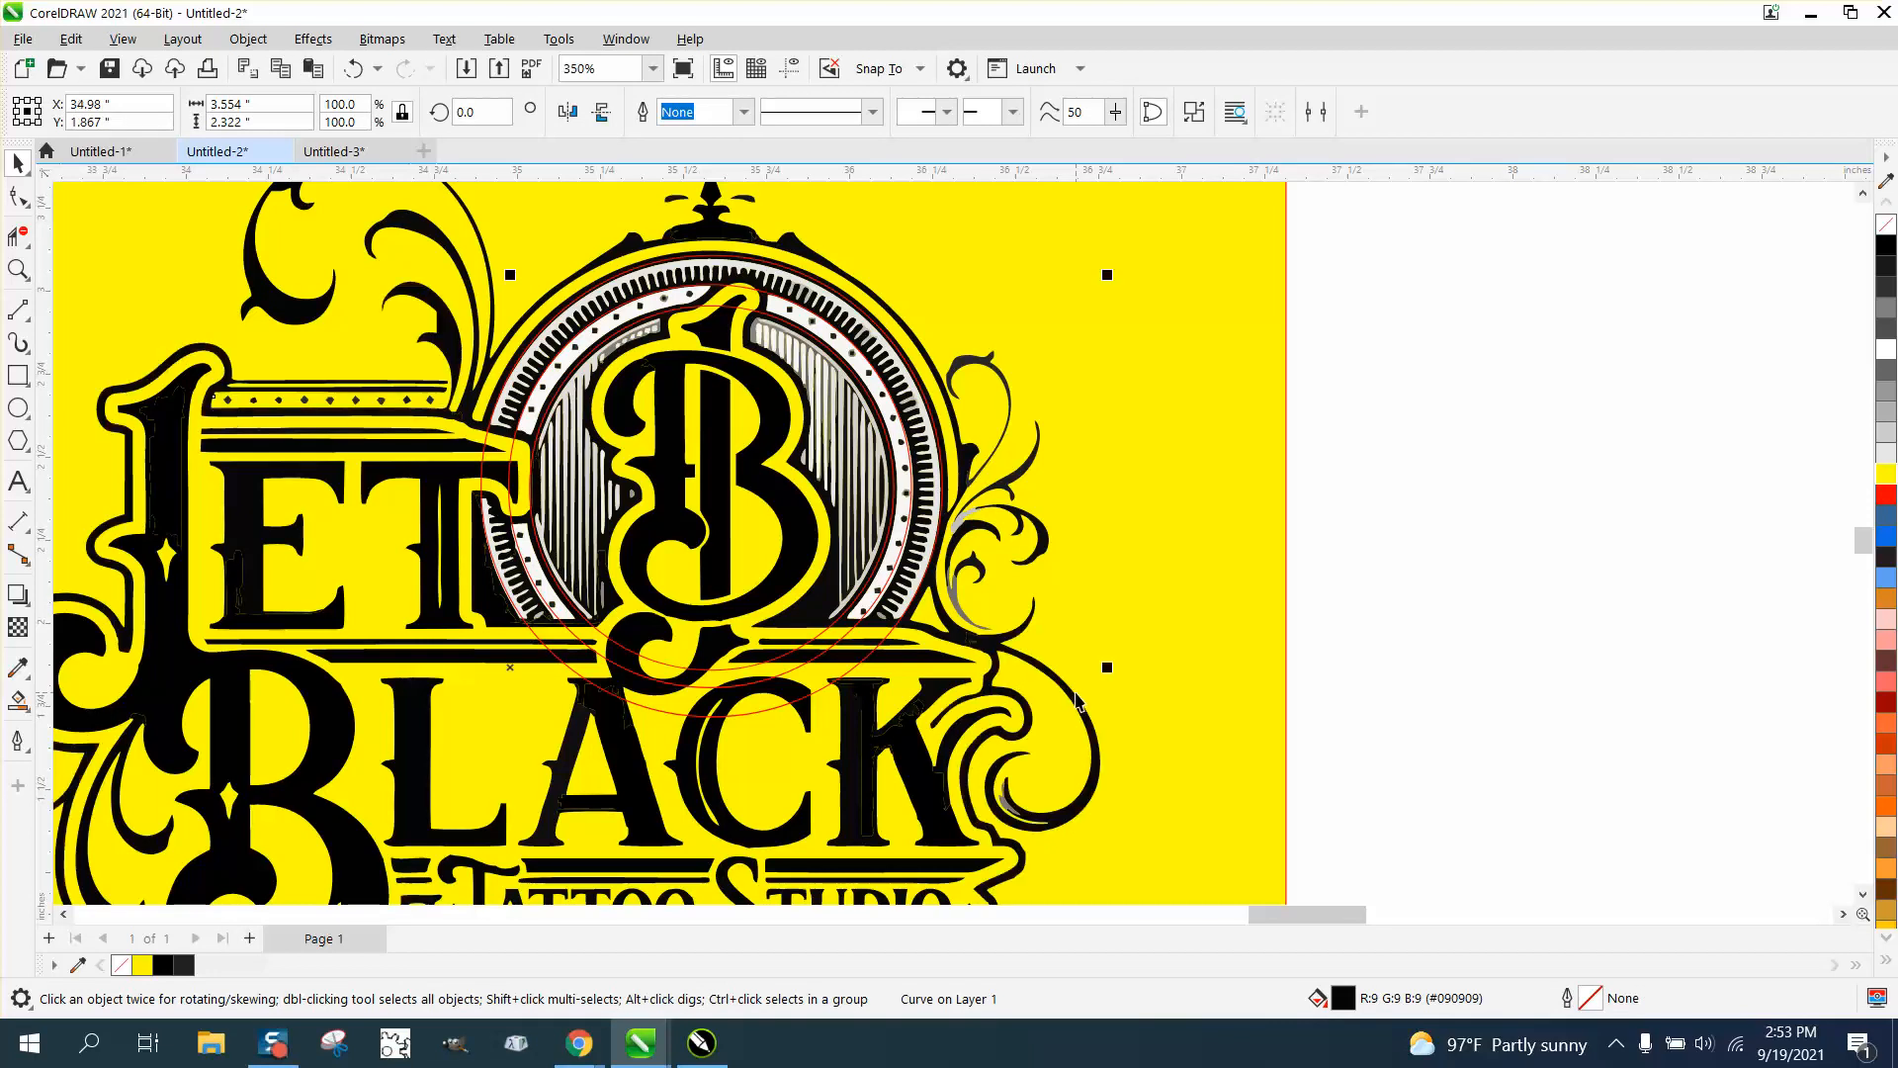
mouse_move(938, 455)
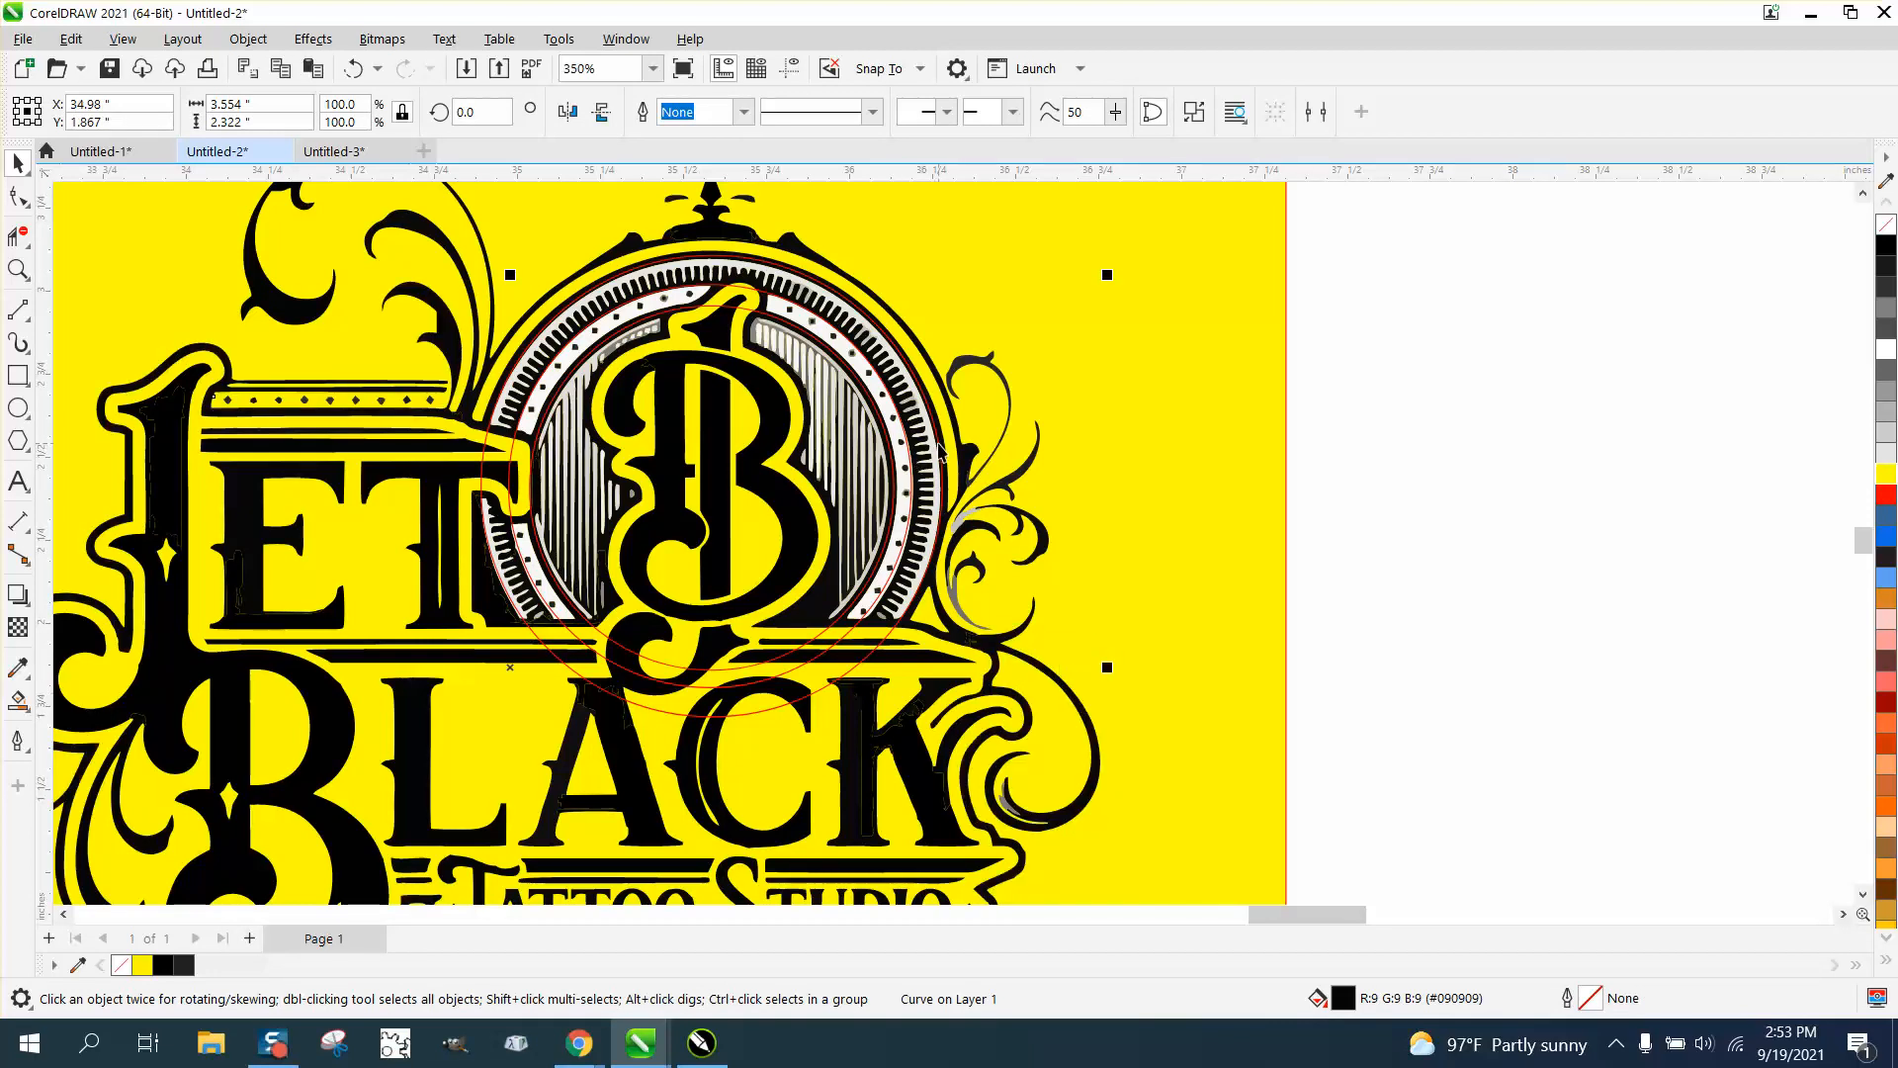
left_click(937, 439)
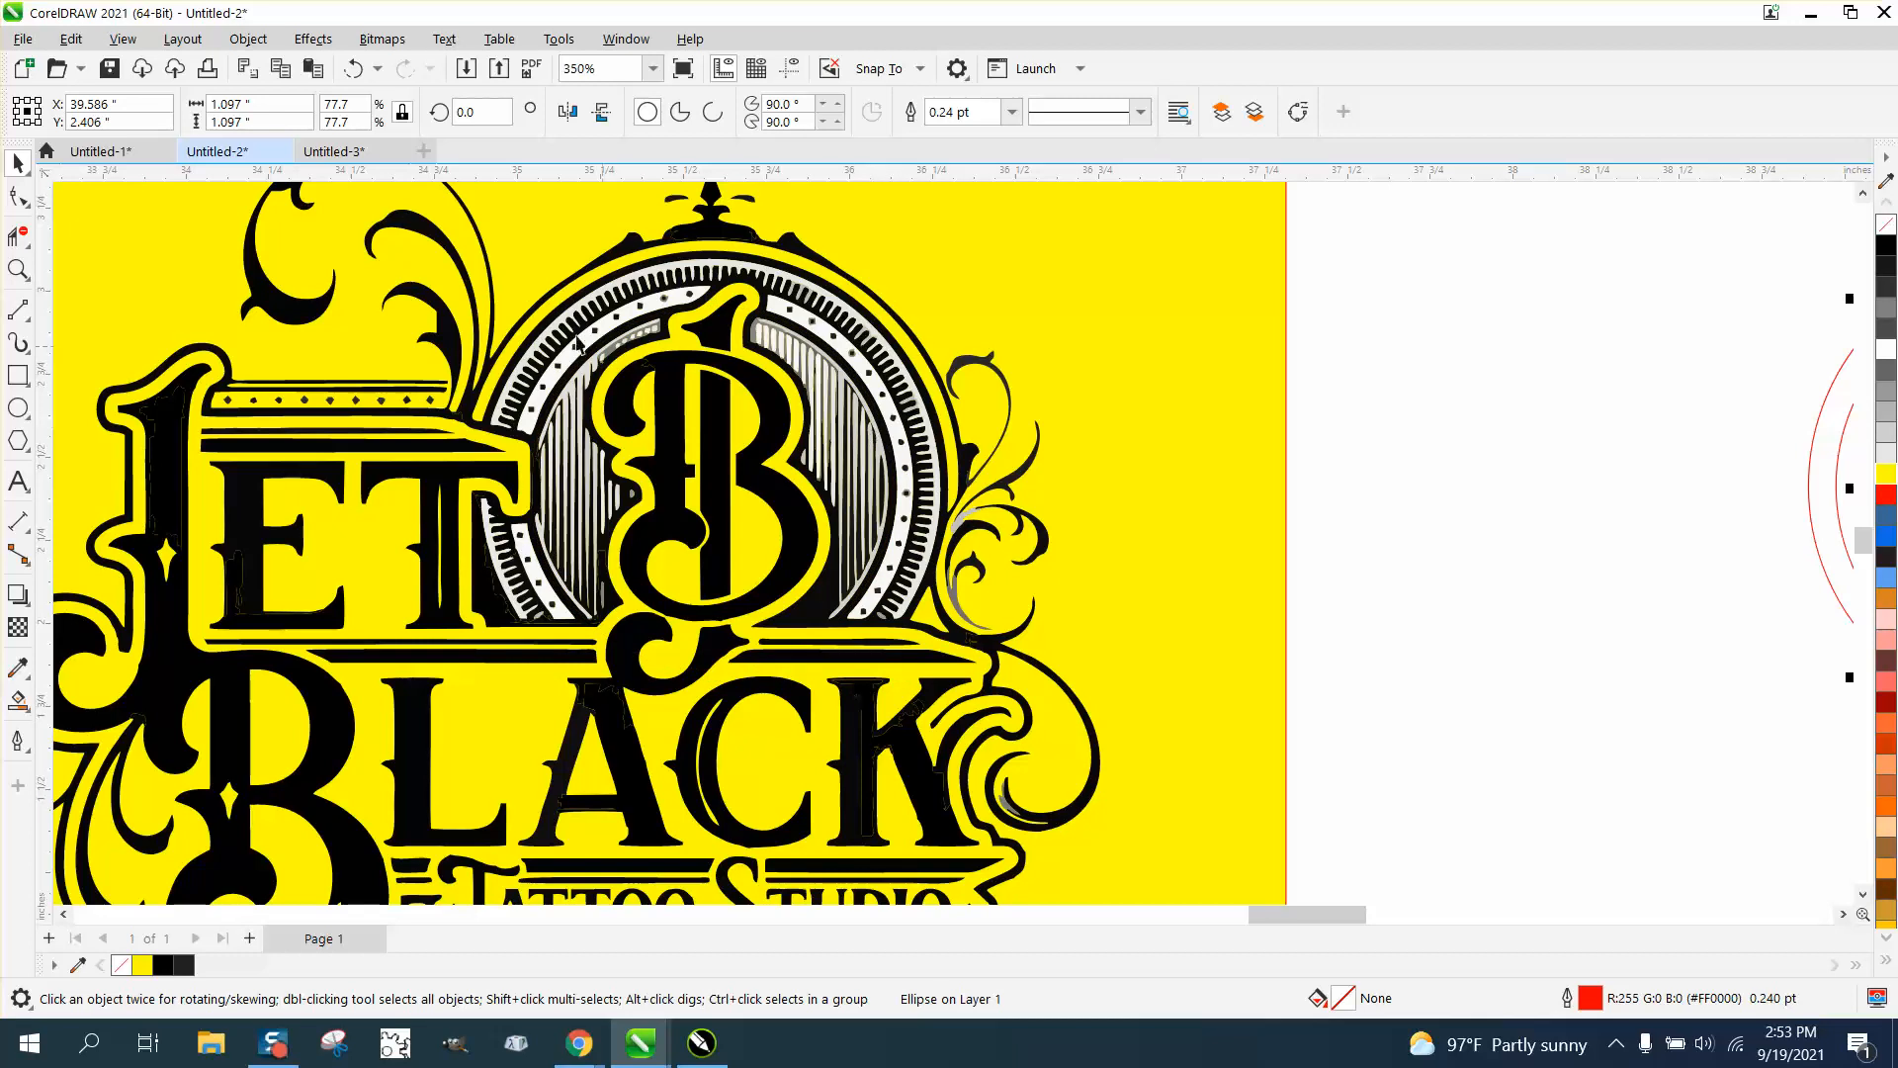
mouse_move(570, 317)
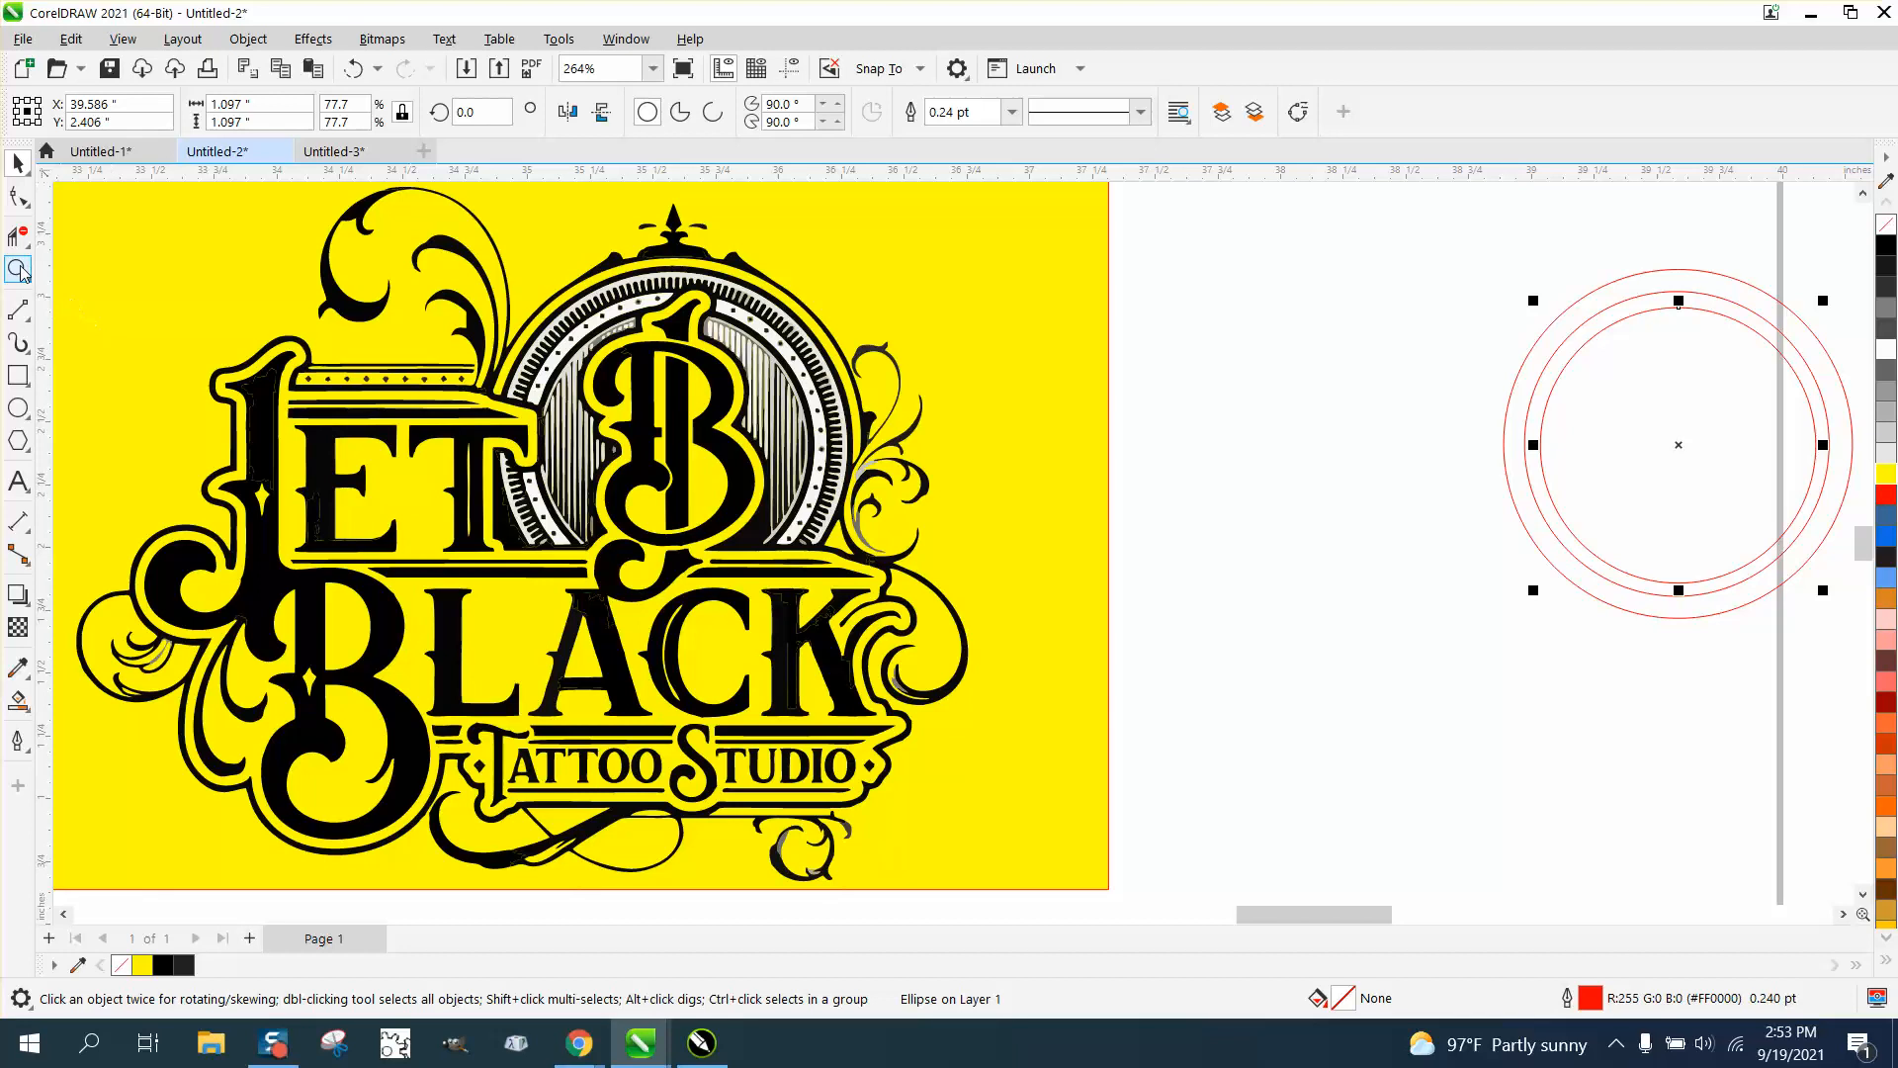
Zoom out to the other copy and close in on the black-and-white logo's emblem
left_click(18, 269)
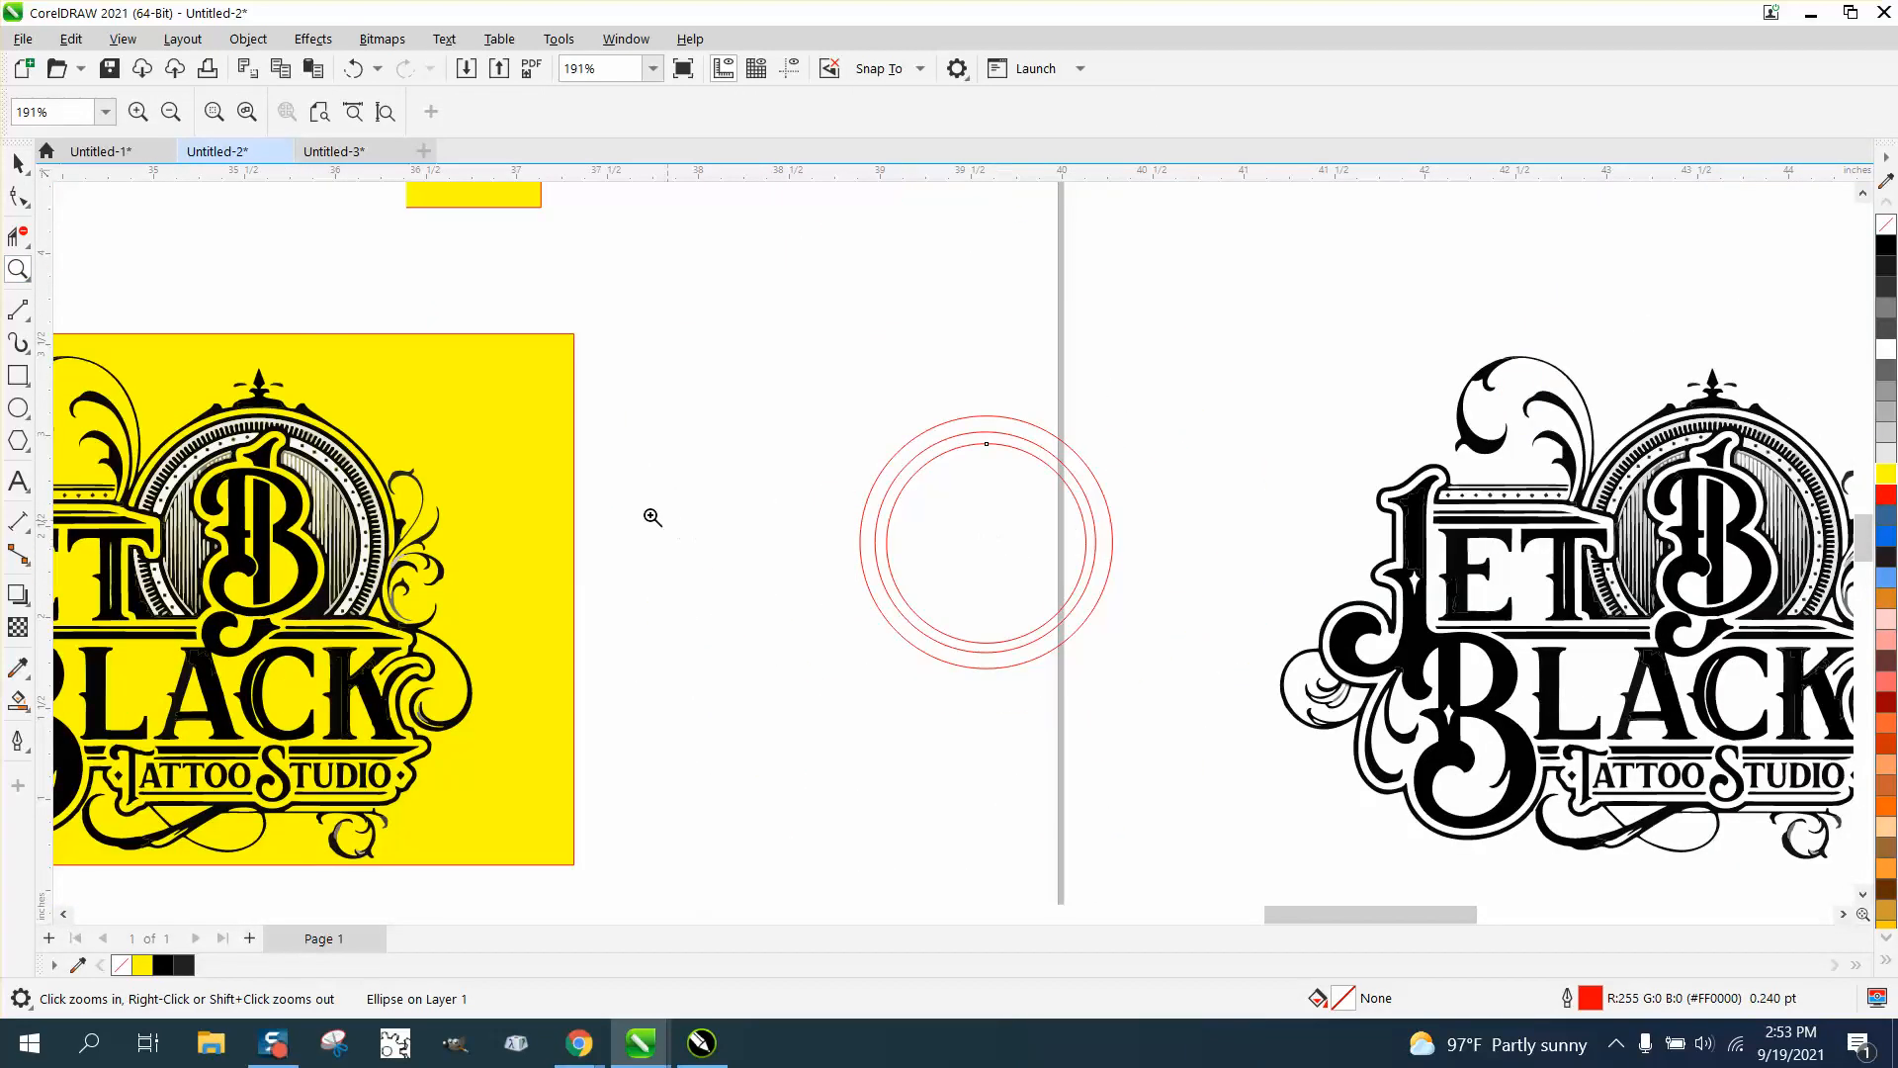
left_click(985, 541)
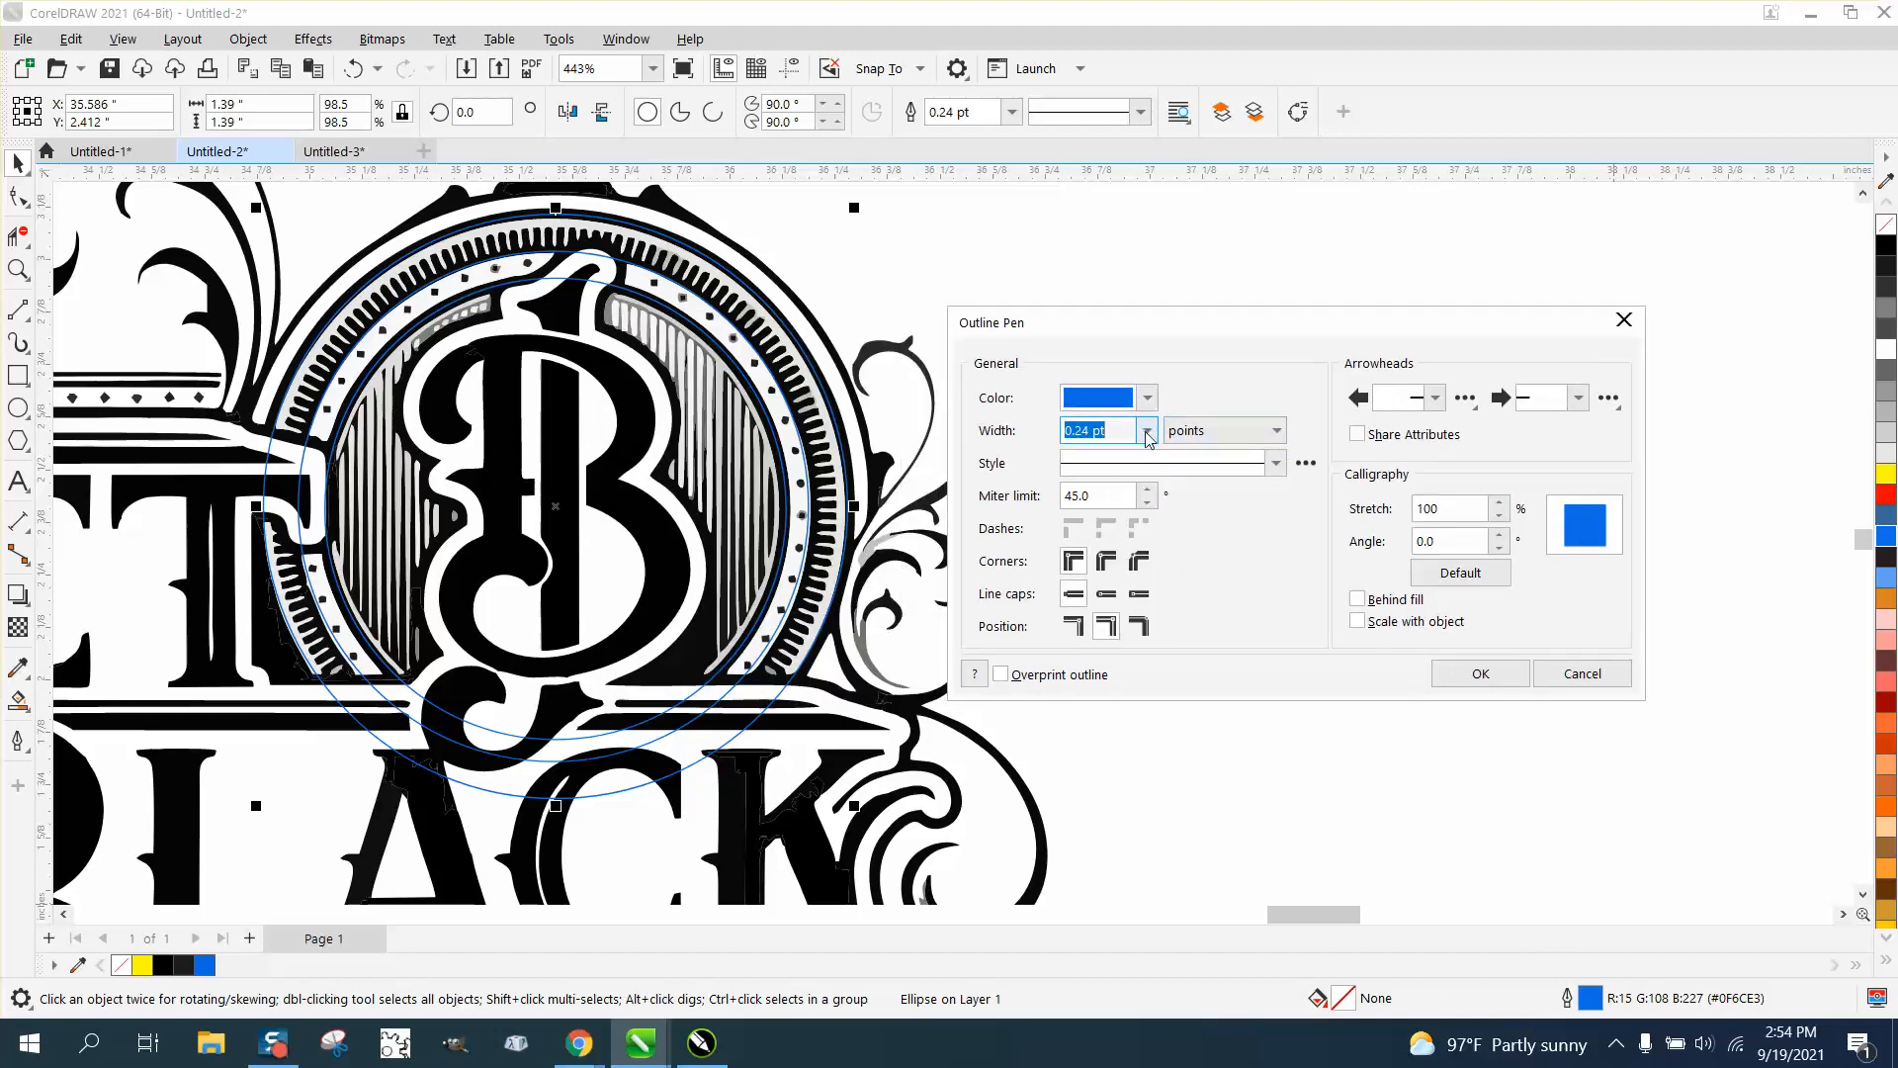
Give both concentric blue circles a thin 1.5 pt outline instead of 8 pt
left_click(1145, 430)
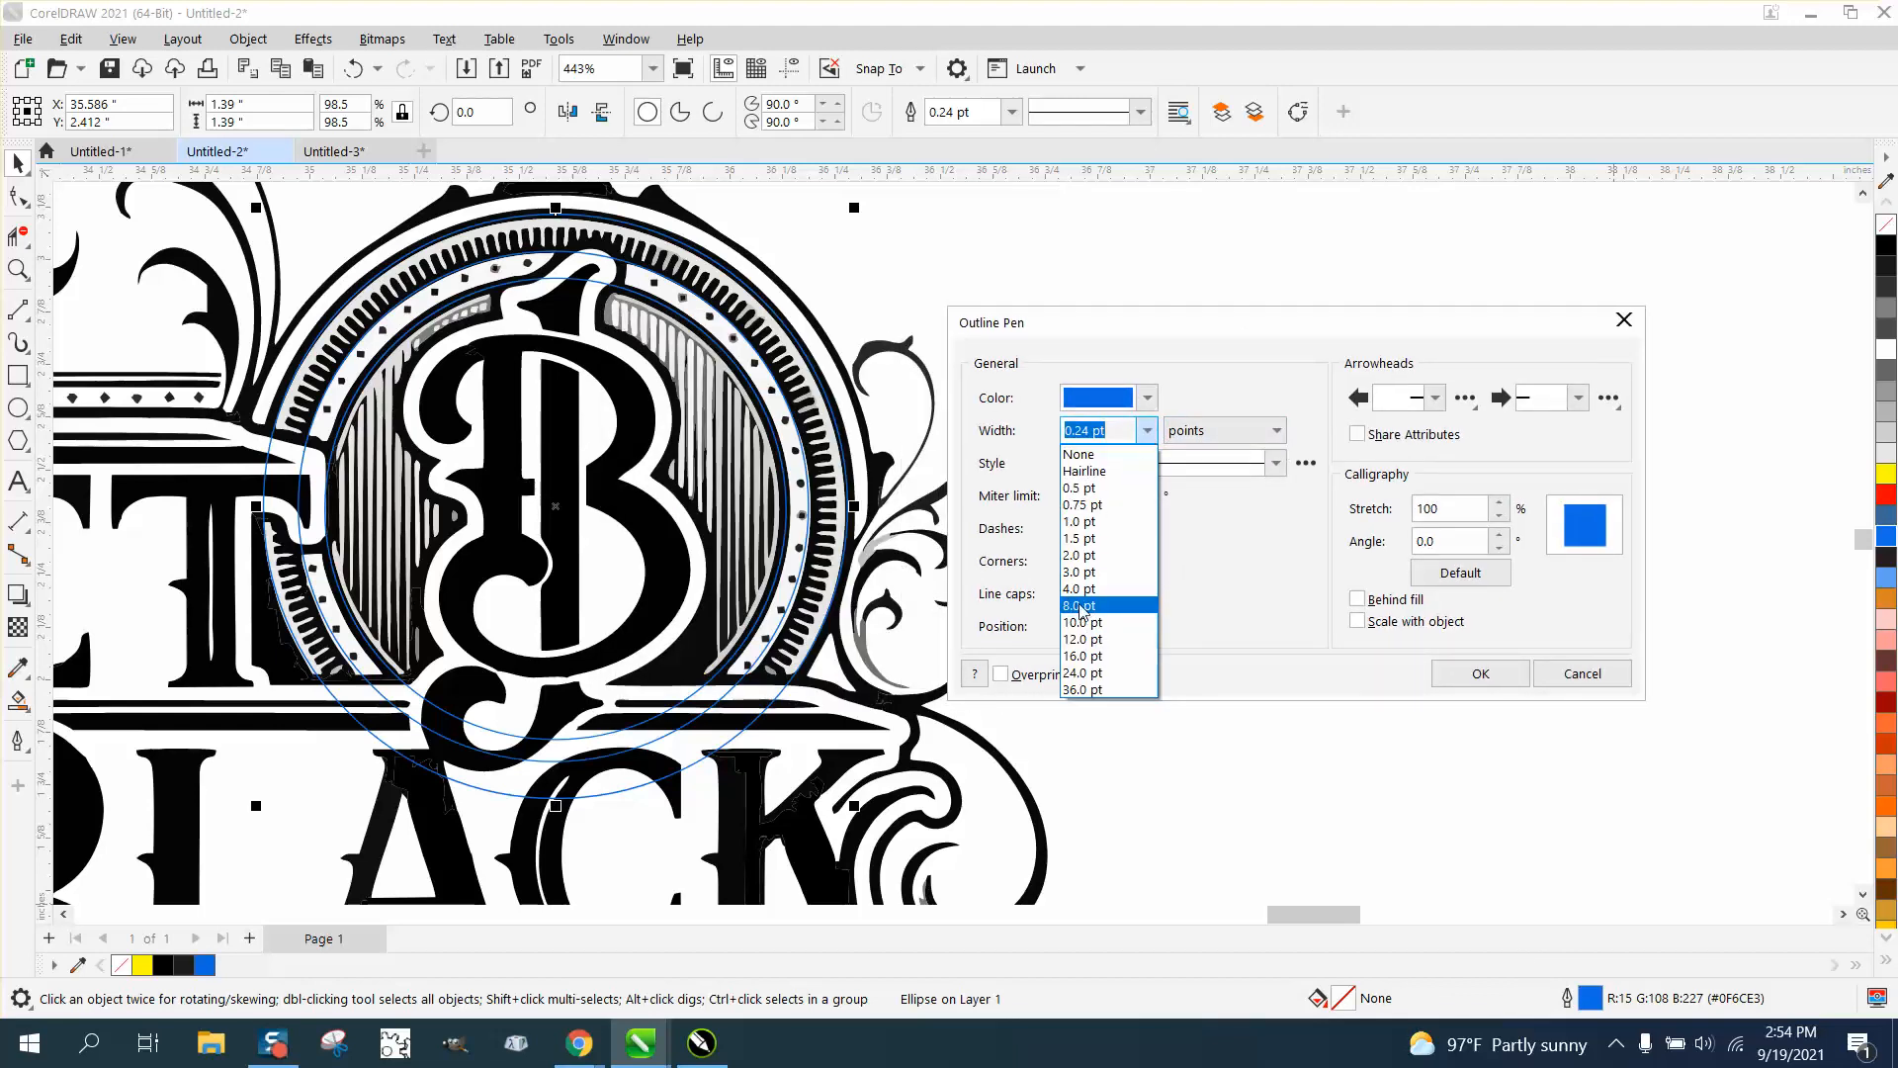
left_click(1079, 605)
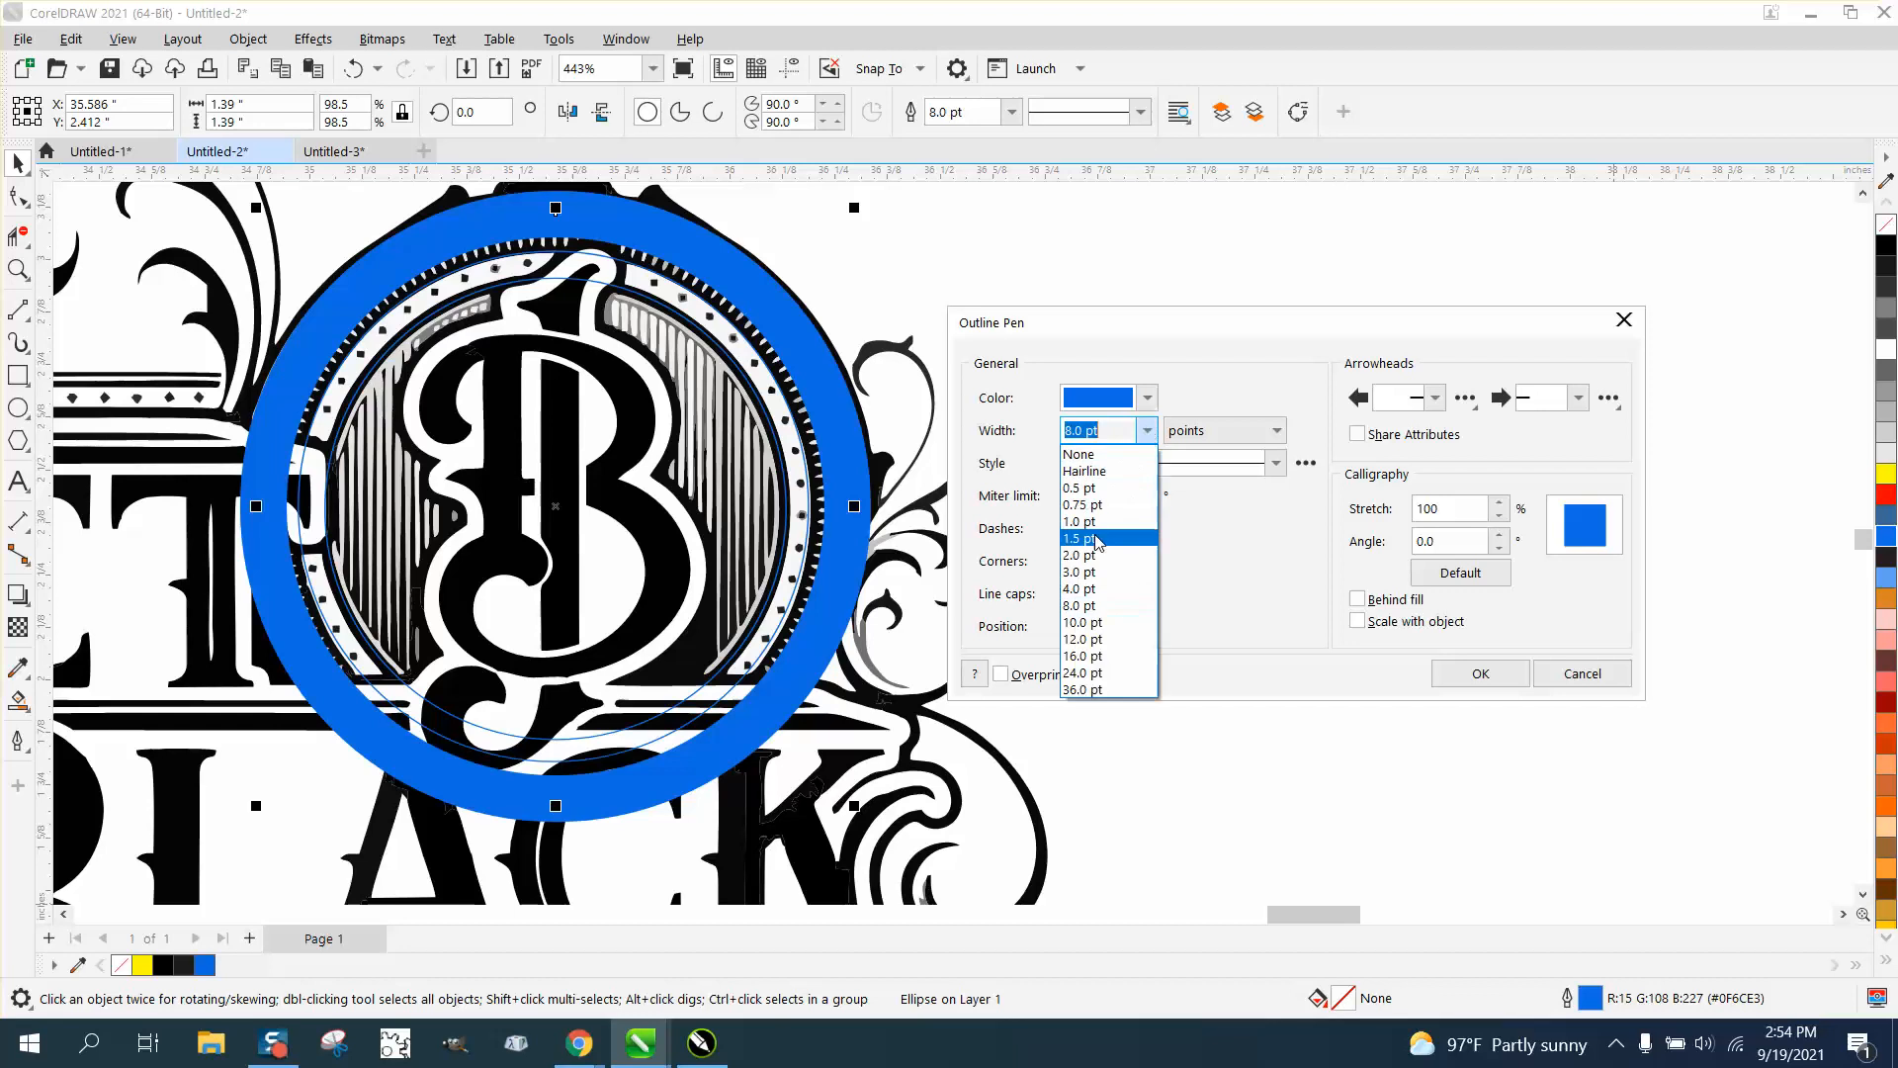
left_click(1082, 538)
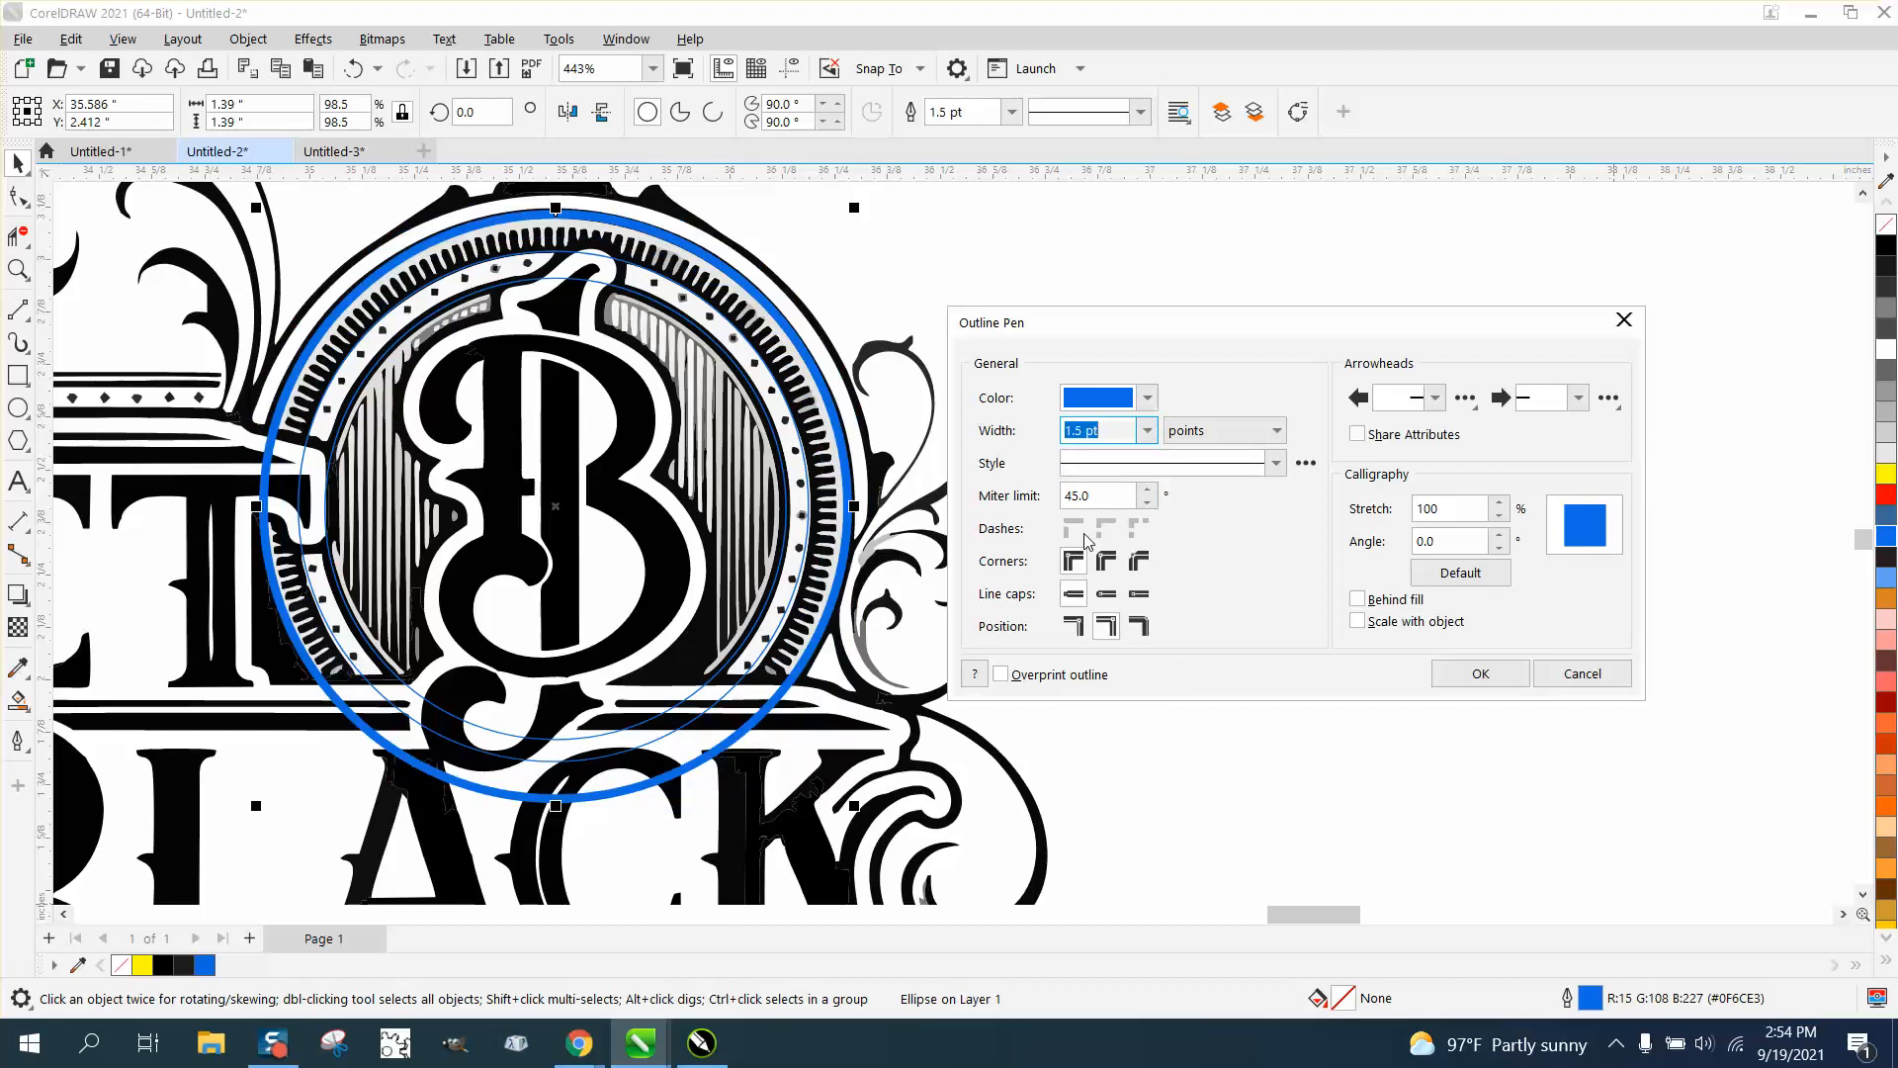
mouse_move(925, 447)
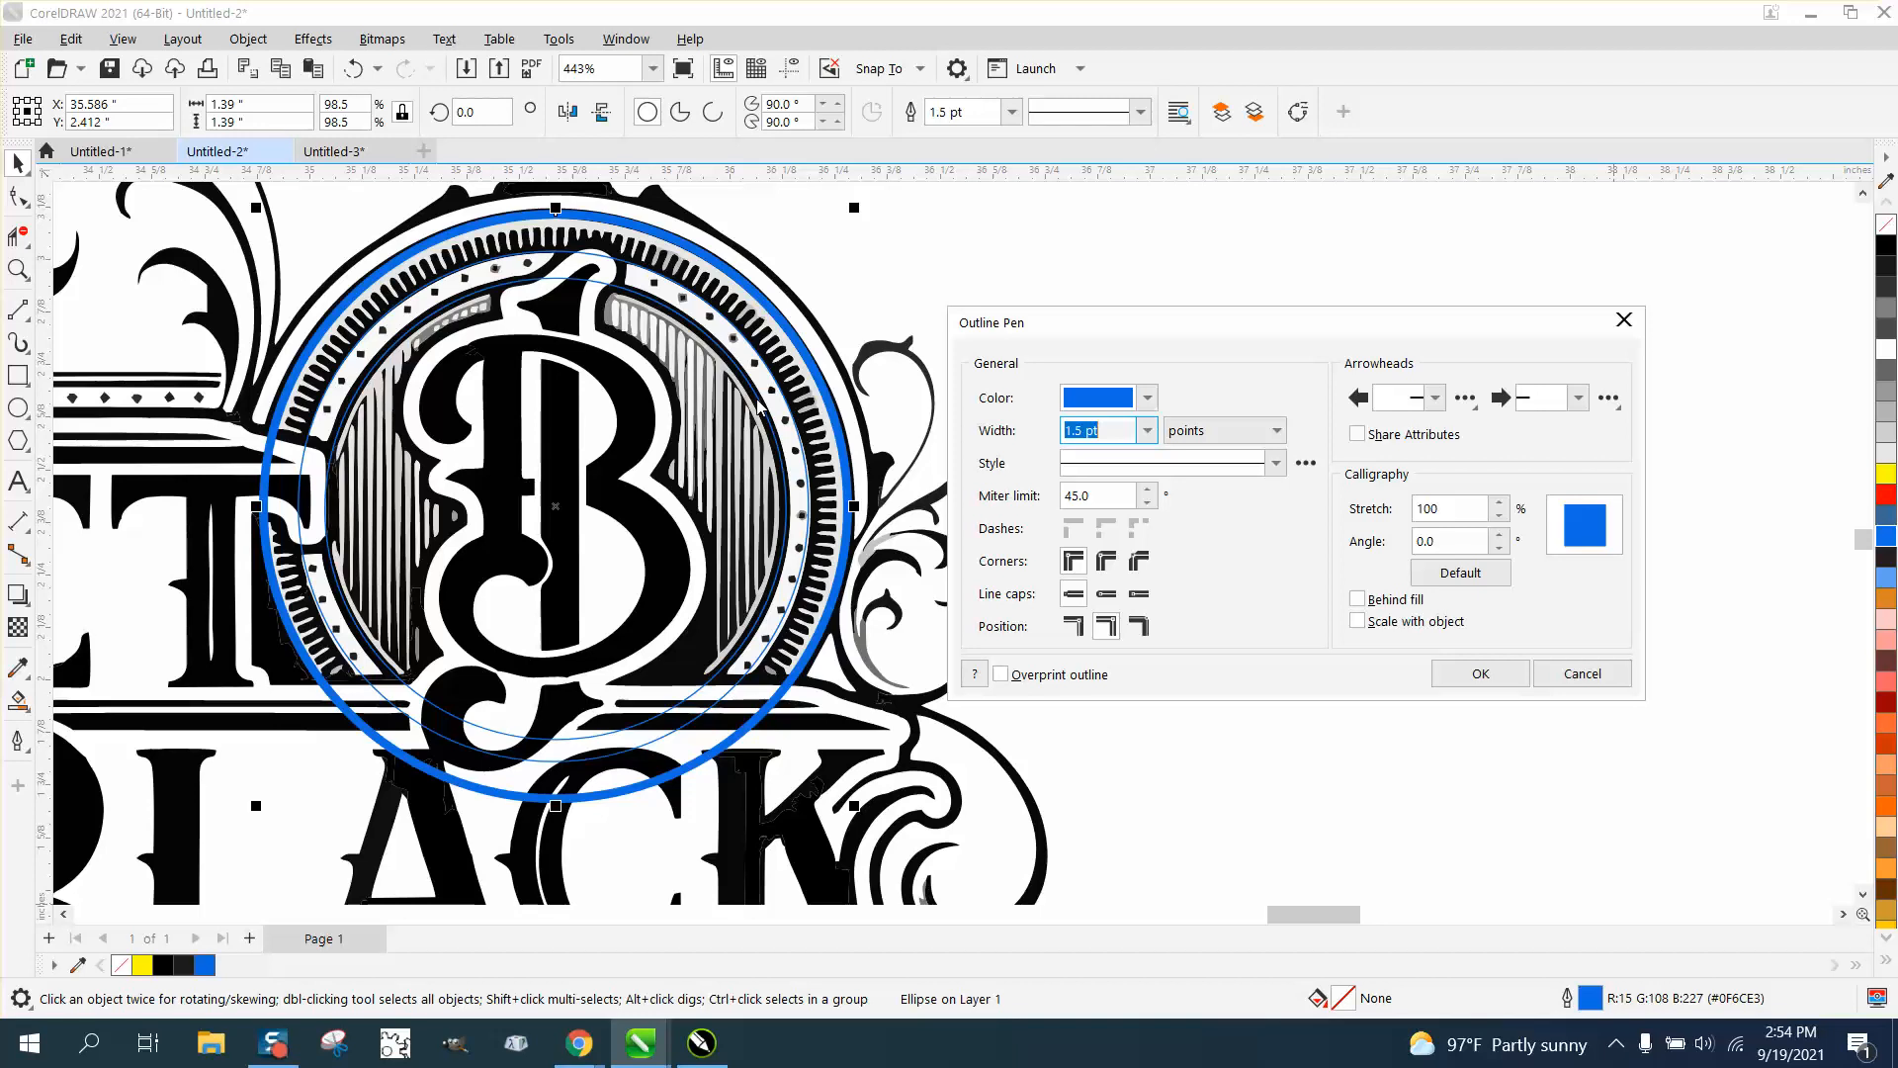
mouse_move(1493, 670)
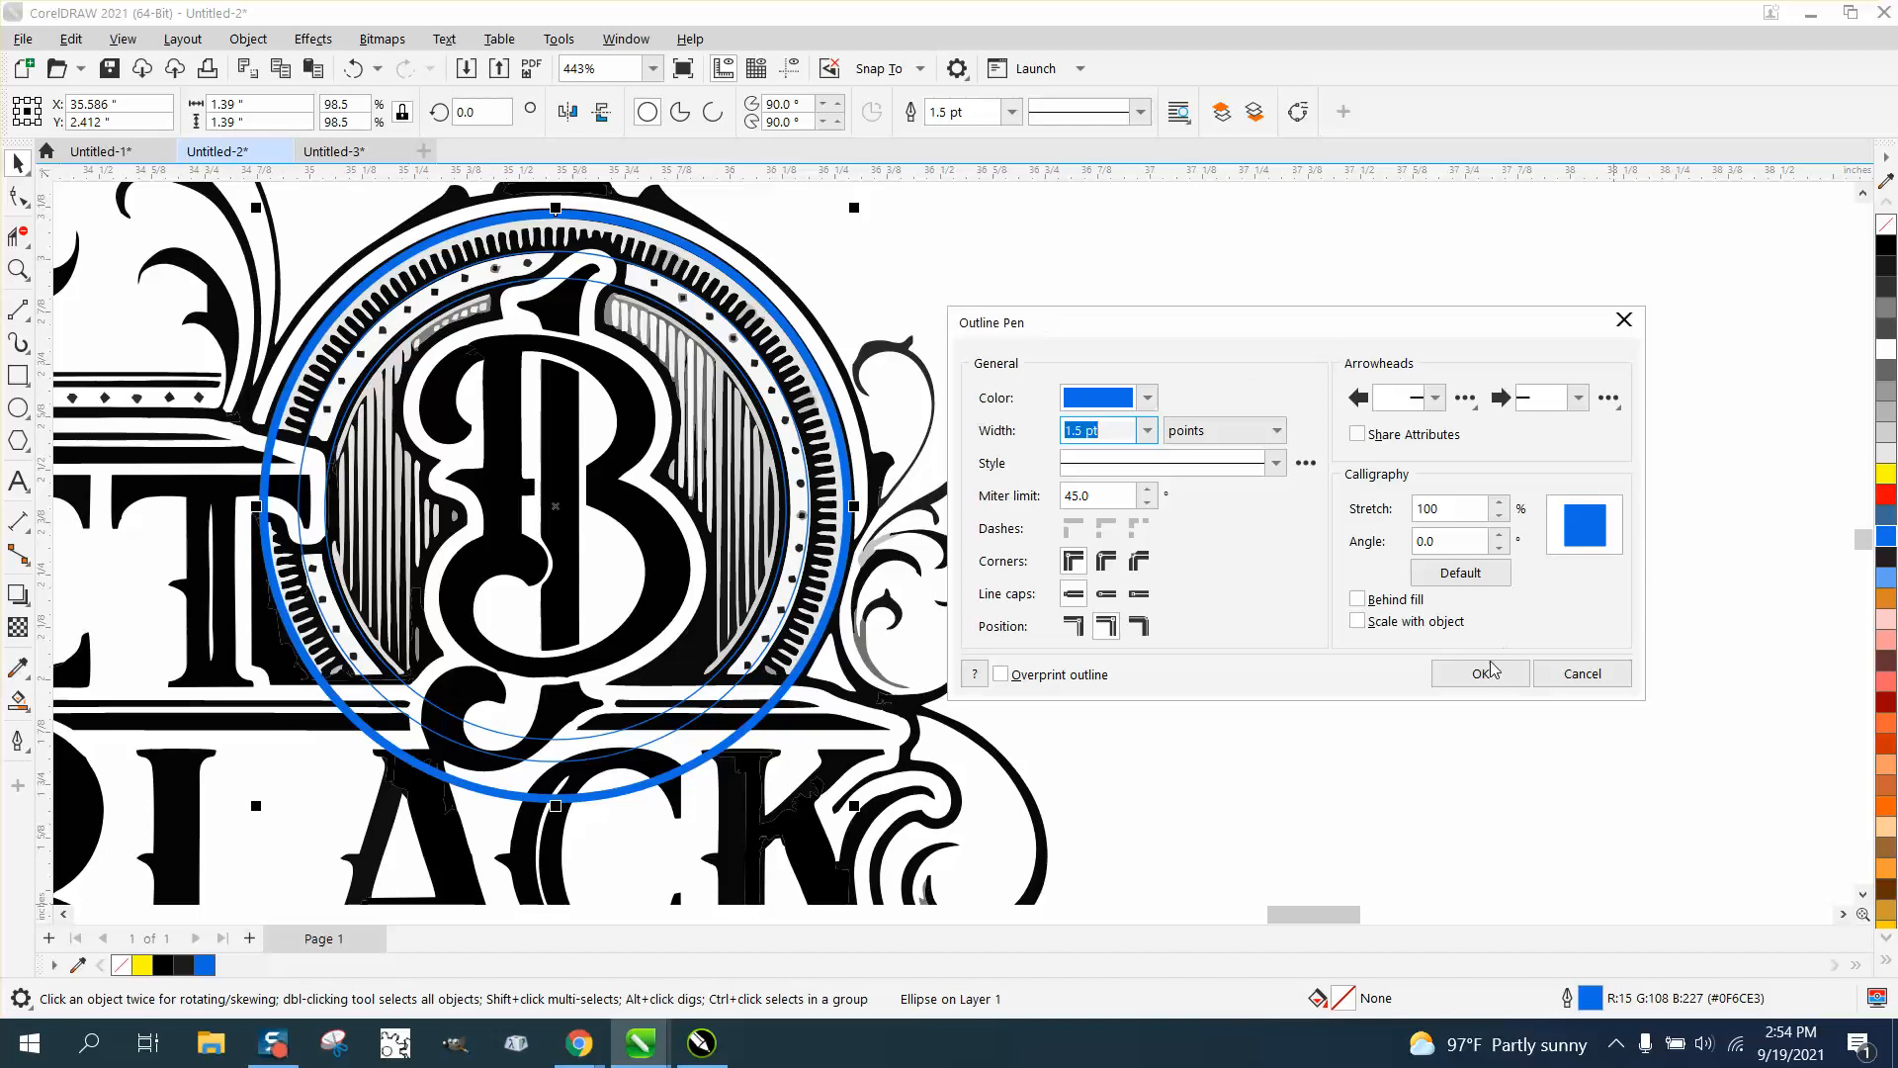
left_click(1479, 672)
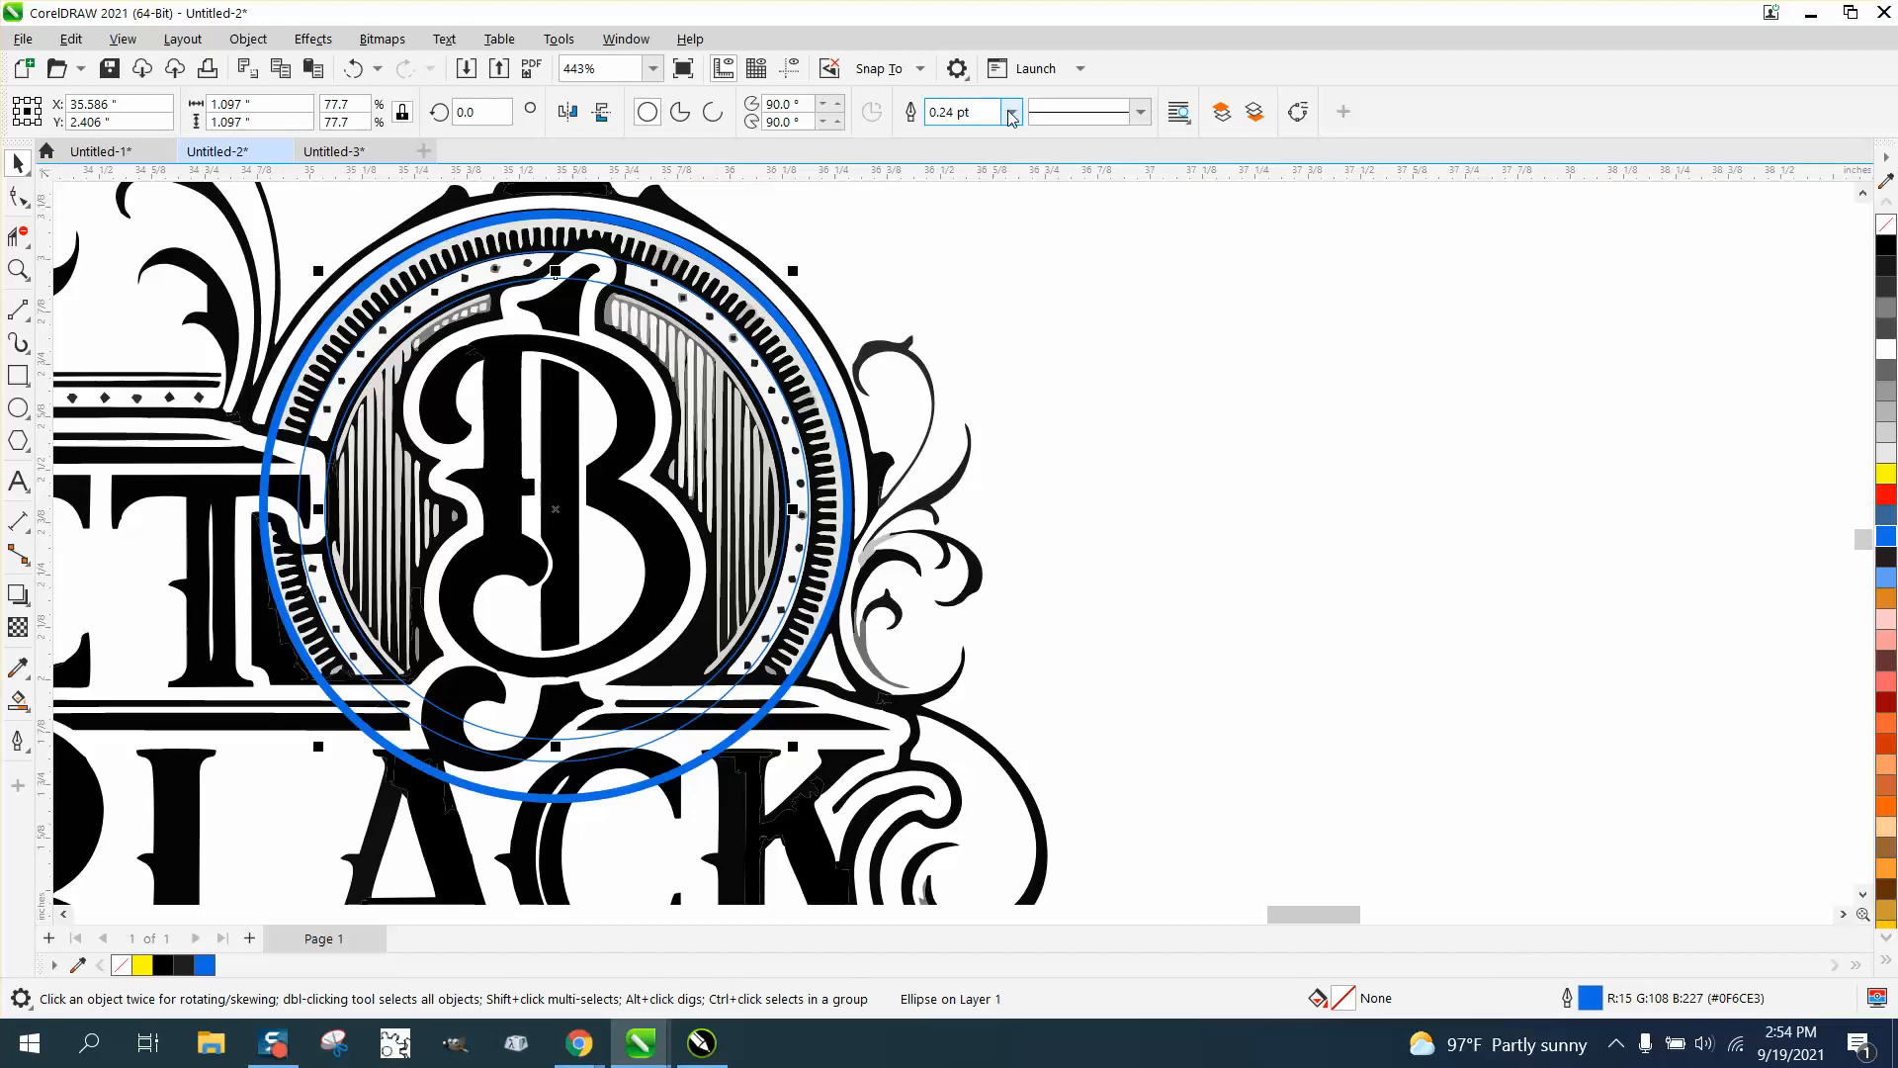
left_click(1010, 107)
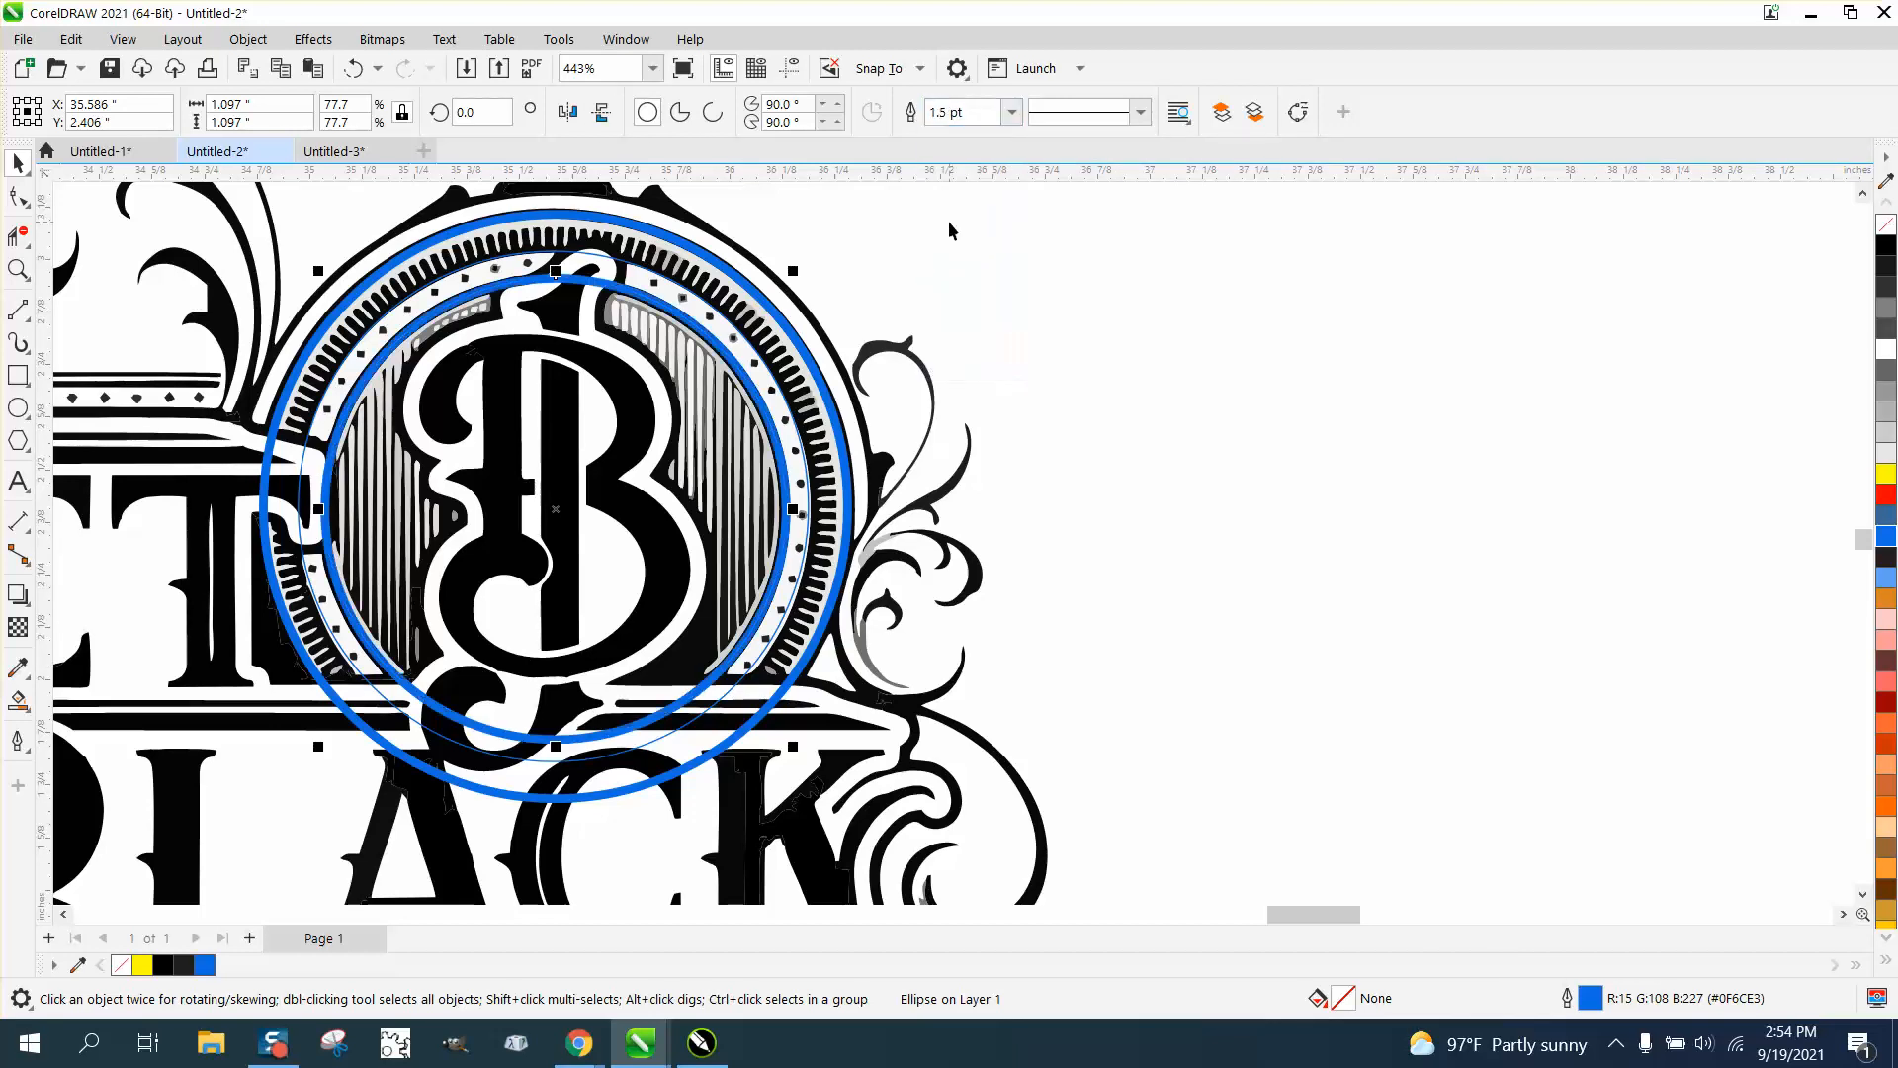
mouse_move(984, 299)
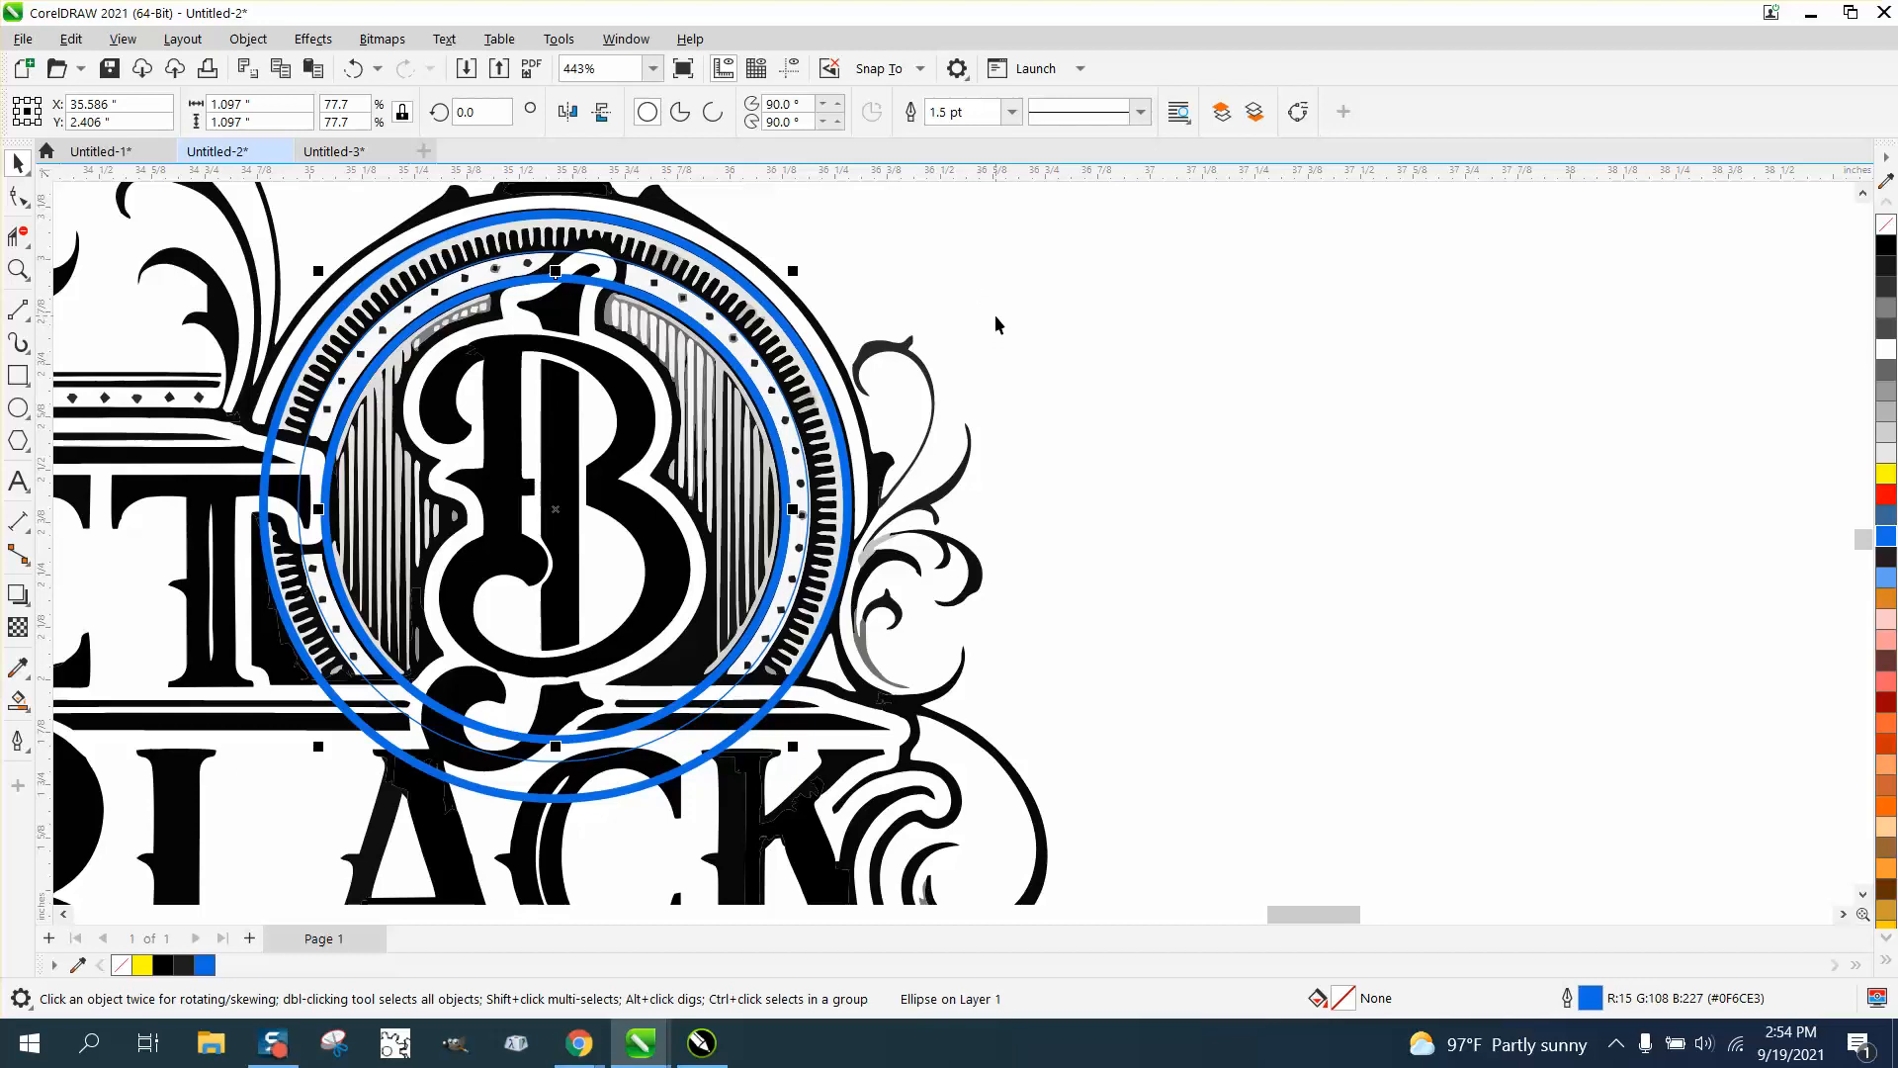
scroll("down", 3)
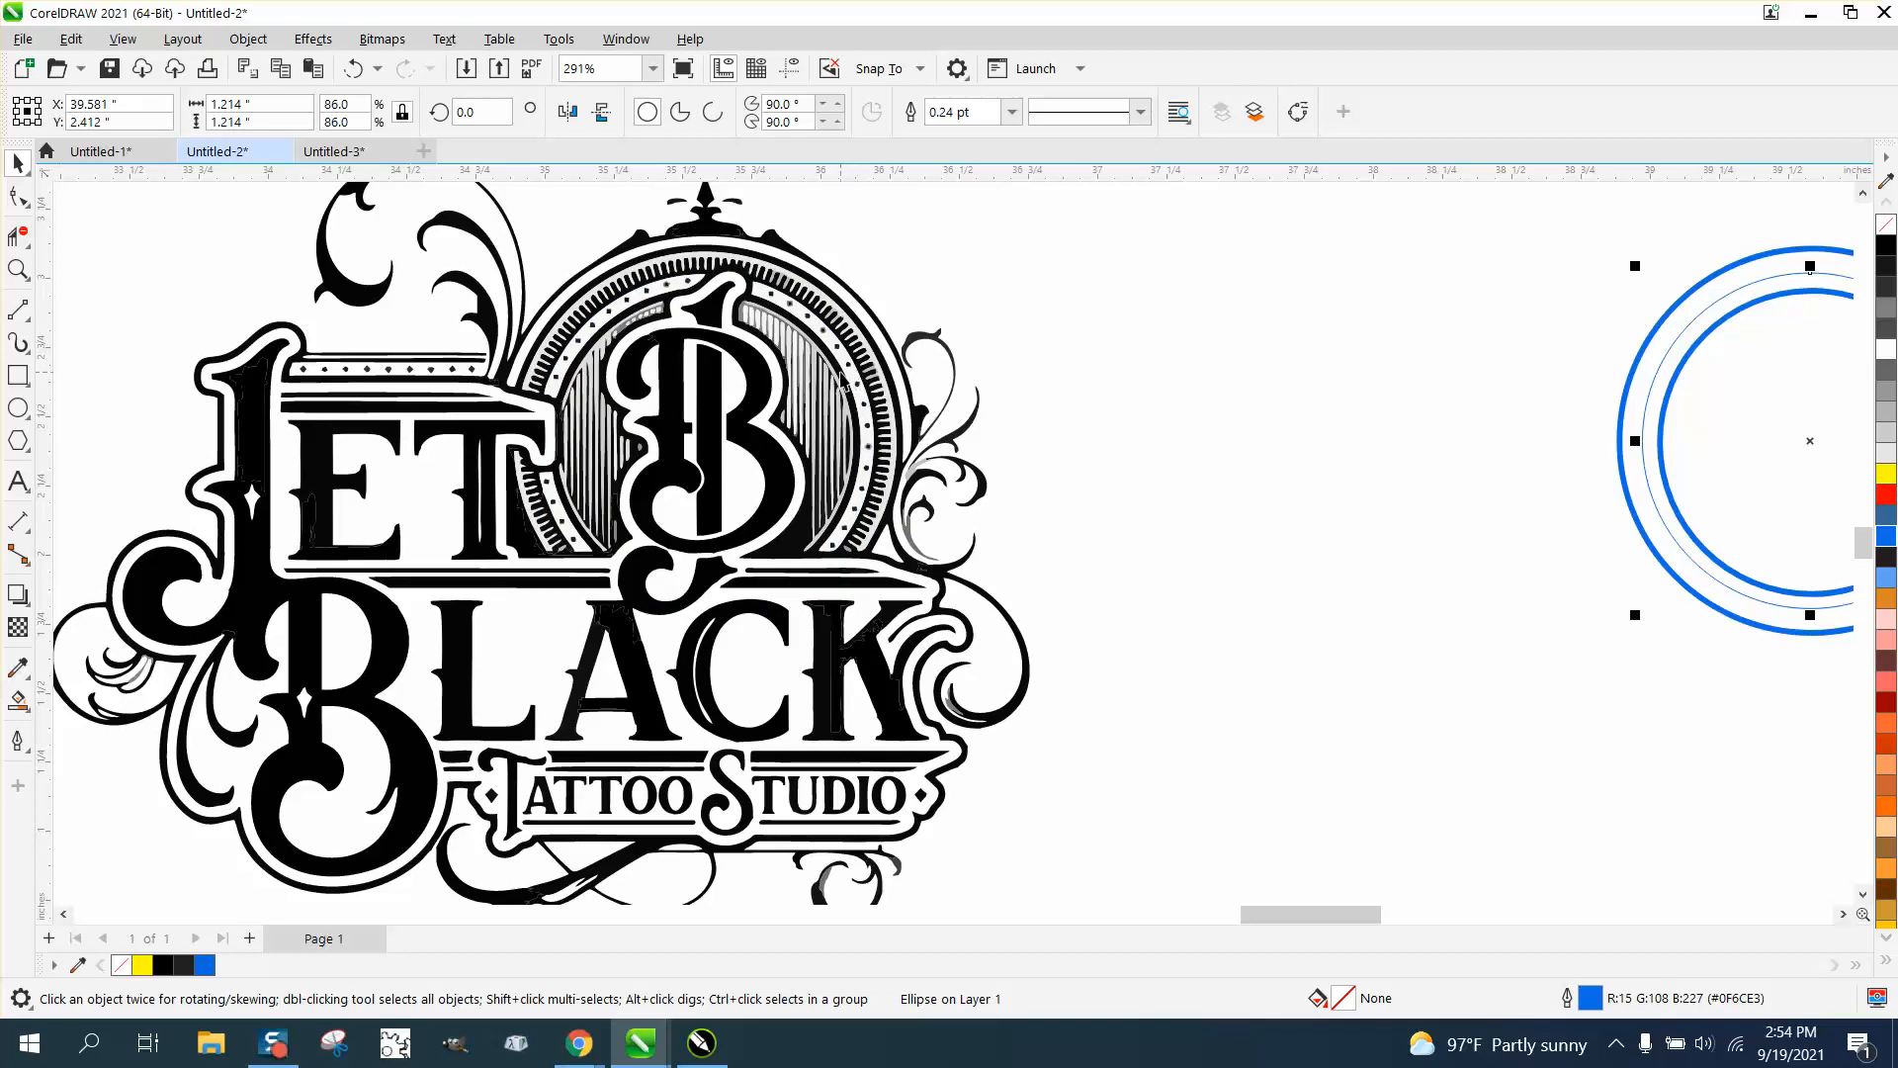
Scroll the view toward the outer rings of the black-and-white emblem
scroll("down", 3)
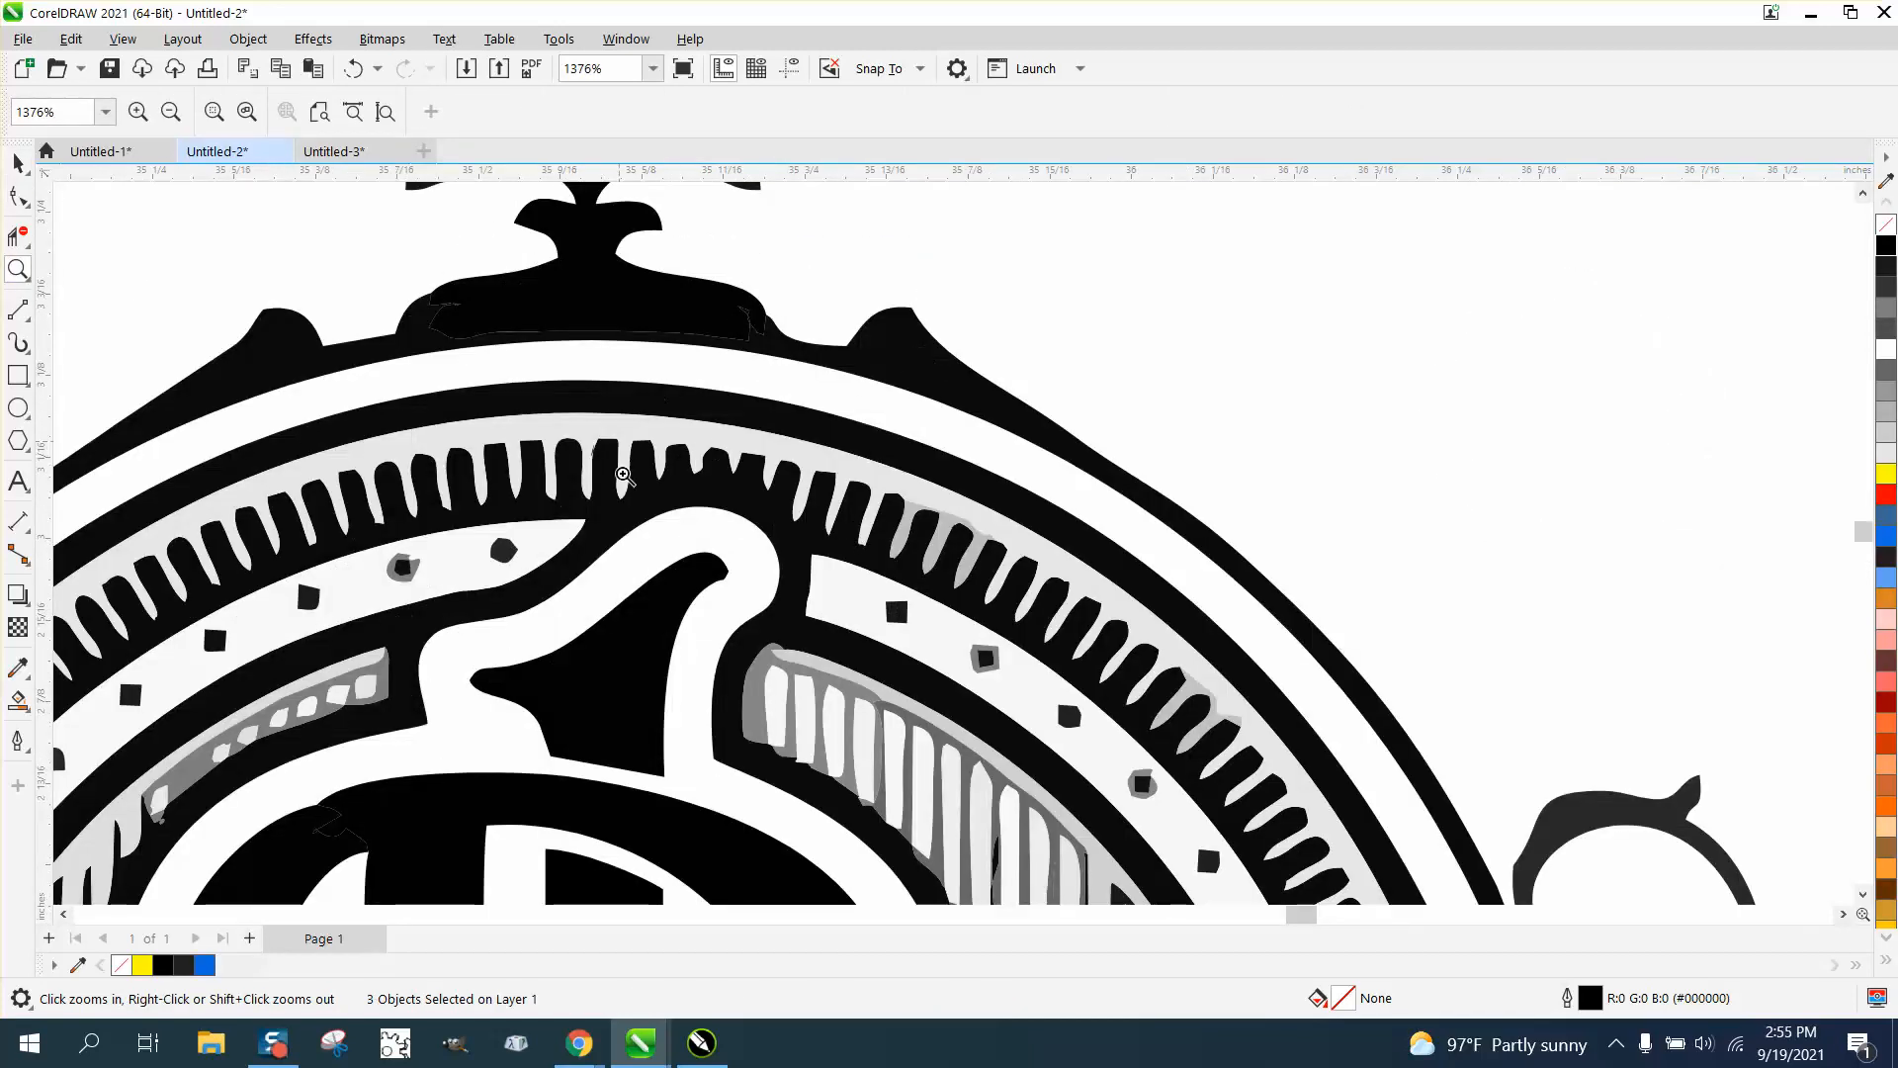
mouse_move(69, 433)
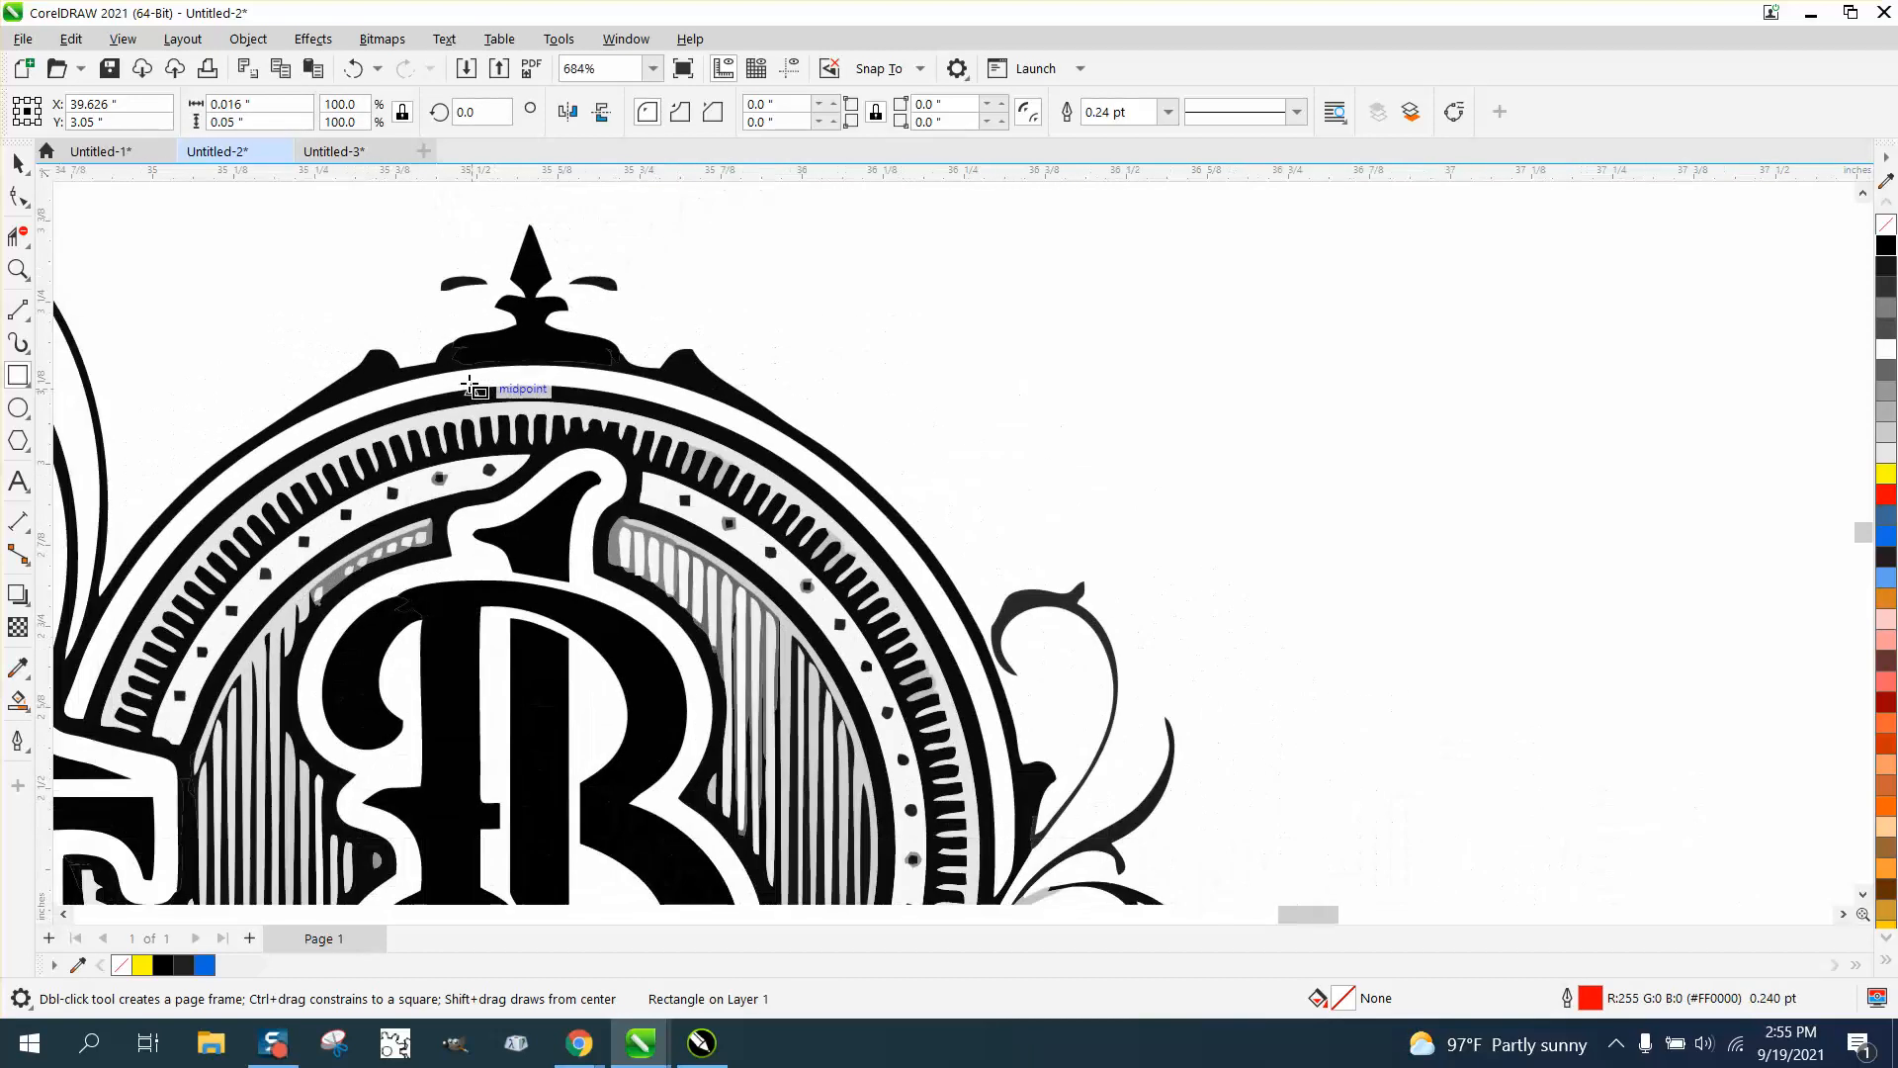
Zoom far in on the top of the ring beside the logo and select its parts
left_click(18, 269)
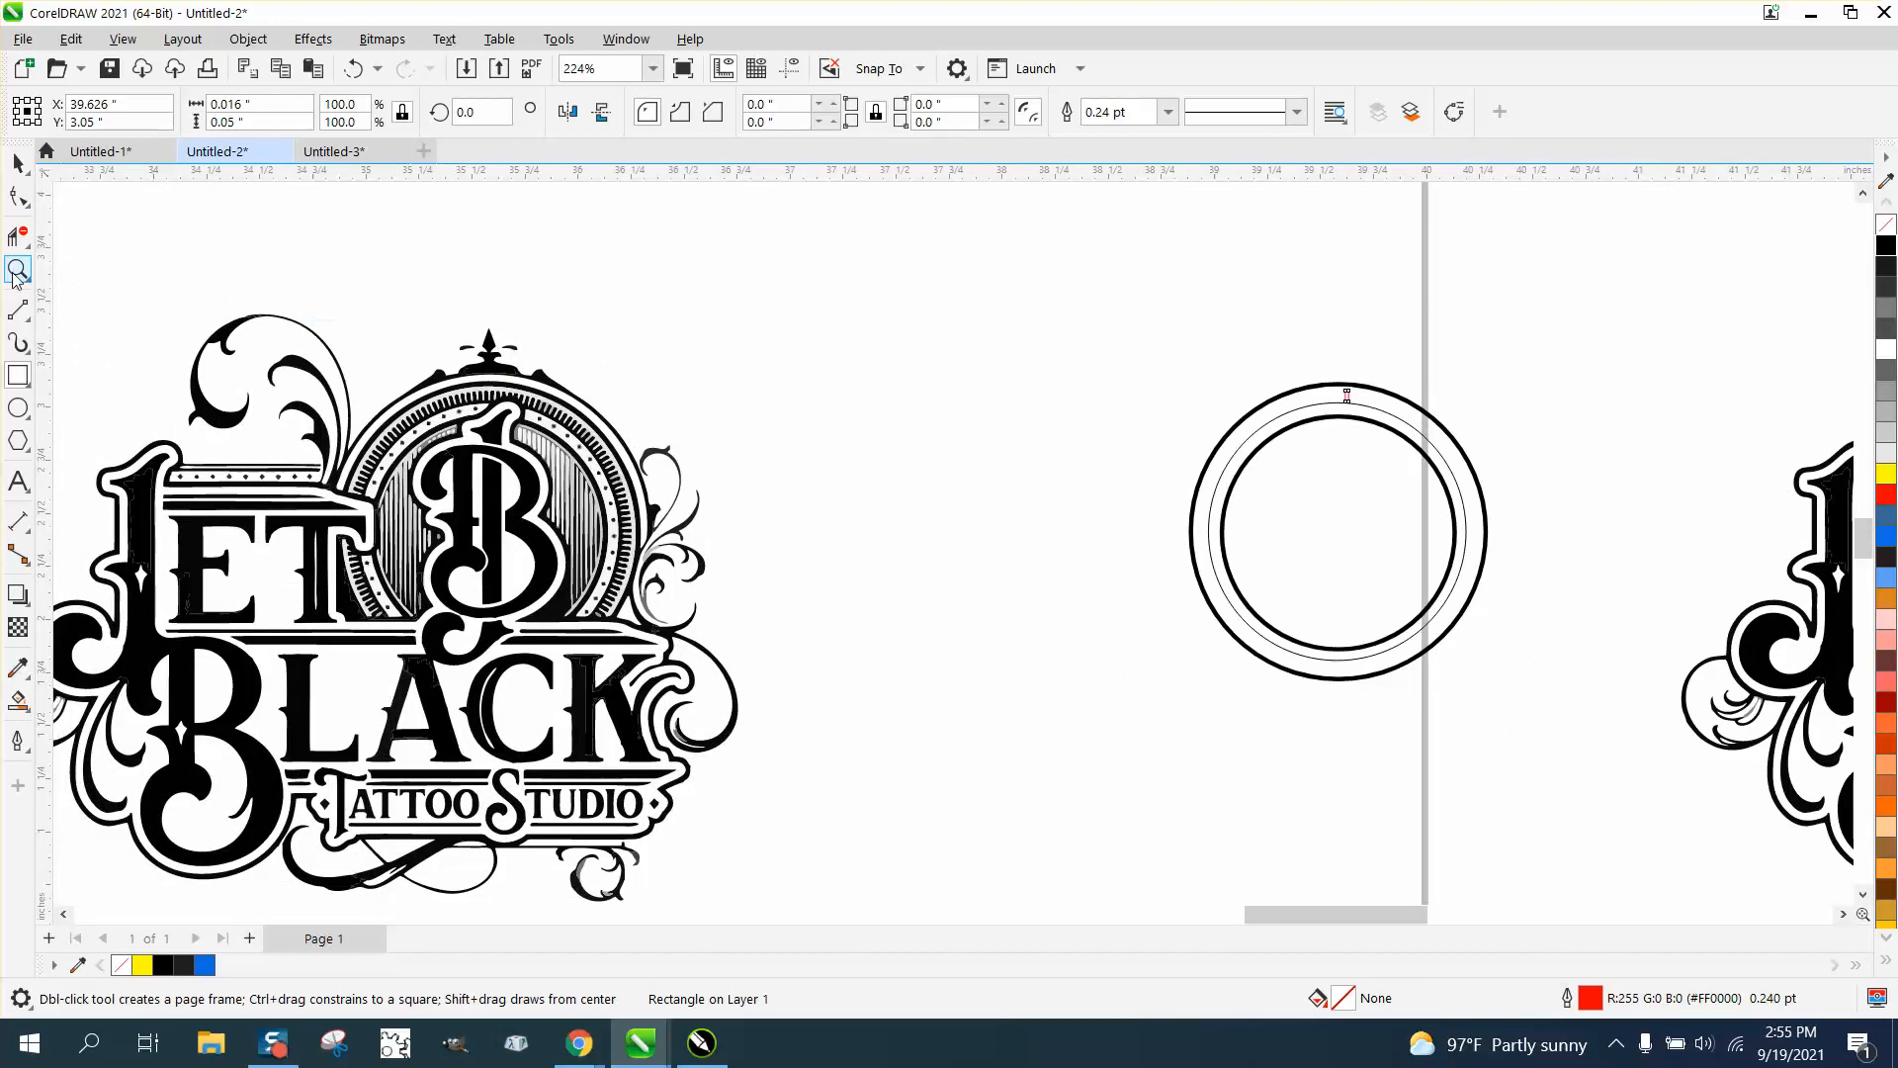
left_click(18, 269)
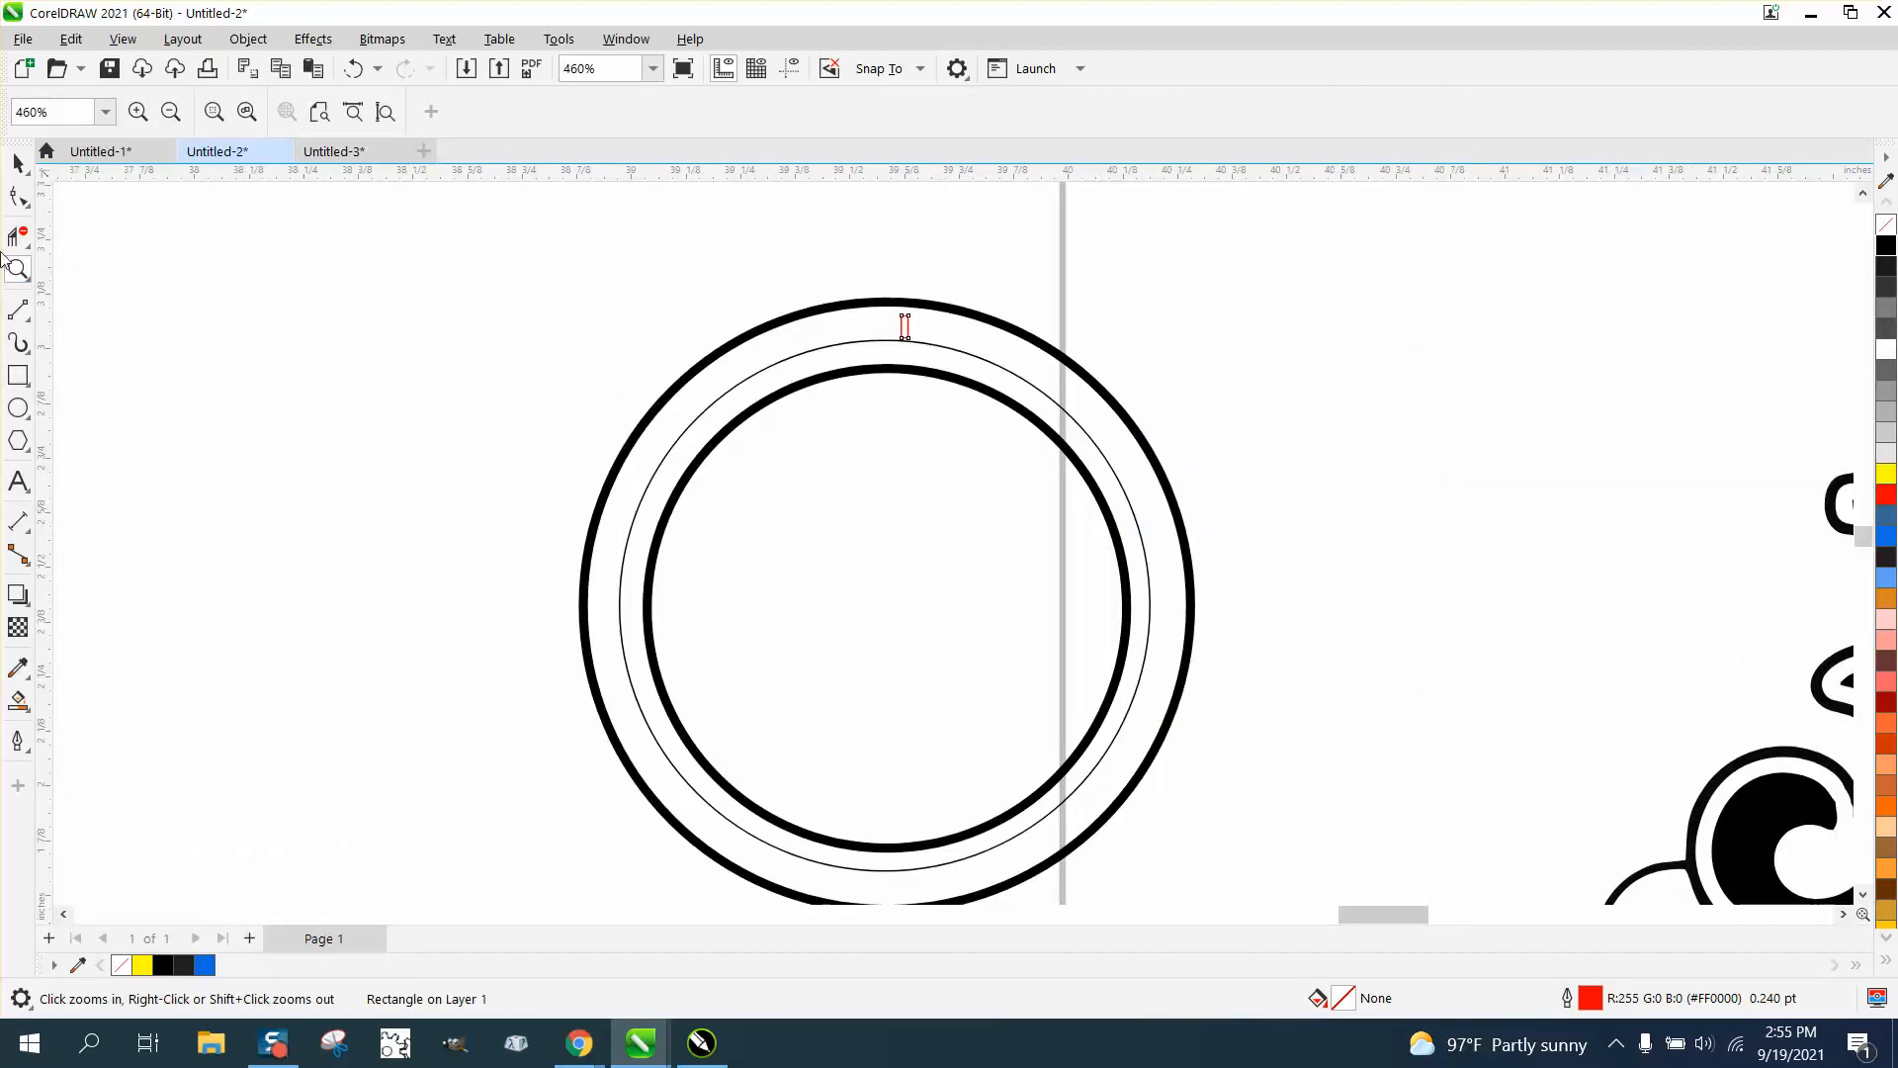
left_click(903, 324)
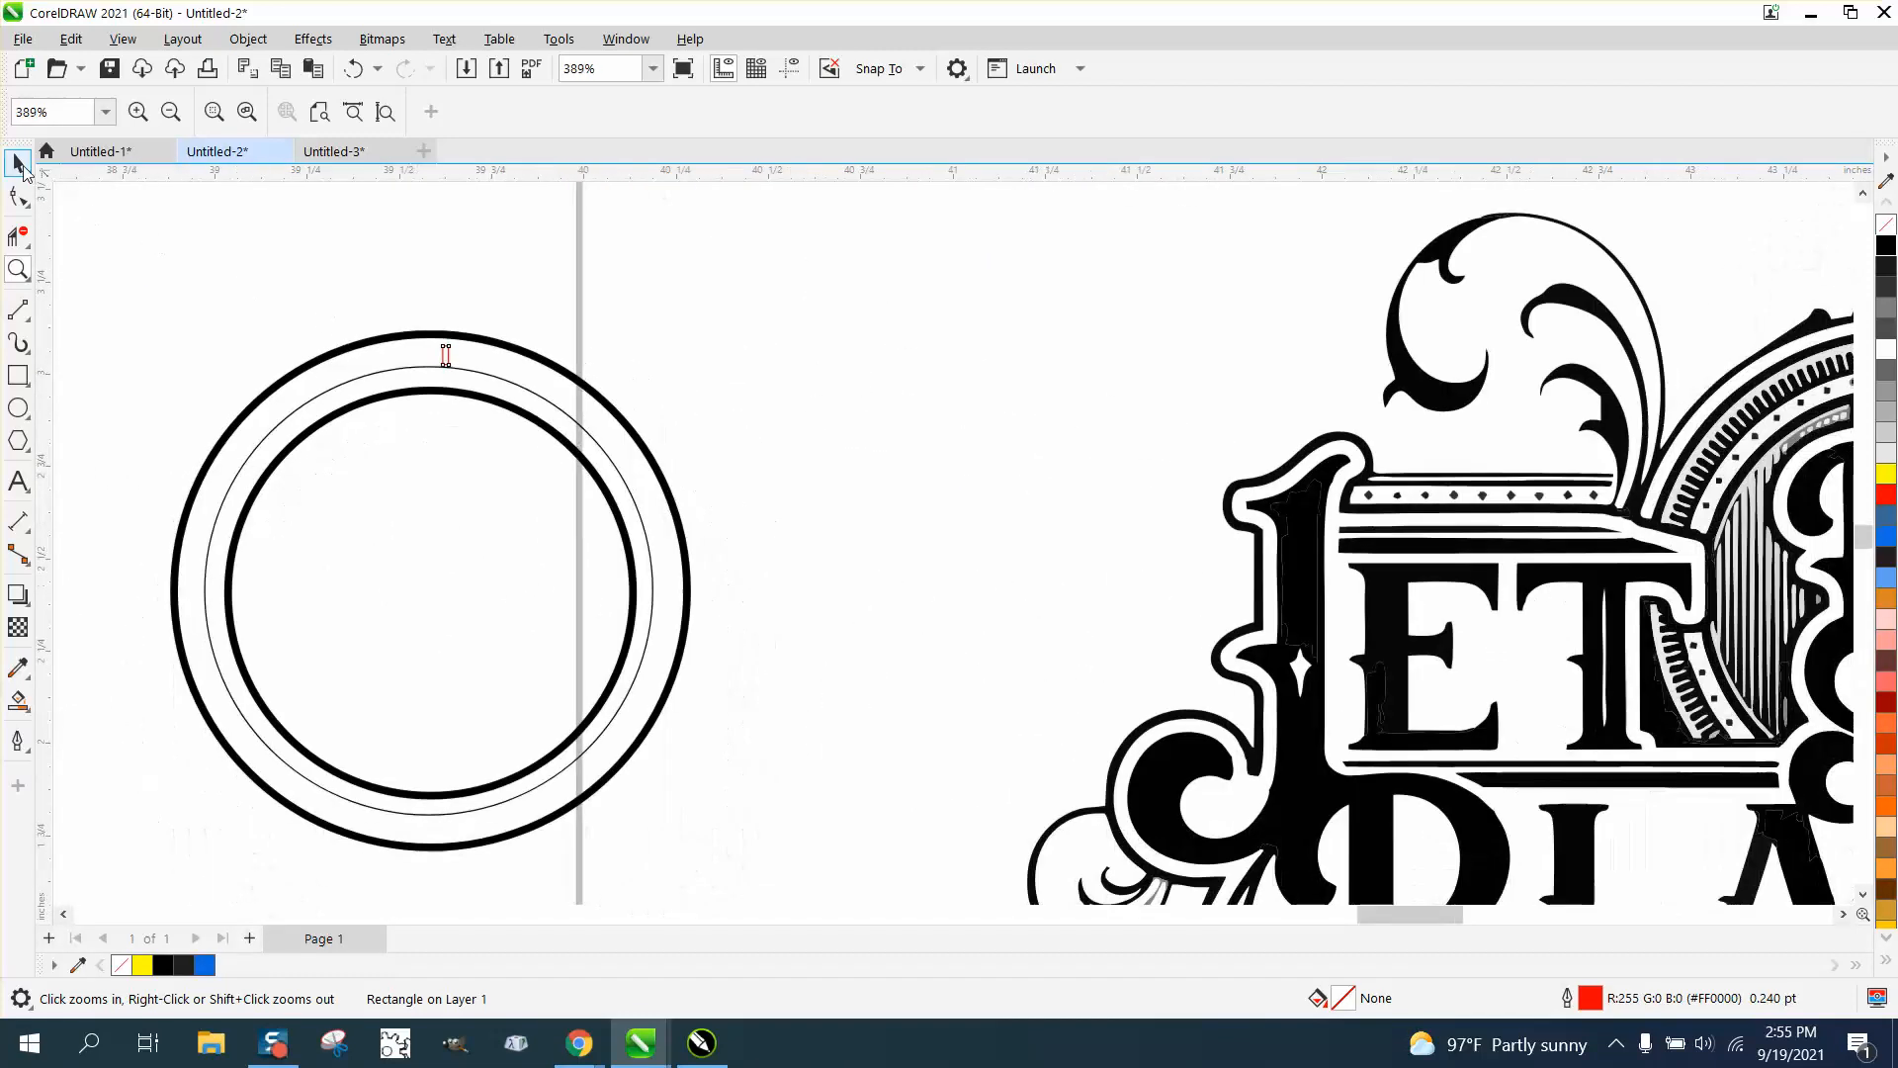
left_click(445, 354)
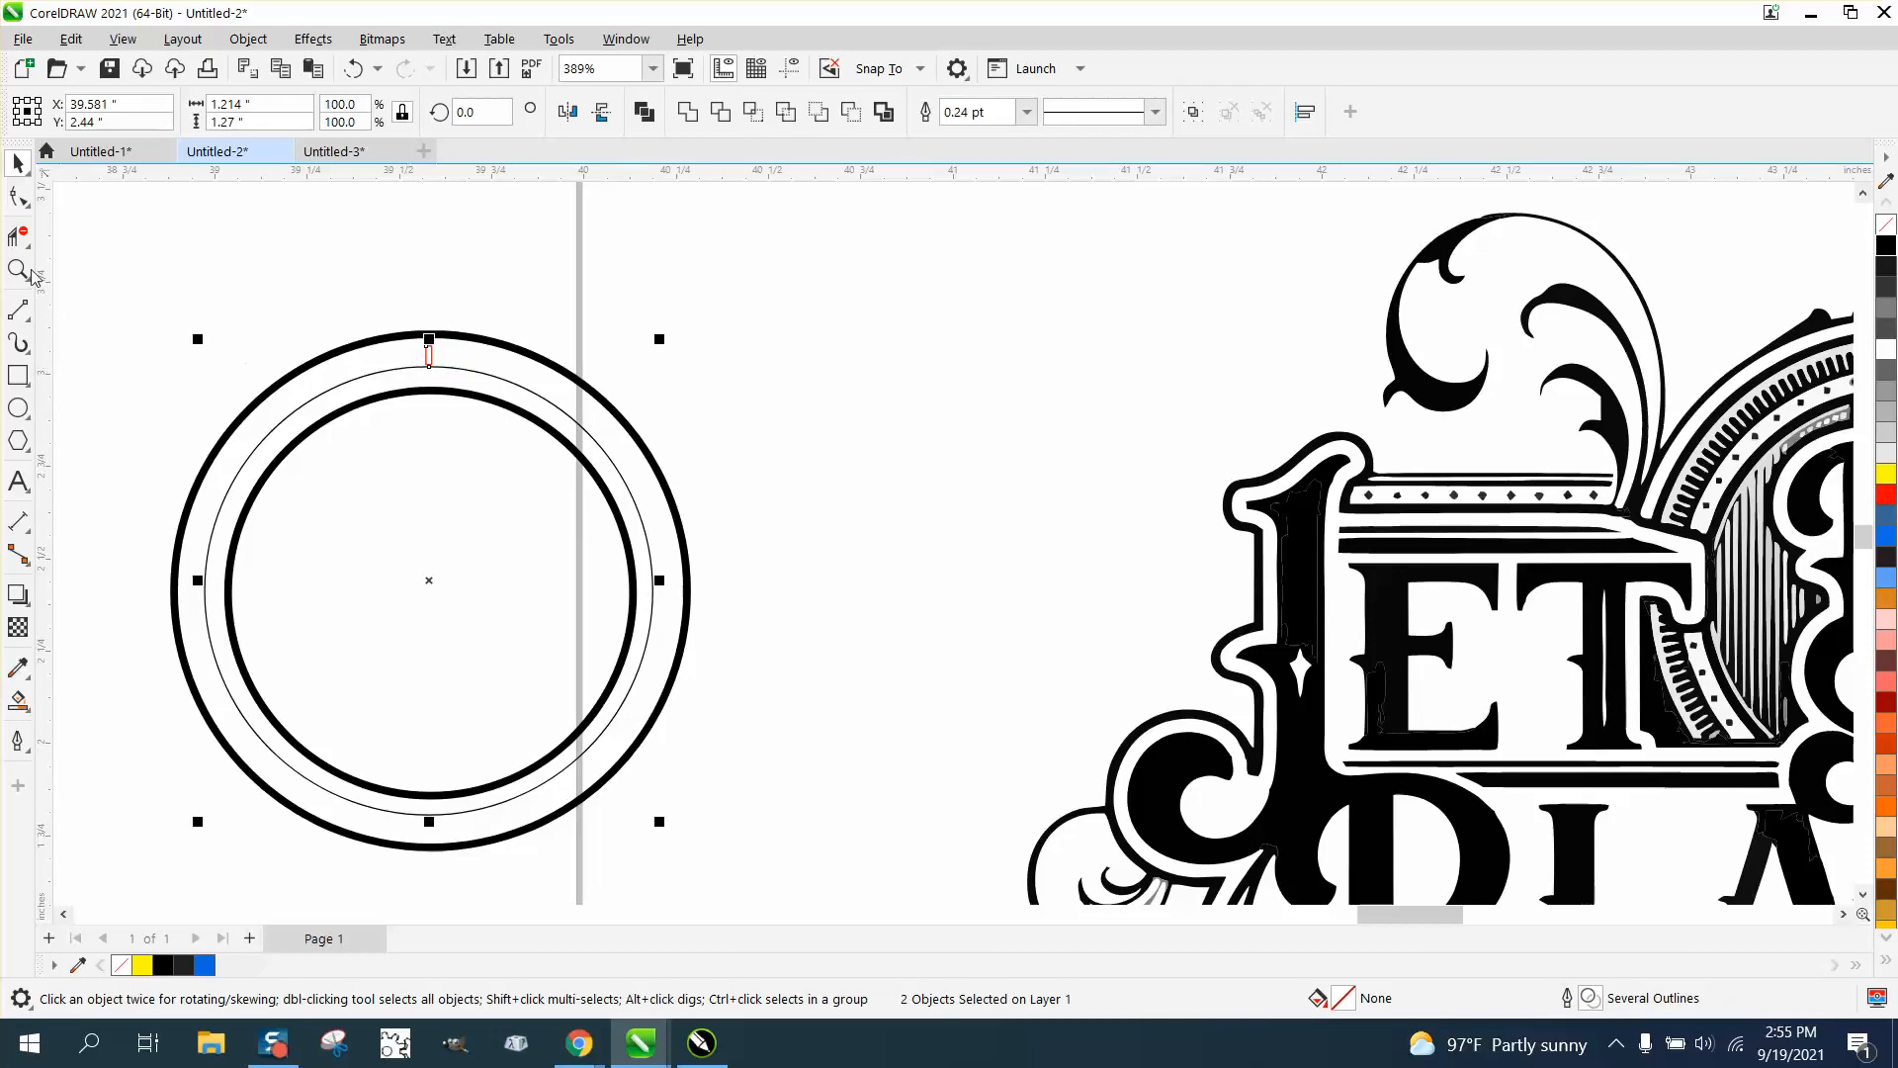
left_click(18, 269)
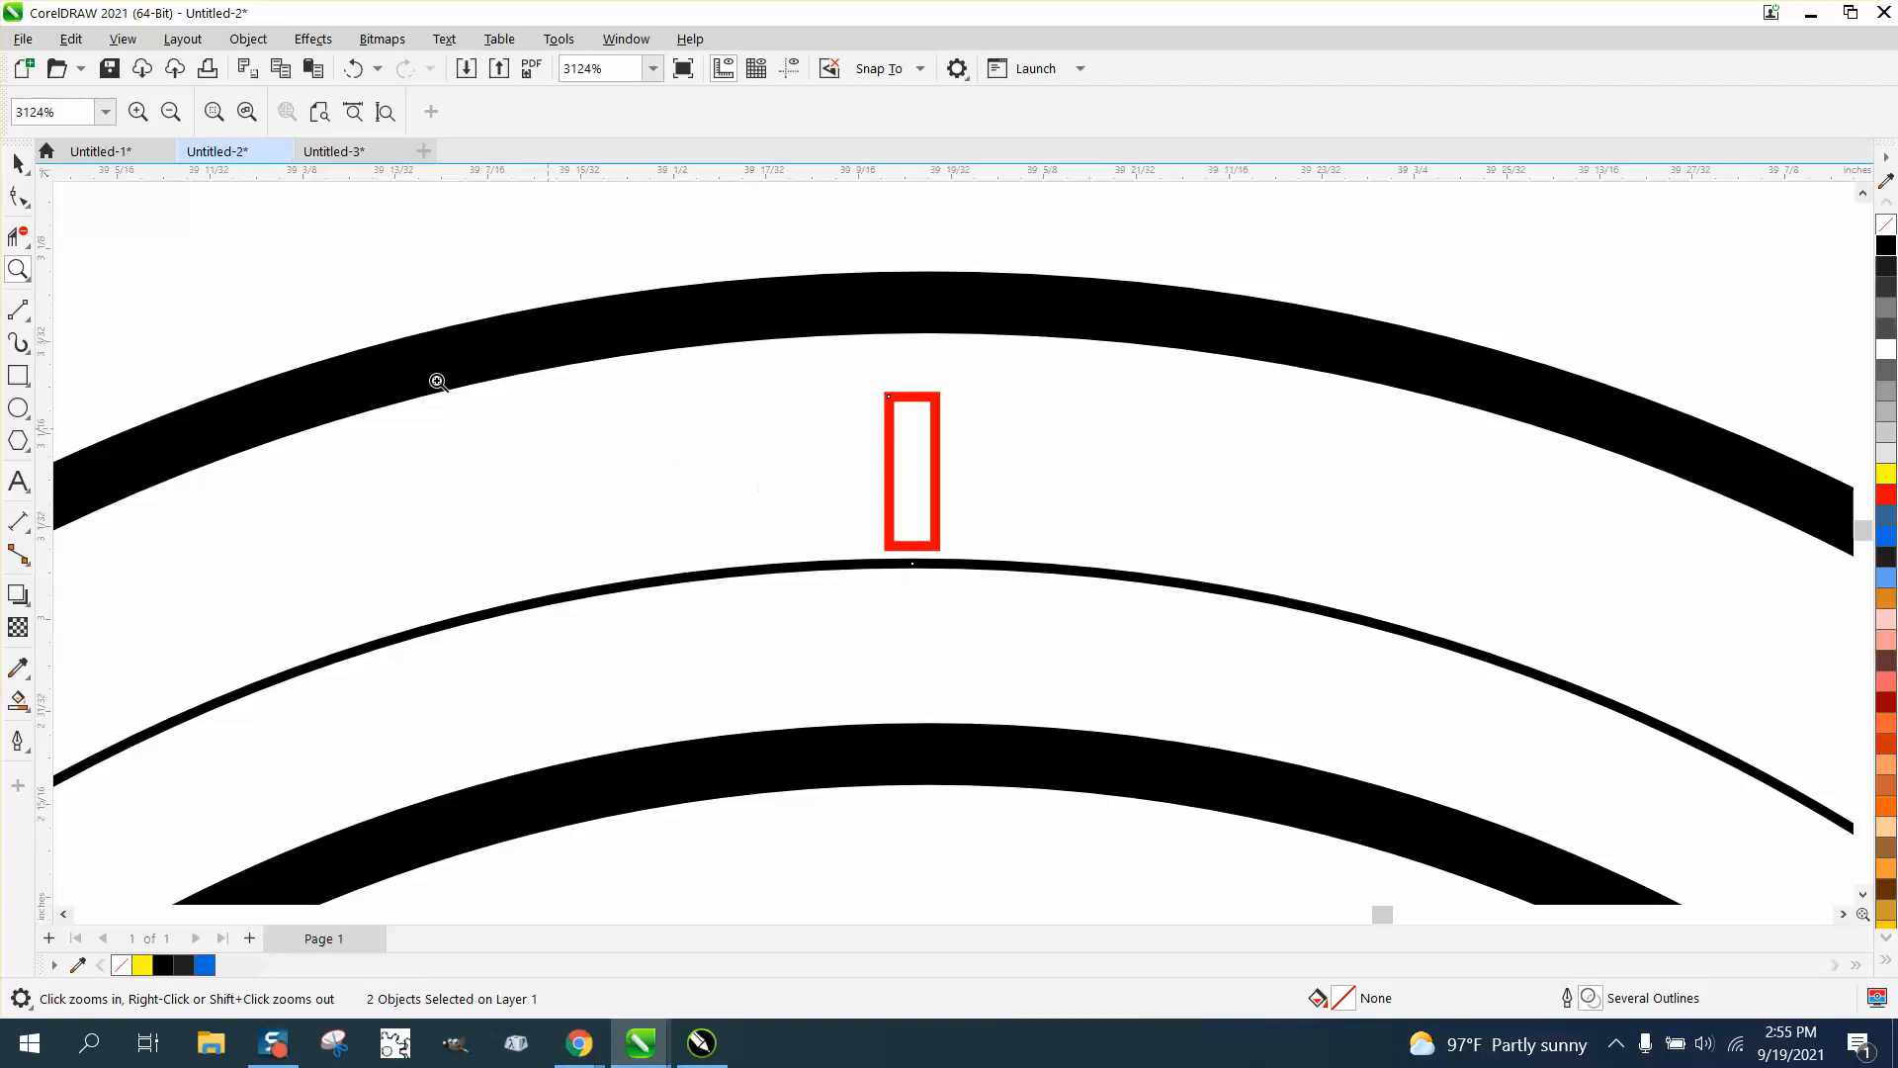
left_click(18, 164)
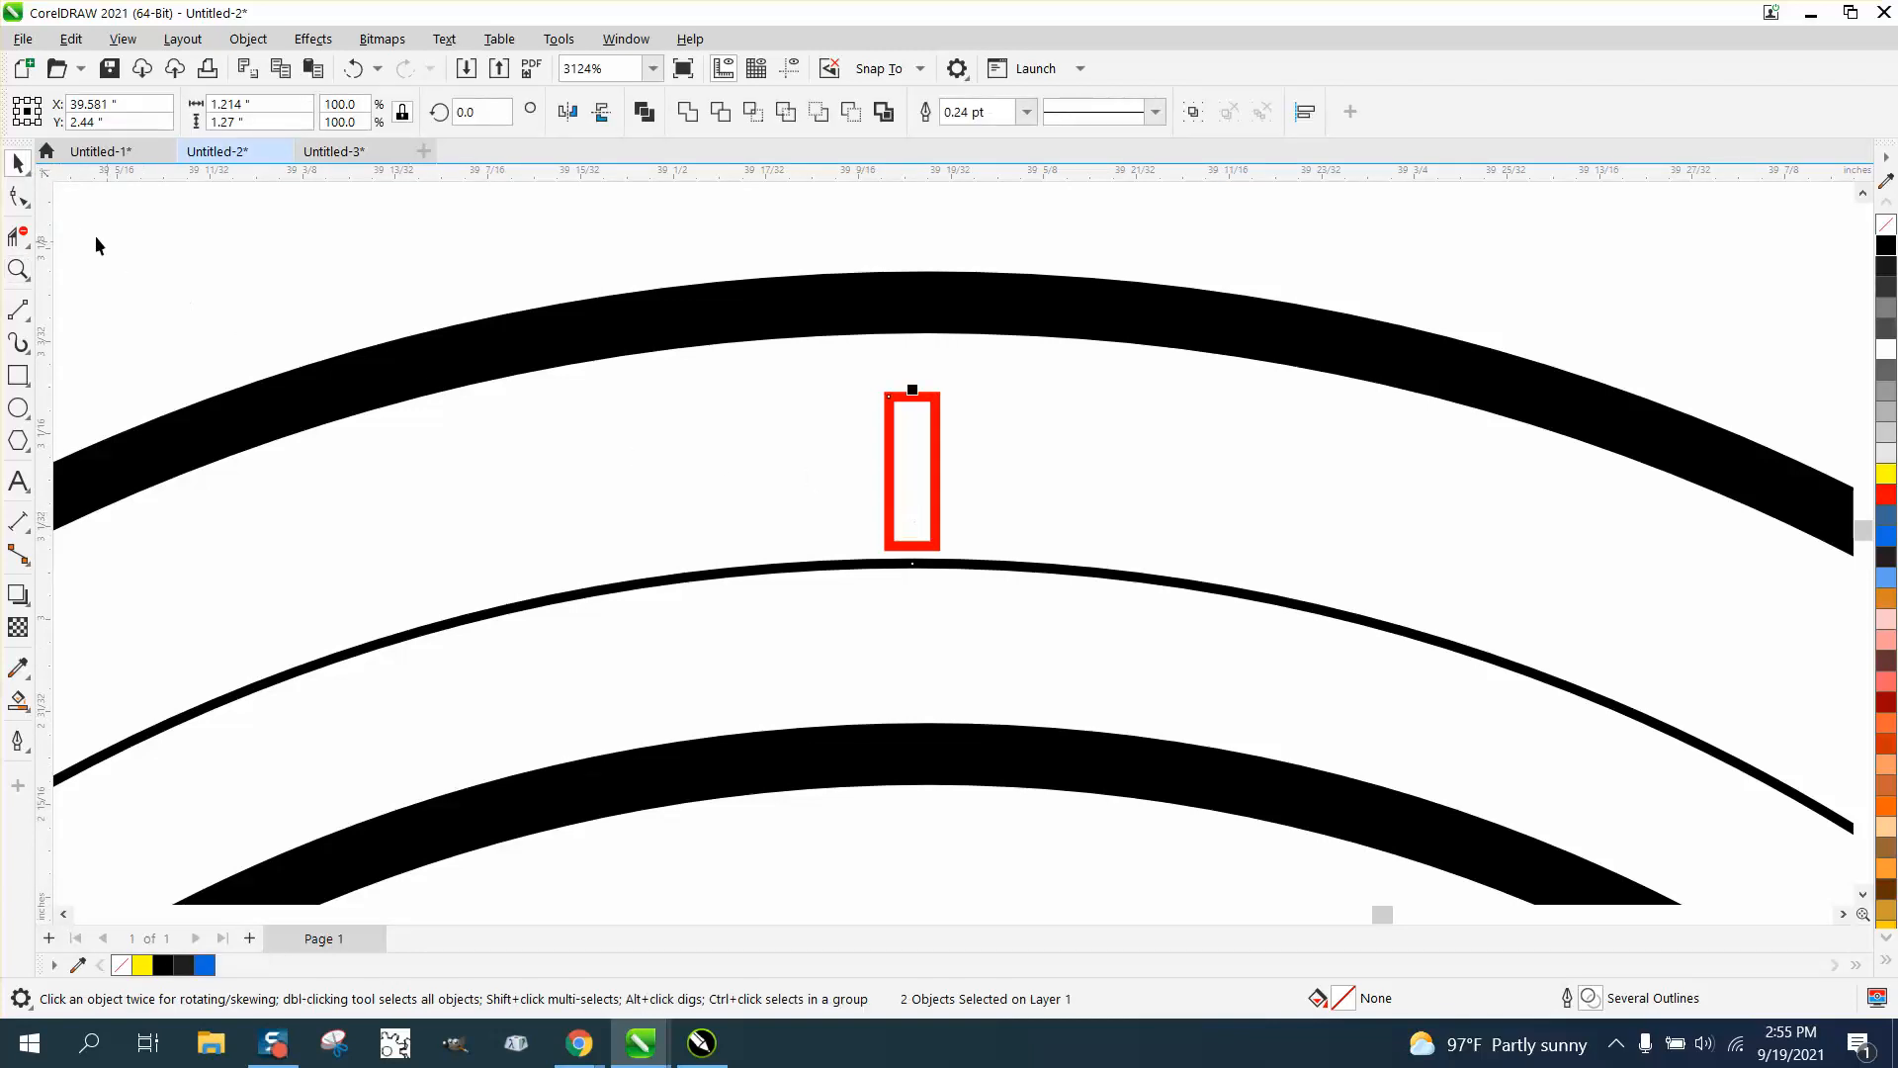
mouse_move(913, 546)
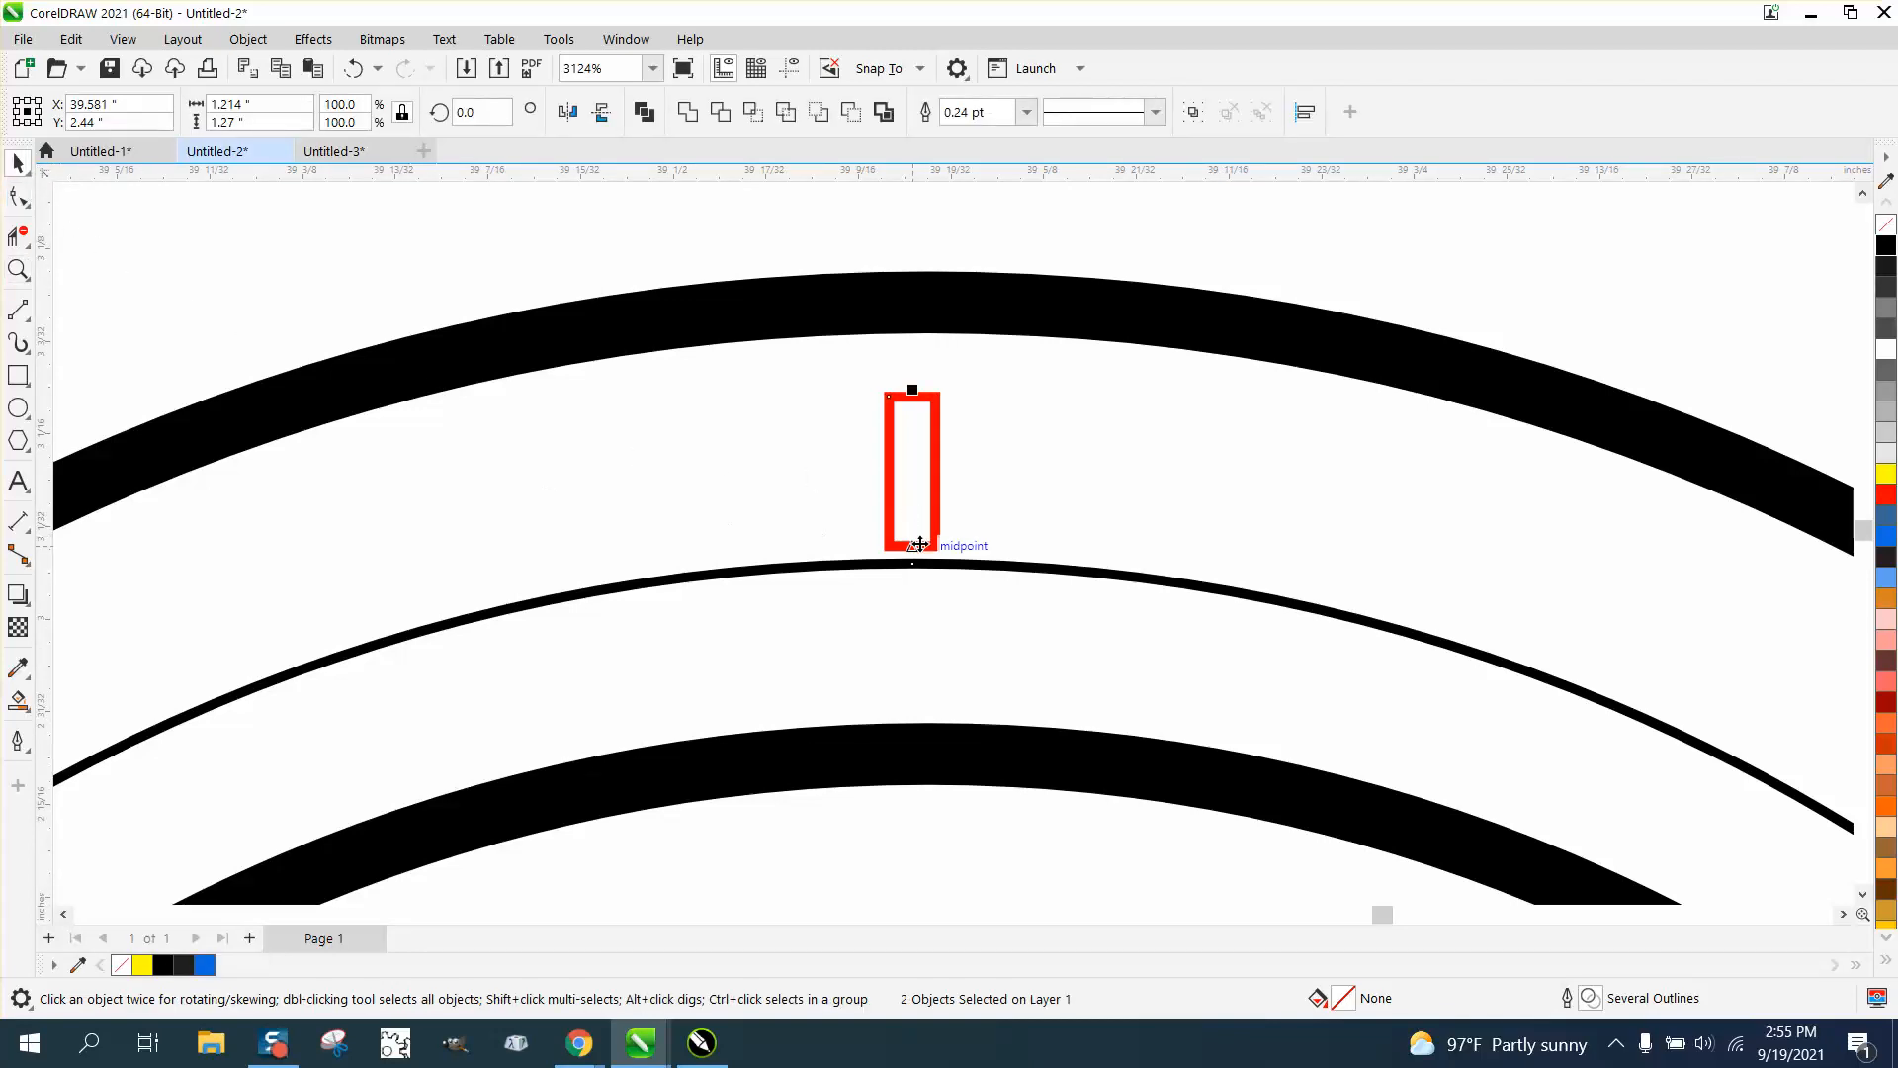
mouse_move(791, 406)
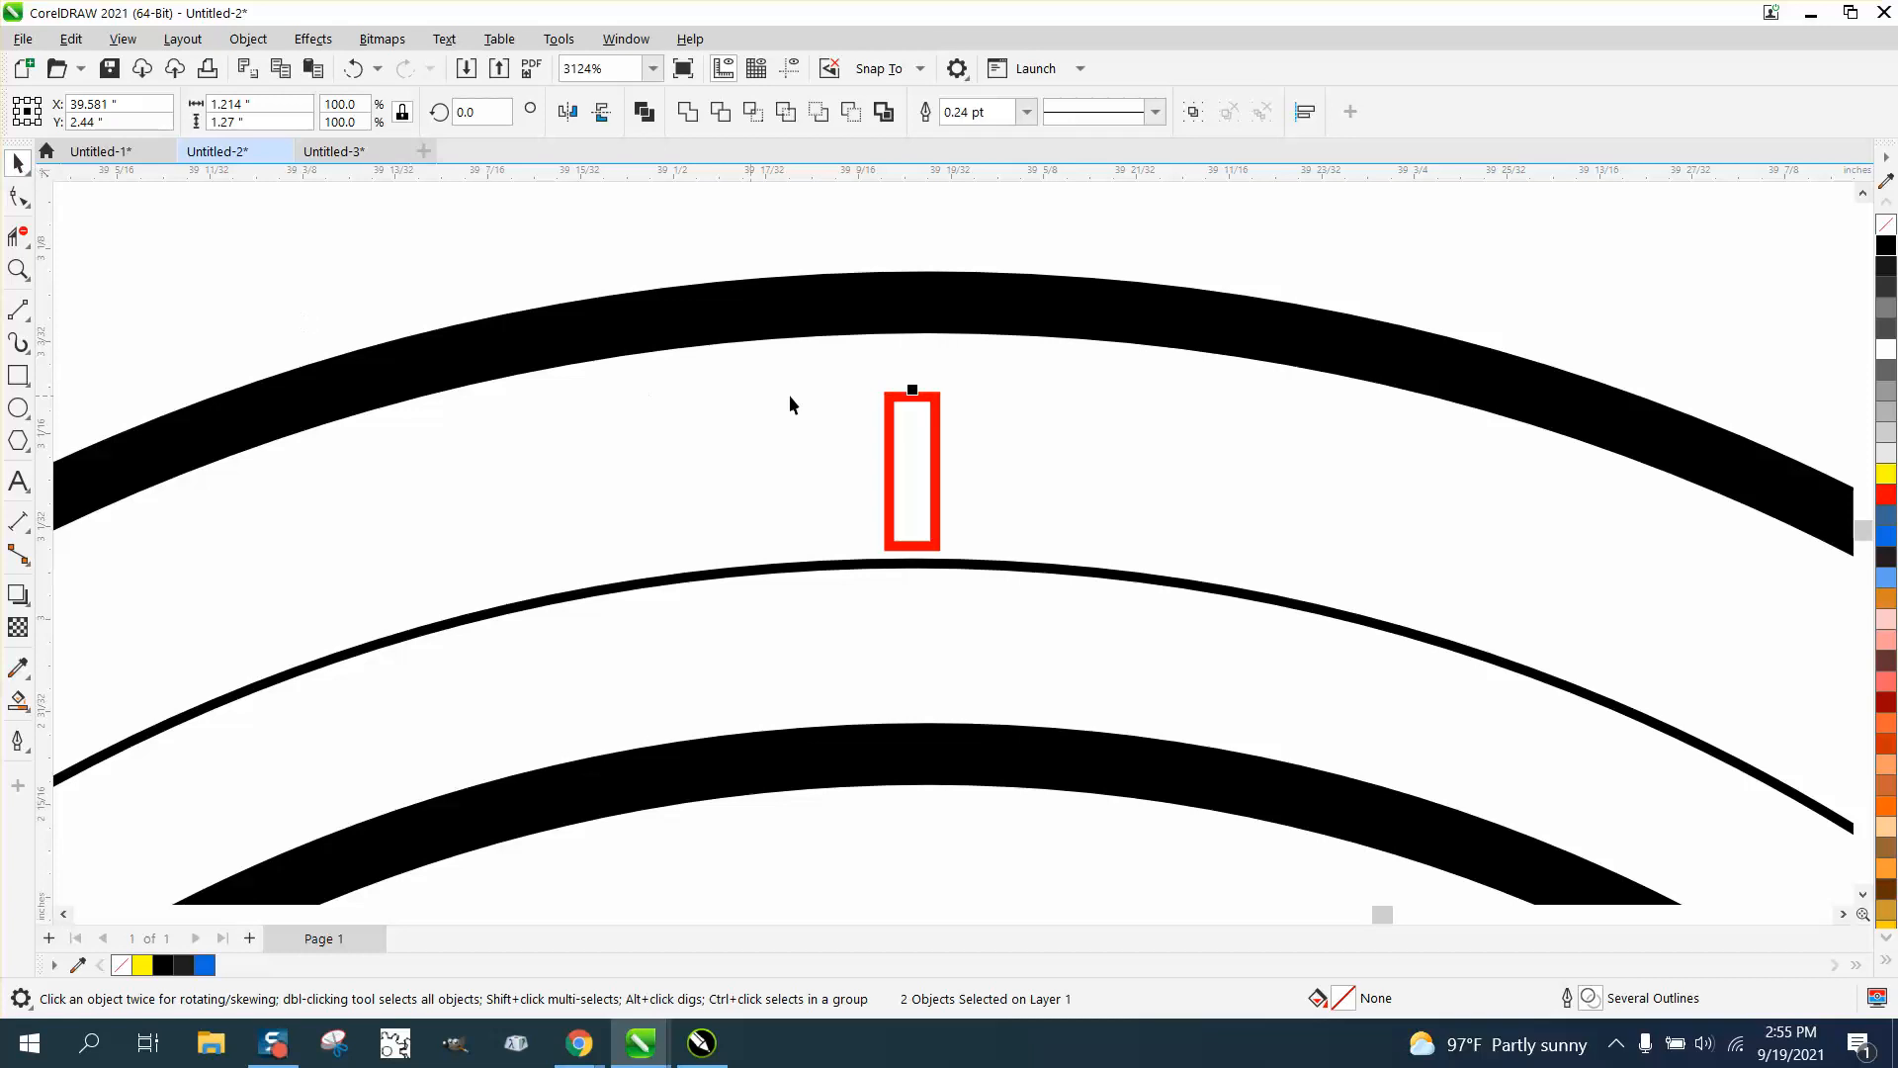
Stretch the small red rectangle downward so it snaps to the thin middle circle
left_click(912, 472)
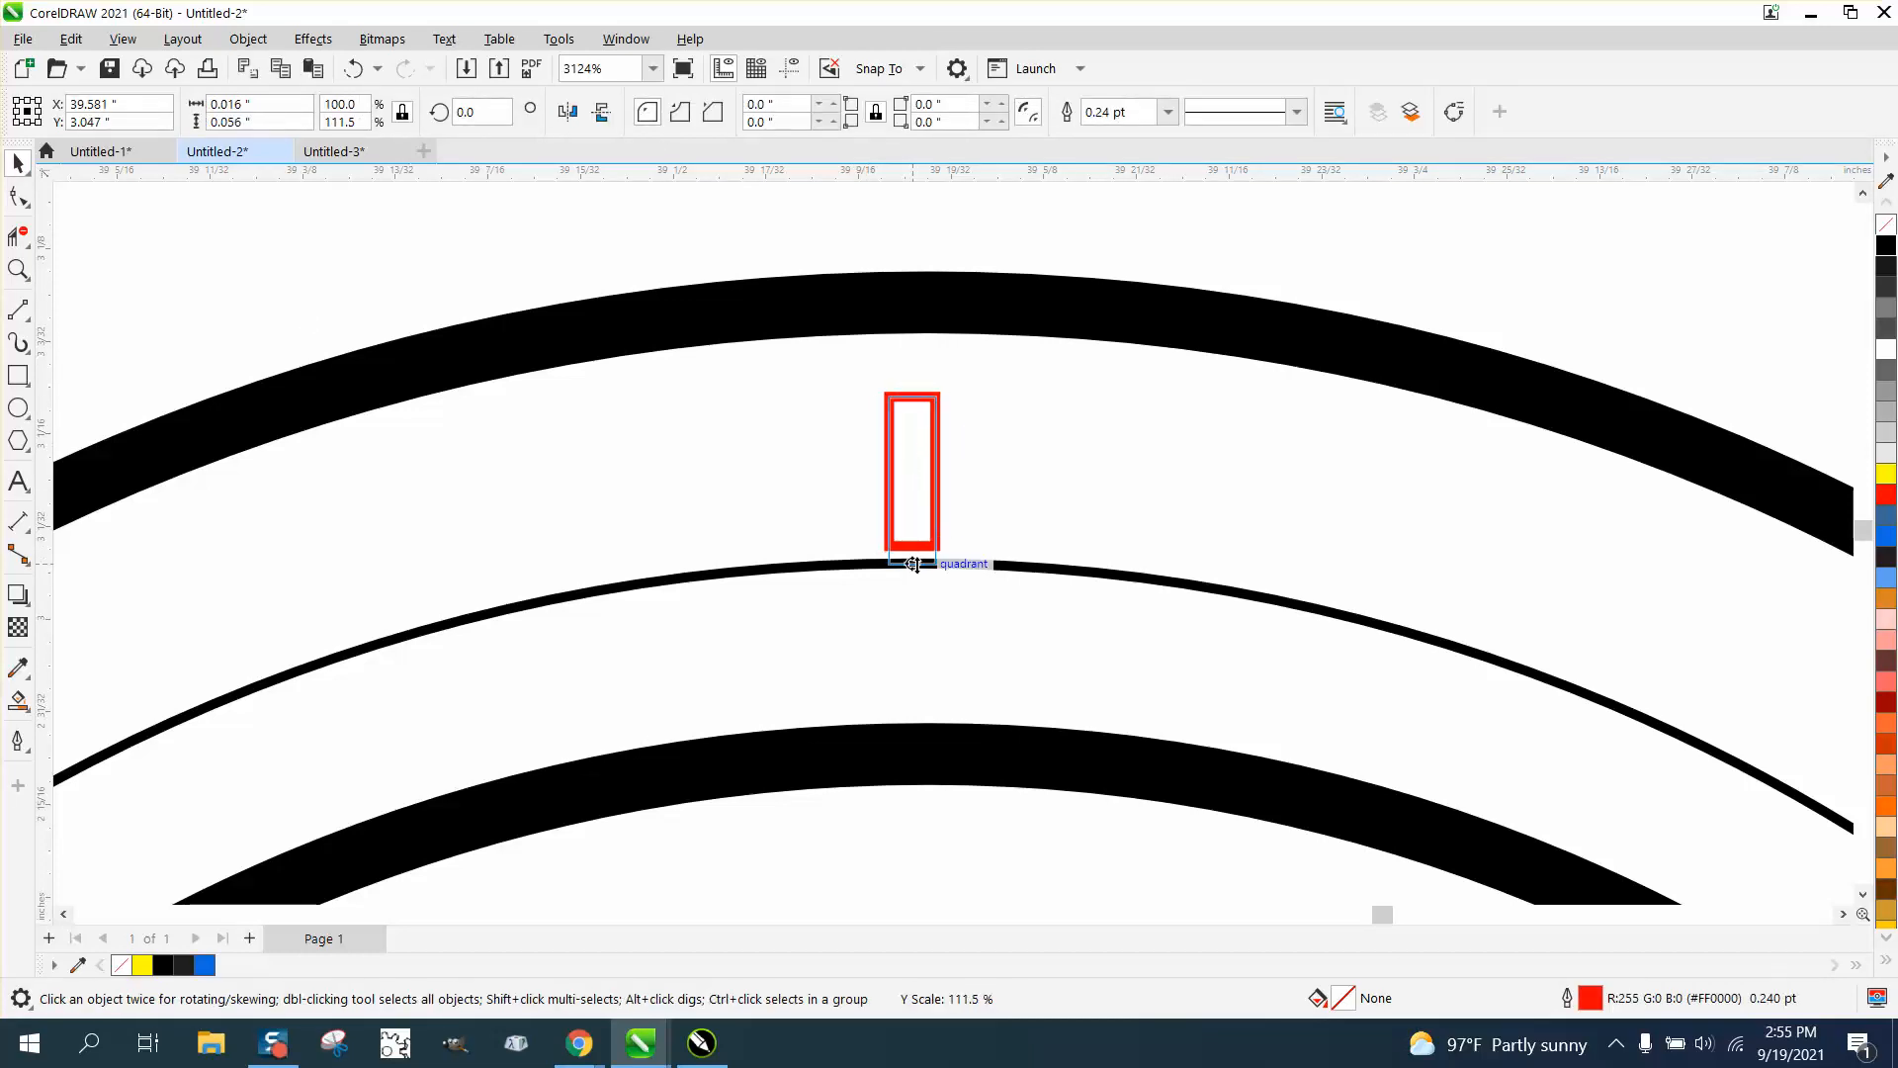
left_click(910, 478)
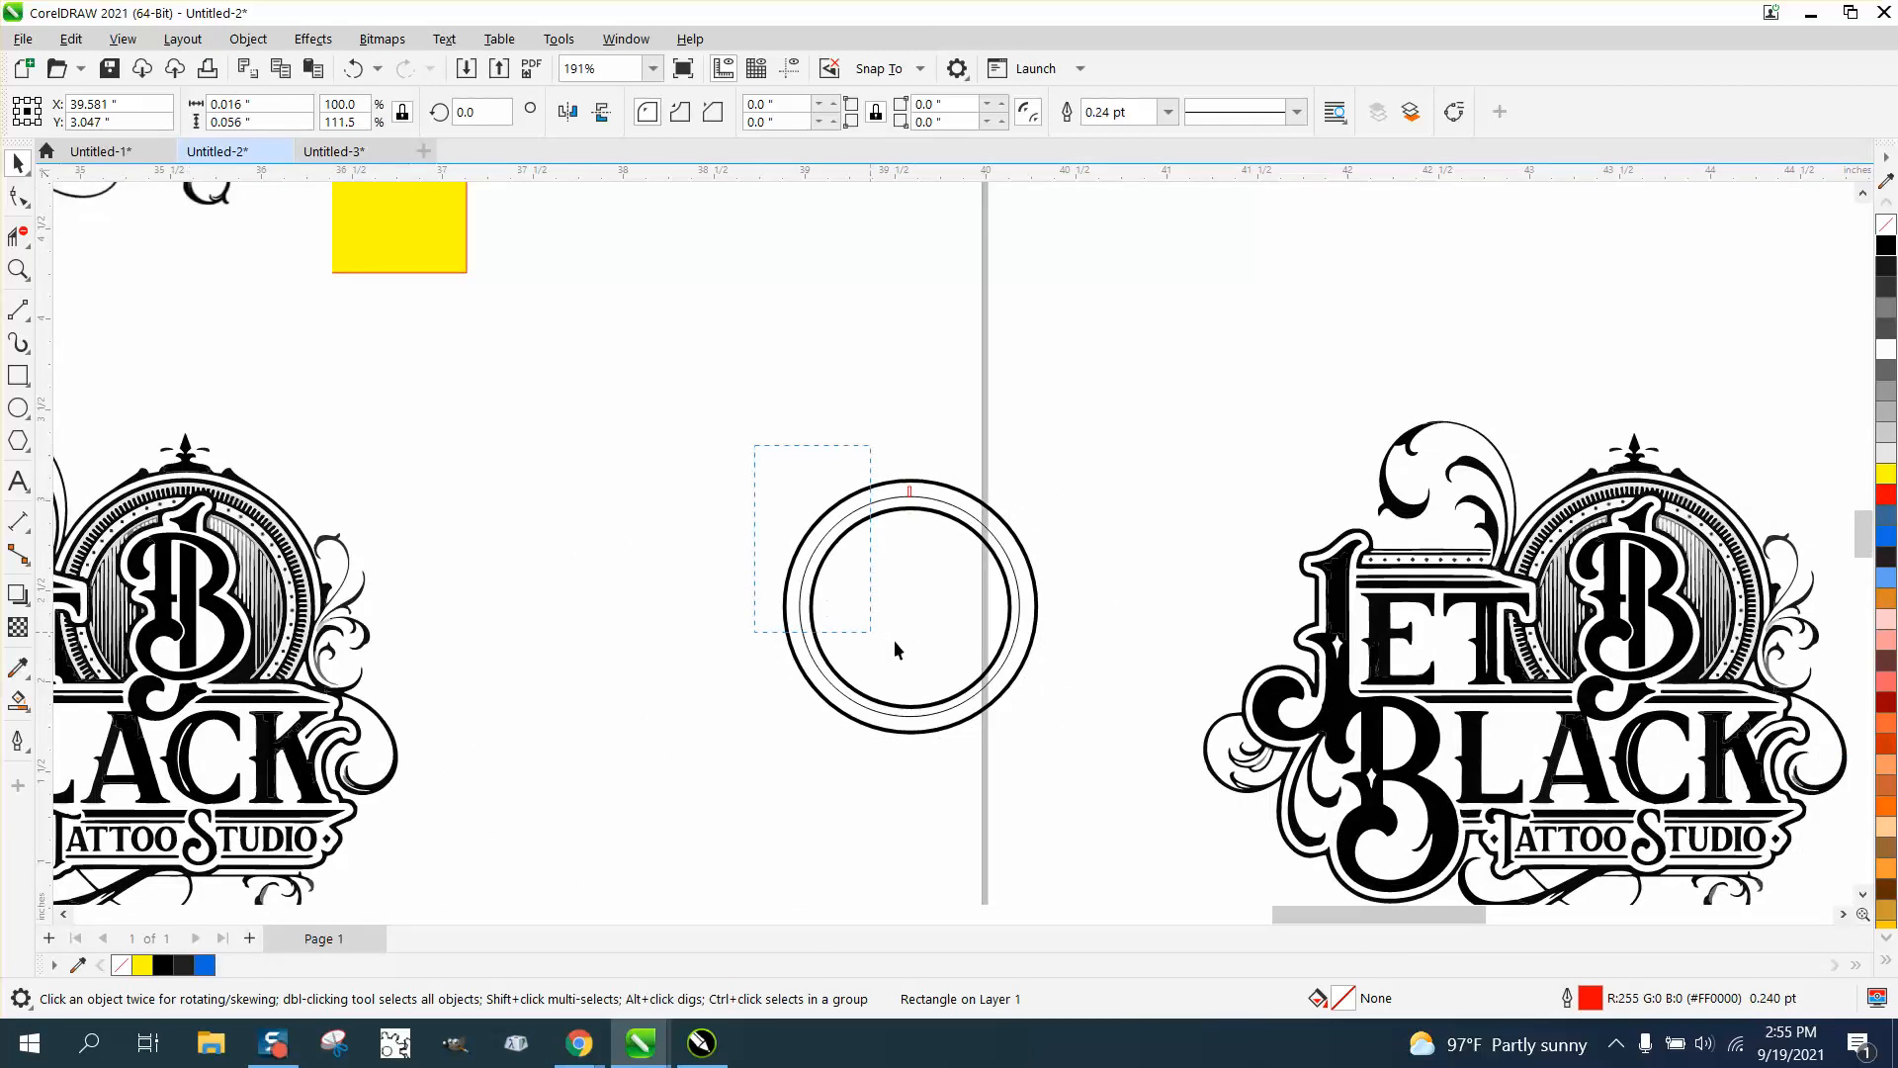
left_click(909, 605)
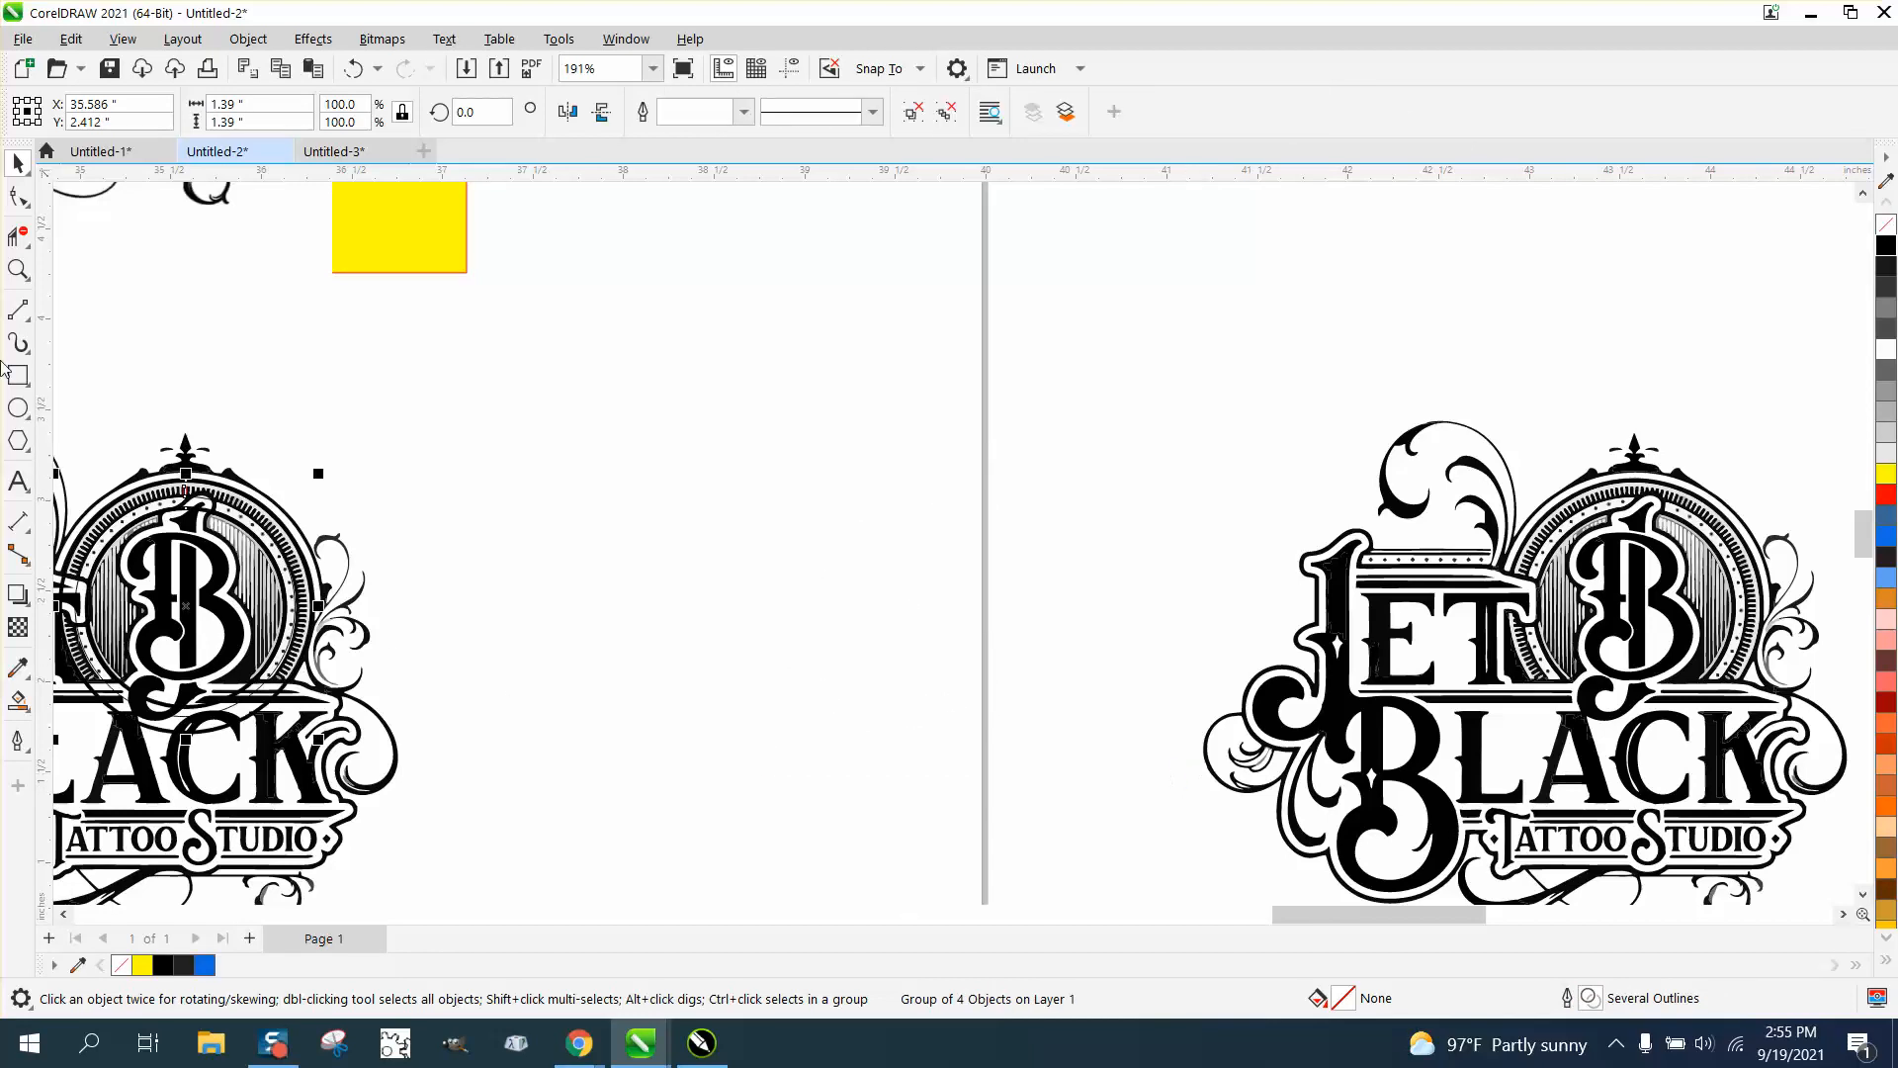
left_click(18, 271)
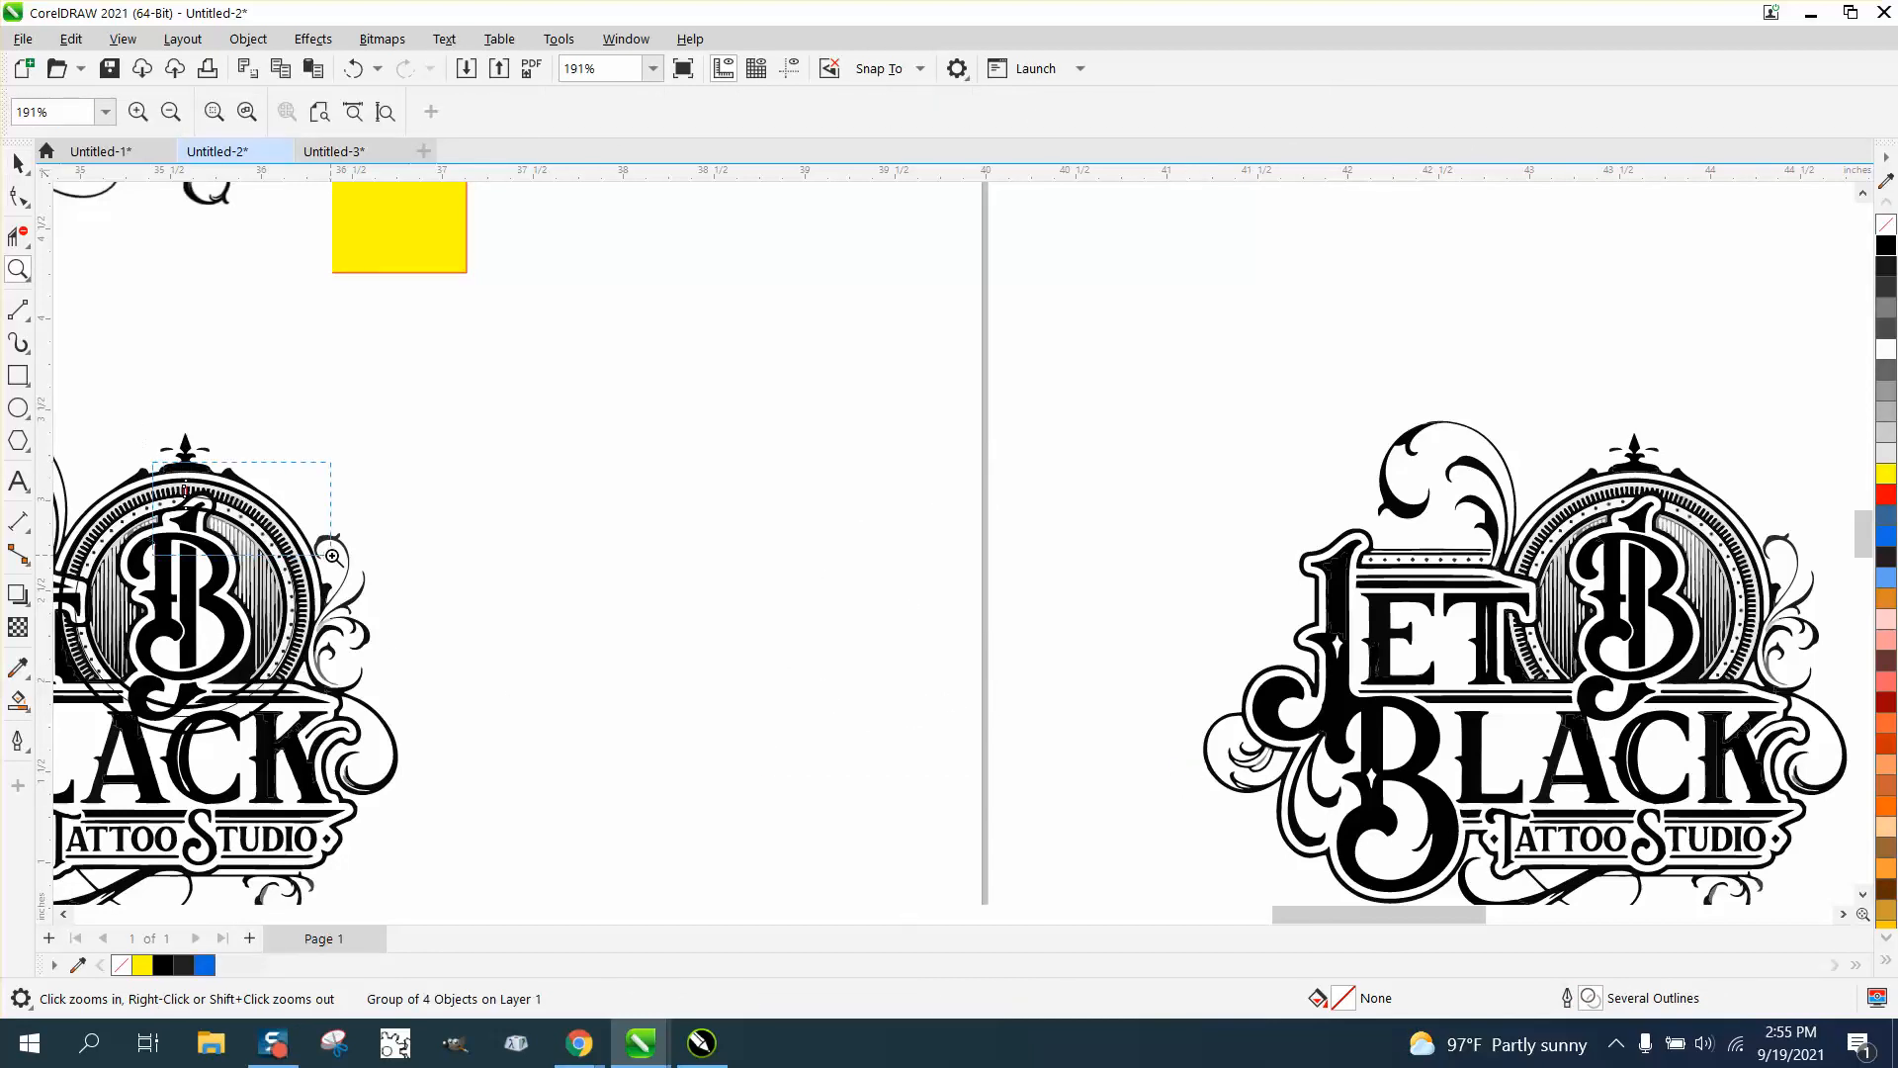
left_click(330, 556)
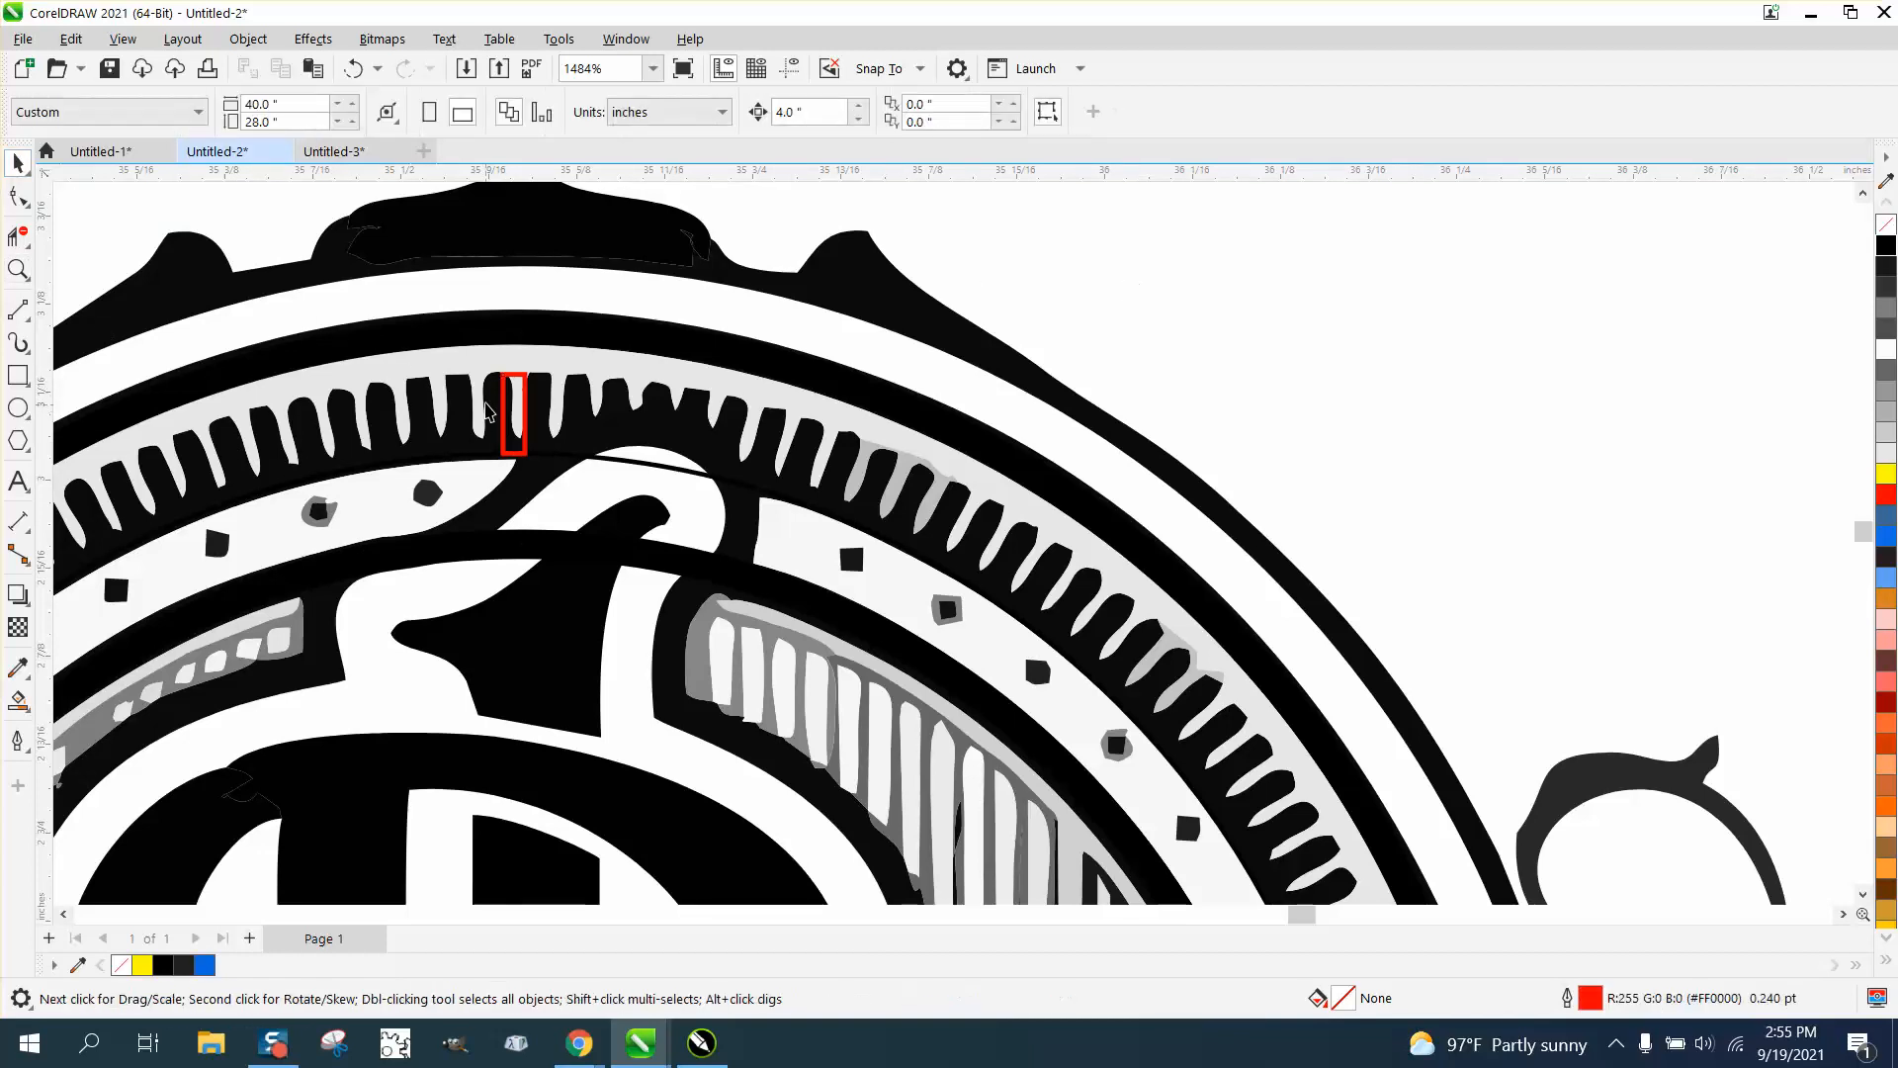
left_click(515, 405)
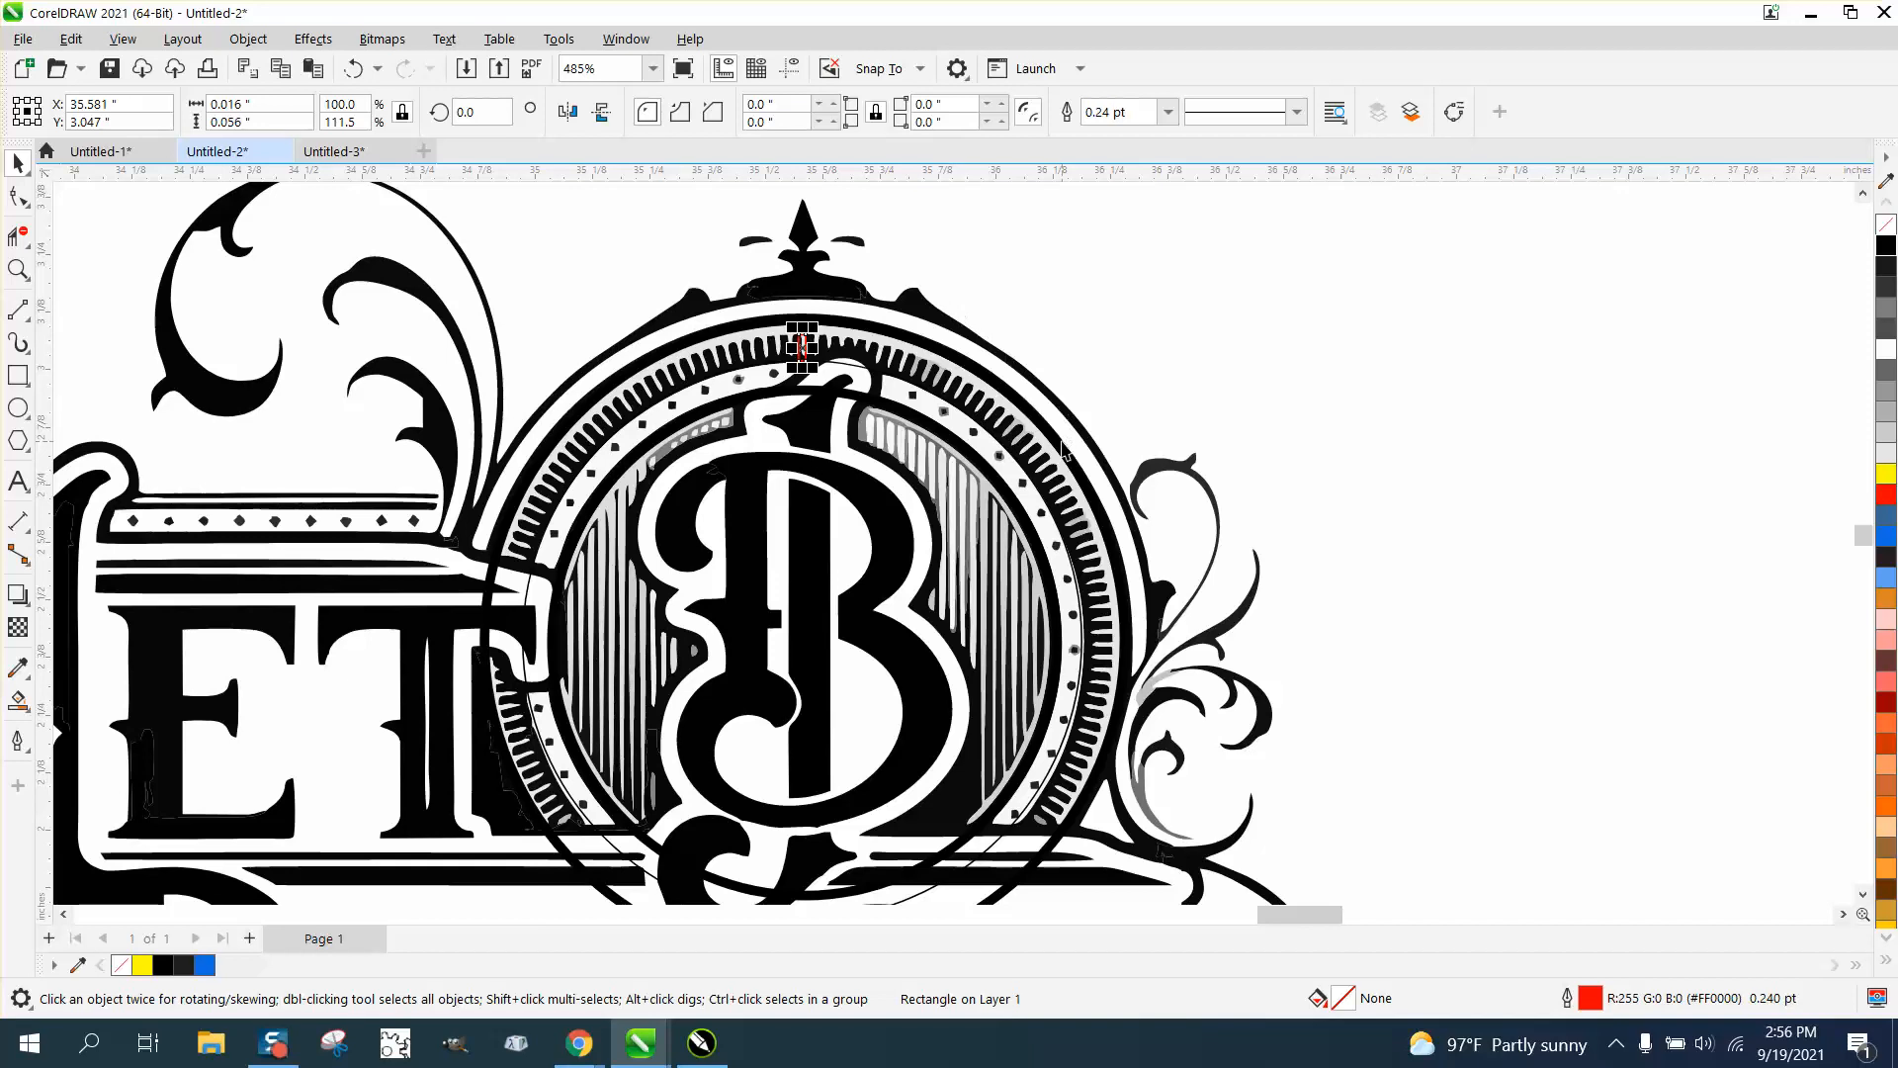
scroll("down", 3)
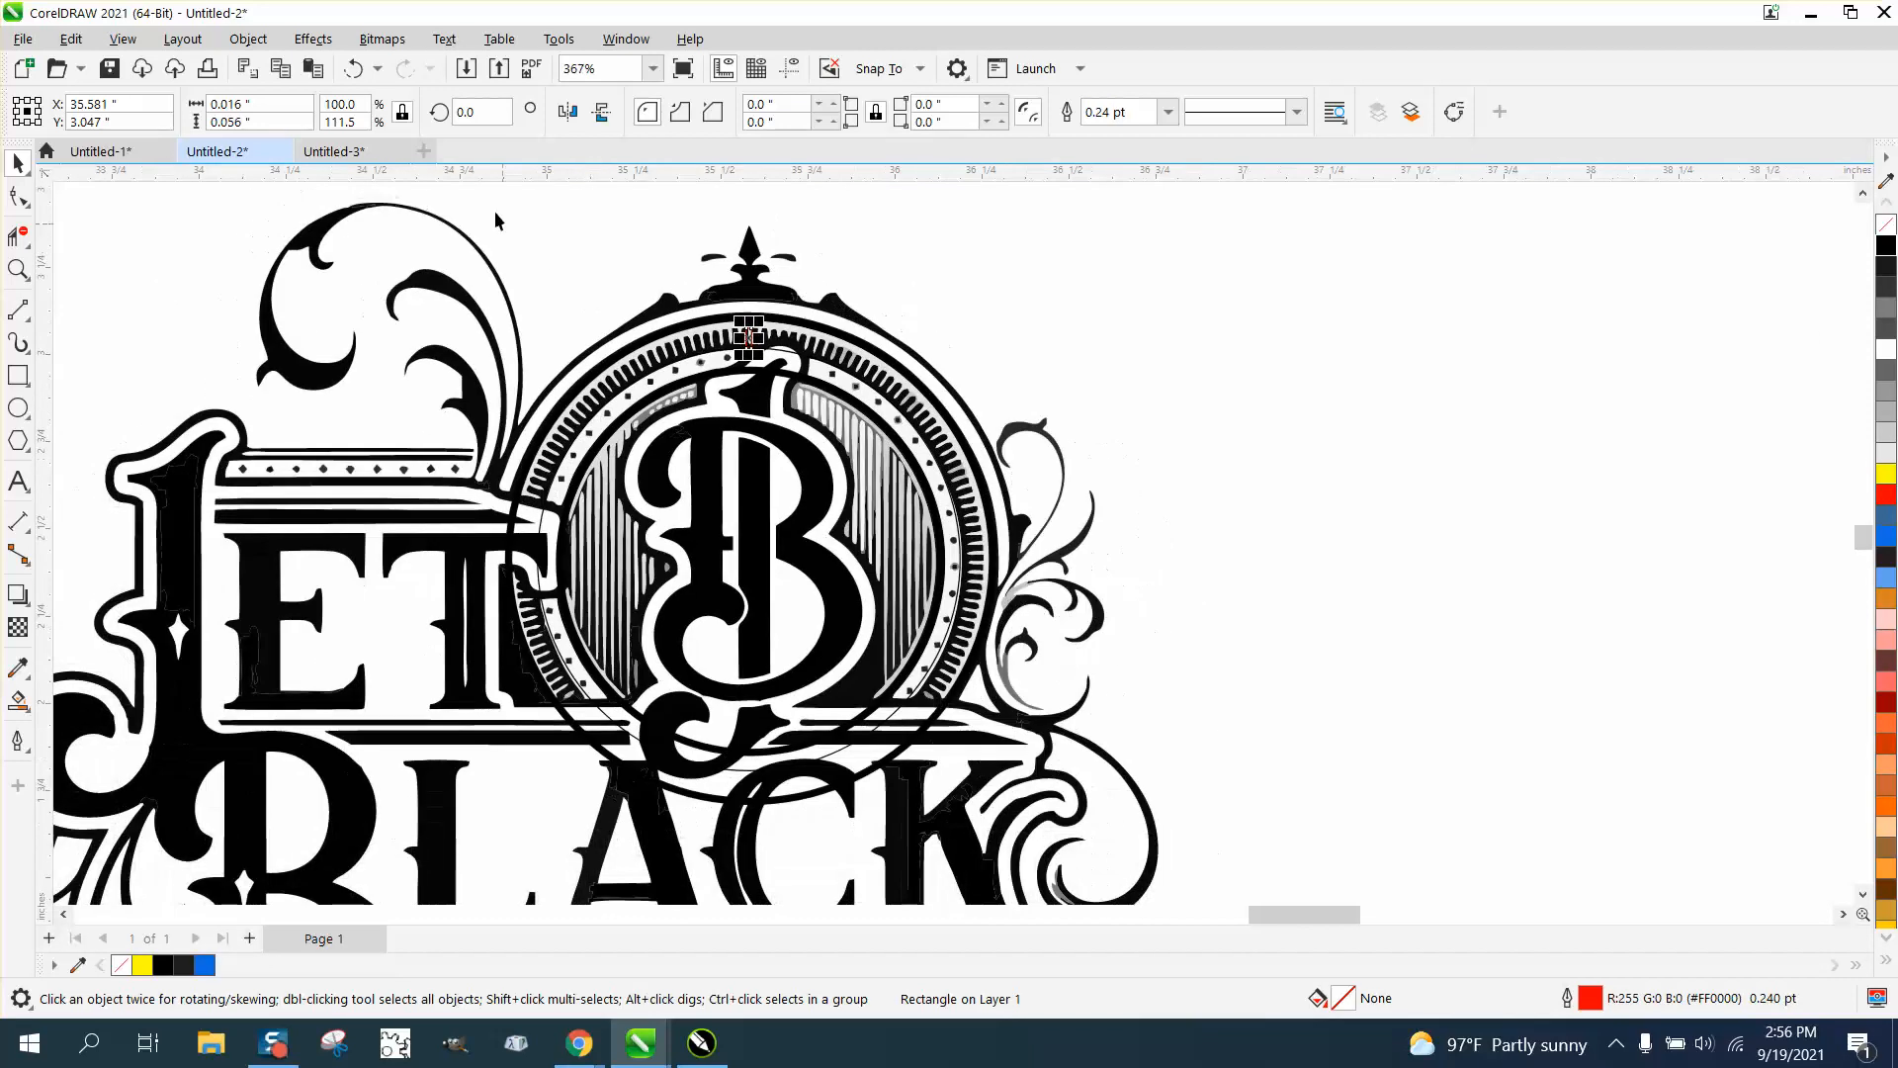
left_click(354, 67)
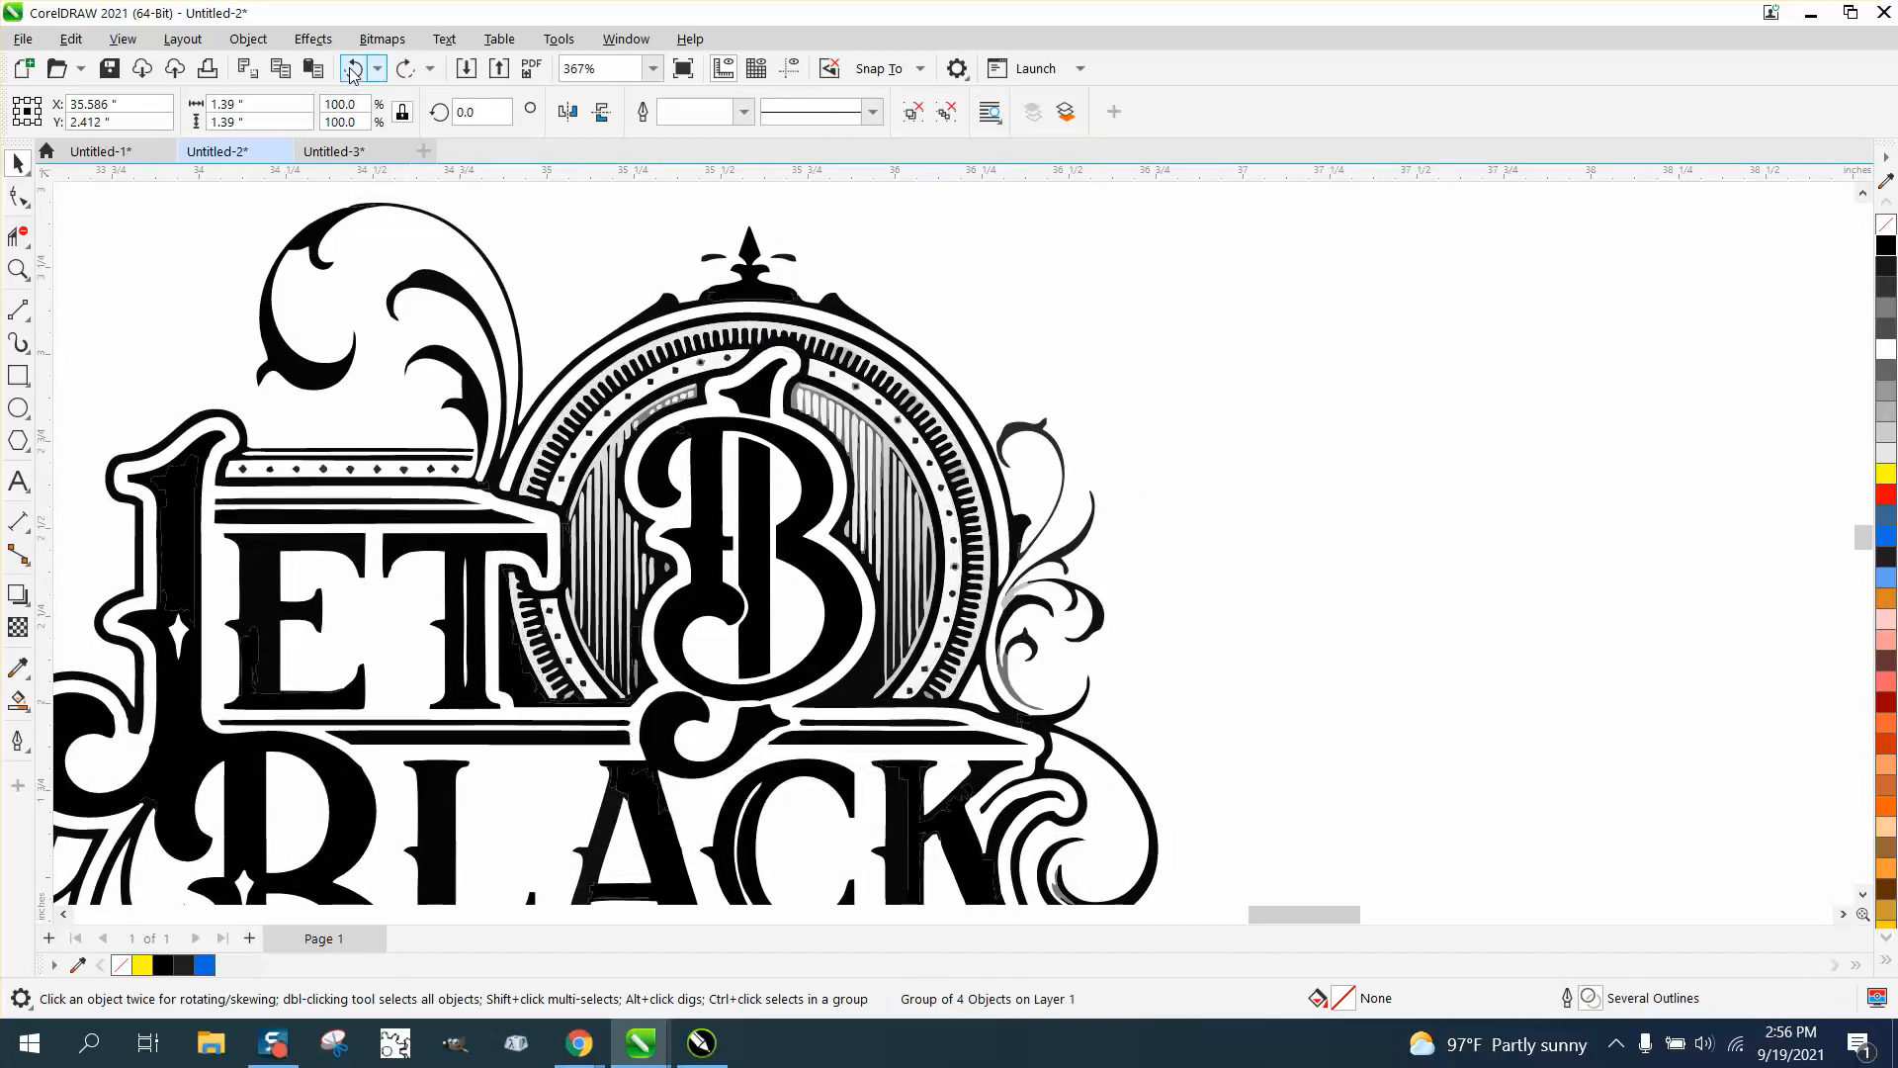
right_click(303, 267)
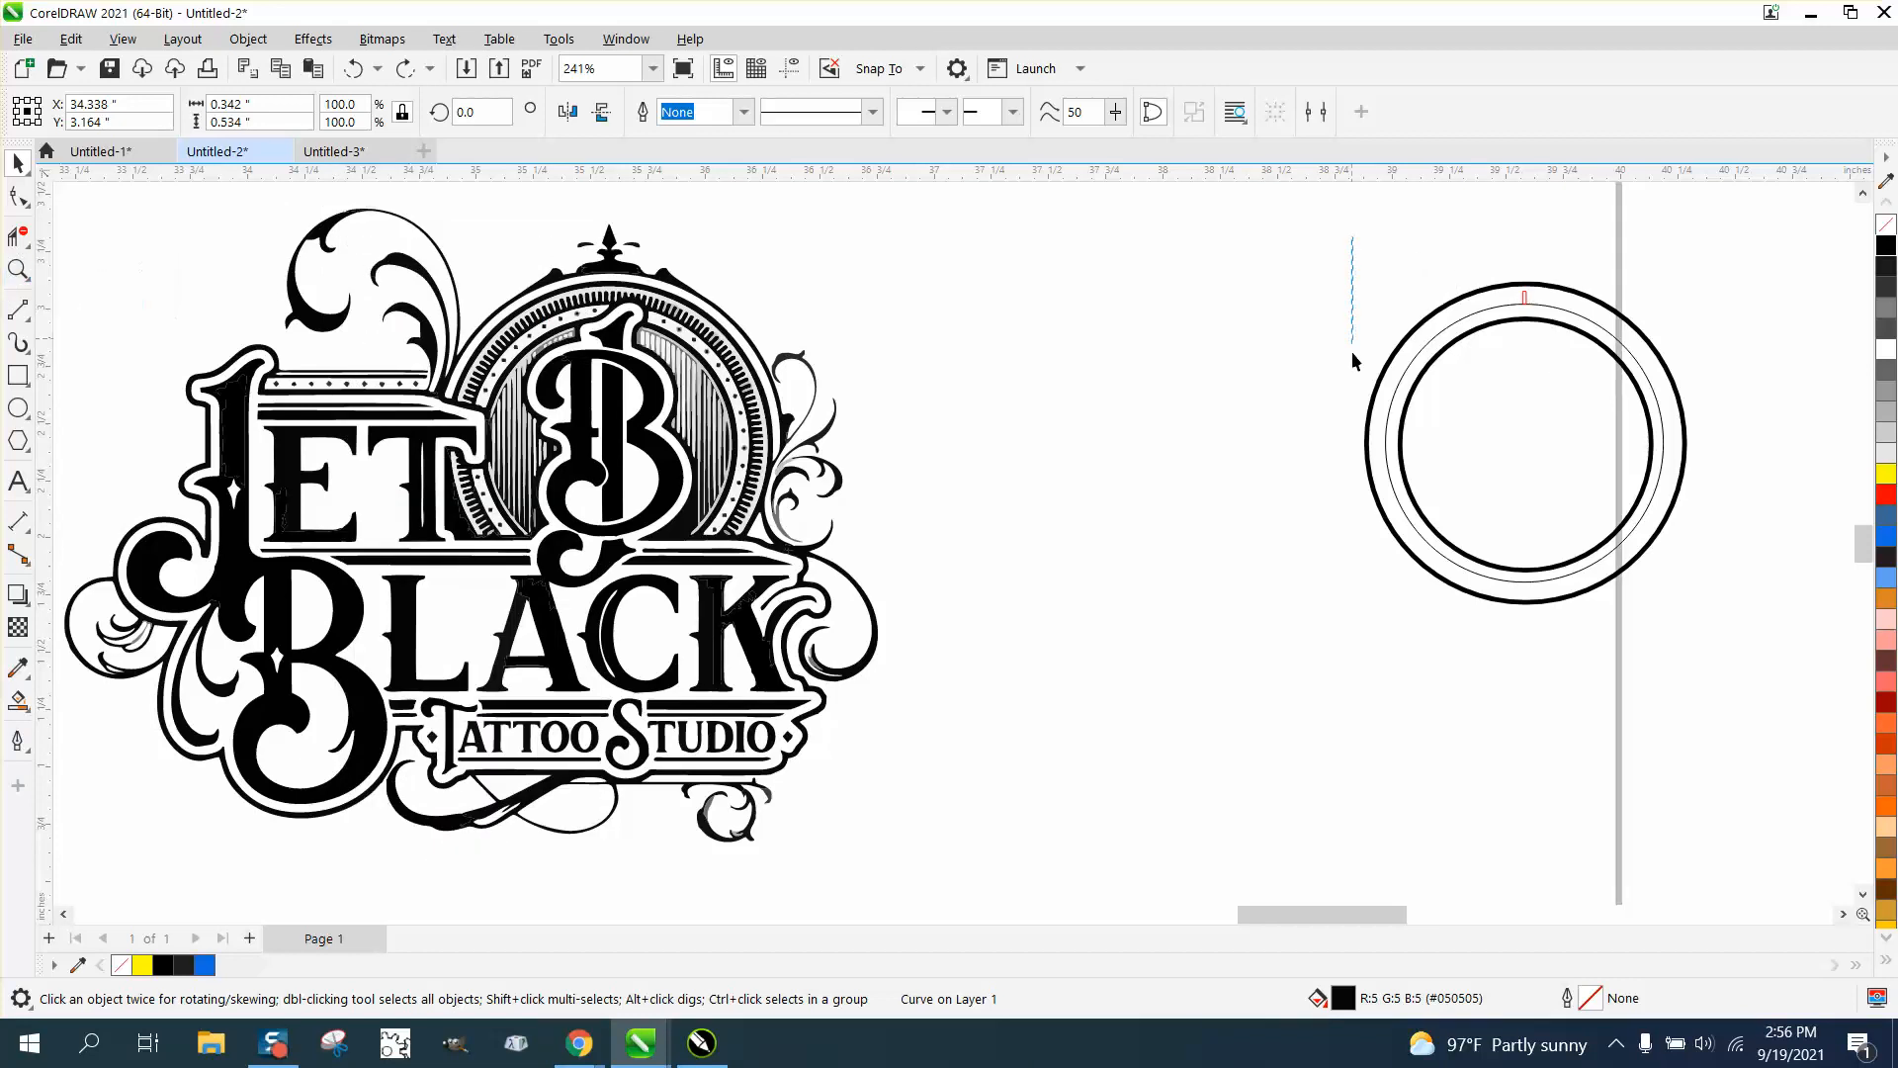
Place a vertical guideline through the red rectangle and ring centre, and show guidelines
left_click(20, 235)
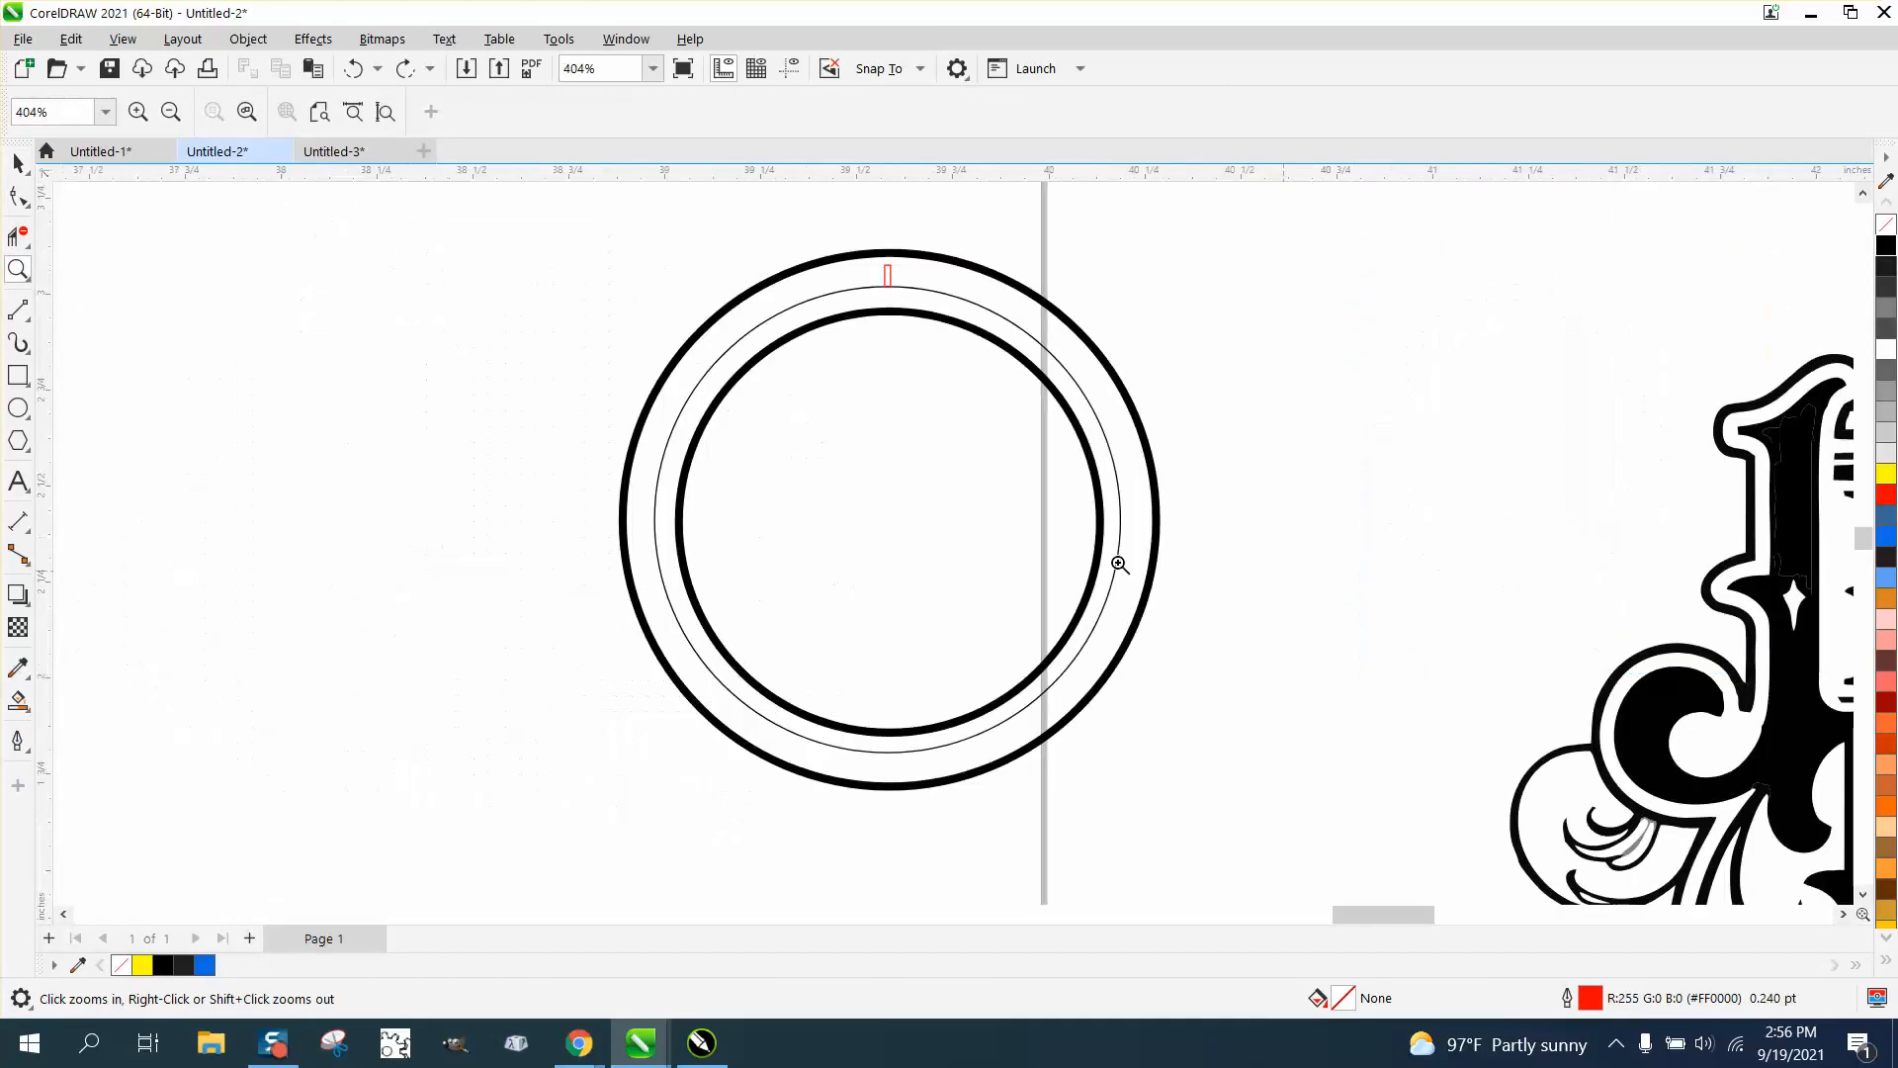
left_click(18, 164)
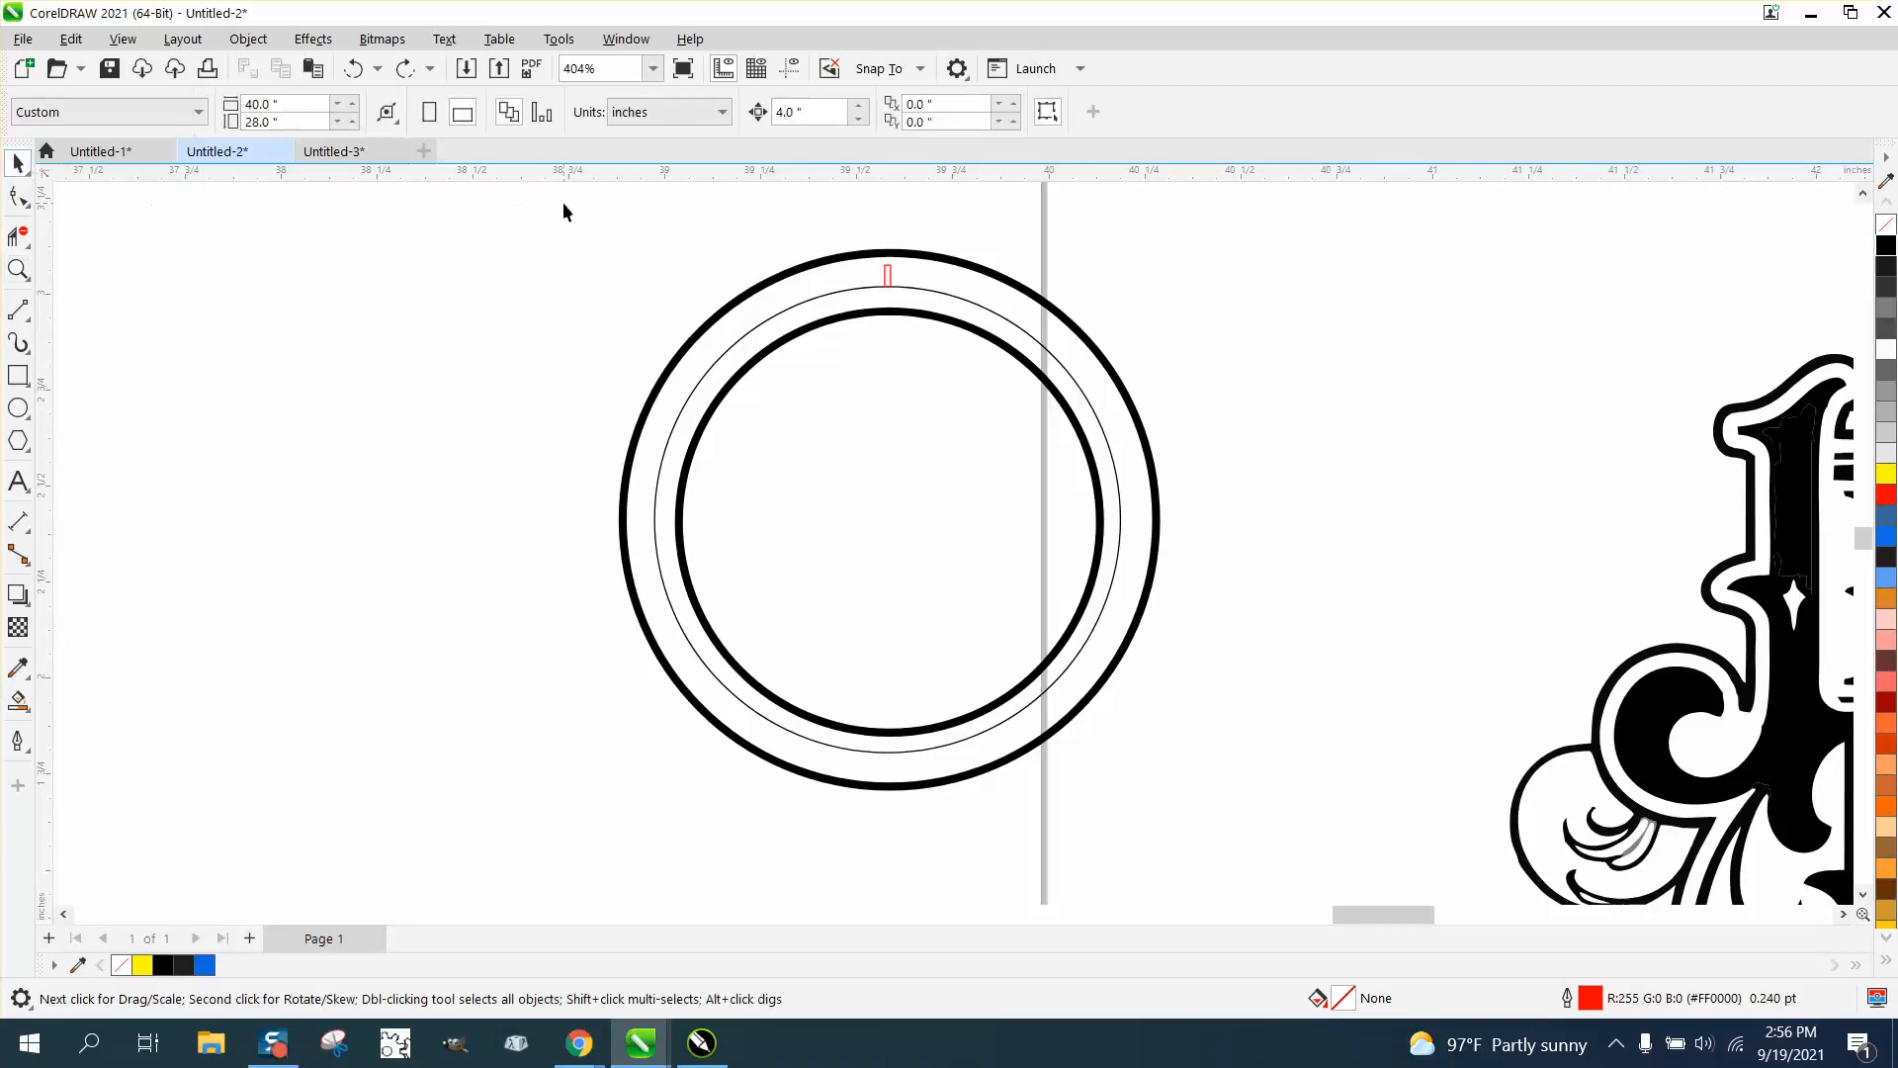
left_click(888, 520)
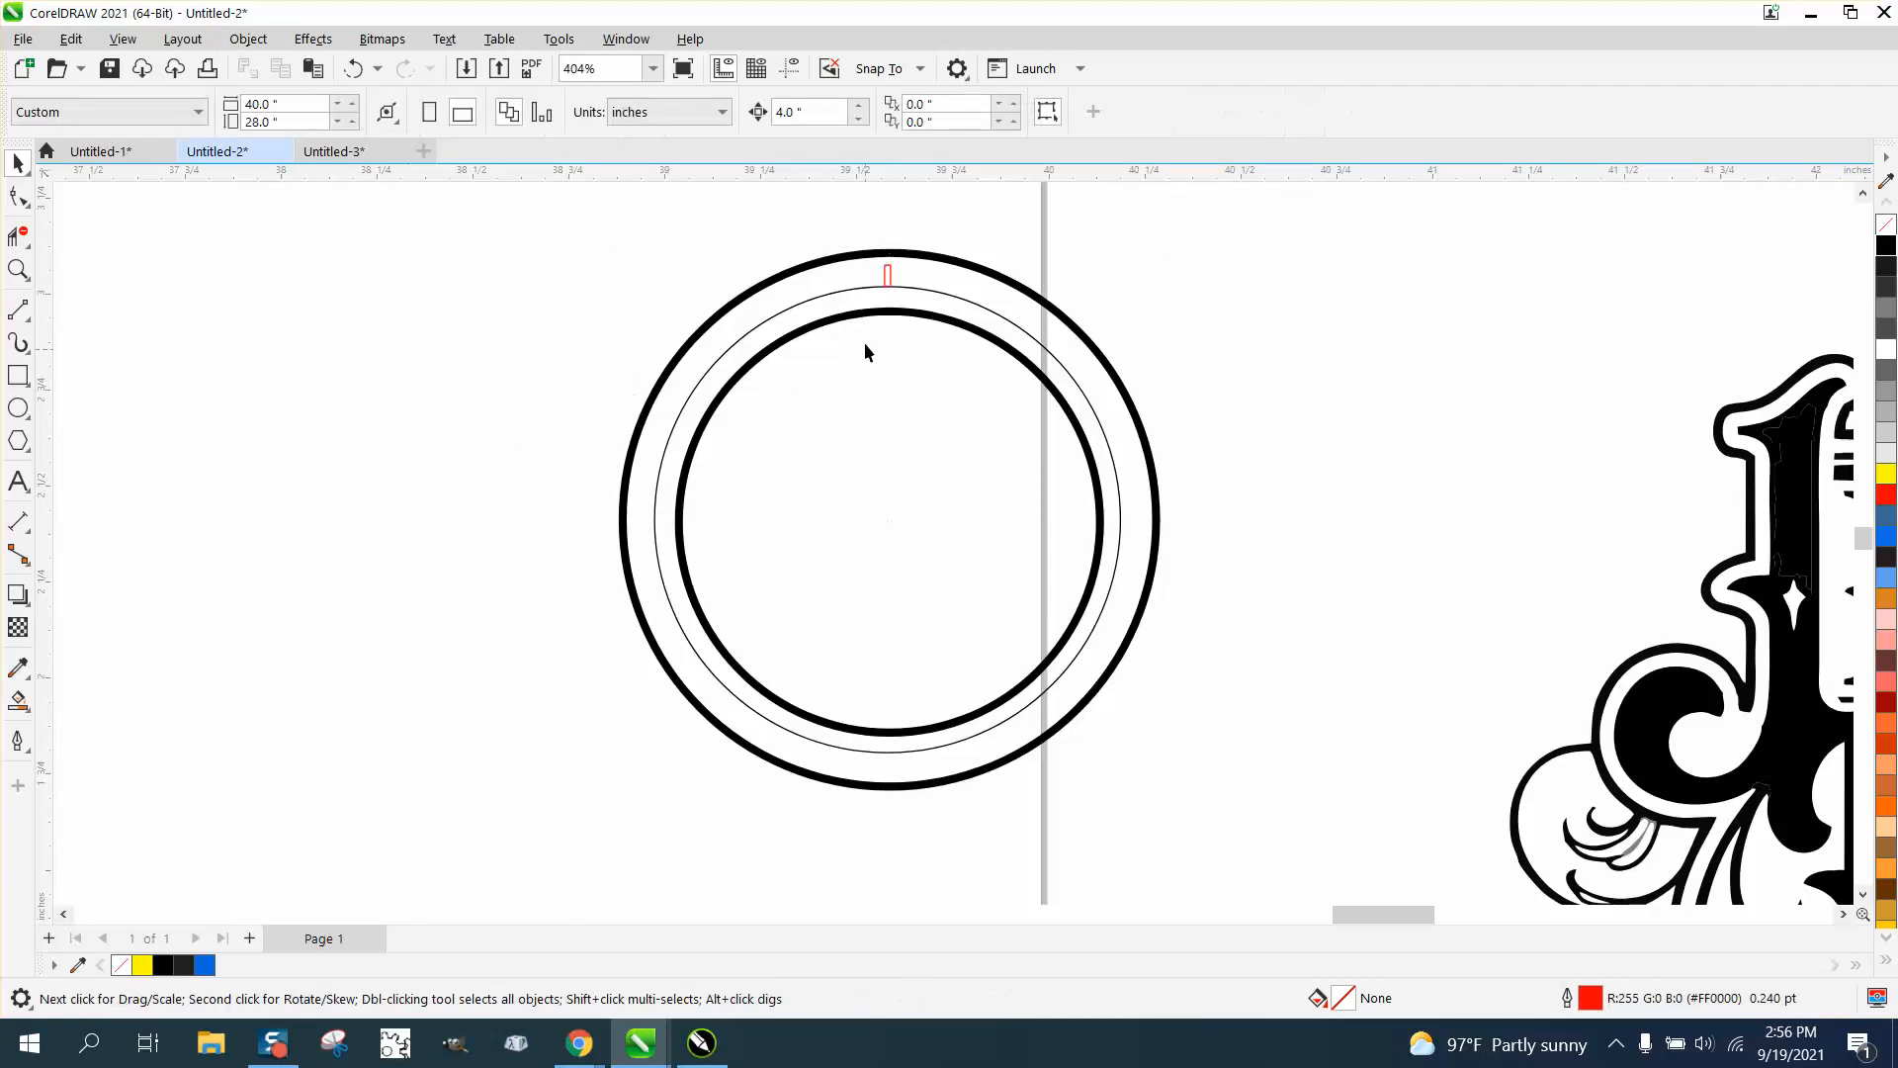
mouse_move(856, 298)
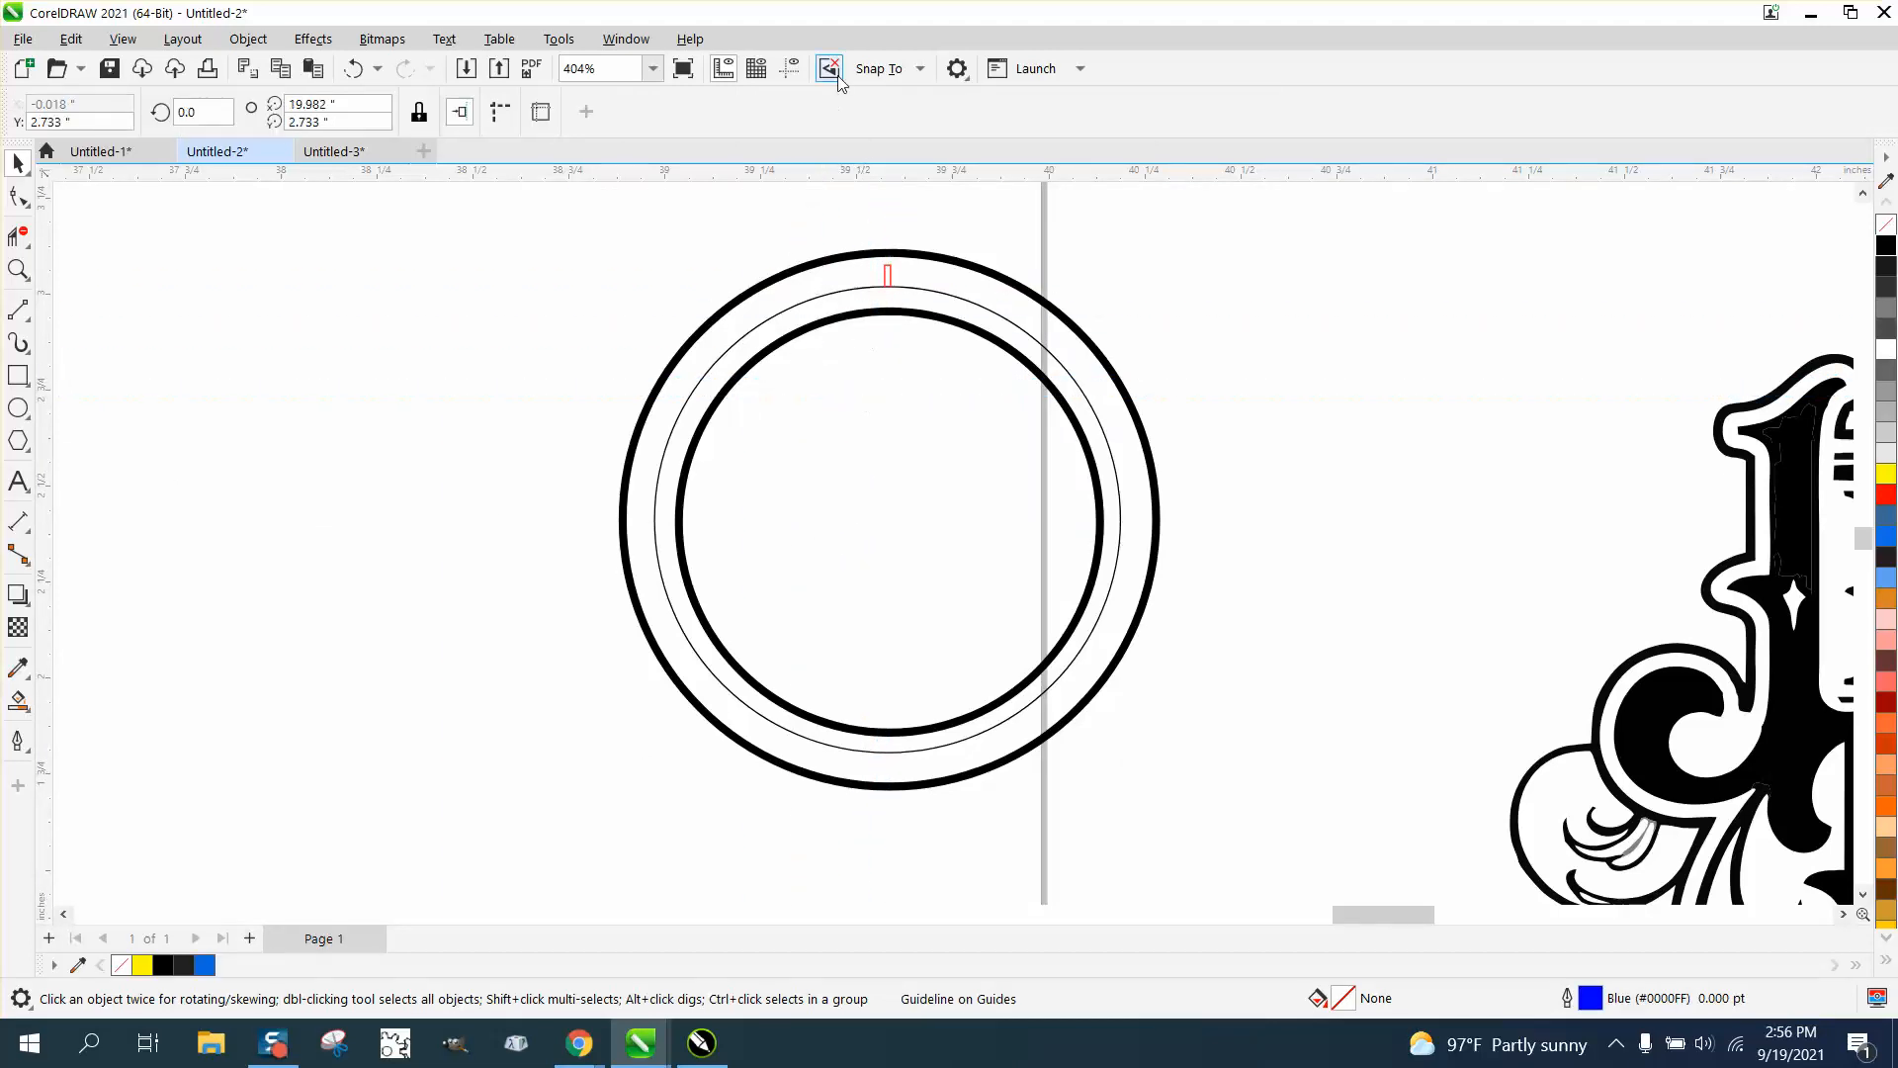
left_click(831, 67)
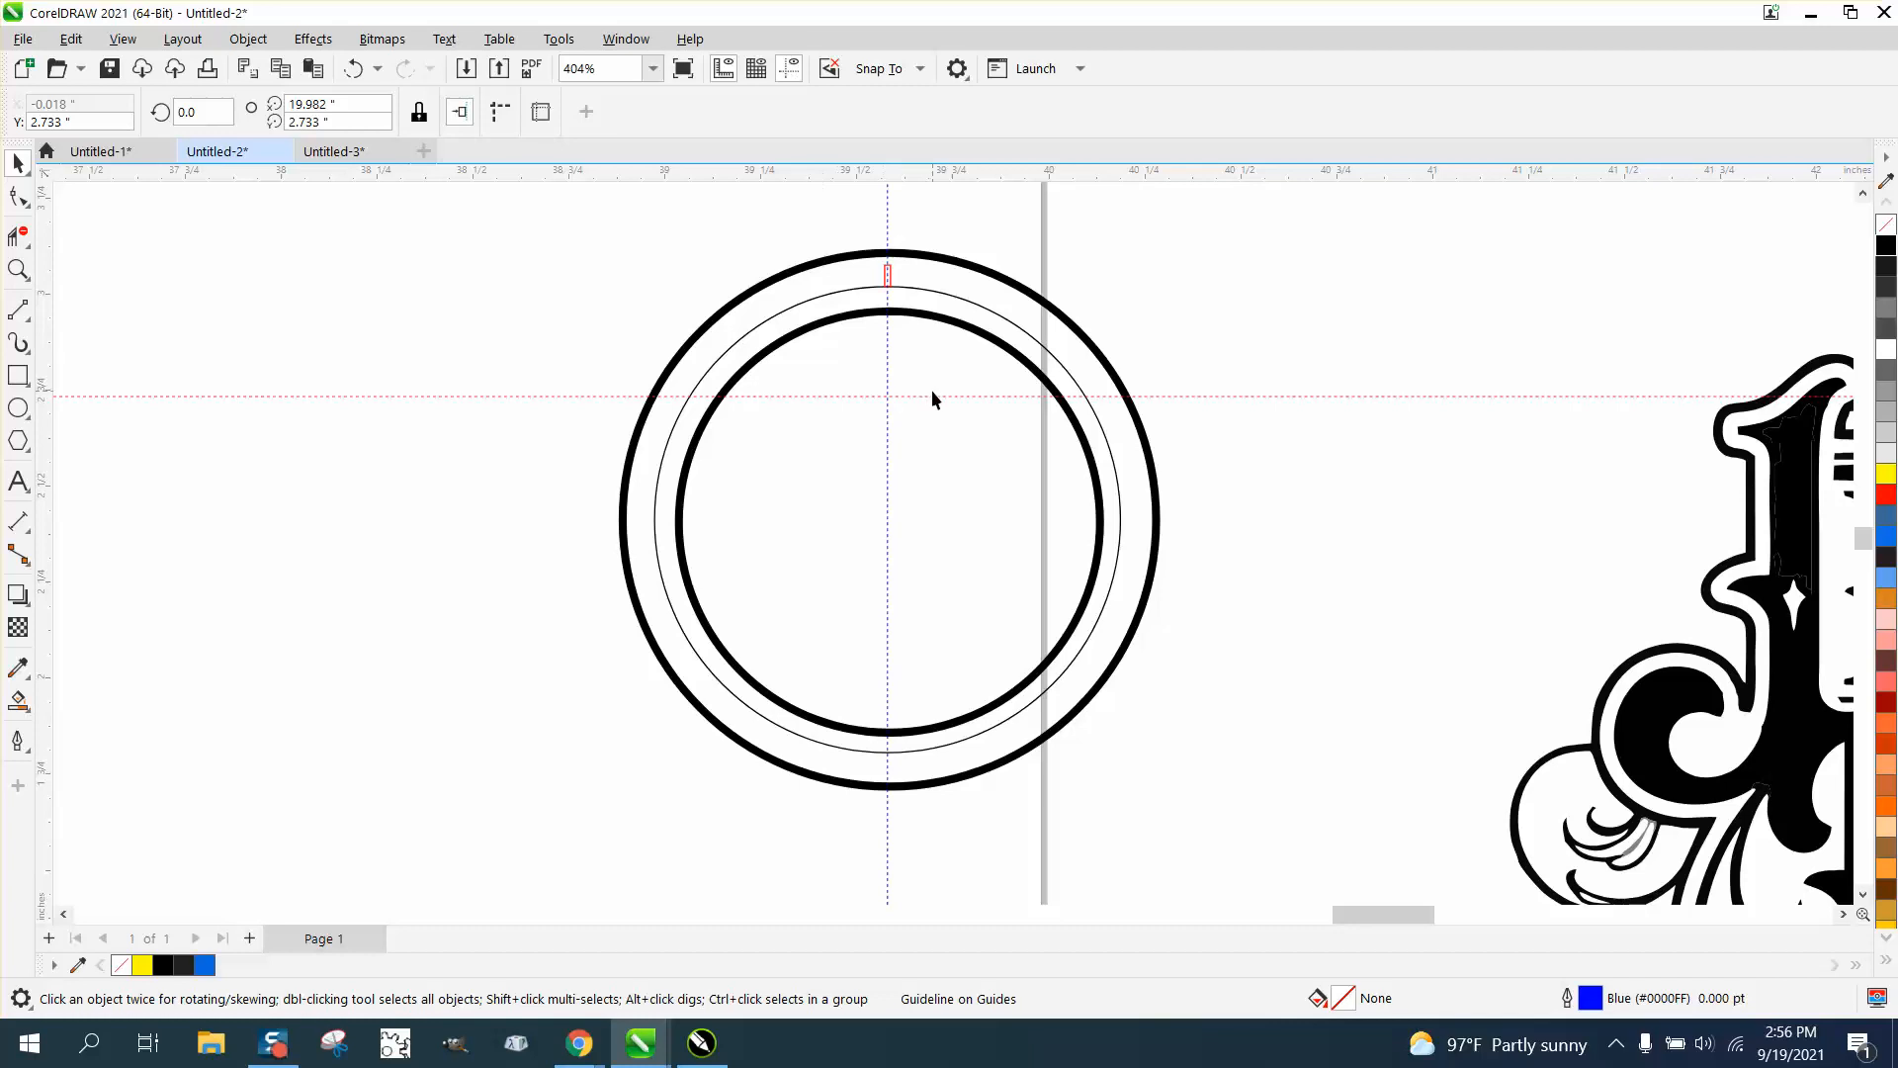
mouse_move(892, 522)
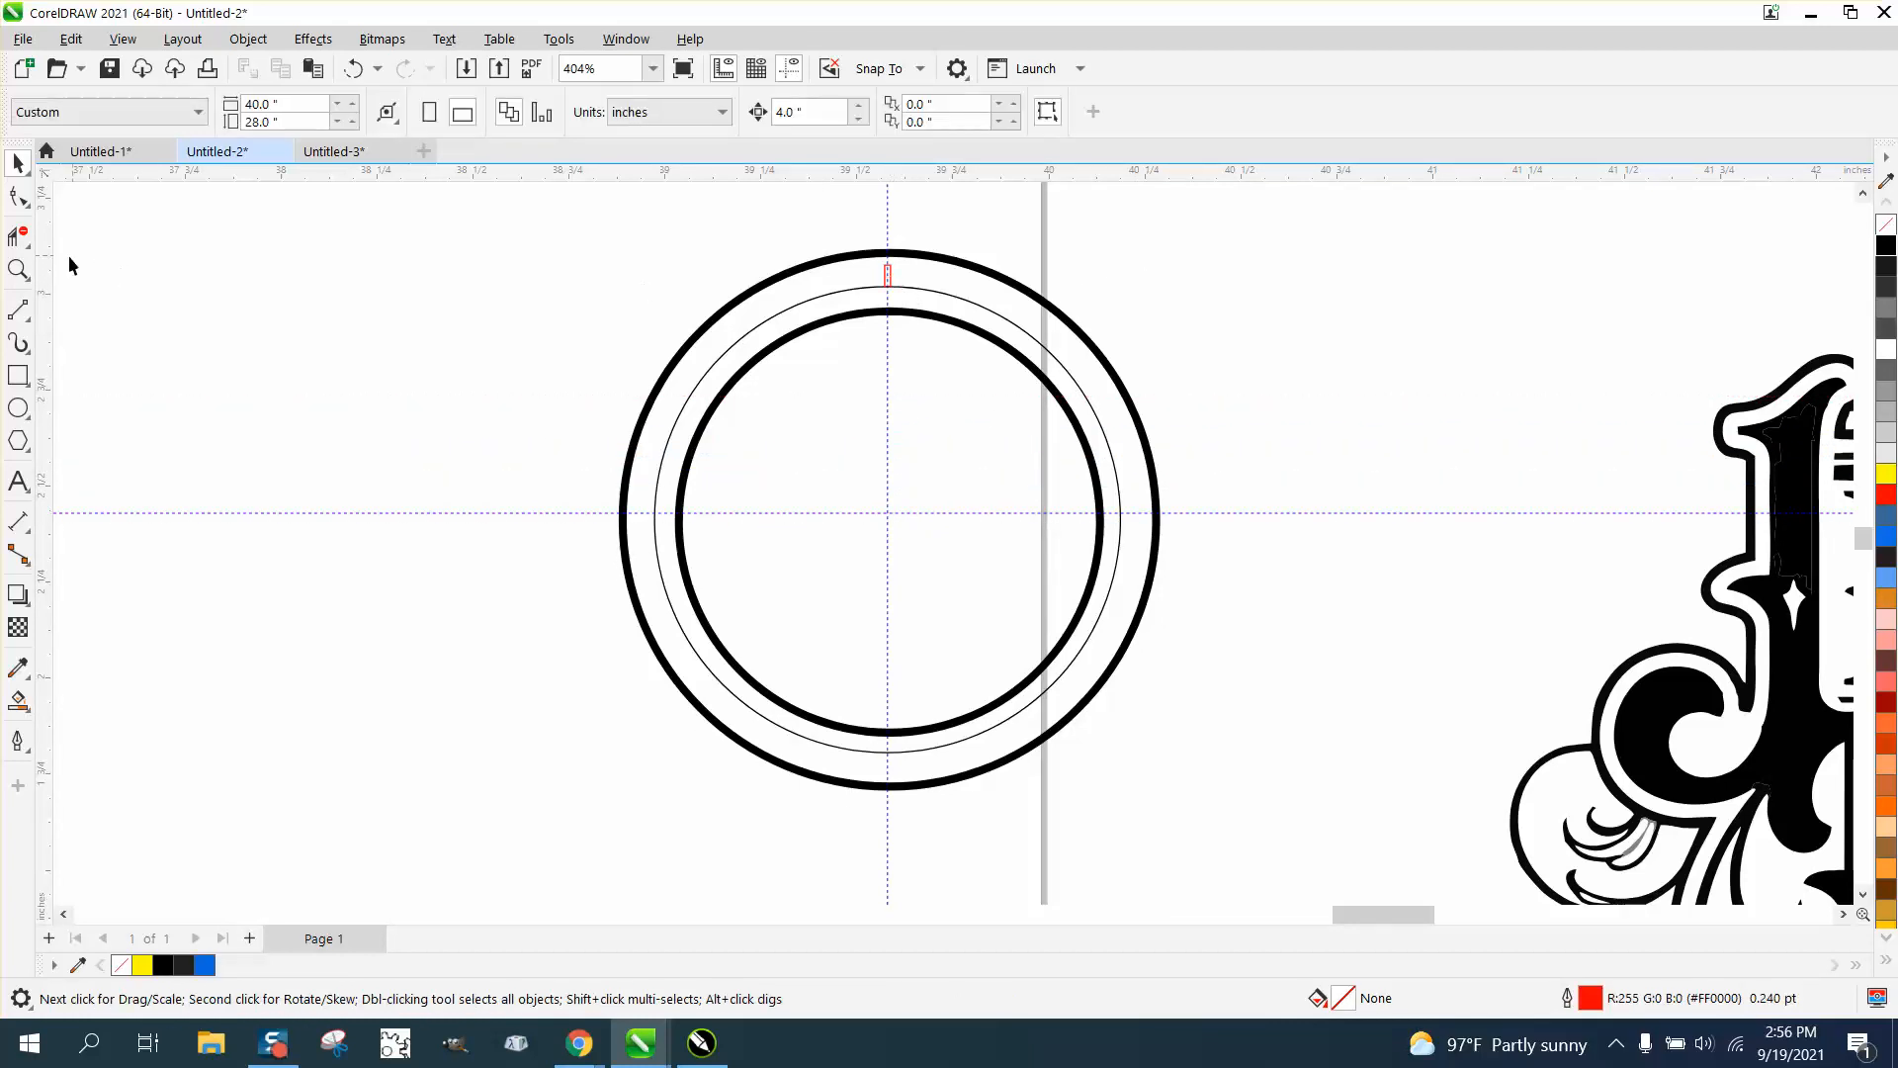
Rotate the red rectangle about the ring's centre and drop a slightly rotated copy beside it
left_click(886, 275)
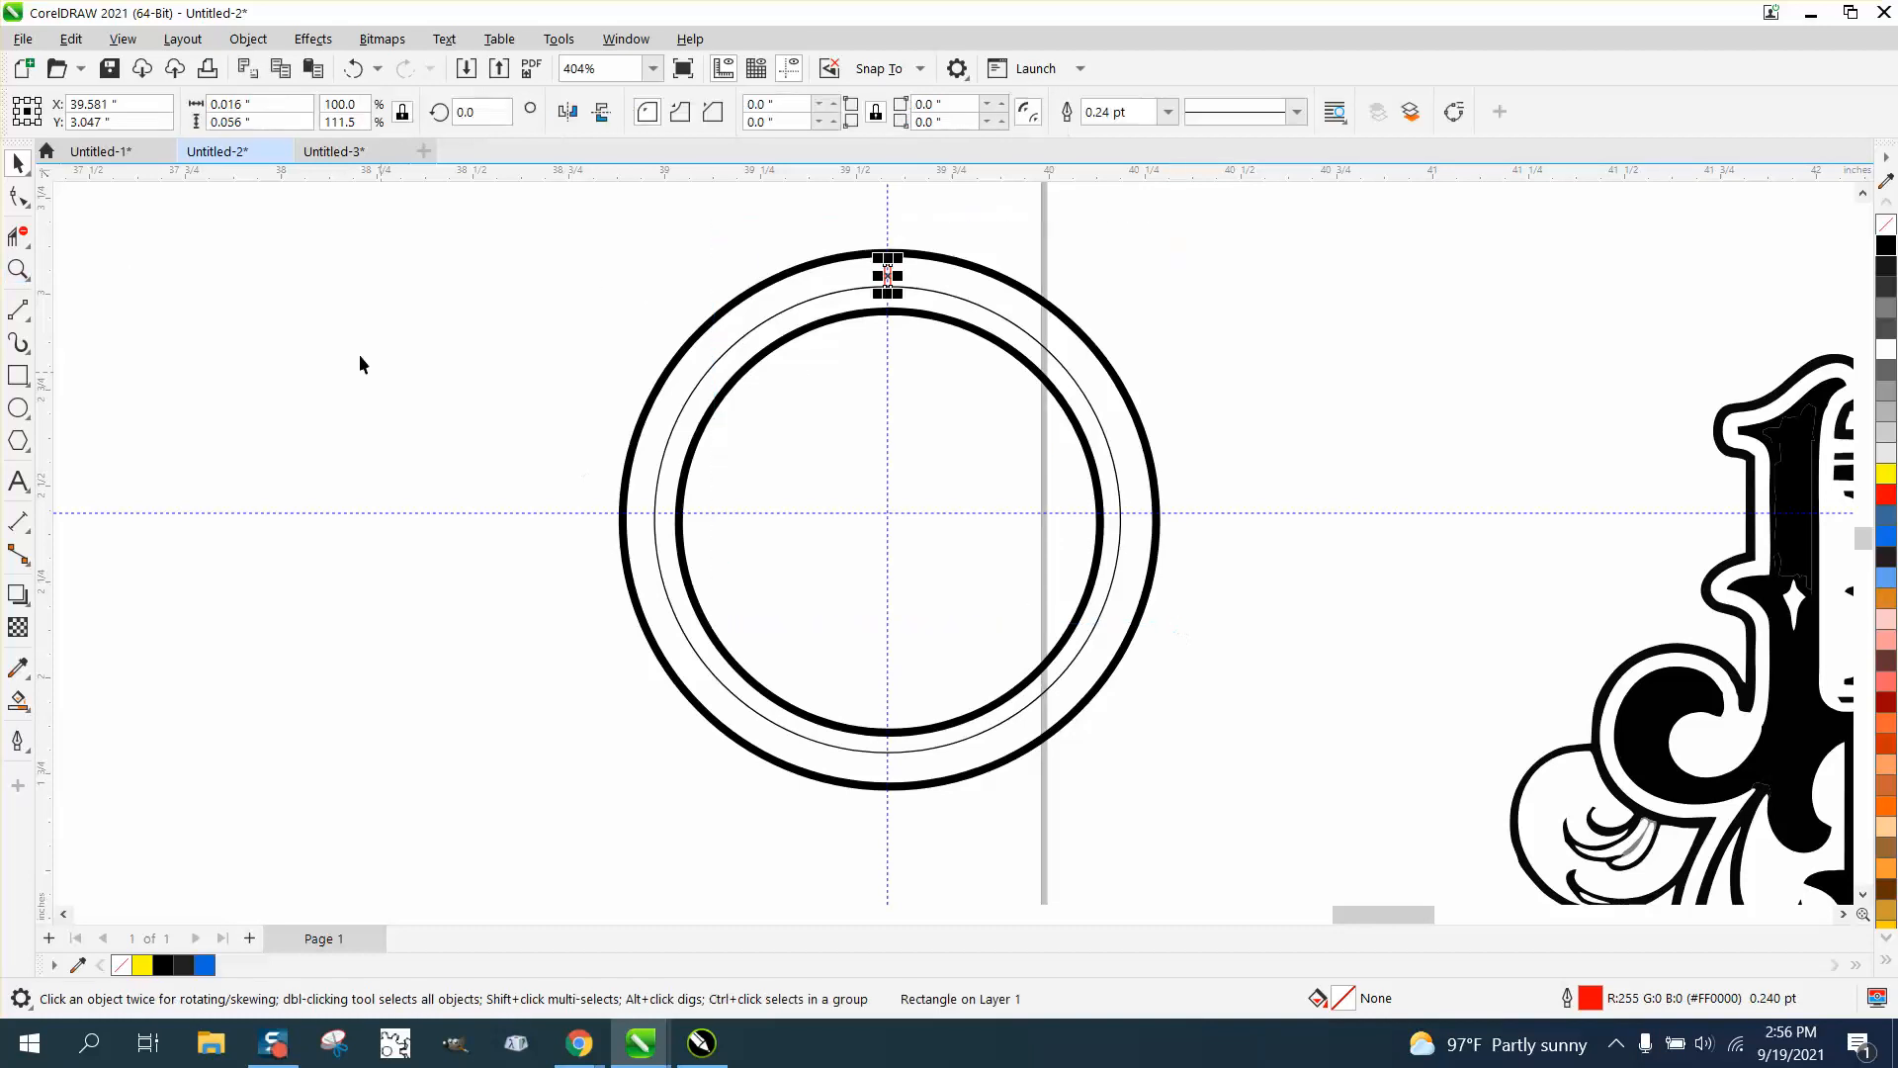
left_click(1071, 574)
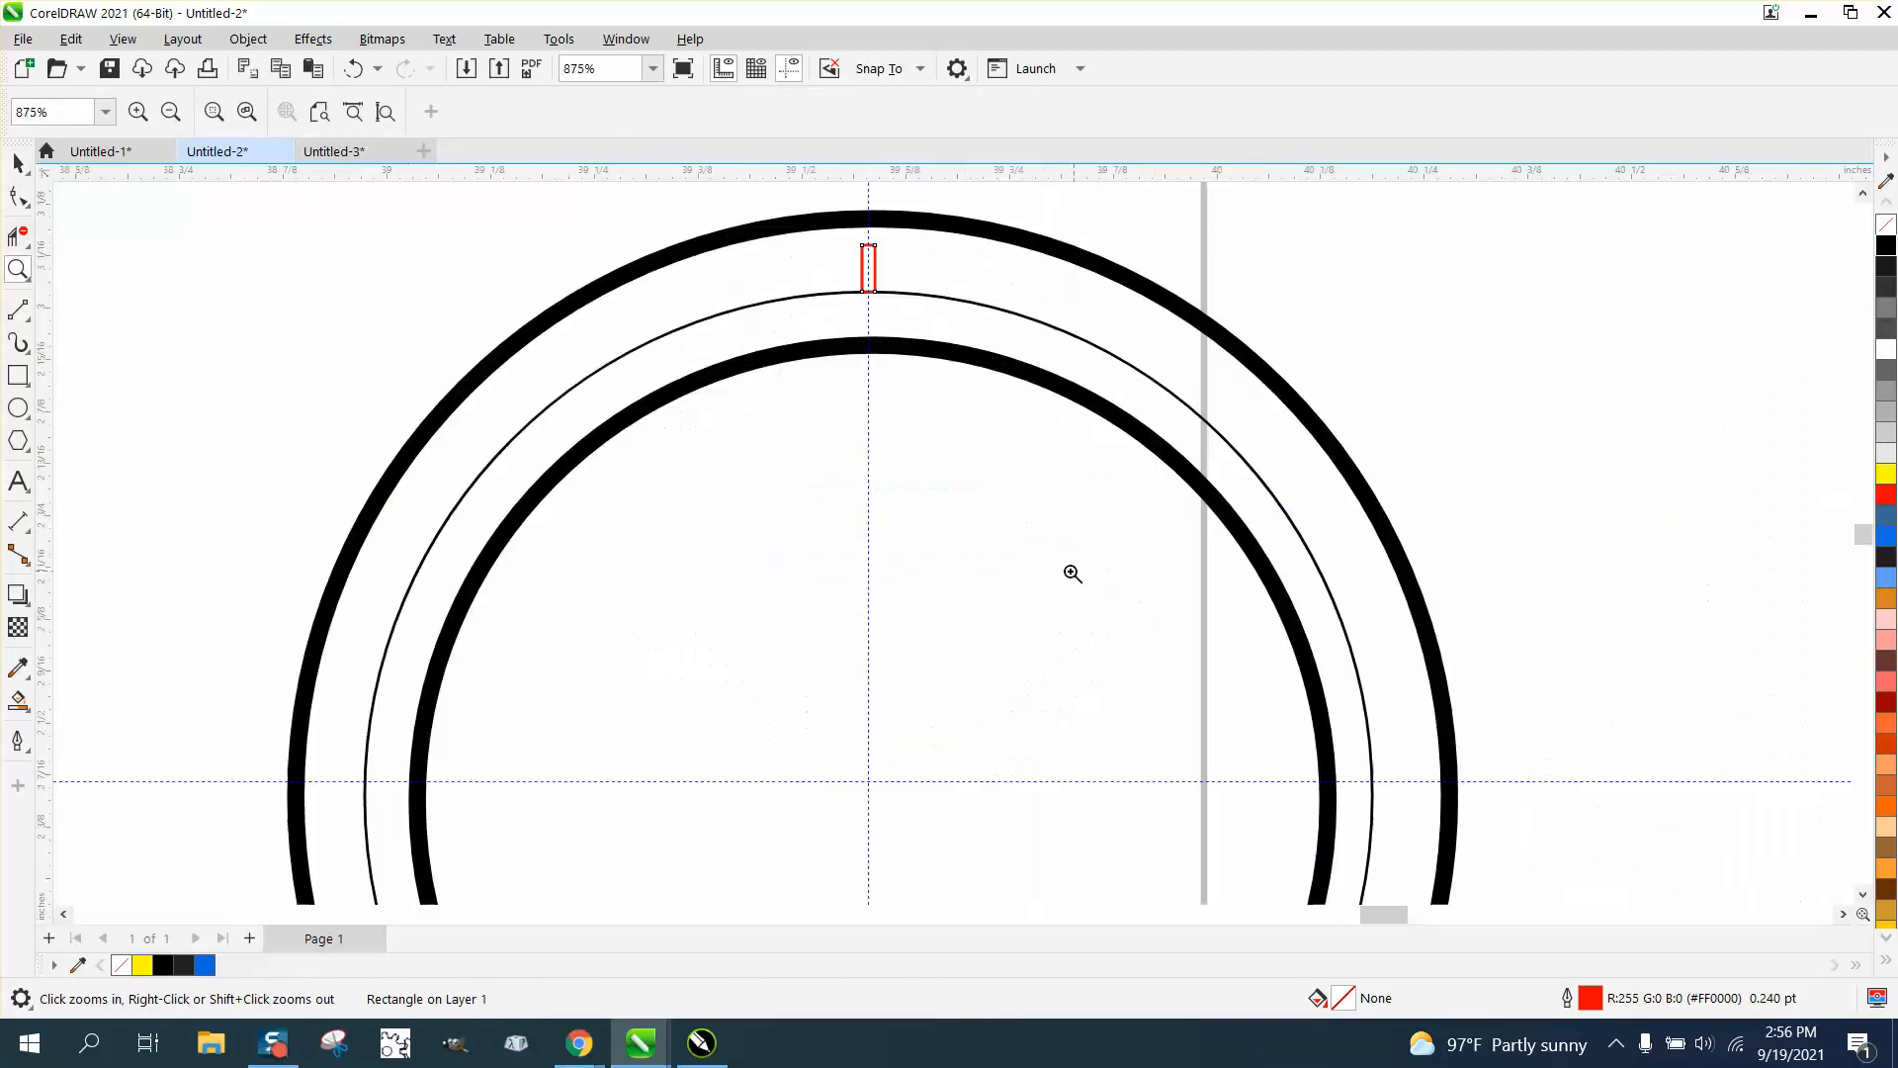
left_click(869, 267)
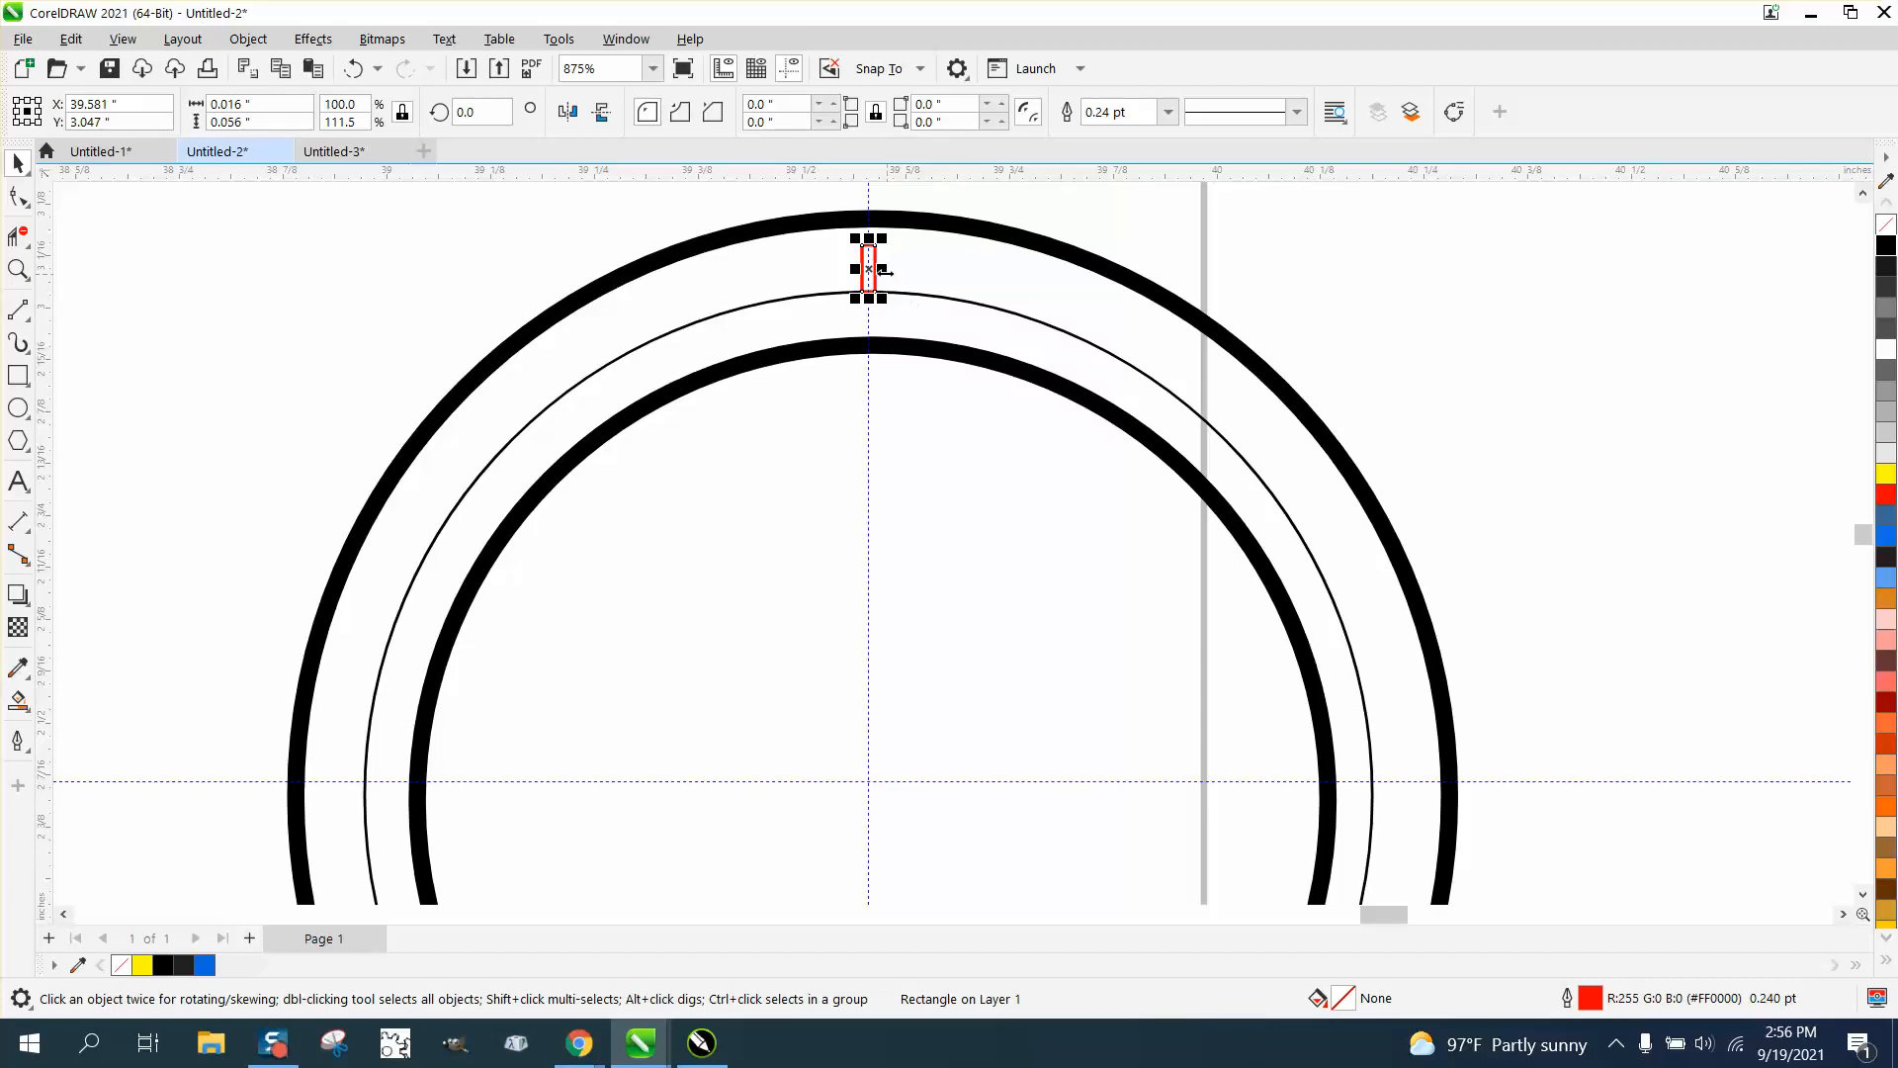
left_click(866, 267)
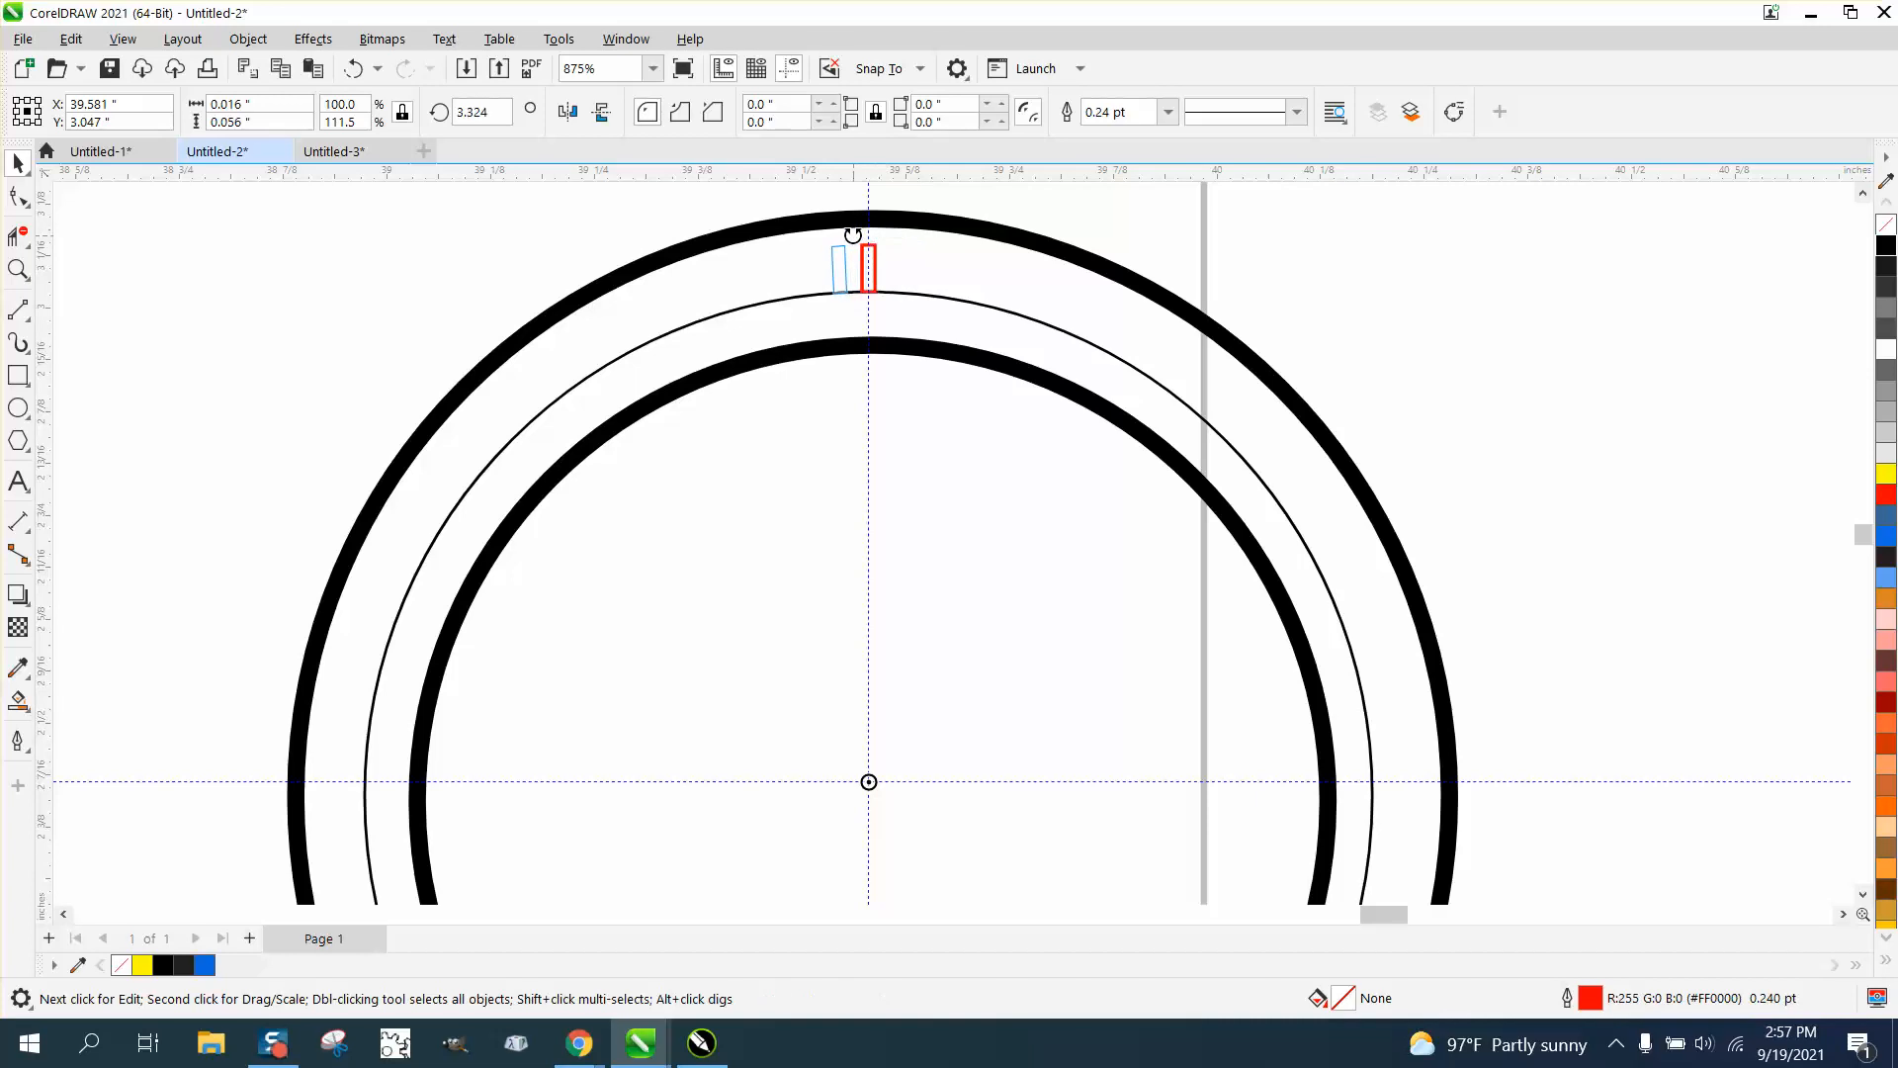
left_click(848, 267)
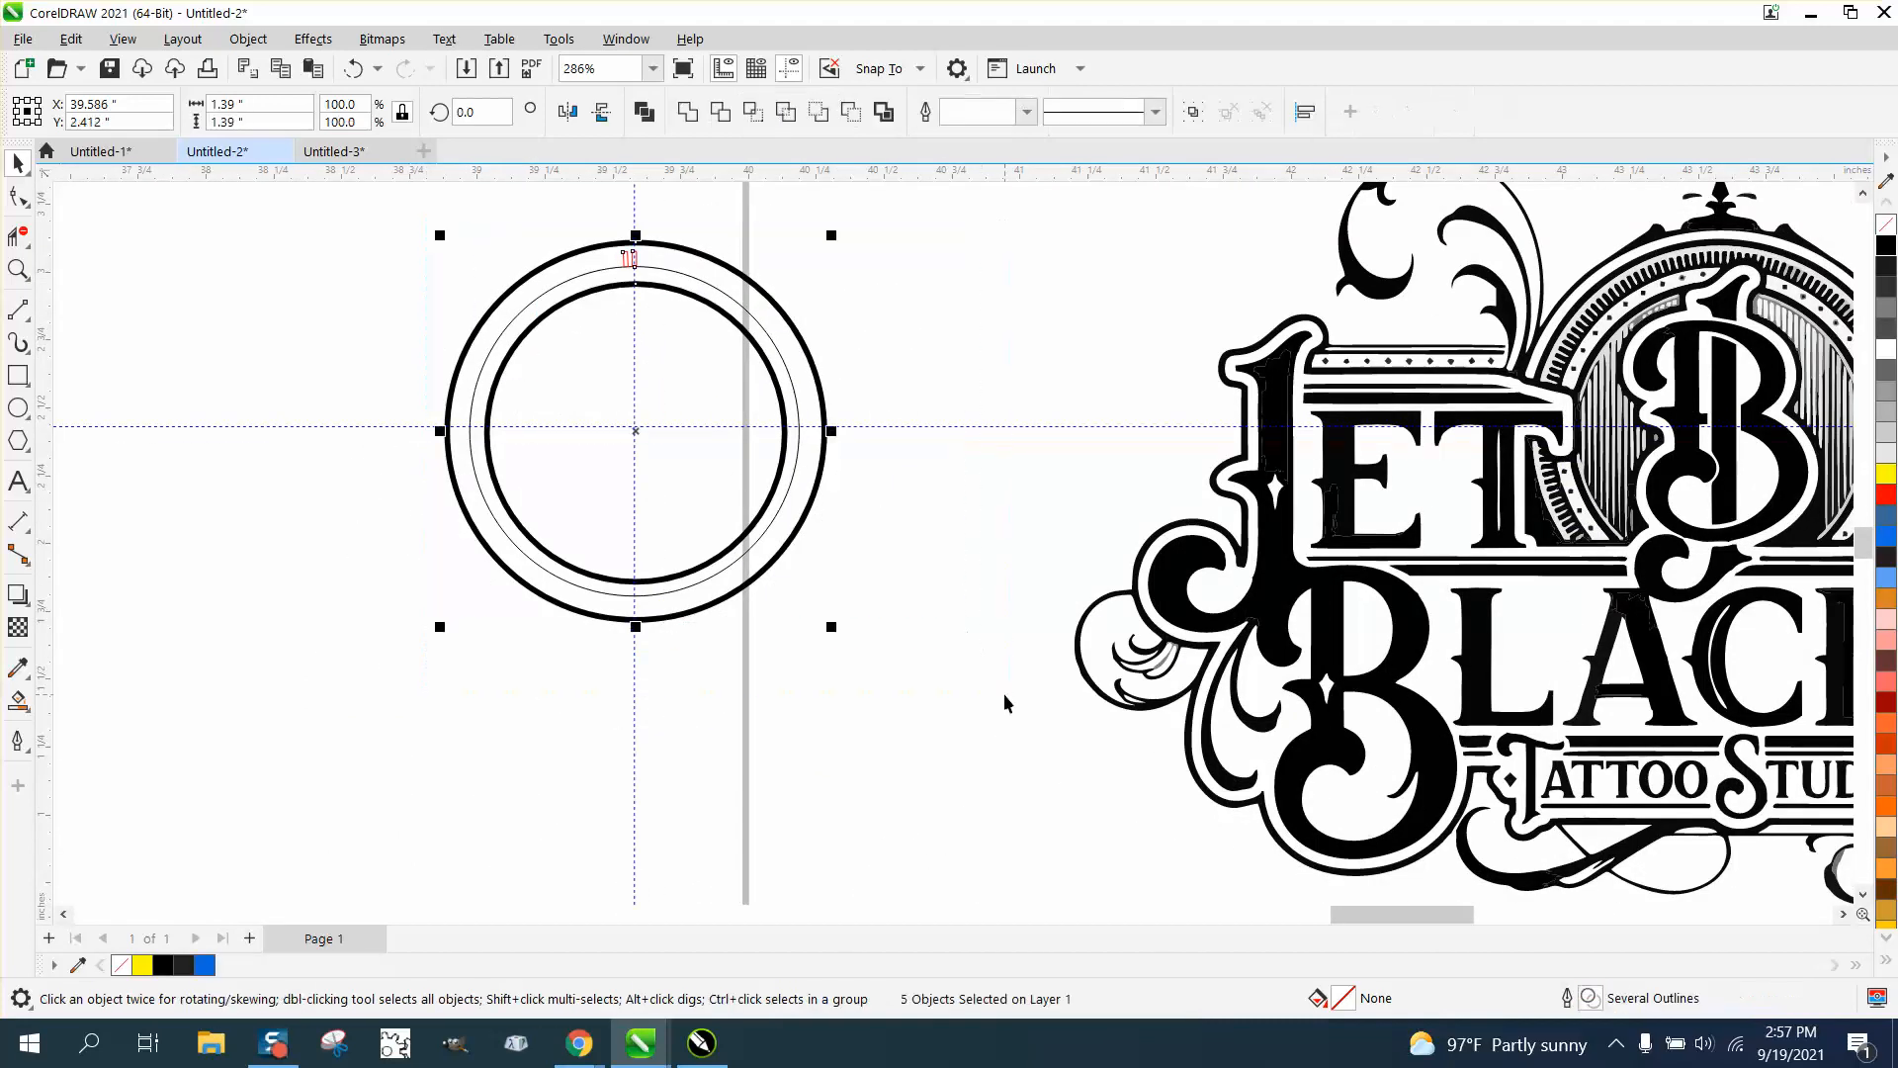
Group the ticks (Ctrl+G), magnify the logo's toothed ring, then return to the three circles at 490%
key("ctrl+g")
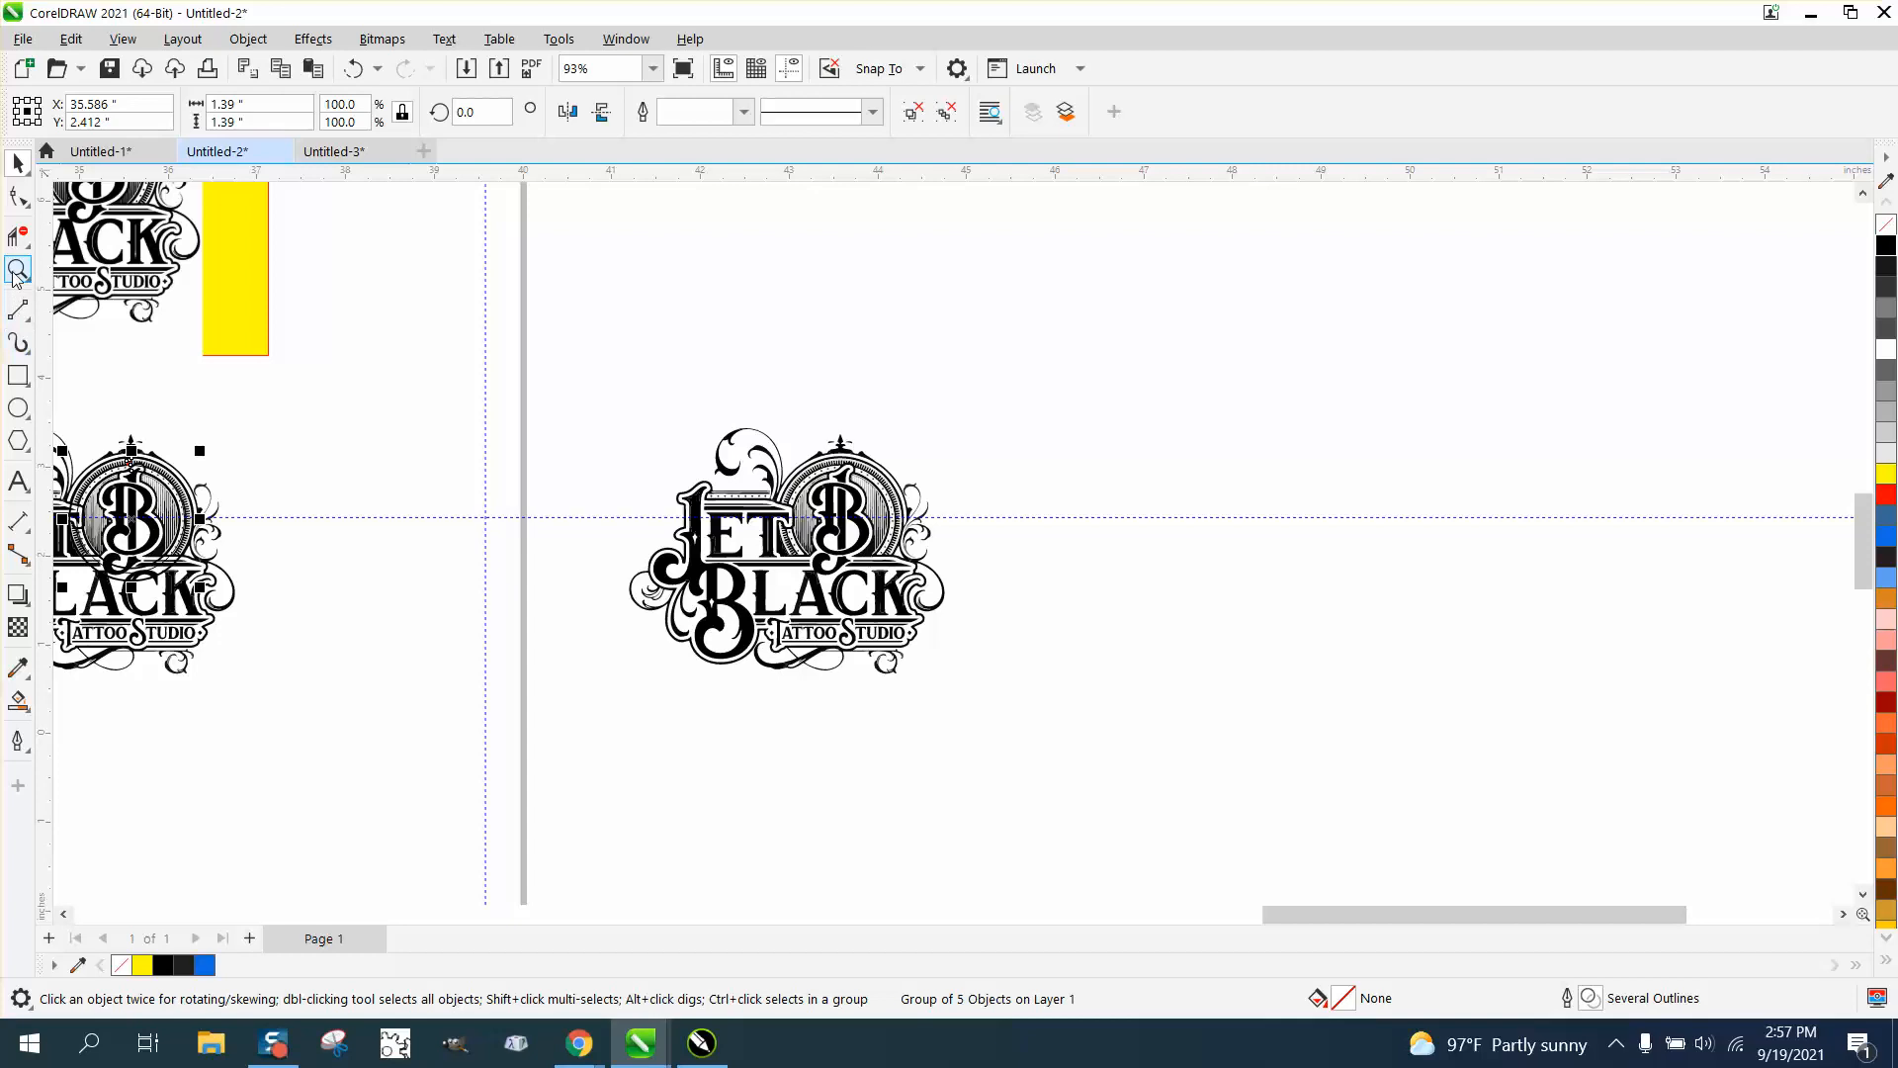
left_click(18, 269)
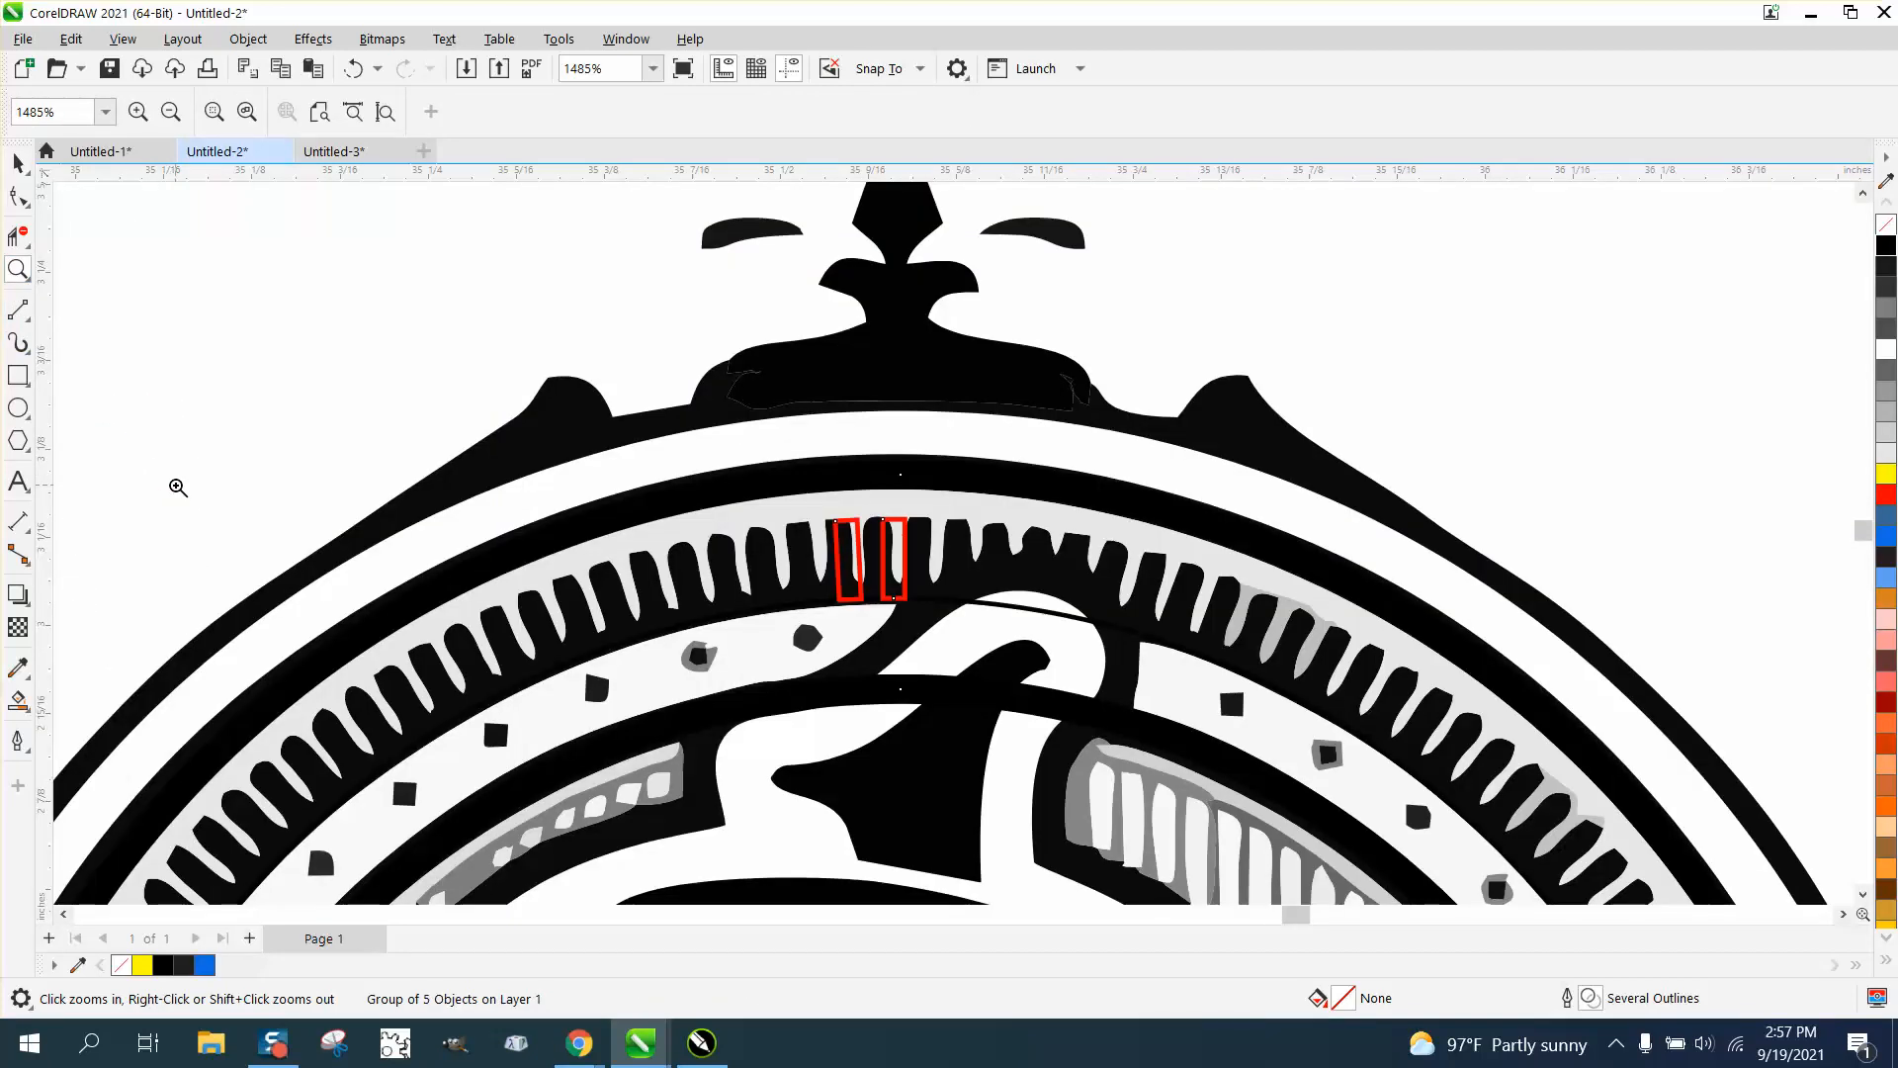
left_click(170, 111)
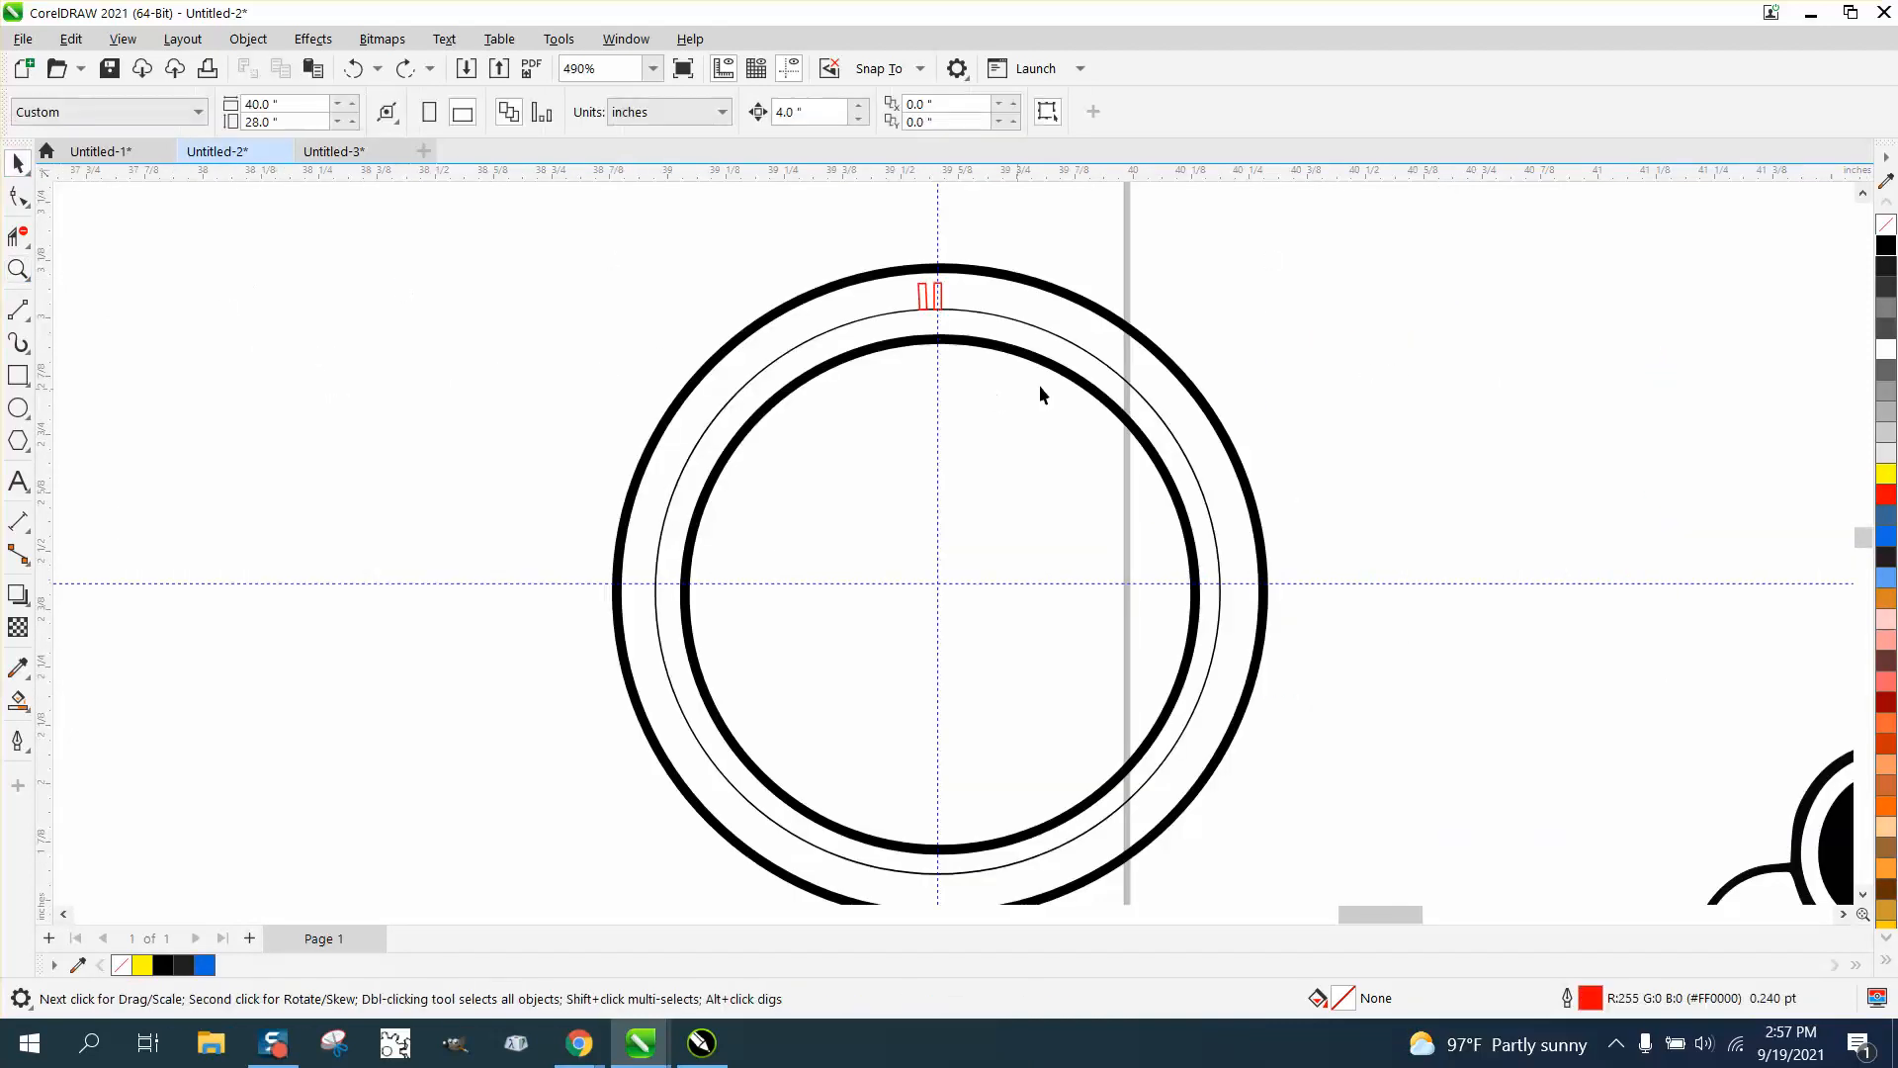
Rotate the top red rectangle by a set angle and duplicate it, giving four fanned ticks
left_click(931, 297)
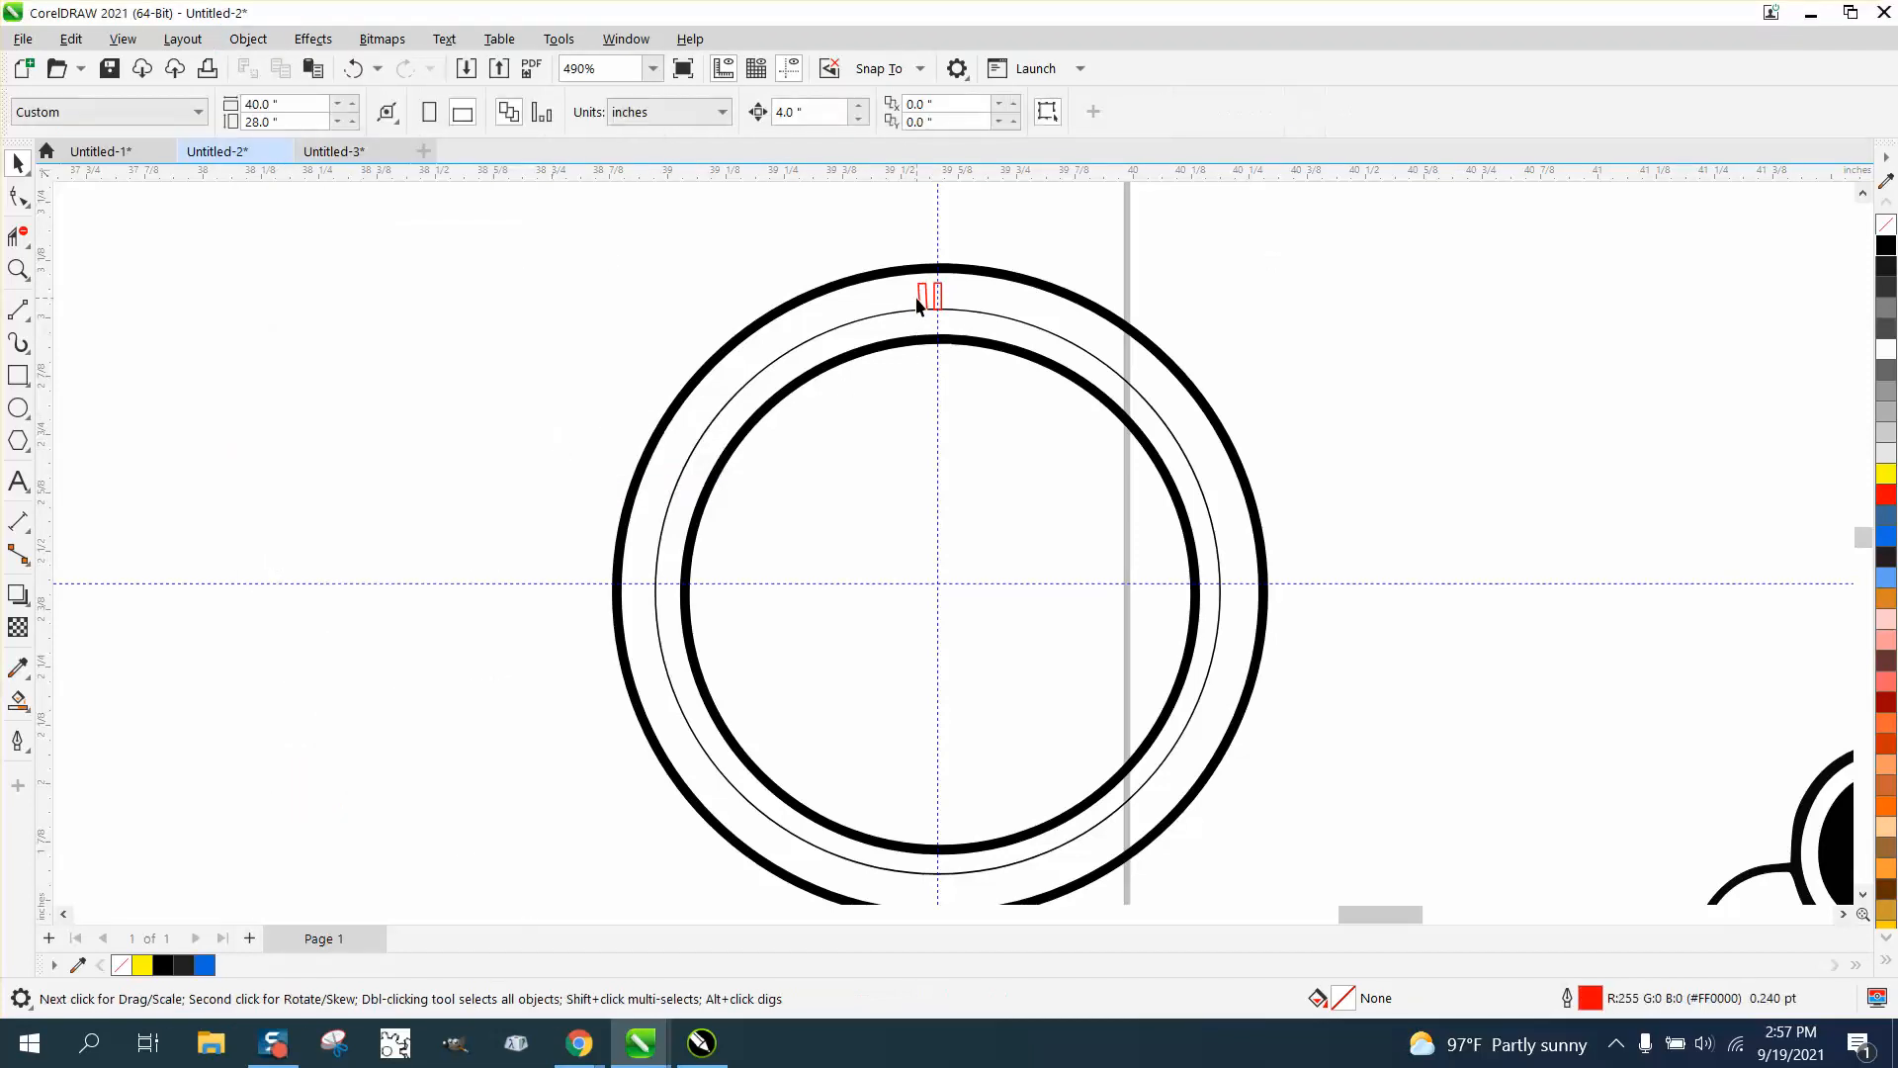
left_click(925, 296)
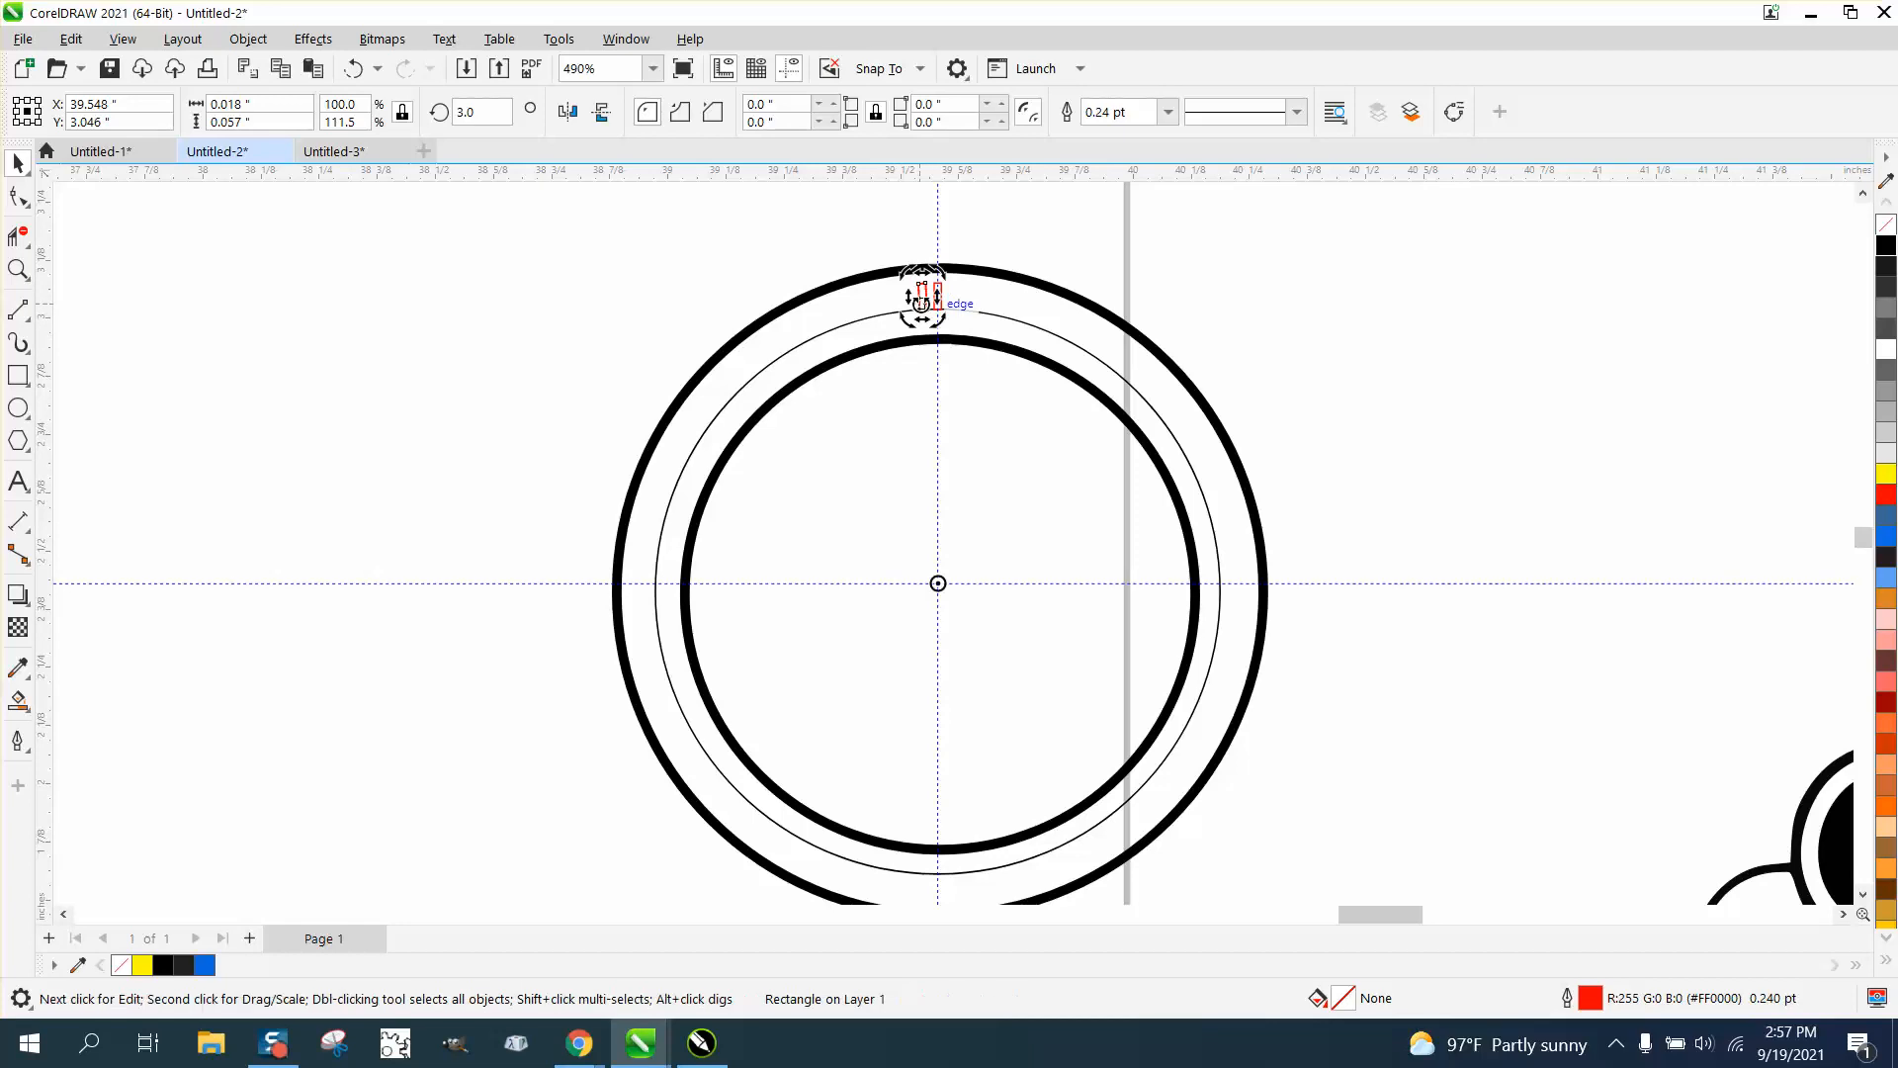
triple_click(479, 111)
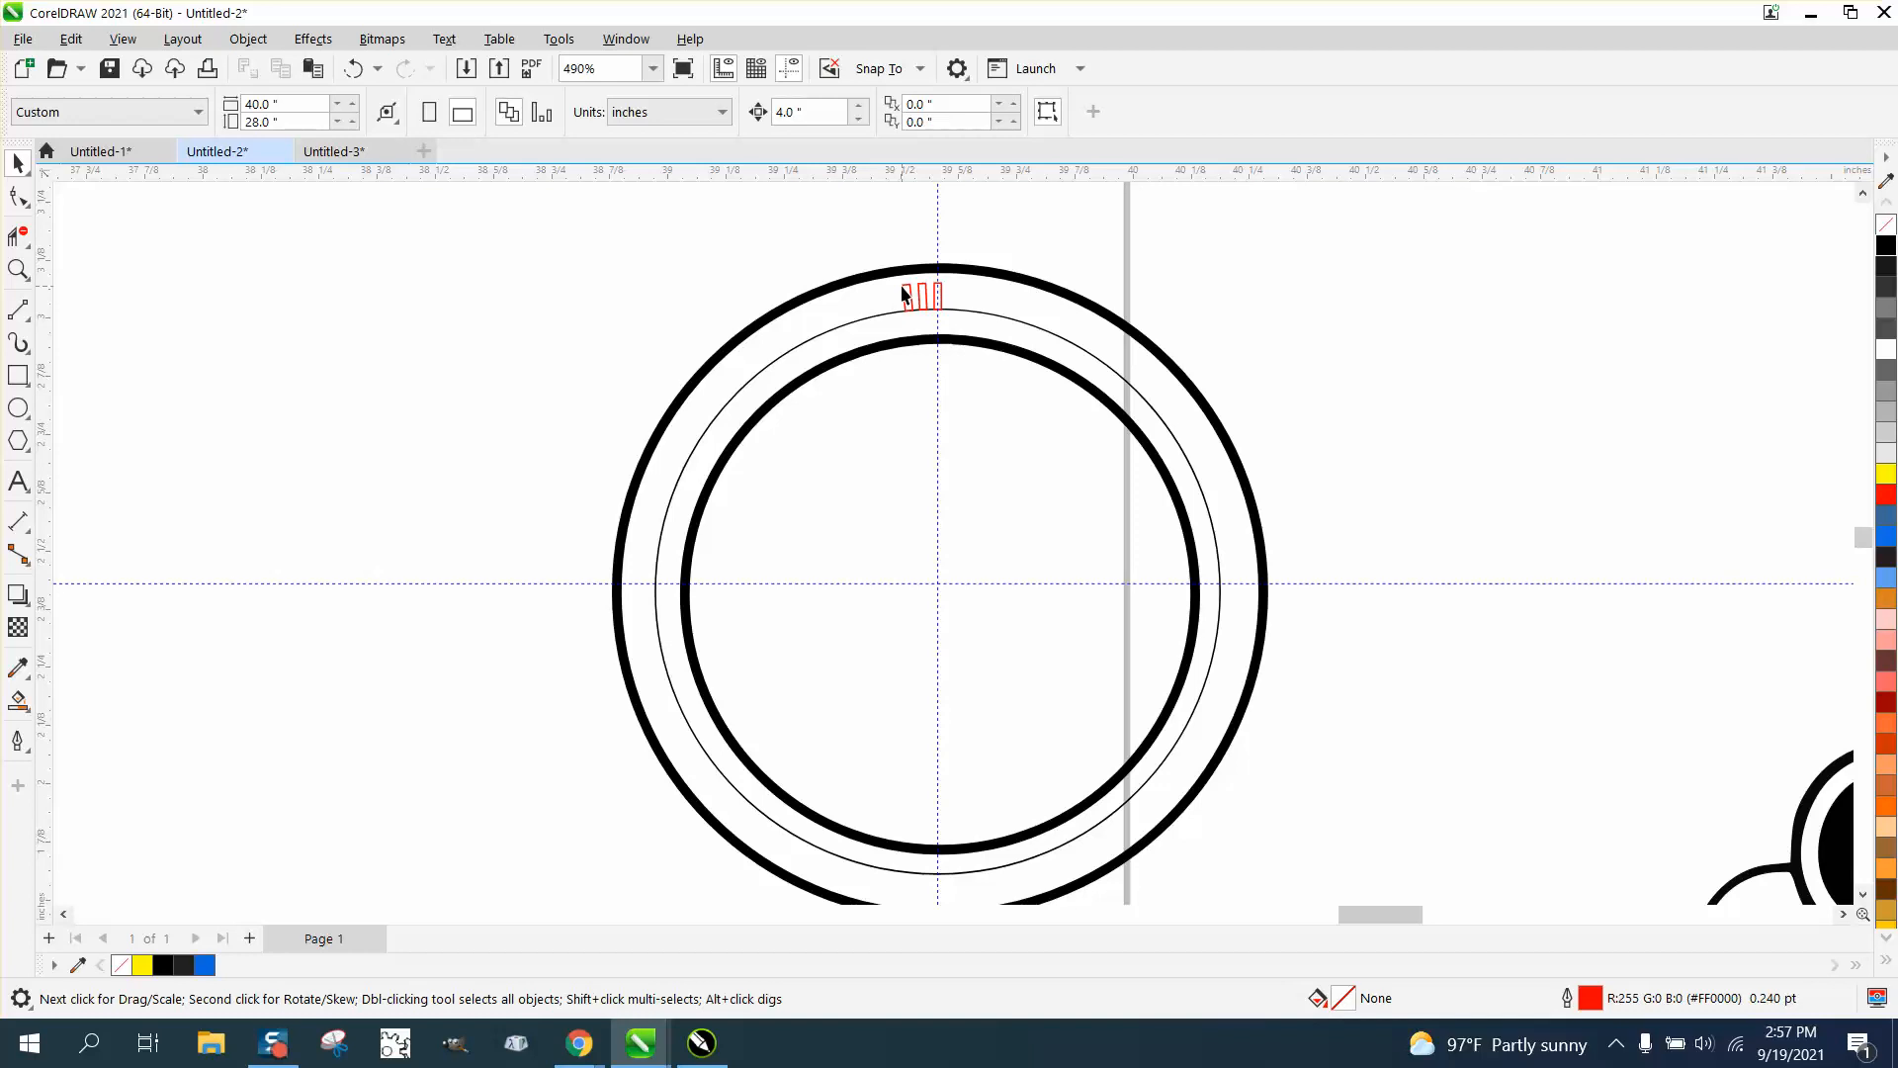
mouse_move(896, 305)
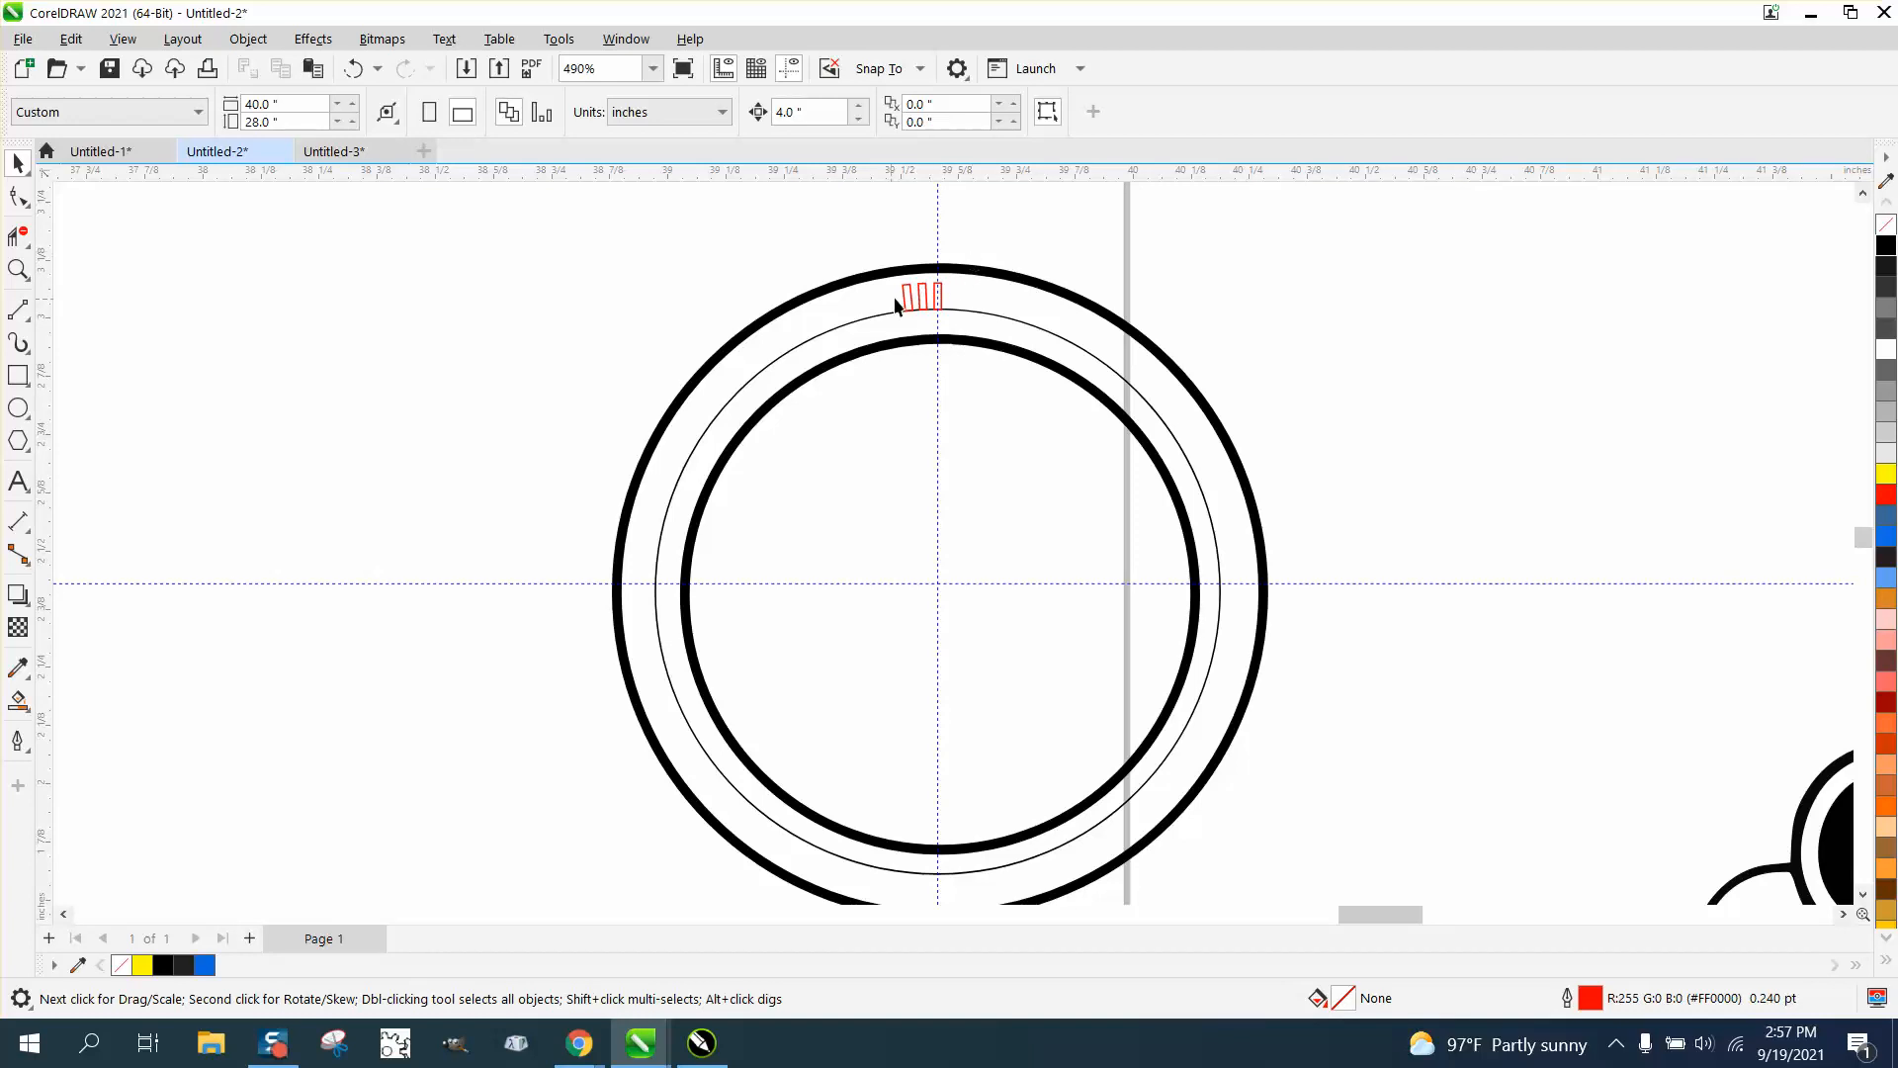
left_click(919, 295)
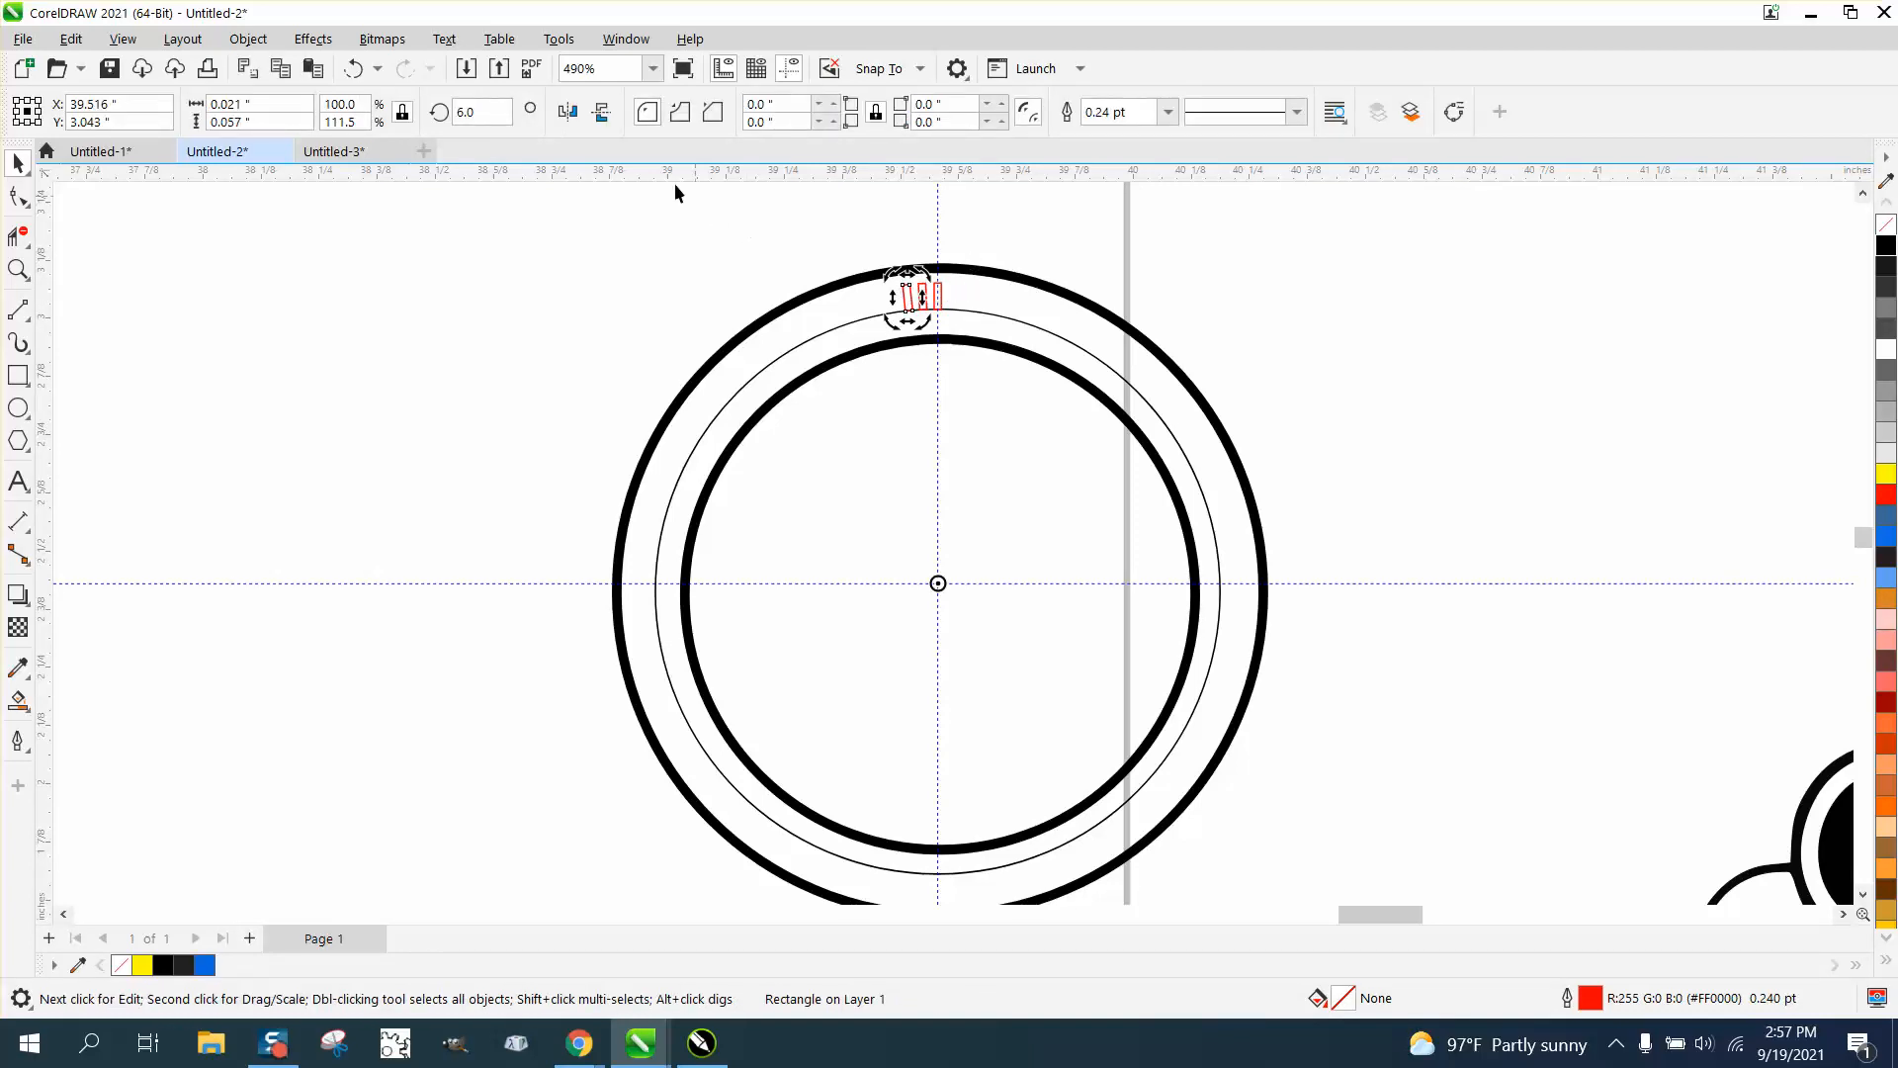
Use the Transform docker to apply 120 copies of the tick at 3° rotation, then deselect
left_click(625, 40)
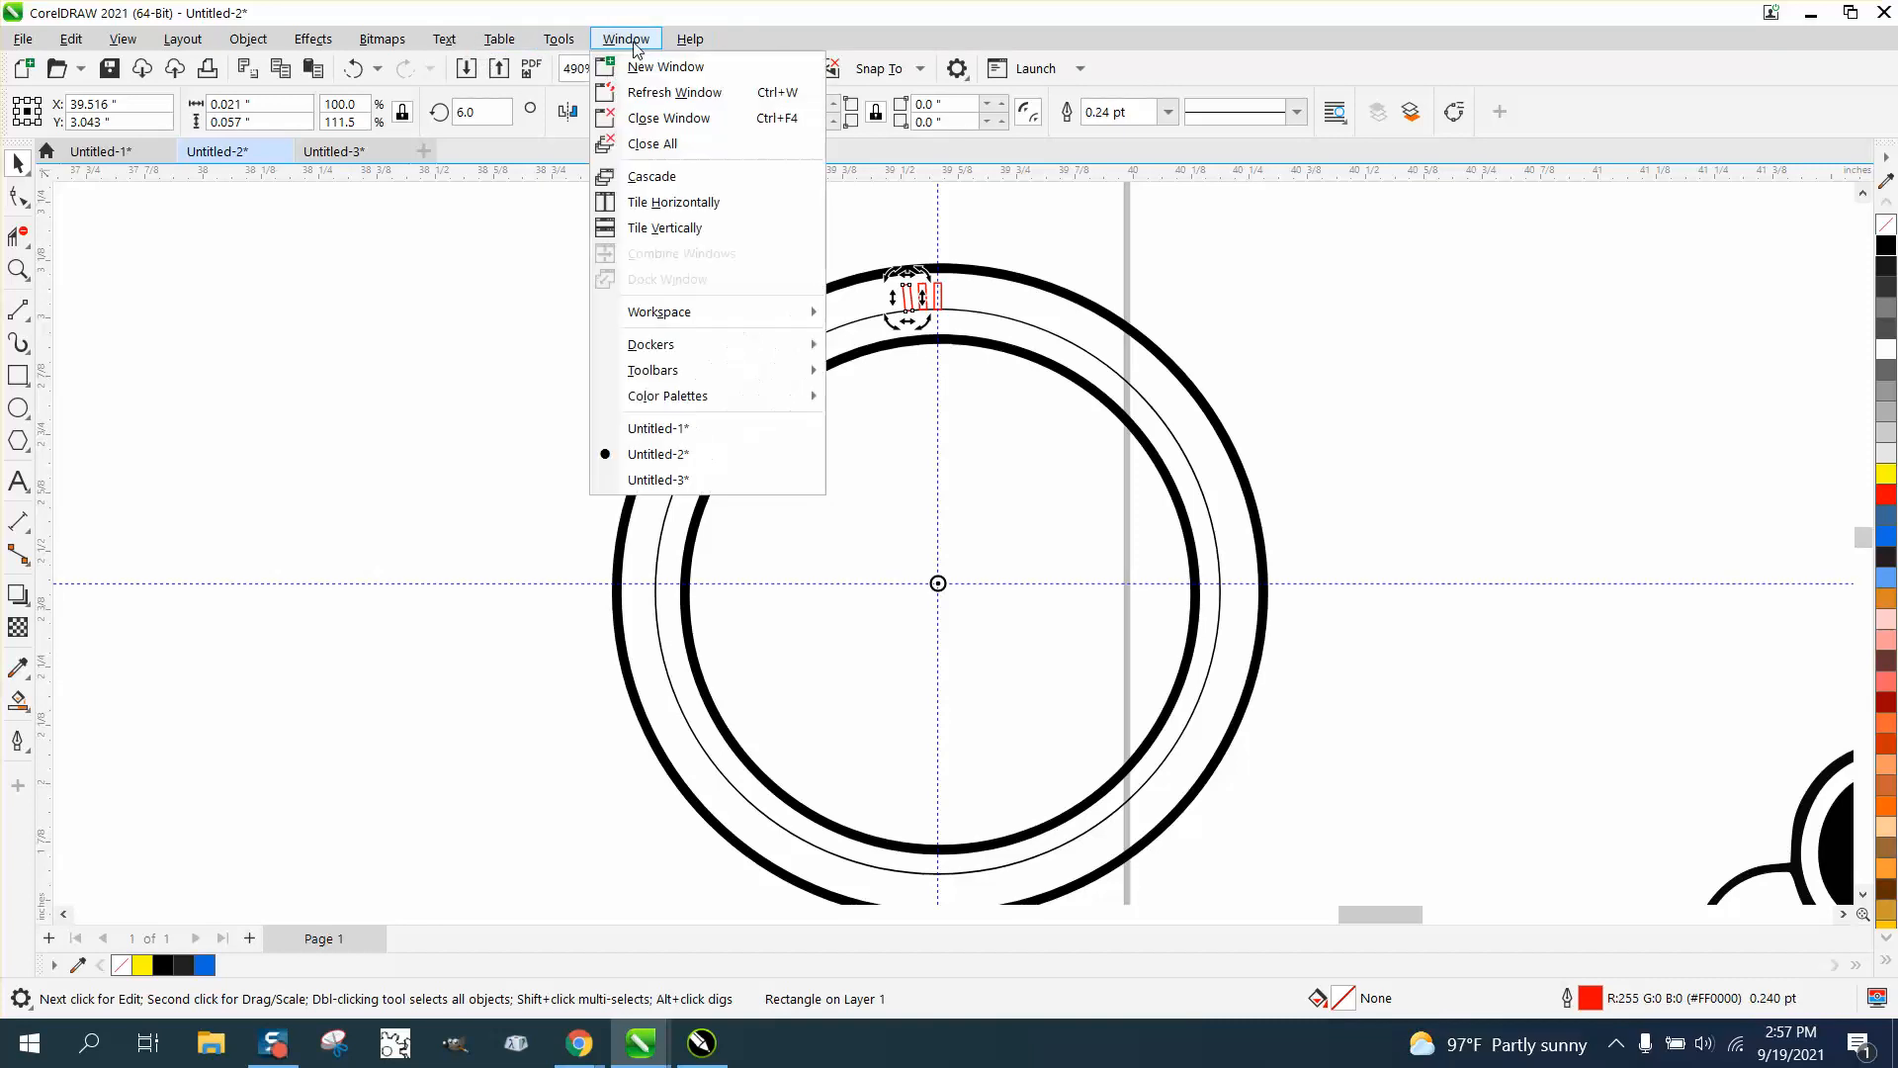
left_click(651, 344)
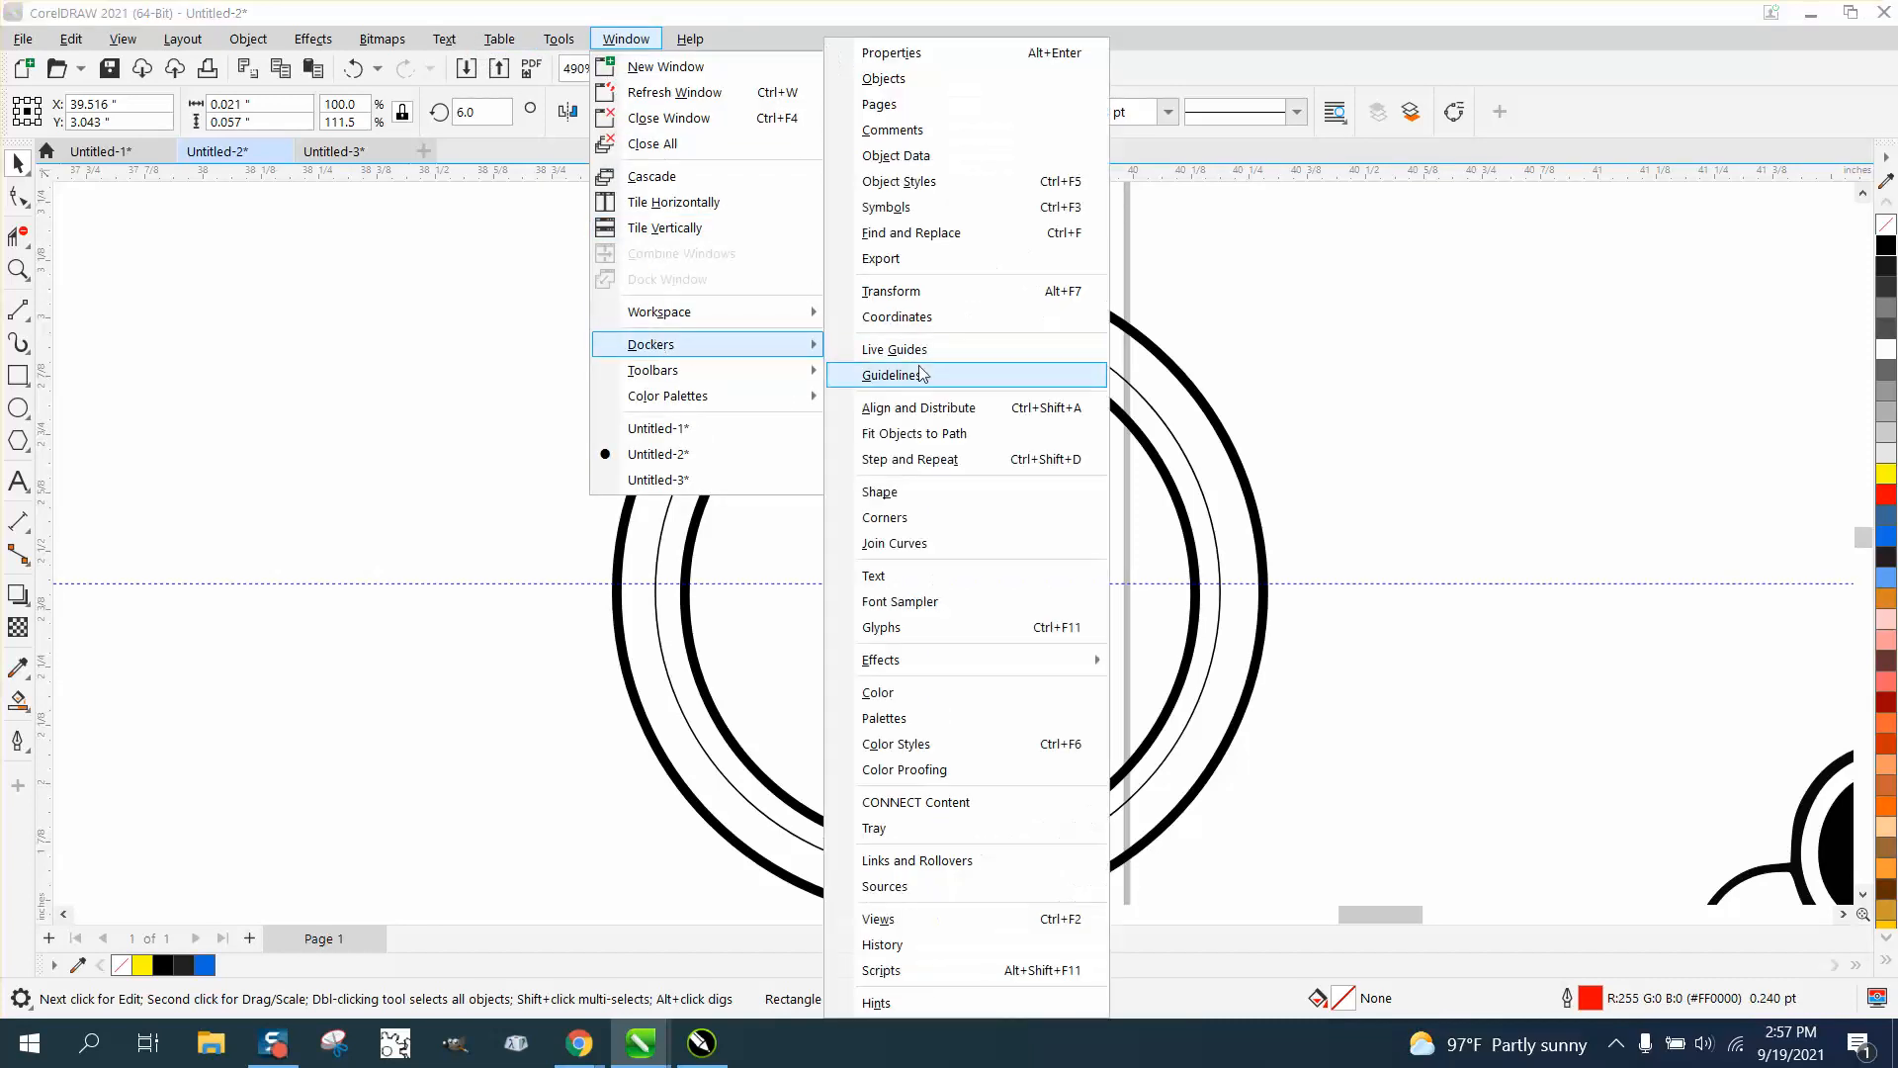
left_click(892, 290)
type("60")
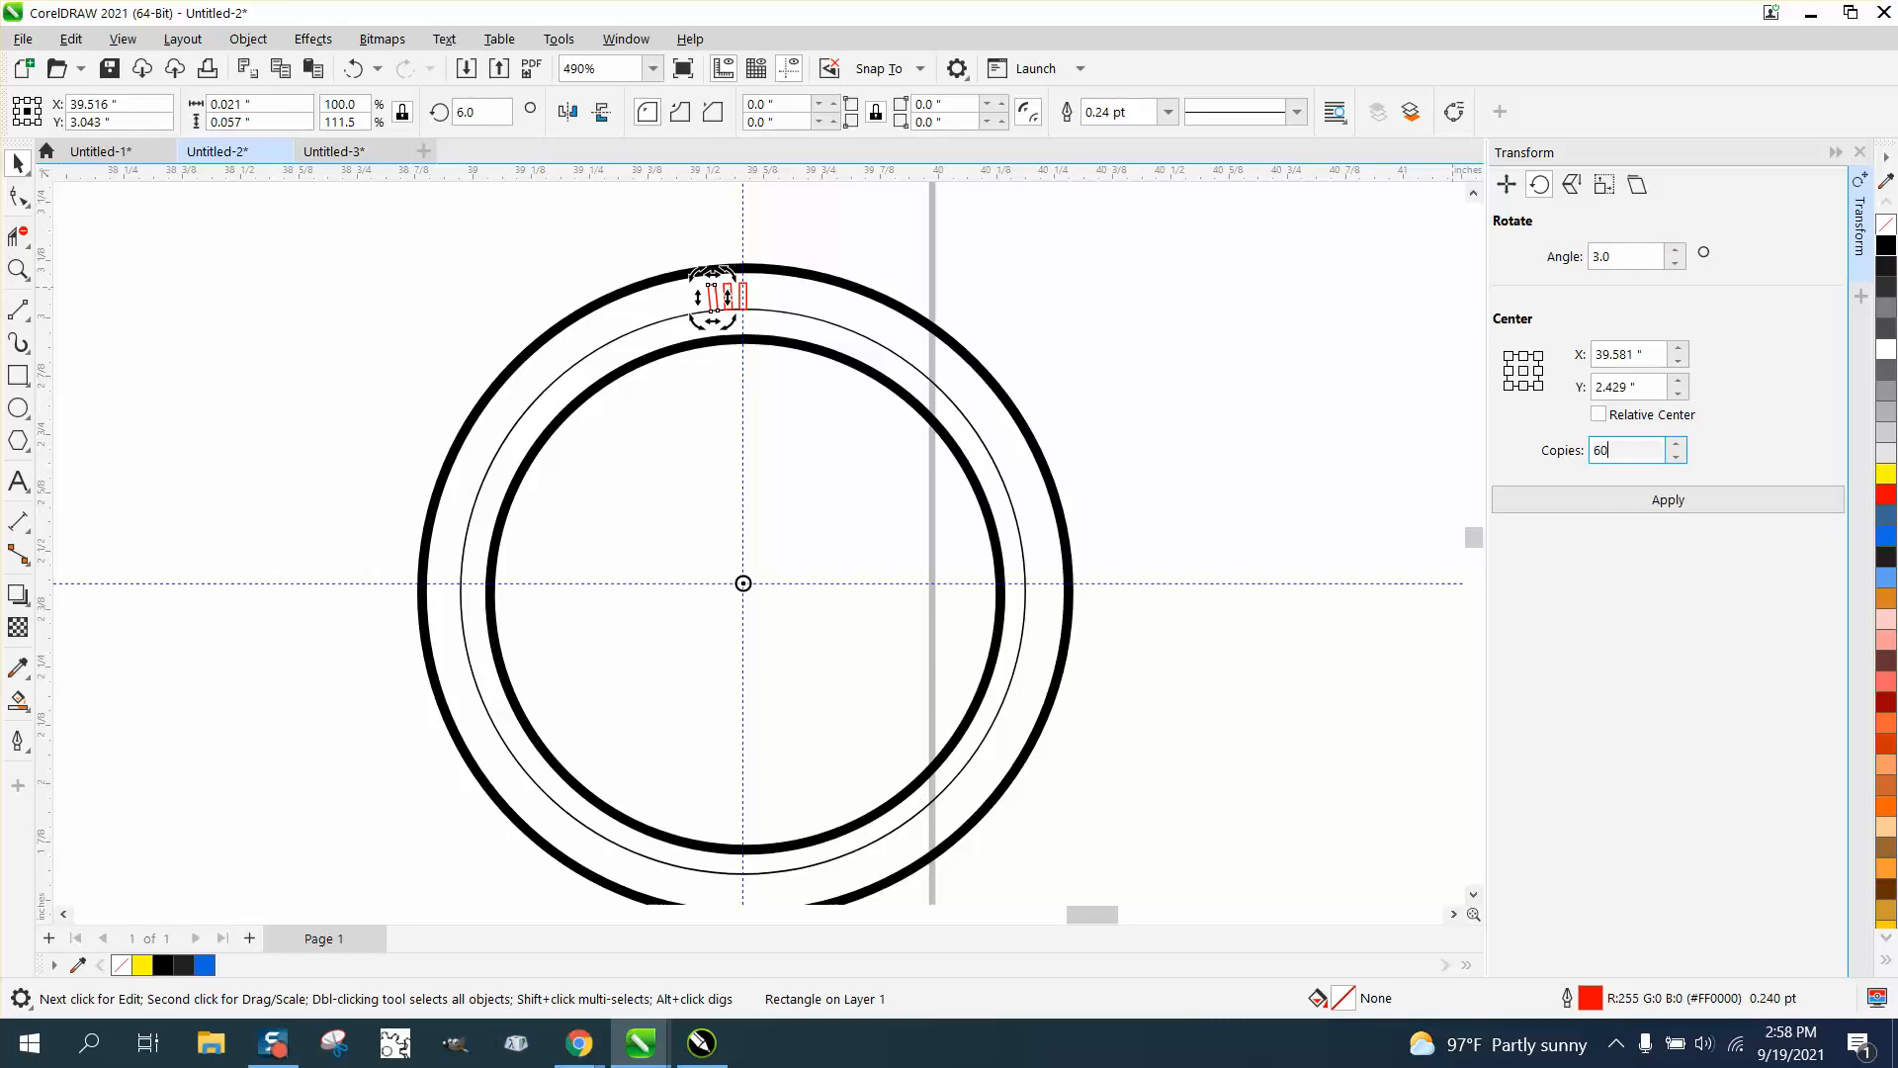
left_click(1667, 498)
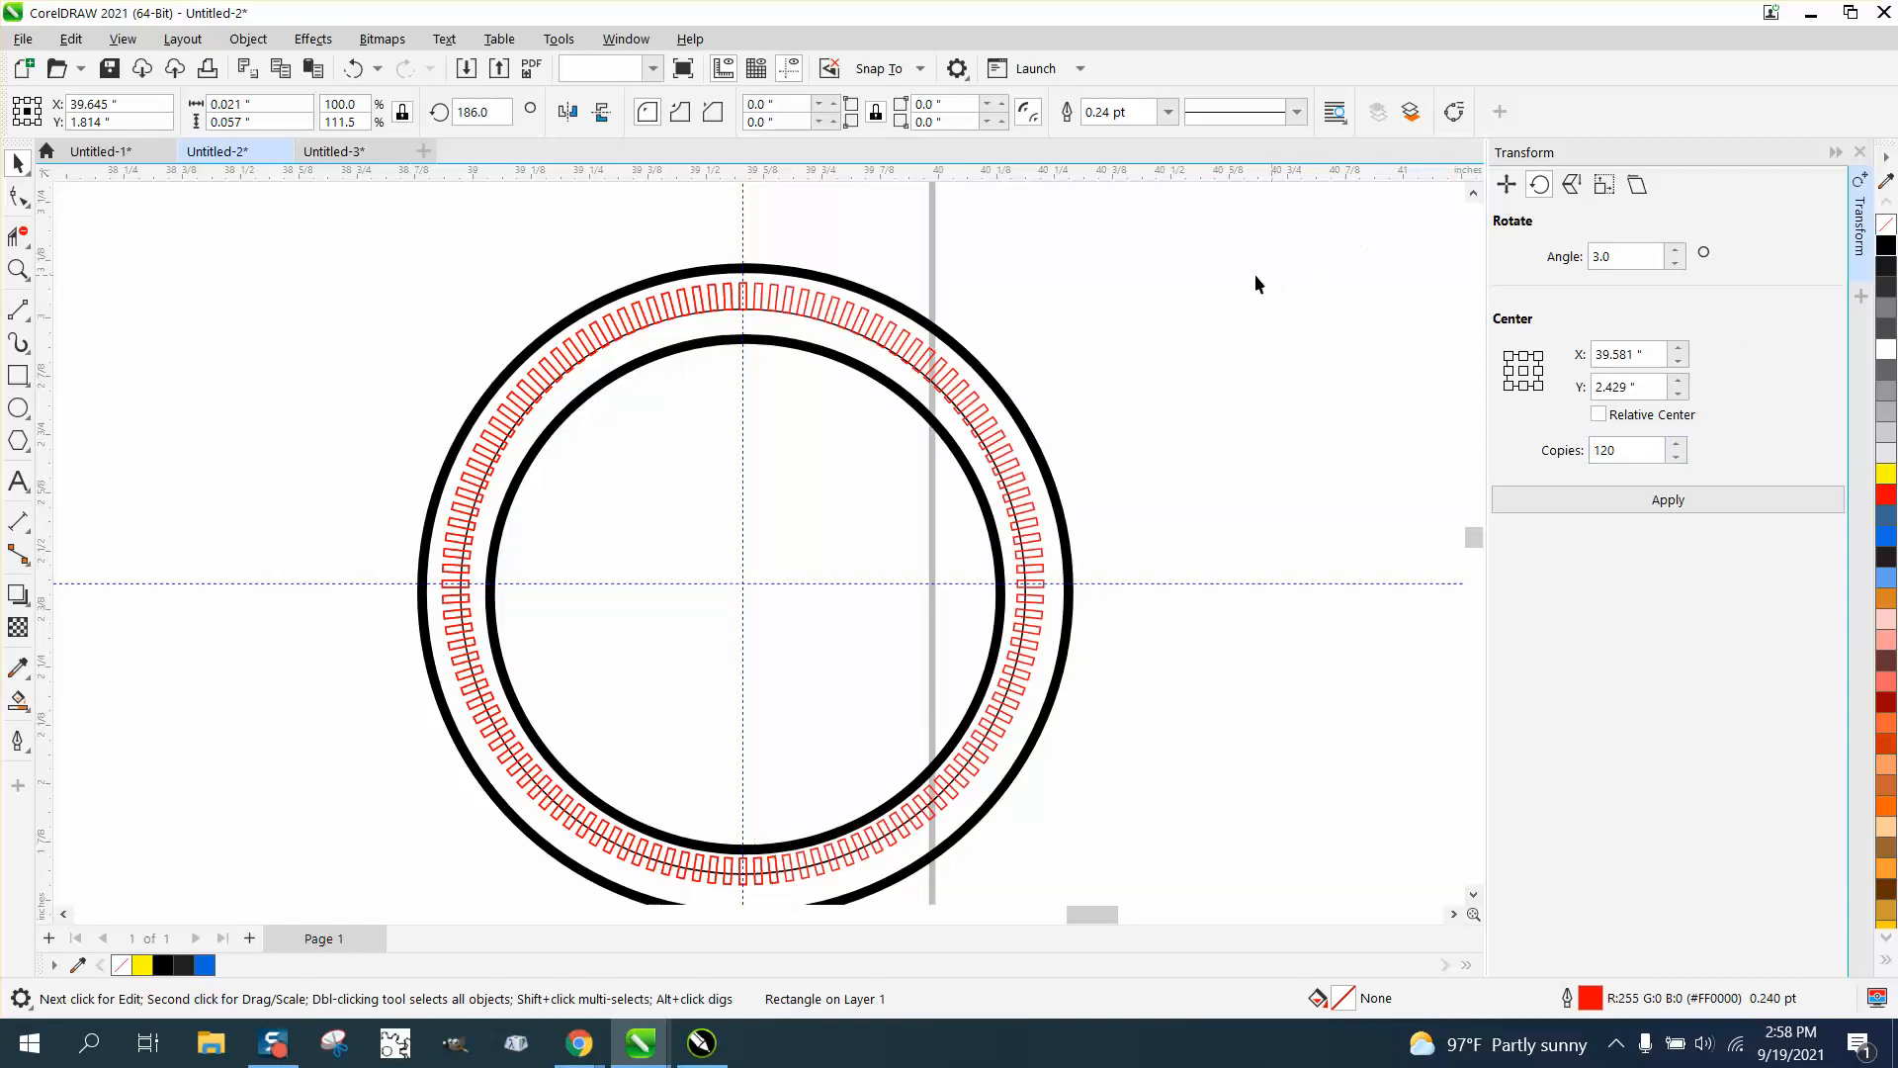
left_click(785, 298)
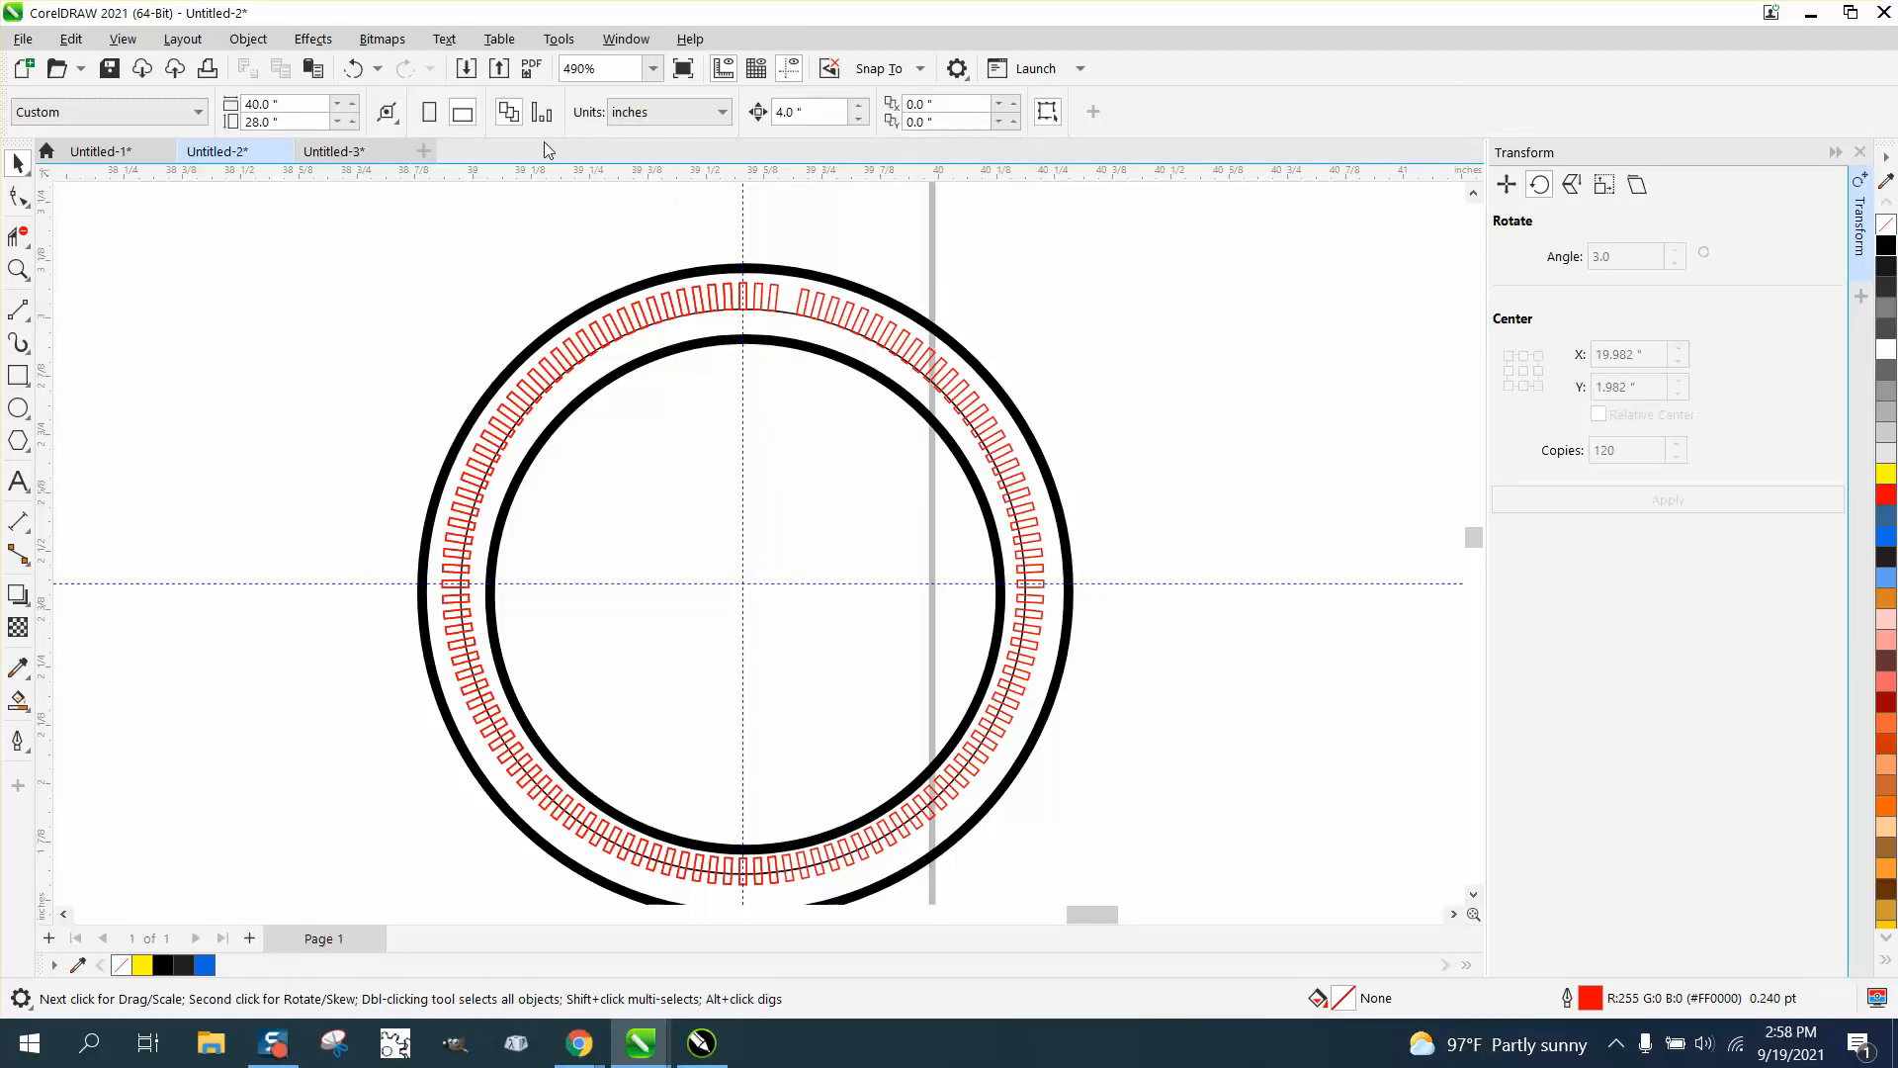
Delete the bold black circles and group the thin circle with the tick ring into one object
left_click(785, 297)
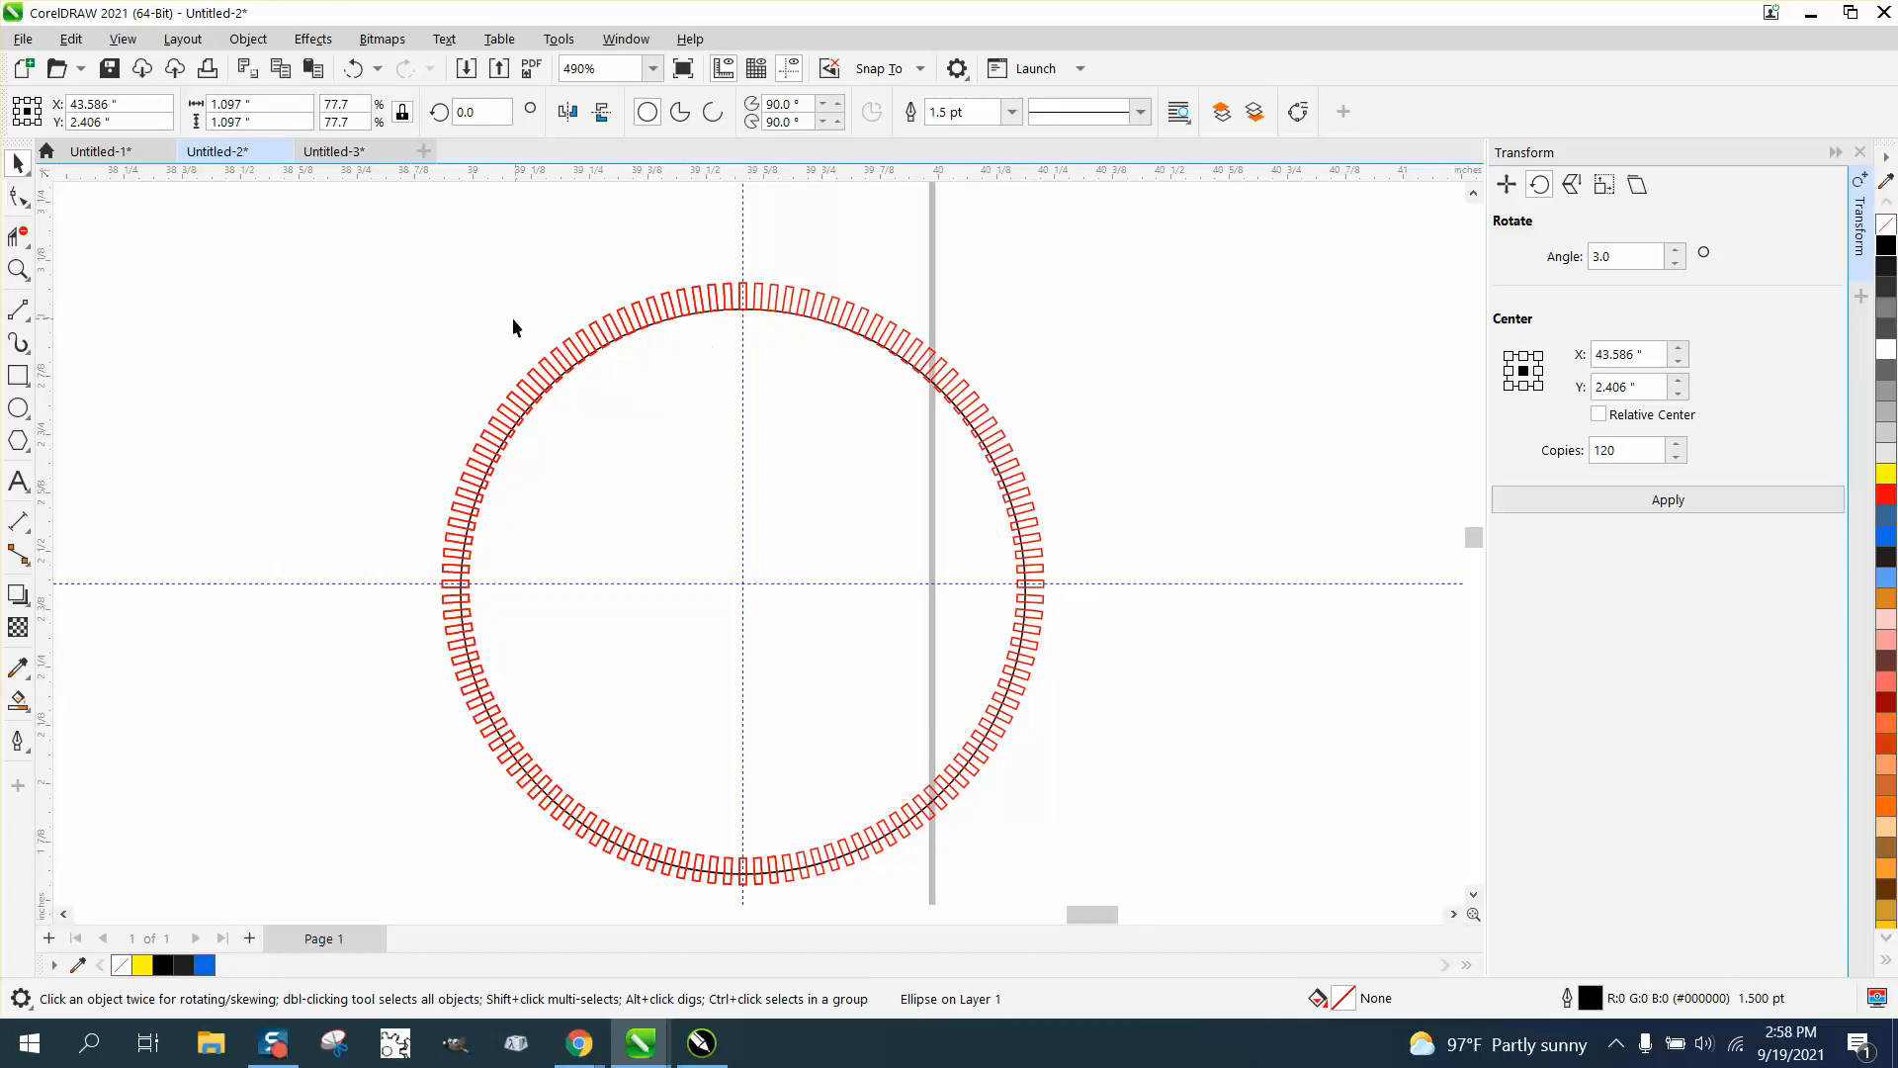
scroll("down", 3)
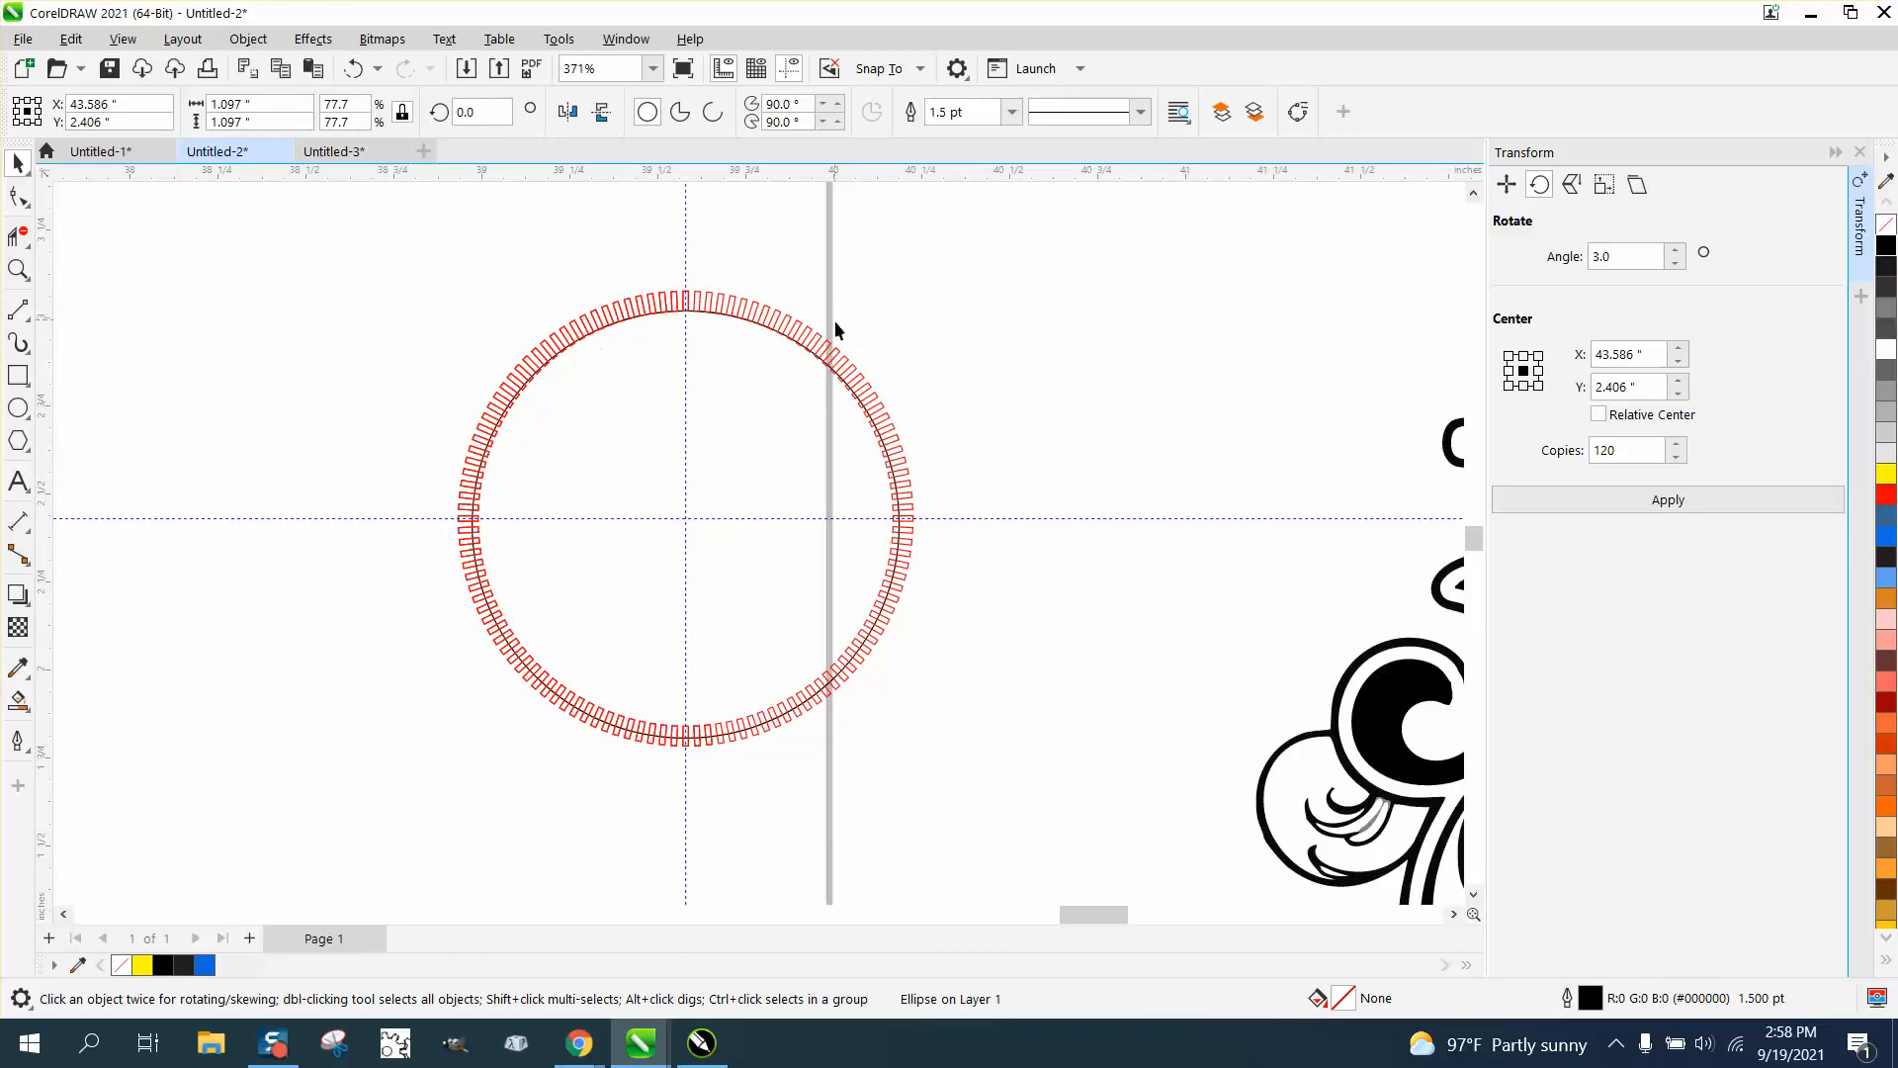
mouse_move(945, 581)
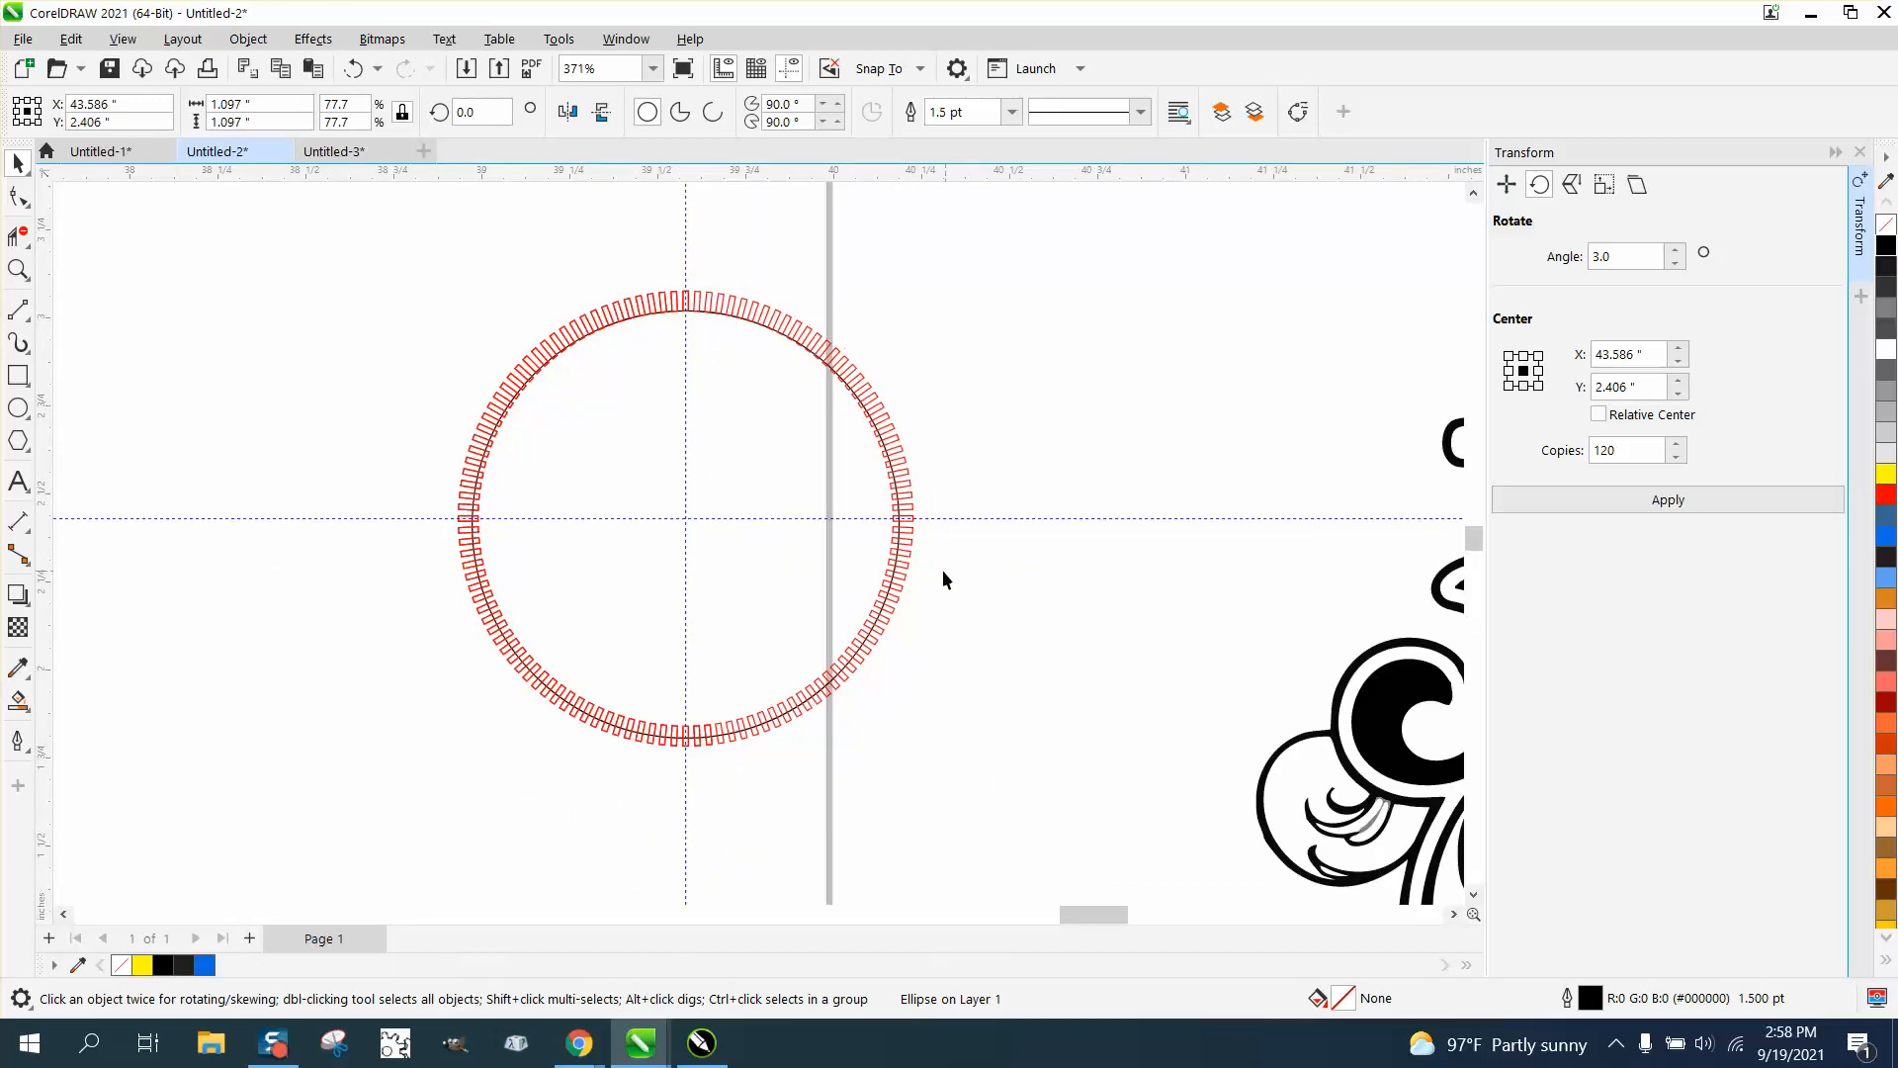
left_click(844, 370)
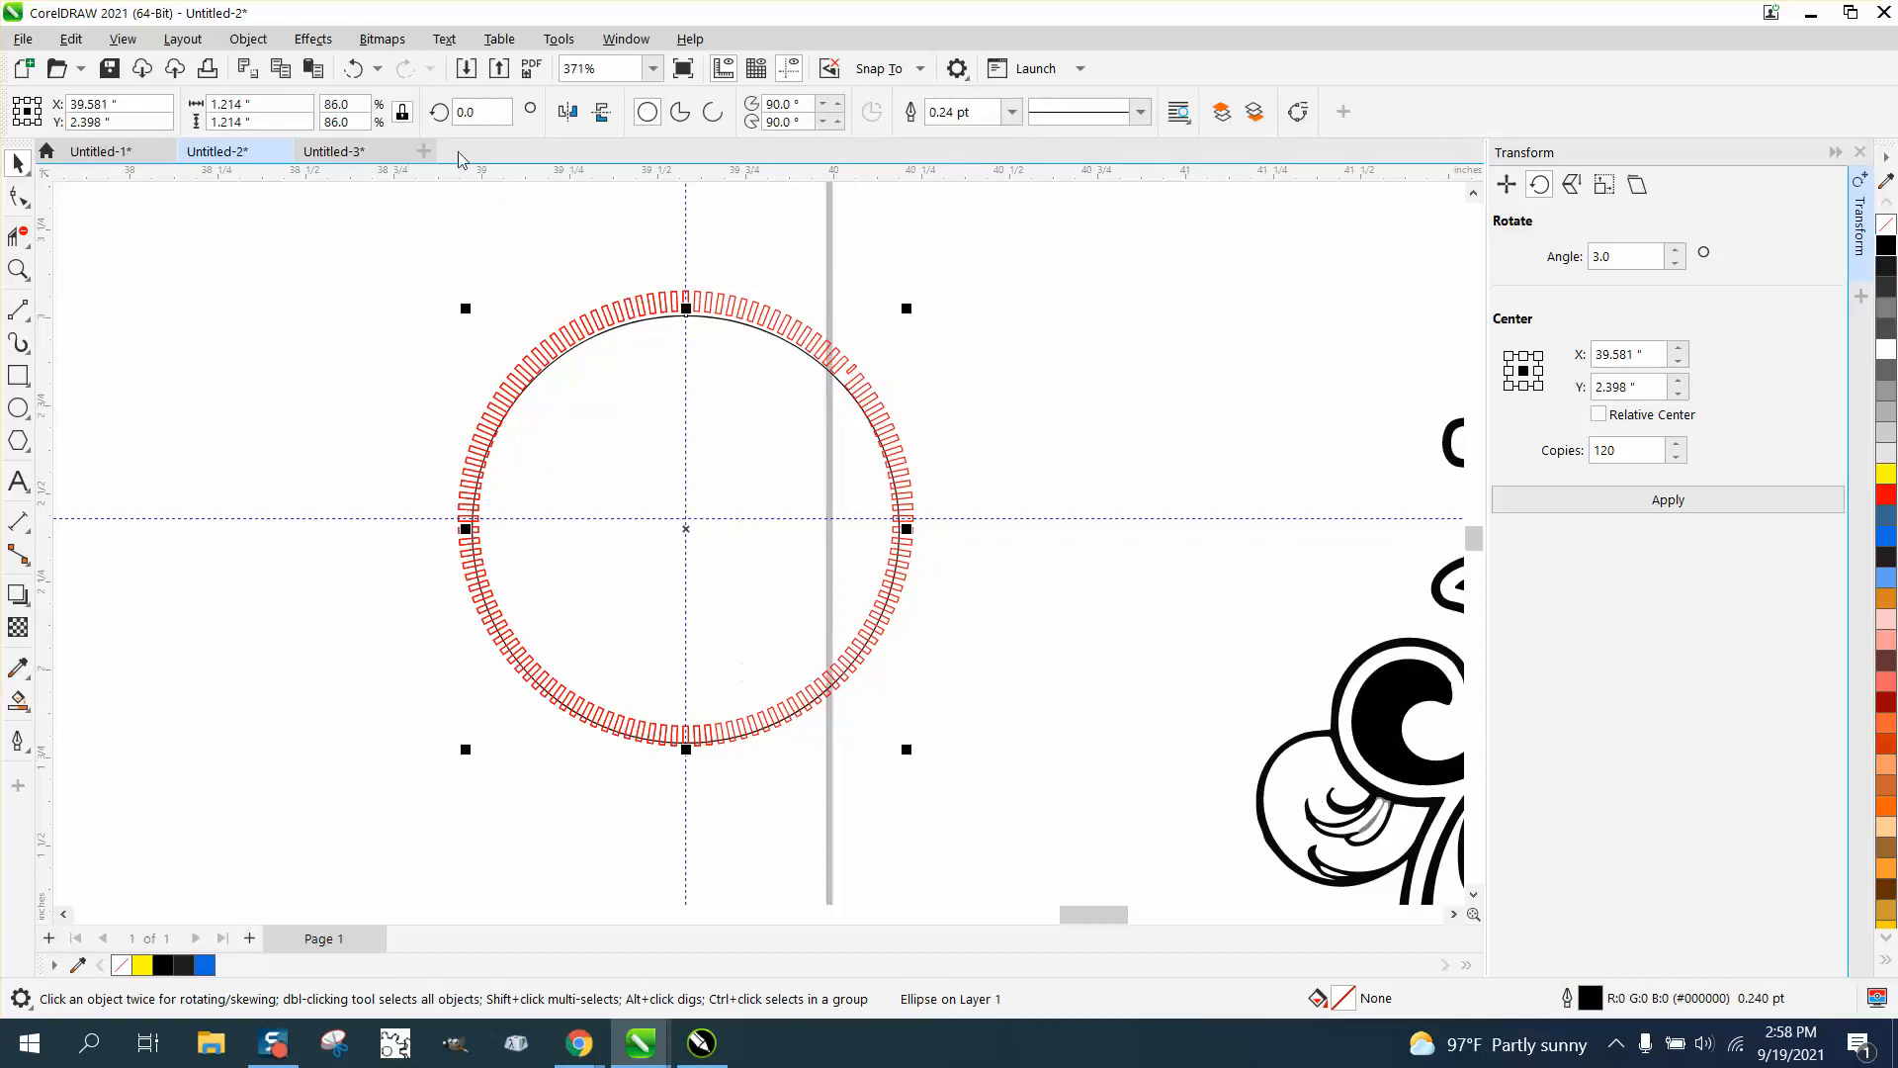
left_click(844, 372)
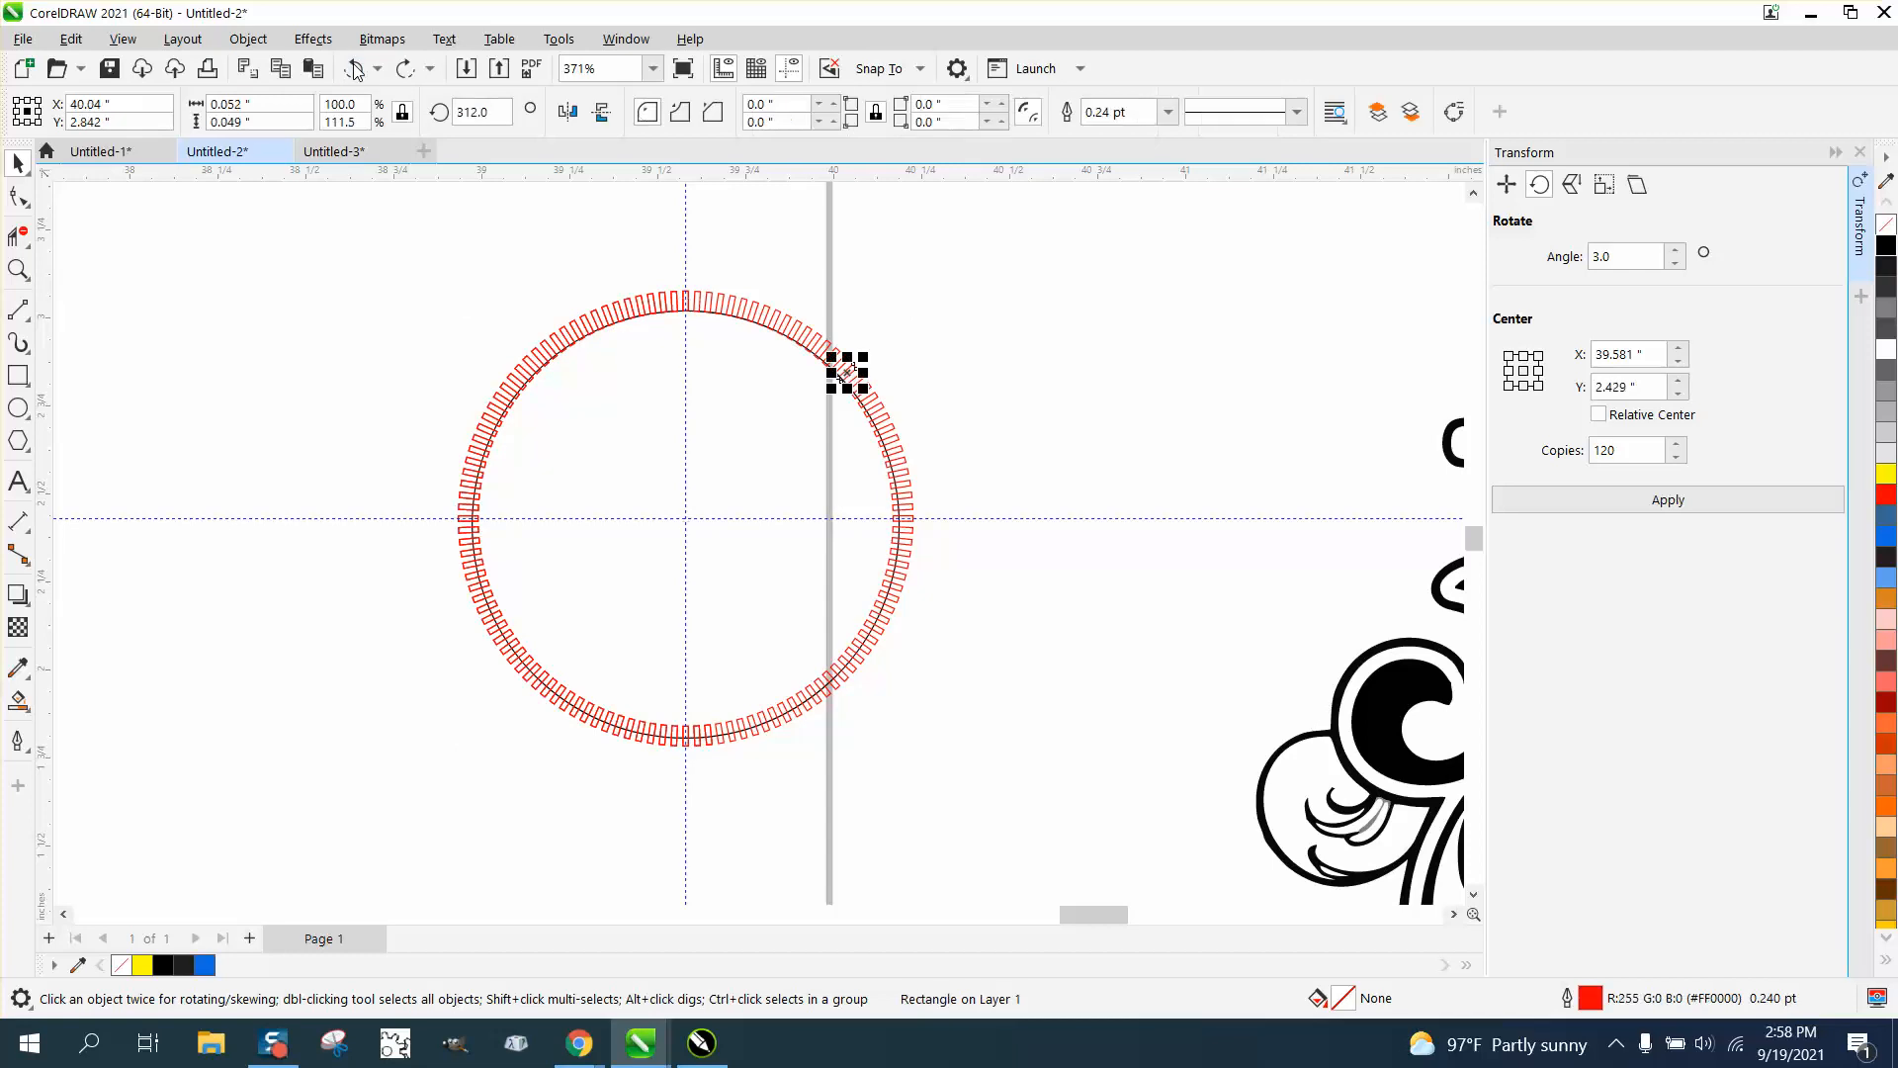
mouse_move(352, 67)
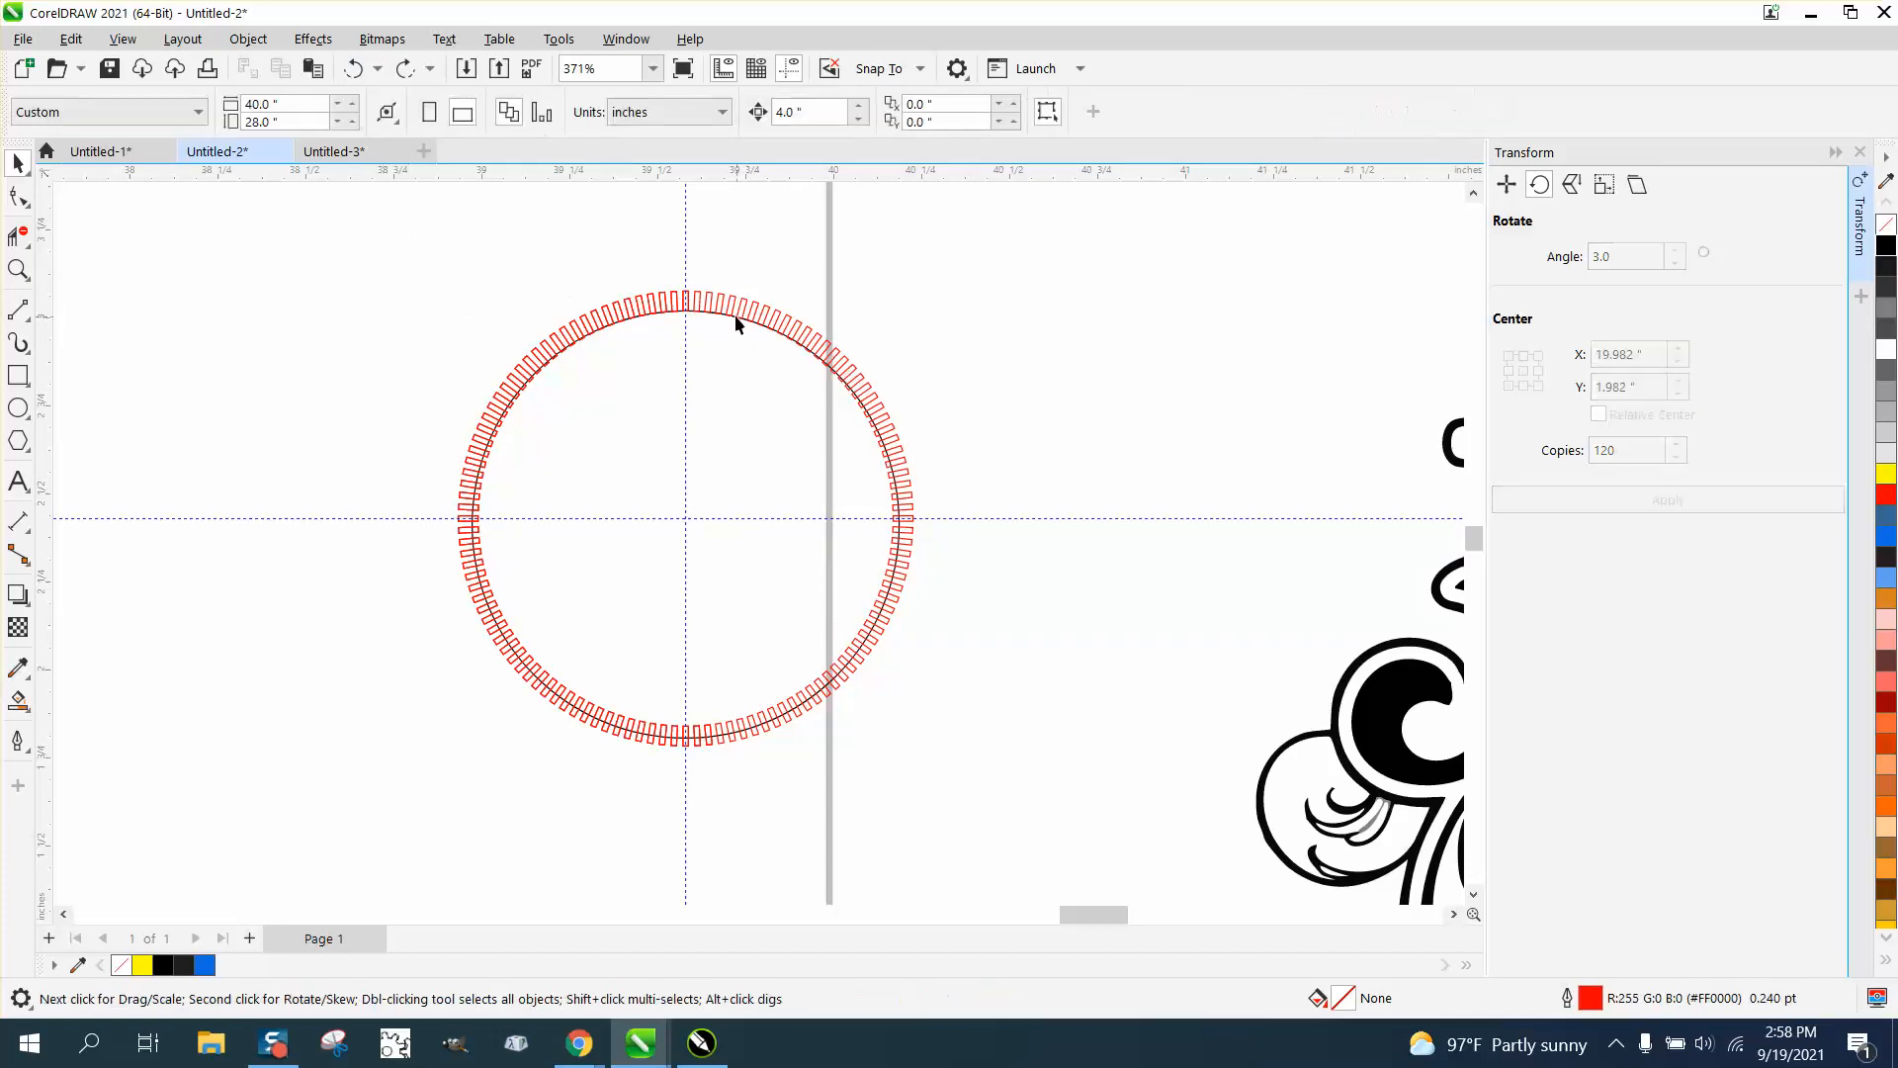
left_click(686, 522)
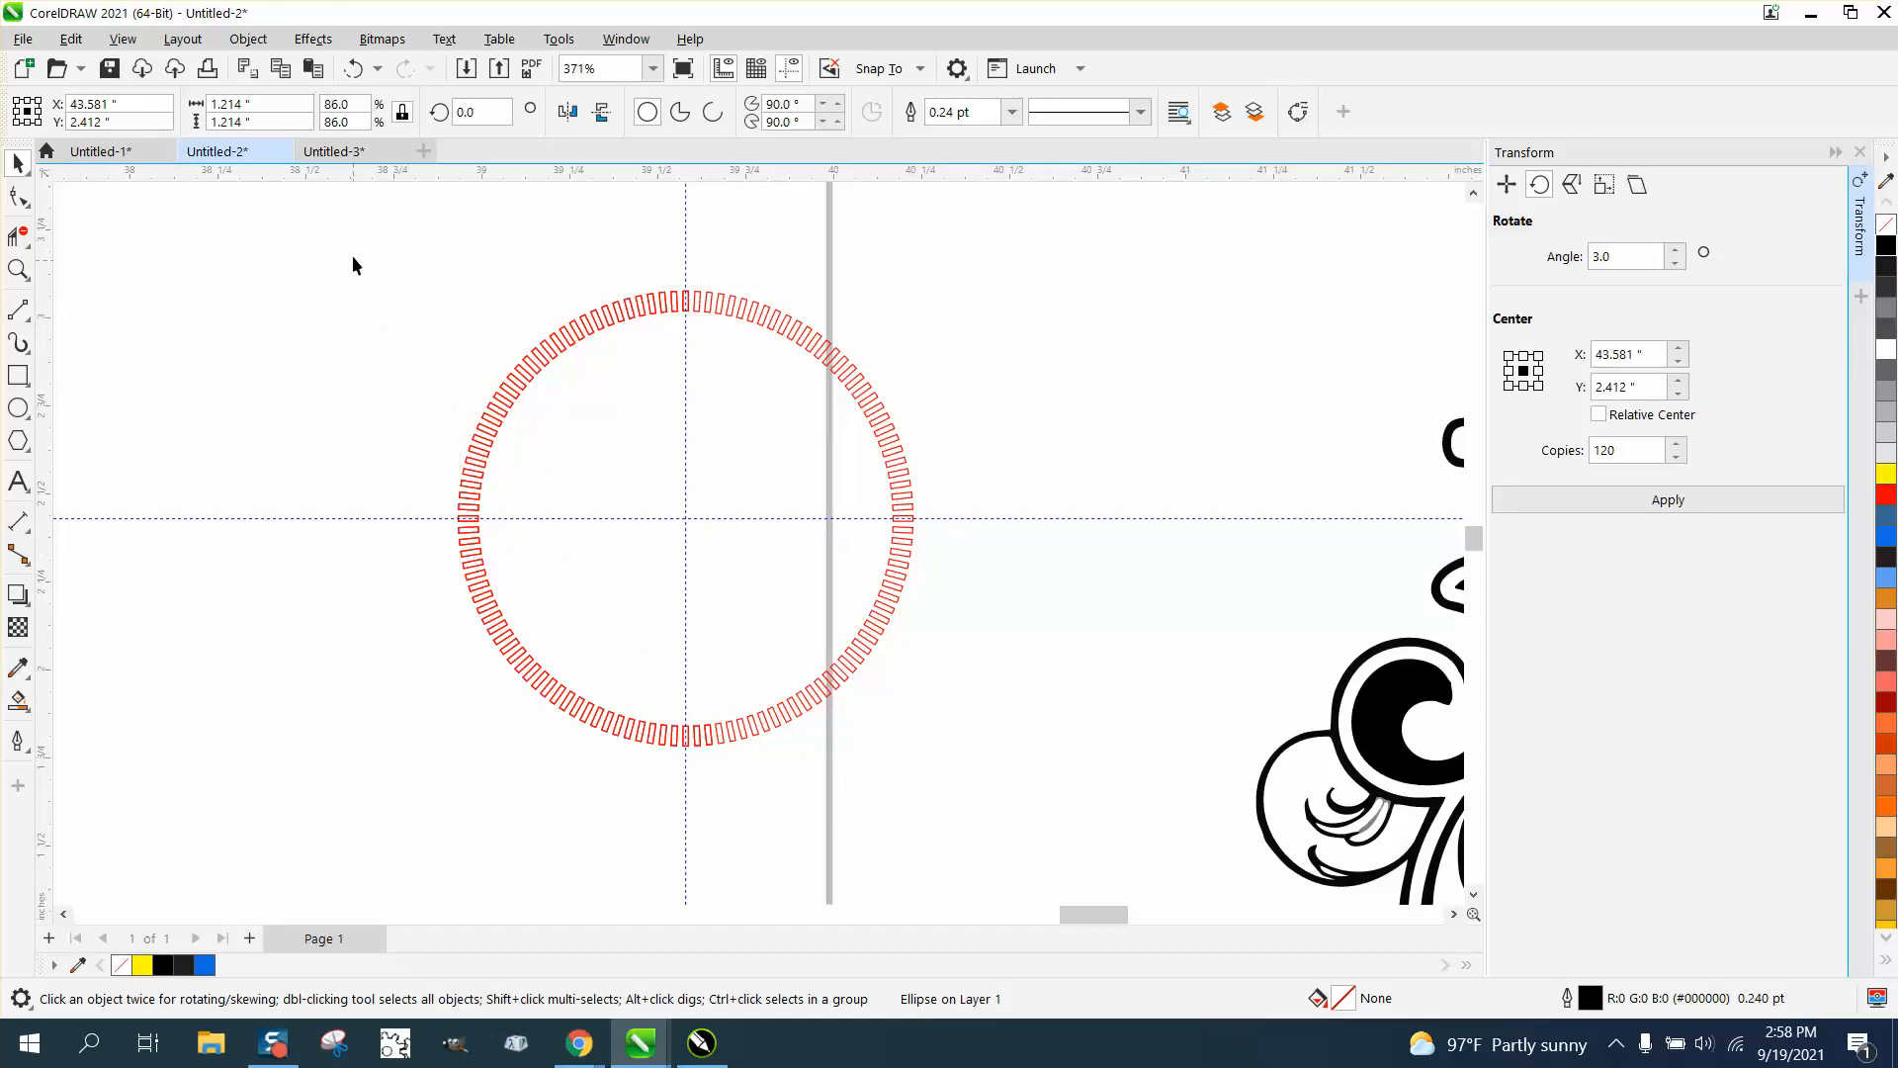
left_click(684, 518)
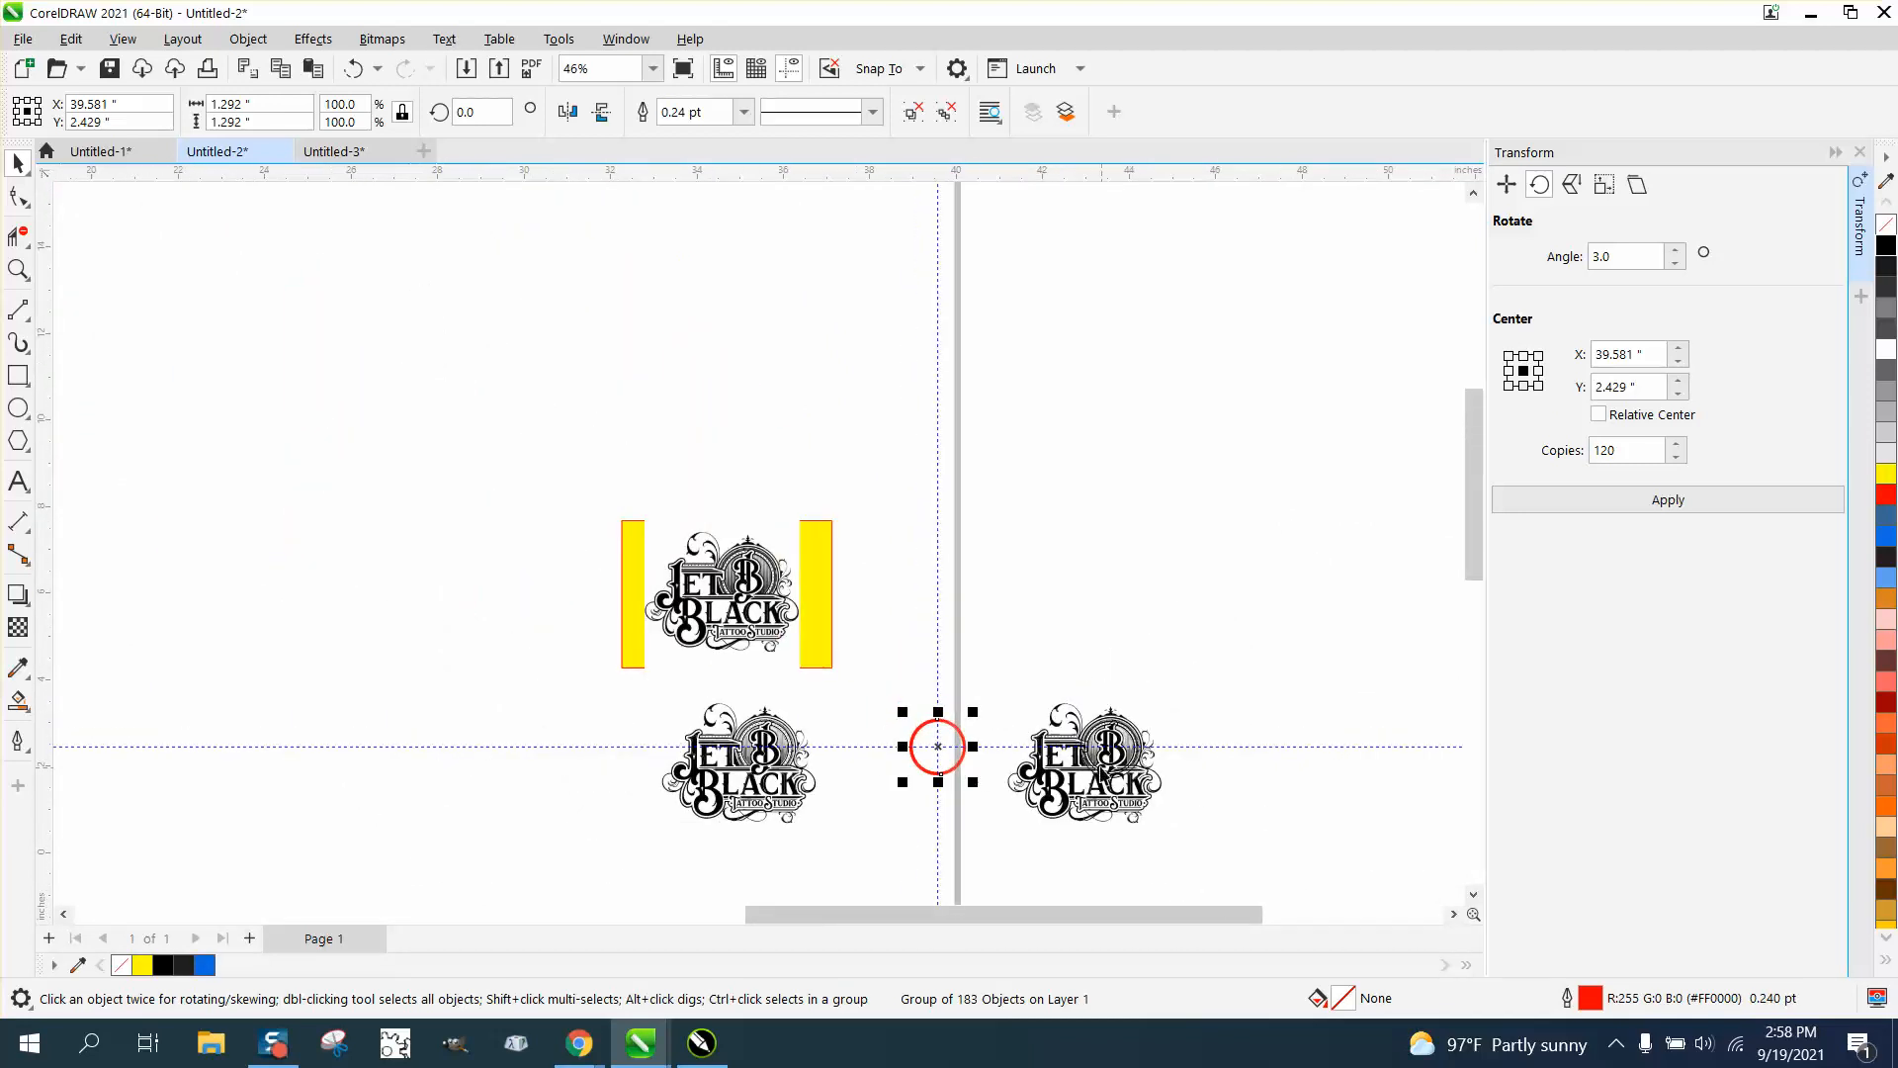
Zoom in on the Jet Black logo and return to the Pick tool
left_click(20, 271)
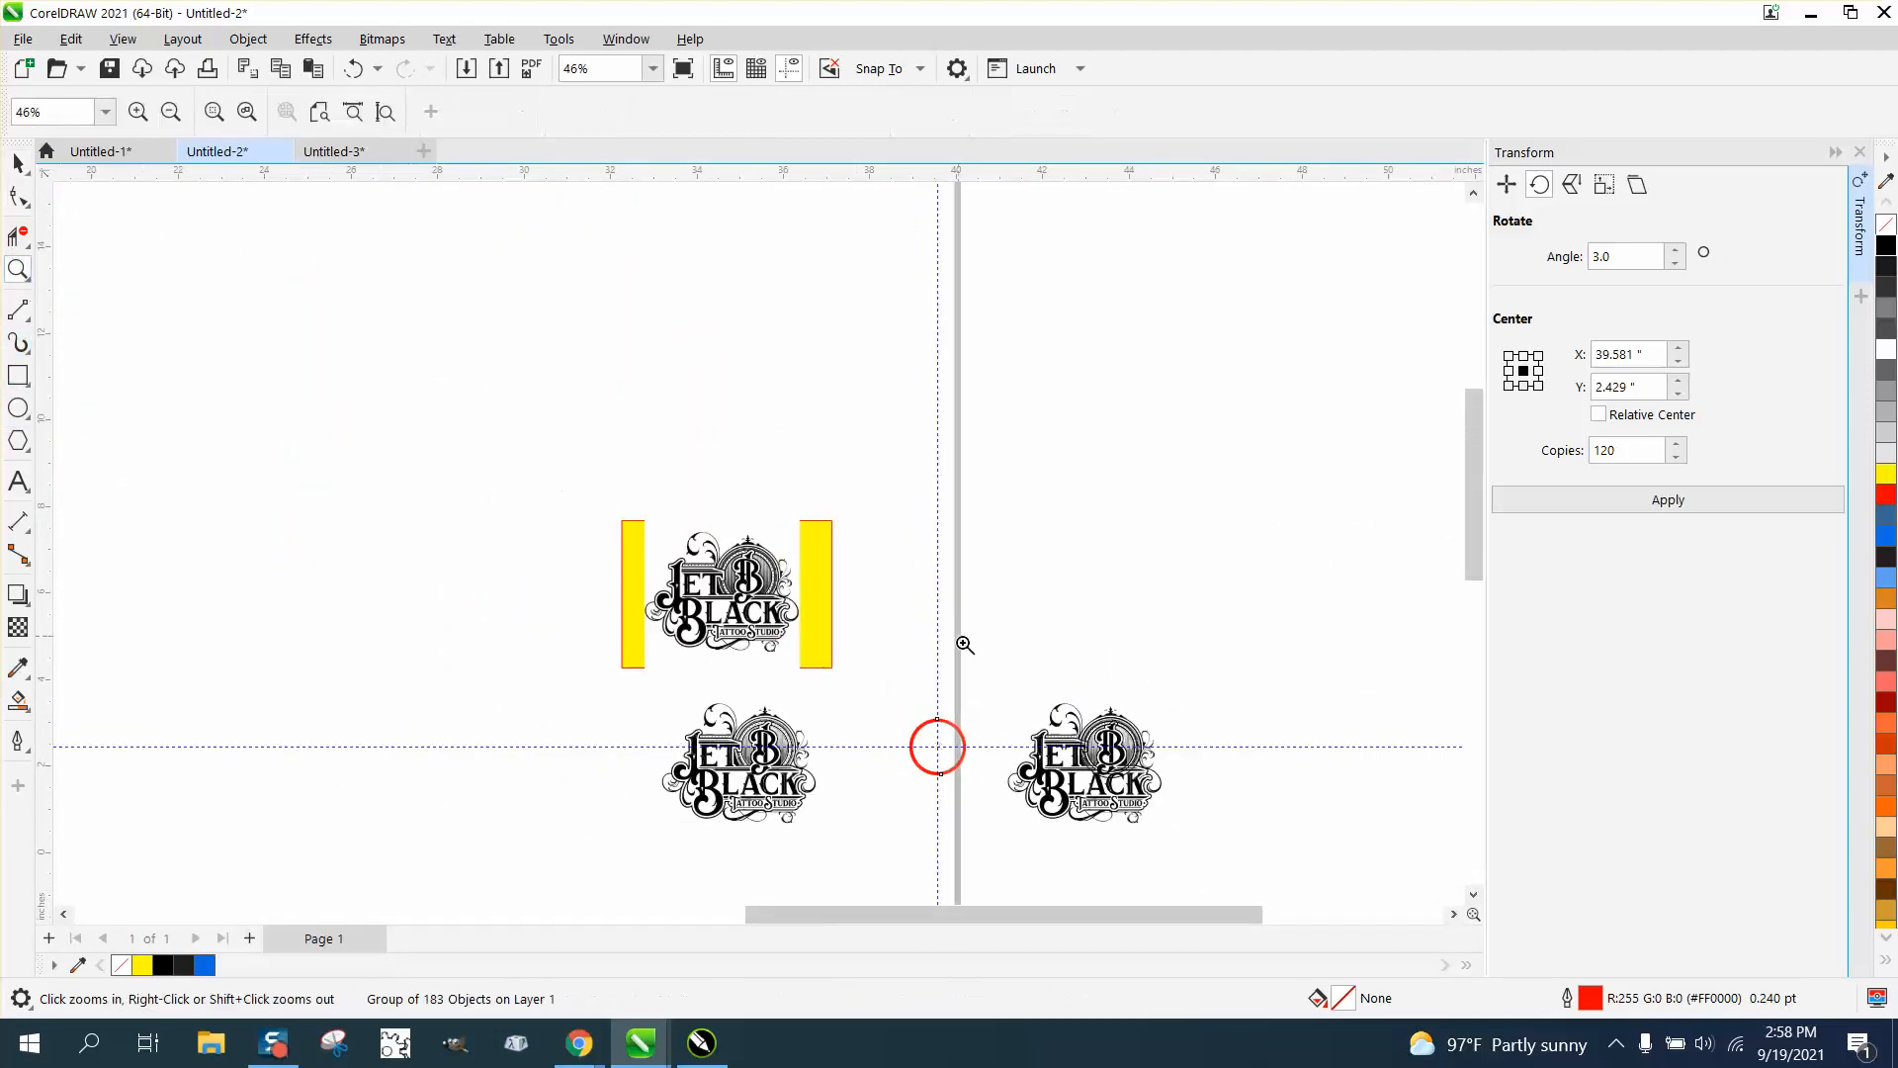
left_click(965, 644)
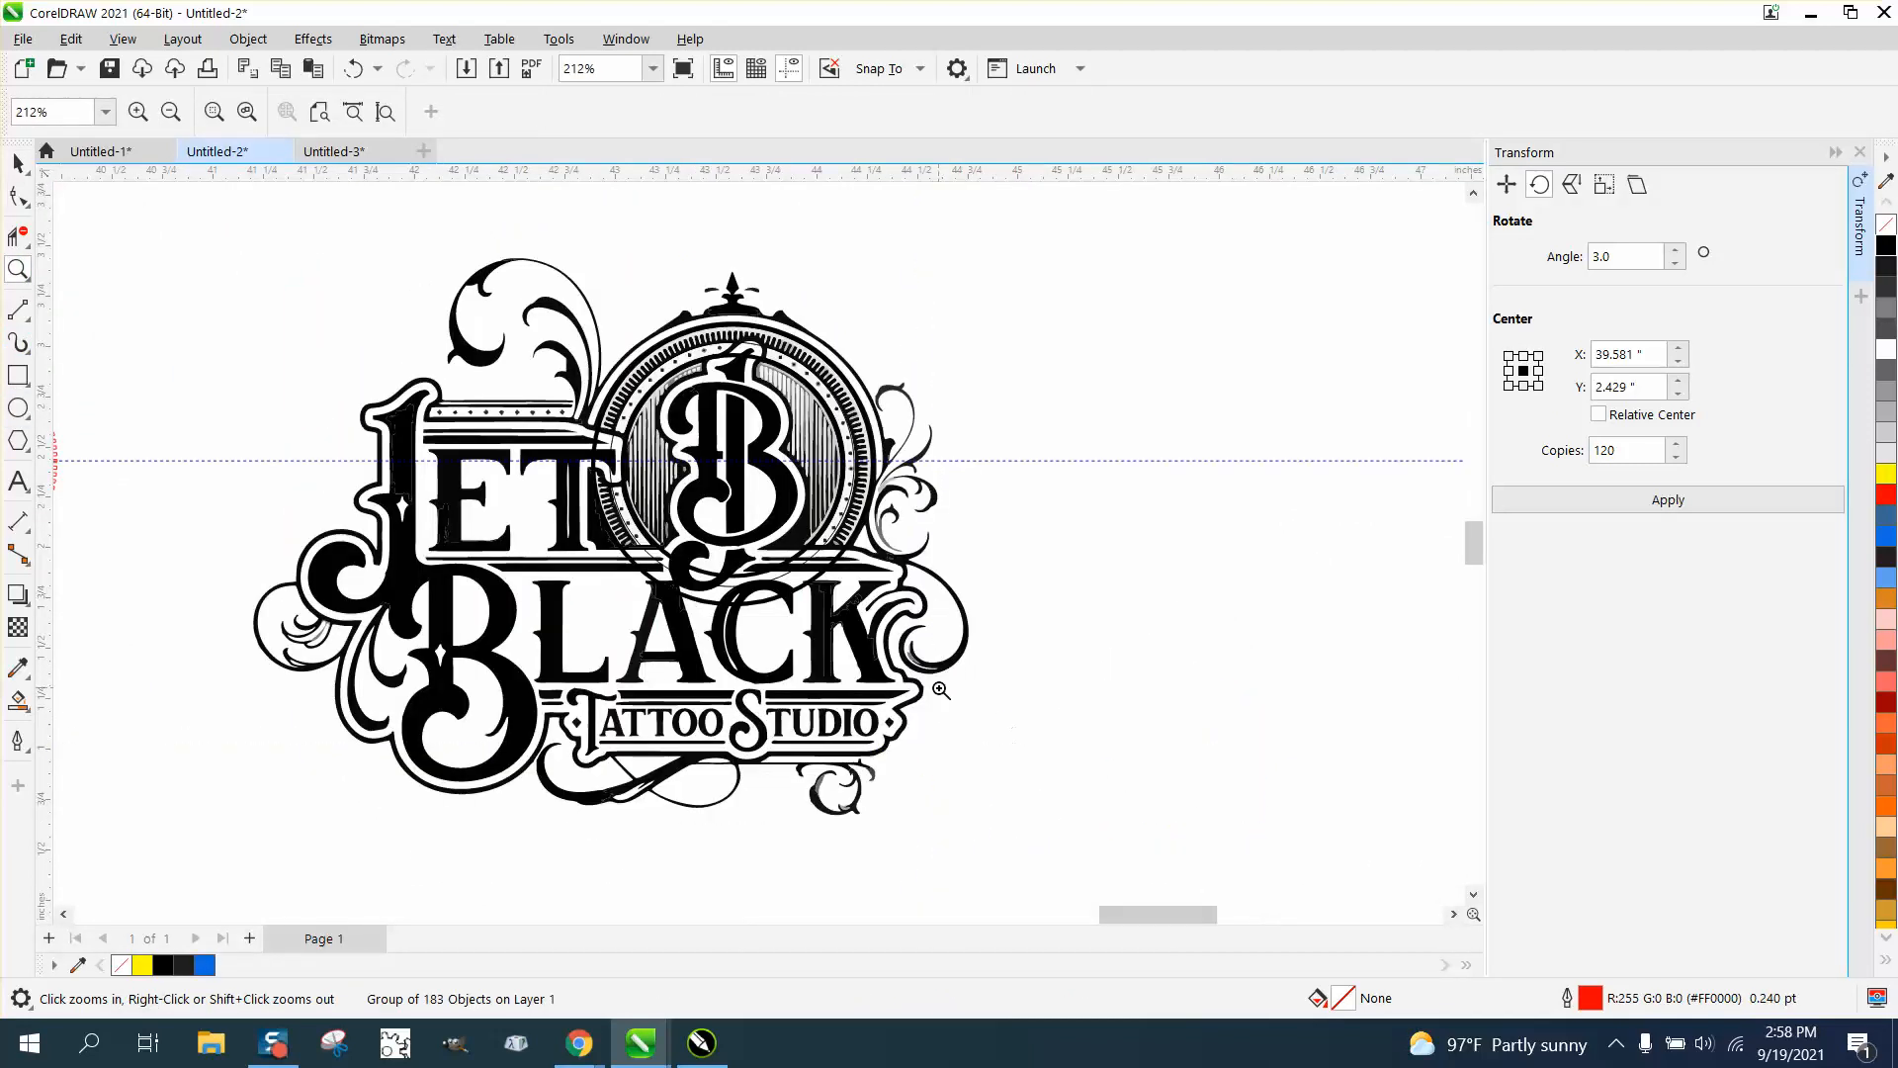
left_click(17, 164)
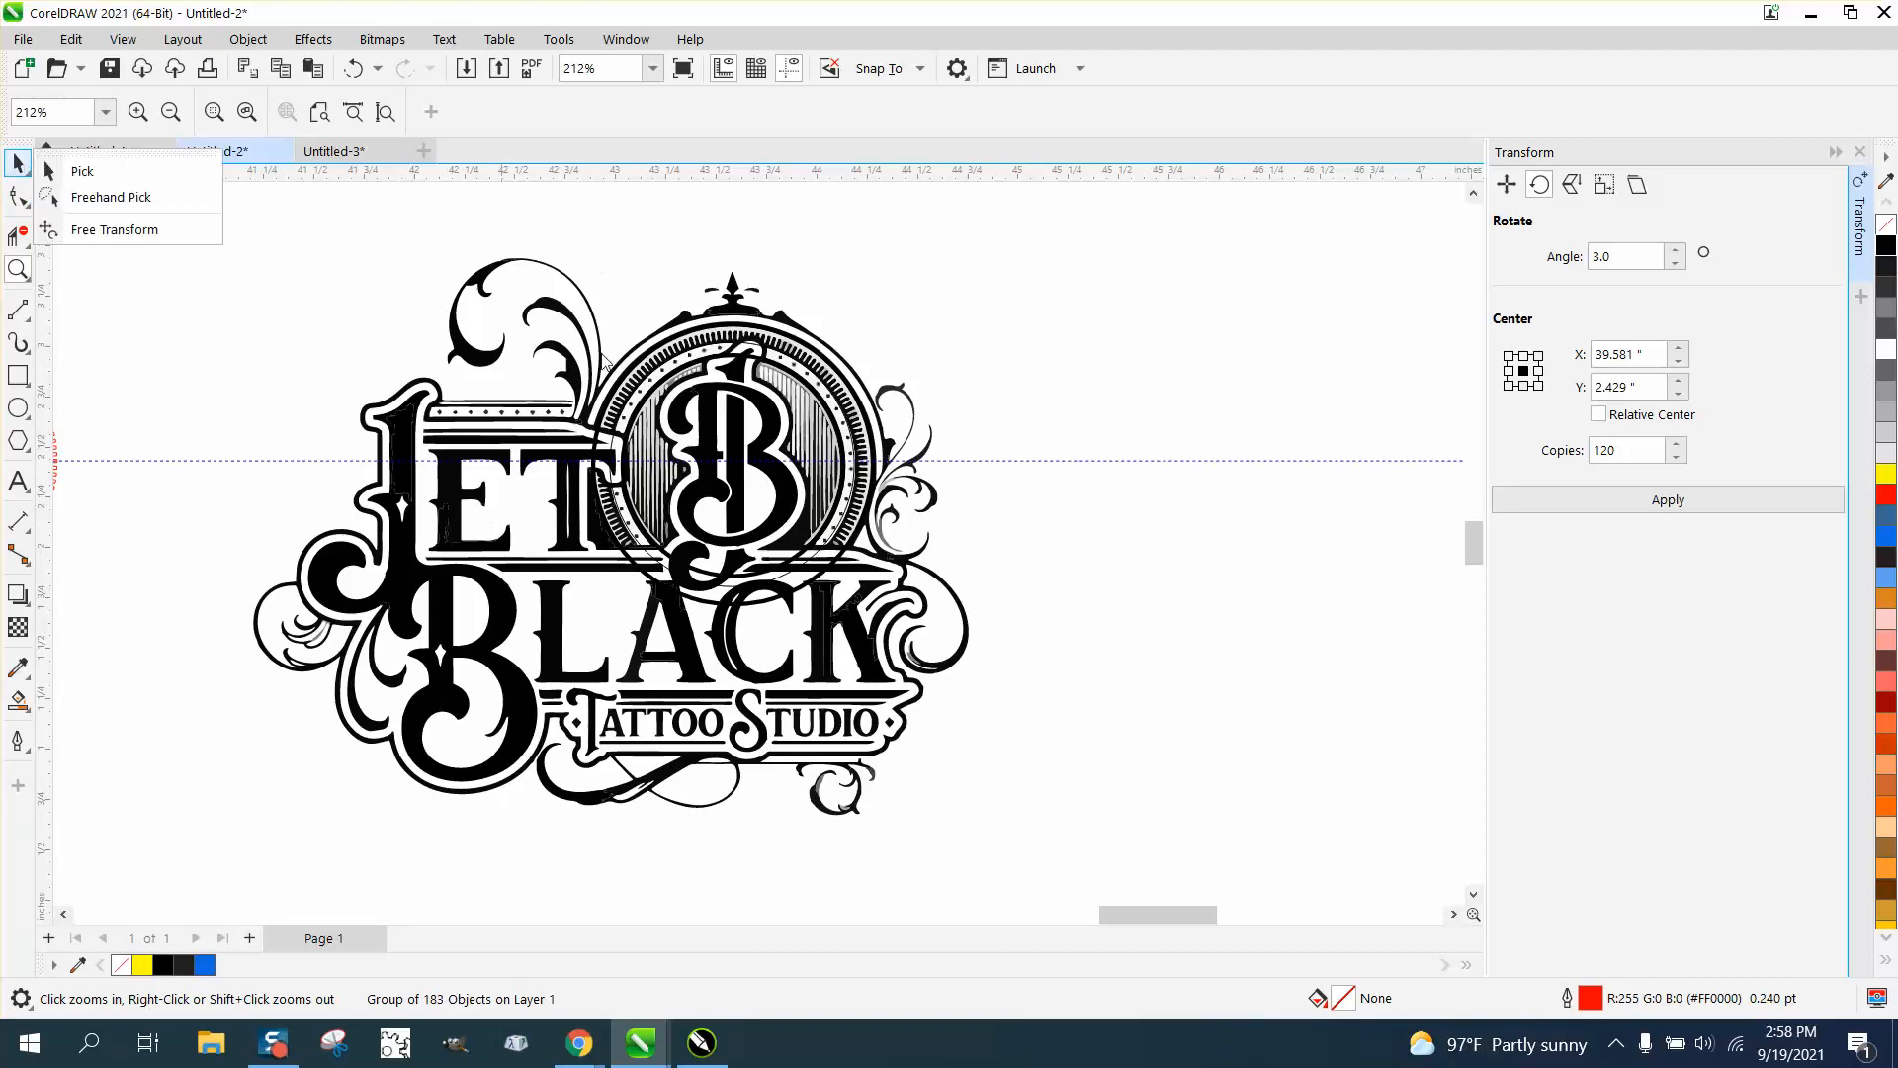
left_click(137, 111)
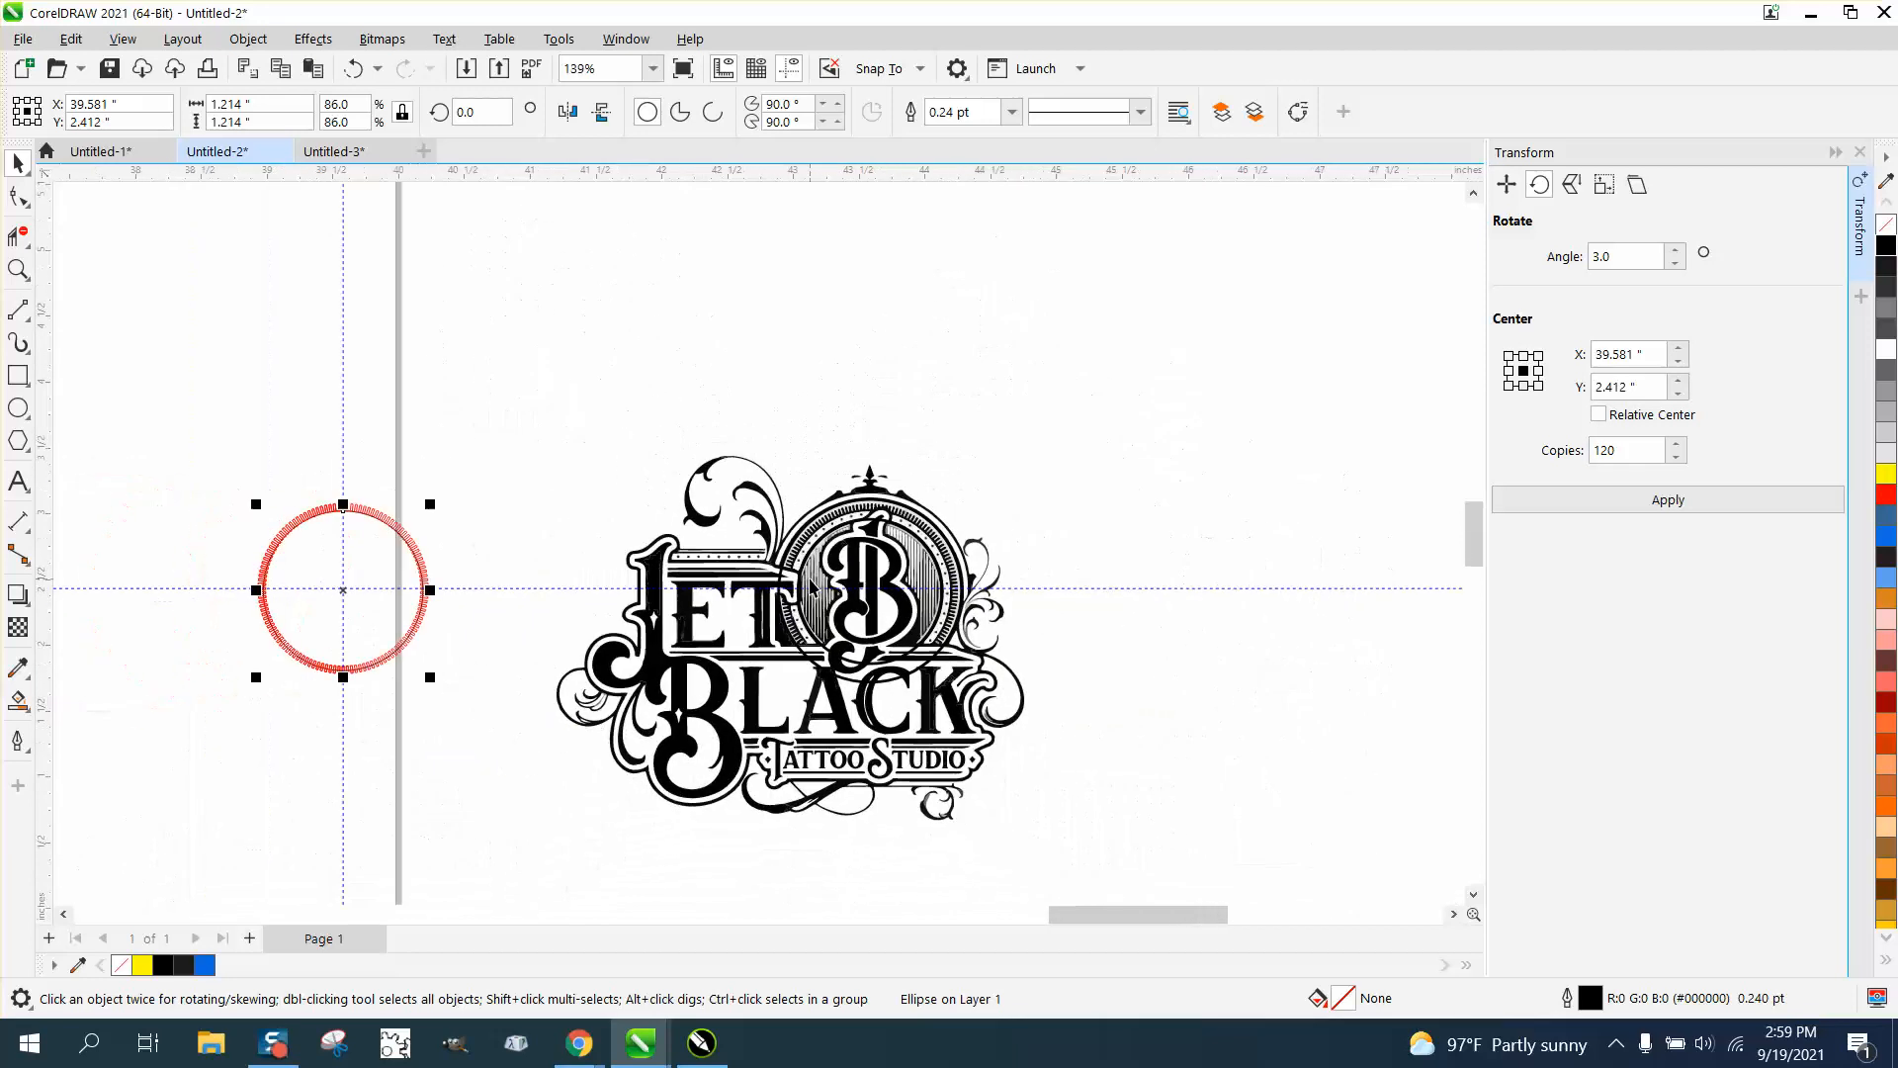
Shrink the centre circle to about 1.19 inches and select the small rectangle at its top
left_click(18, 271)
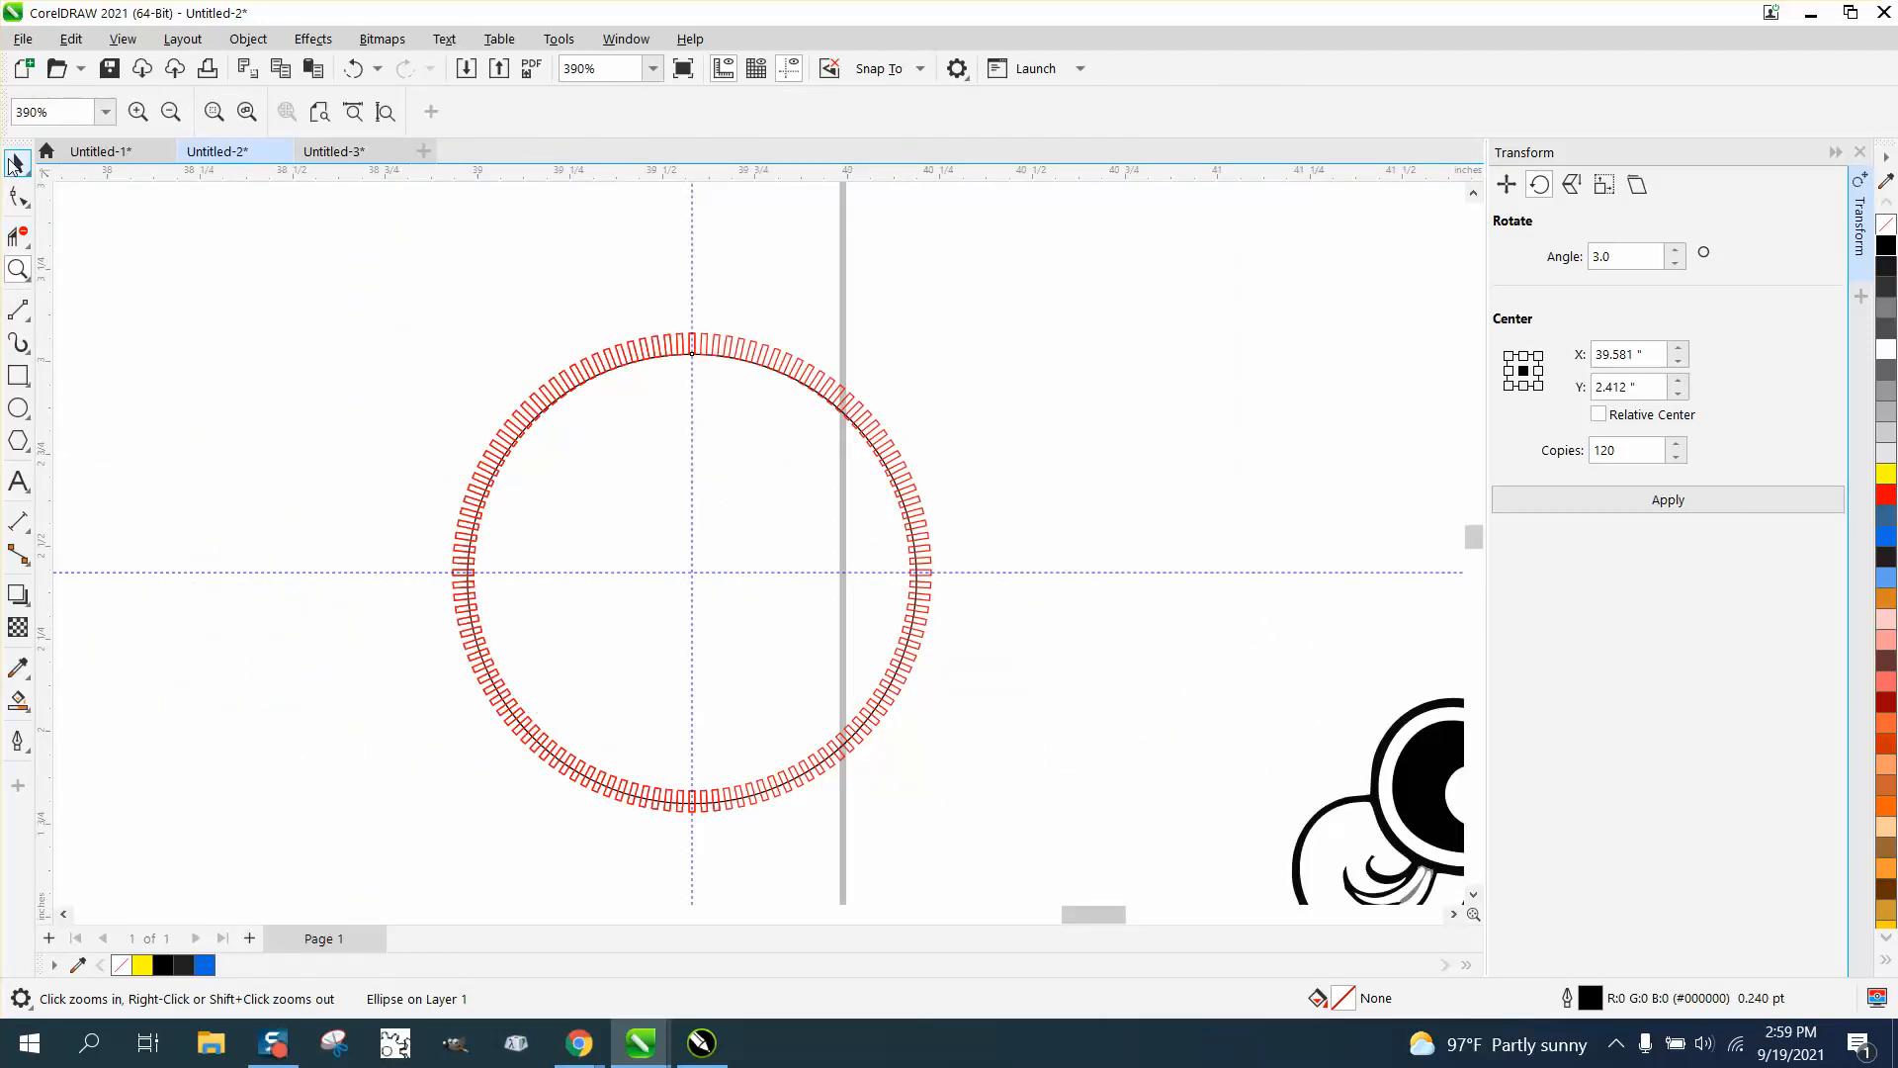
left_click(18, 164)
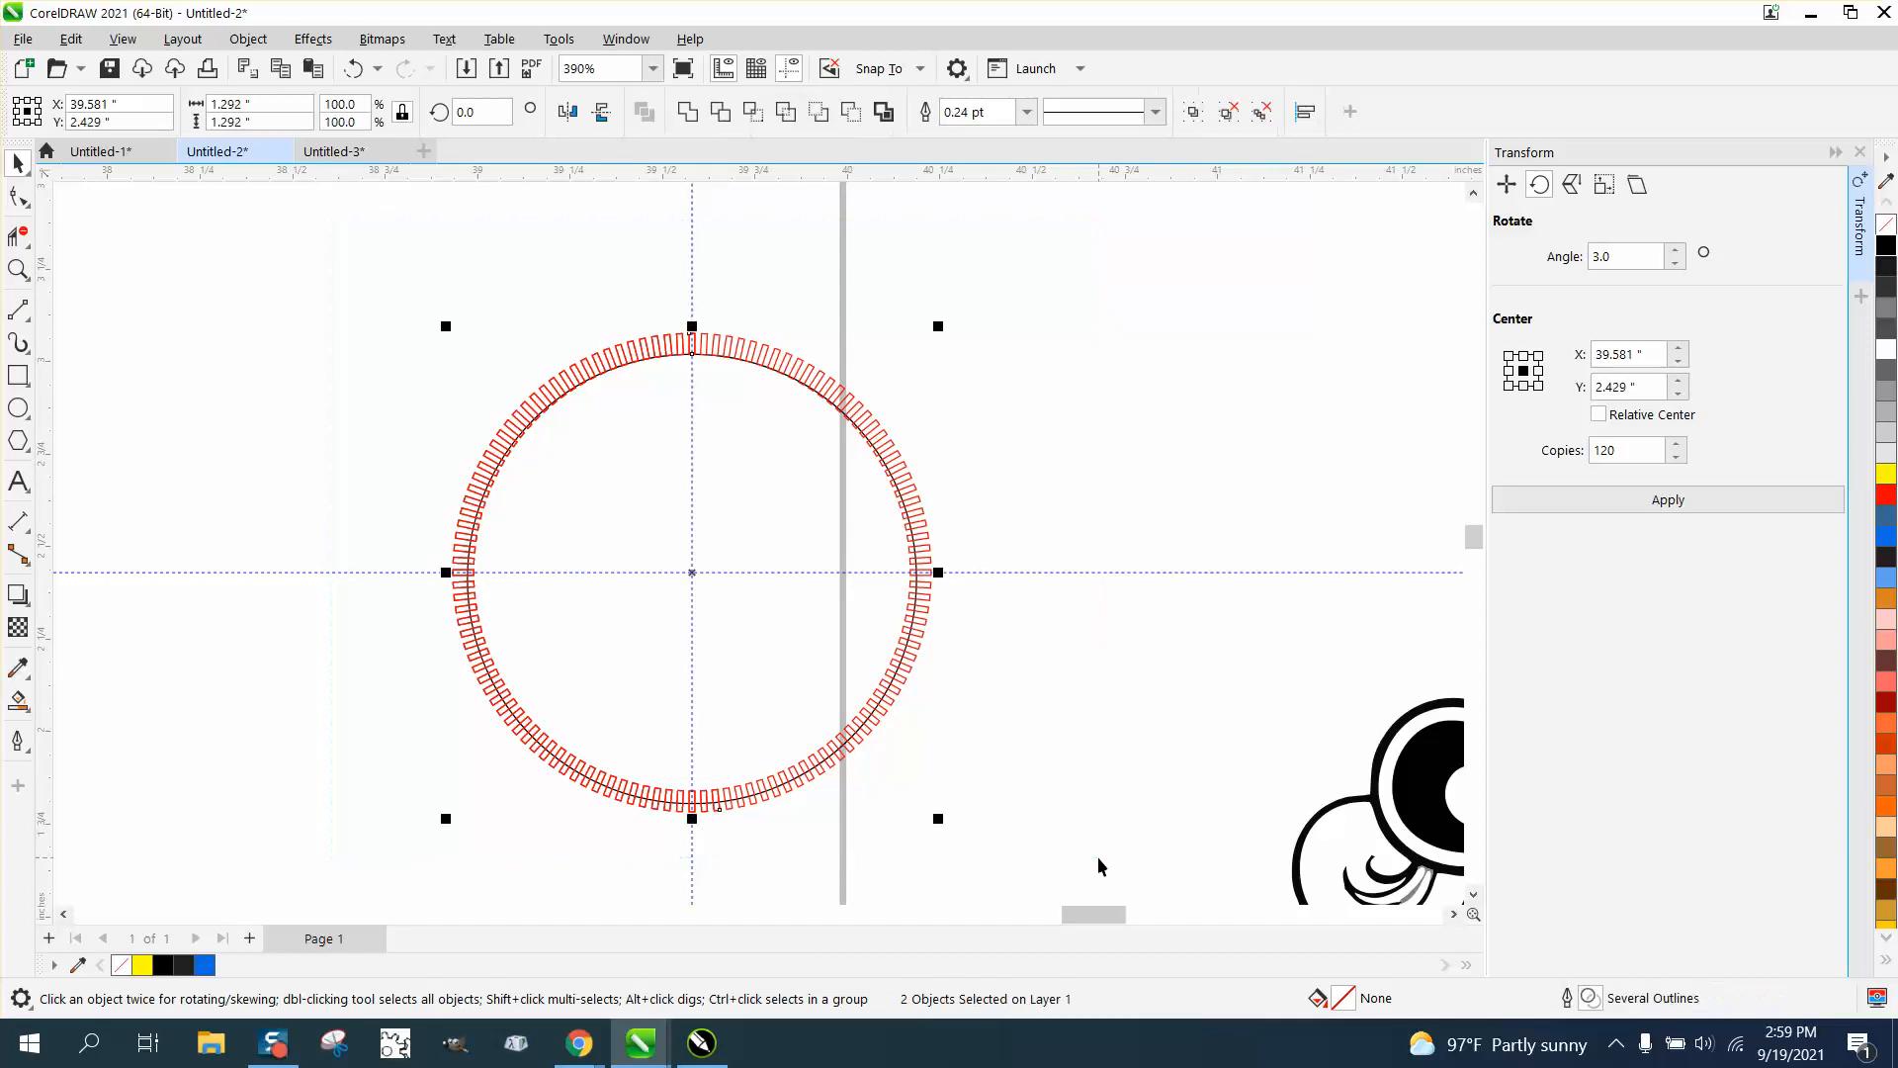
mouse_move(677, 742)
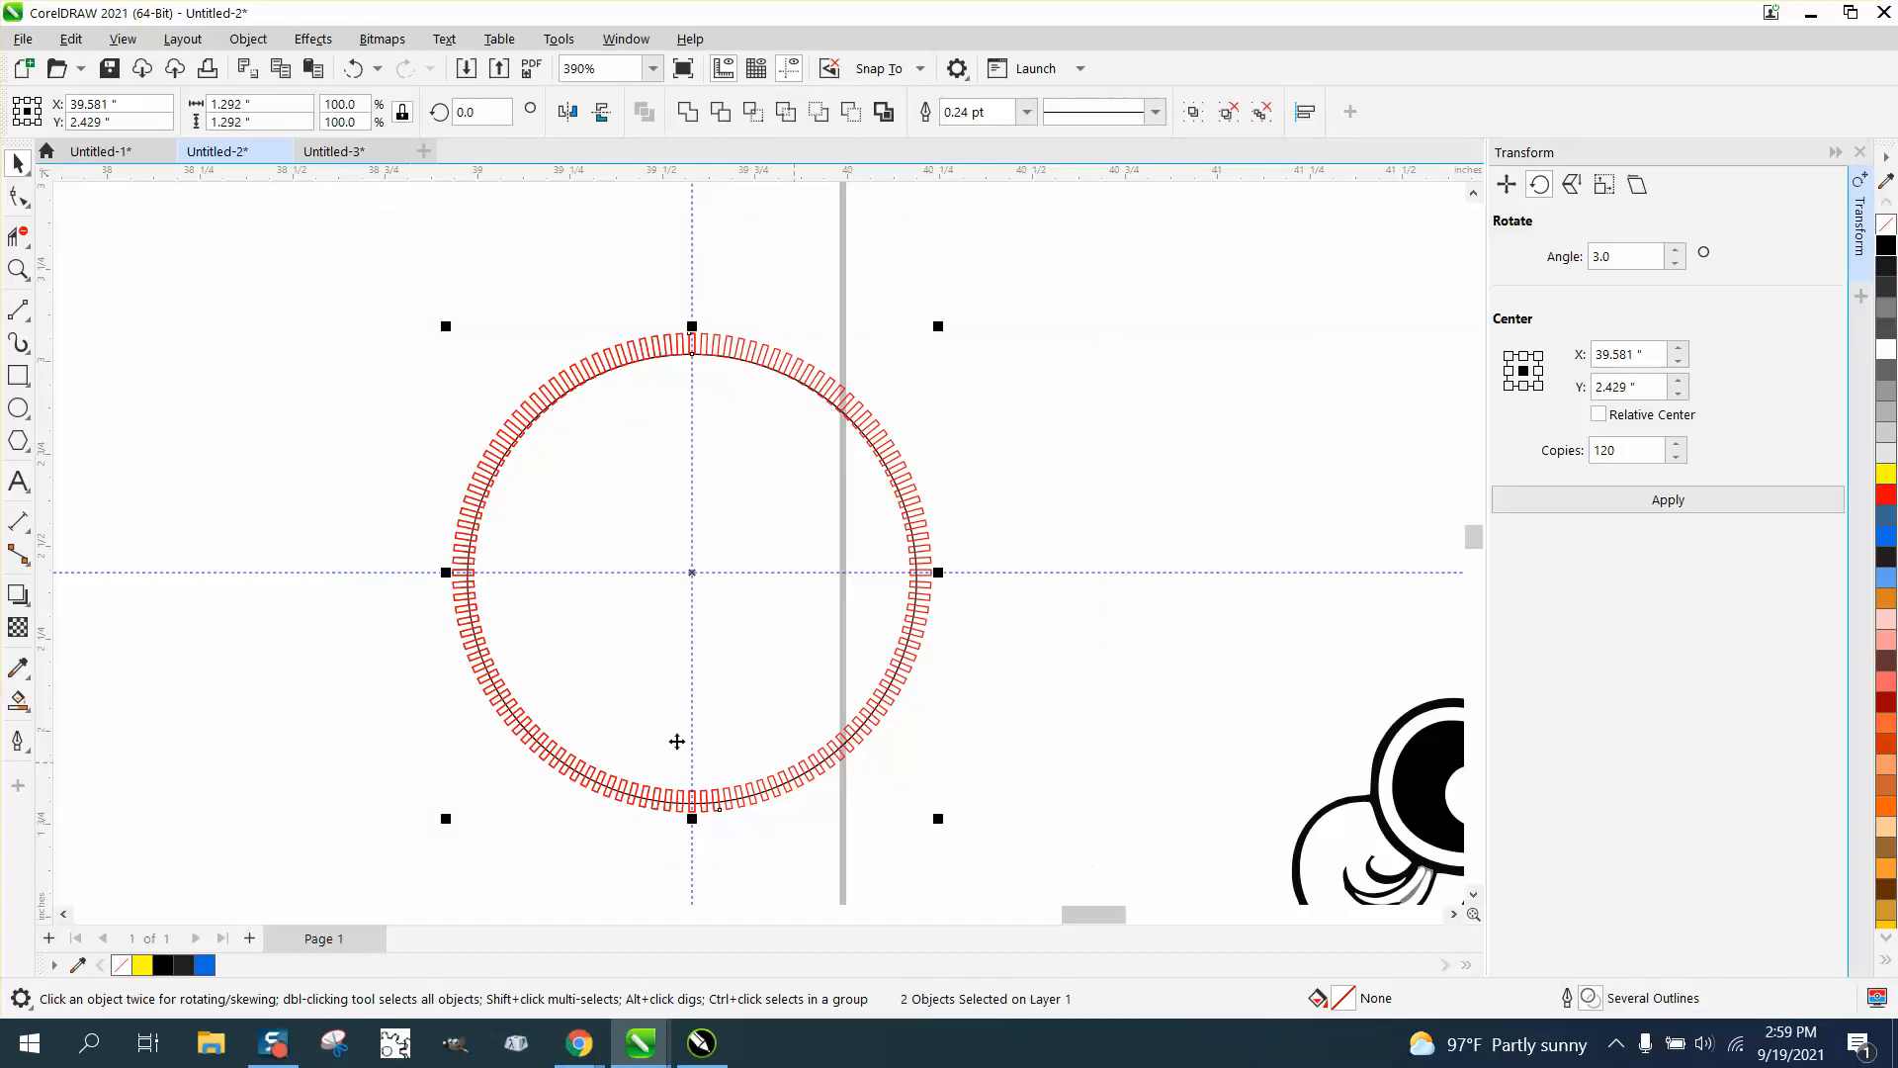
mouse_move(1131, 896)
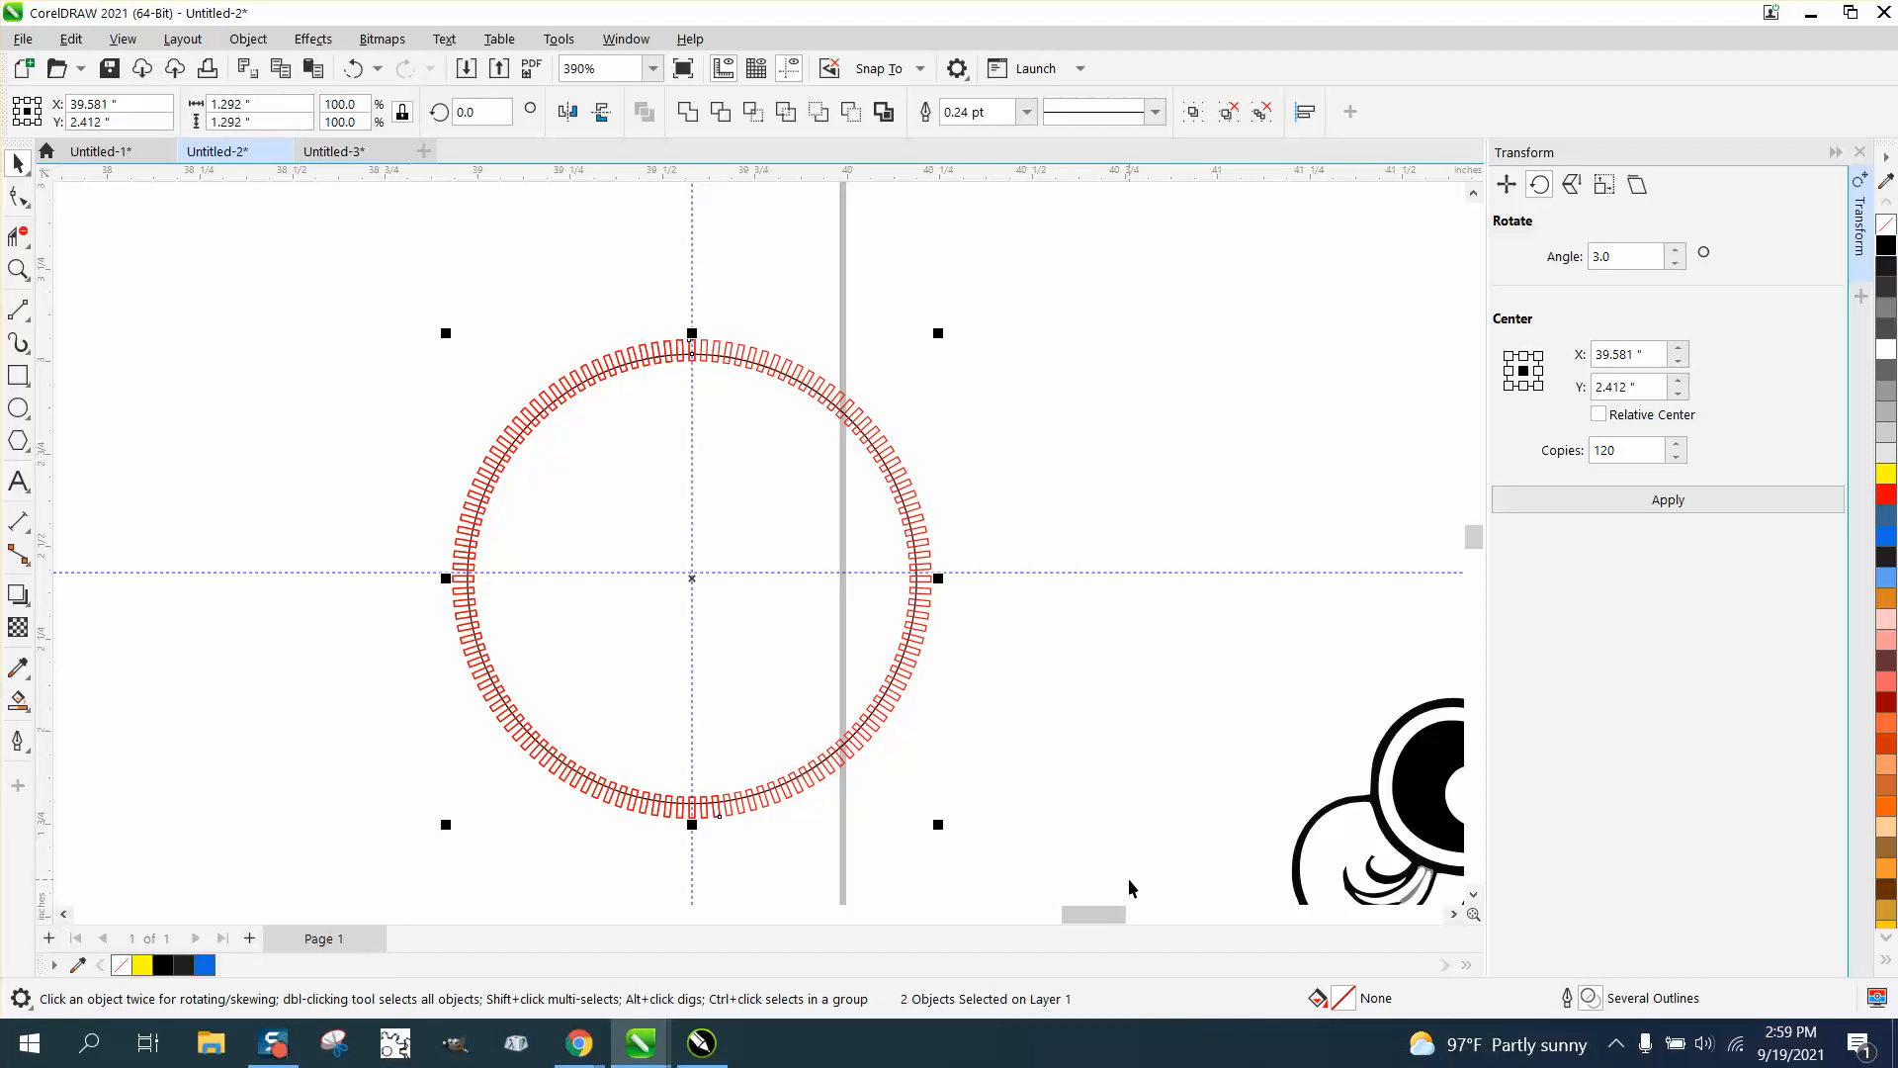
mouse_move(1082, 490)
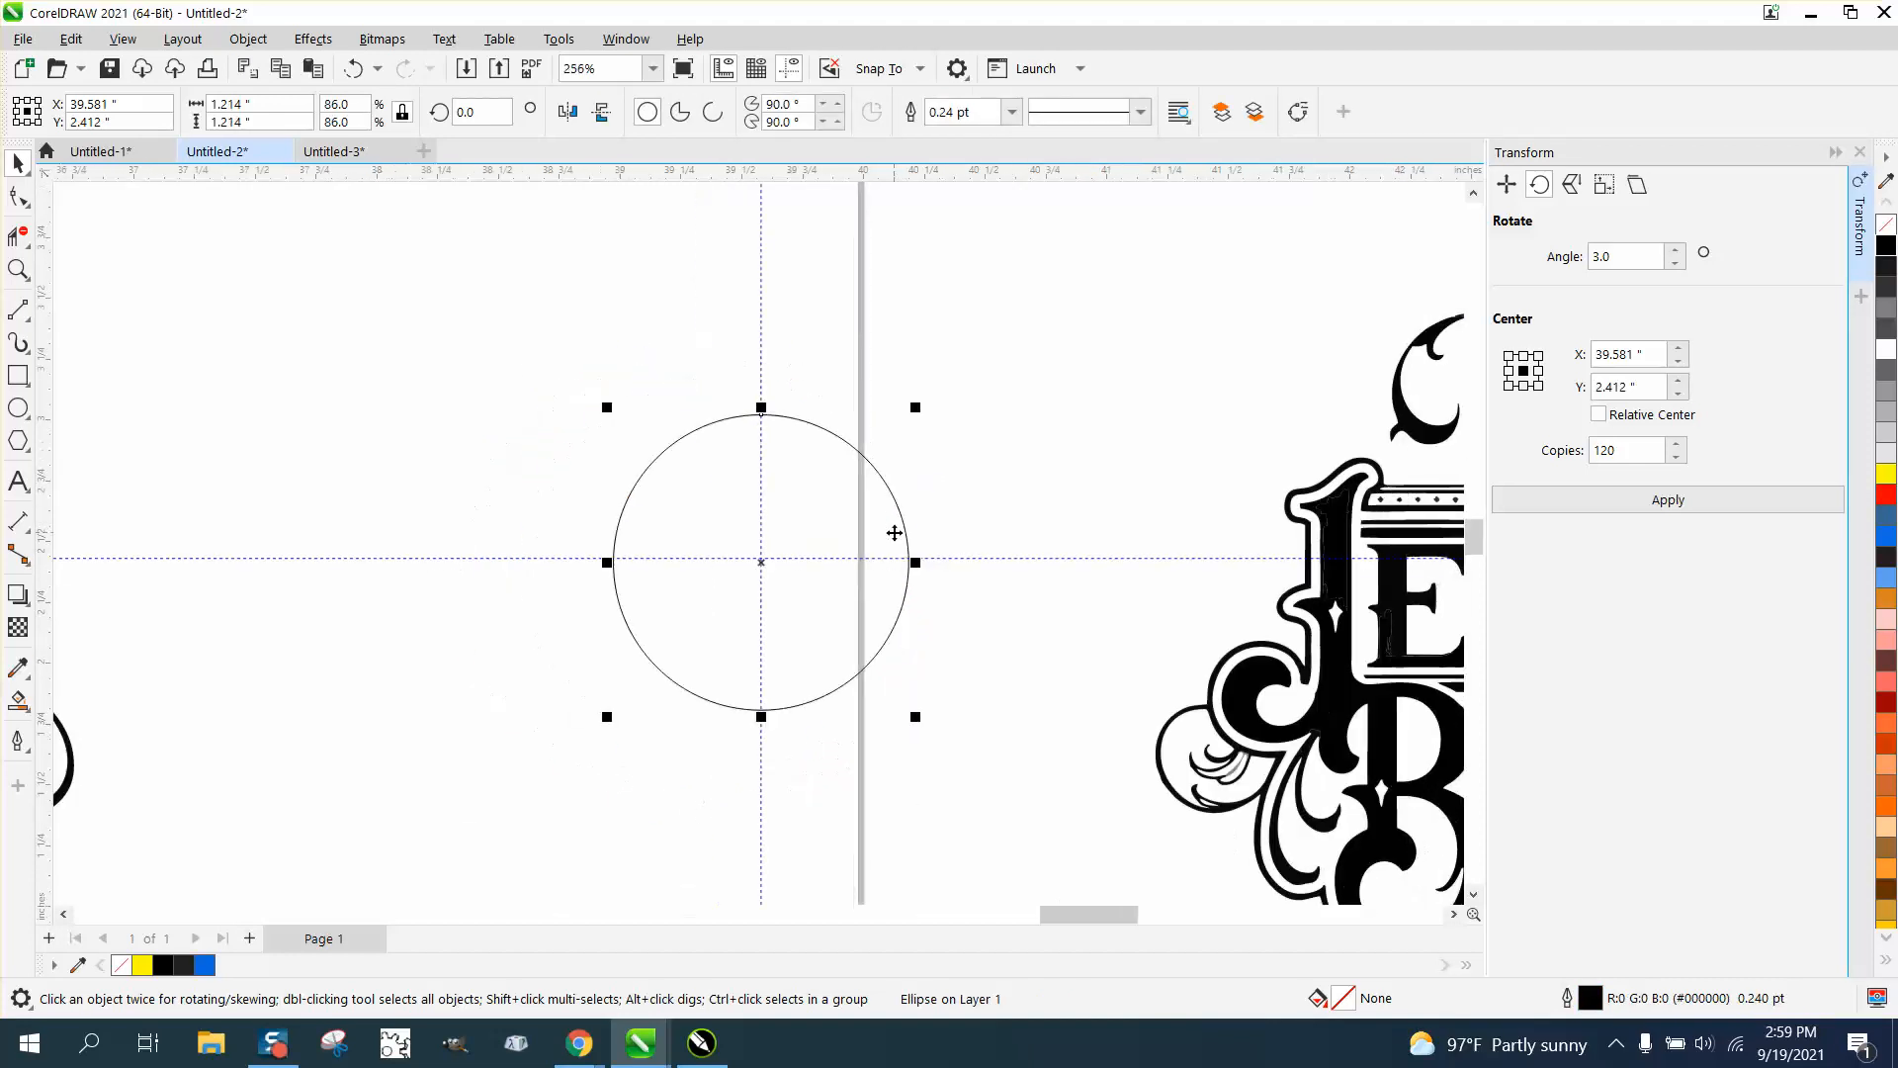
mouse_move(914, 406)
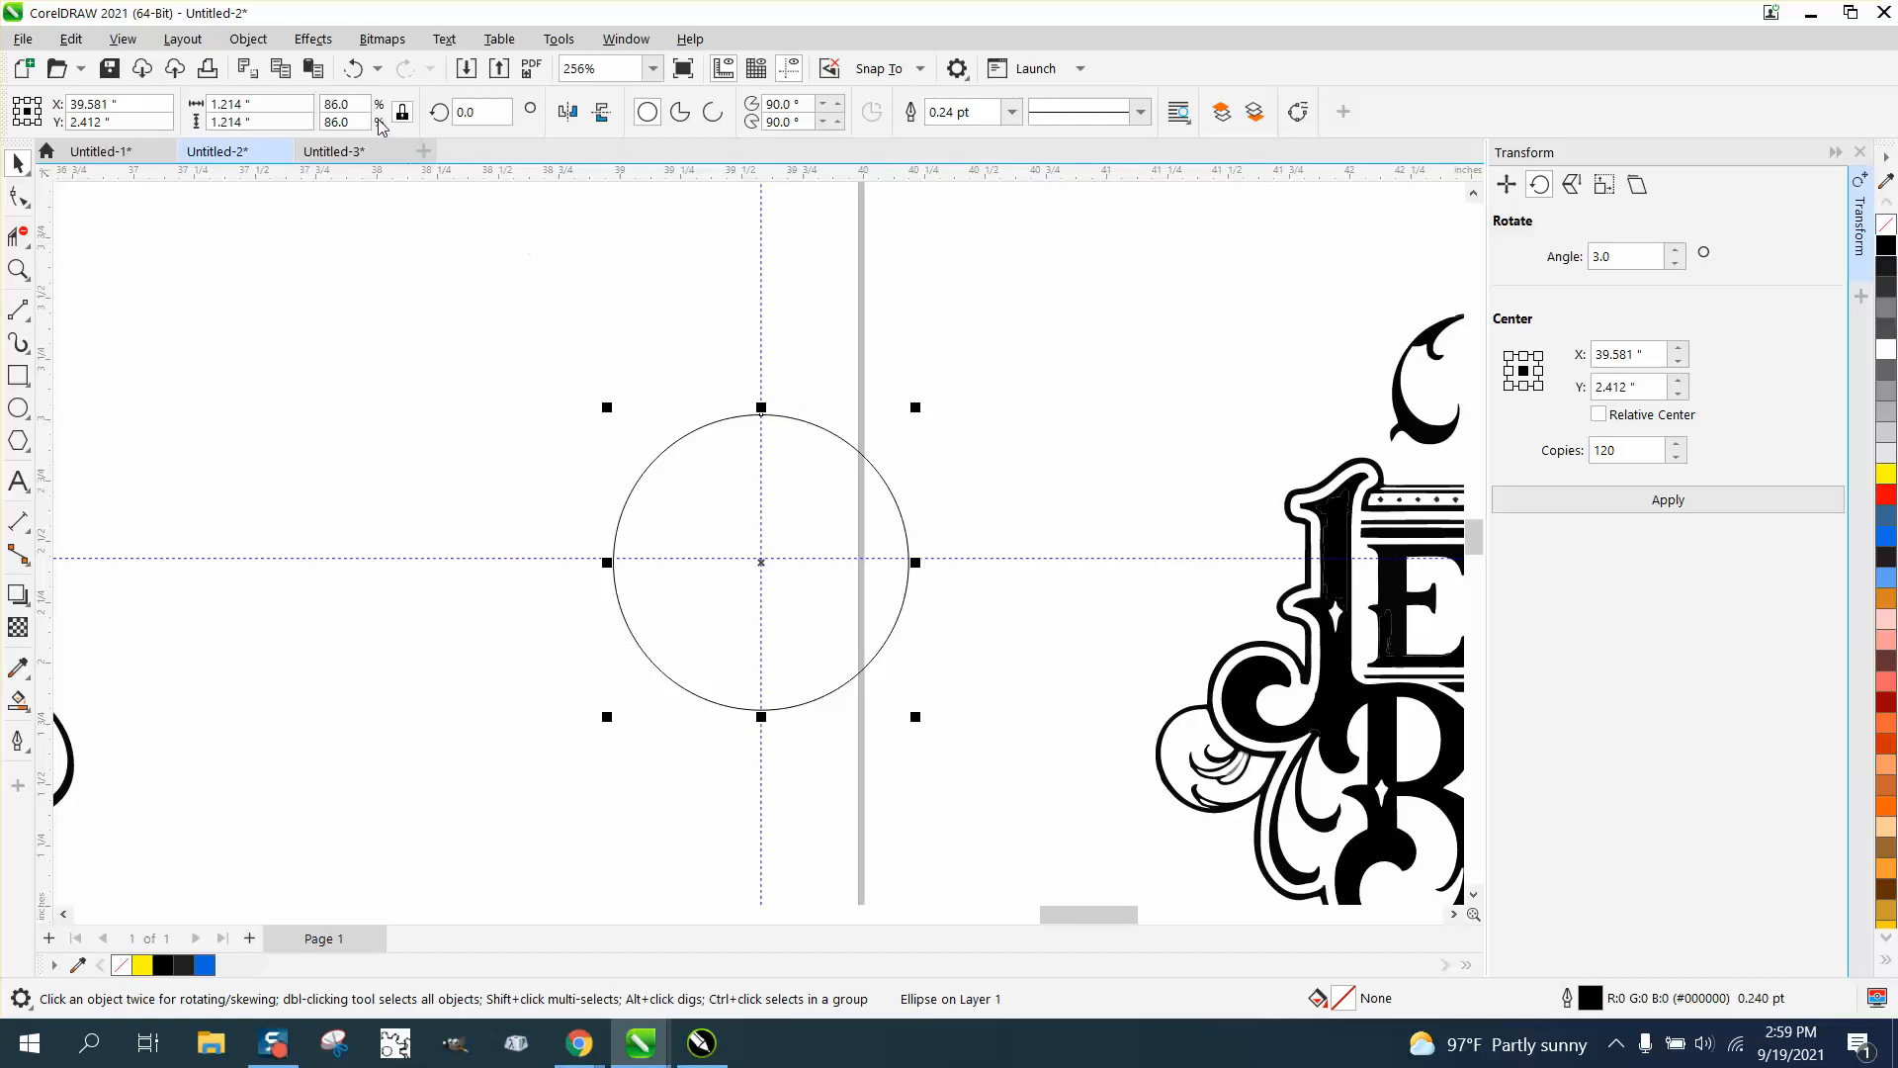
triple_click(342, 105)
type("84")
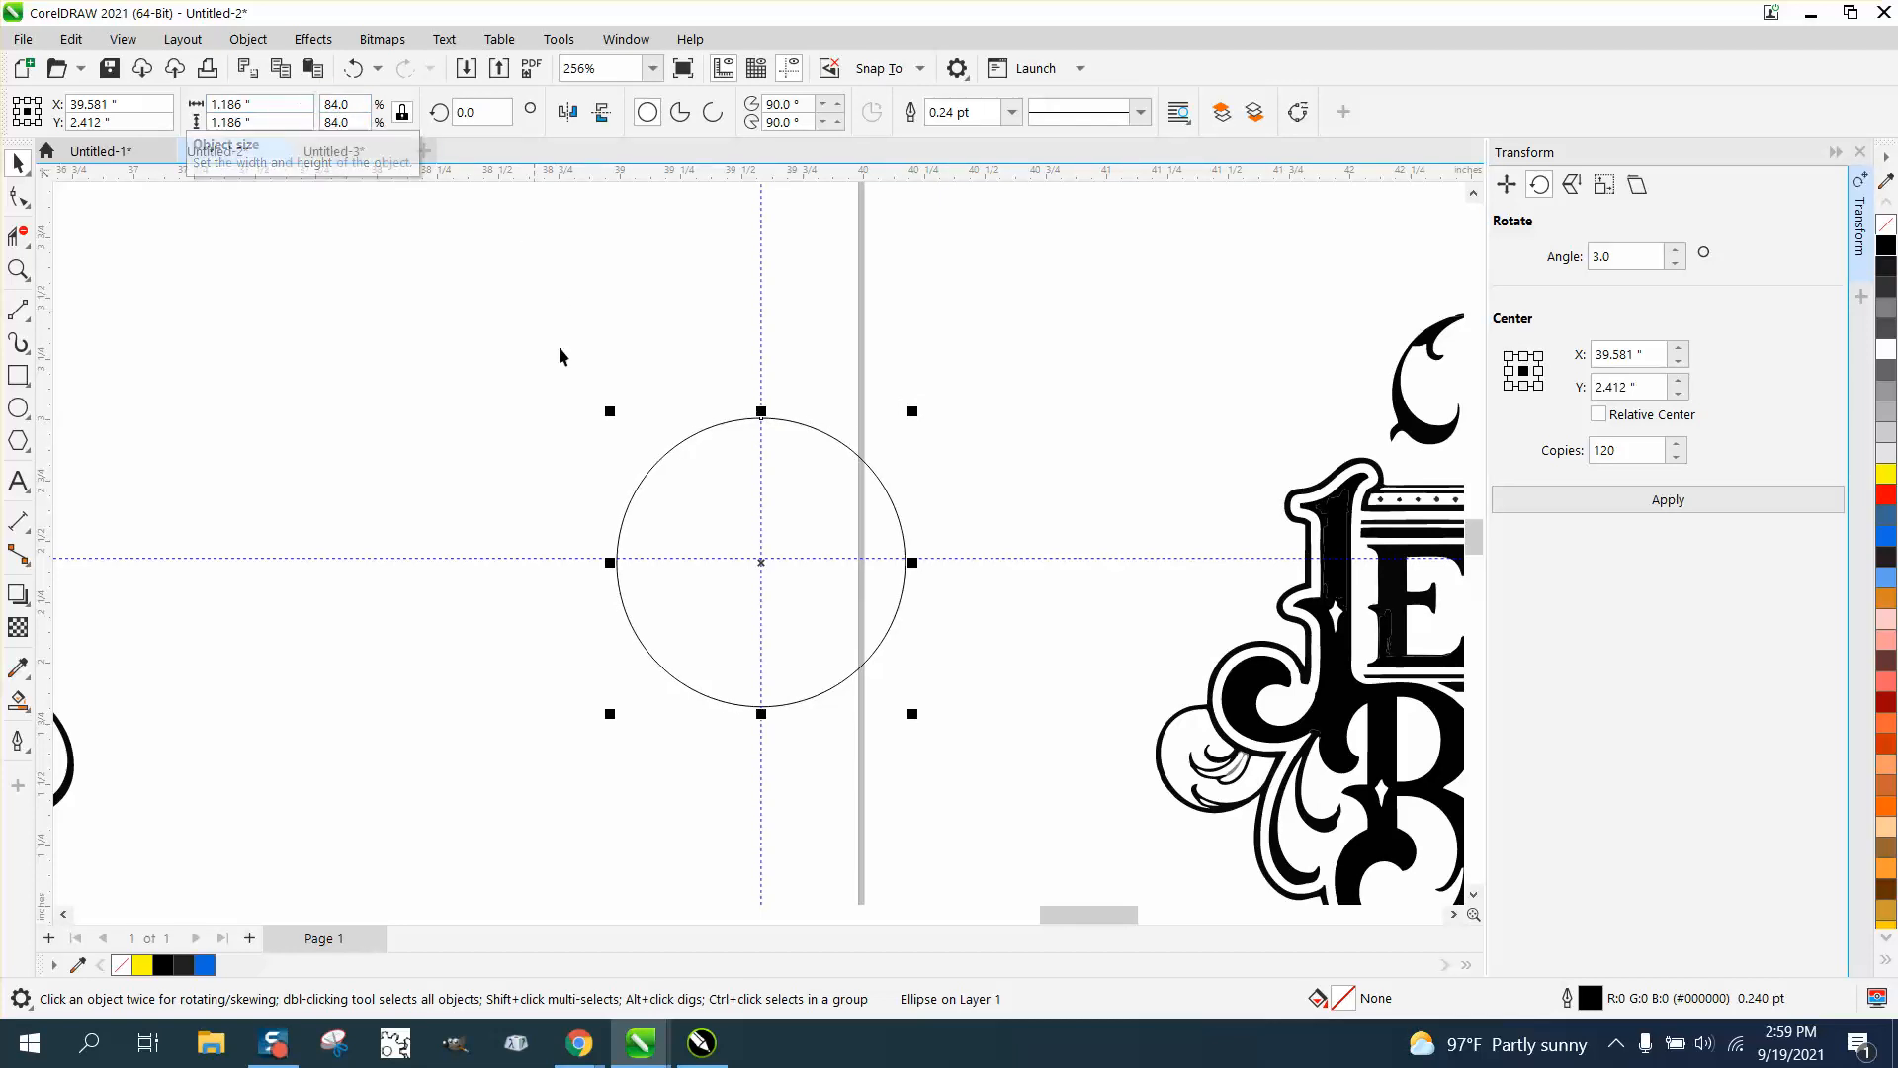
left_click(215, 152)
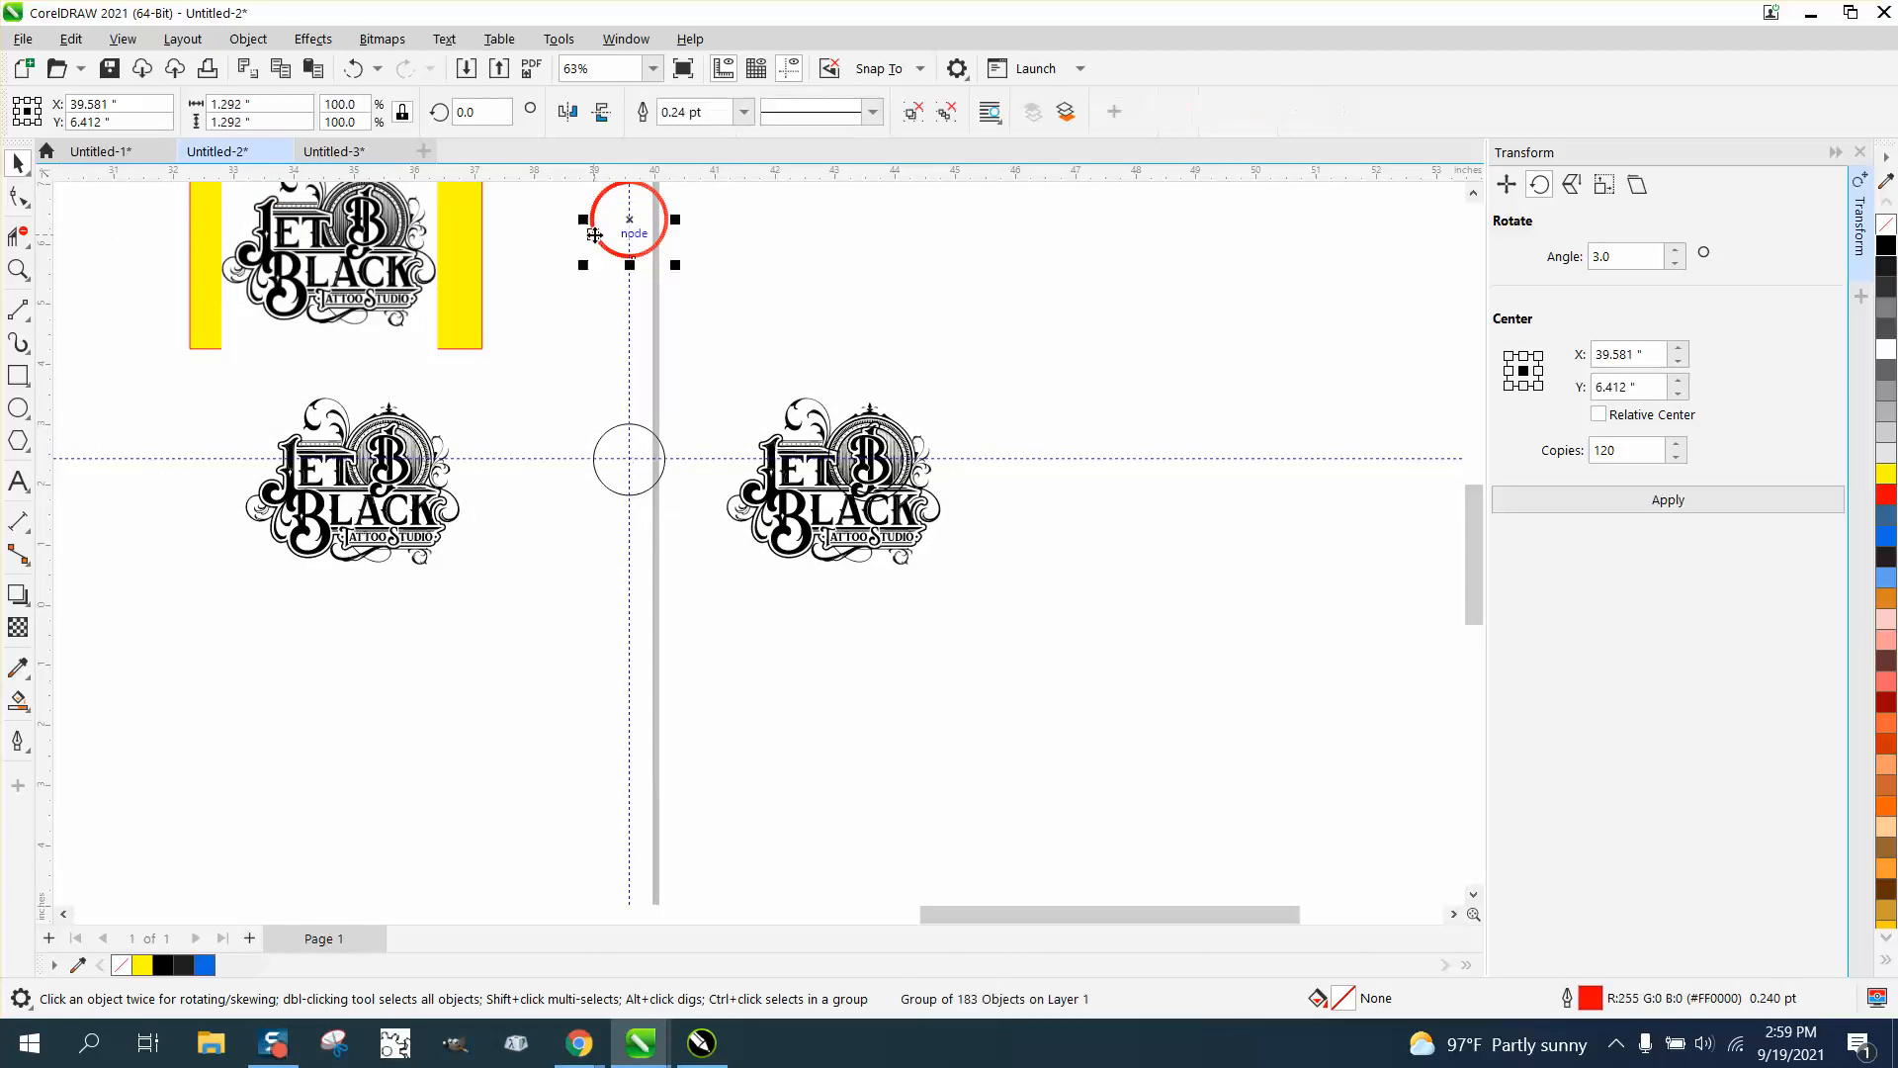
Create the 120 rotated bars and enlarge the red circle to about 1.15 inches to meet them
left_click_drag(629, 233, 629, 457)
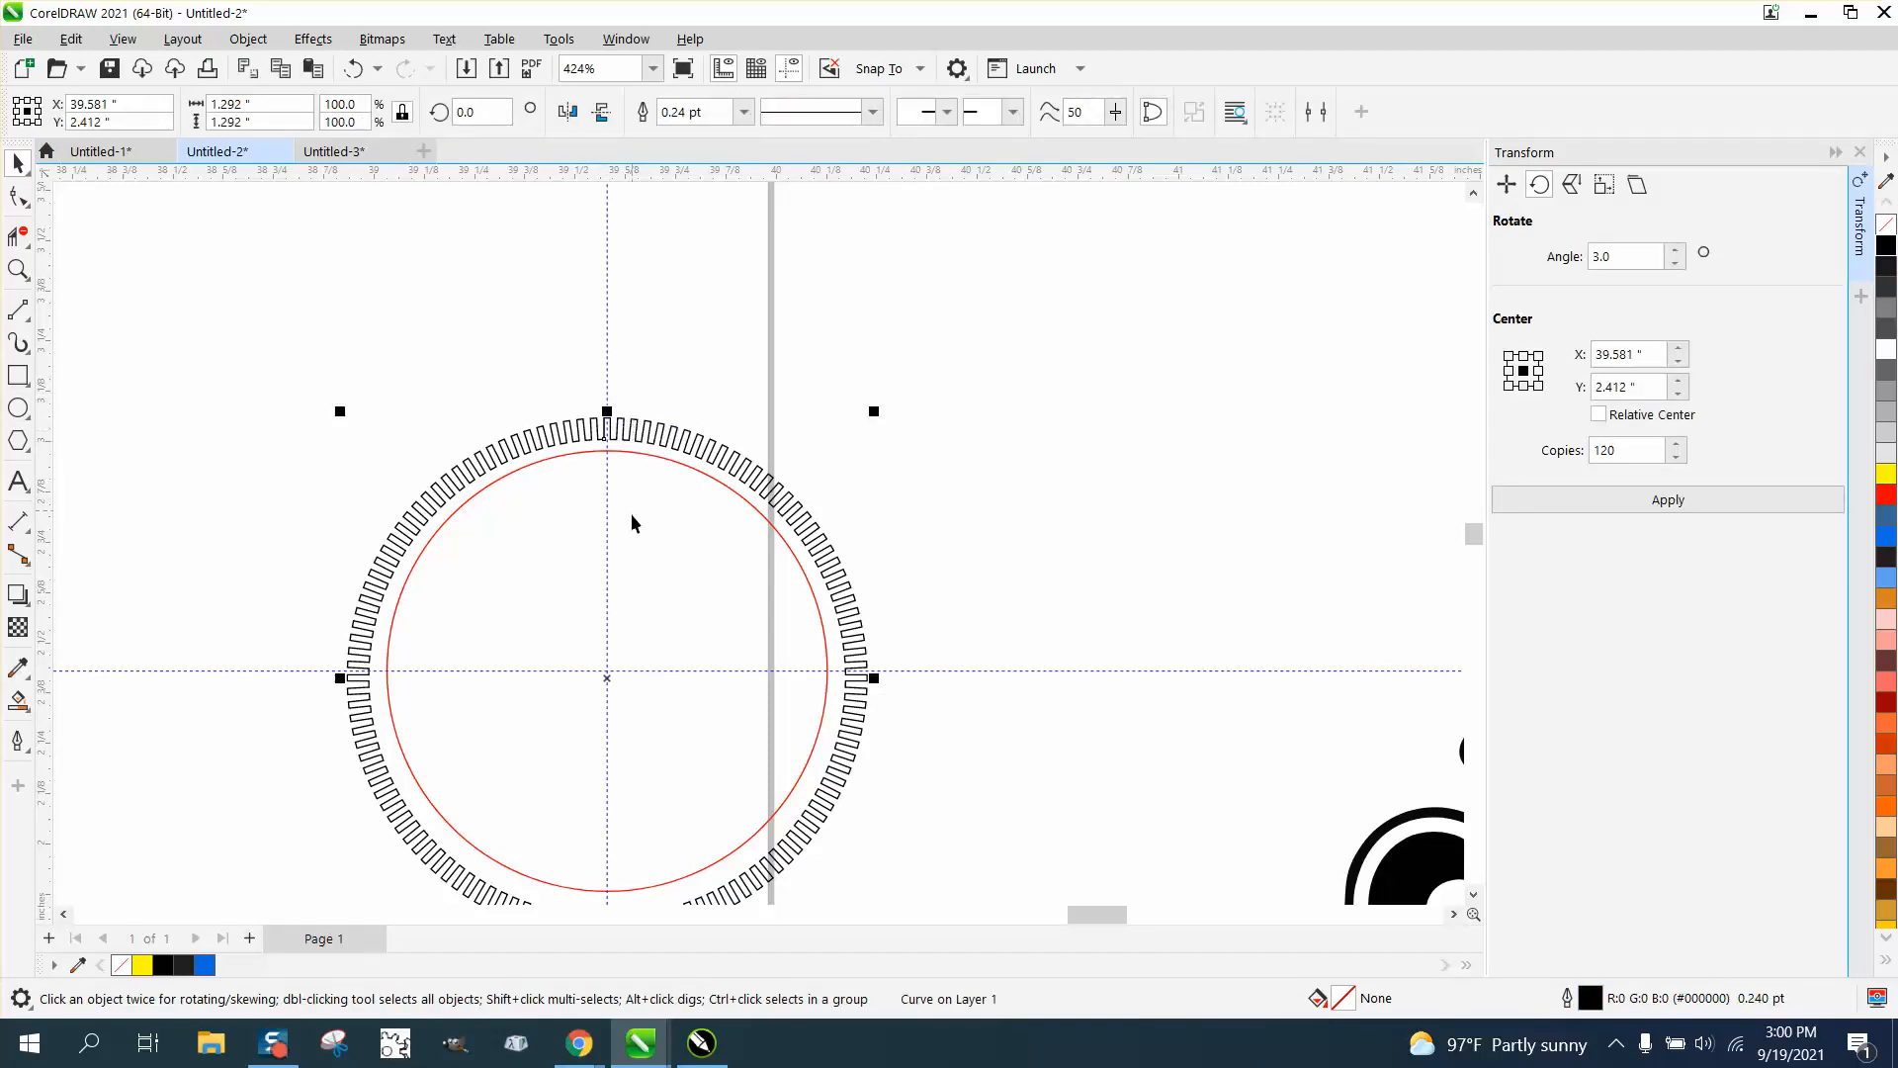
left_click(607, 676)
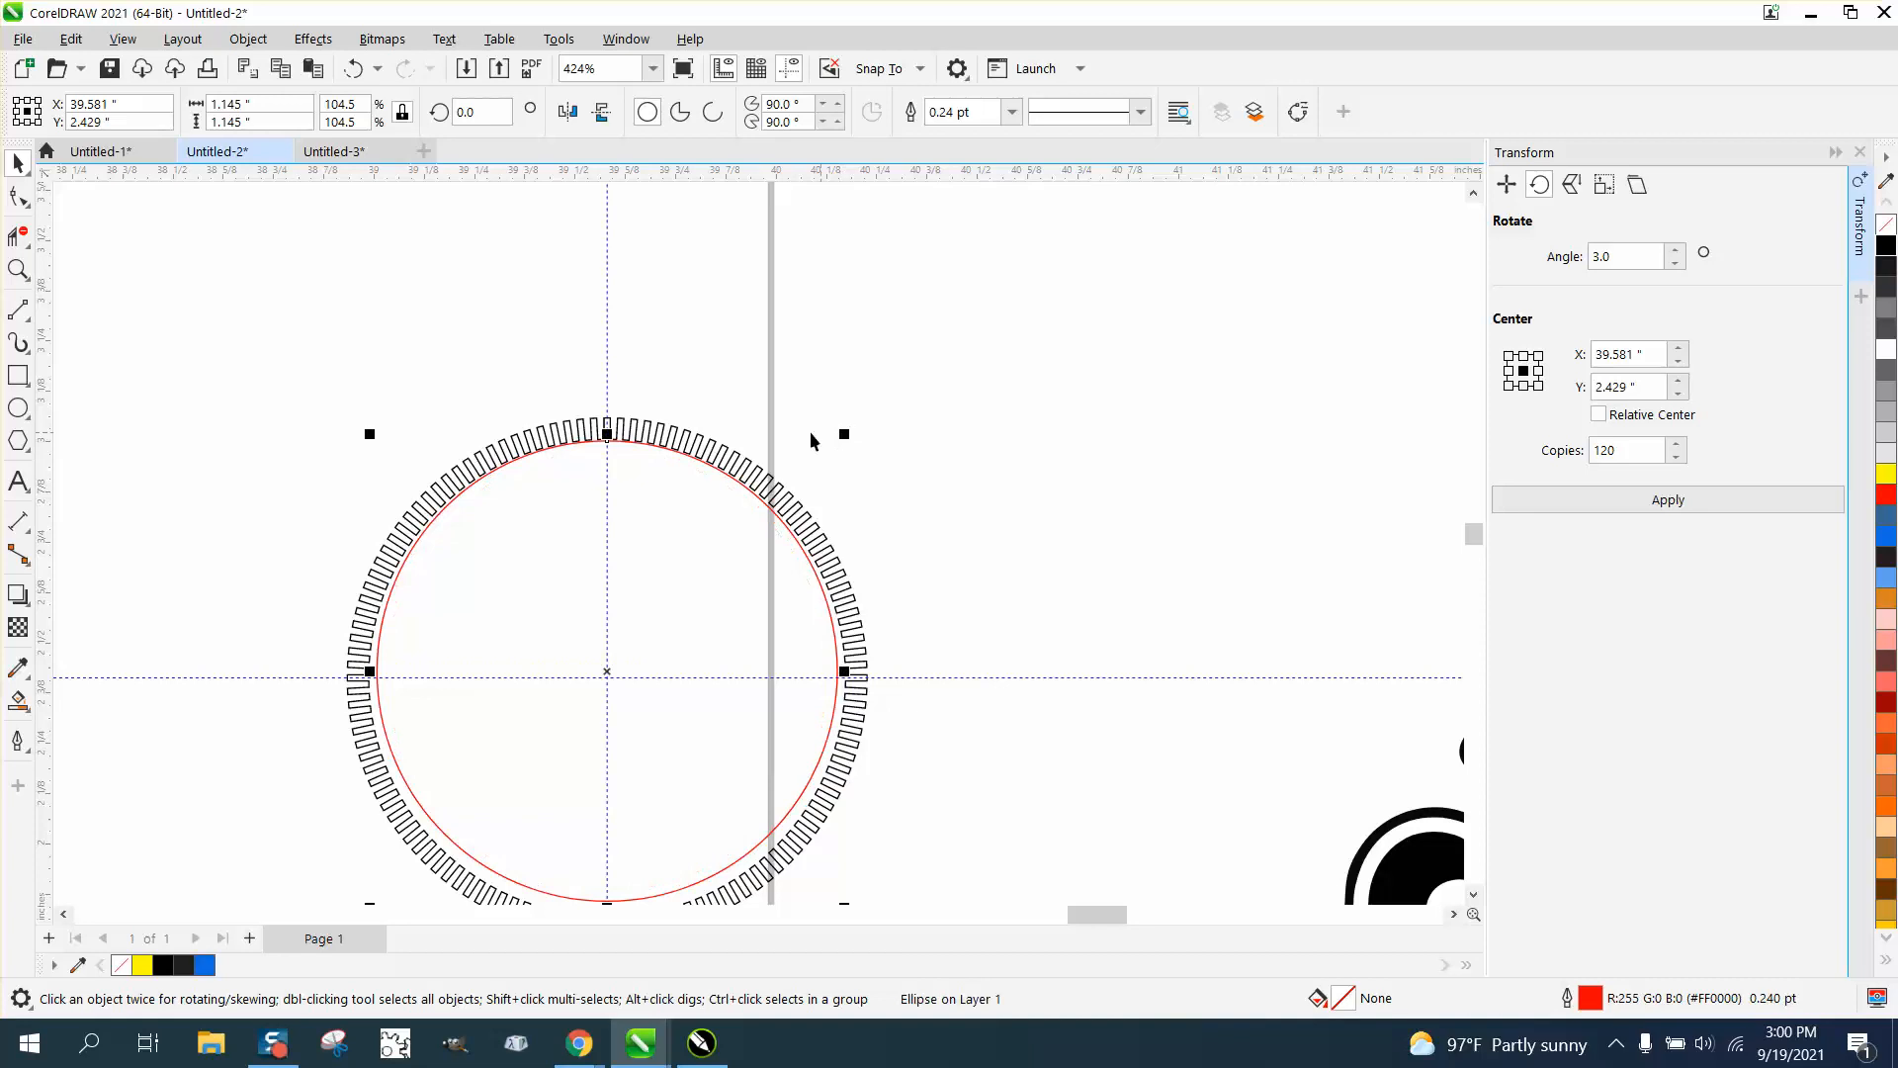
mouse_move(374, 461)
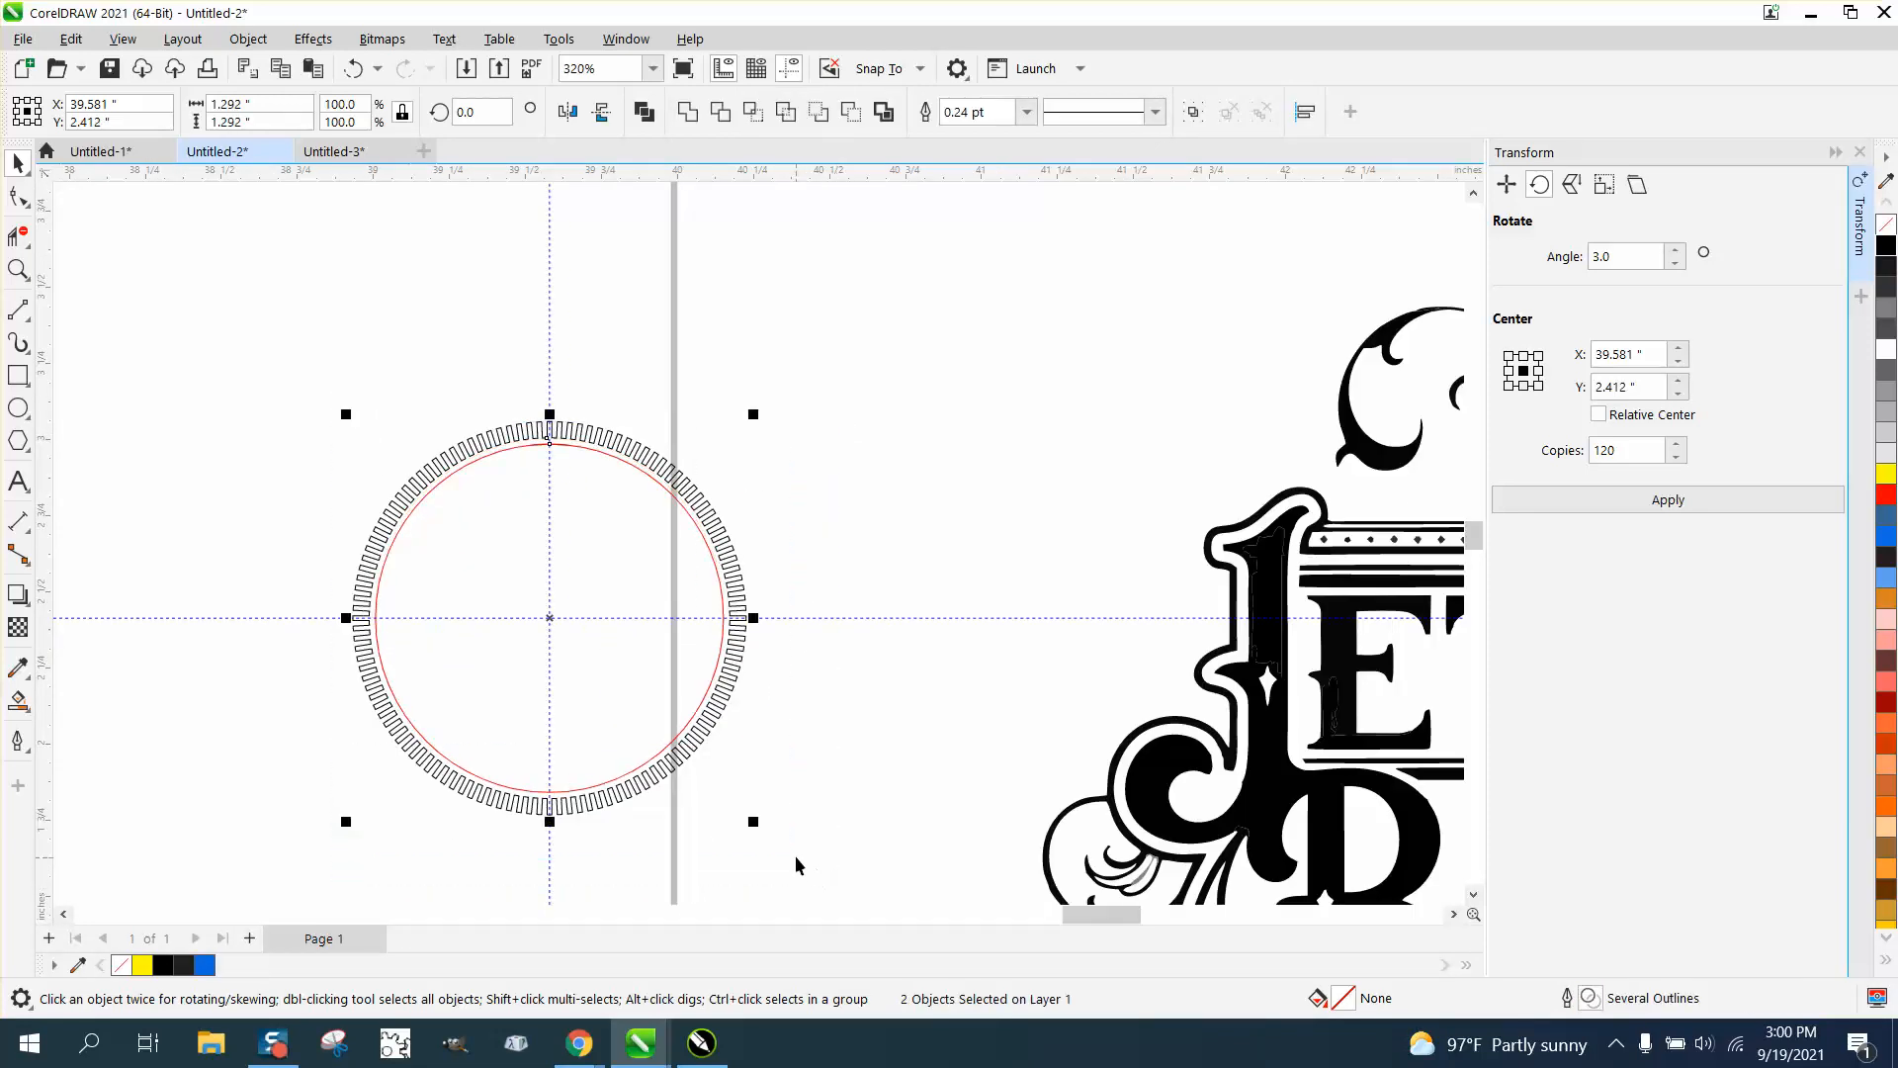
mouse_move(753, 414)
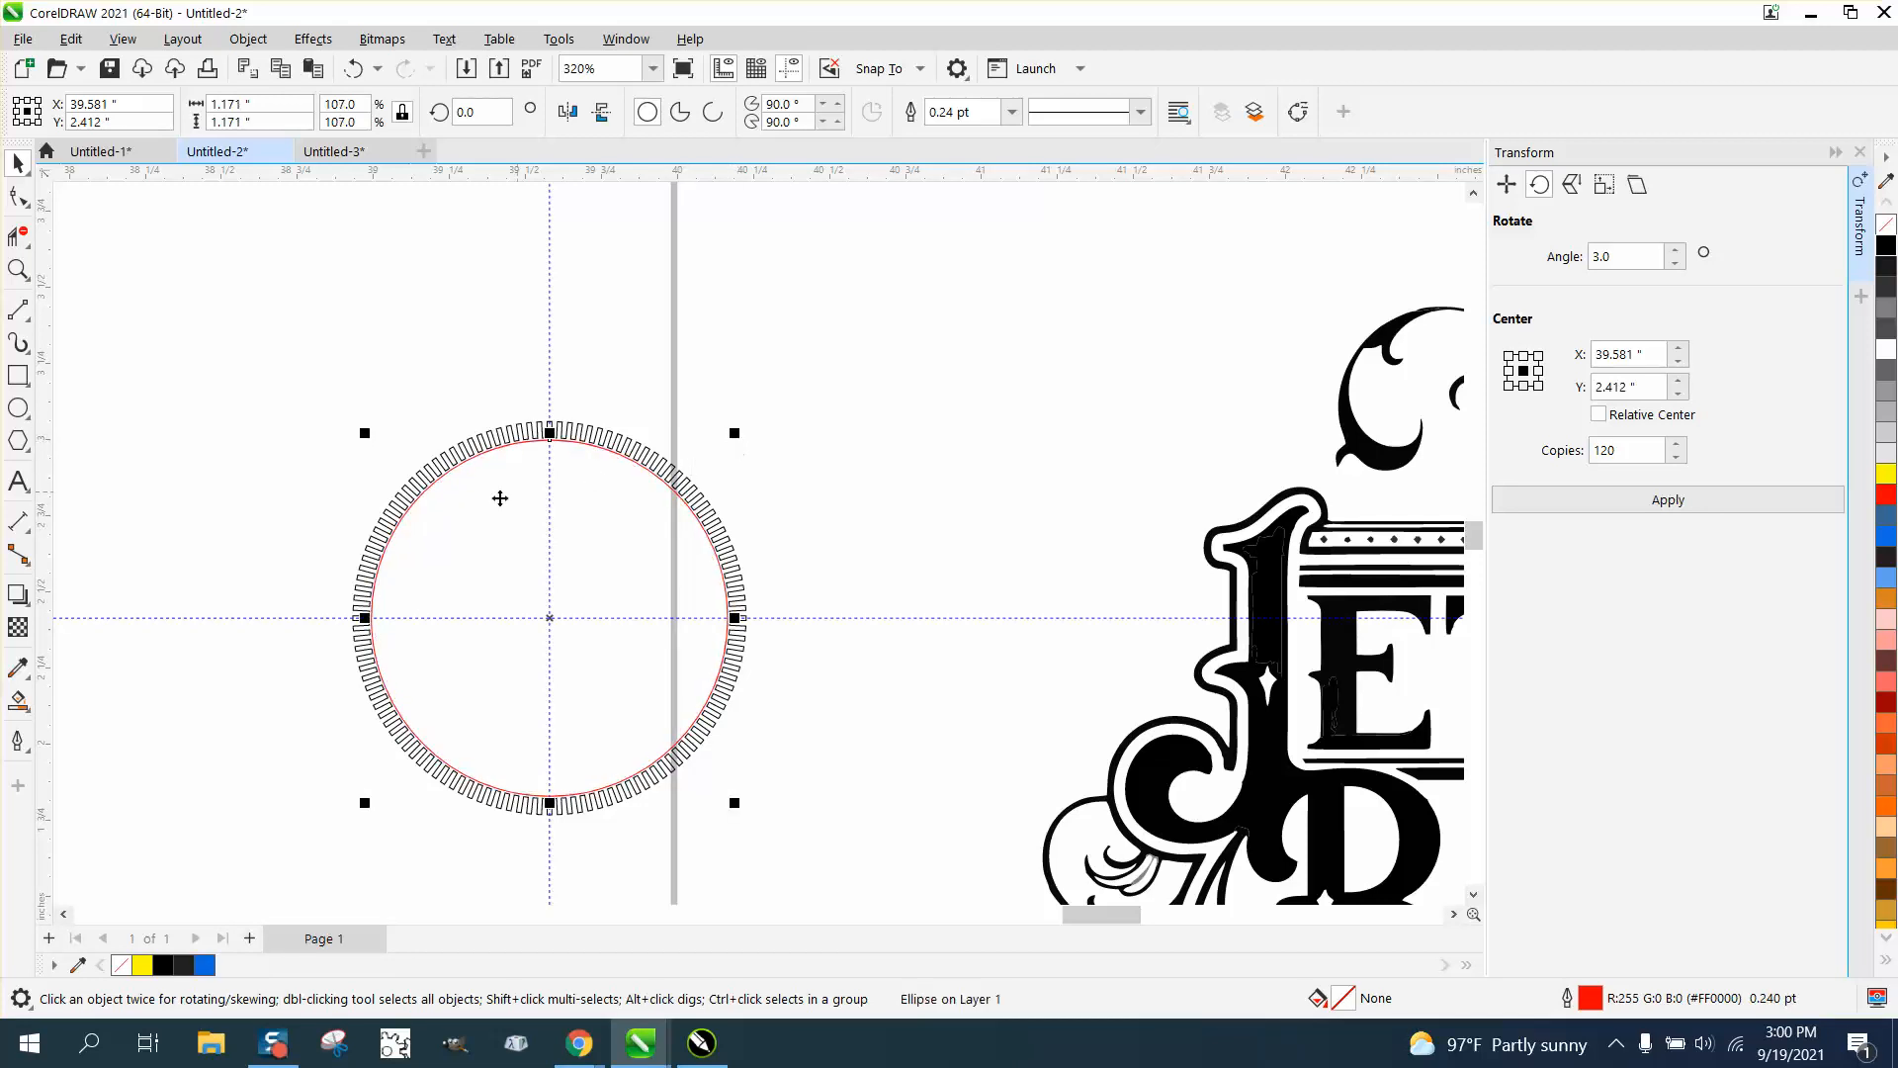
left_click(18, 269)
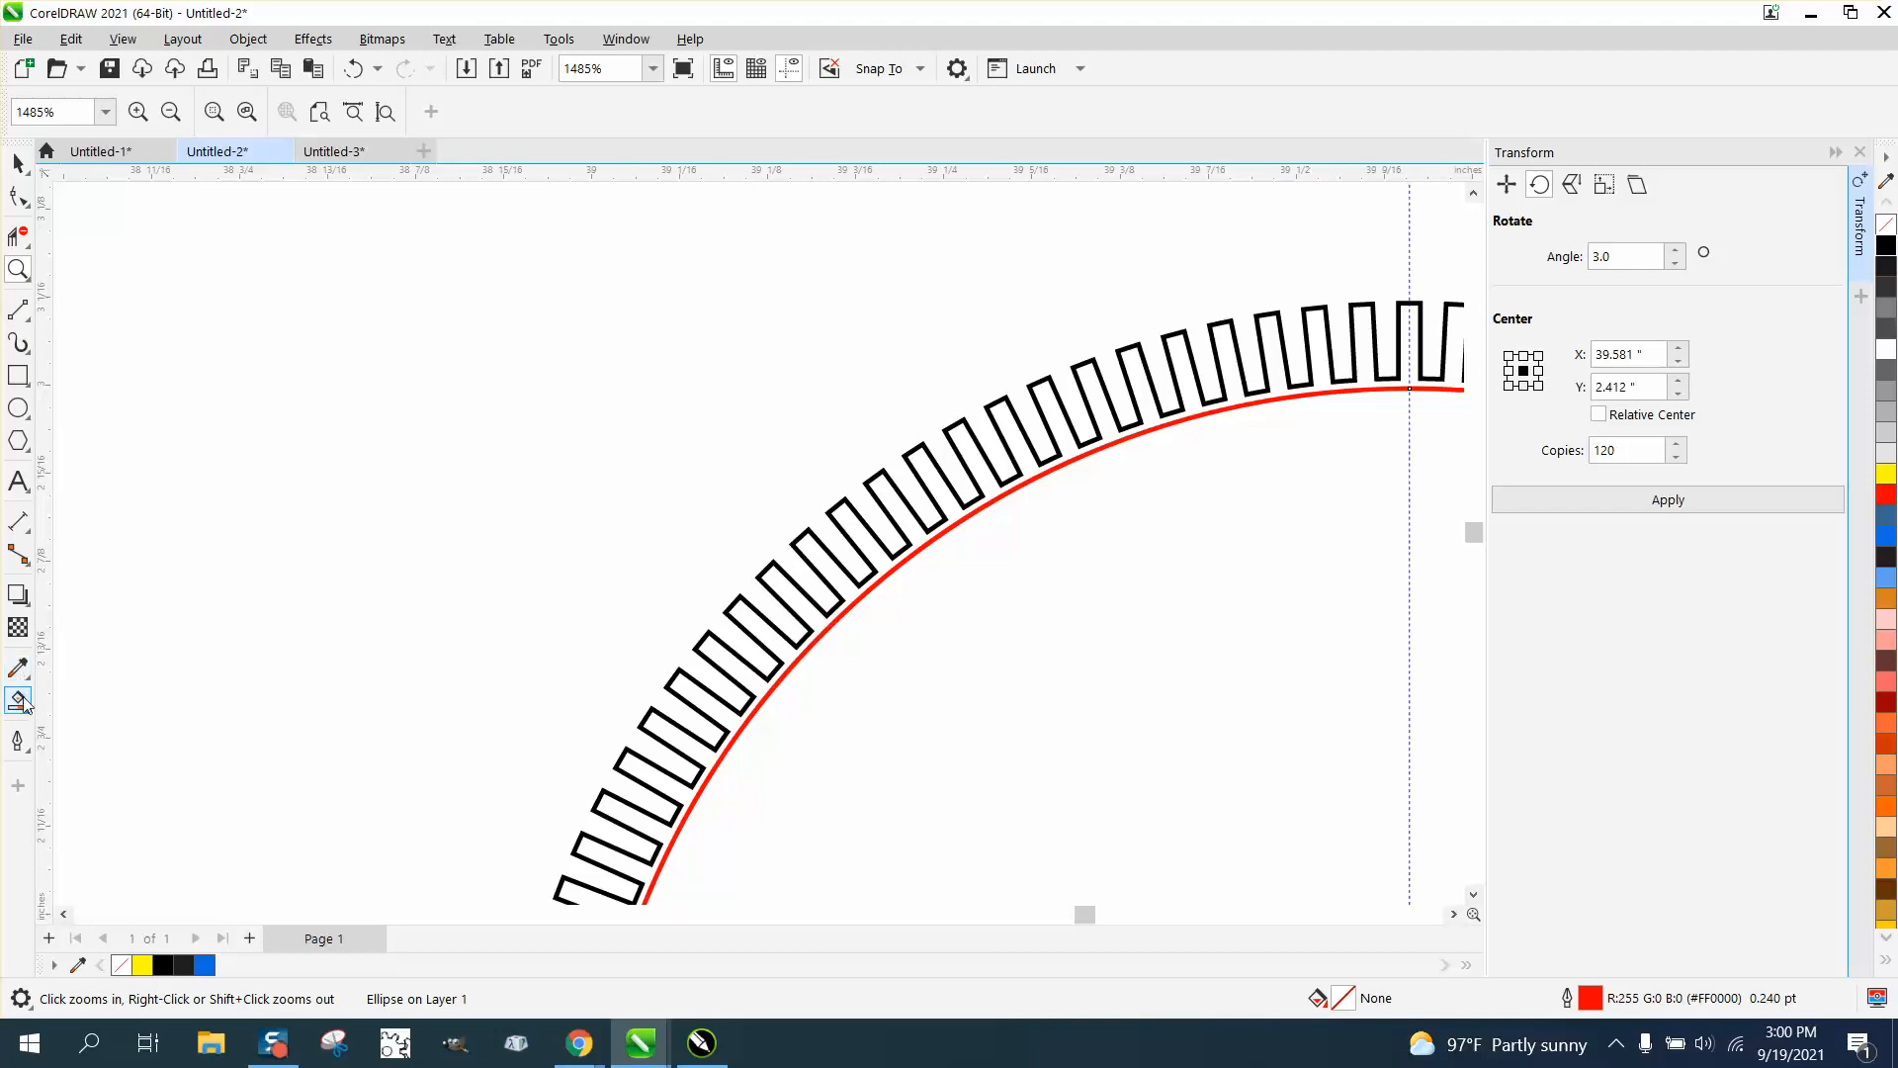
left_click(18, 700)
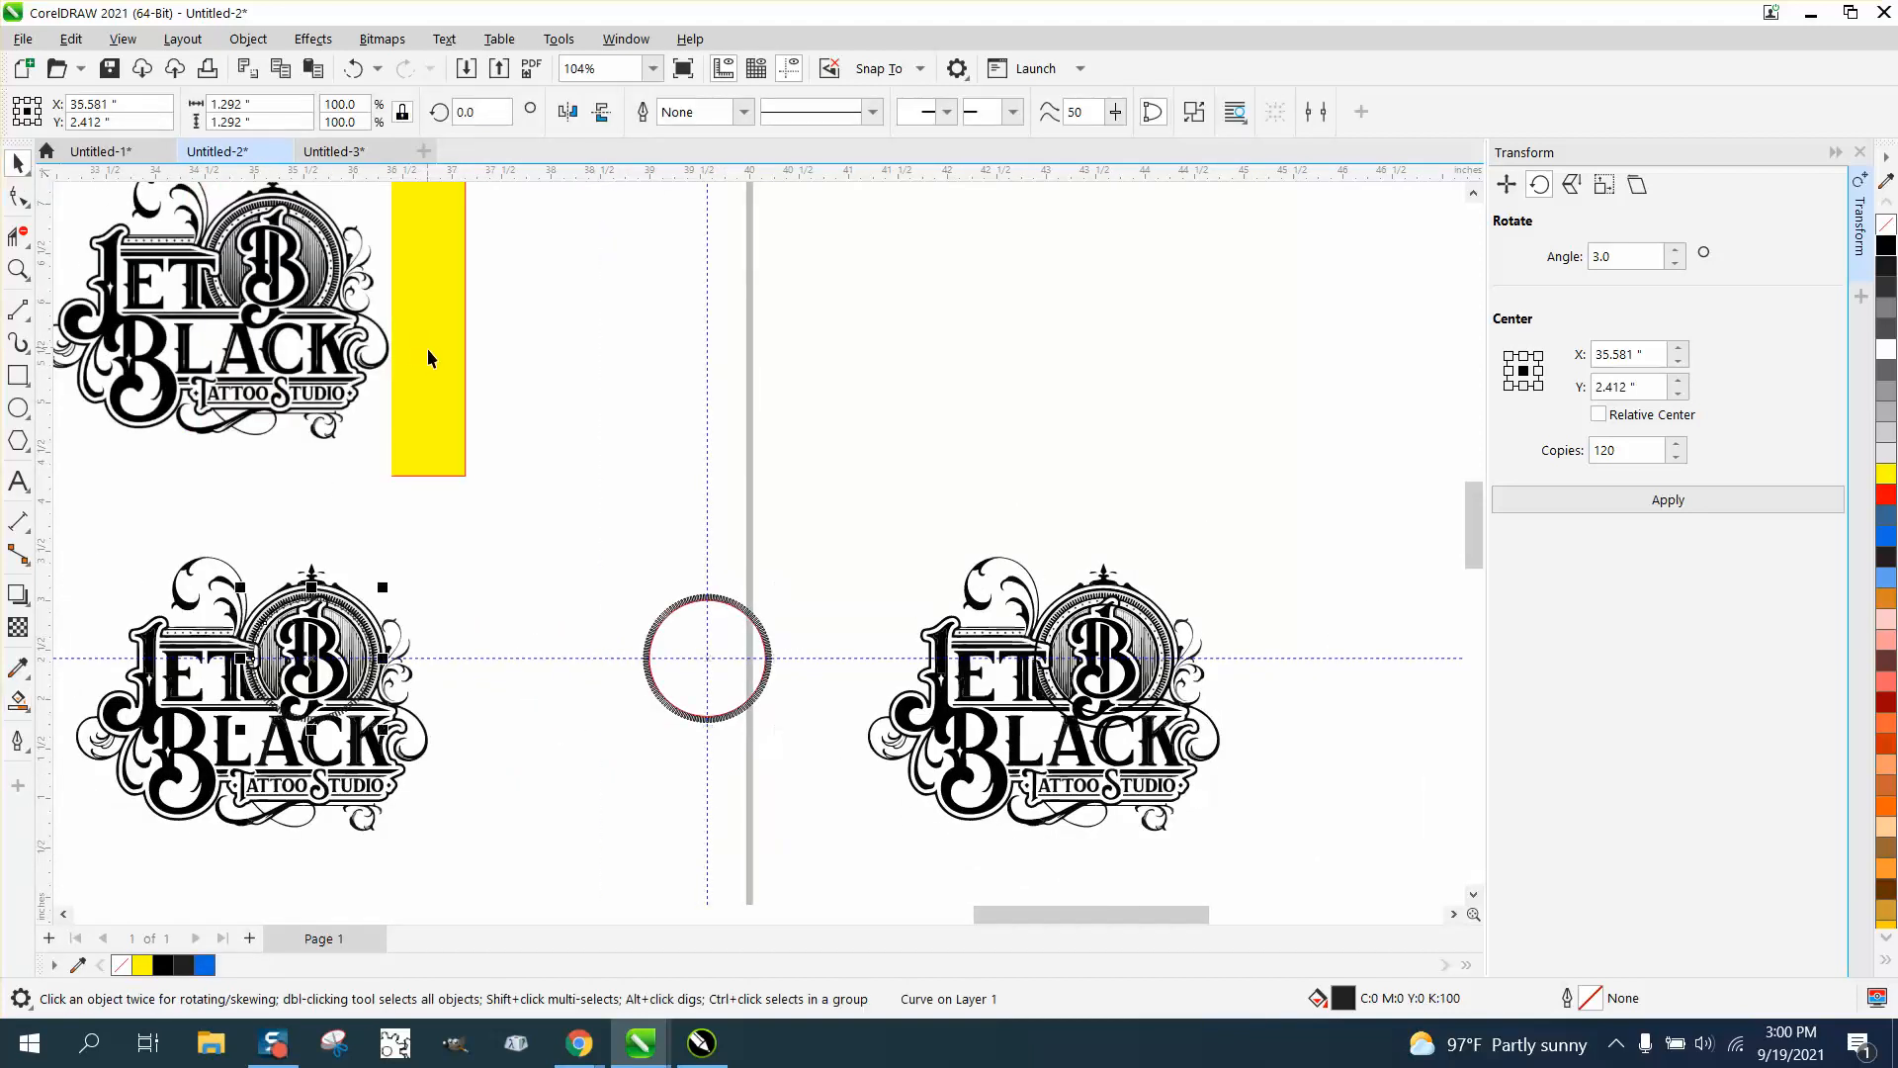
left_click(20, 270)
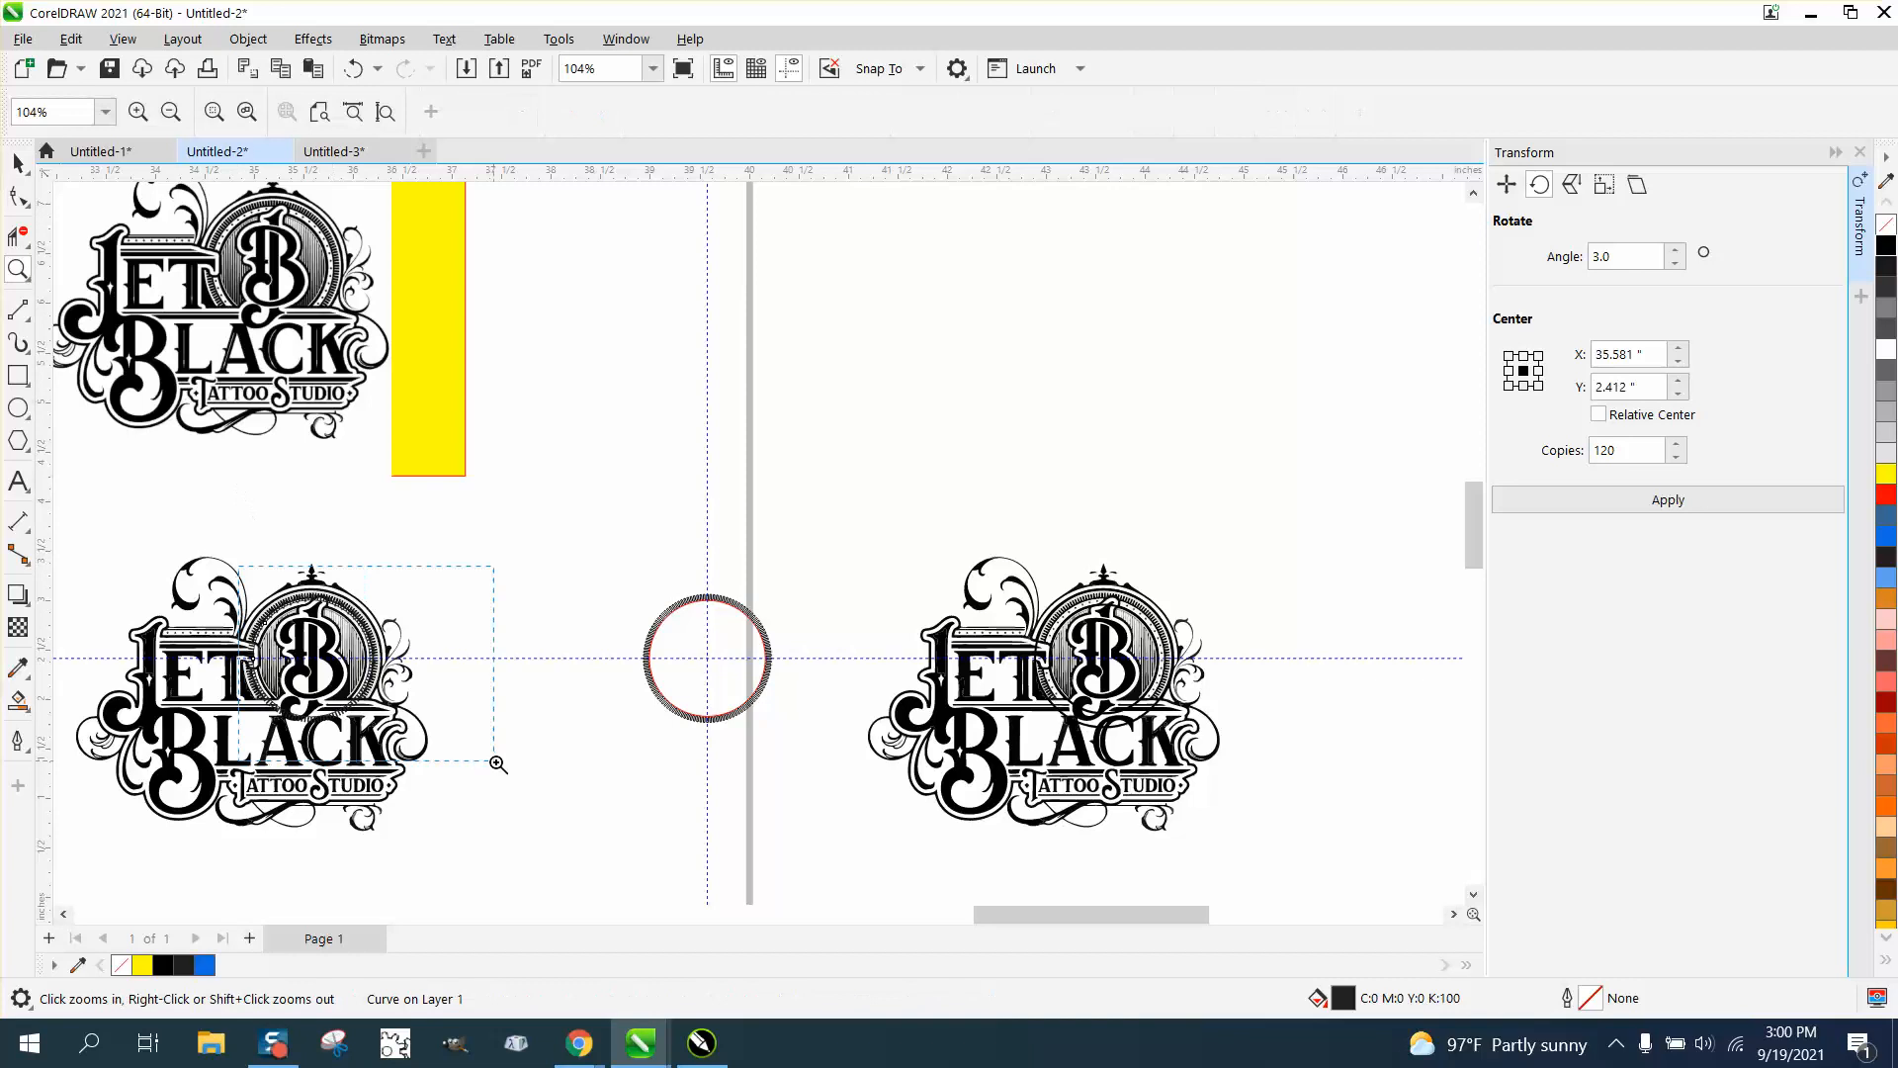
left_click(498, 763)
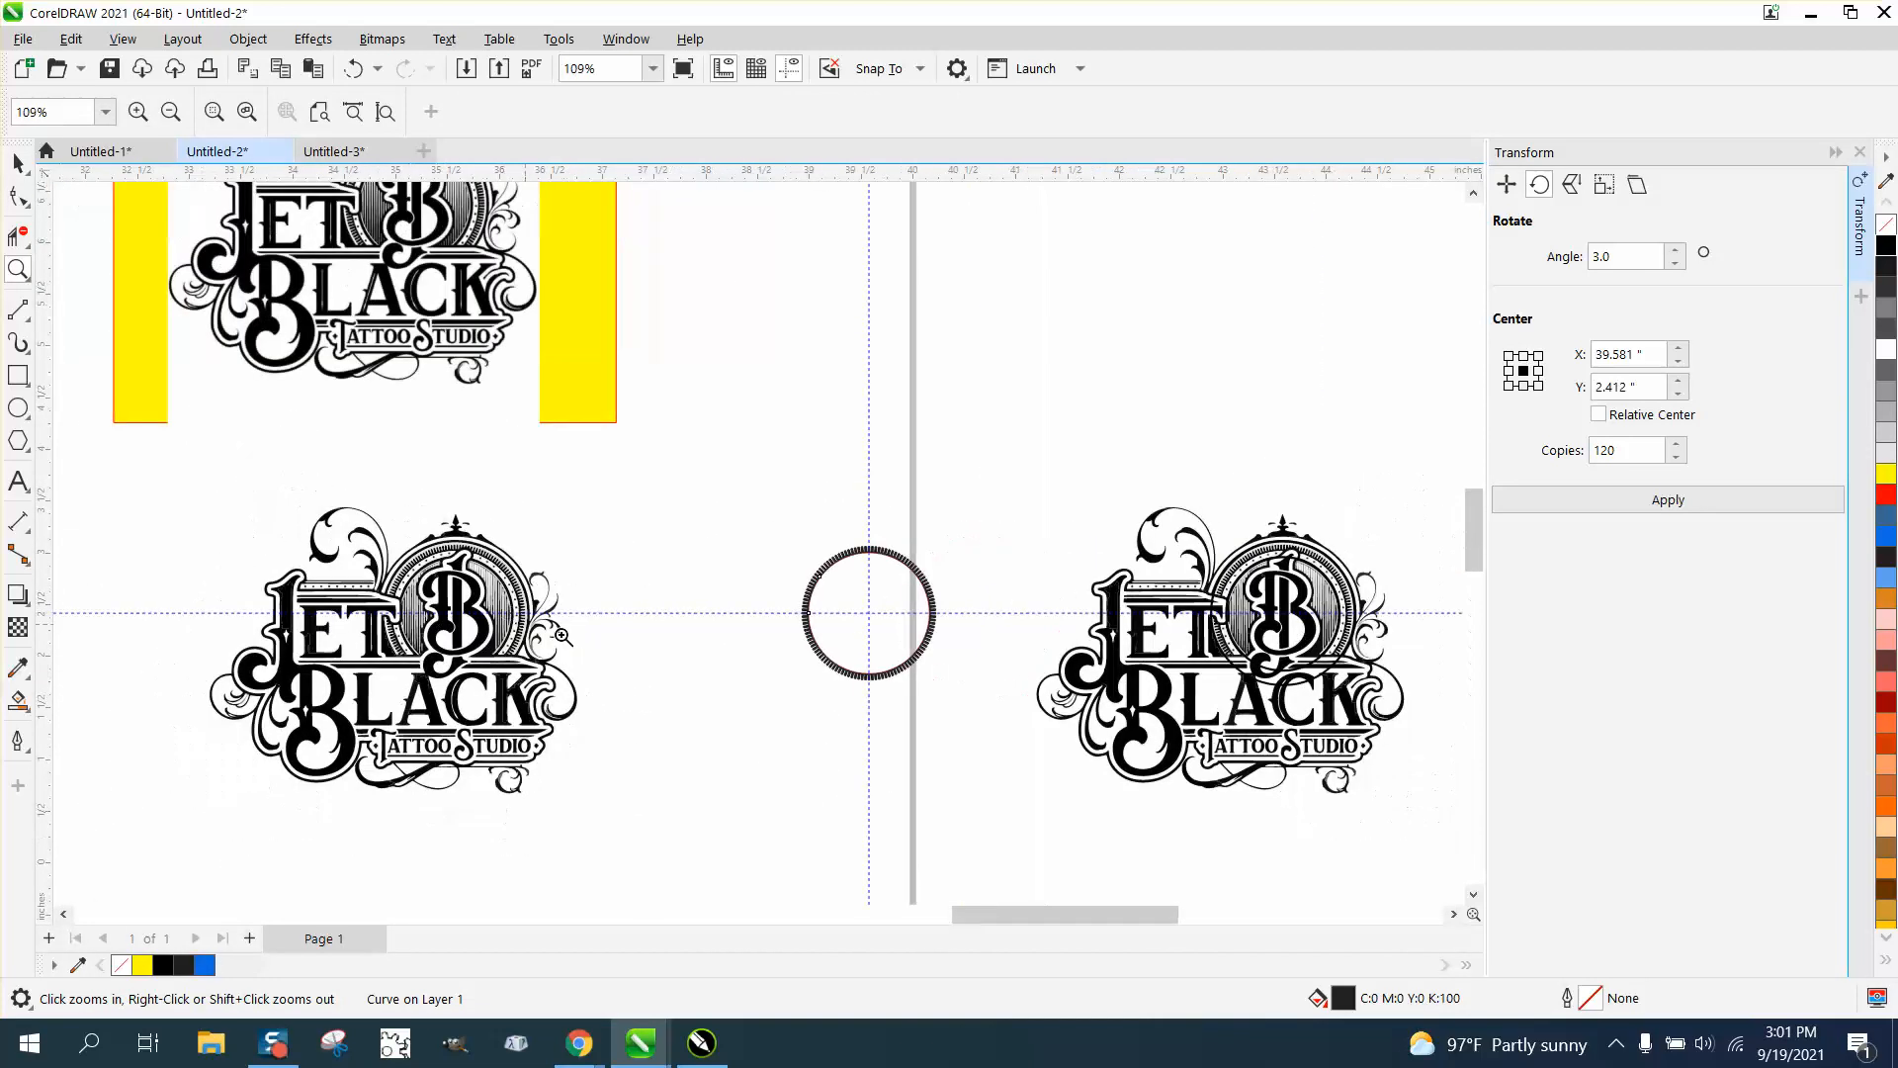
left_click(170, 111)
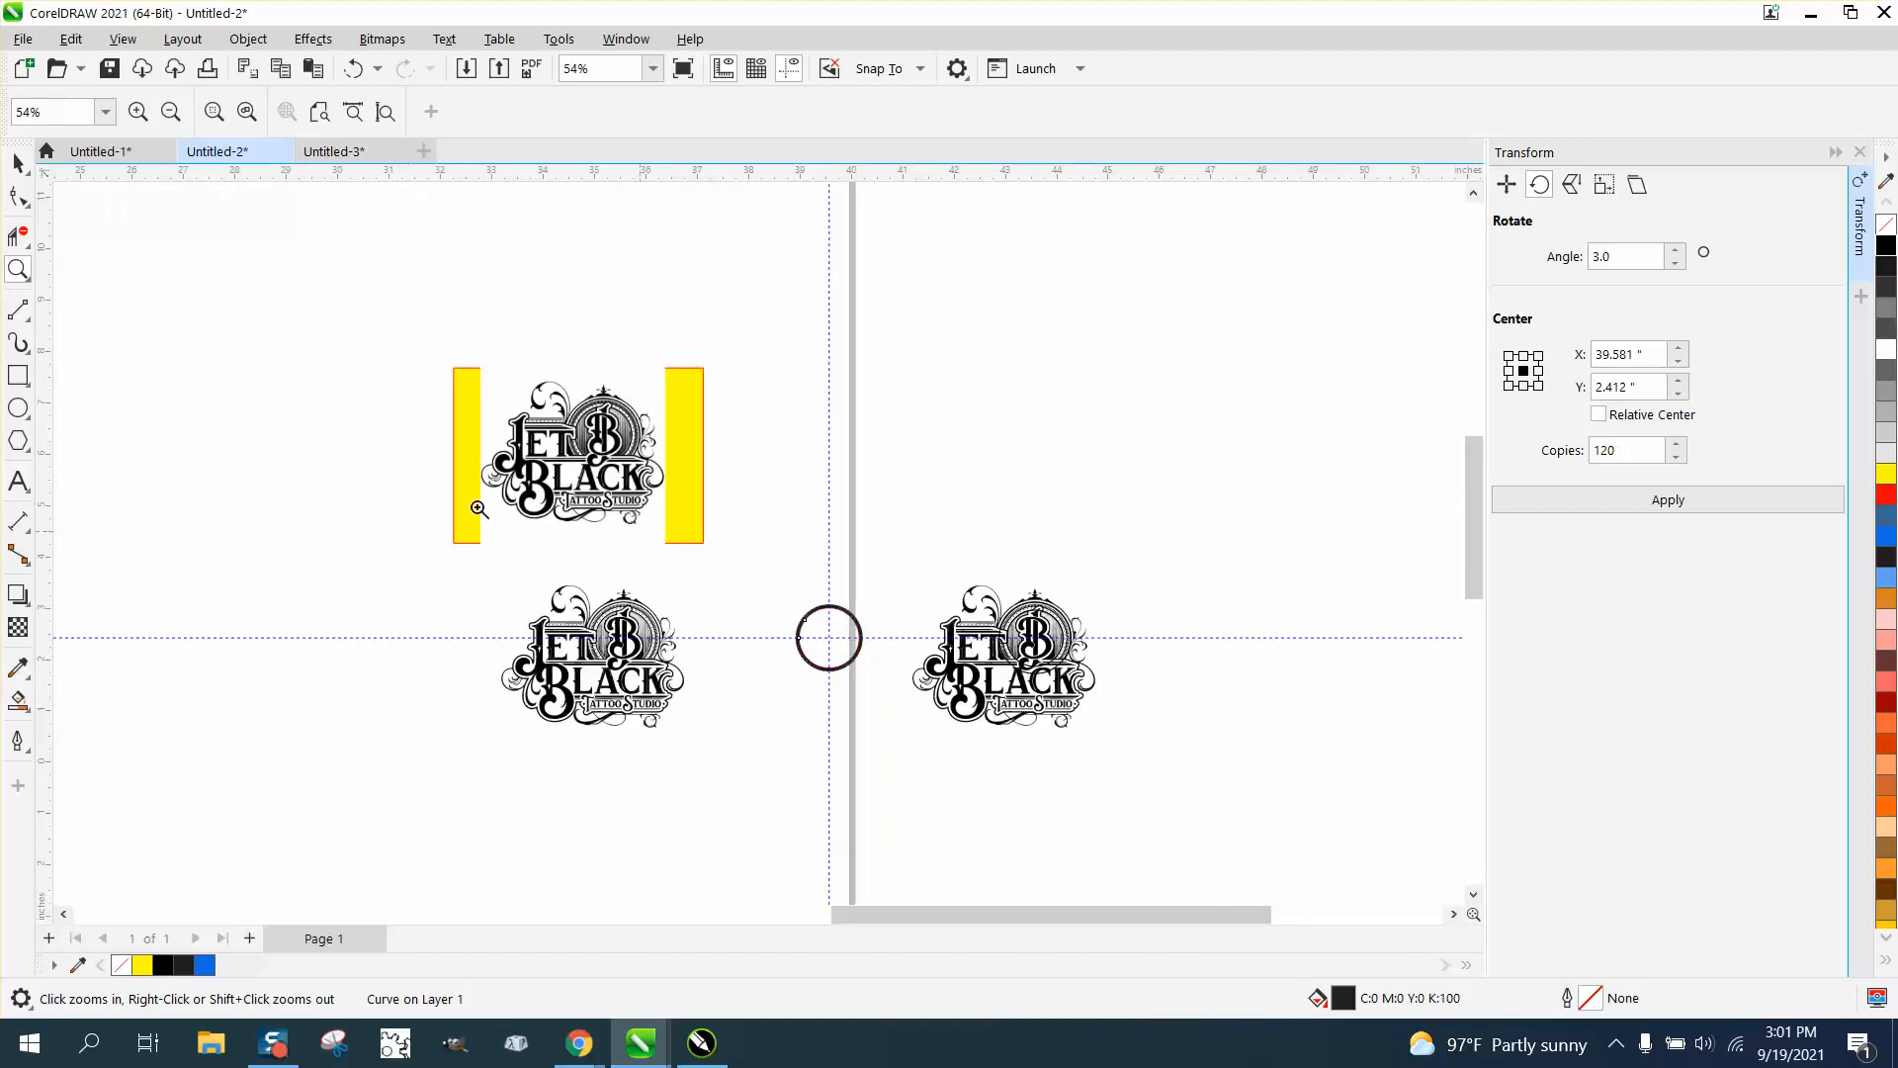
left_click(829, 639)
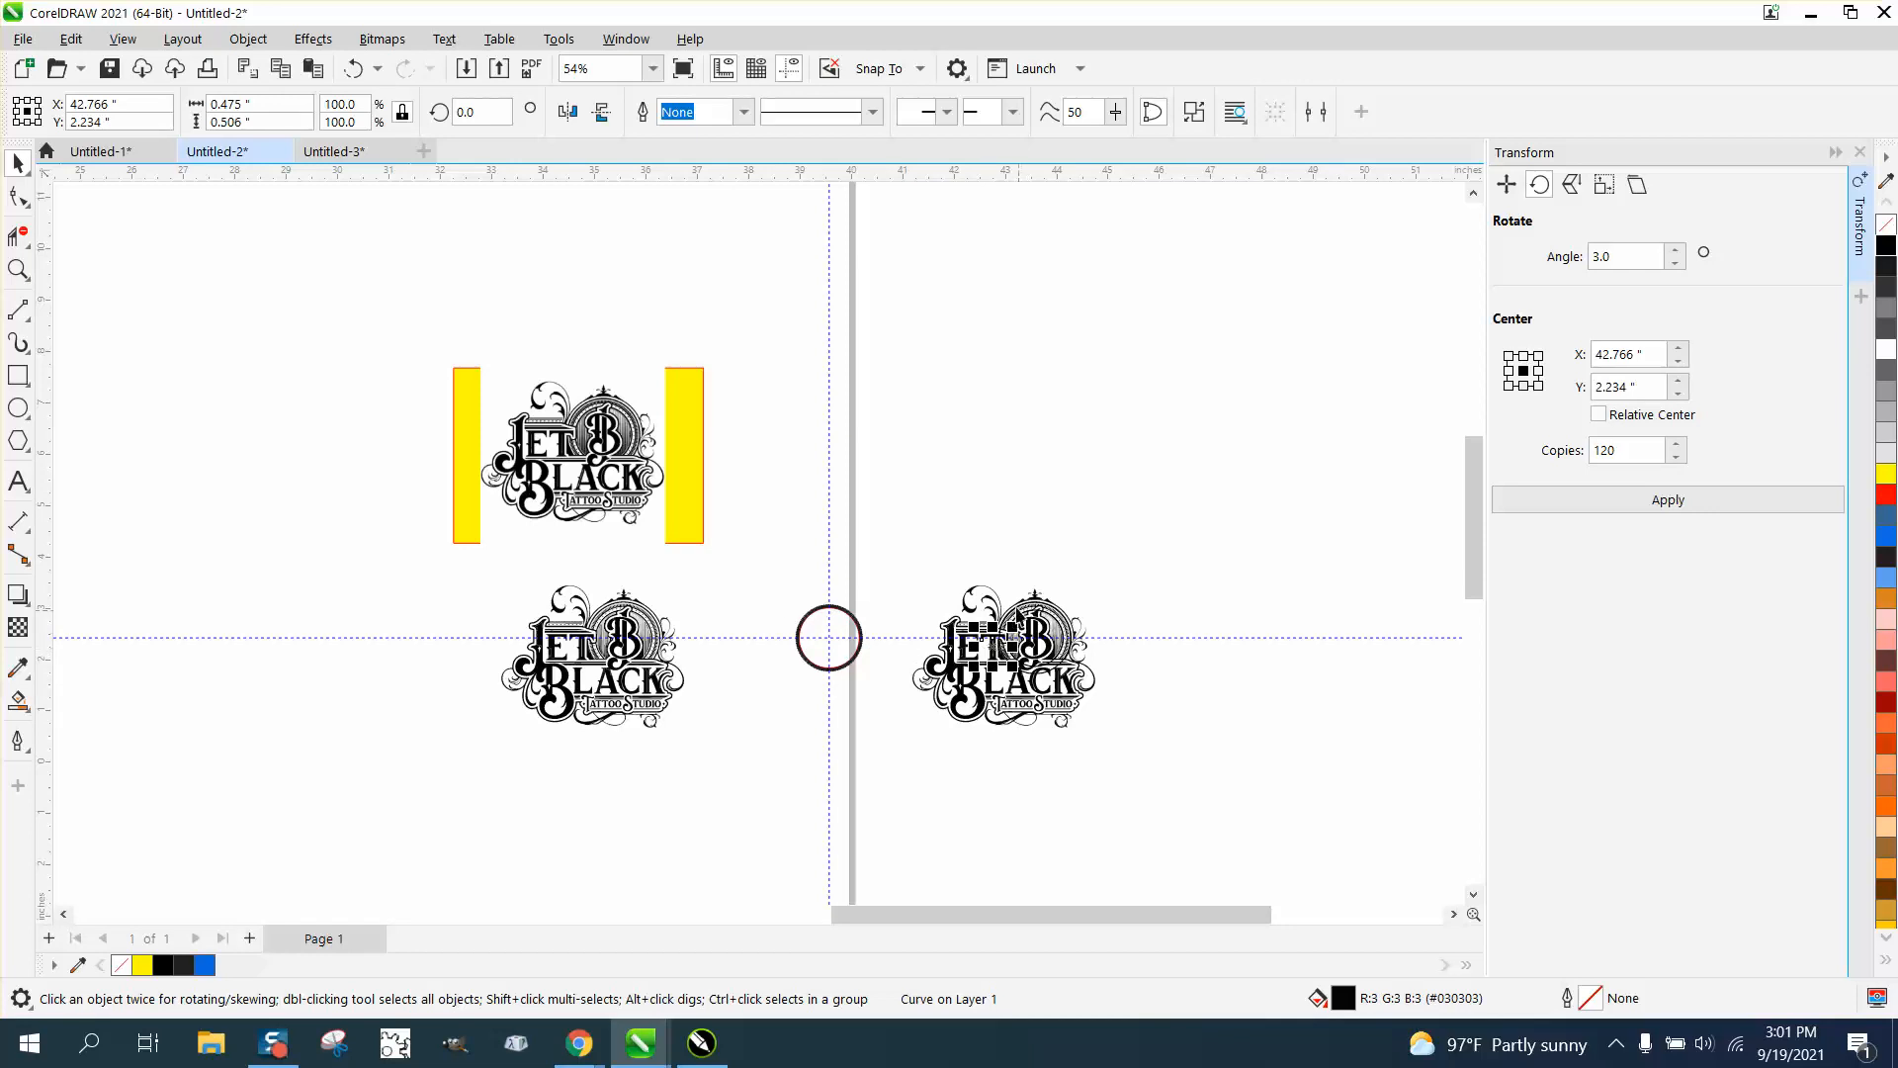
left_click(1002, 656)
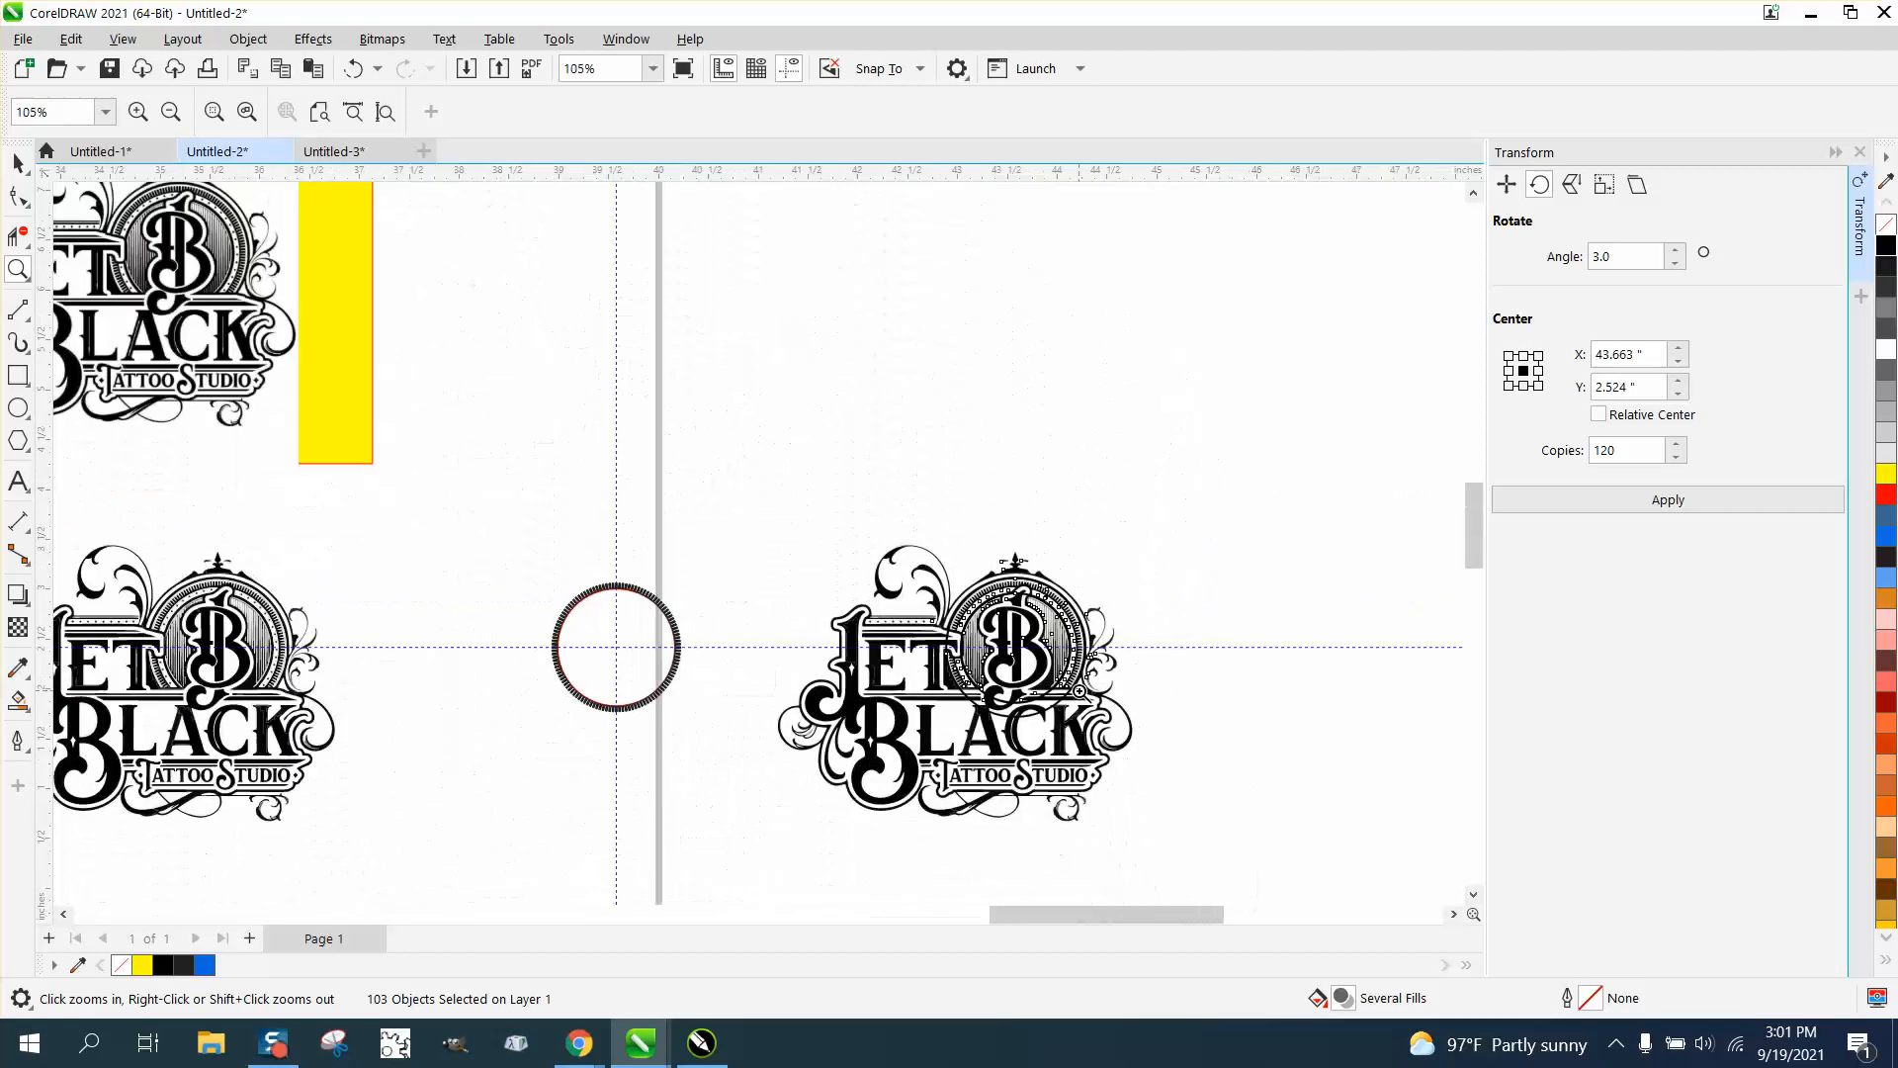
left_click(170, 110)
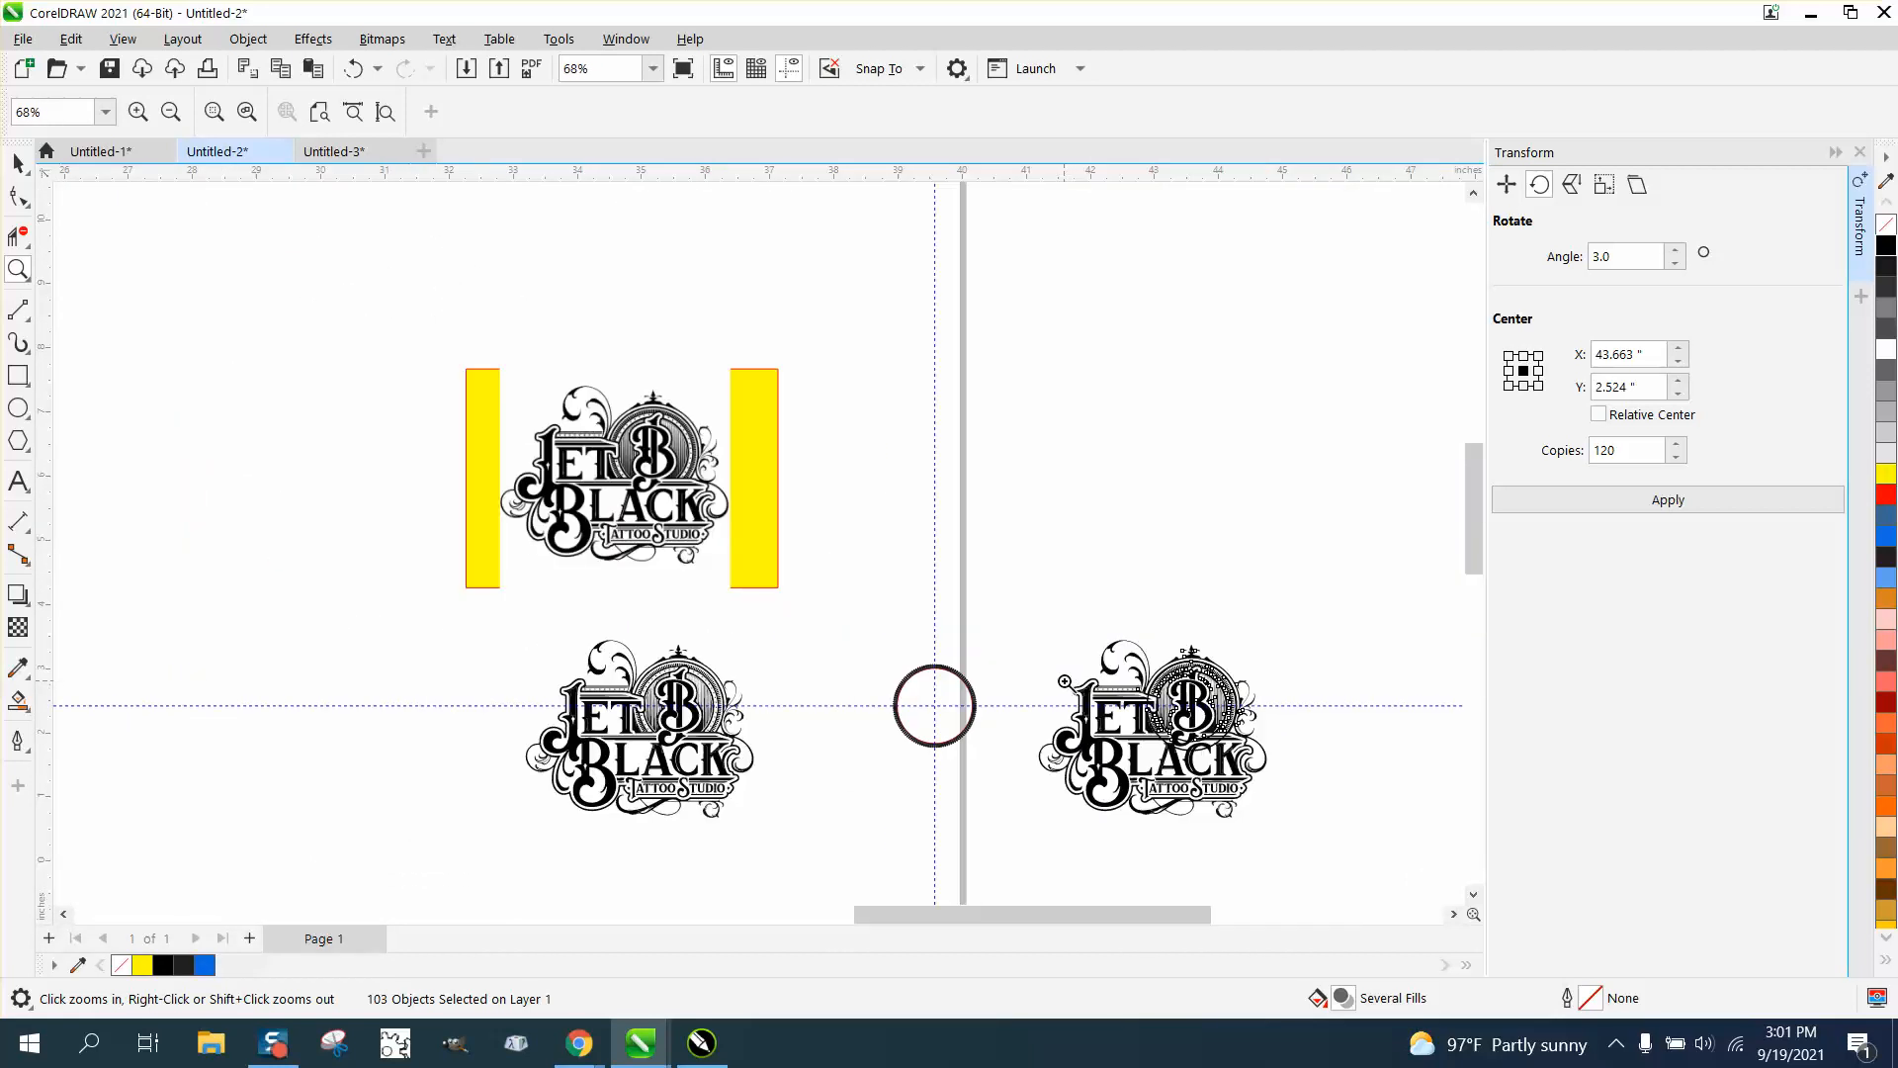
mouse_move(607, 603)
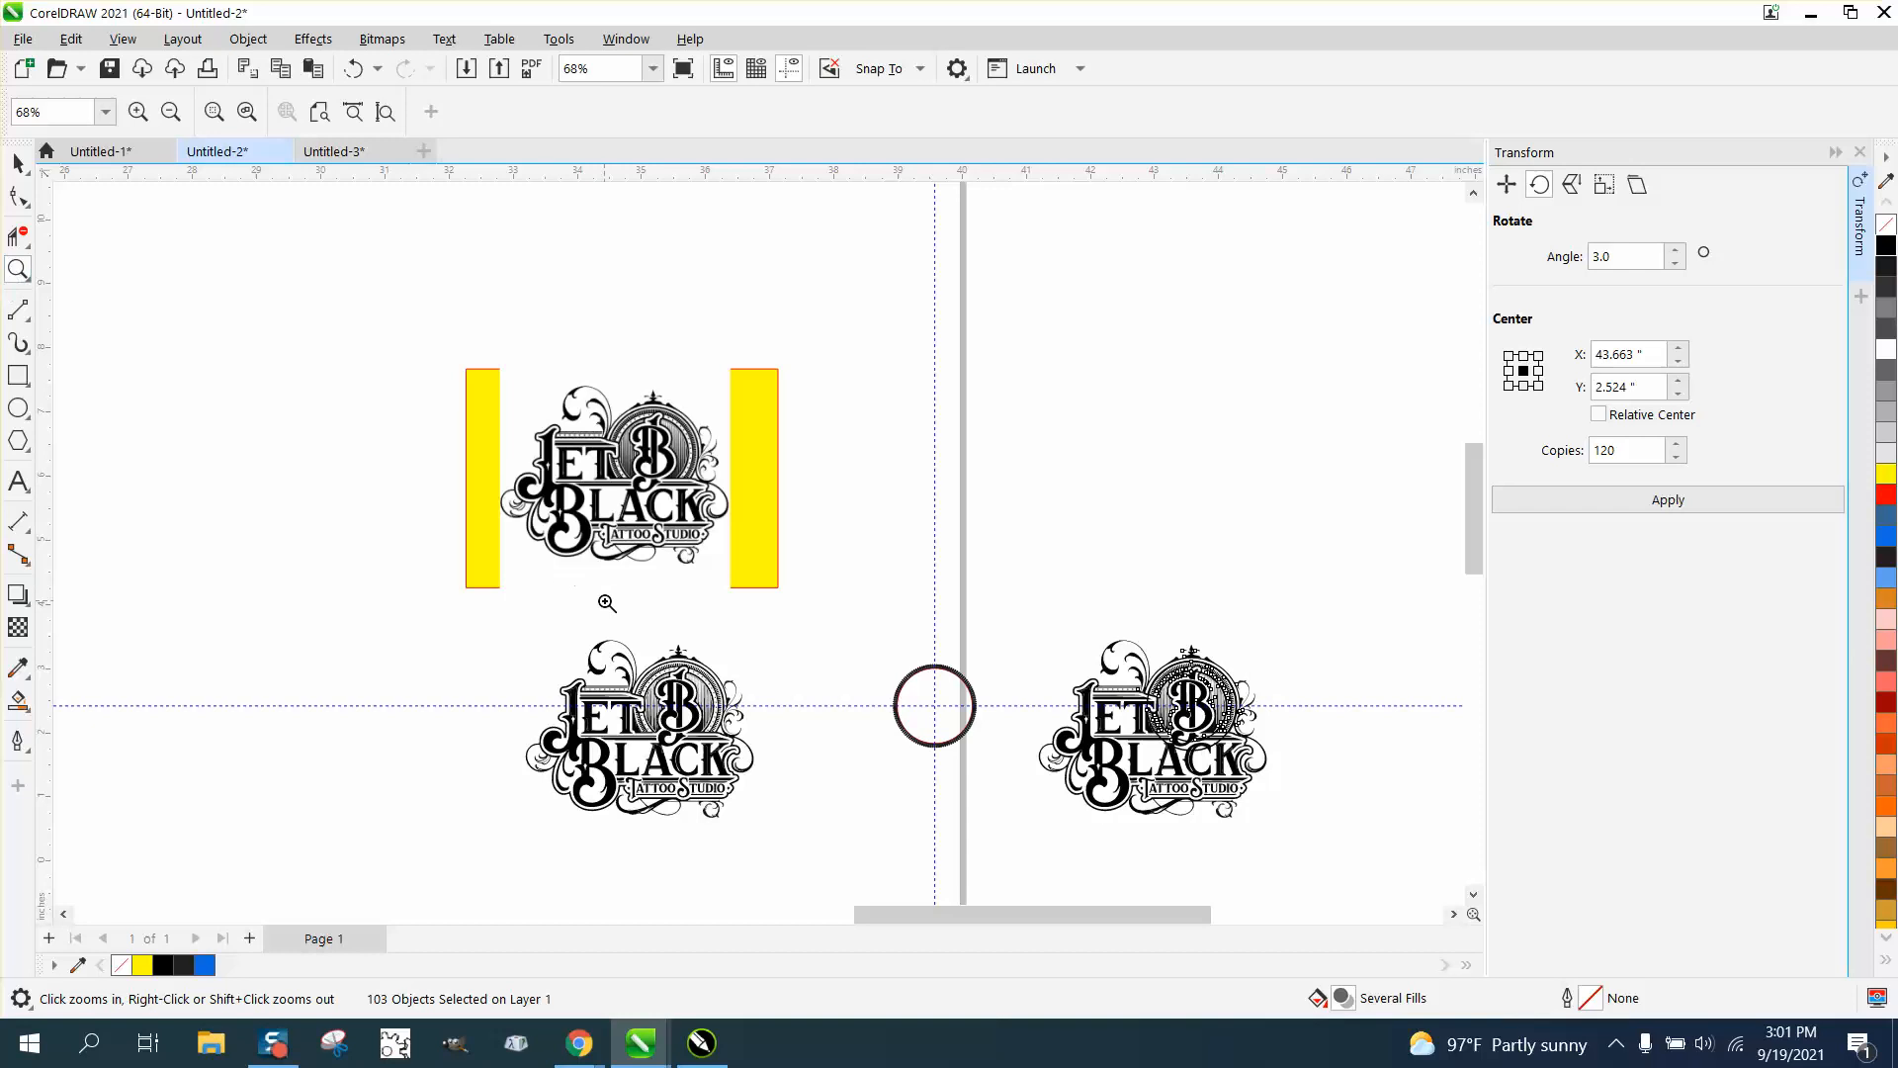
left_click(607, 603)
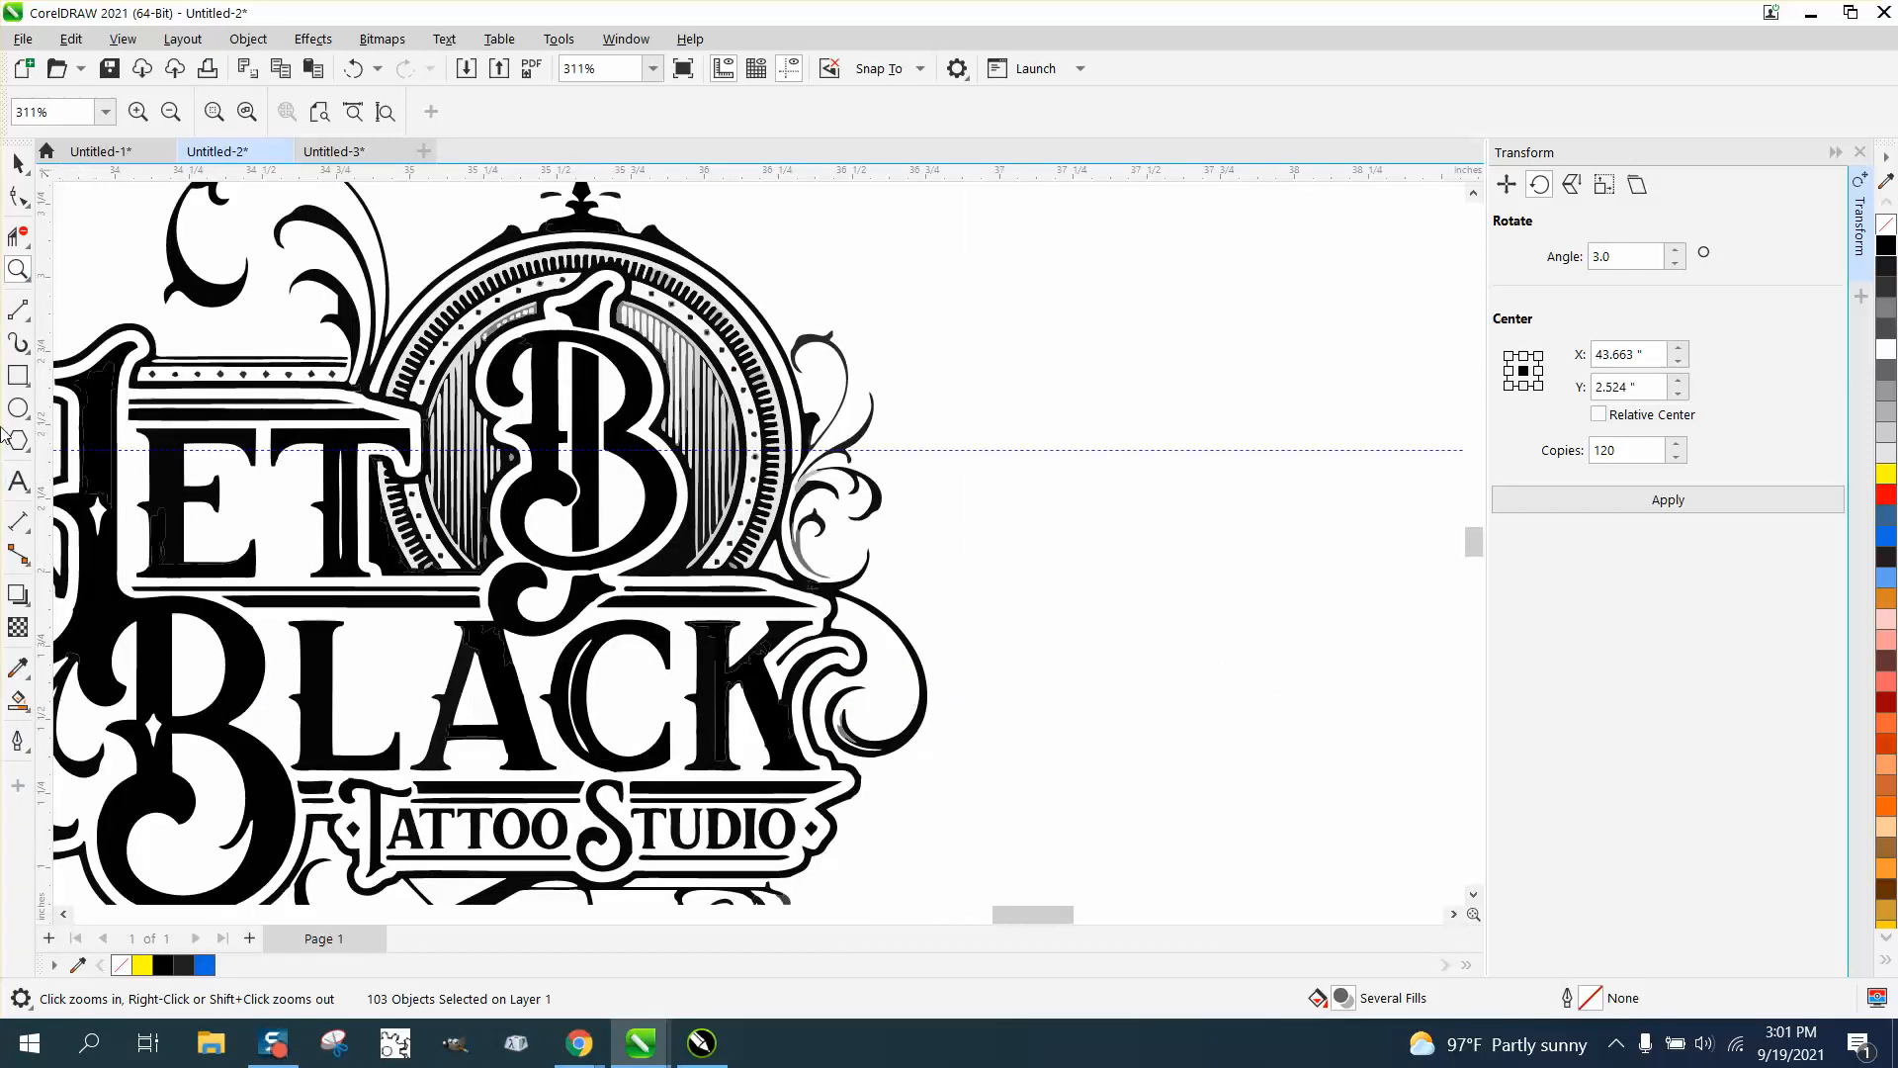
Trace the logo's ring with an ellipse and scale it to a 1.37-inch red outer circle round the bars
left_click(18, 407)
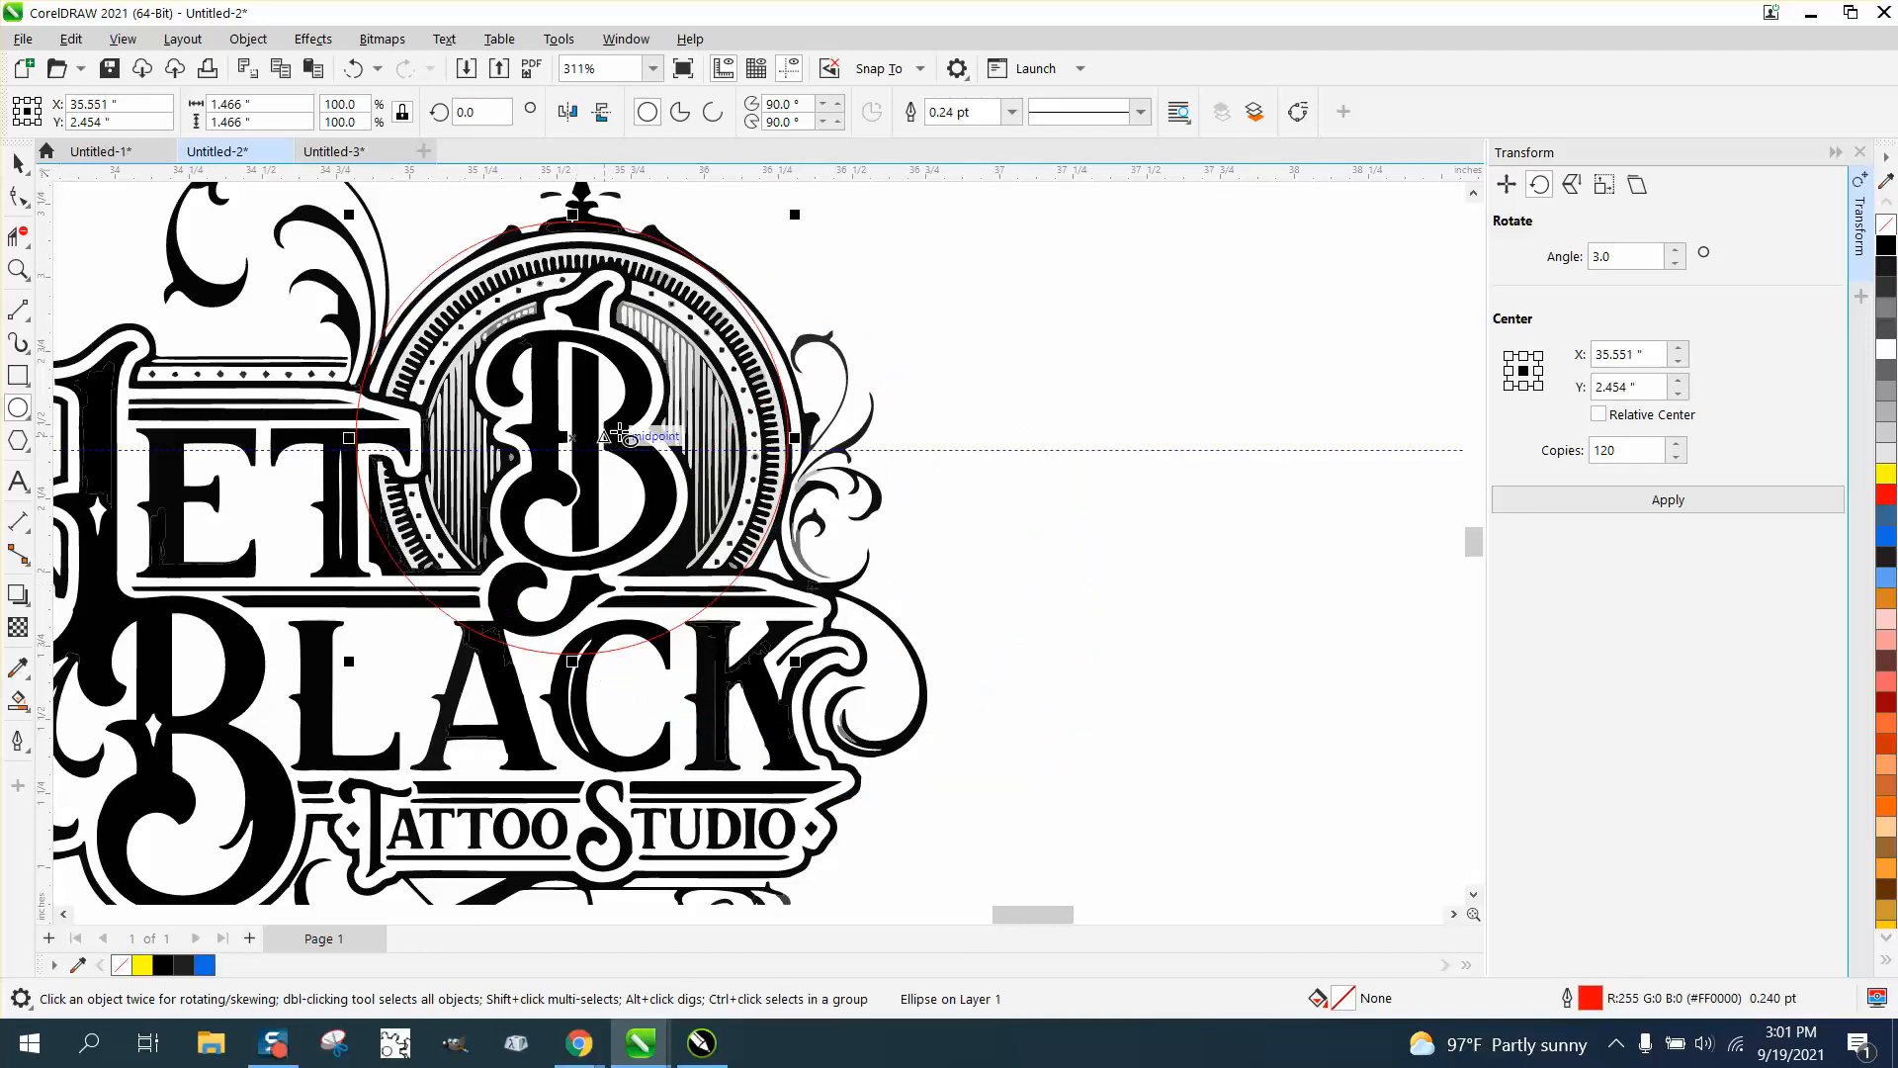
mouse_move(799, 226)
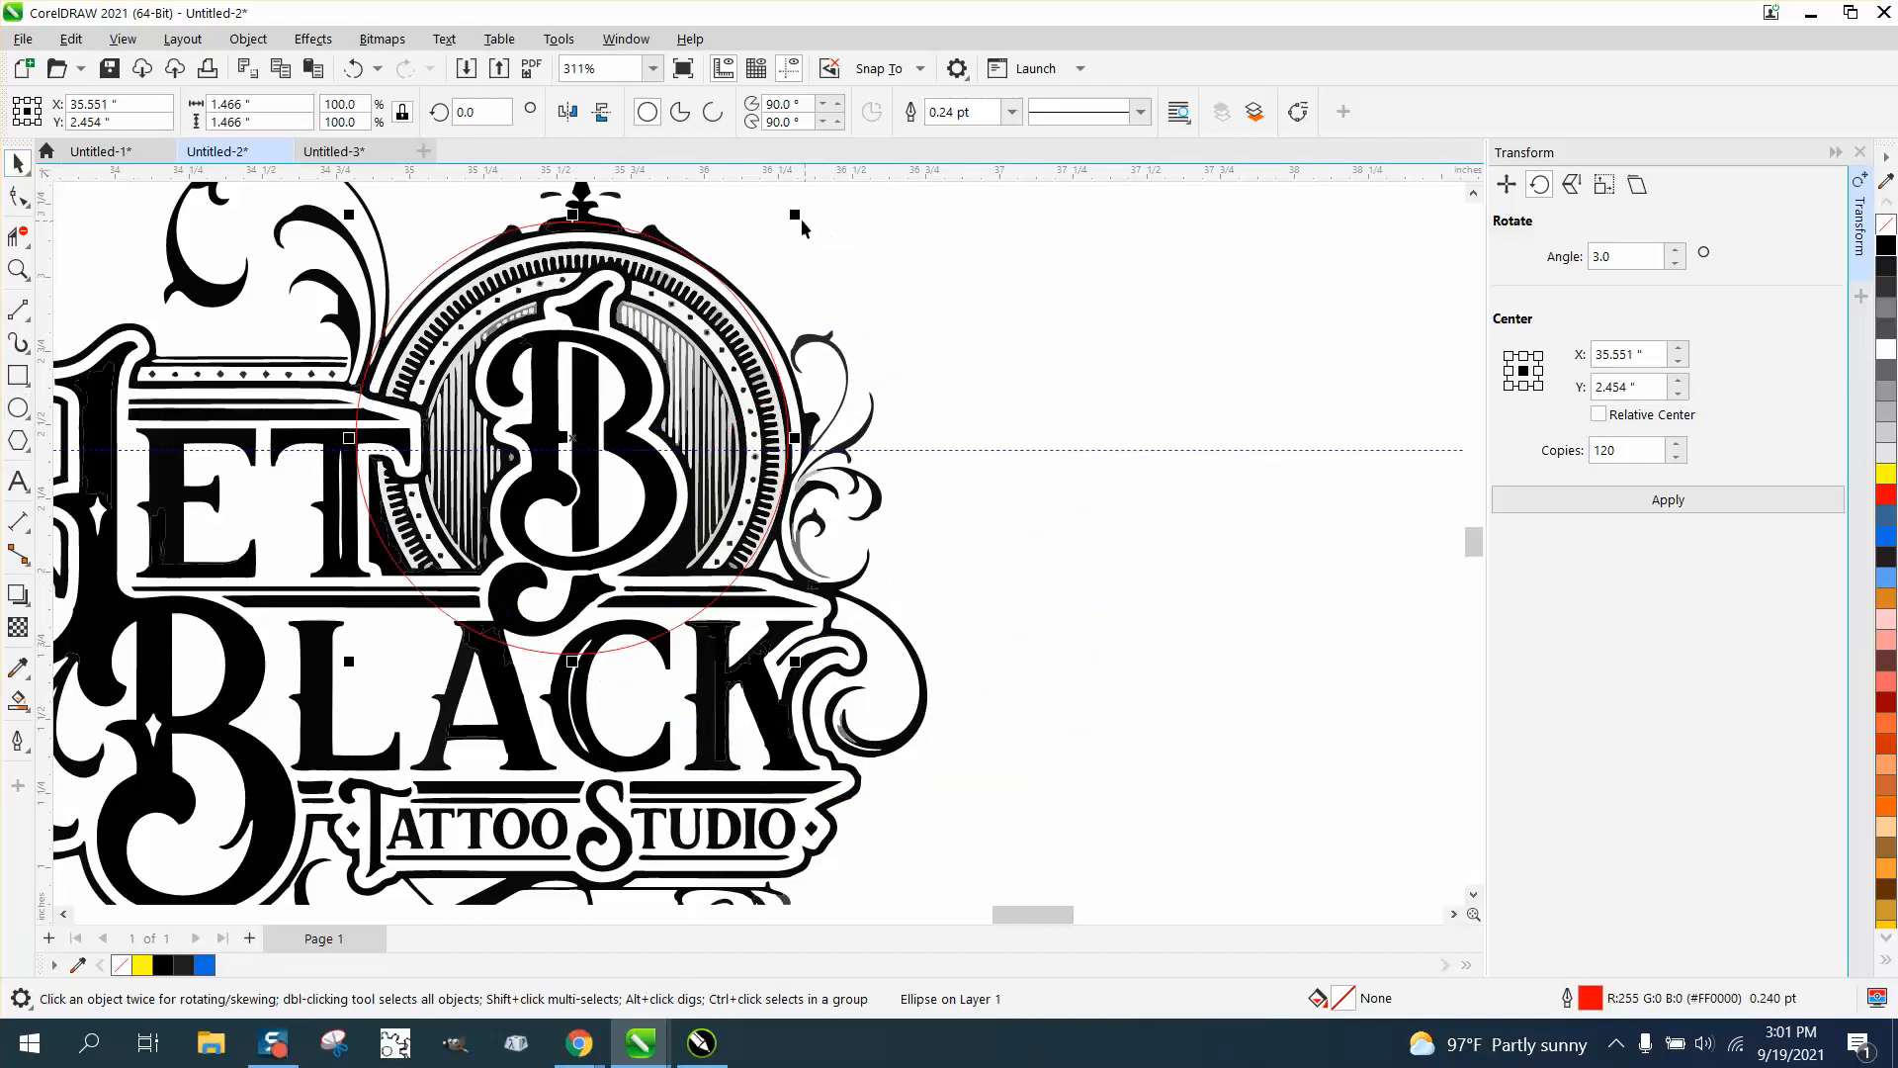
mouse_move(781, 241)
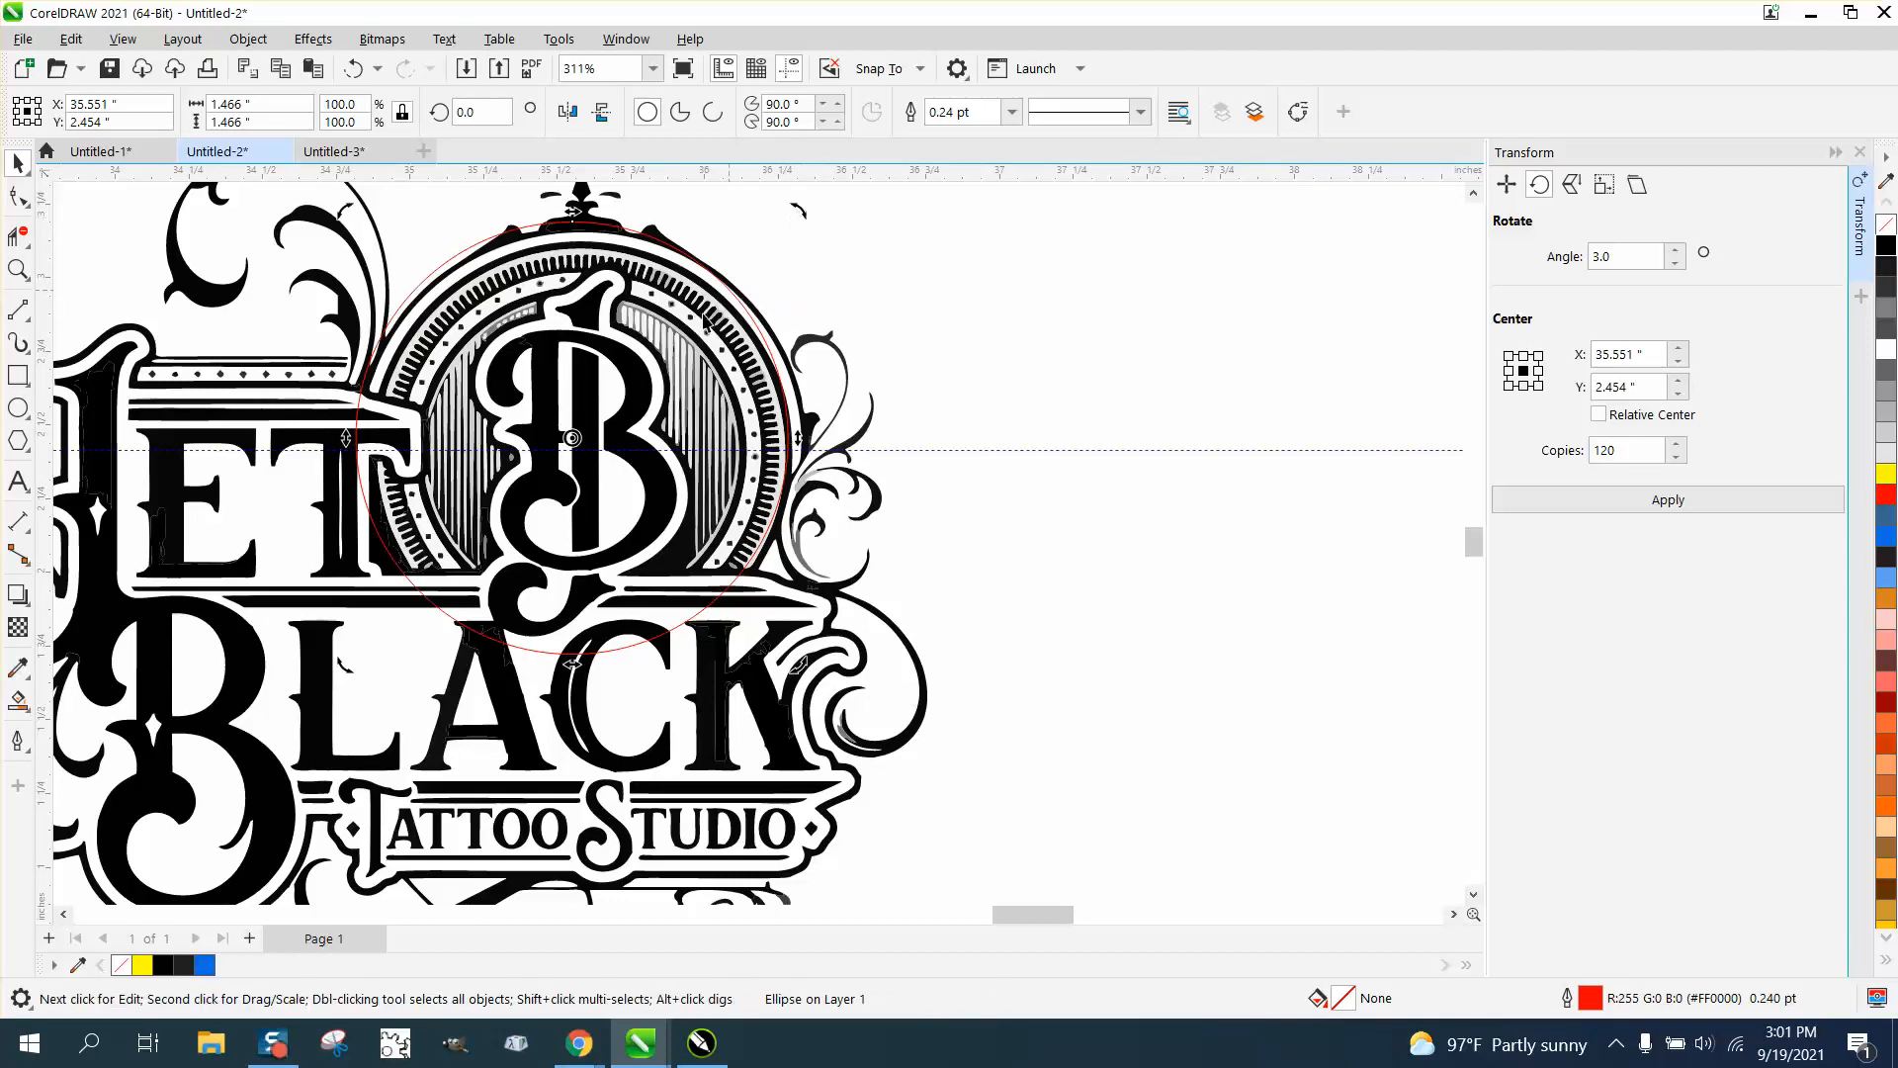
left_click(570, 437)
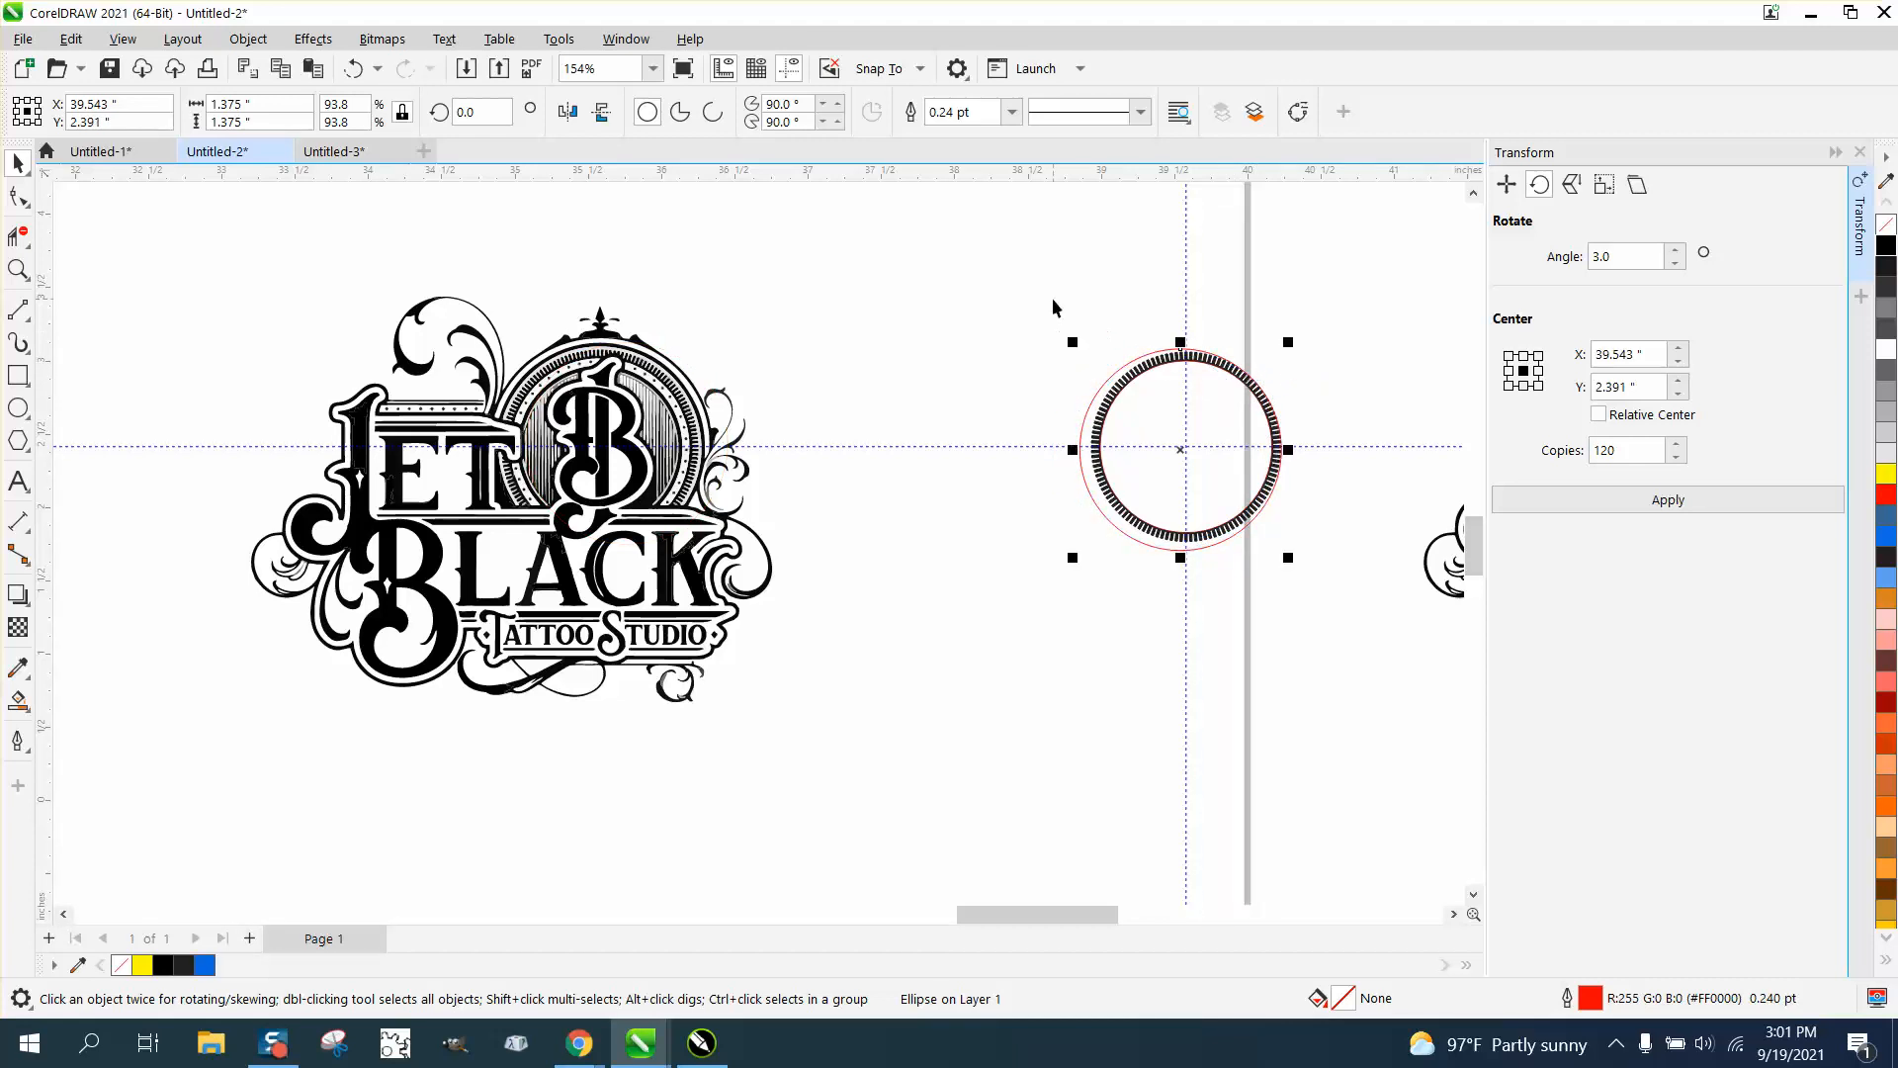
left_click(18, 271)
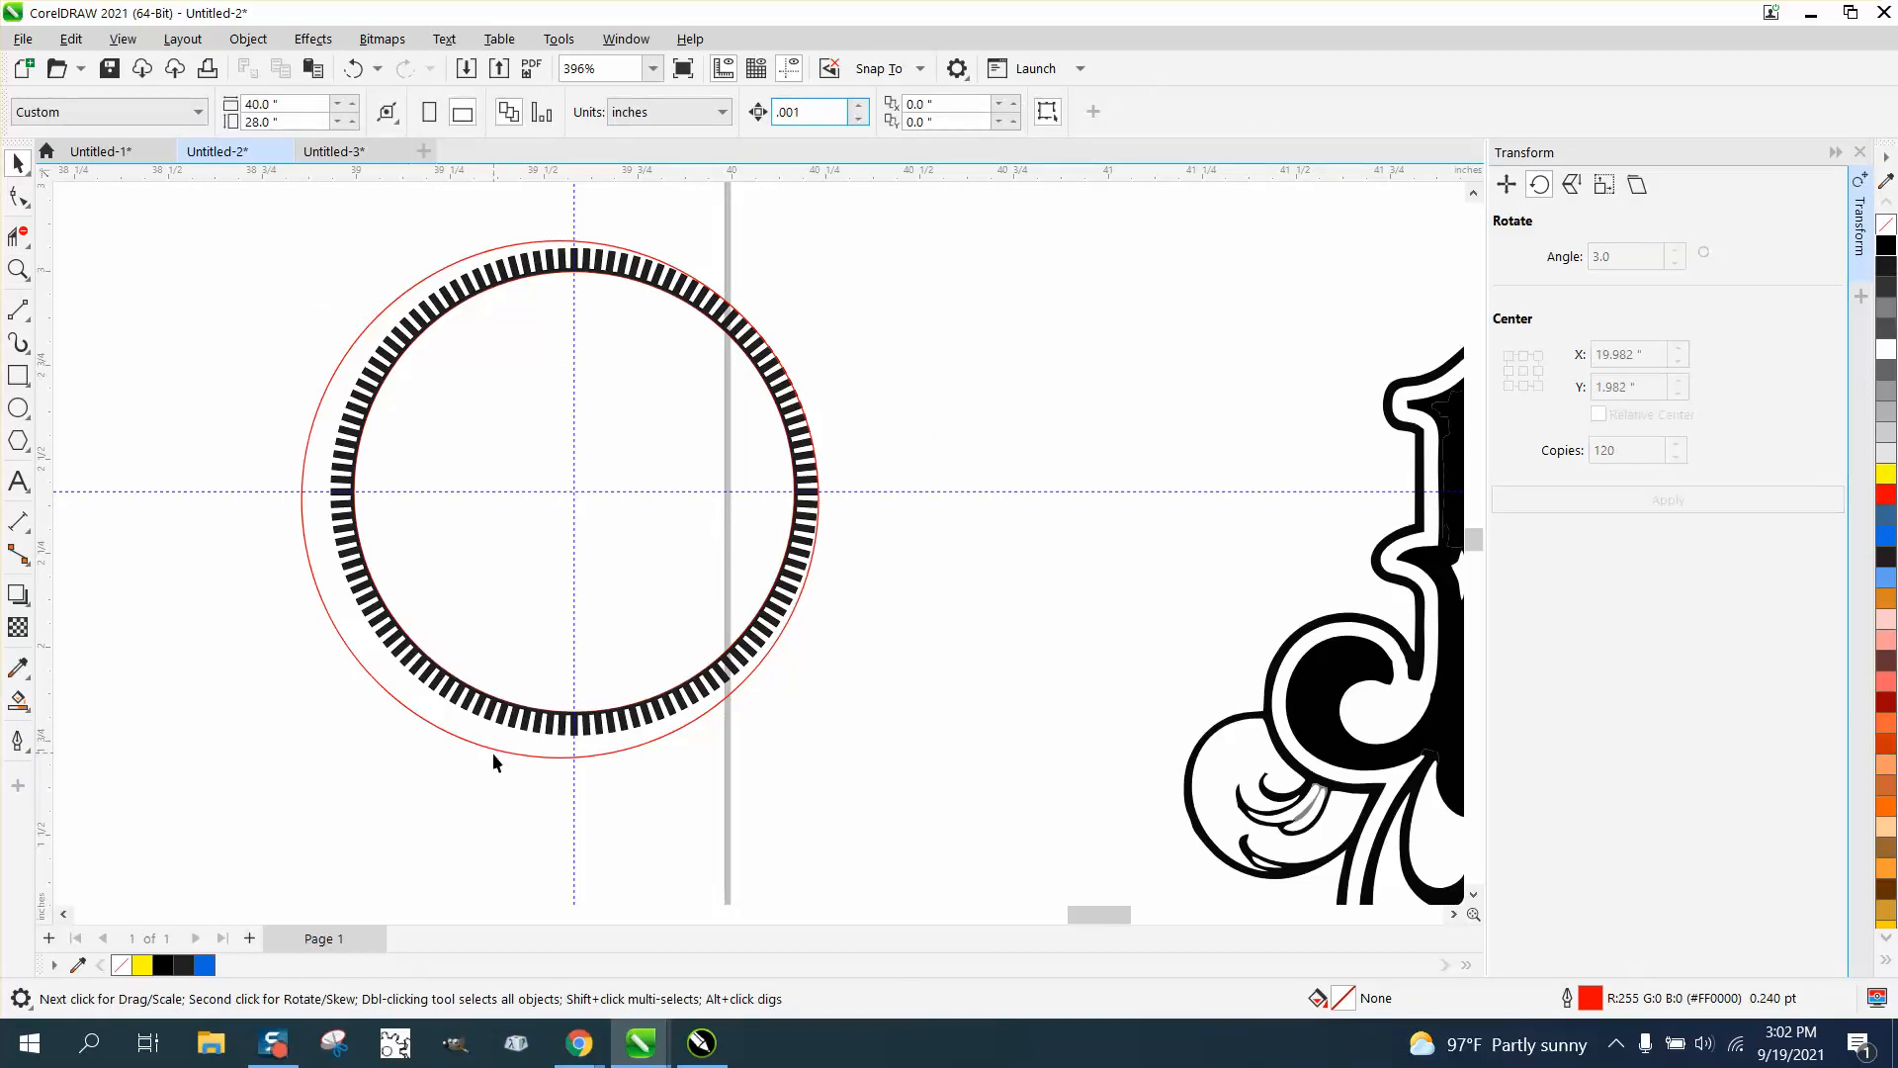
Cancel the Insert Page dialog and scale a duplicate circle to about 1.07 inches inside the bars
left_click(538, 749)
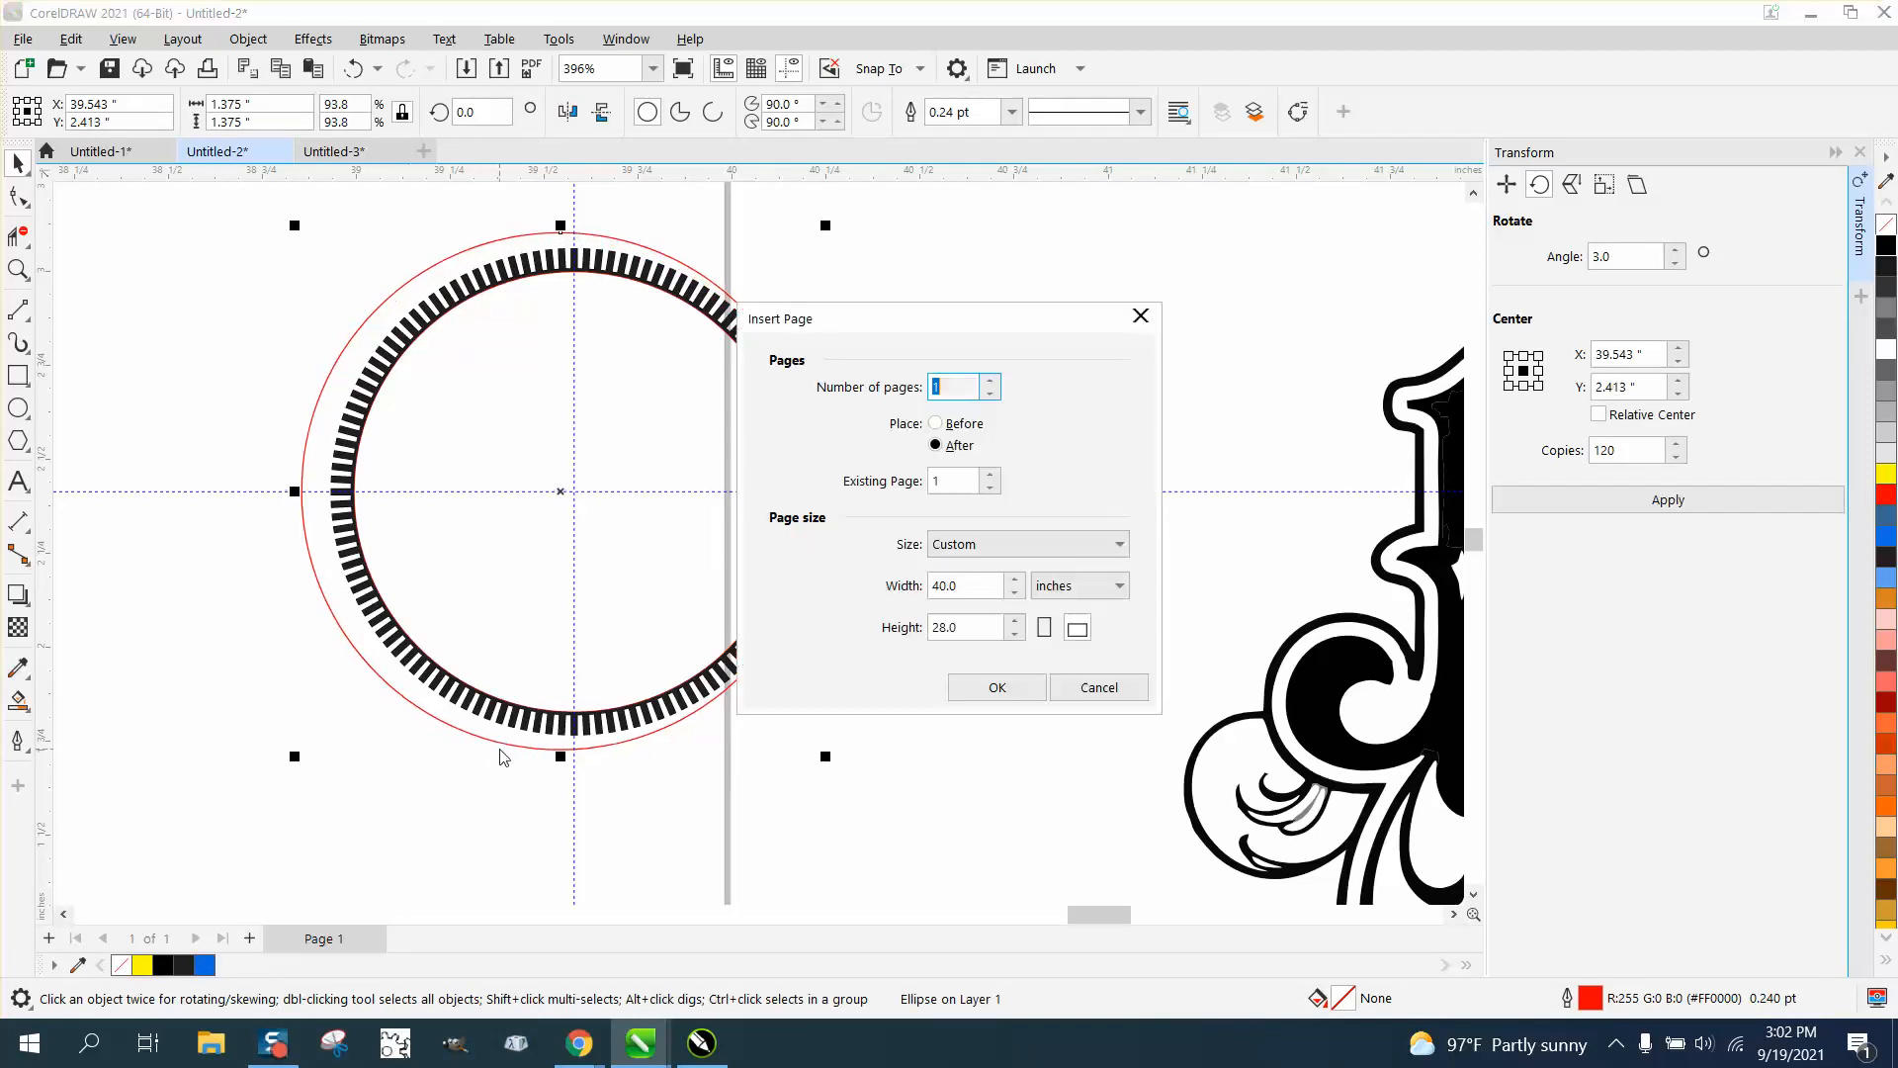
mouse_move(726, 900)
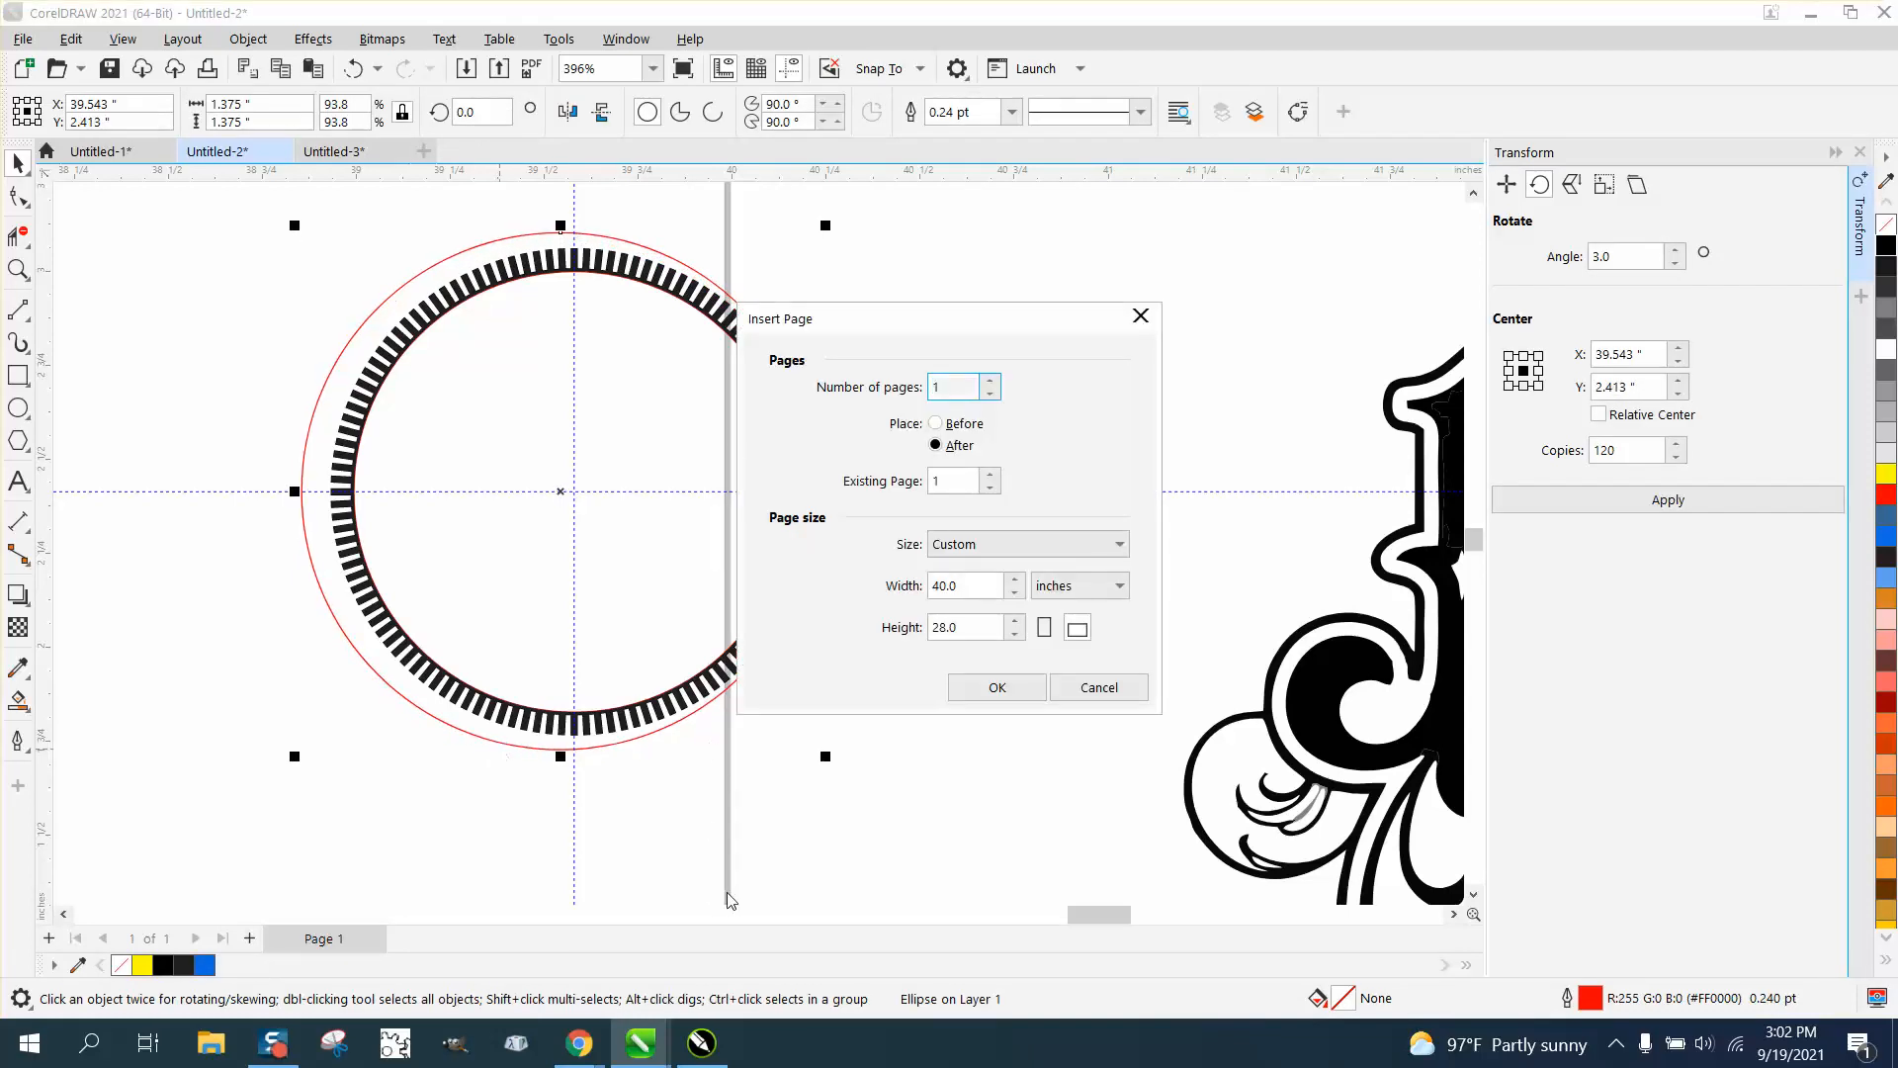
left_click(1097, 686)
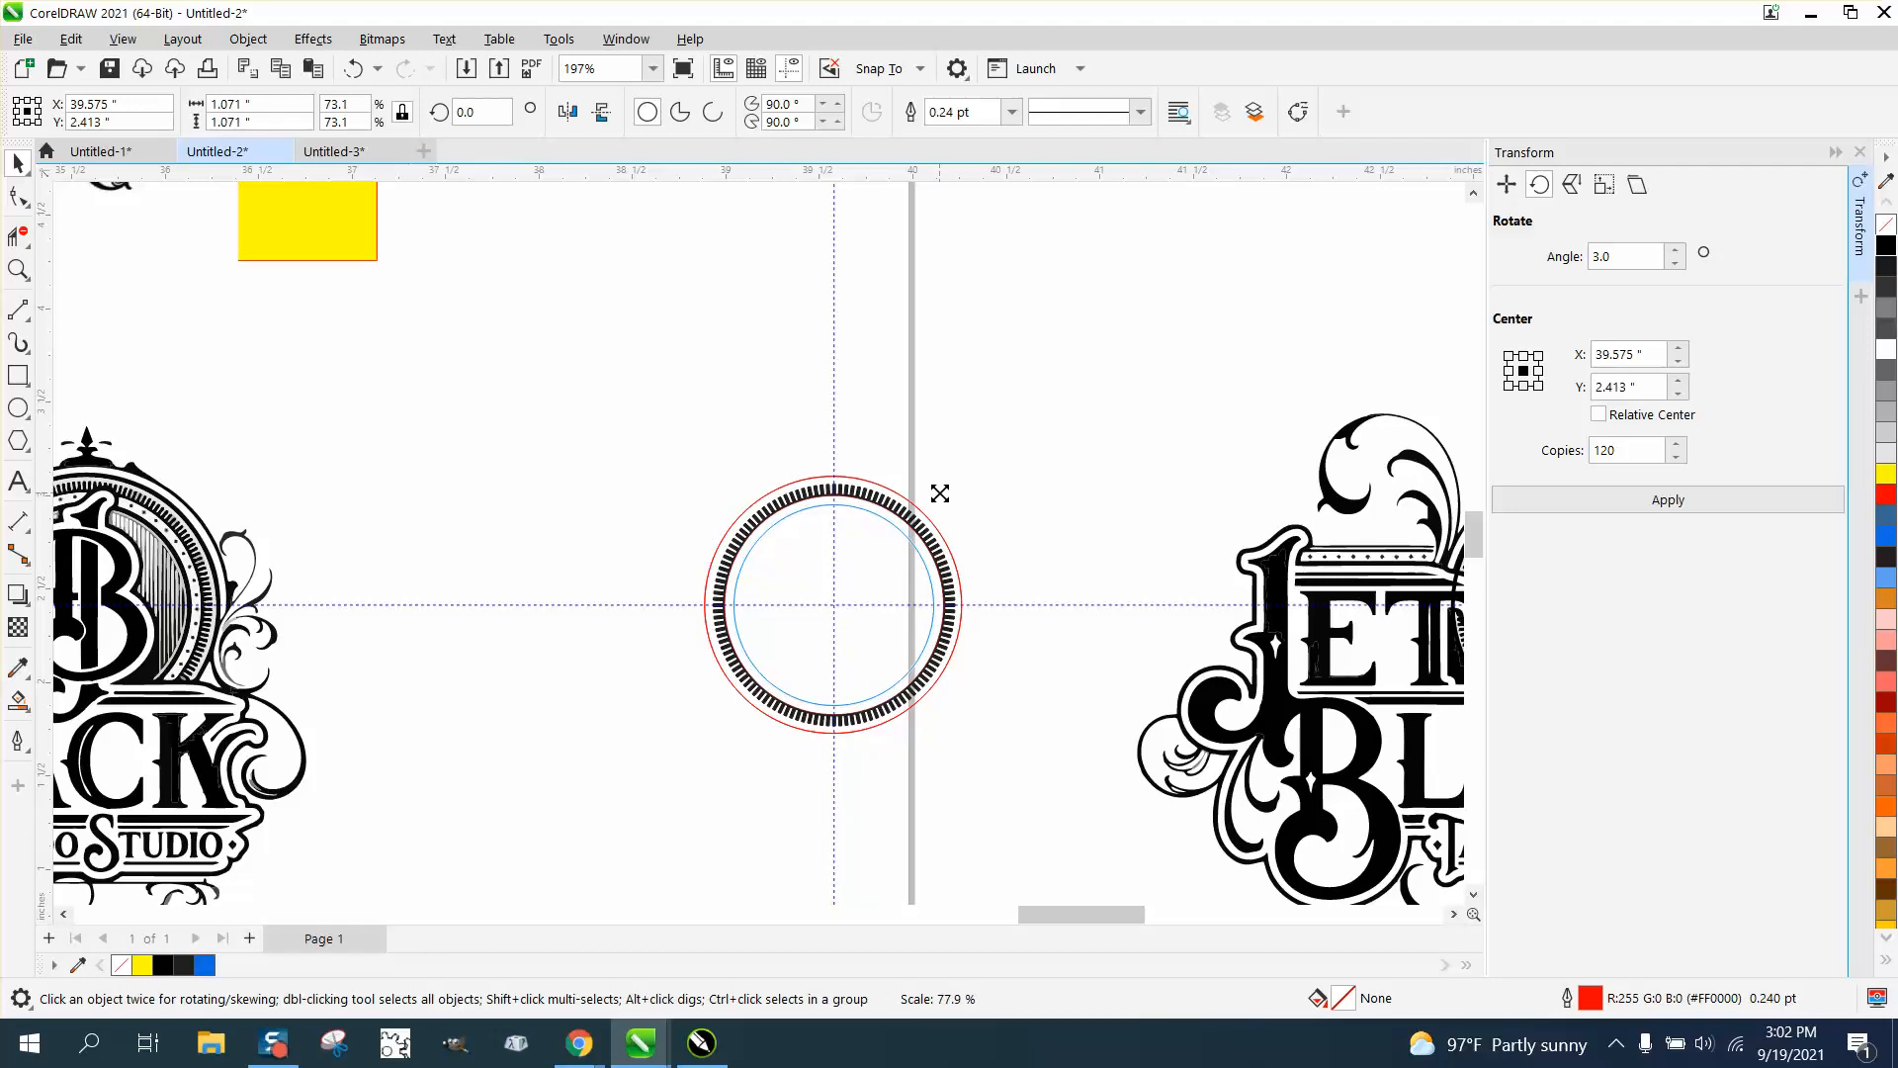
left_click(832, 605)
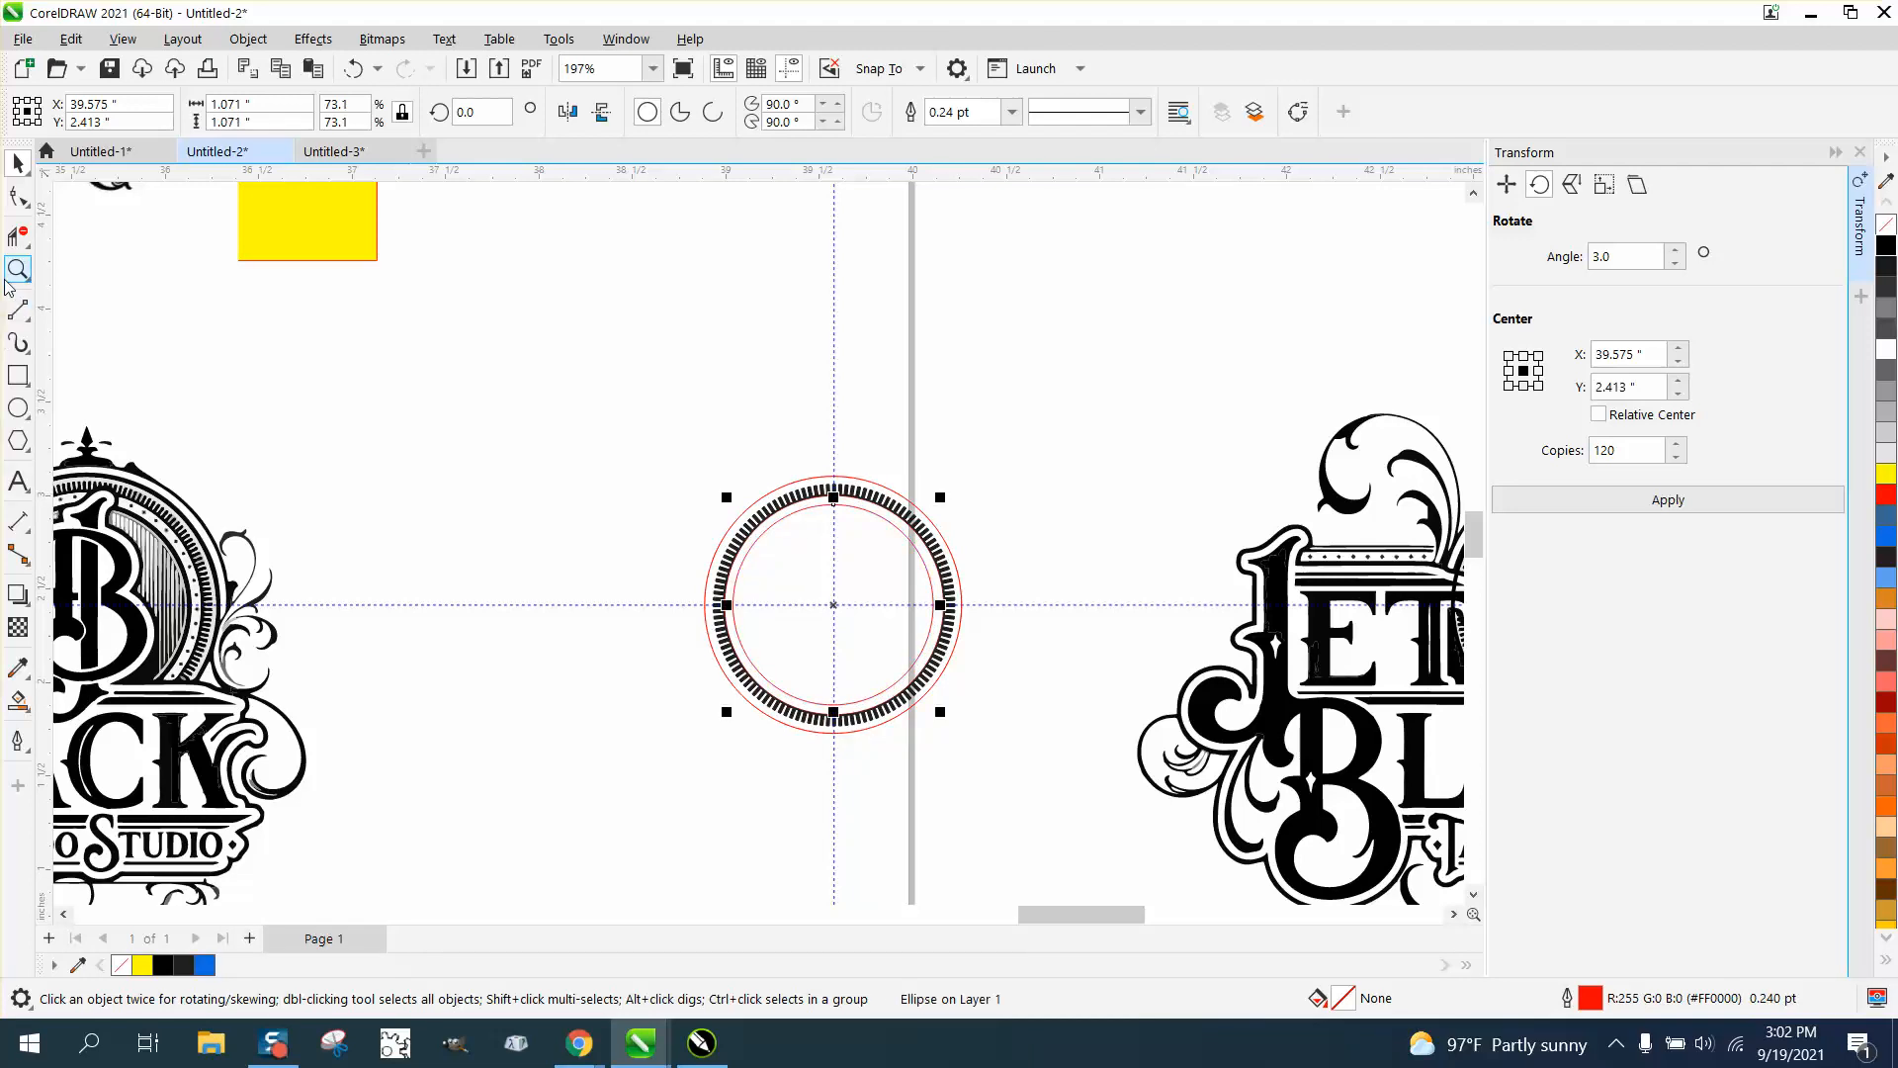
left_click(20, 269)
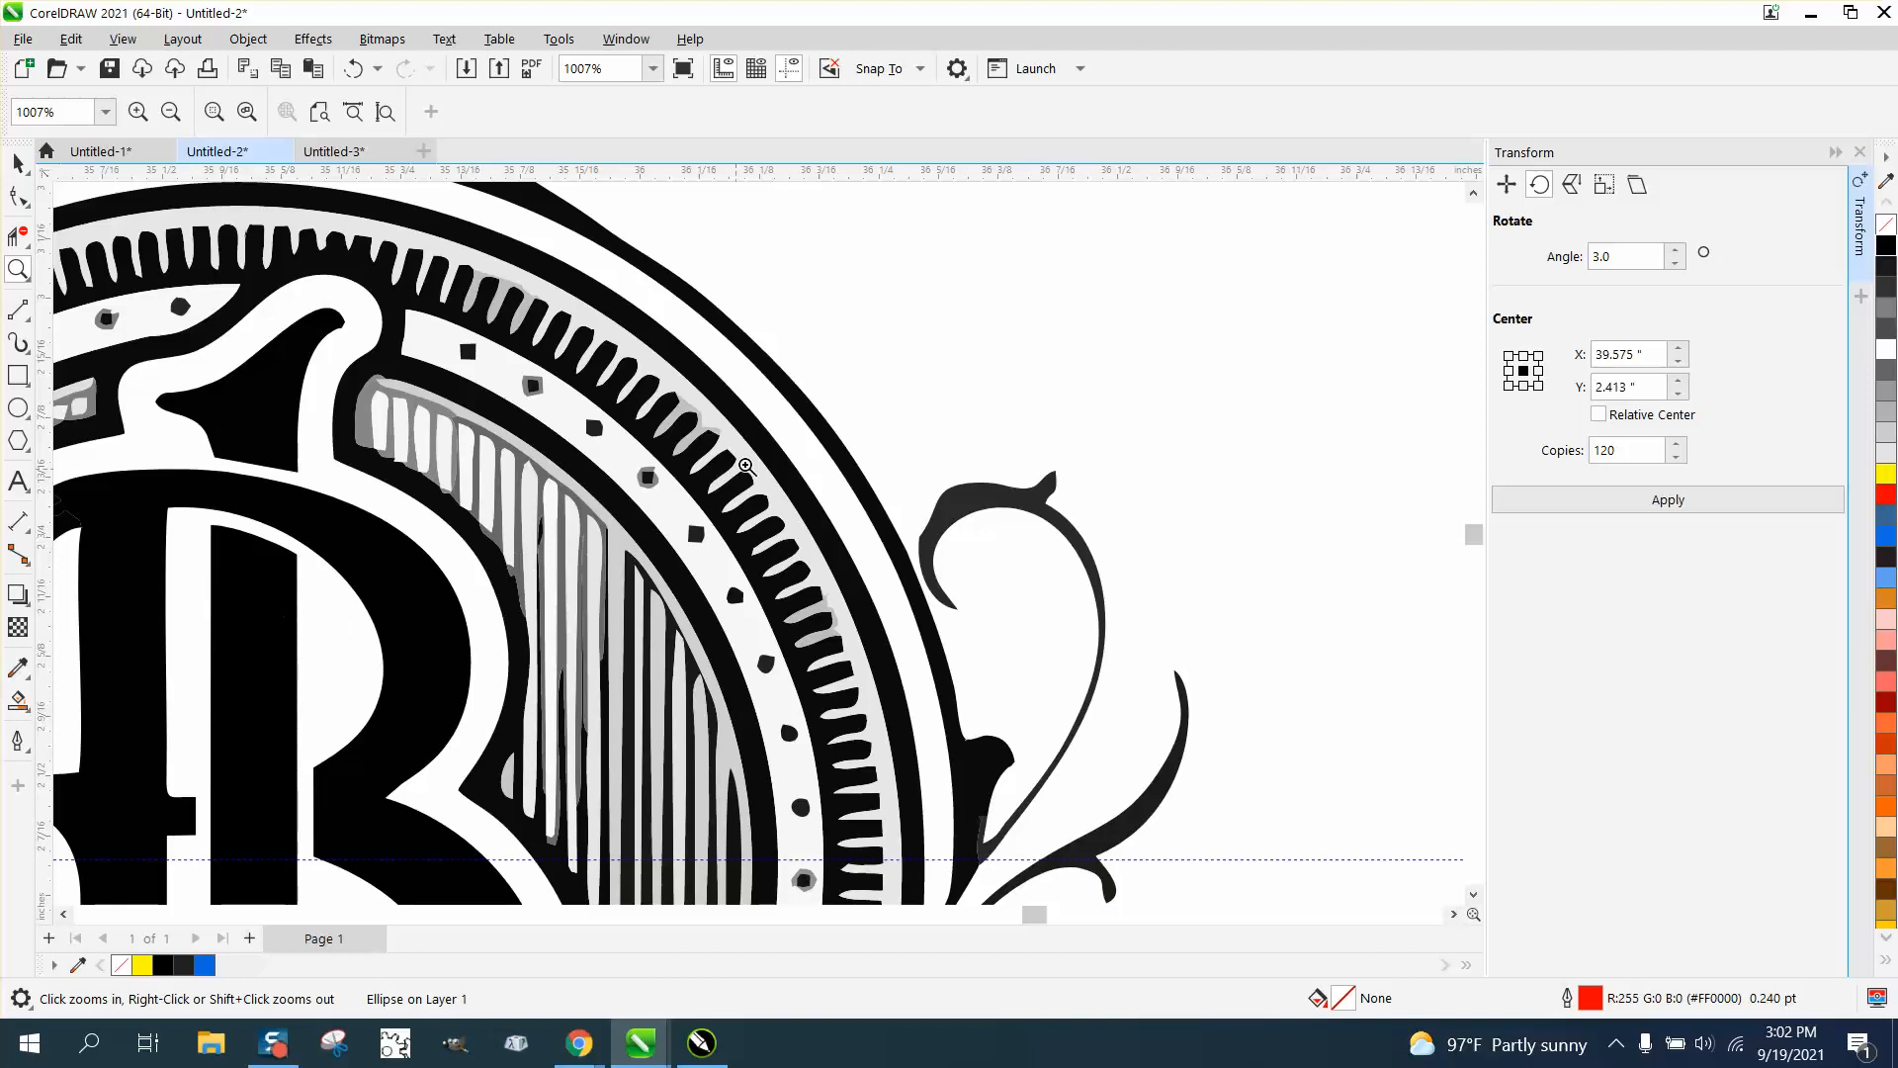
mouse_move(690, 536)
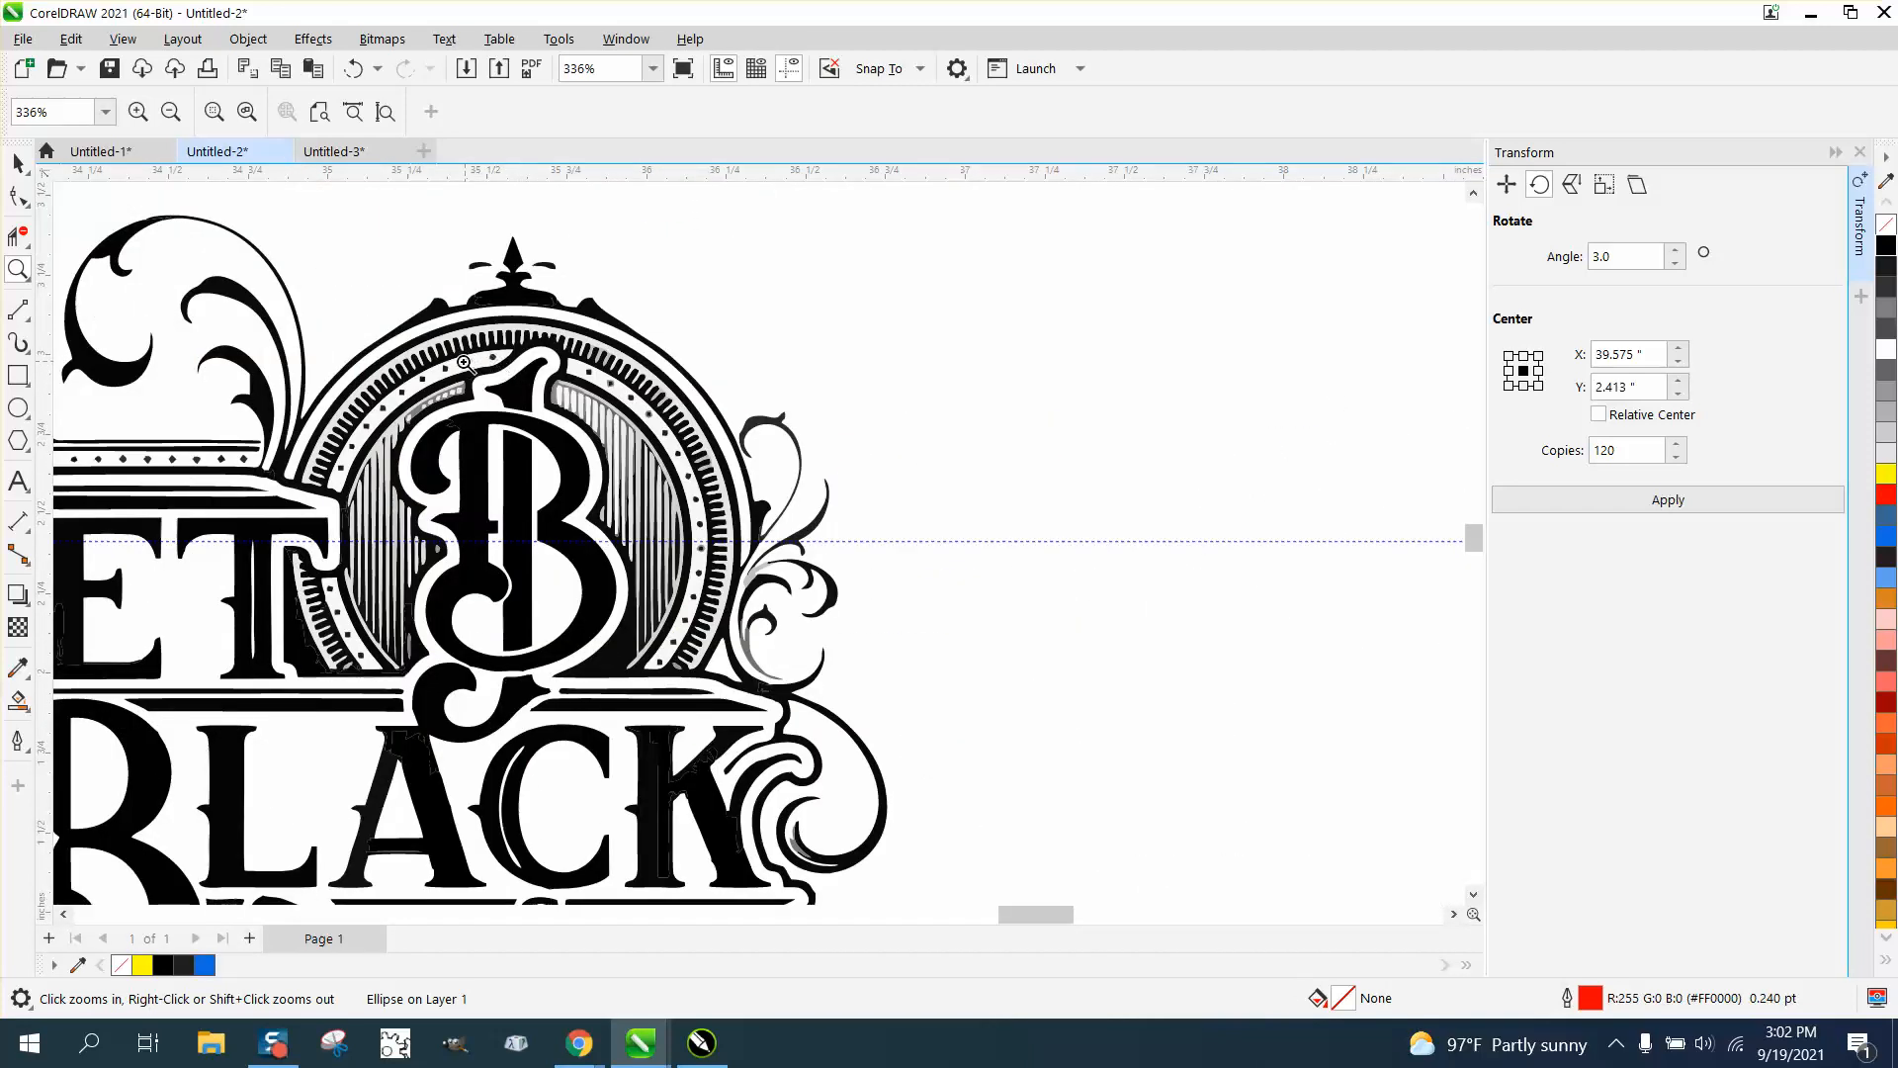
mouse_move(374, 427)
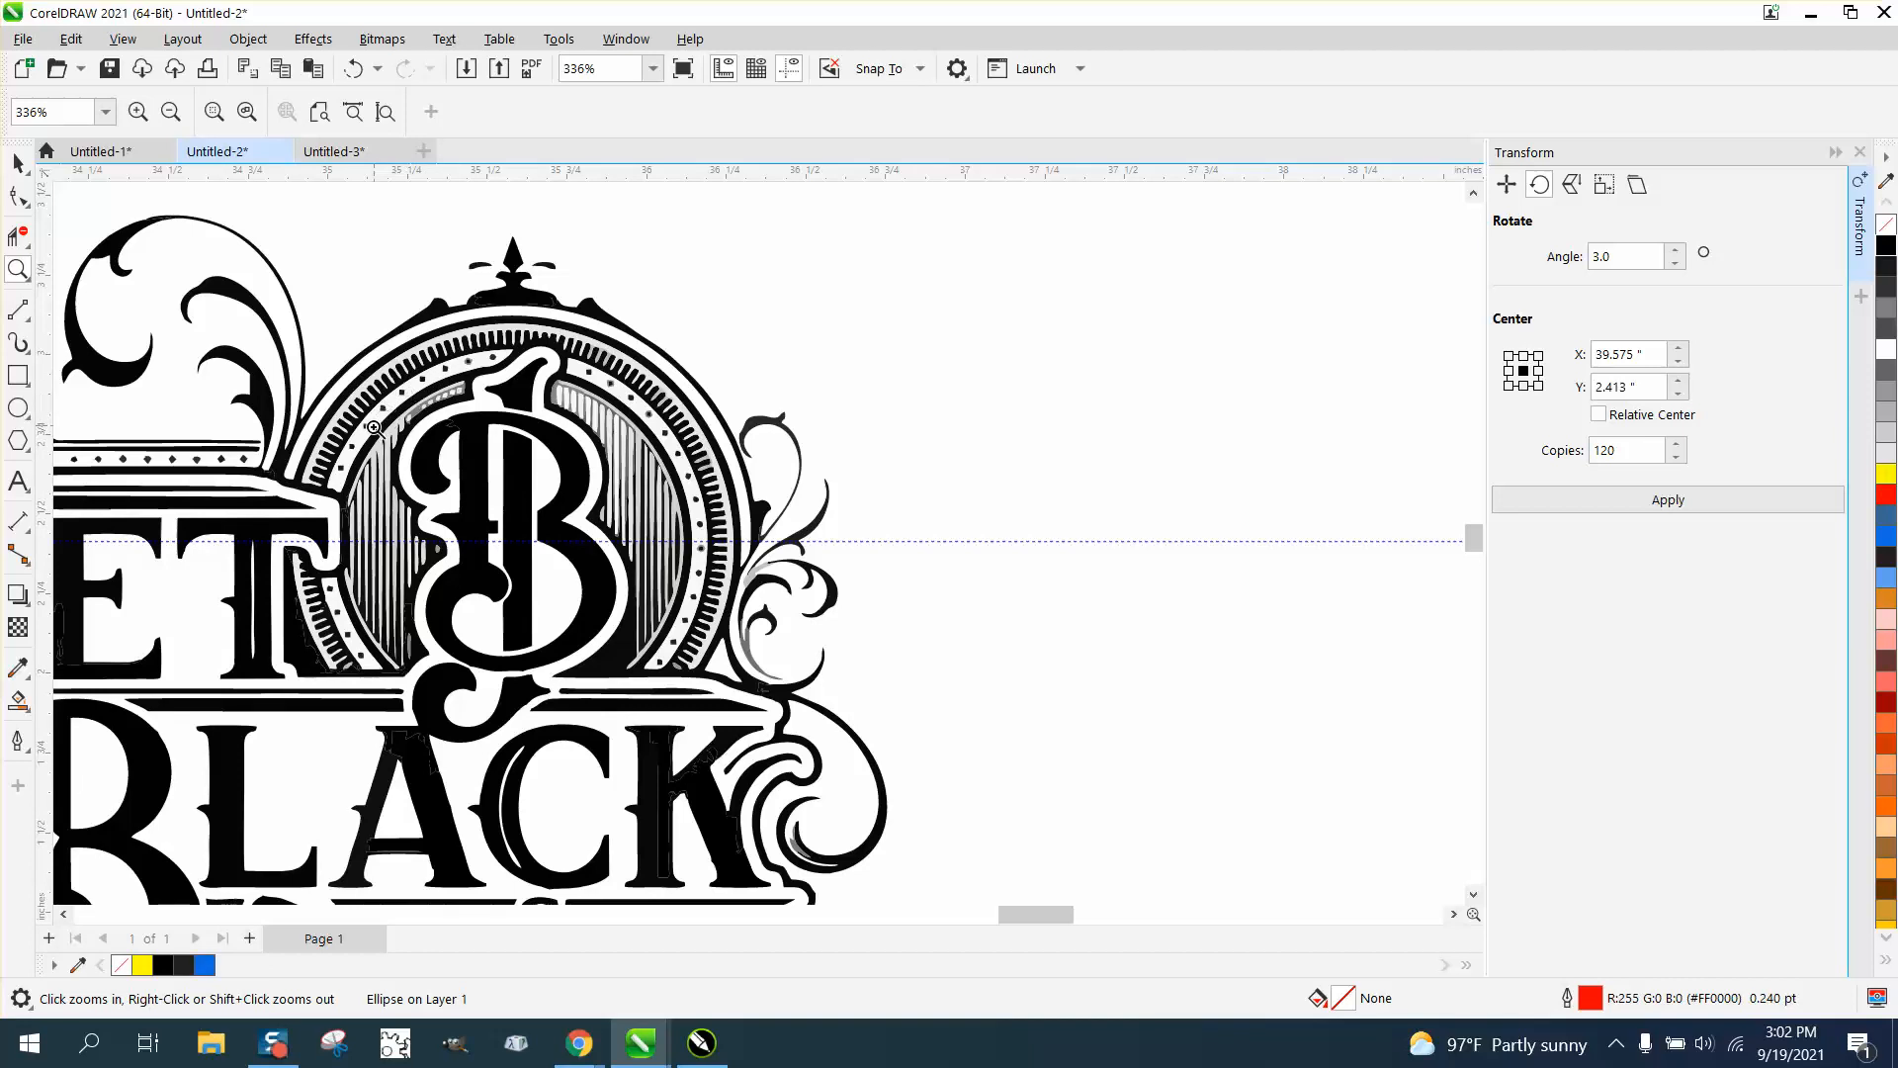
mouse_move(320, 546)
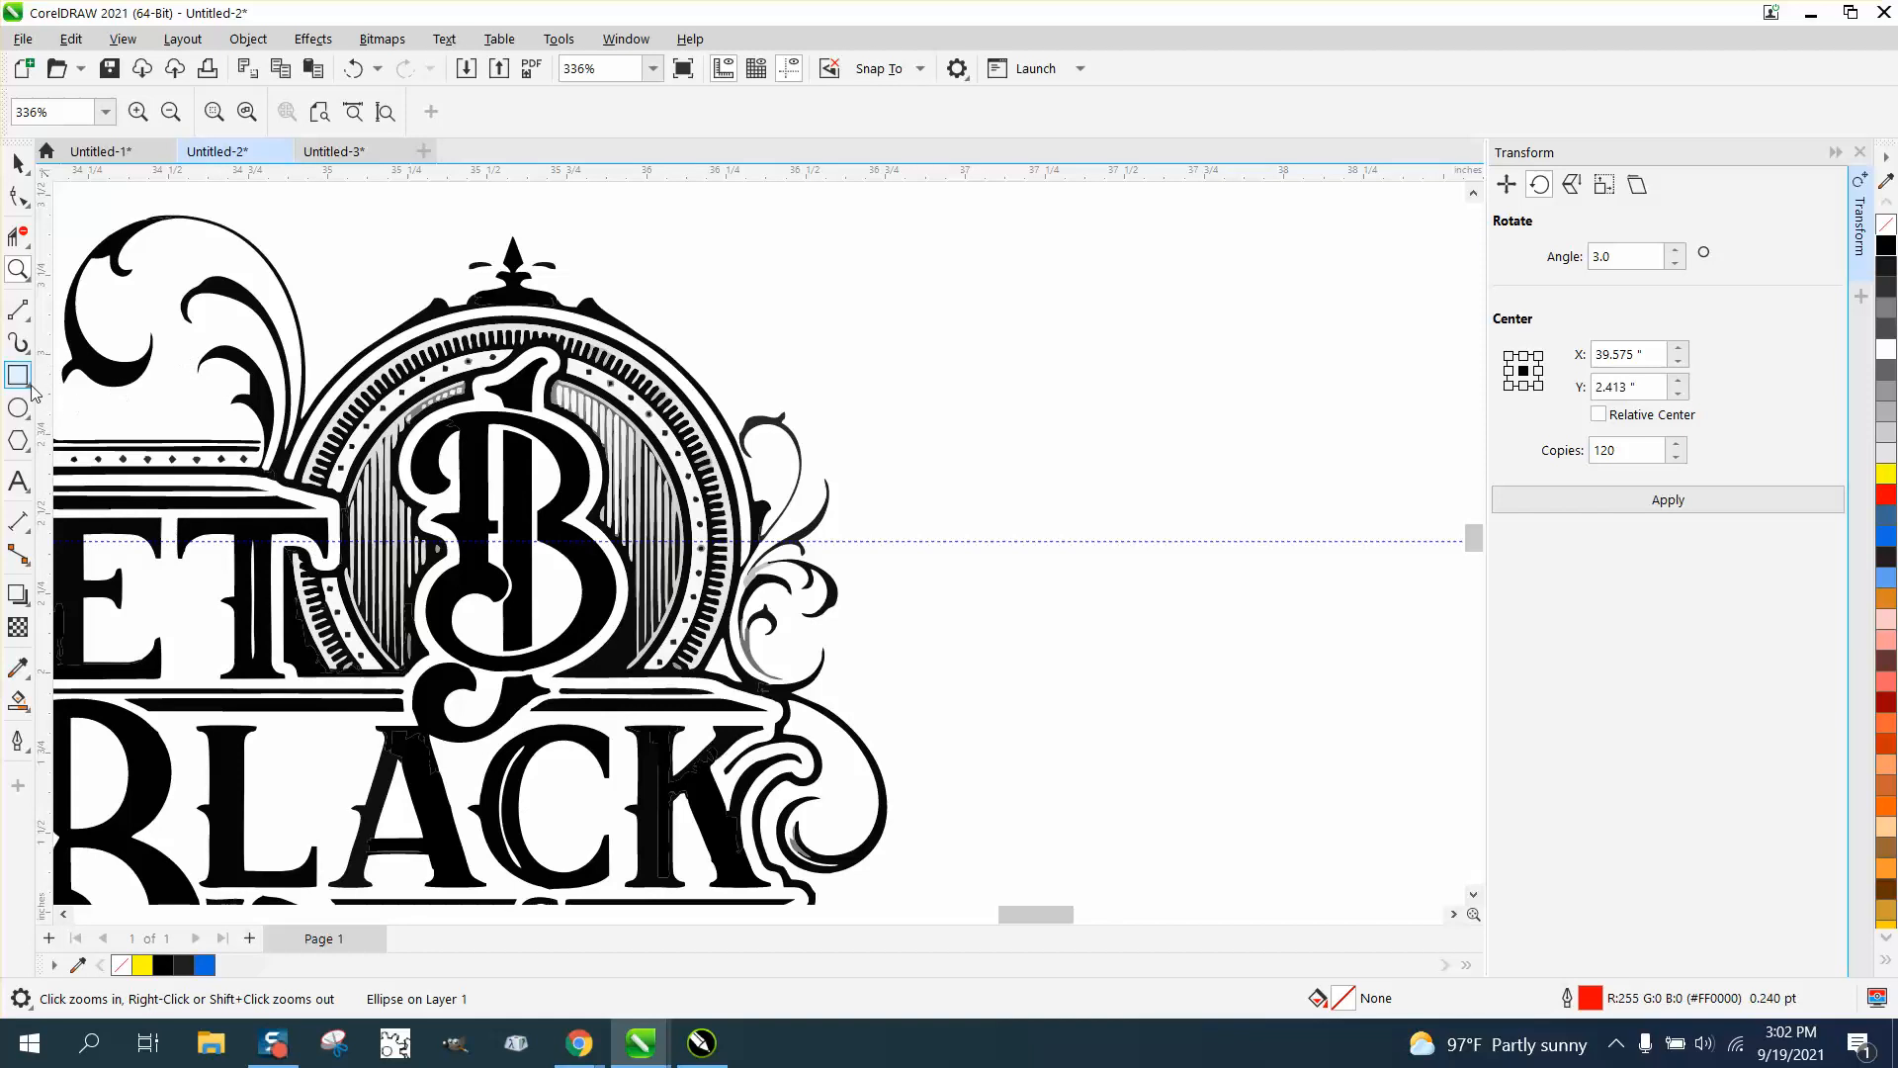
Draw a 0.05-inch square, rotate it into a diamond matching the emblem's dots, then zoom back out
left_click(20, 373)
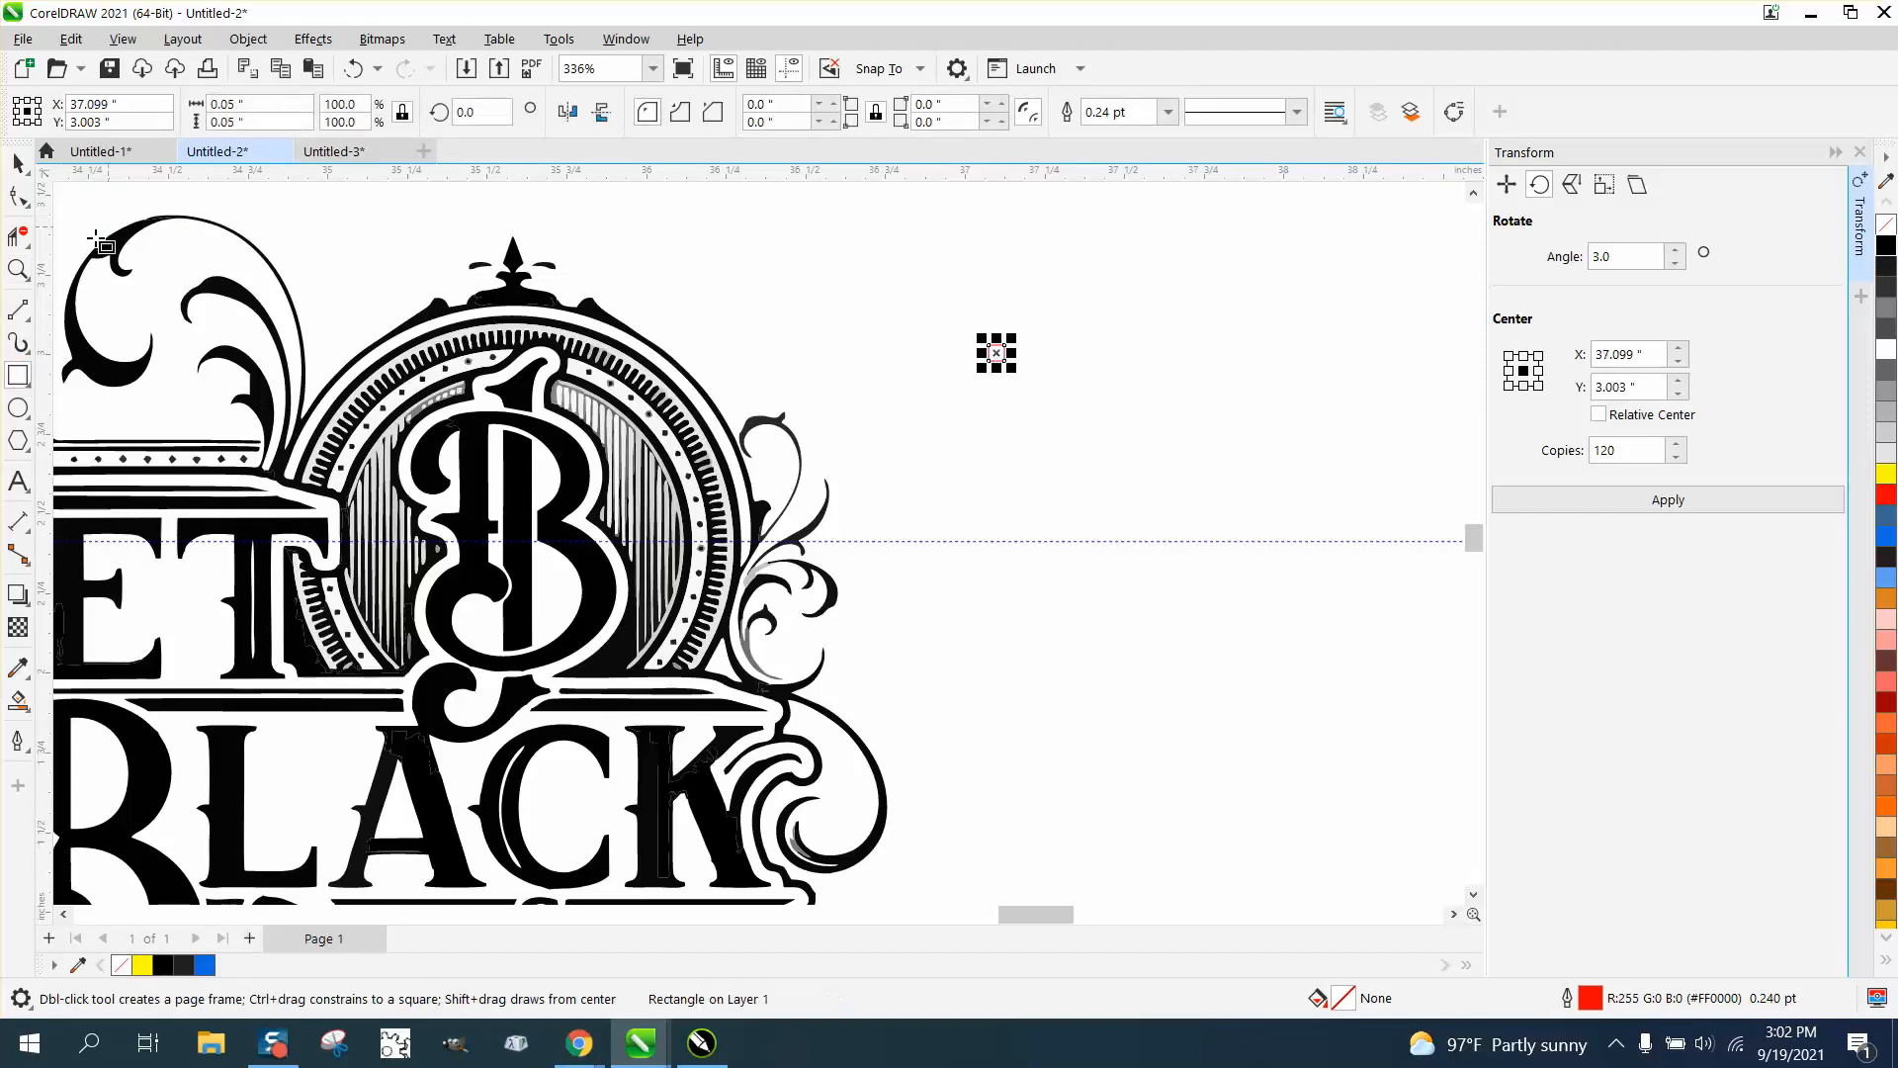
left_click(19, 271)
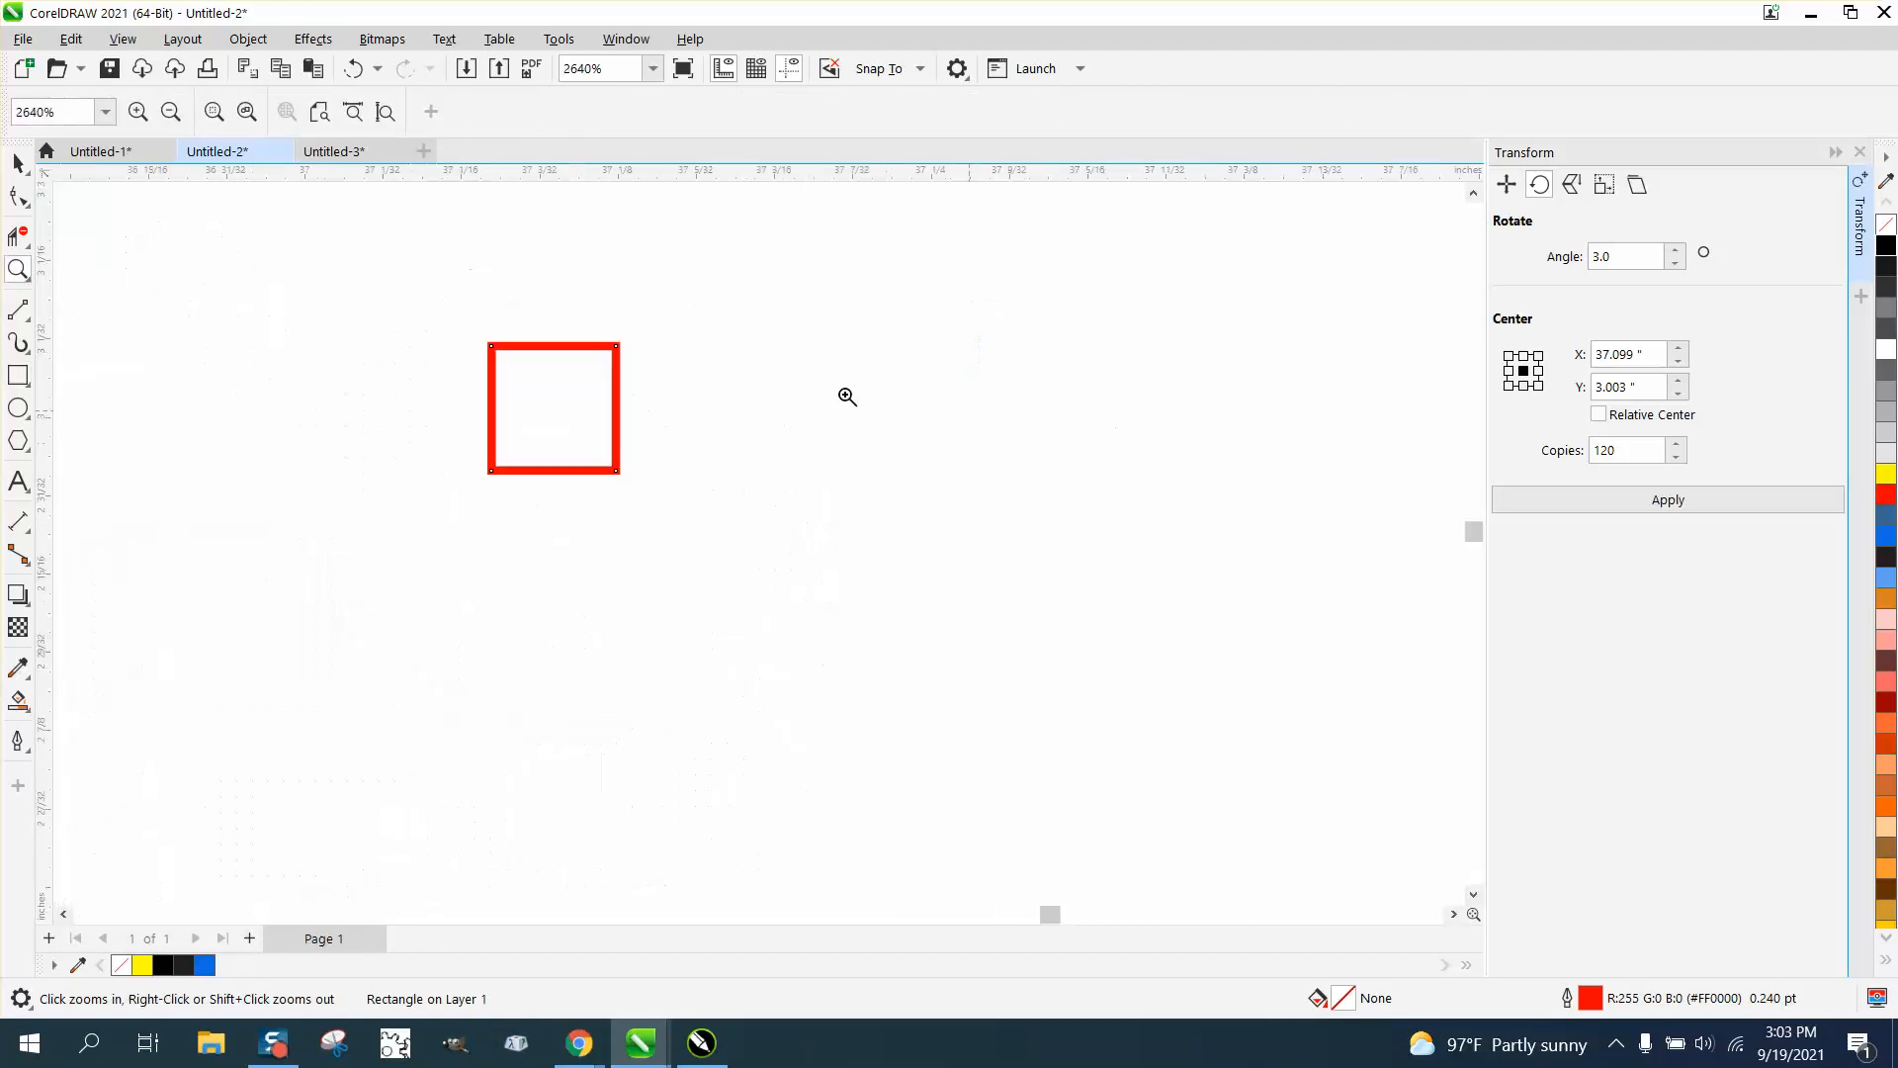
left_click(553, 407)
type("45")
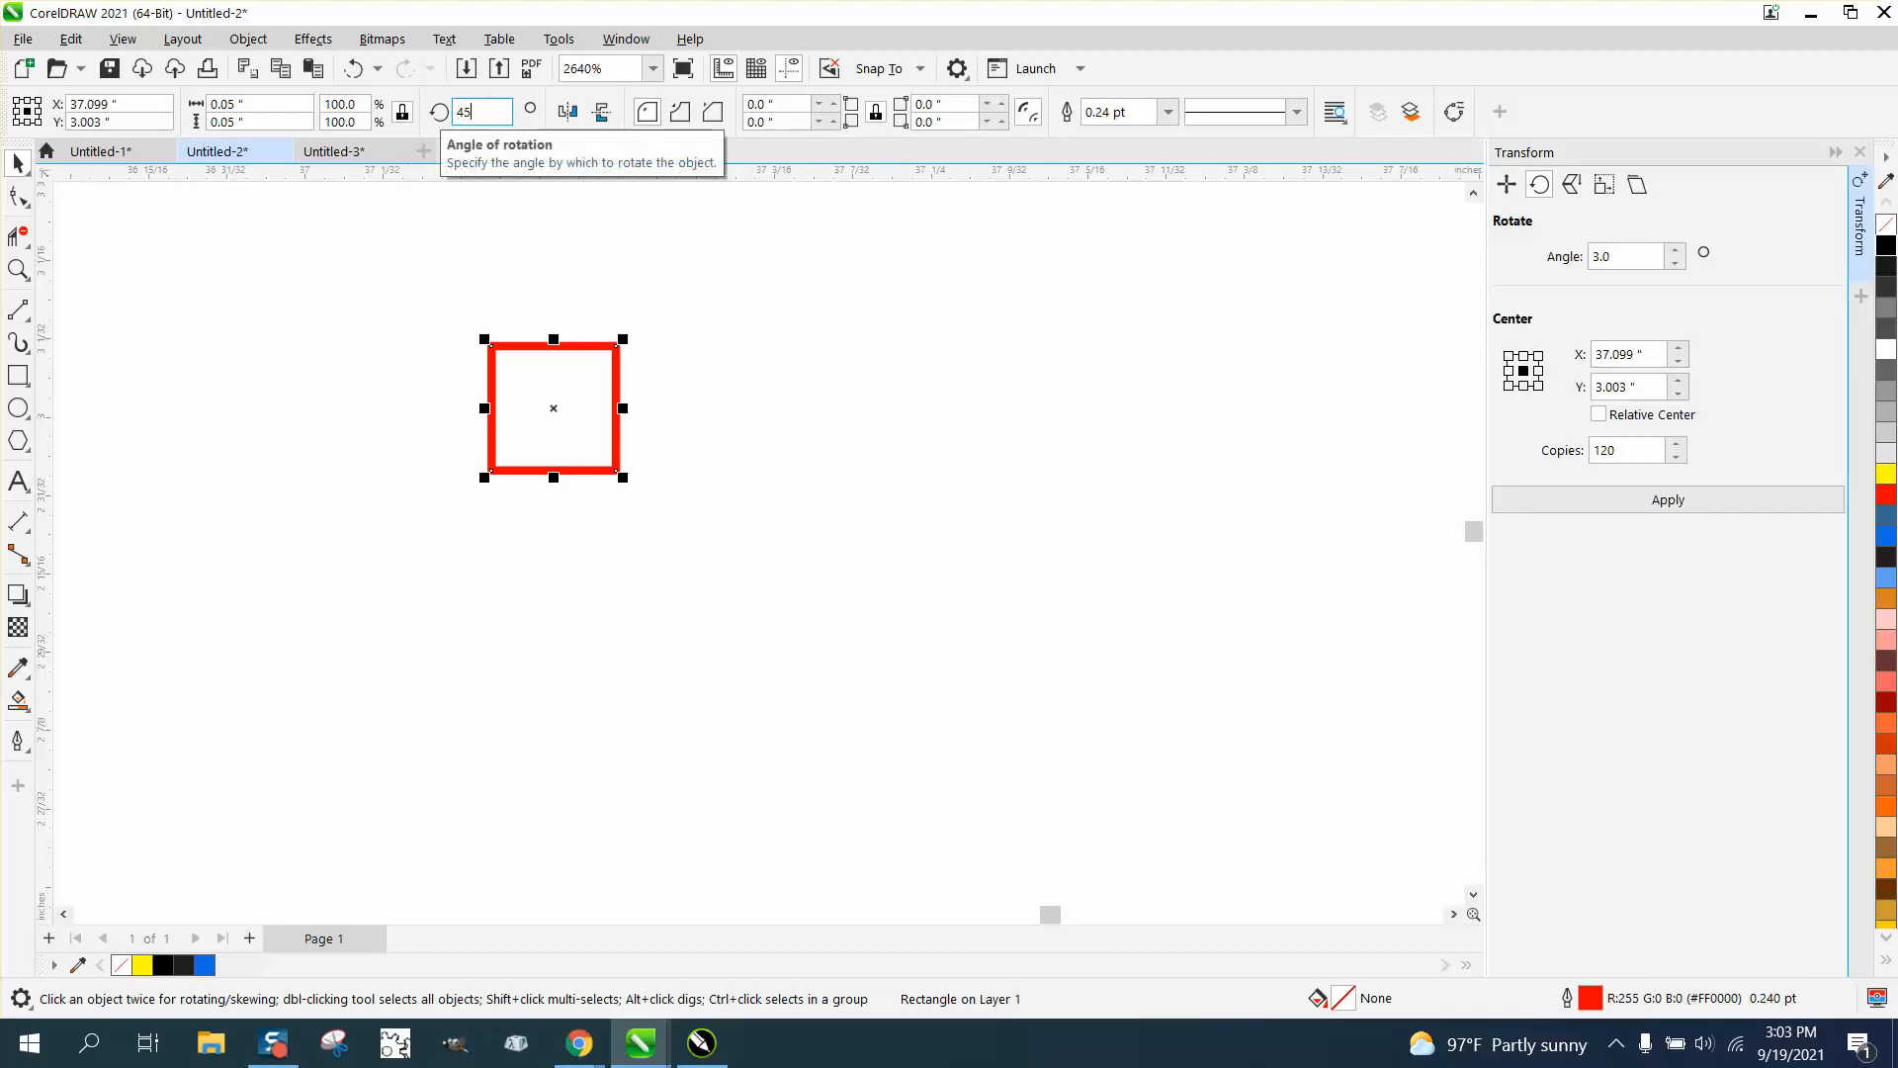
type("90")
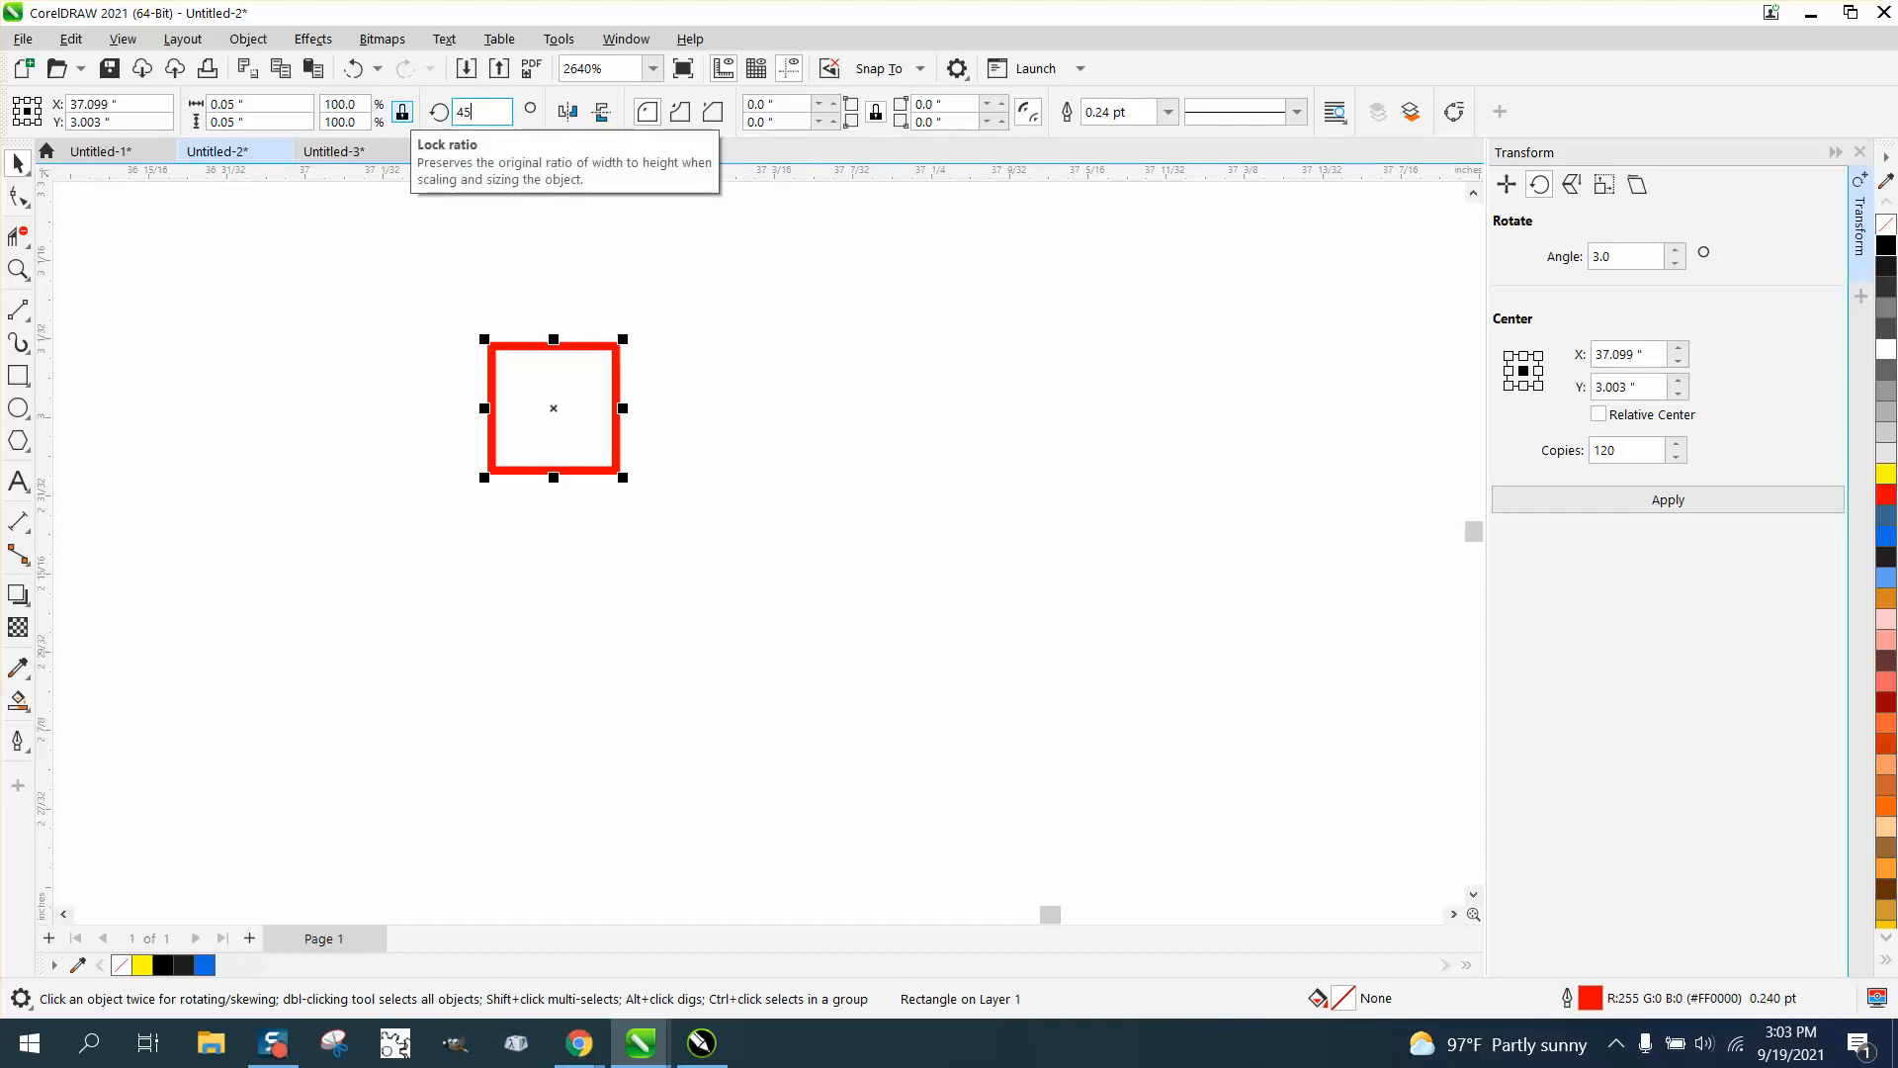
key("Return")
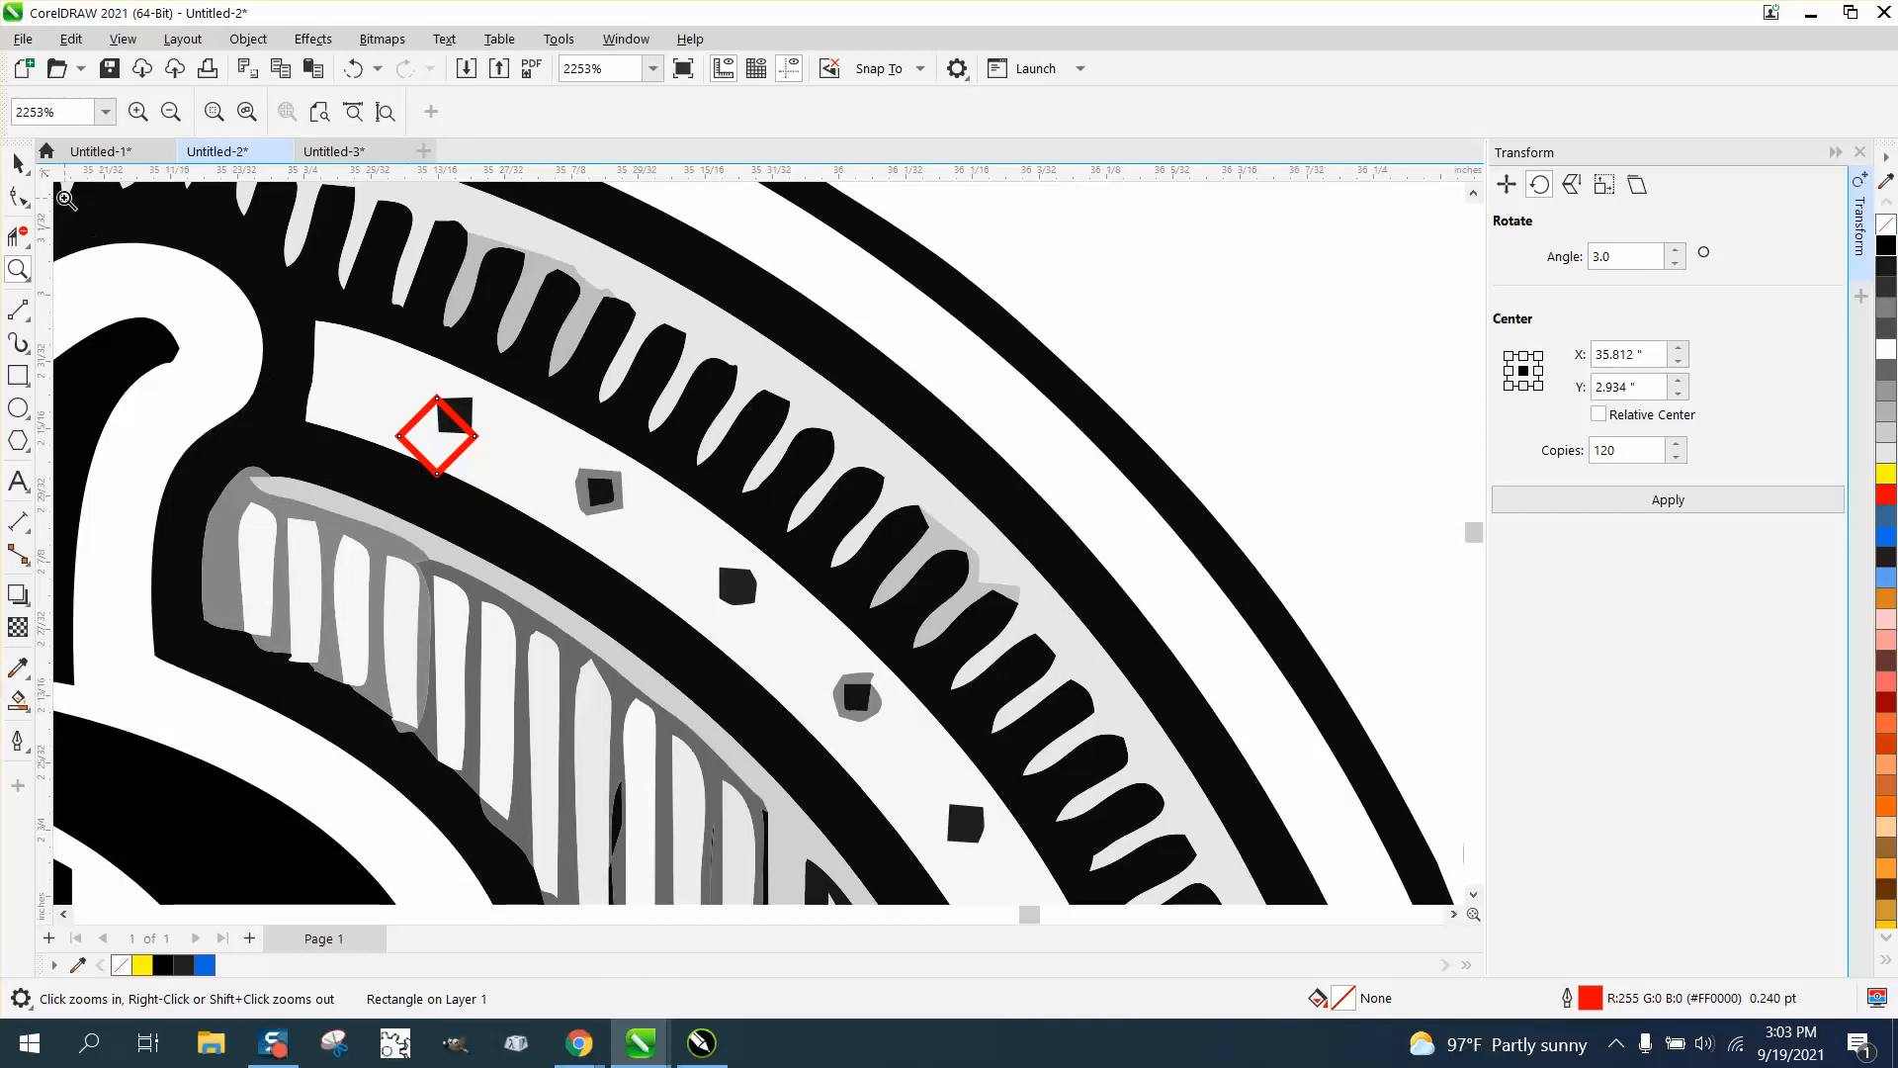
left_click(439, 435)
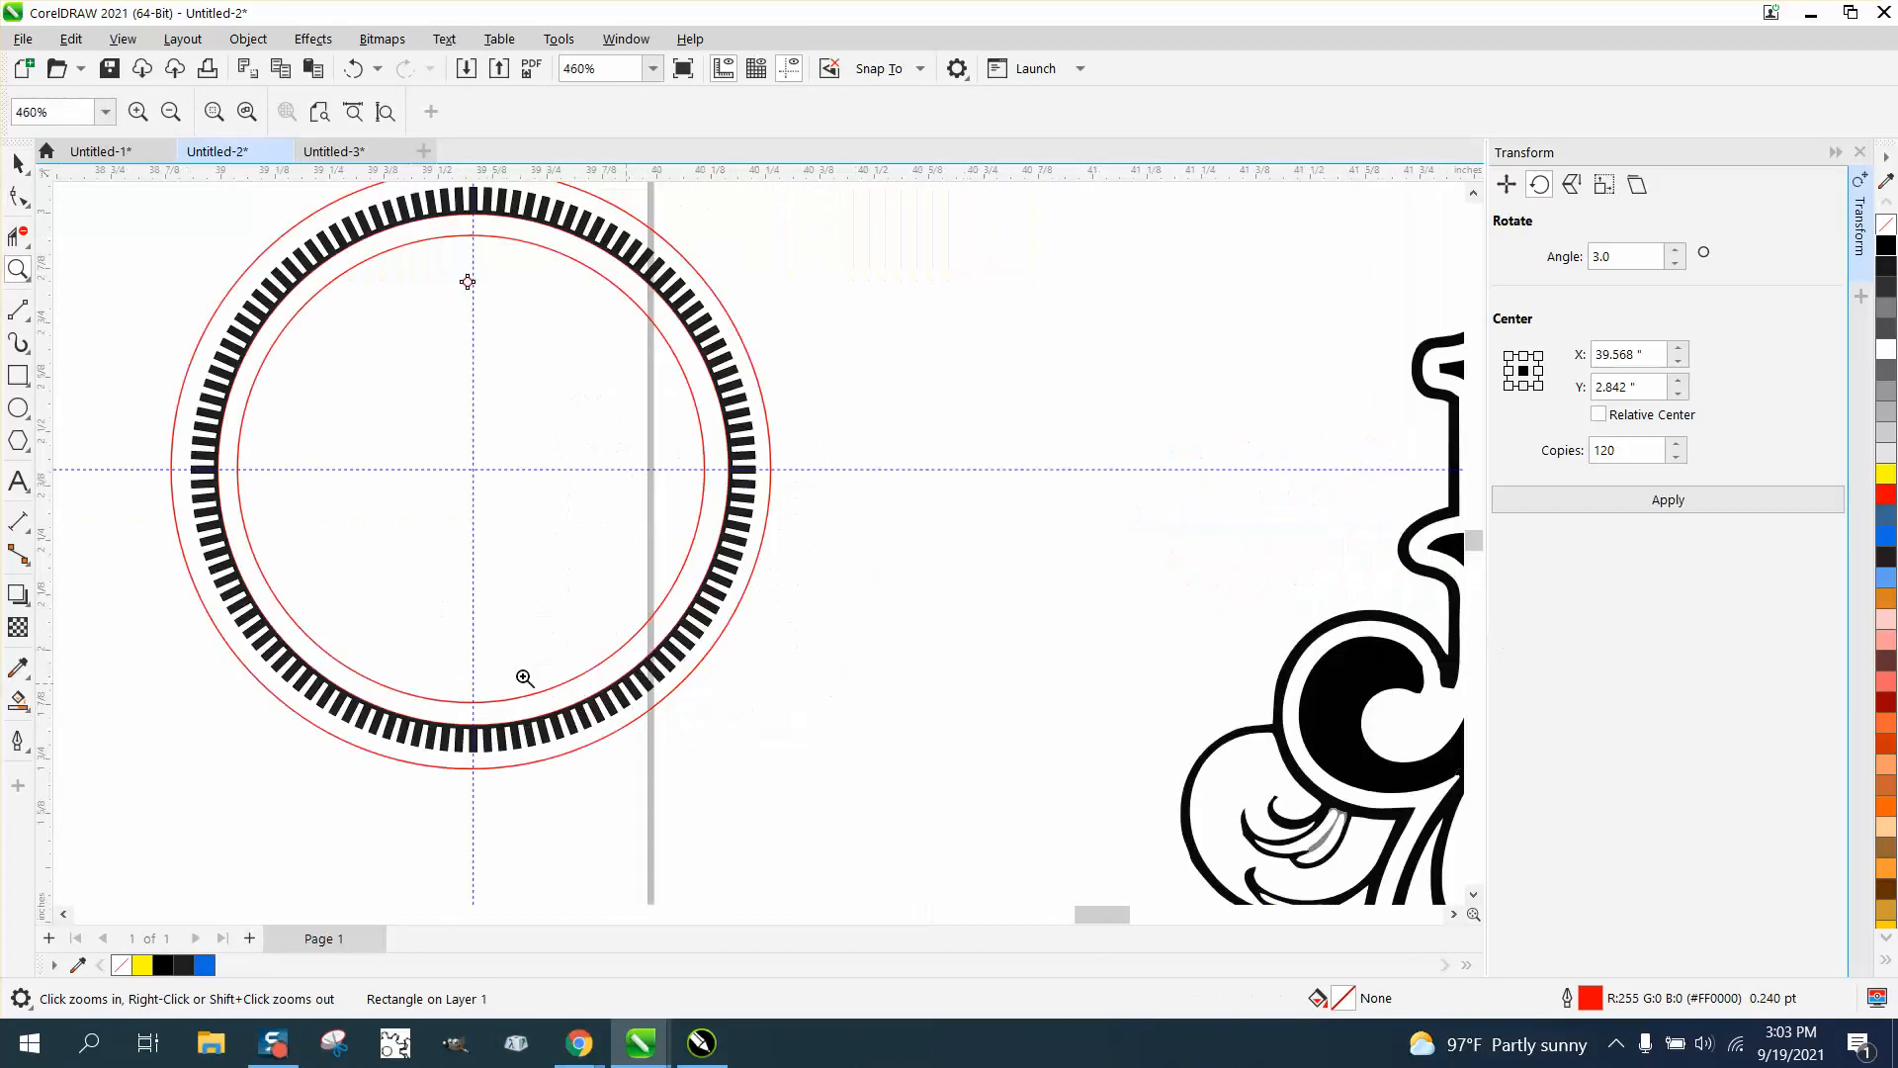
Drag the diamond up the vertical guide until it sits just under the bar ring, then deselect
left_click(467, 281)
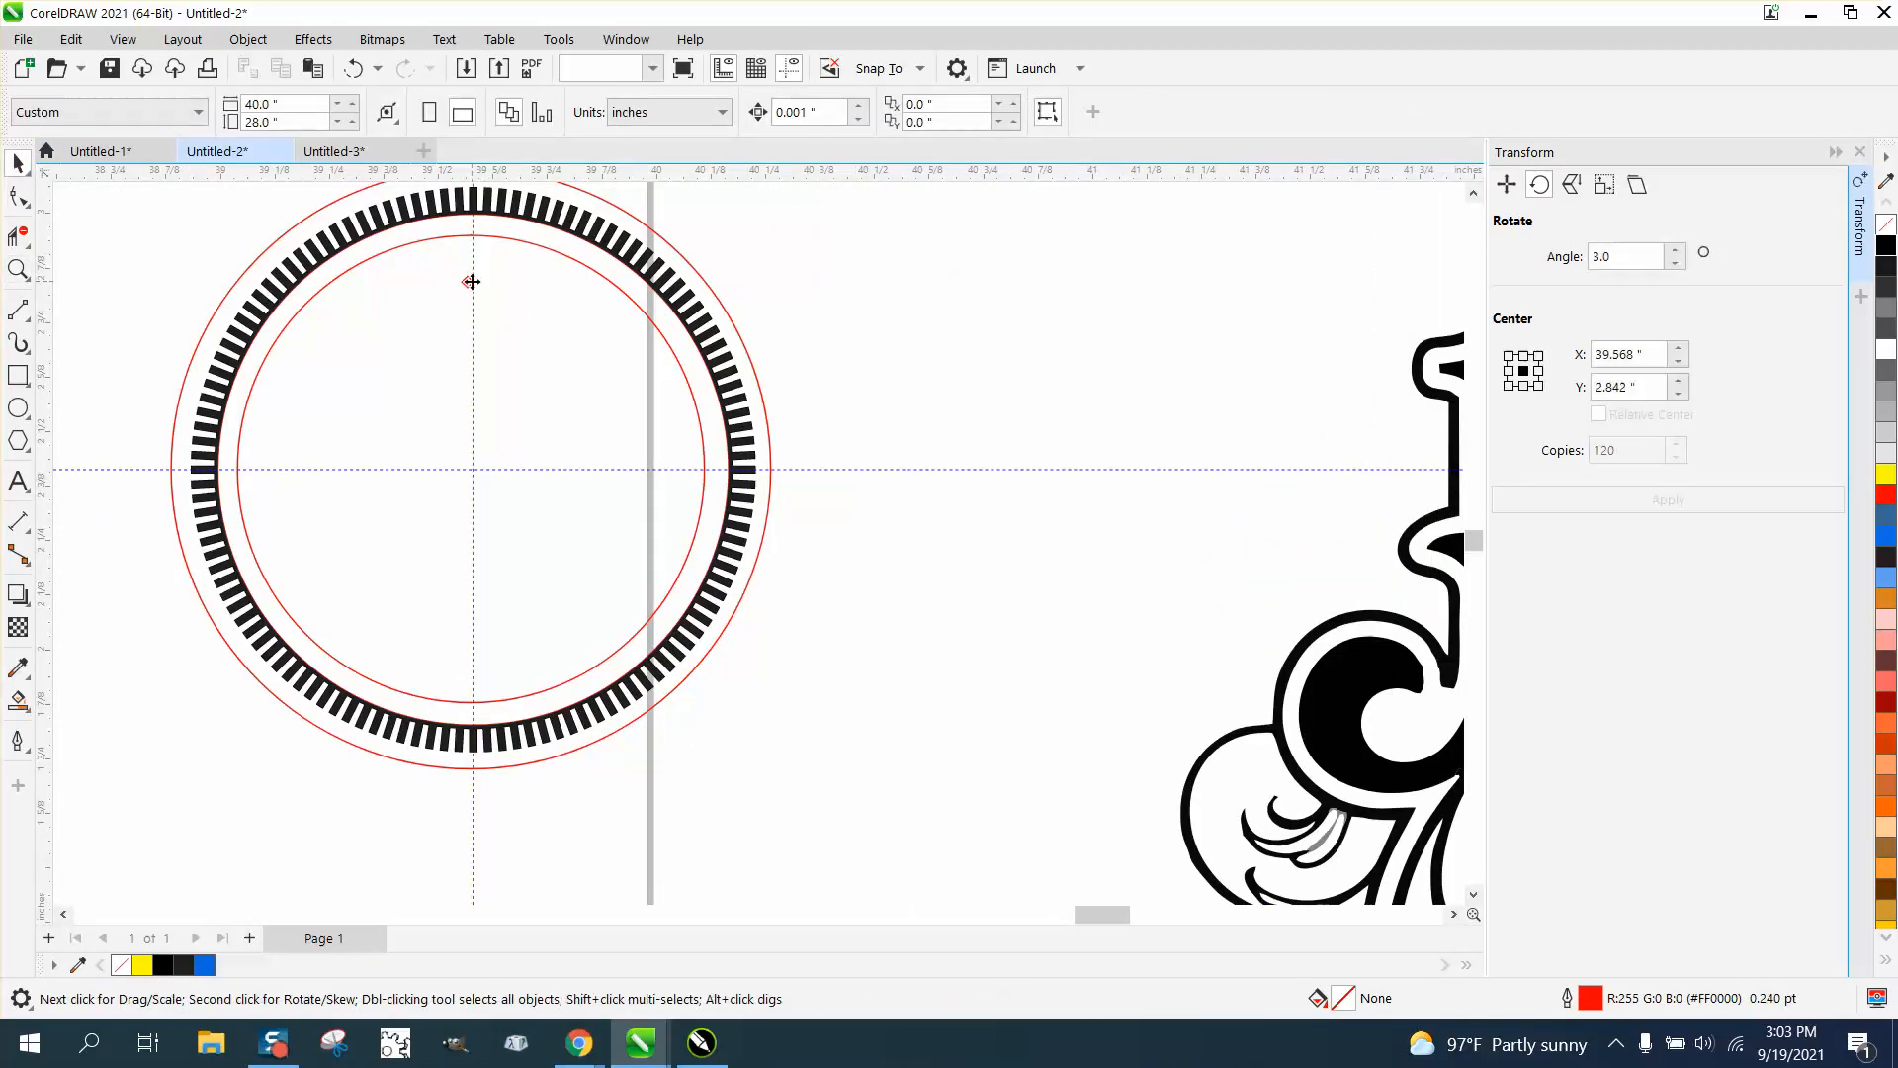
left_click(472, 228)
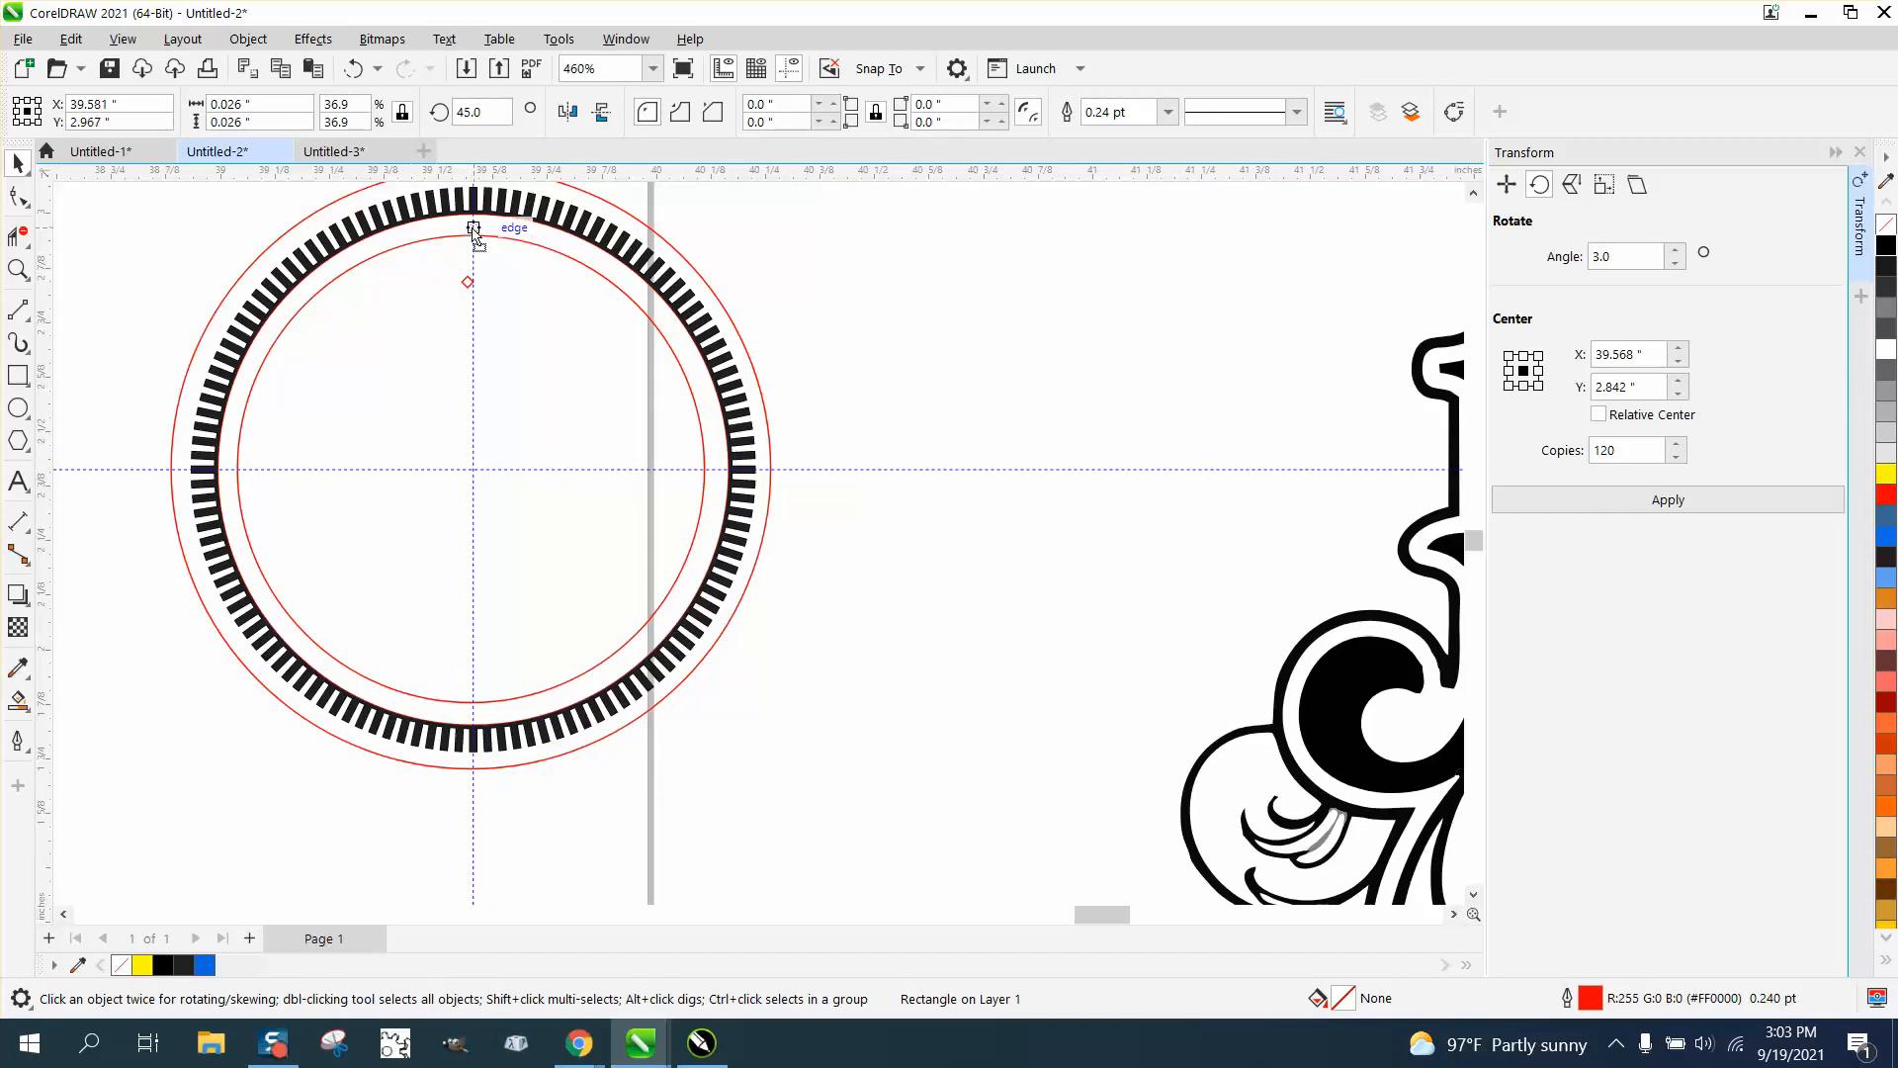
left_click(763, 239)
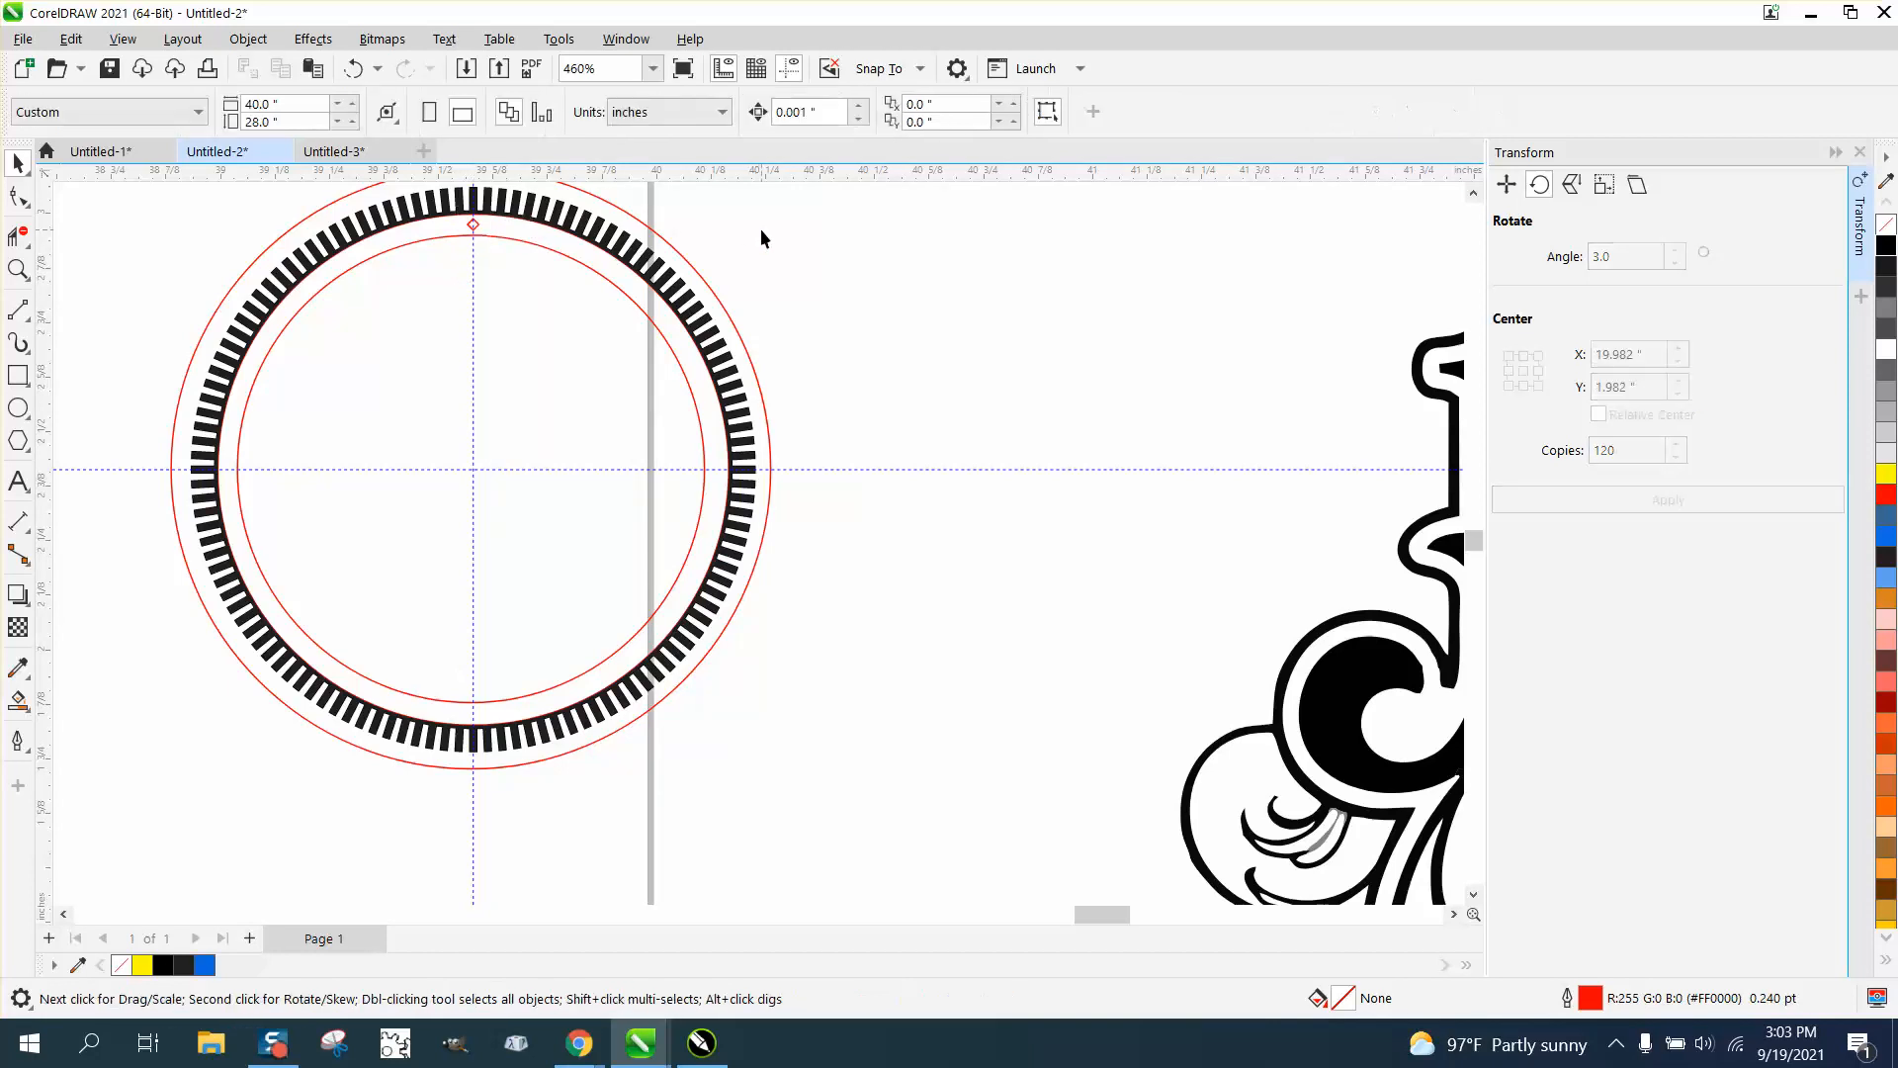
mouse_move(516, 275)
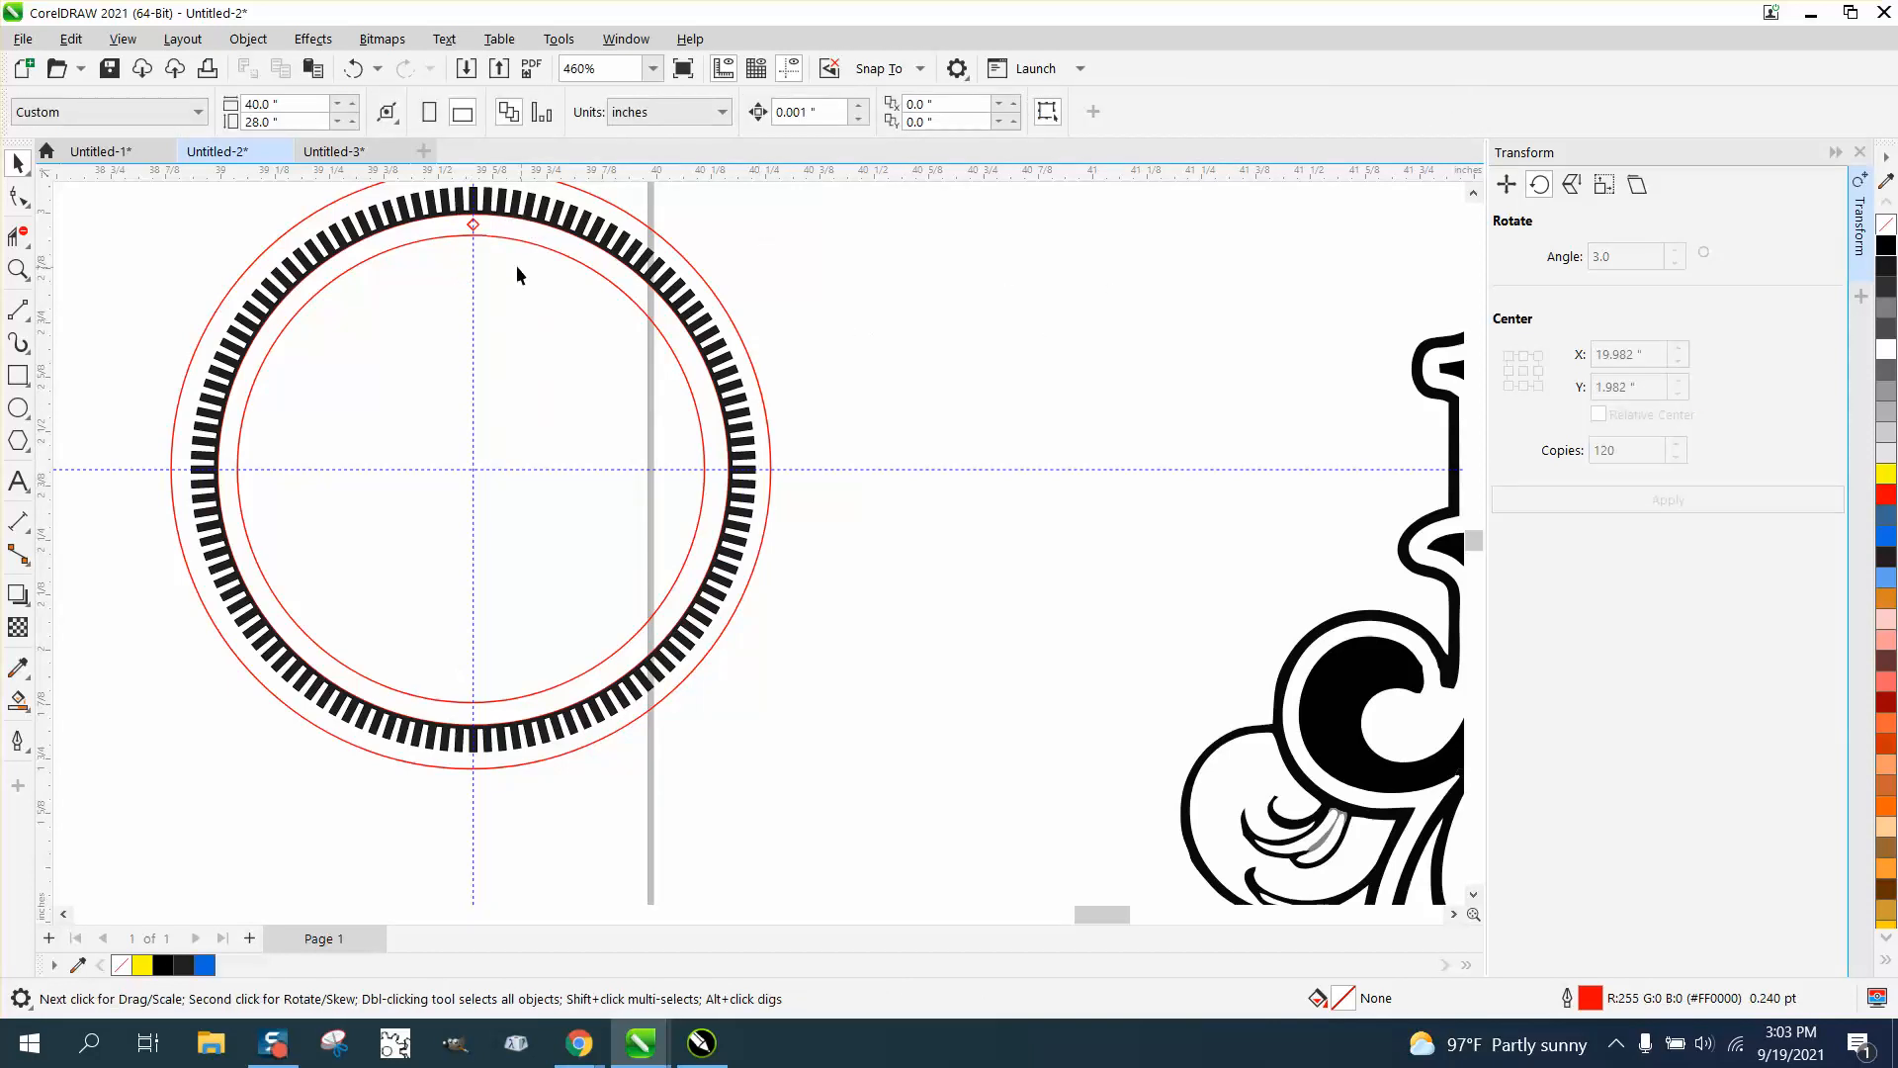
left_click(473, 226)
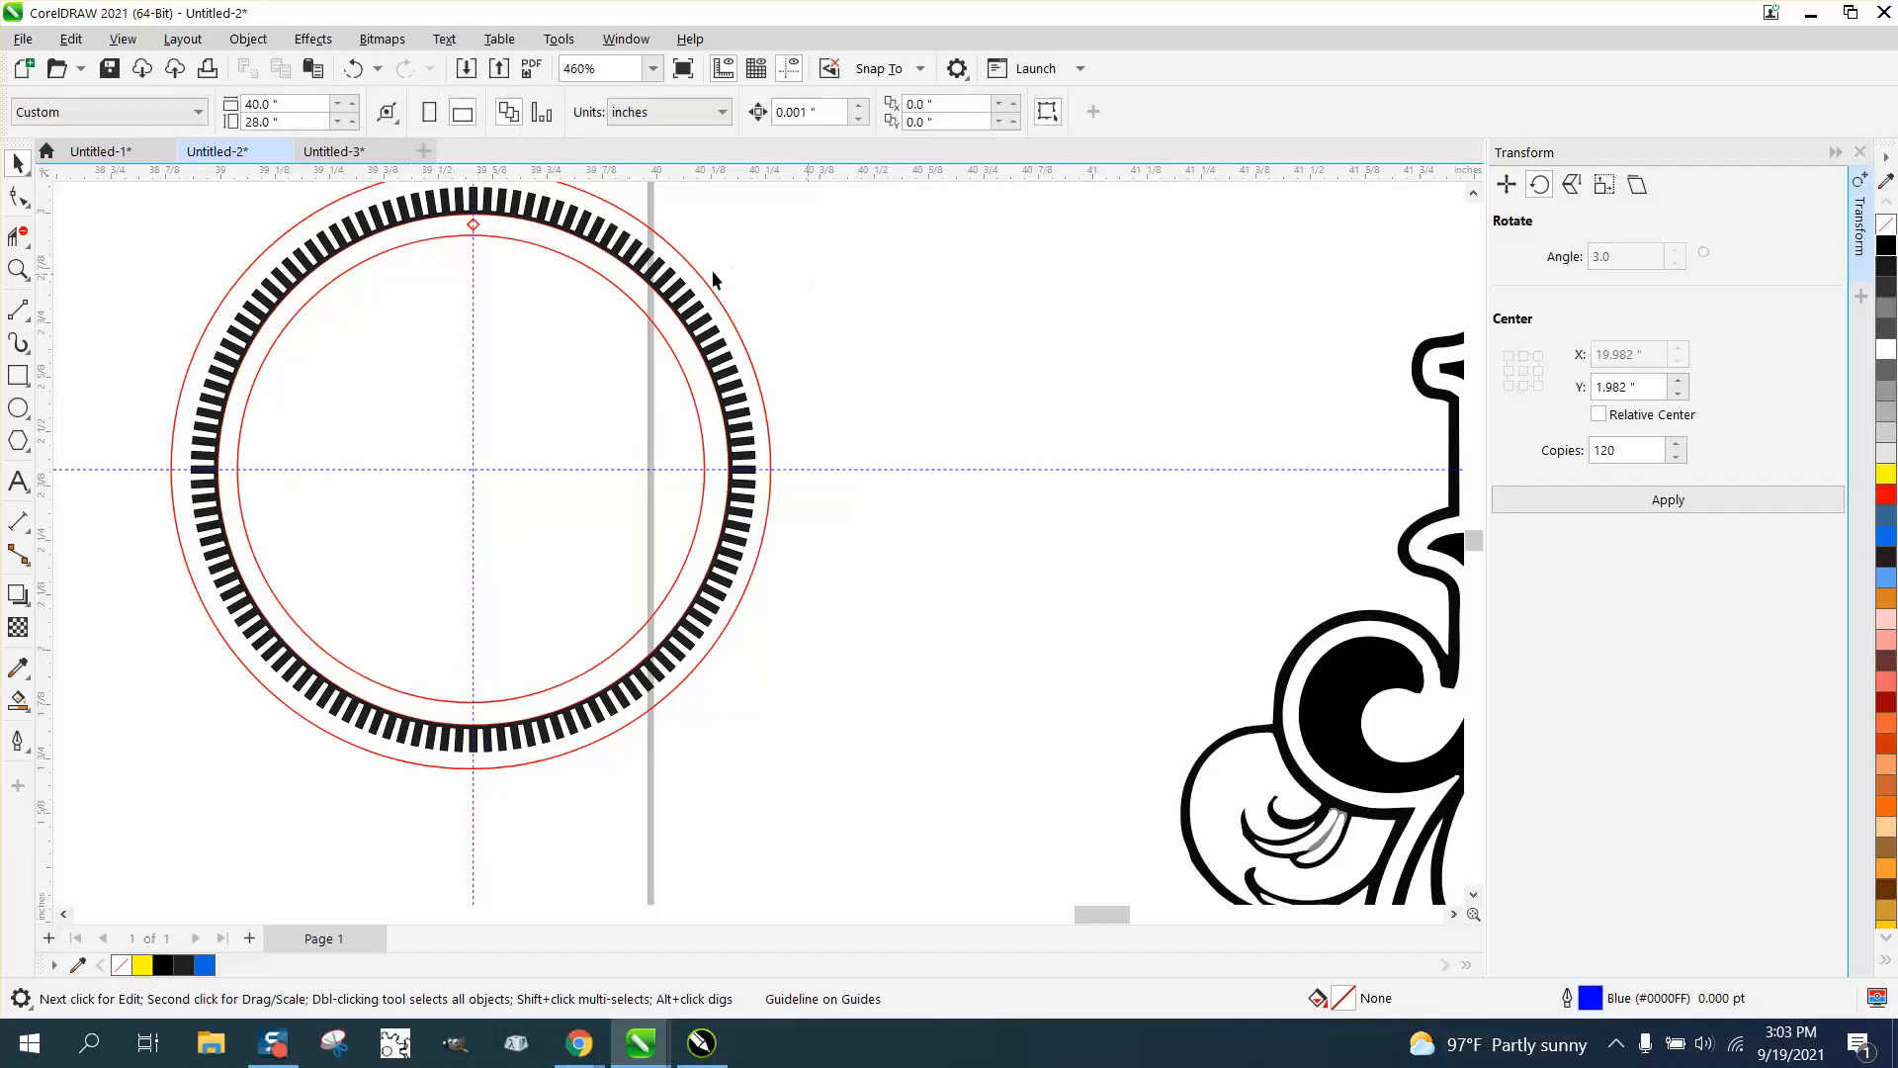
left_click(472, 225)
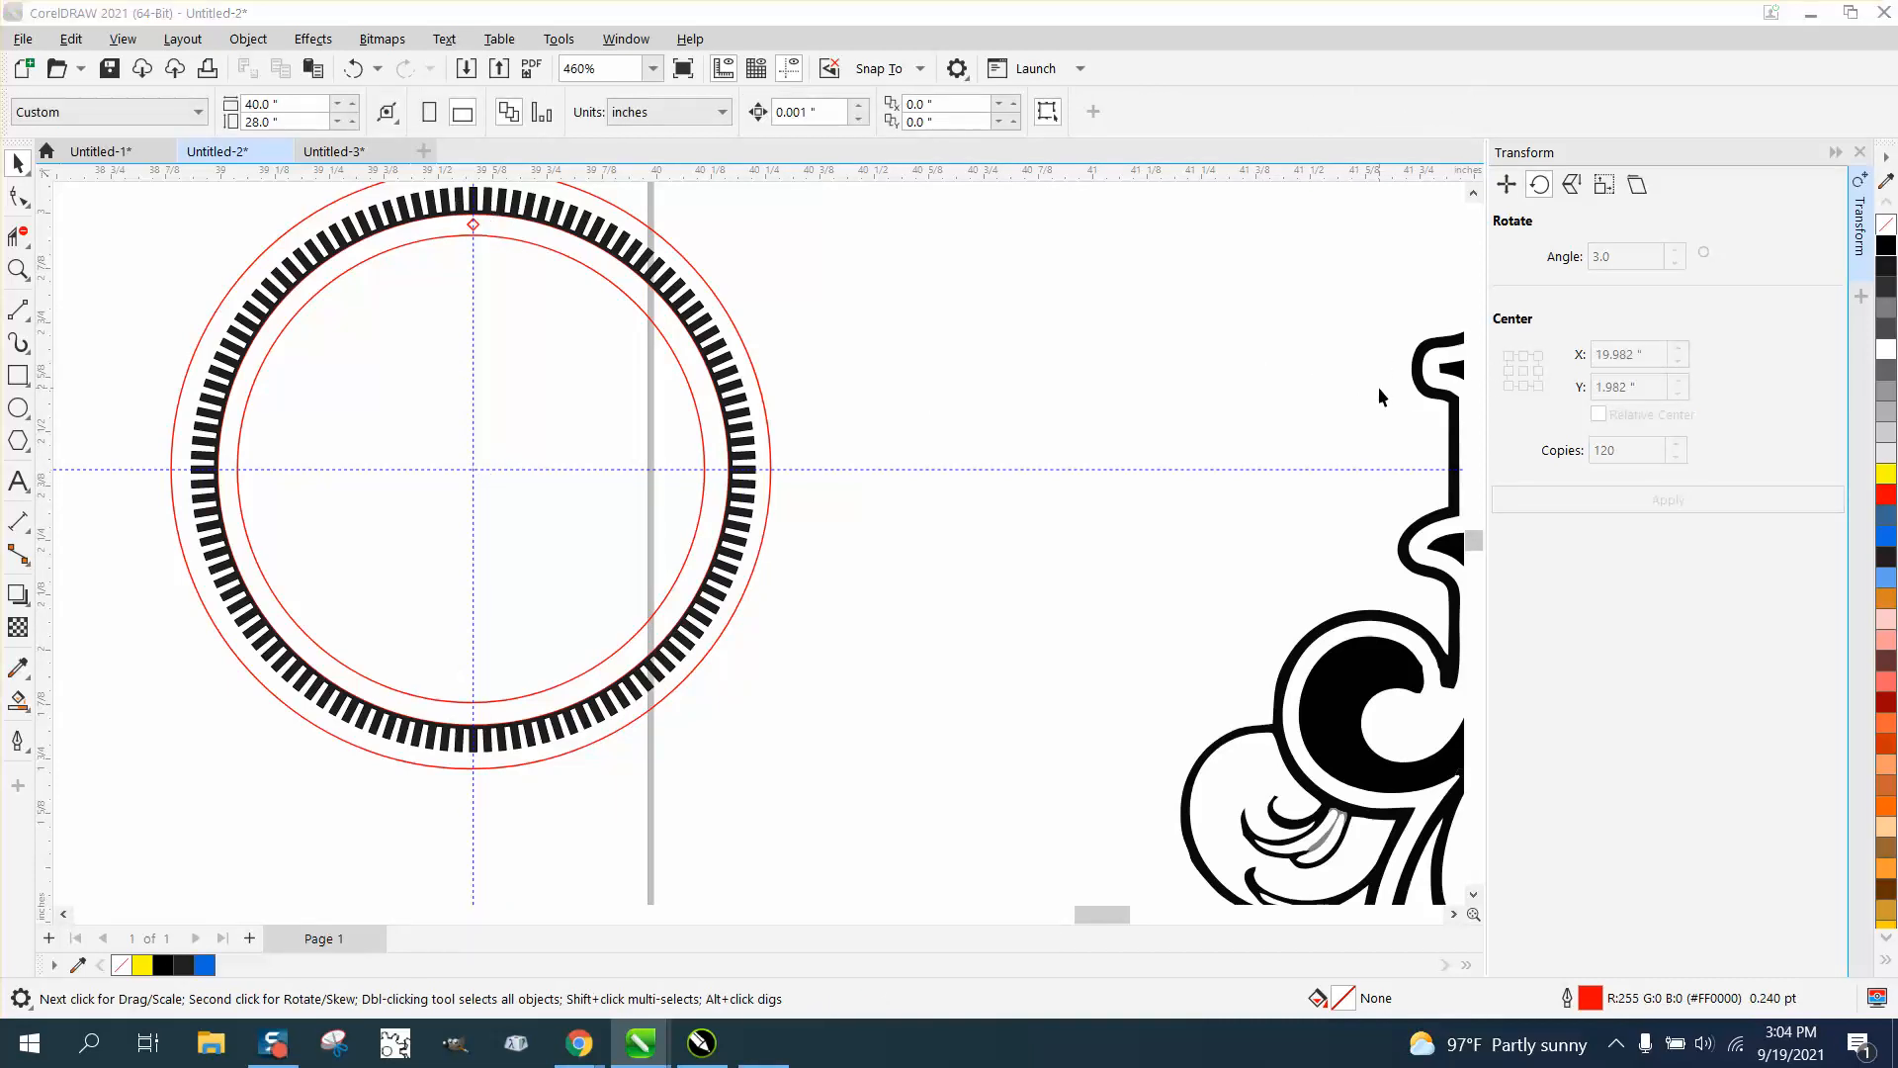
Compute 360 ÷ 60 = 6 in Windows Calculator for the diamond spacing, then close it
left_click(763, 1042)
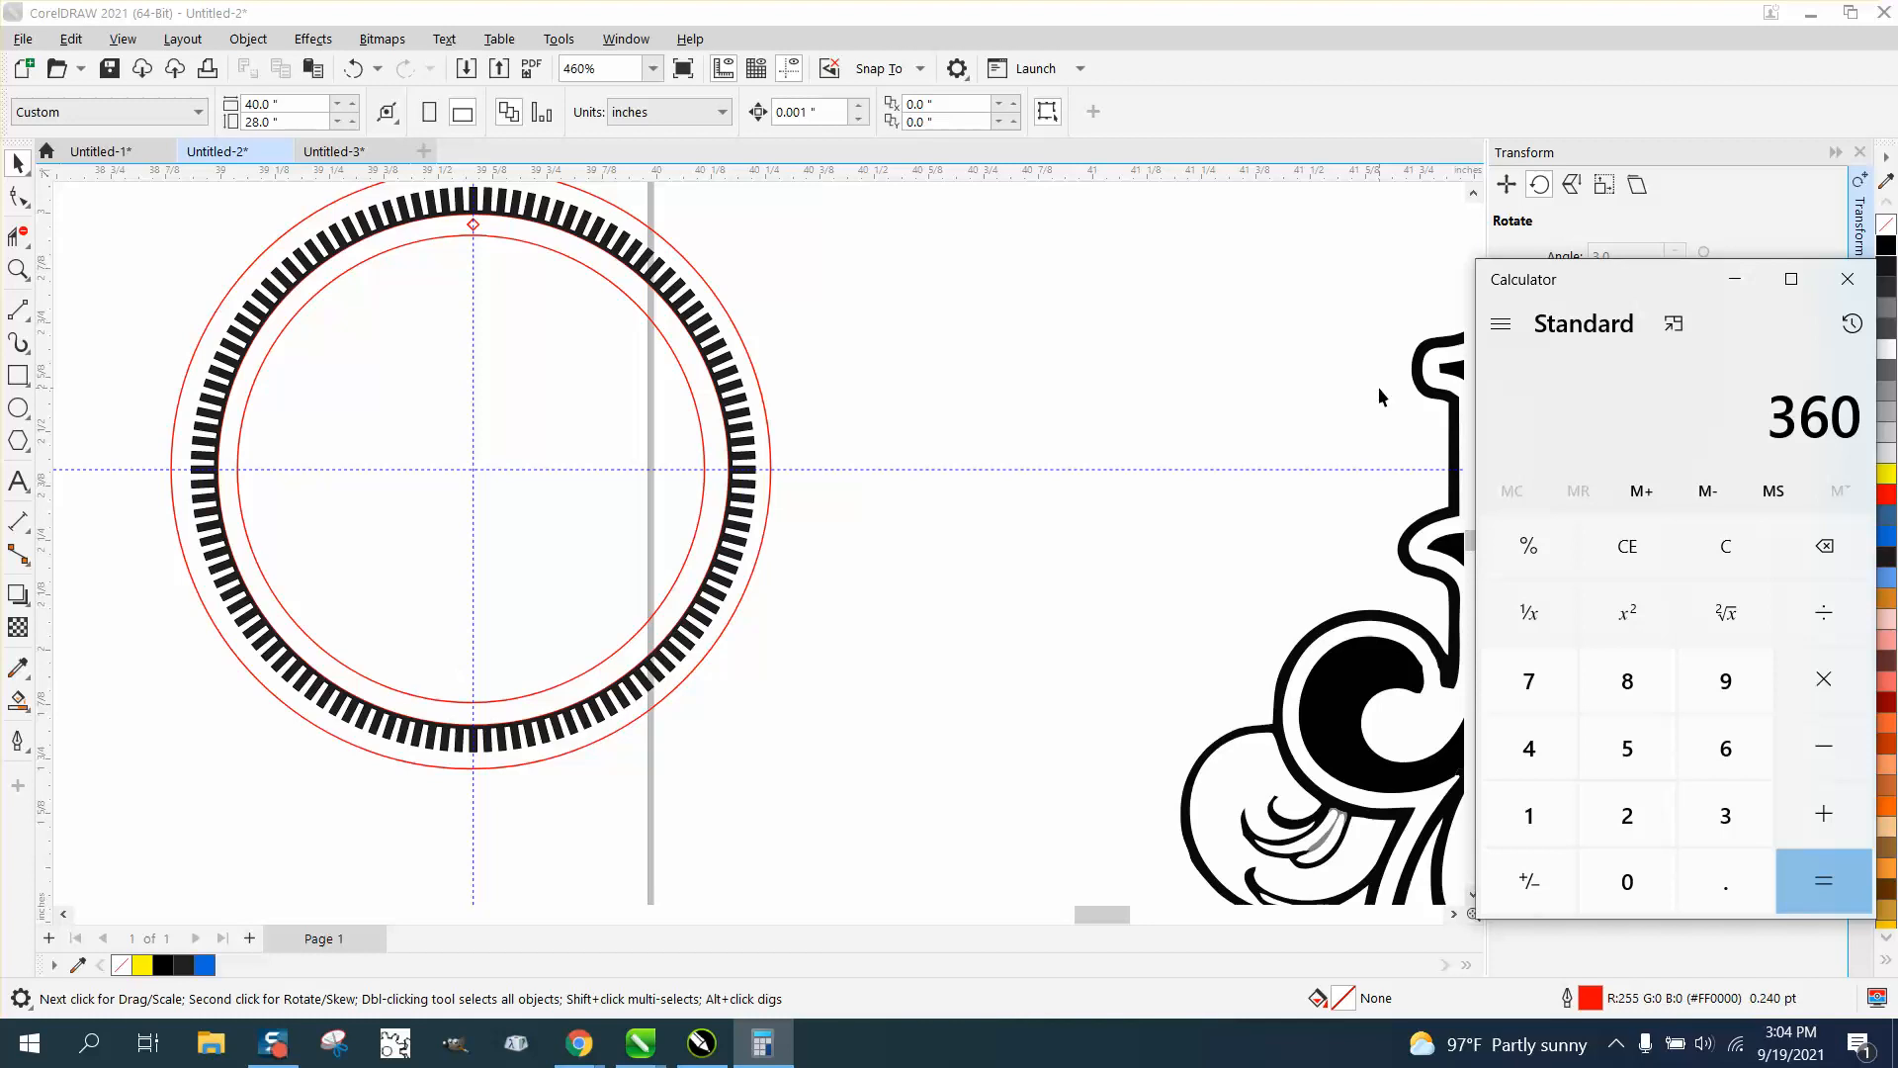
left_click(1823, 611)
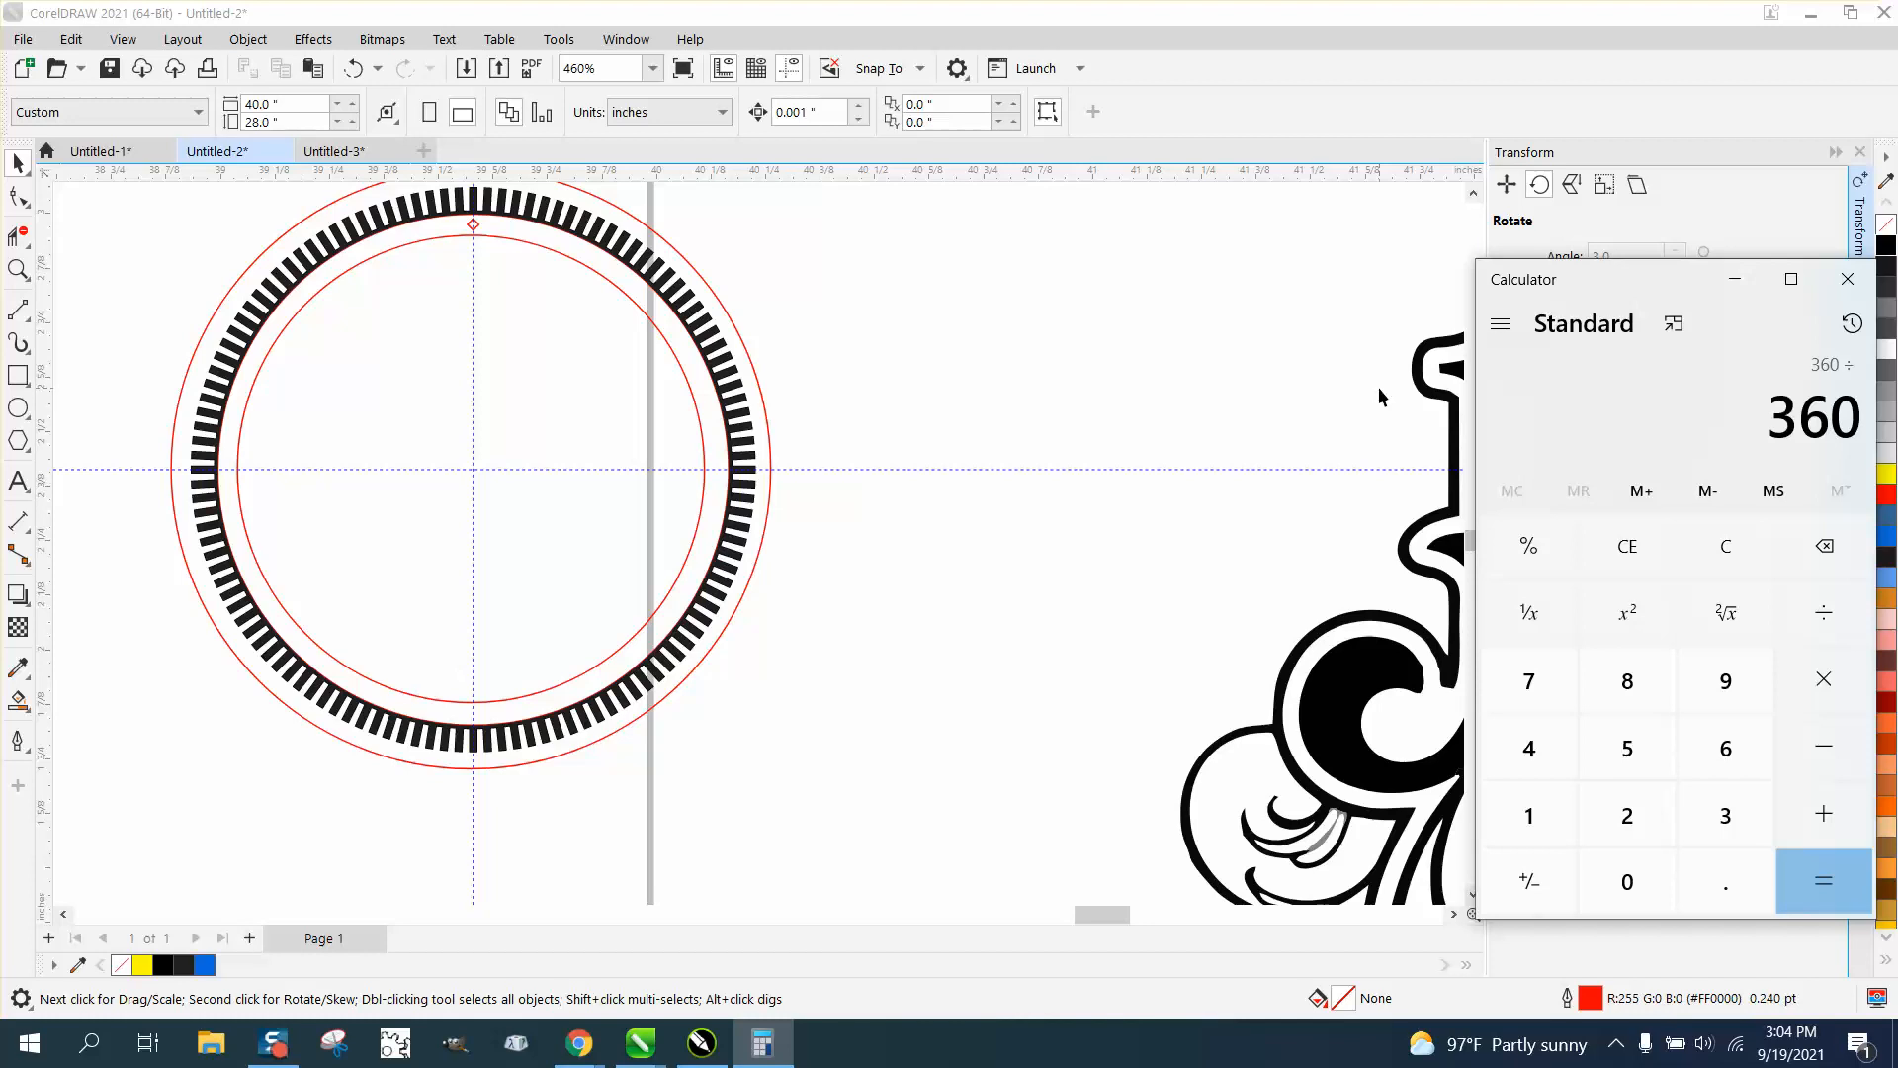
left_click(1725, 748)
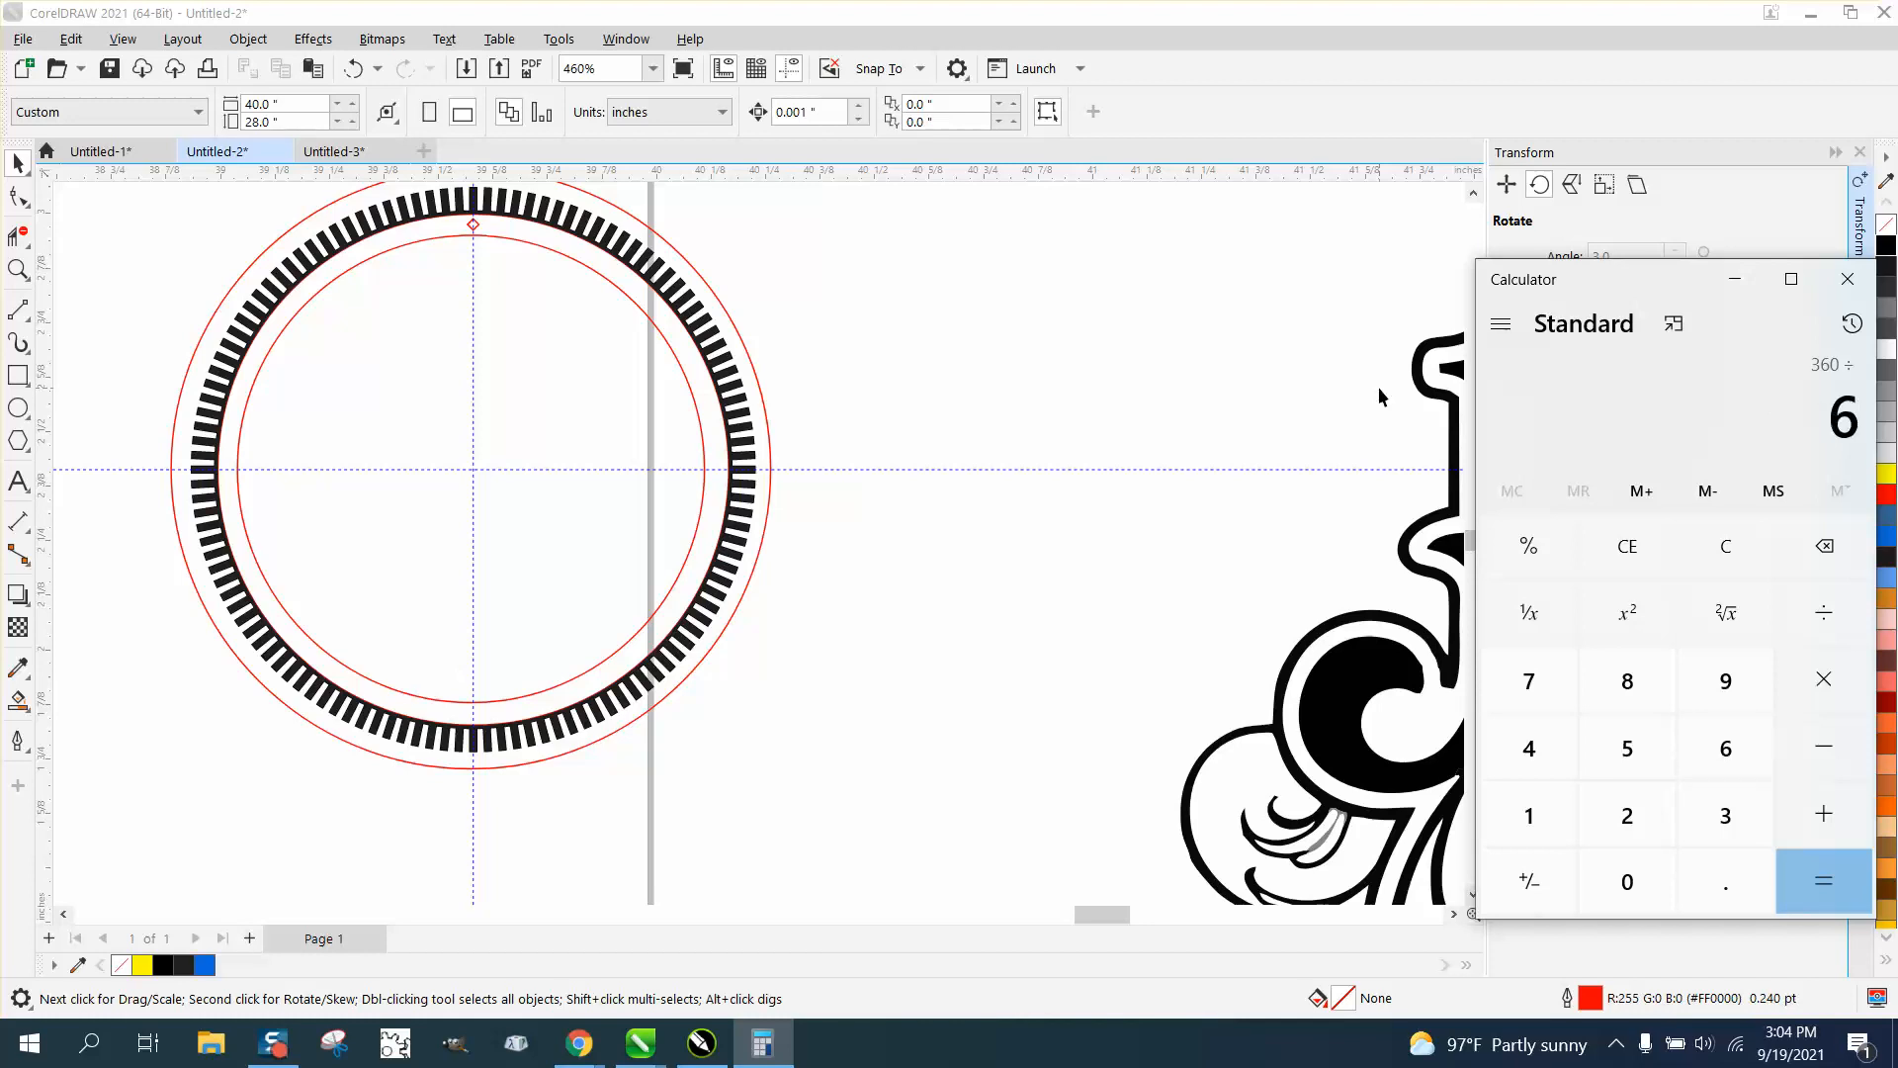
left_click(1821, 879)
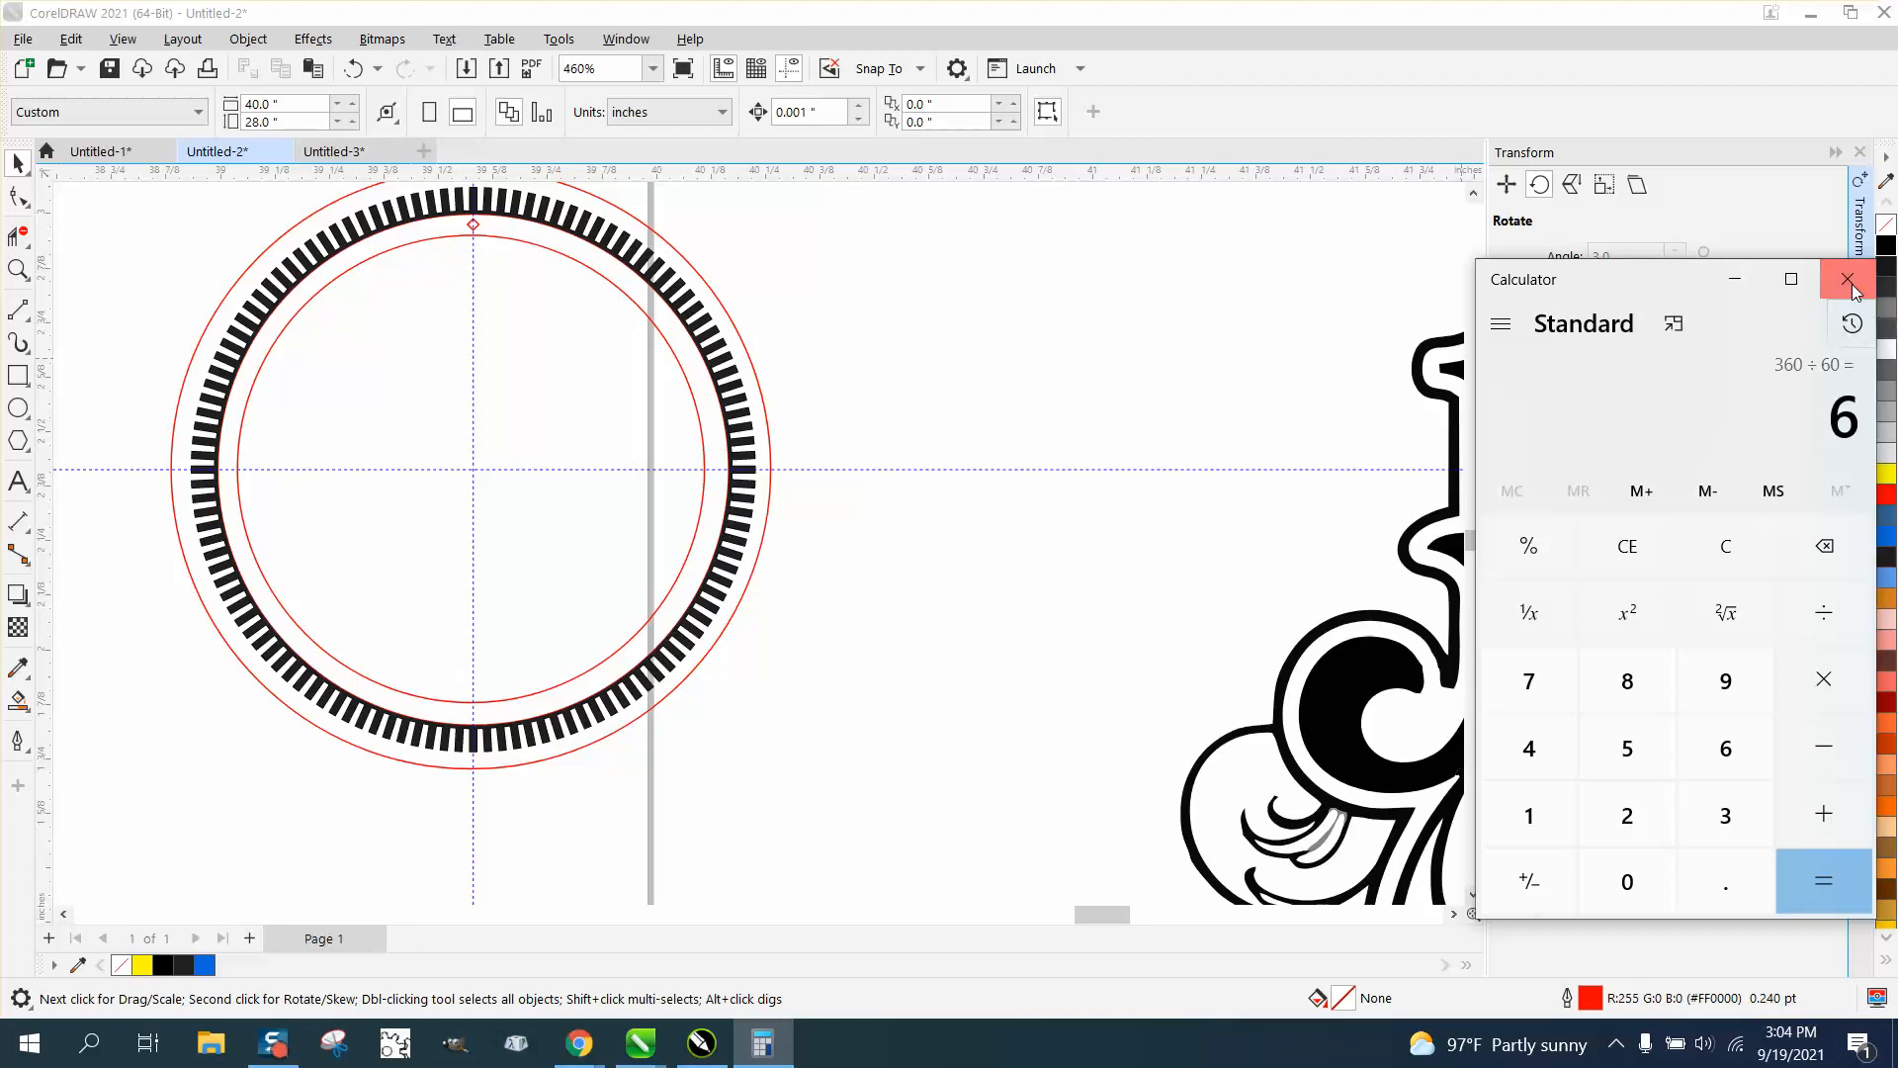
left_click(1851, 279)
type("59")
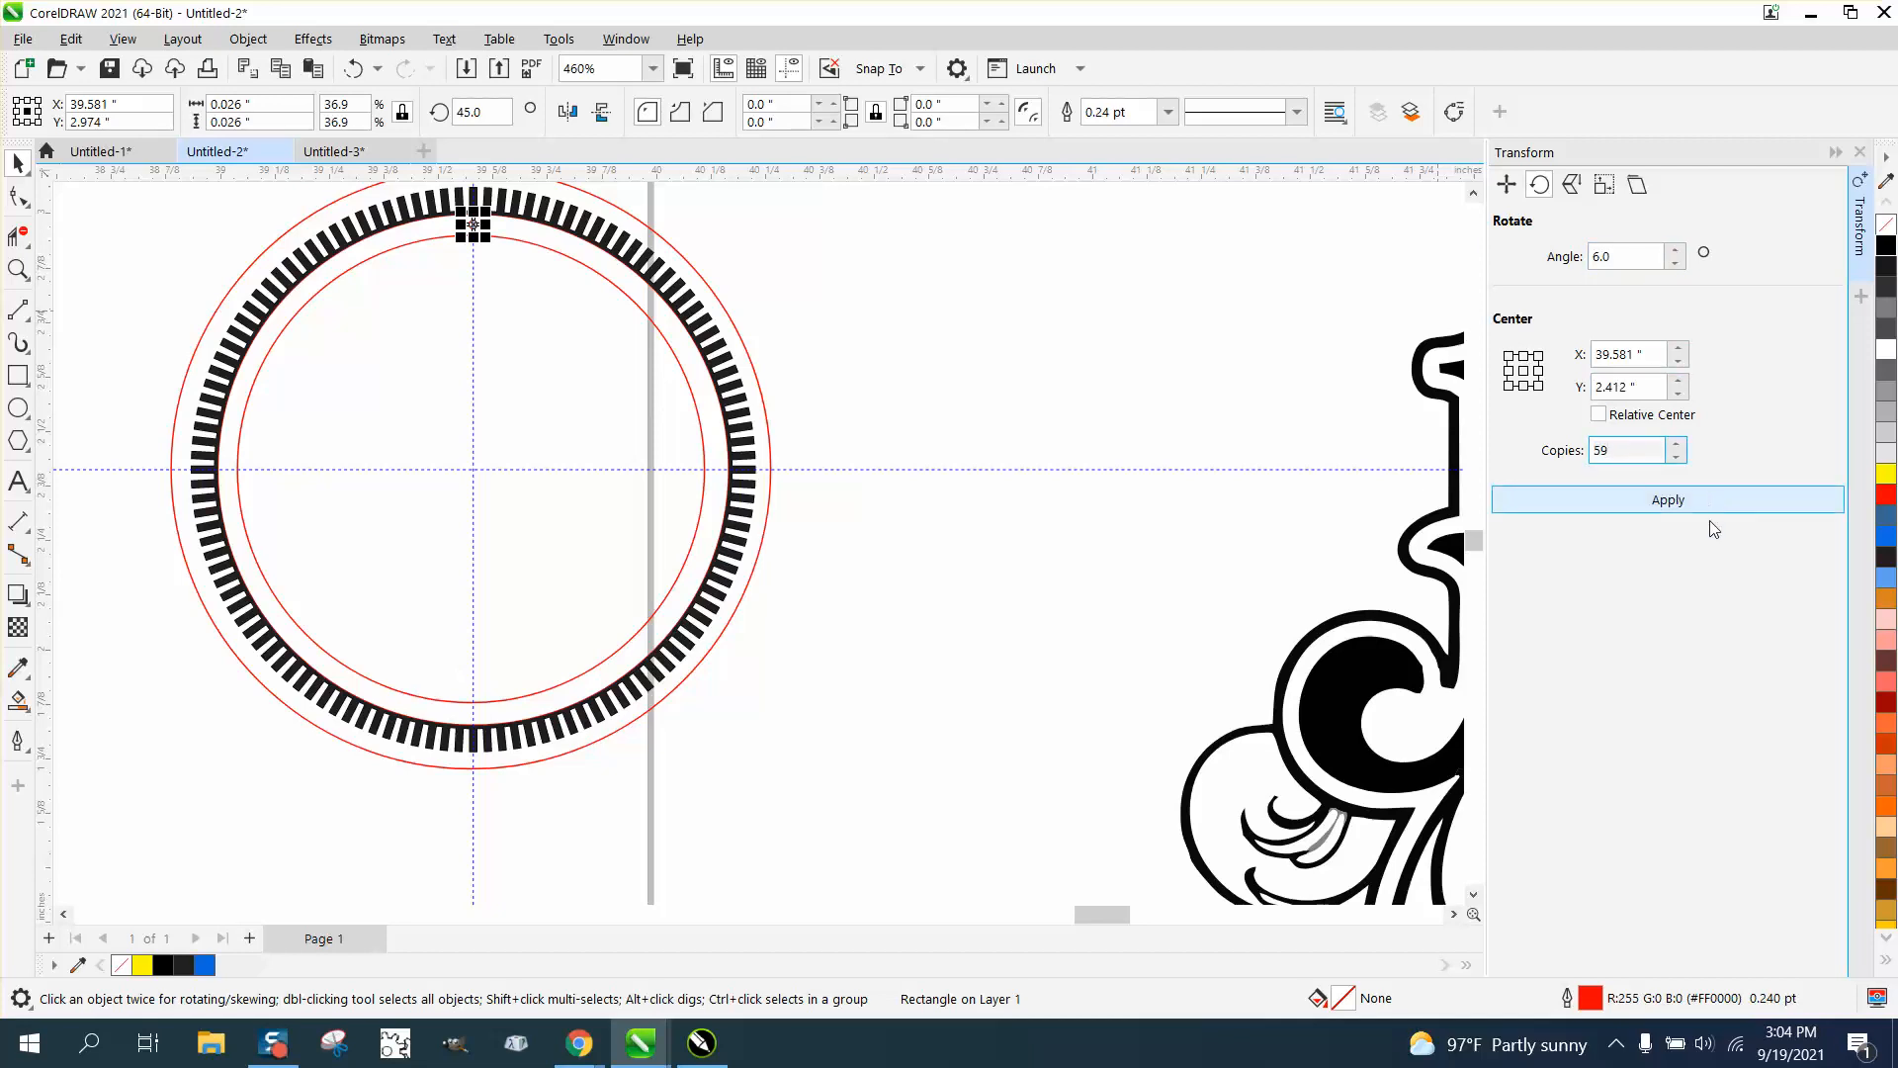
Rotate 59 copies of the diamond about the circle's centre to complete a 60-diamond ring
left_click(1665, 499)
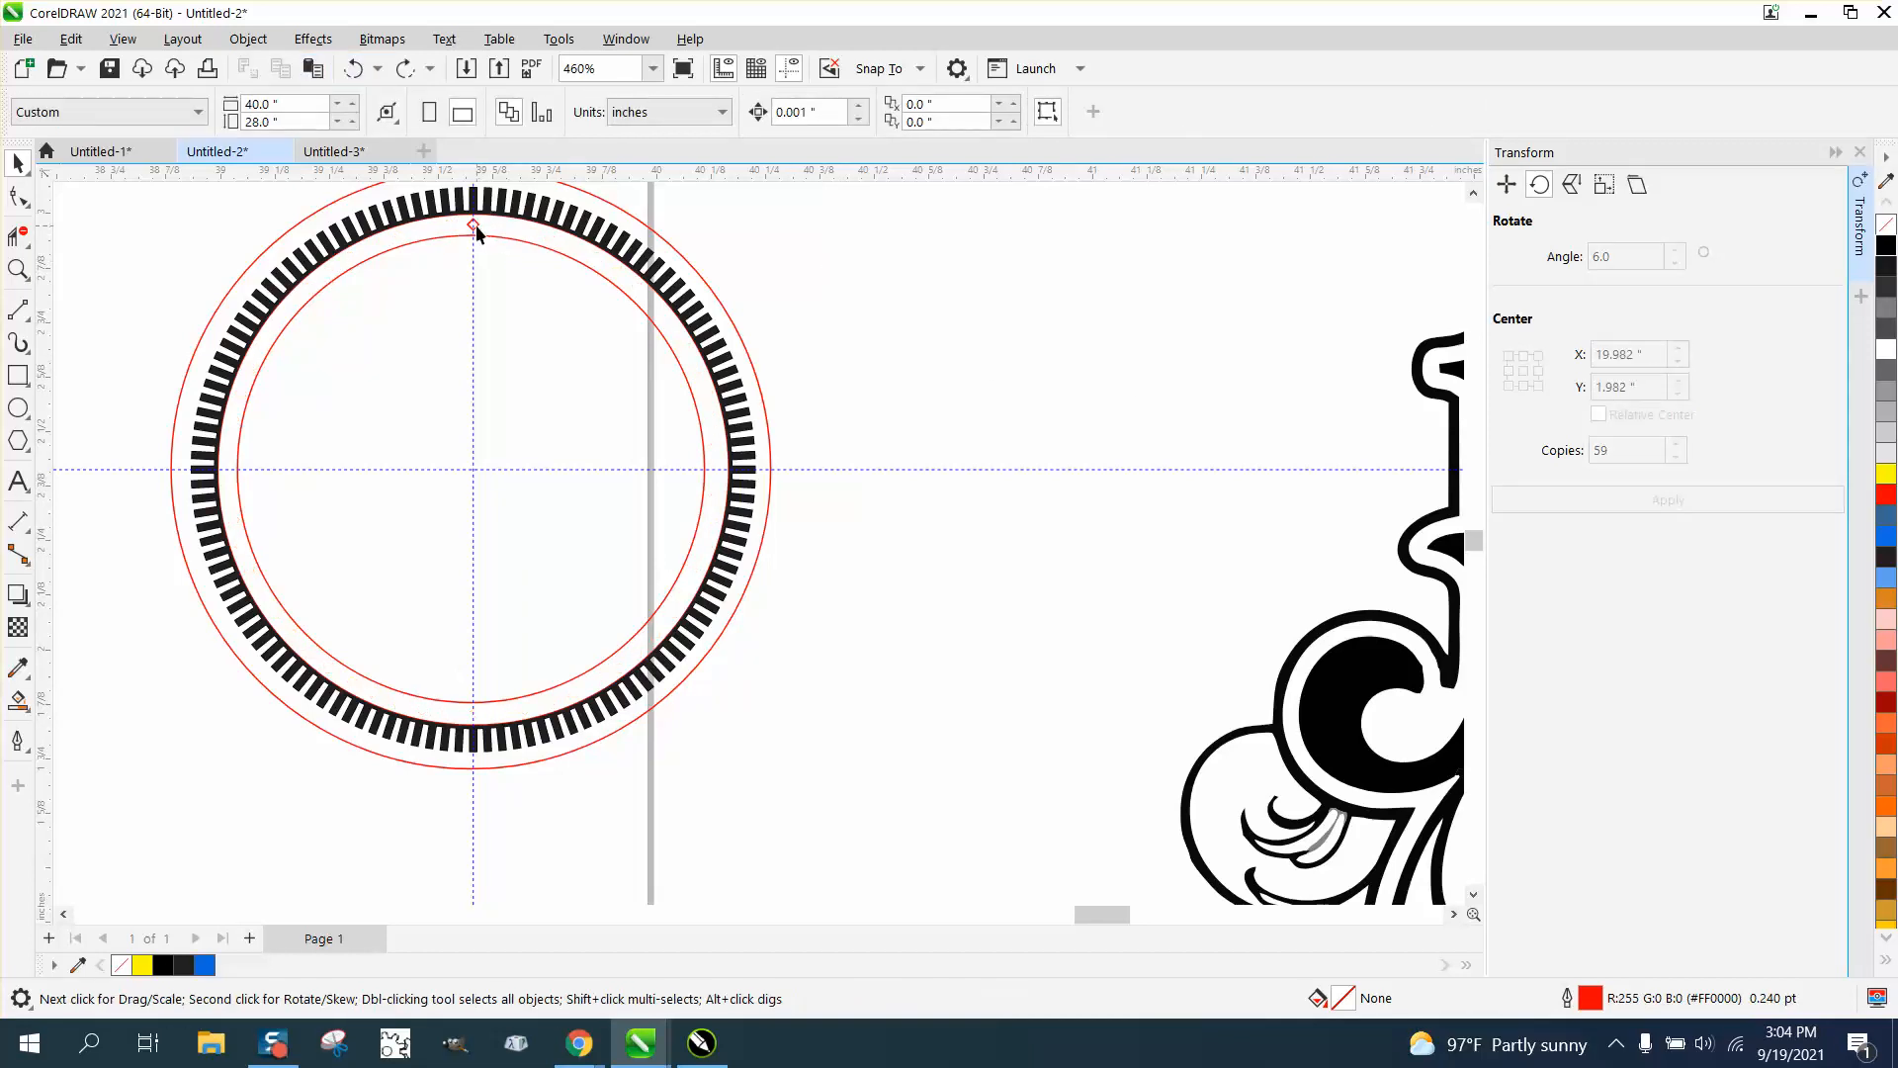
left_click(473, 223)
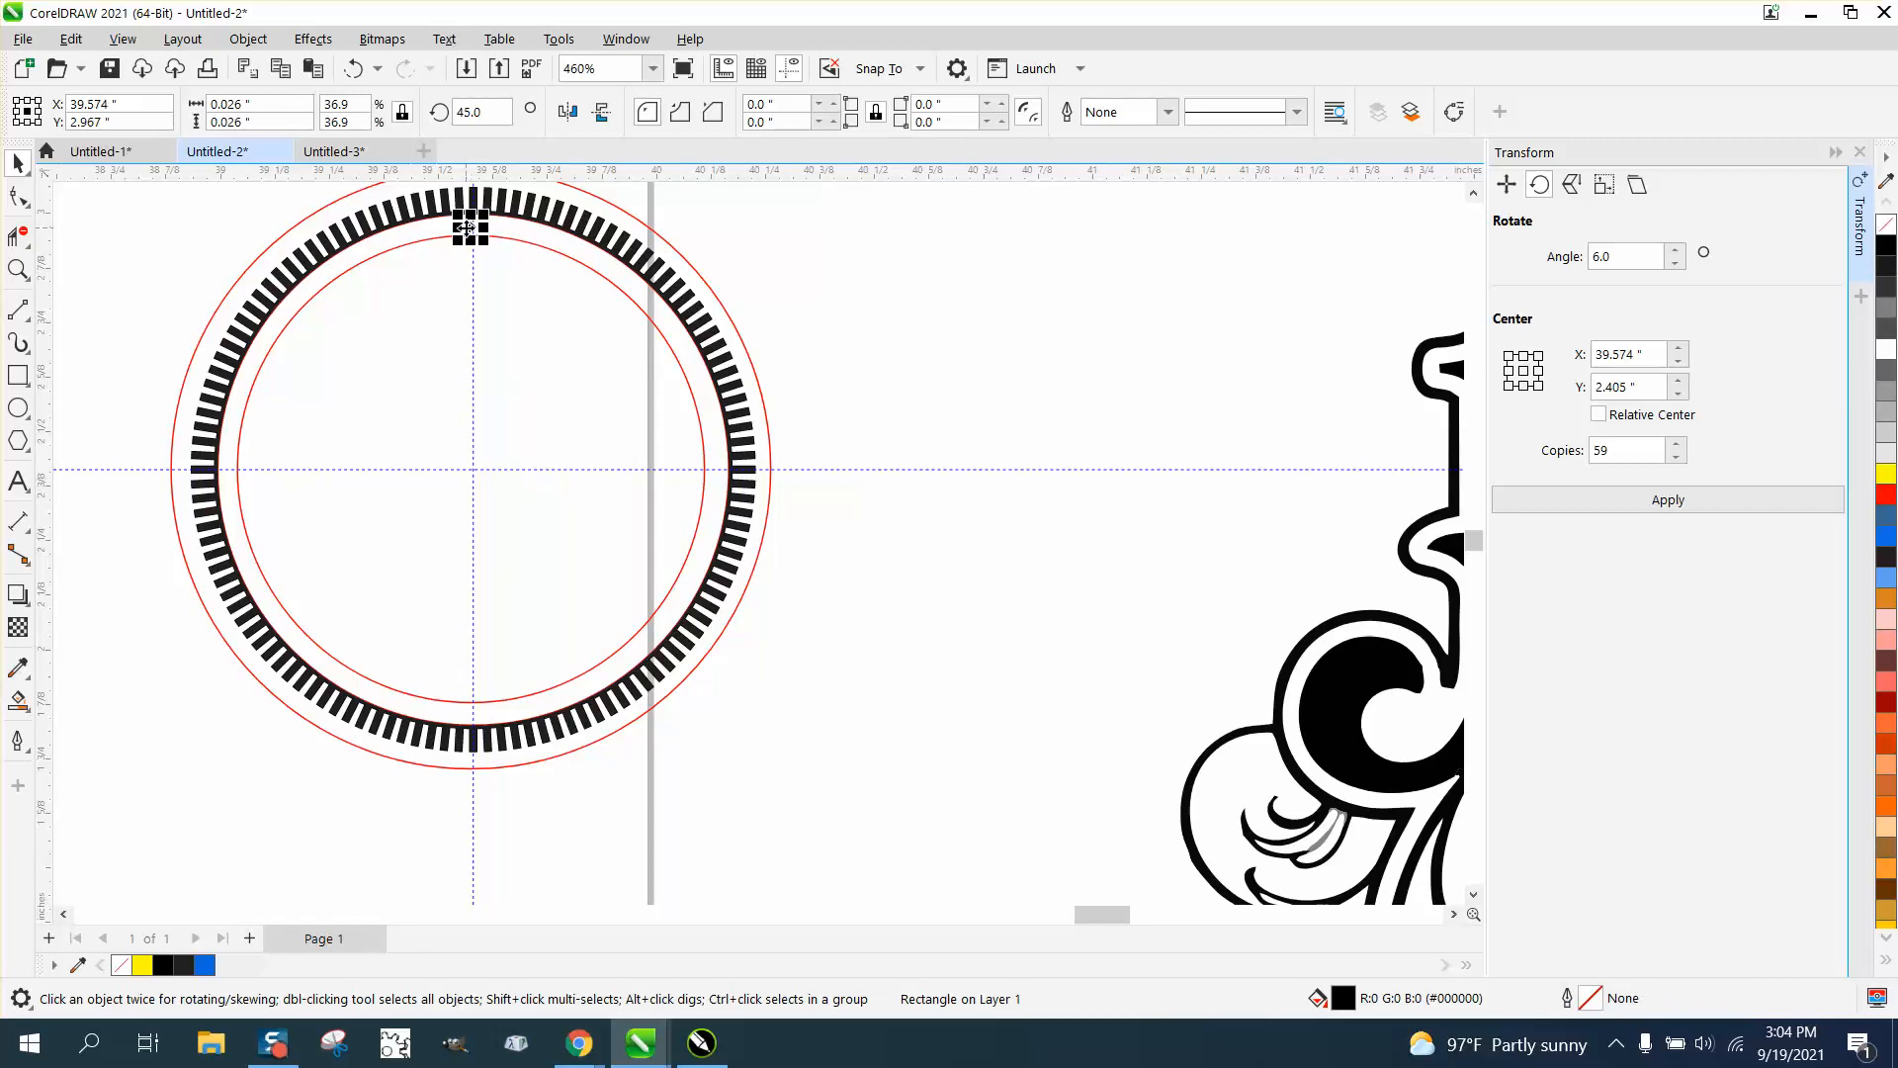
left_click(470, 229)
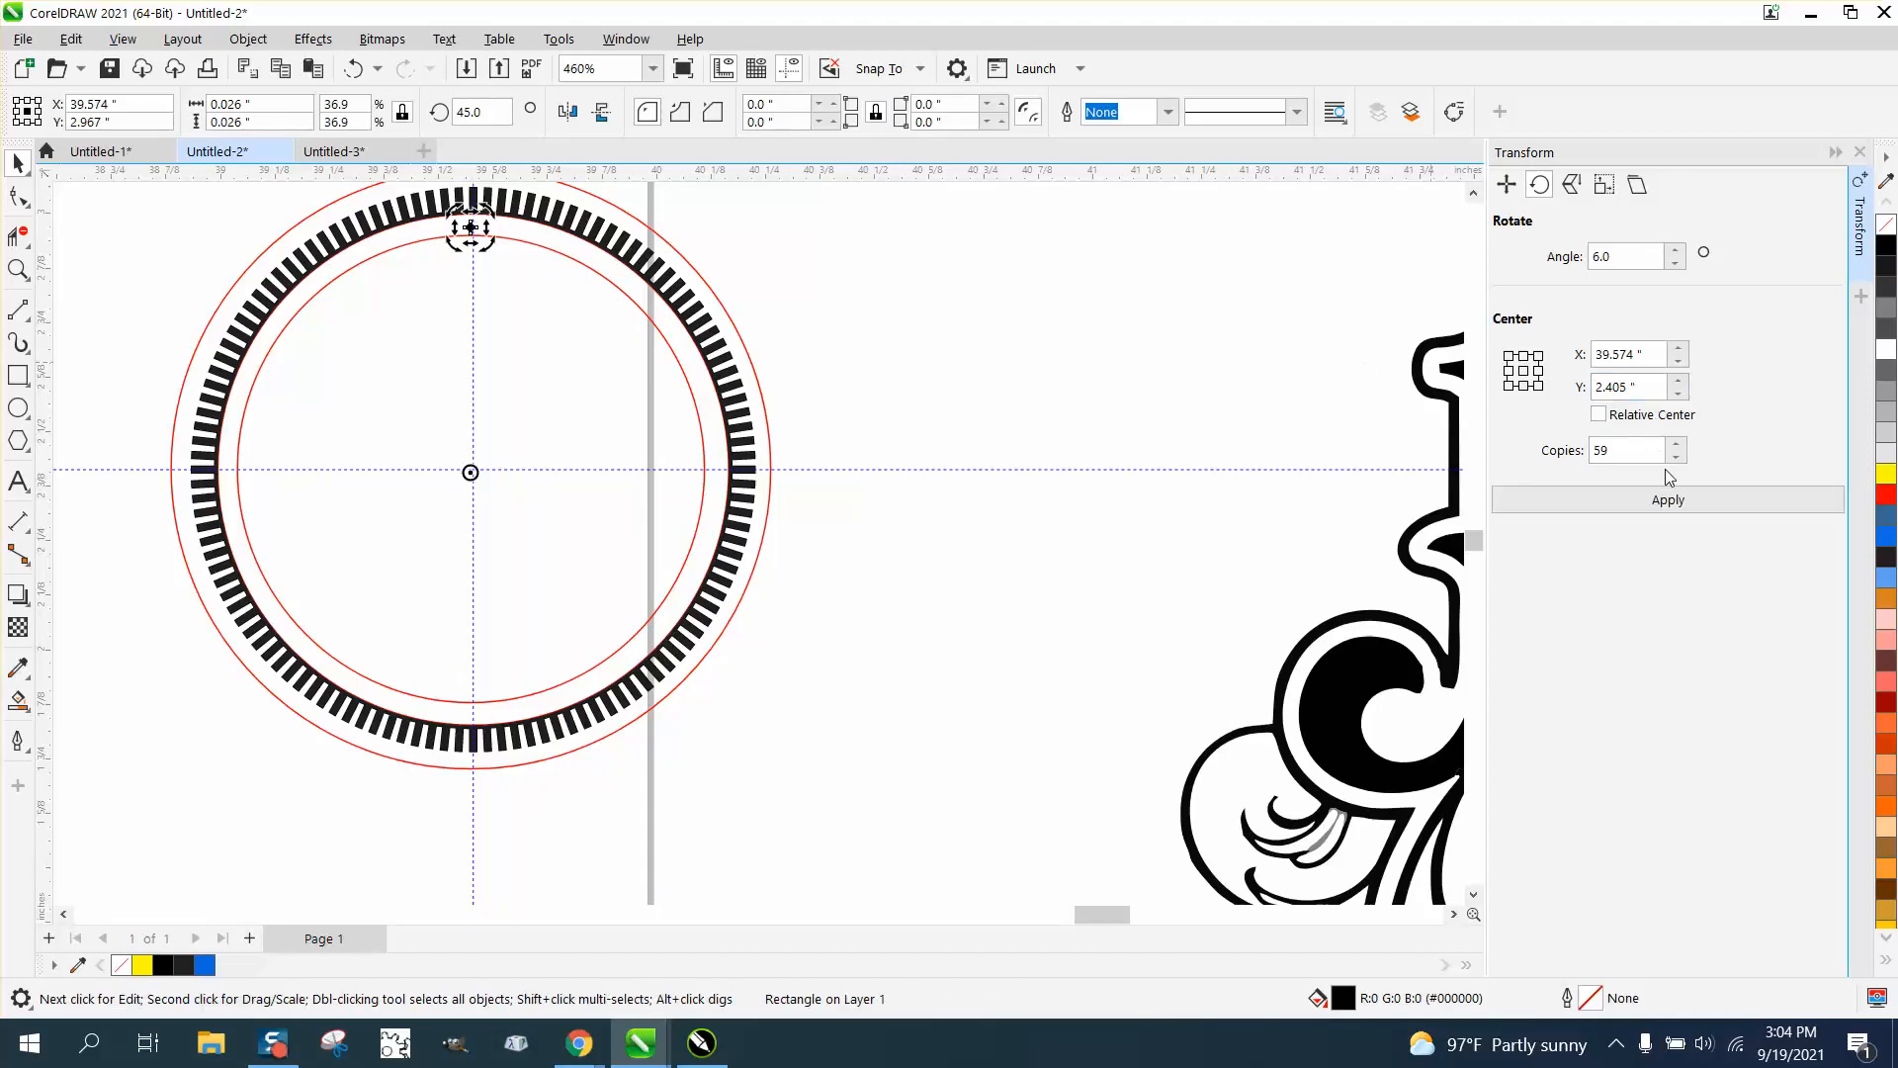
left_click(1667, 498)
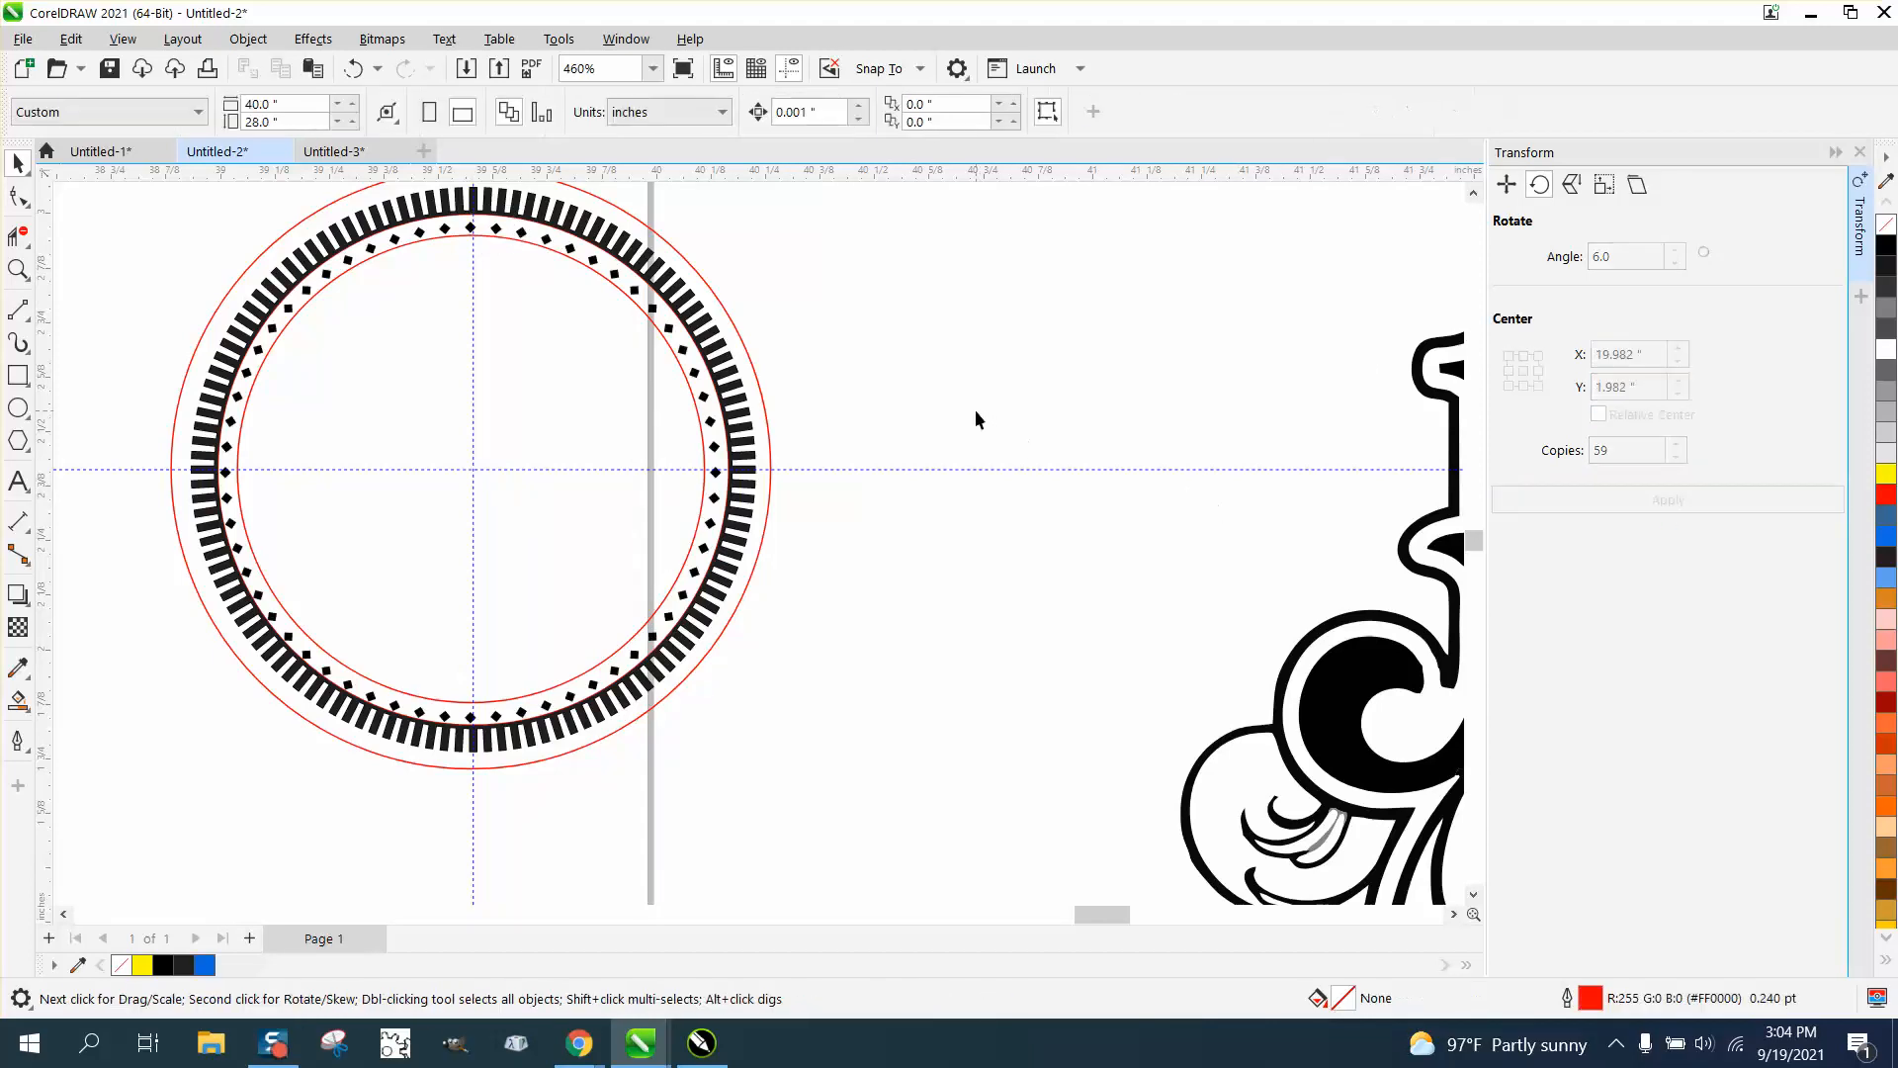
left_click(470, 471)
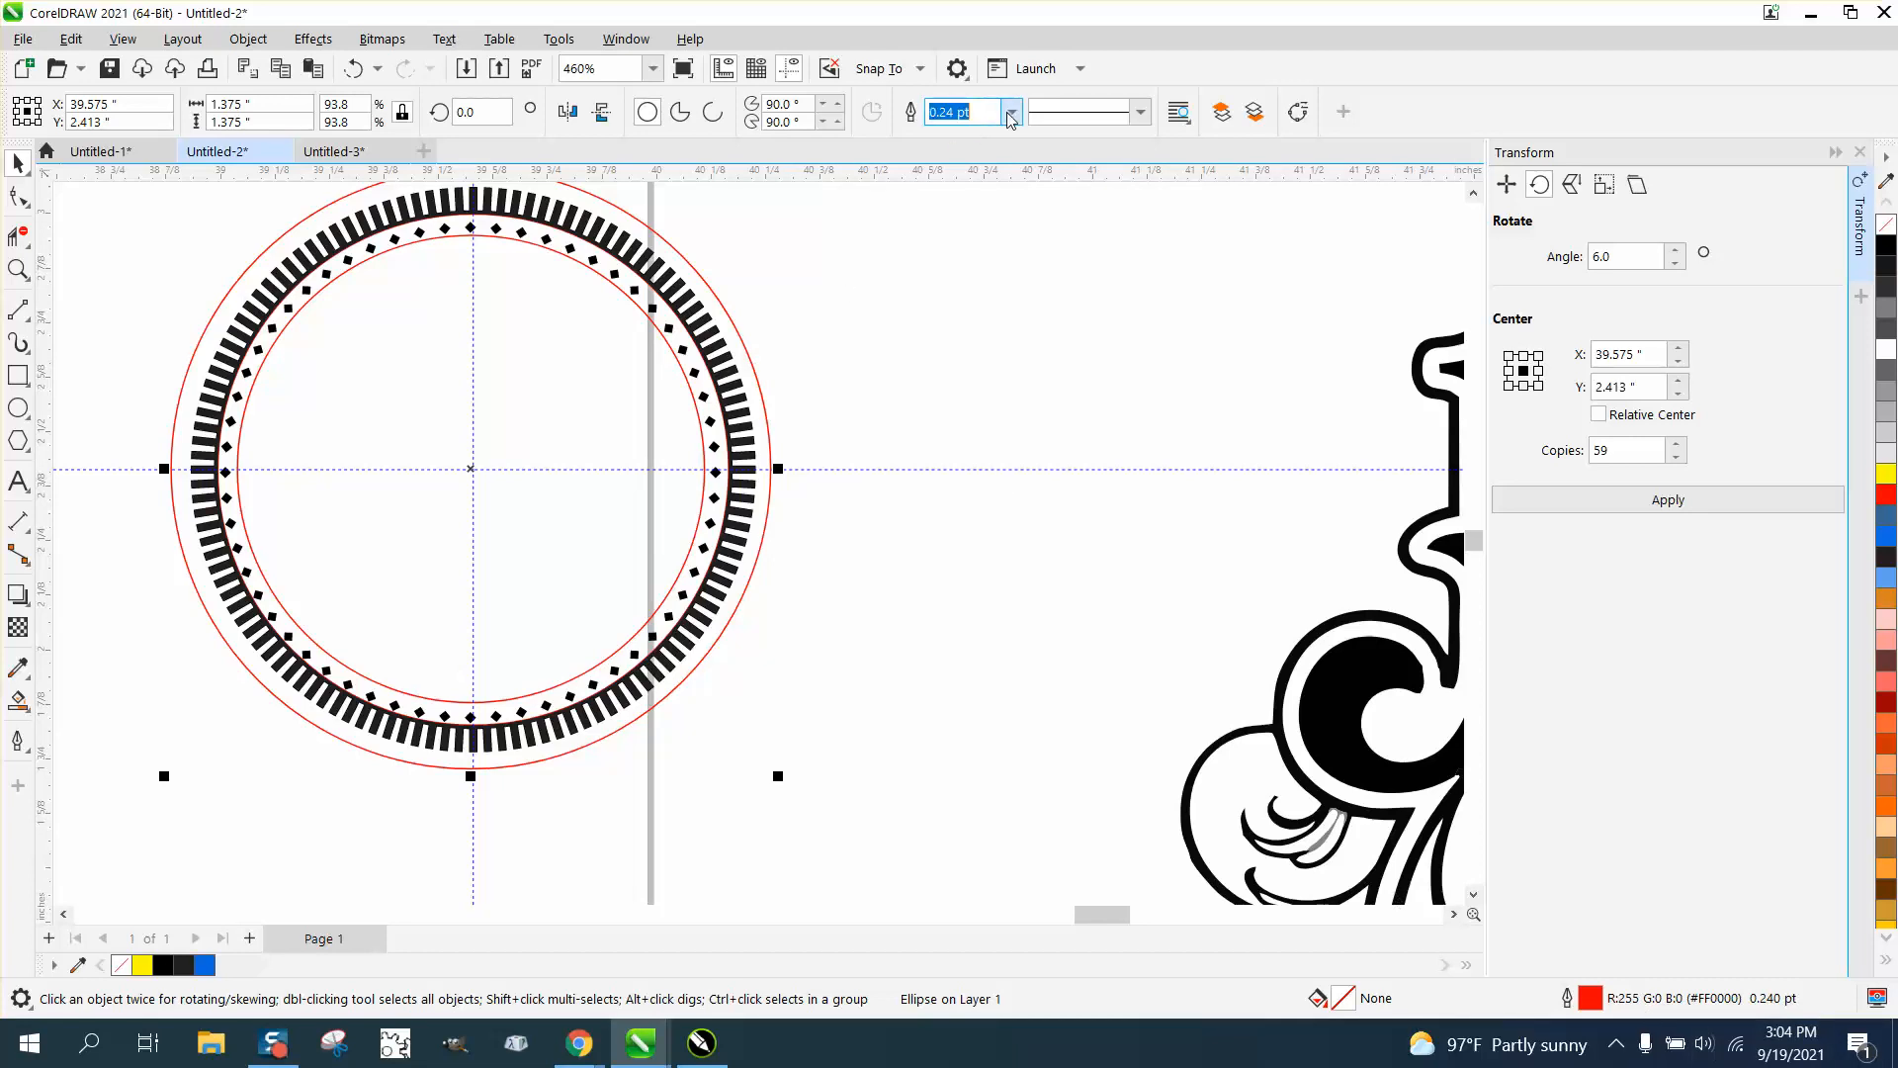
Give both the outer and inner guide circles 1.5 pt black outlines
left_click(1011, 104)
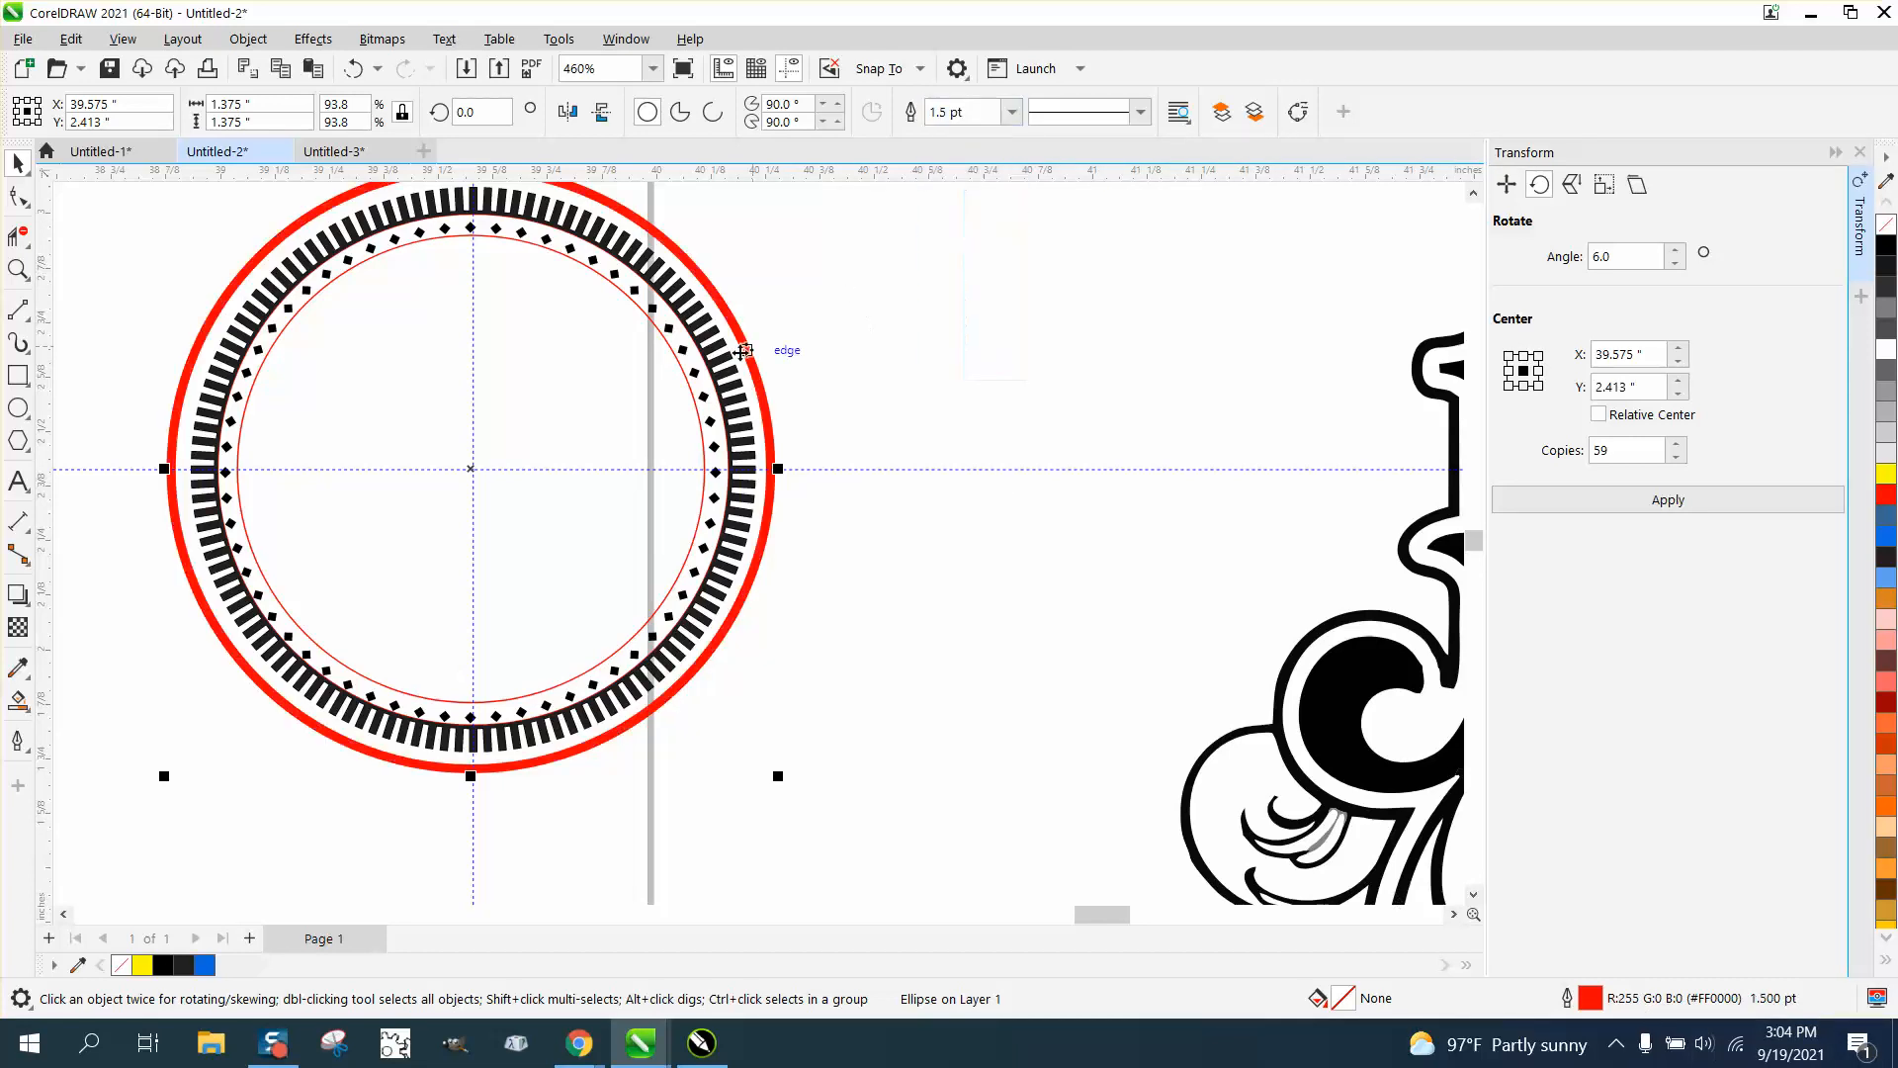
mouse_move(1874, 321)
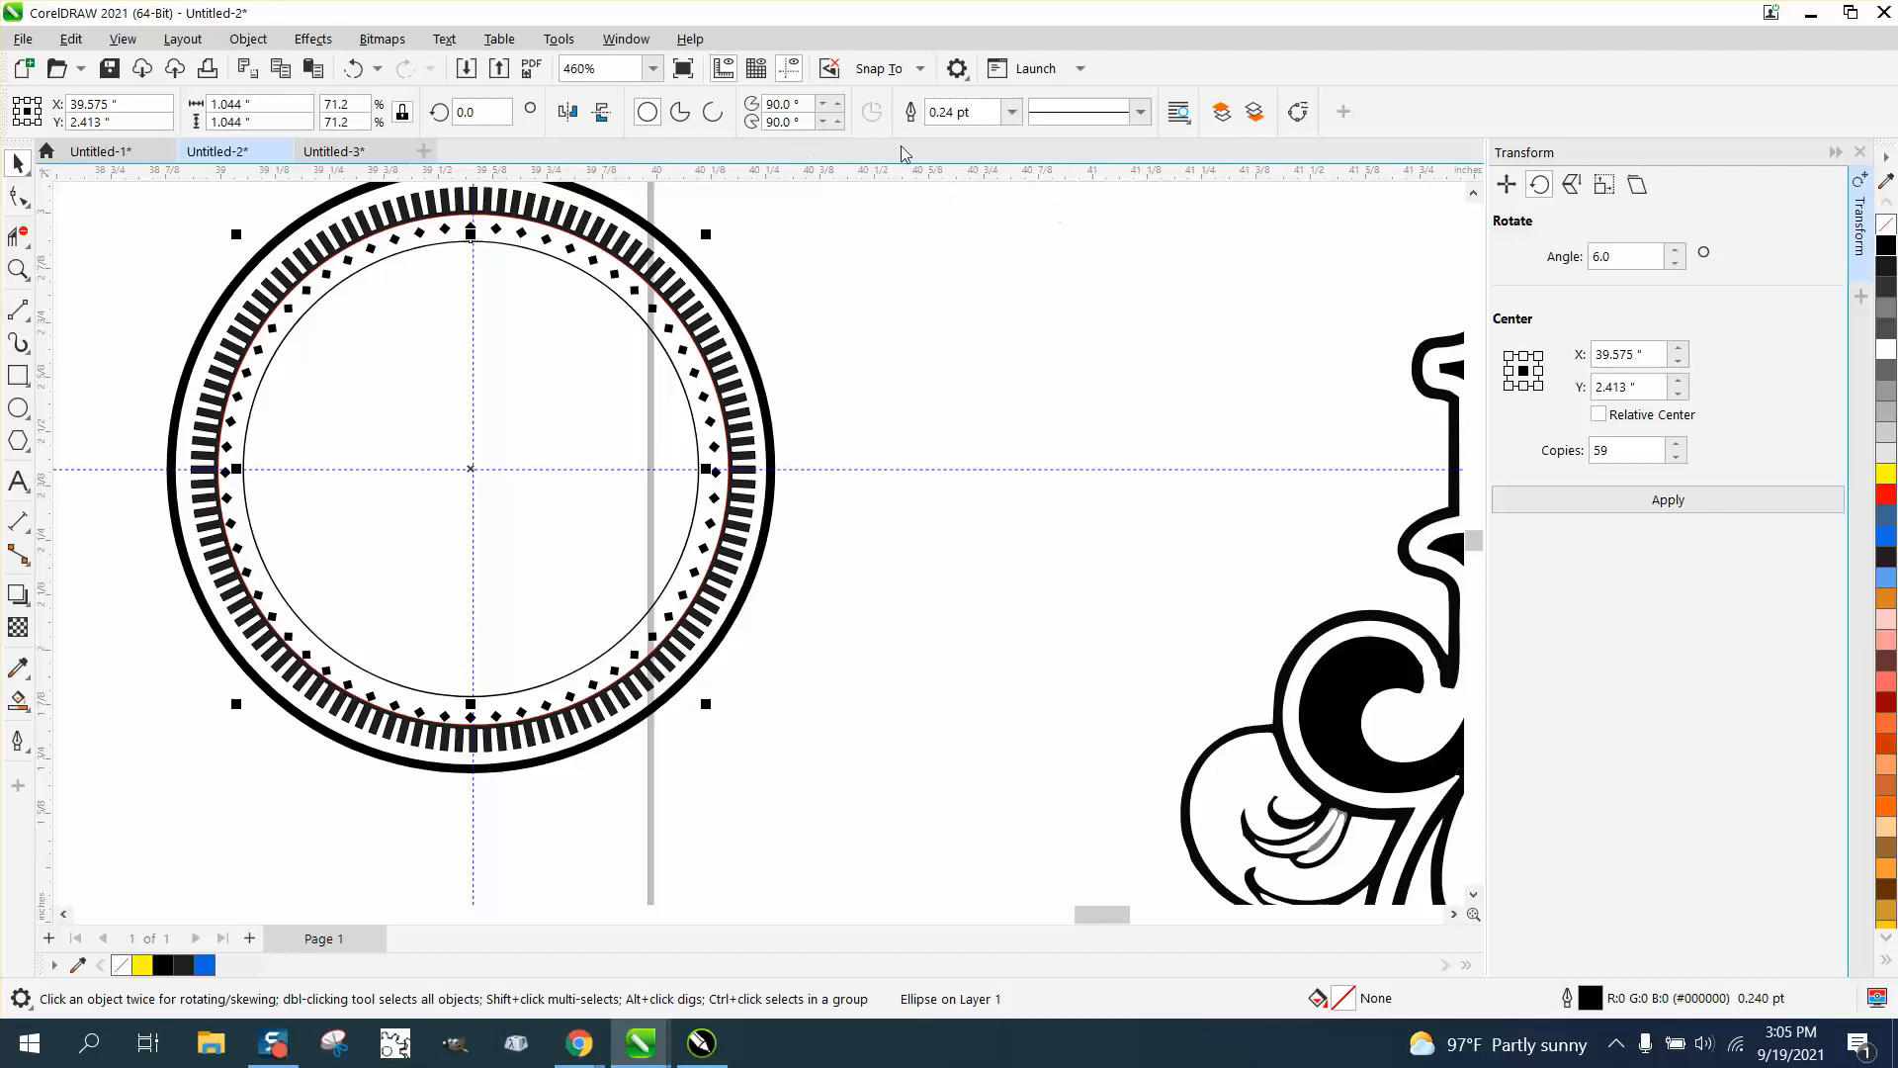
left_click(1010, 110)
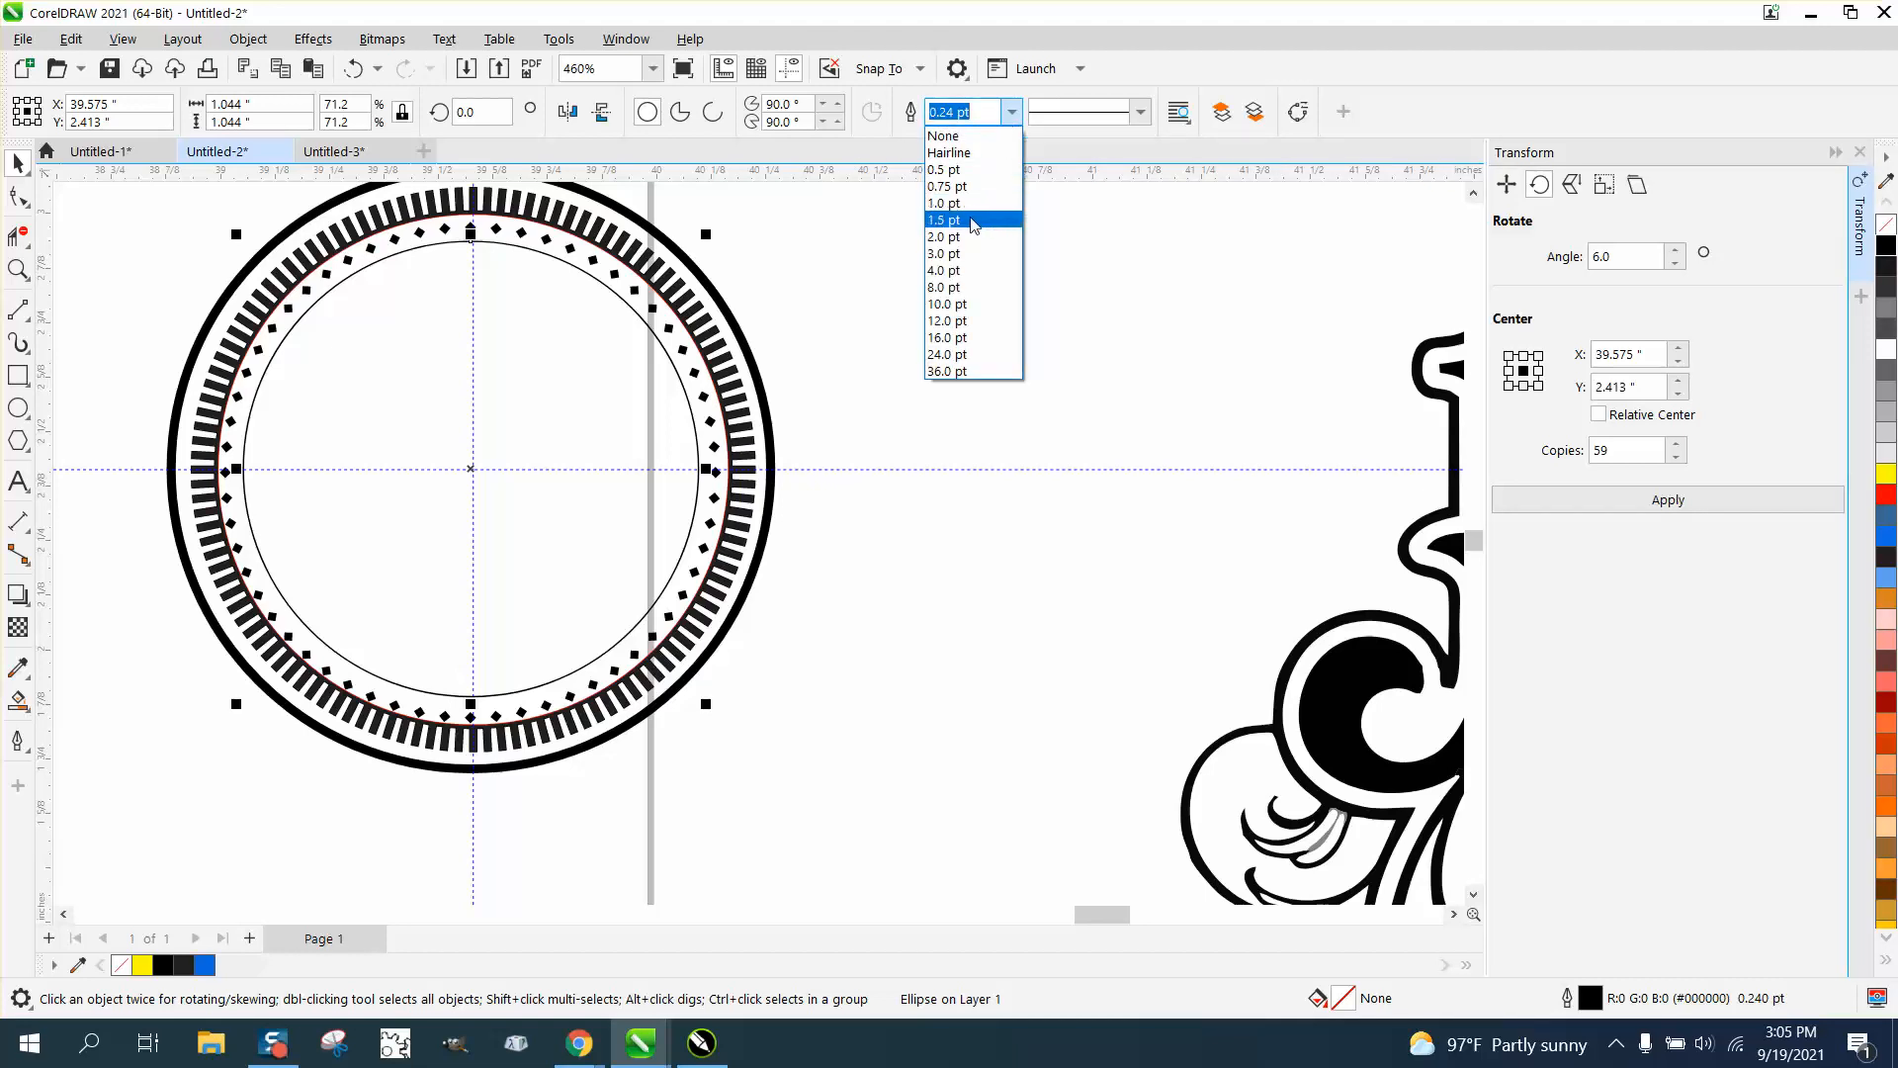
left_click(945, 219)
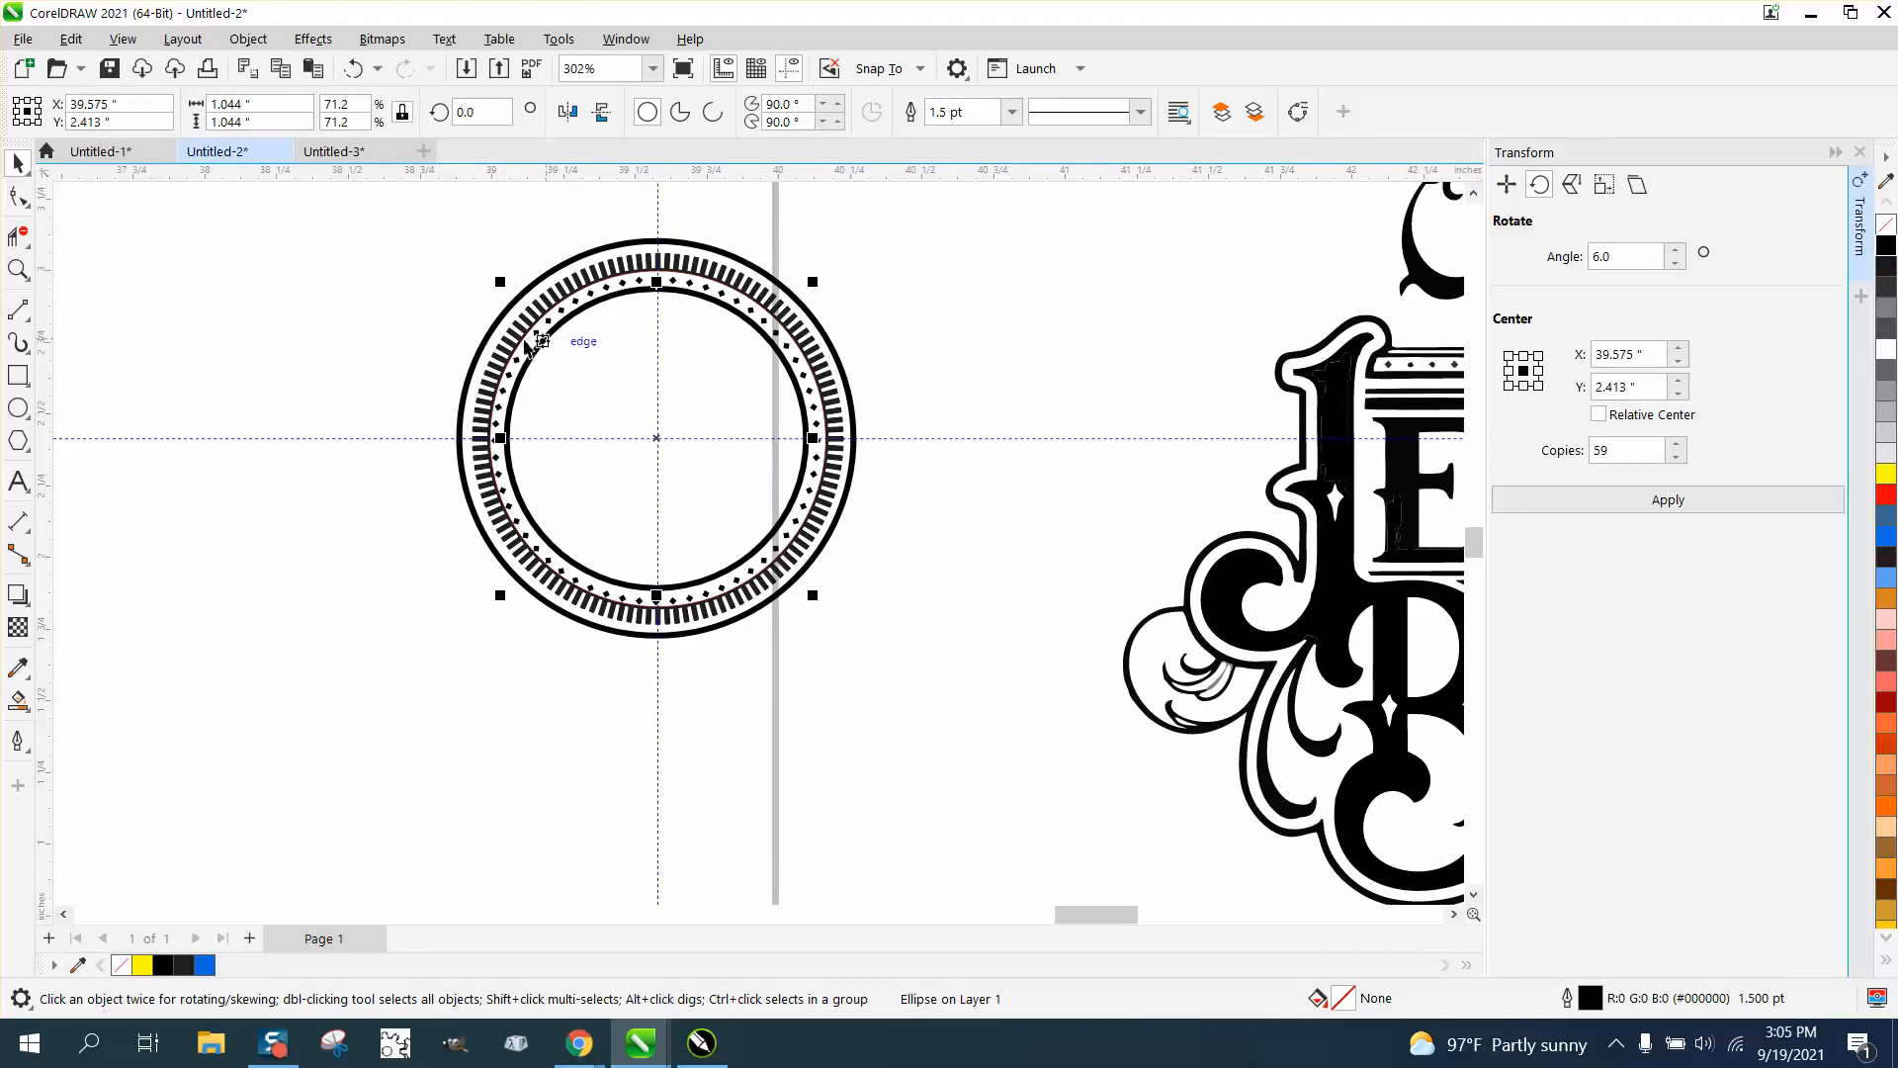
mouse_move(547, 320)
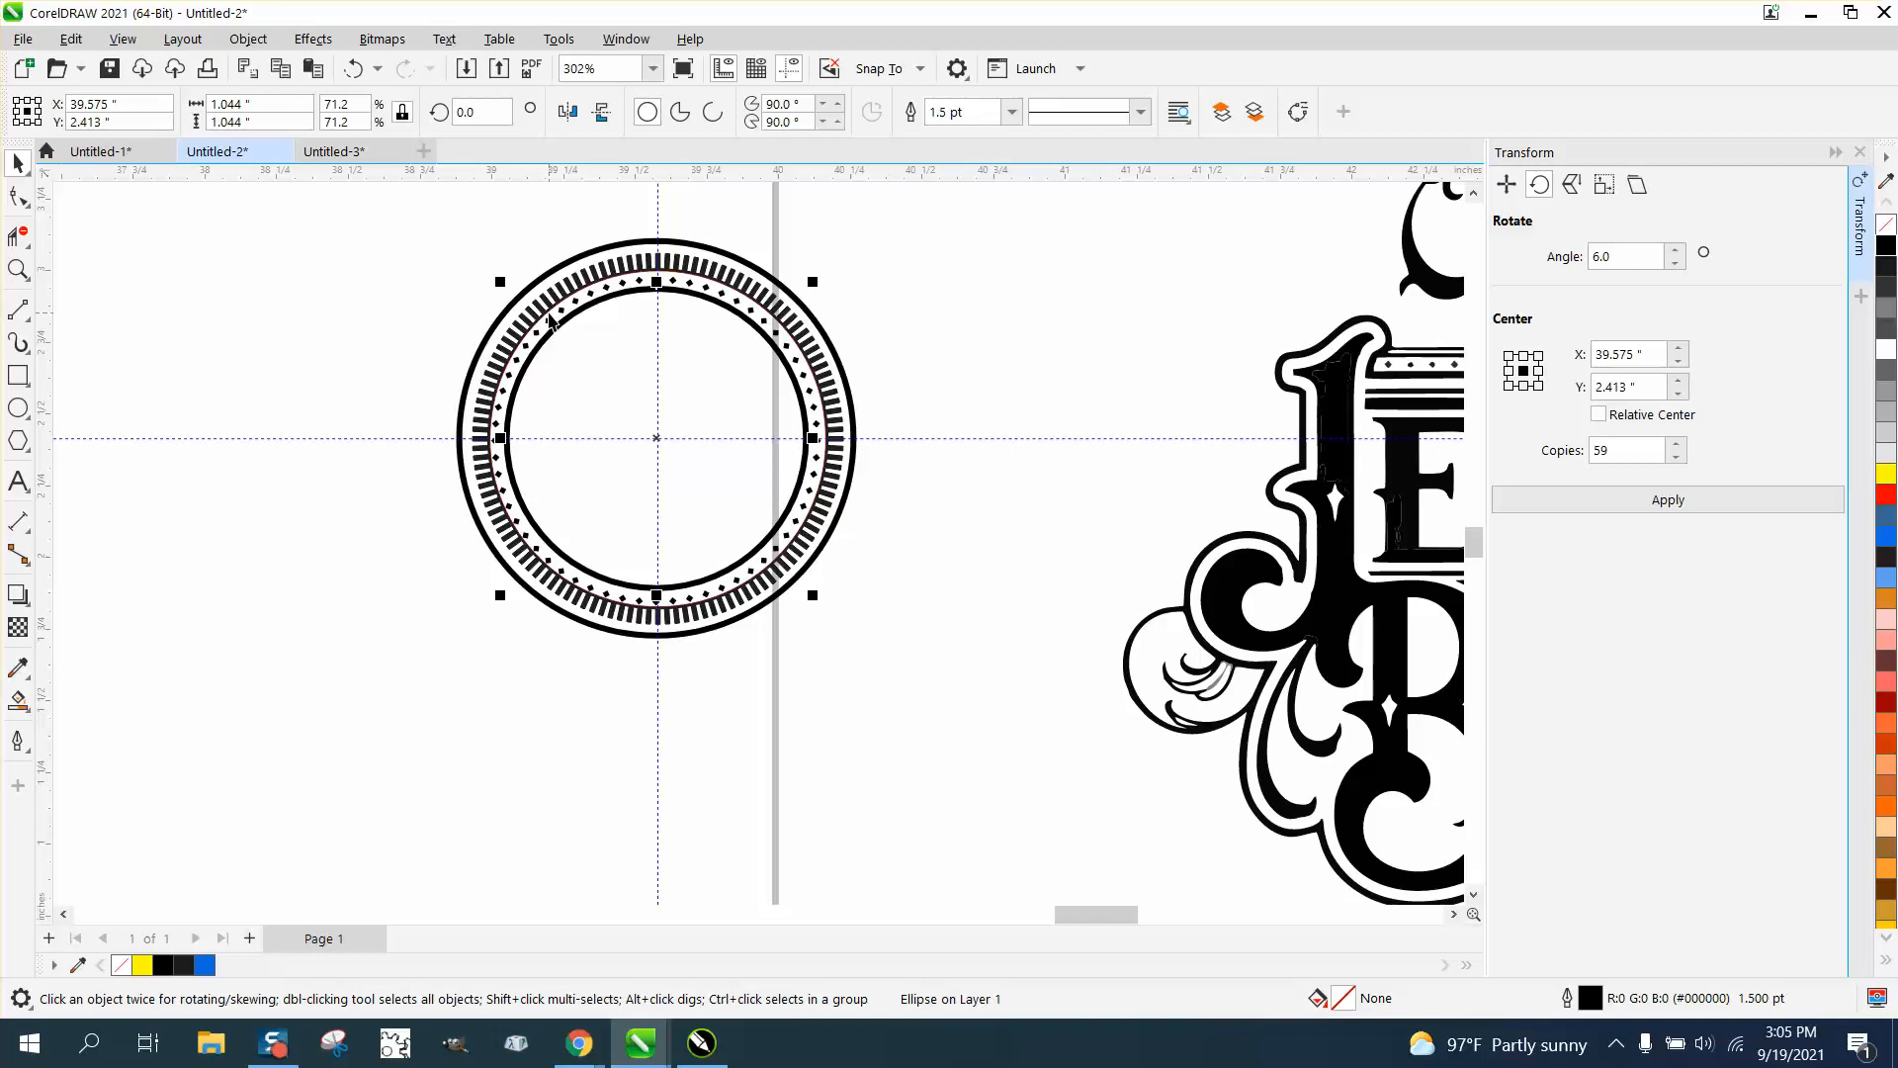
mouse_move(423, 217)
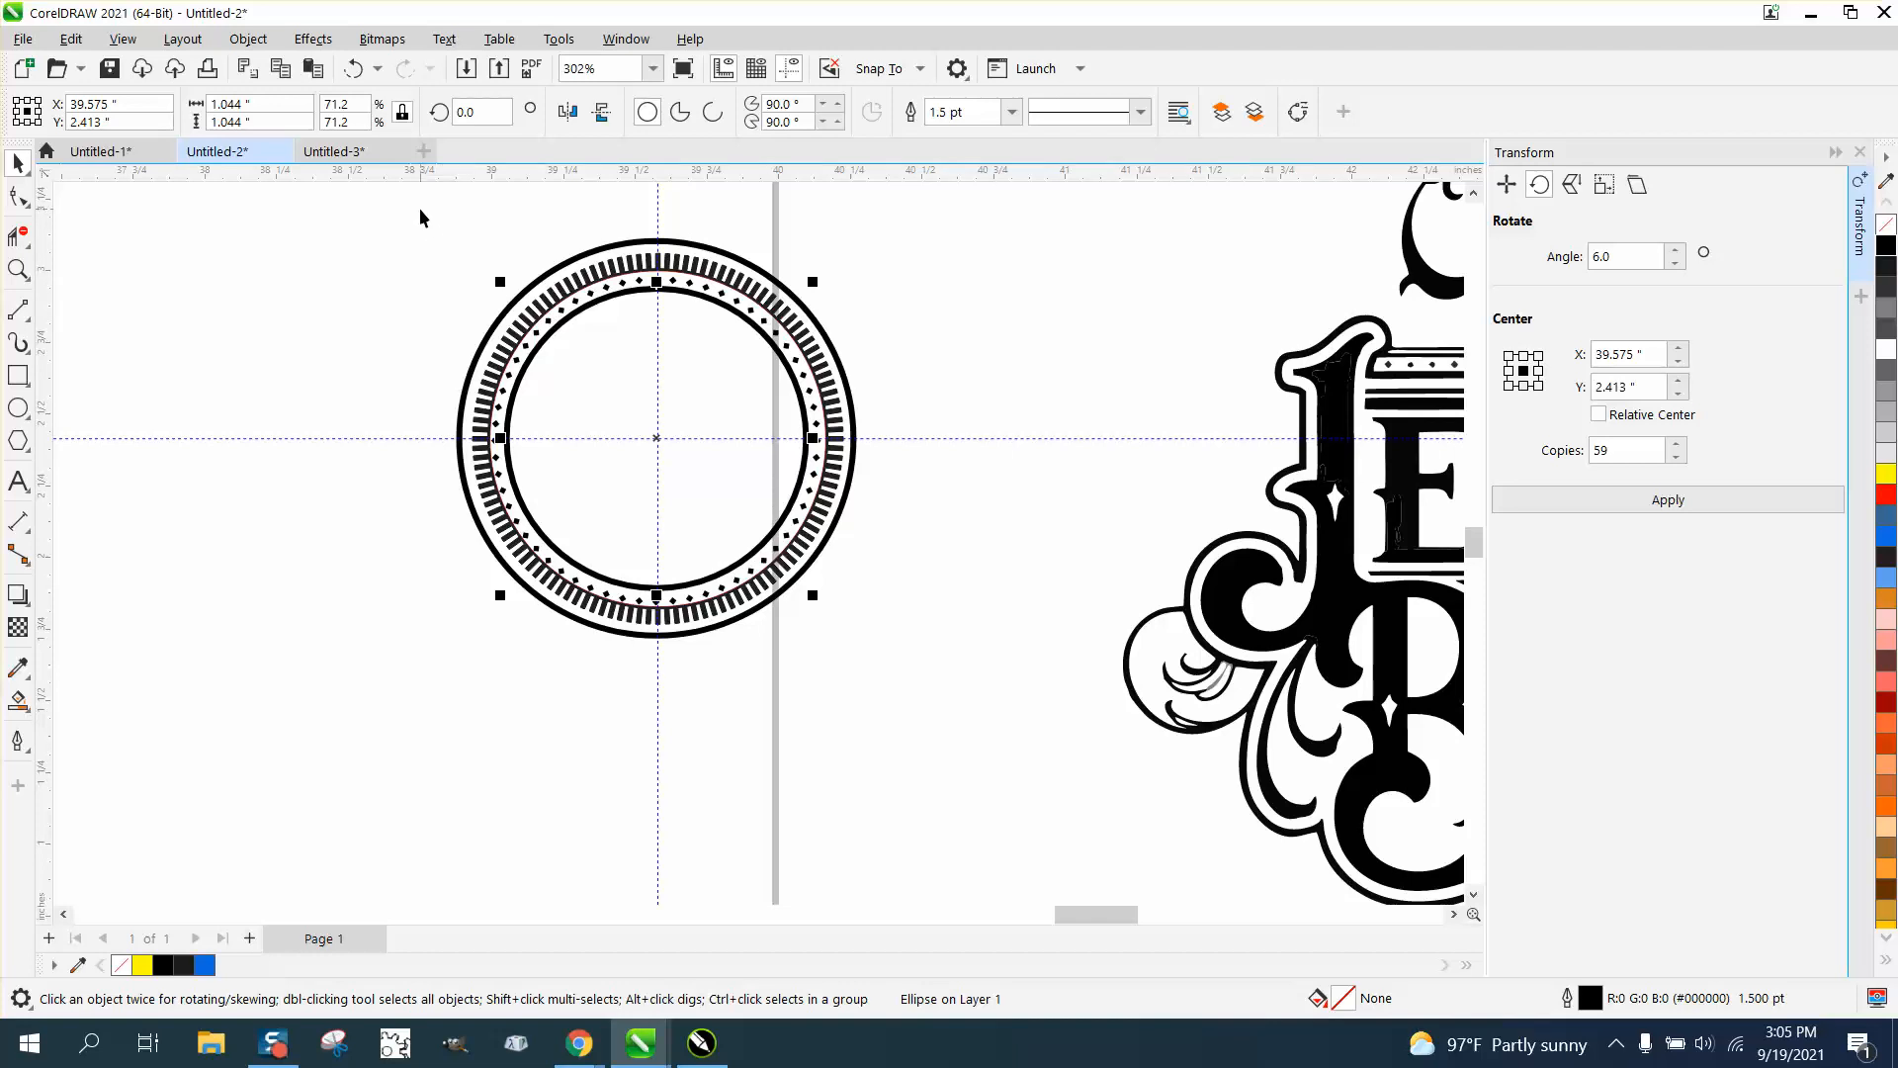
left_click(18, 271)
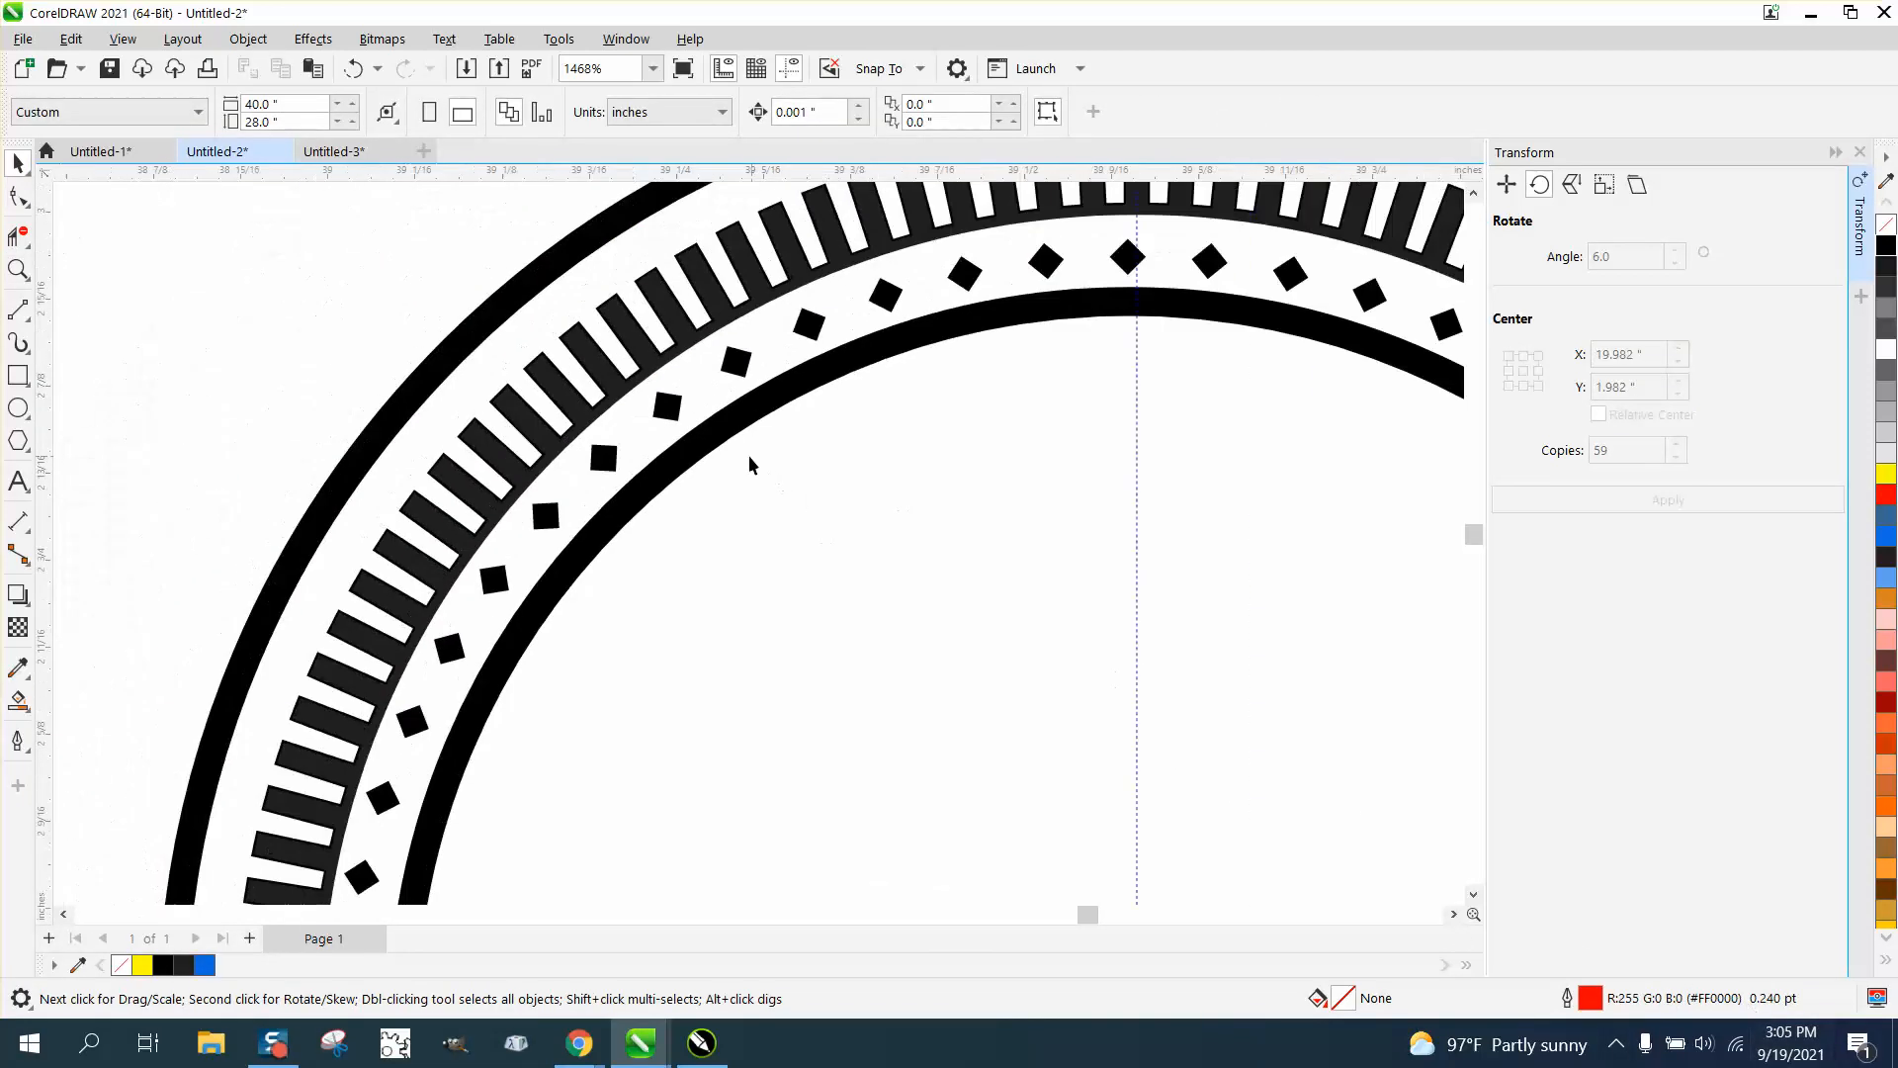
Group the 64 emblem objects into one badge about 1.375 inches across beside the logos
scroll("down", 3)
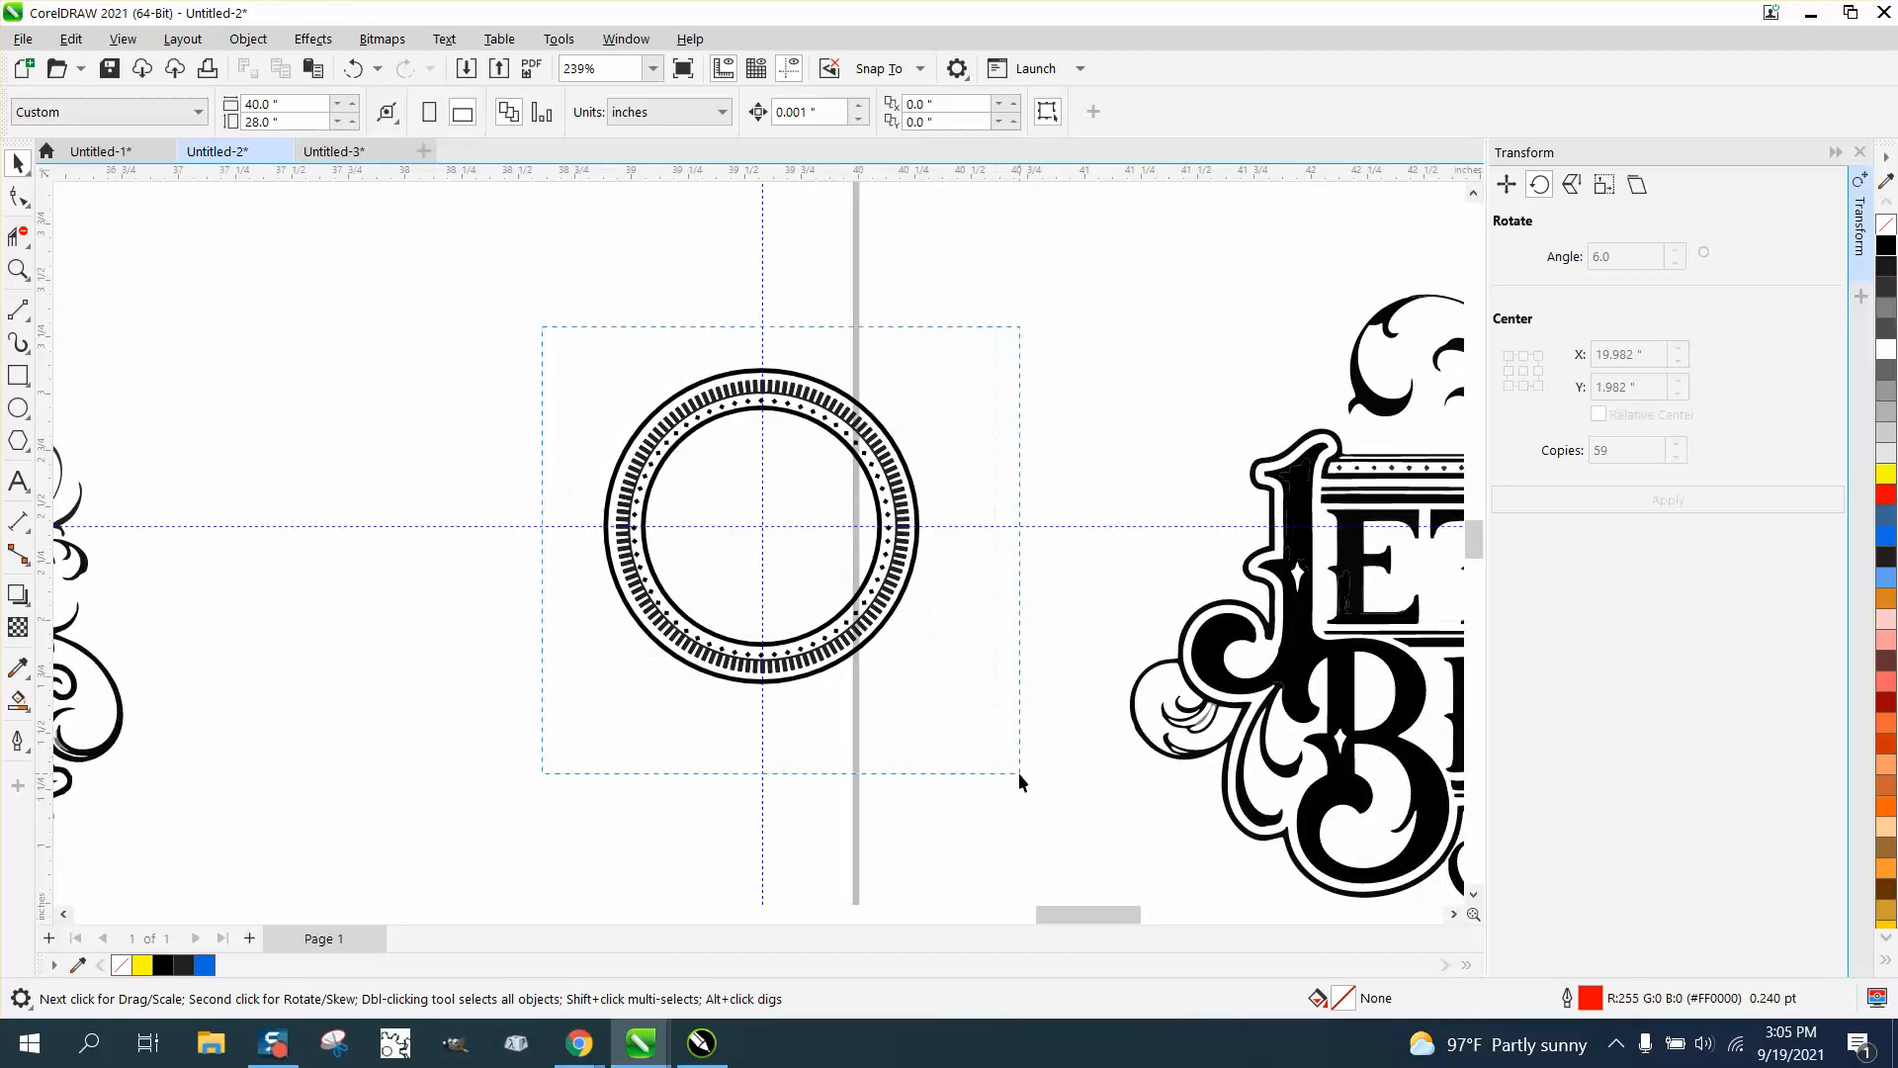
left_click(759, 526)
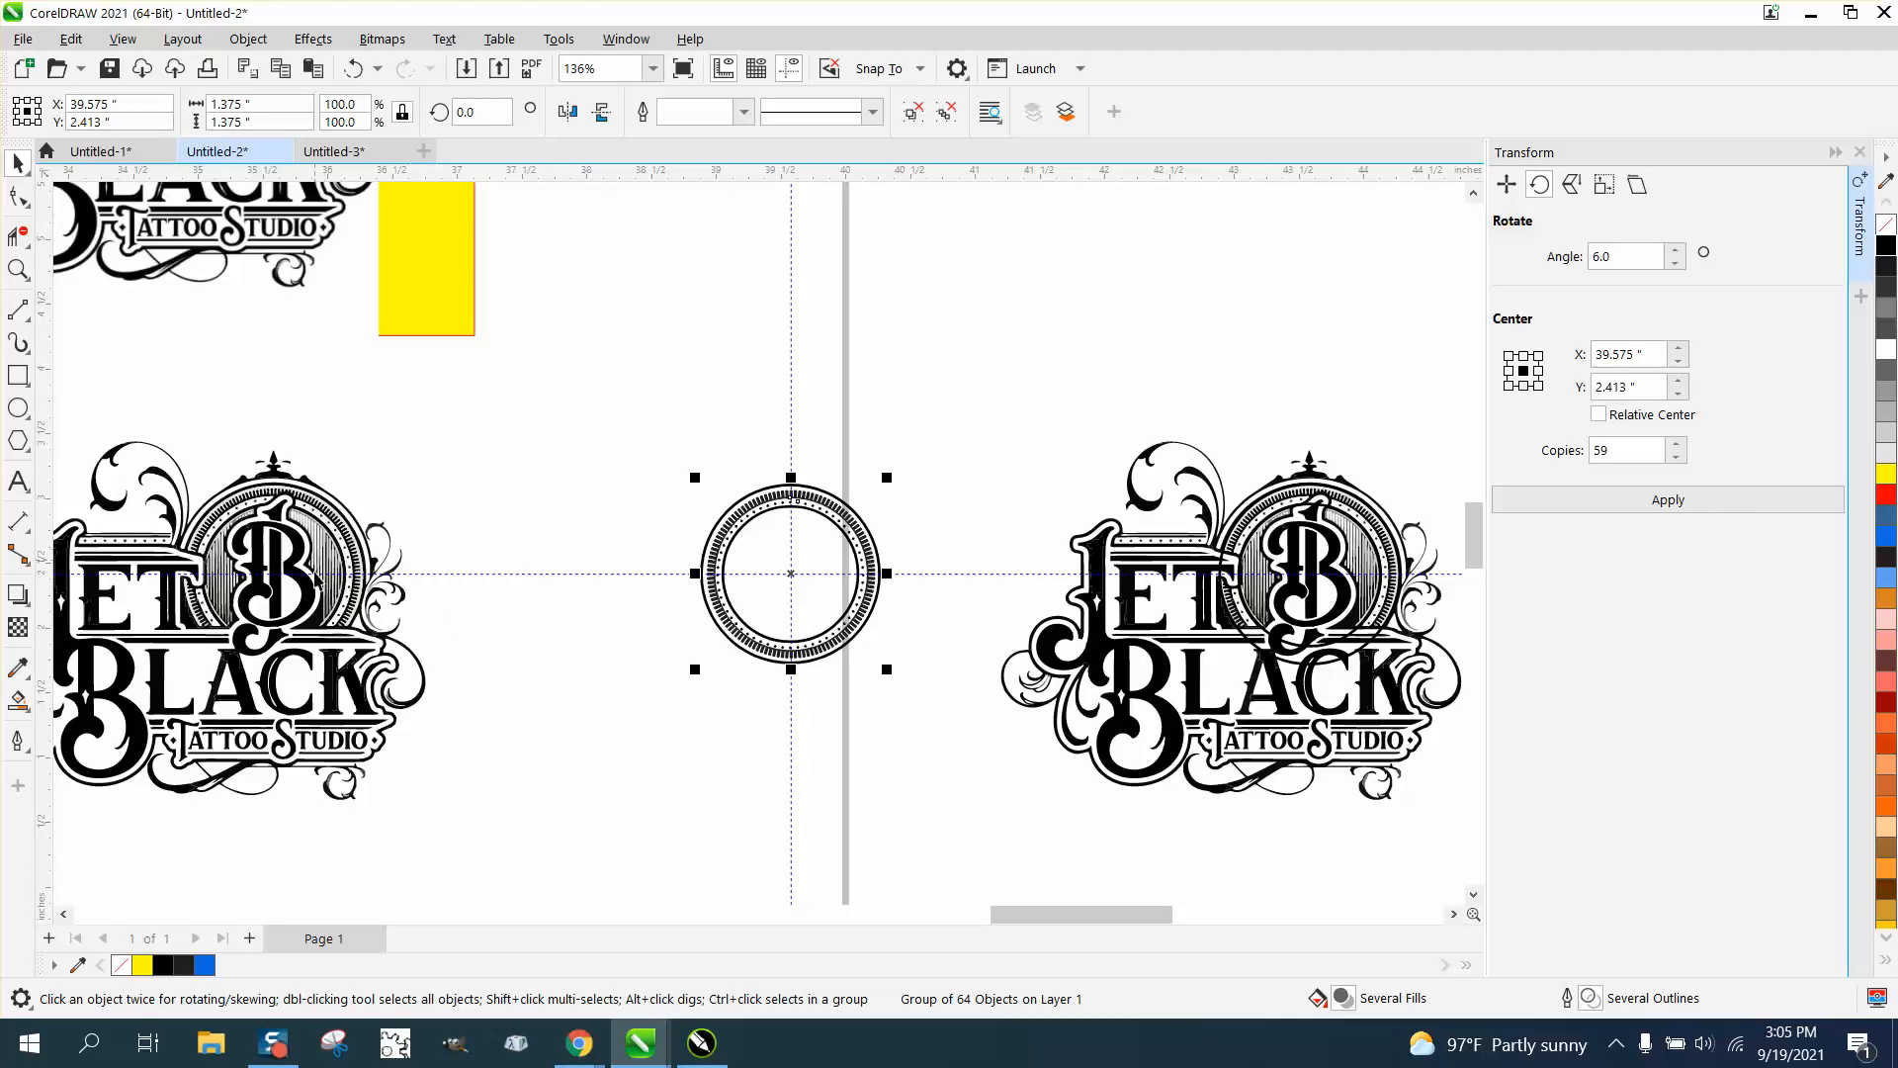
mouse_move(6, 301)
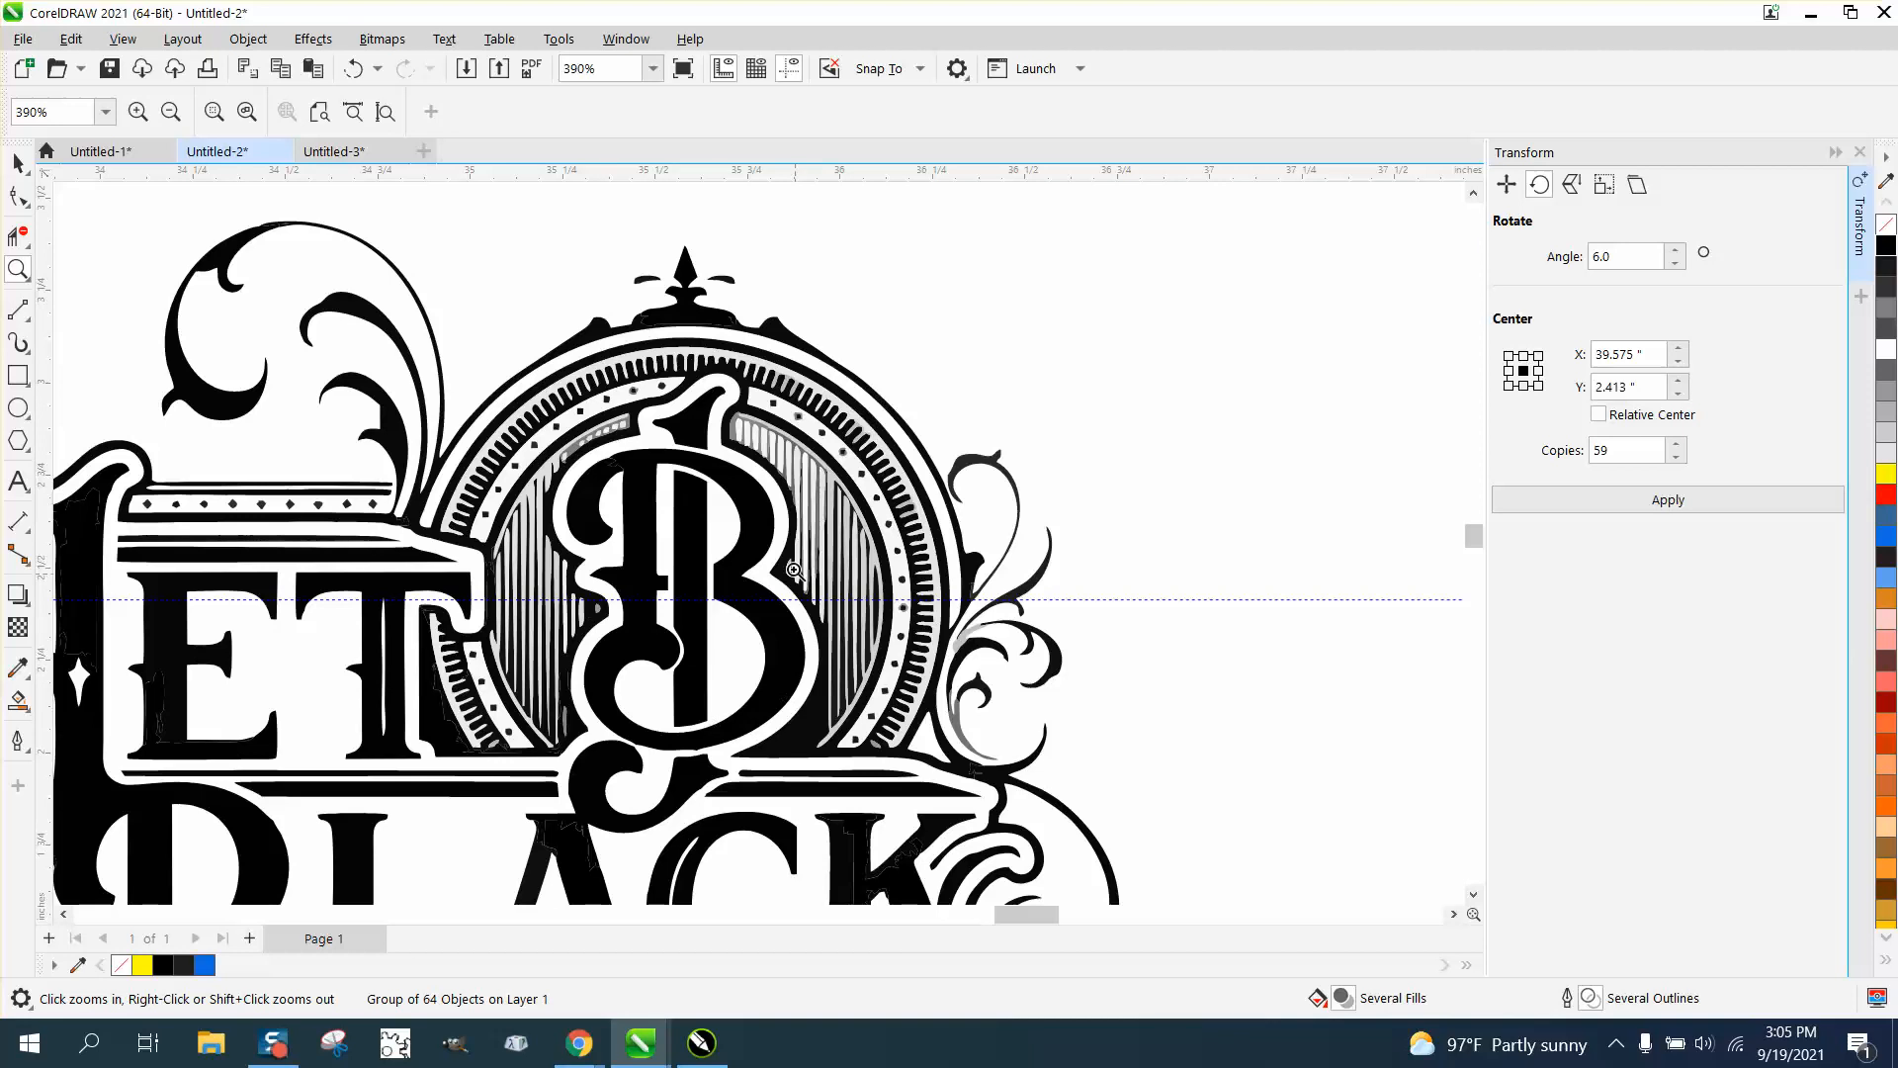
mouse_move(872, 795)
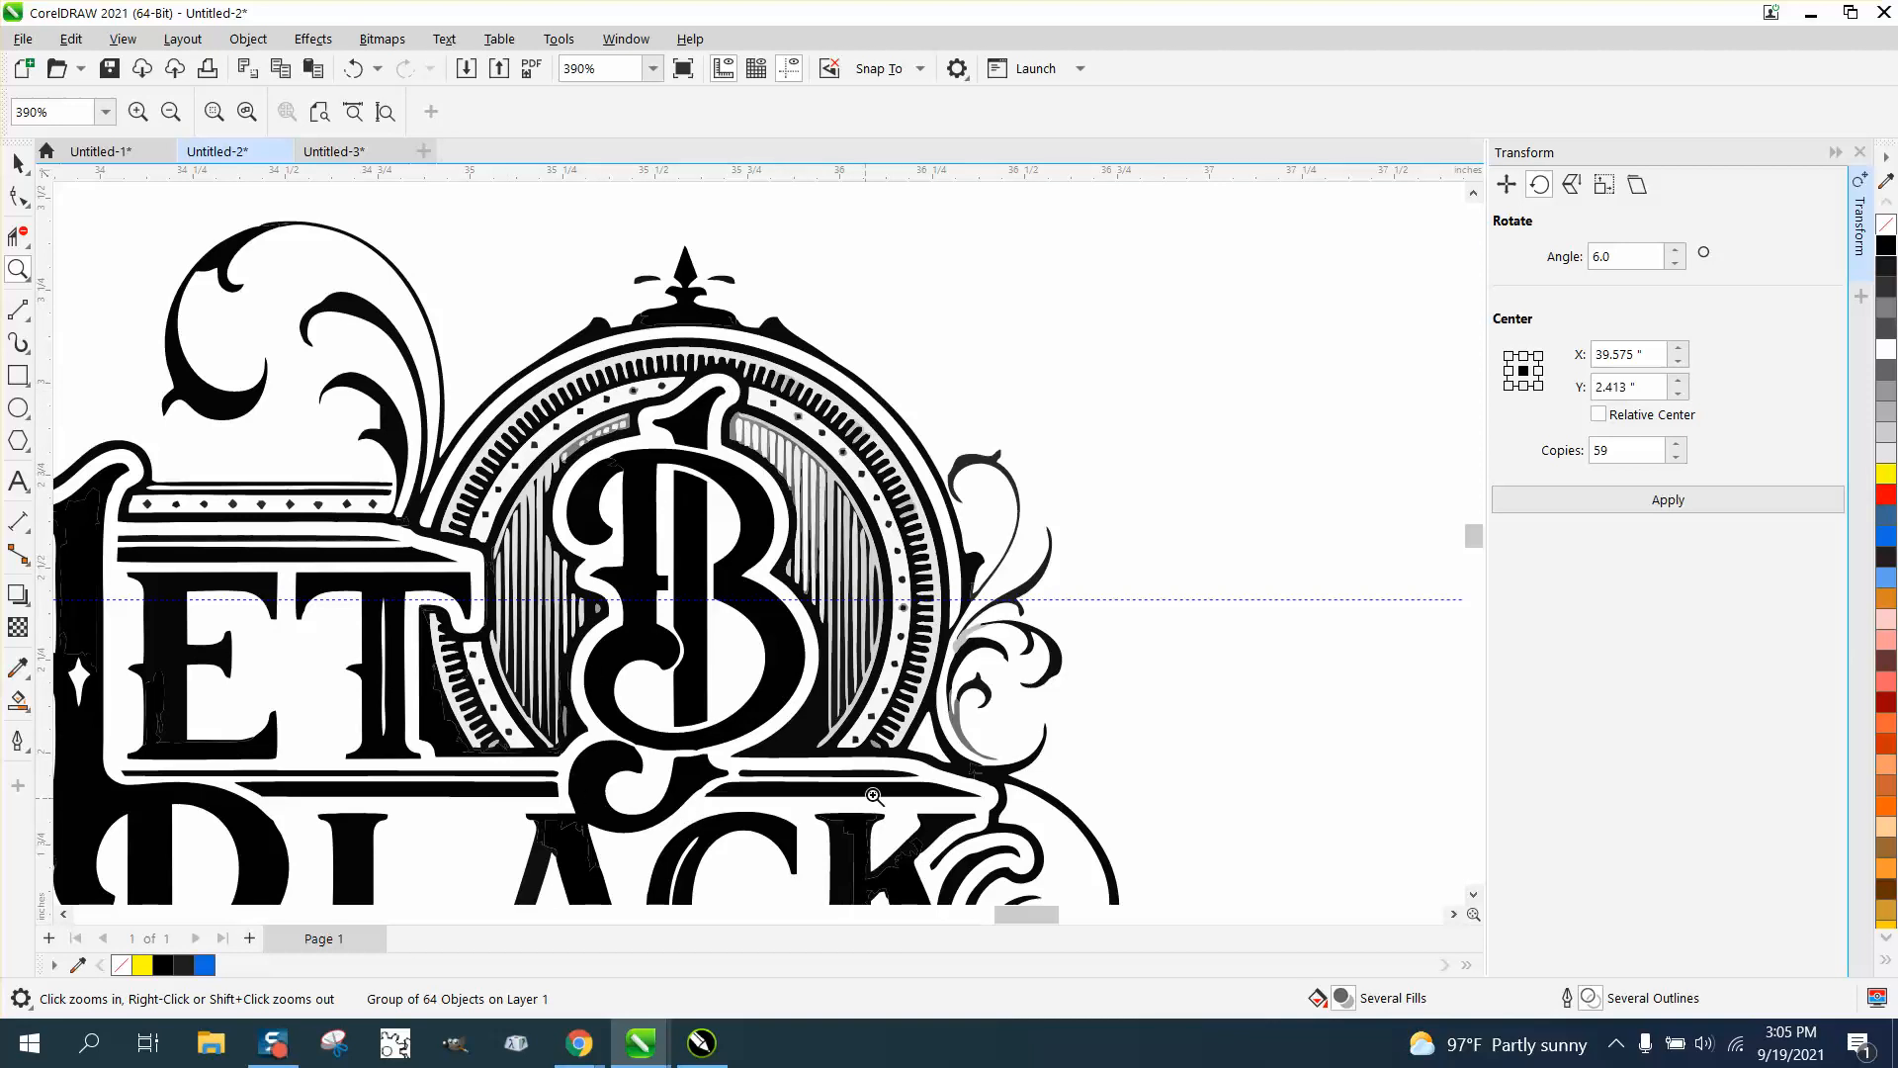